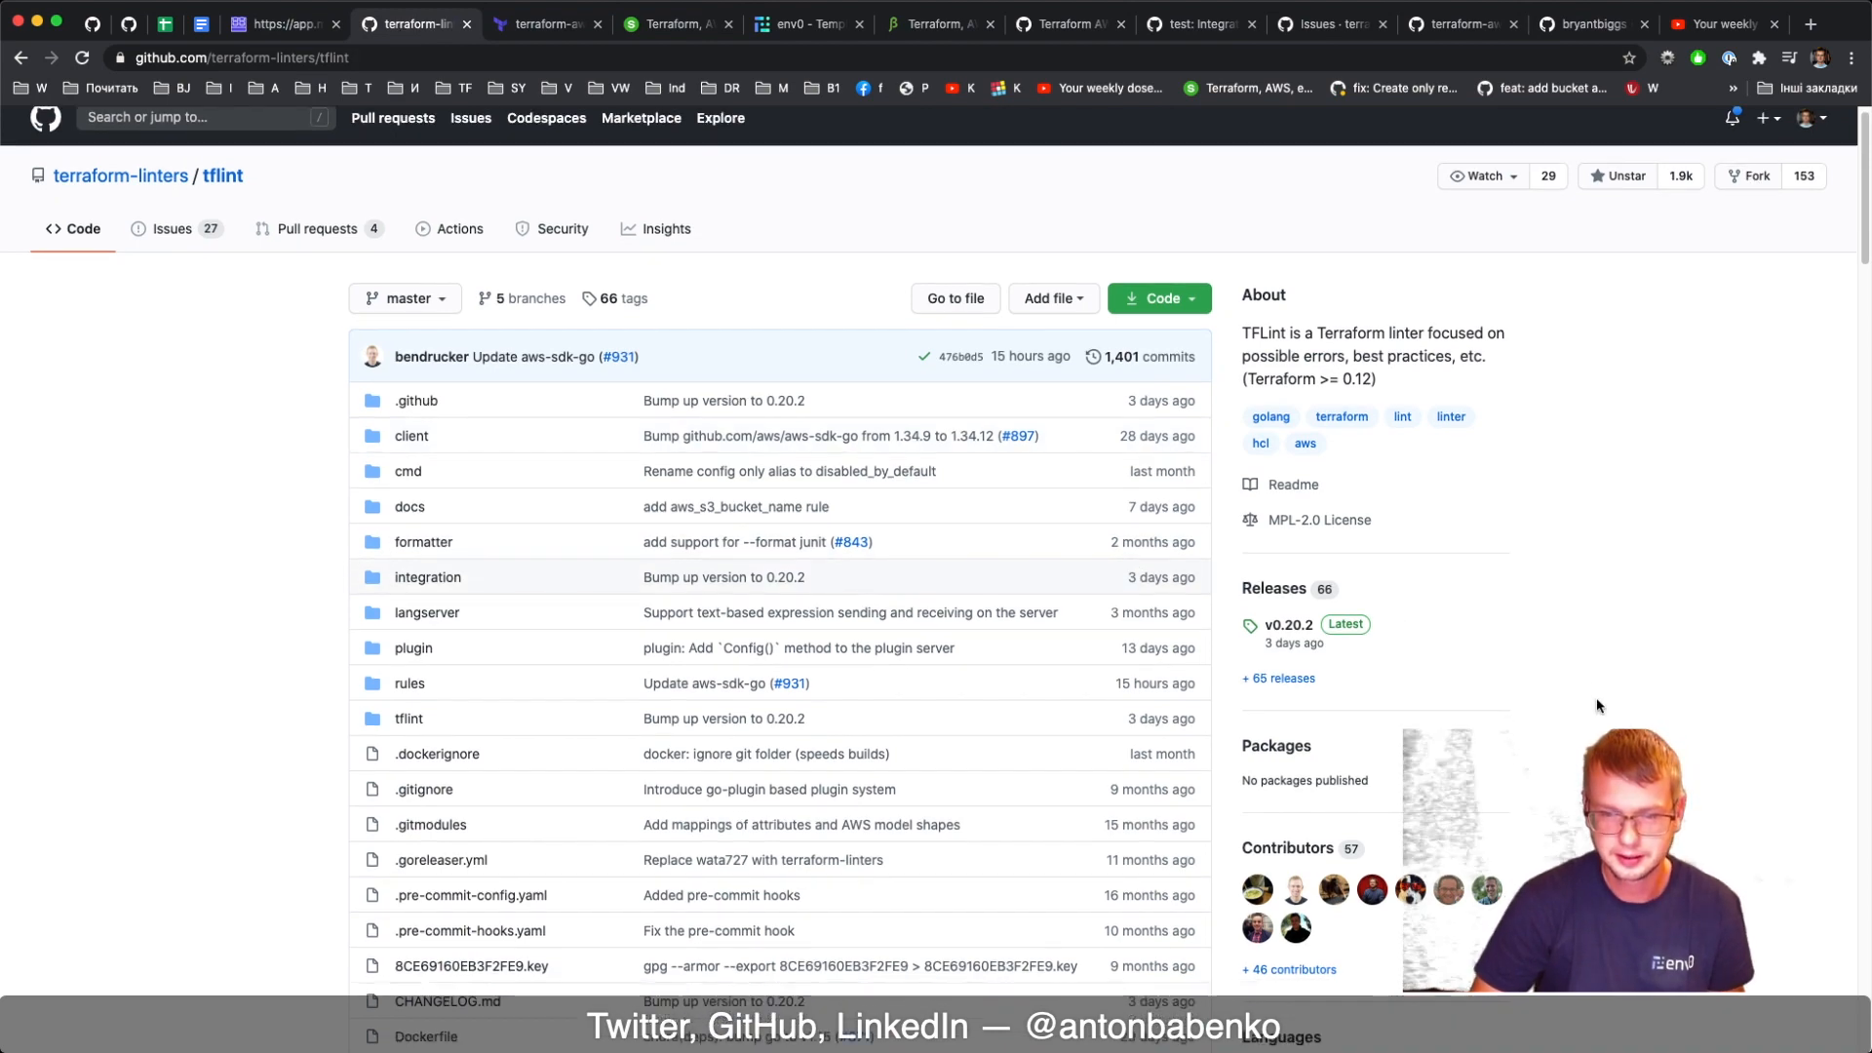
# Scroll down the tflint README to the 'Why TFLint is required' section
pyautogui.scroll(-3)
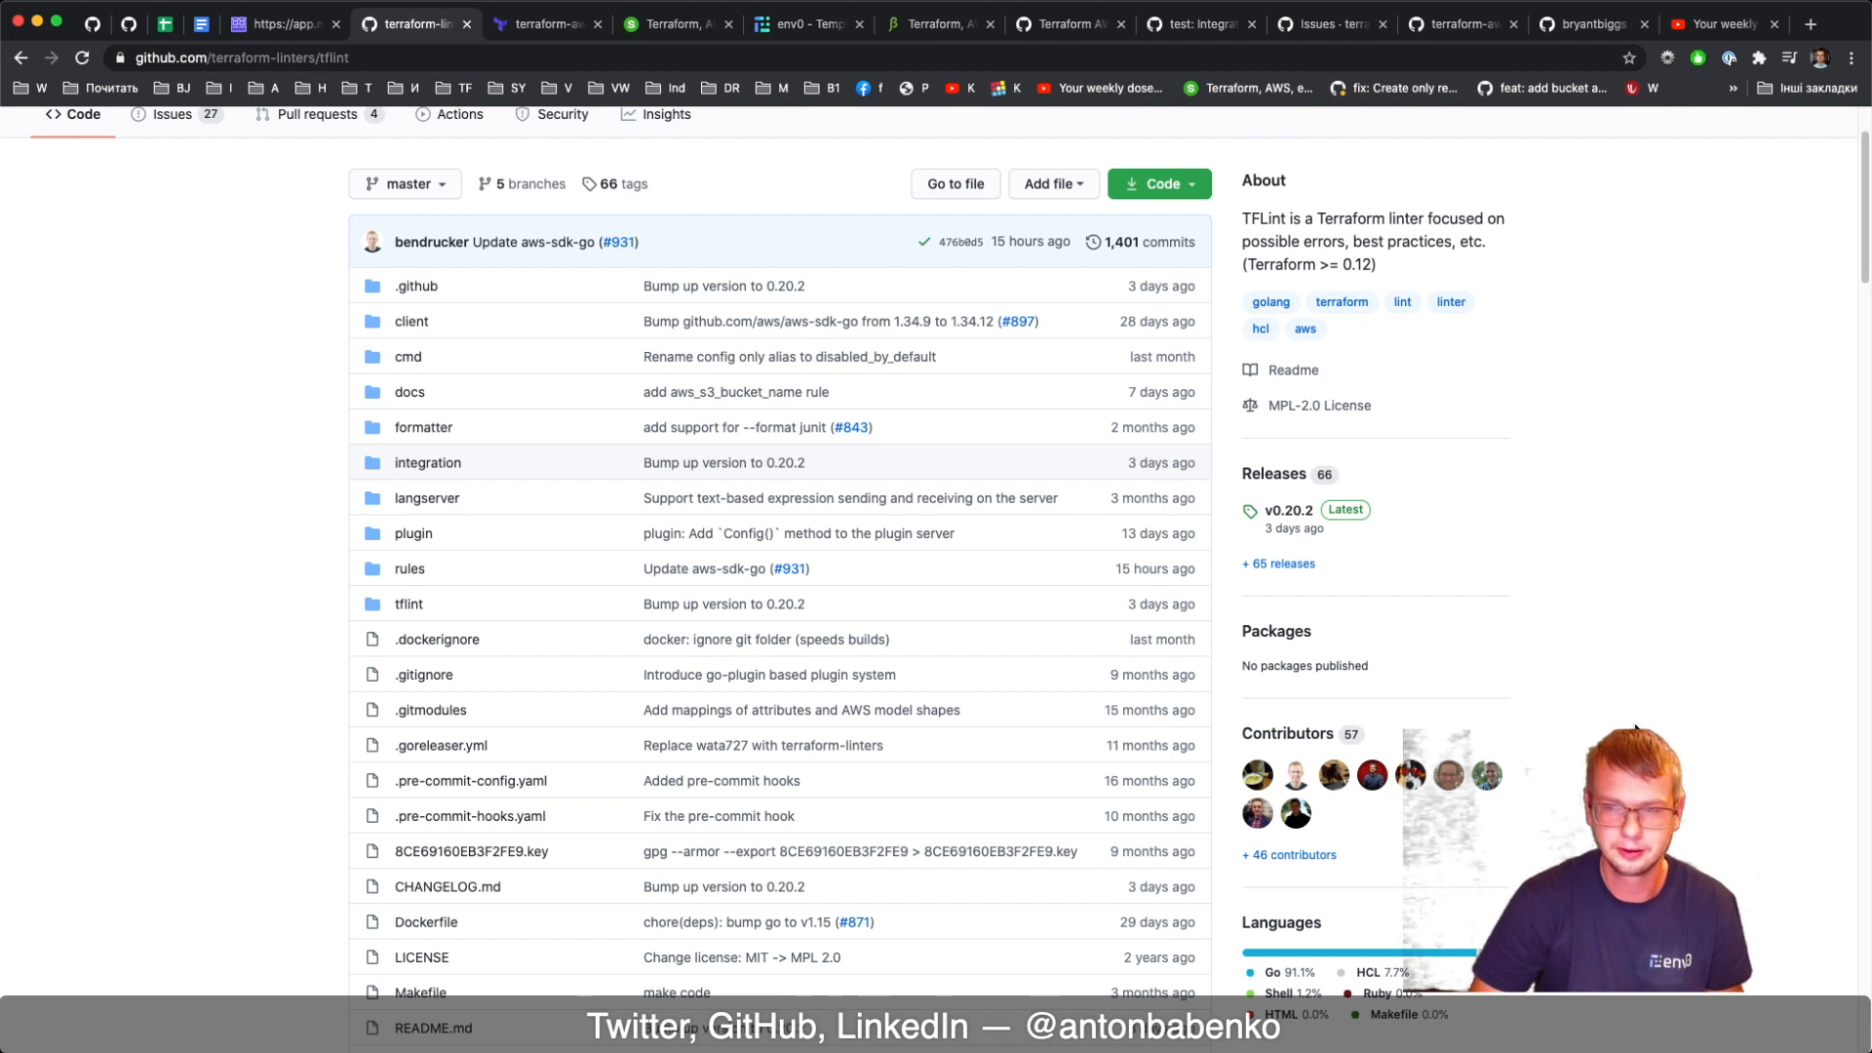
pyautogui.moveTo(1257, 786)
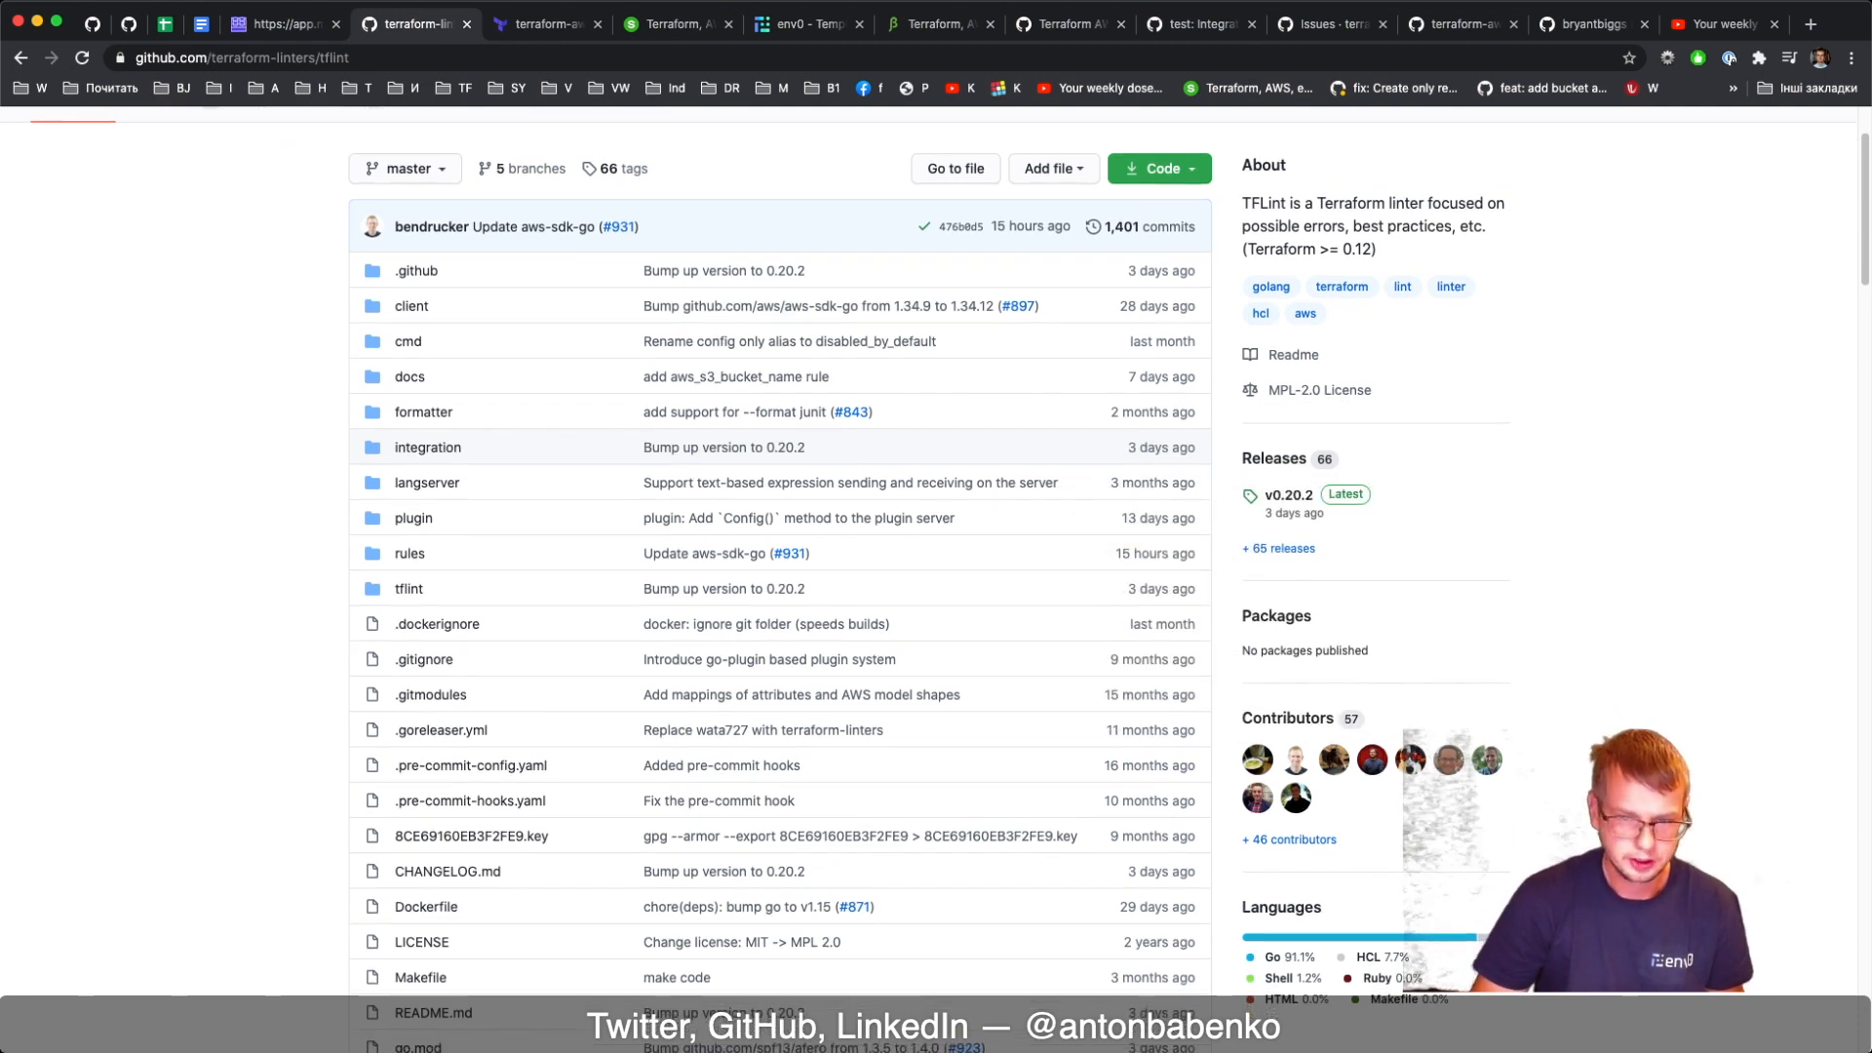
pyautogui.scroll(-3)
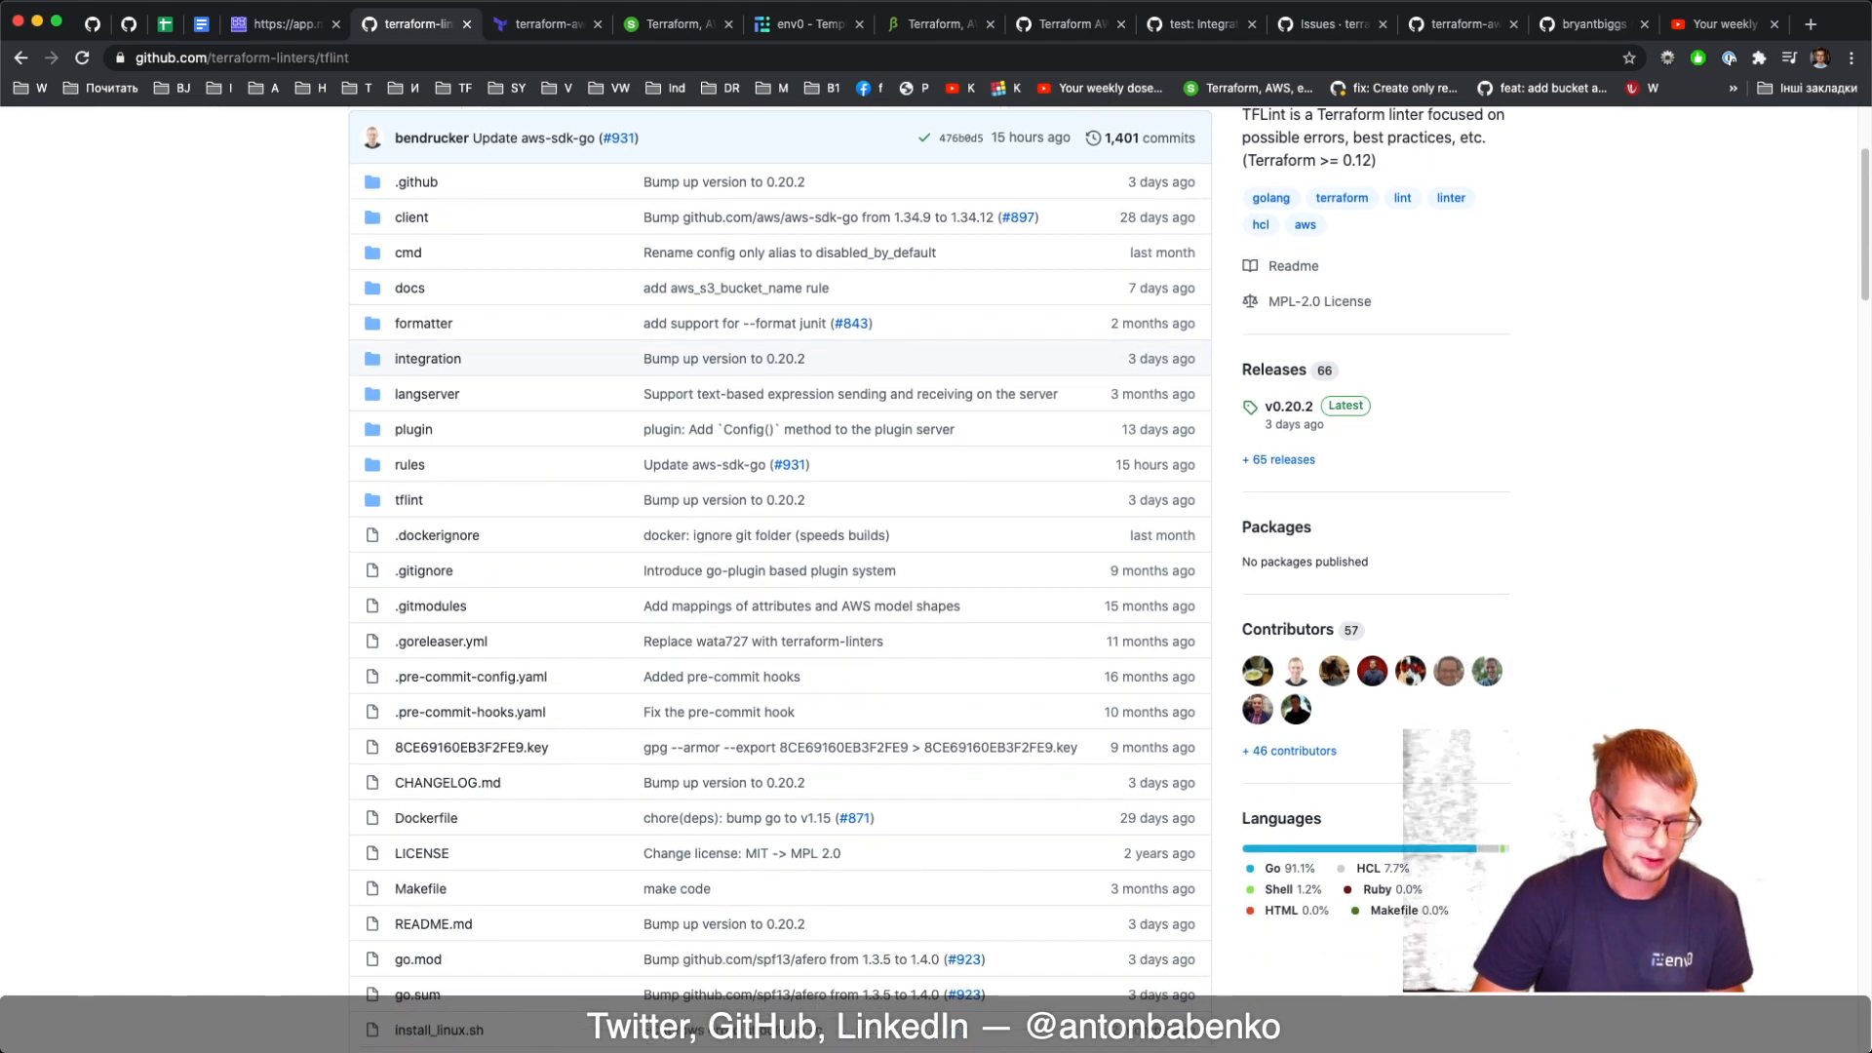
pyautogui.scroll(-3)
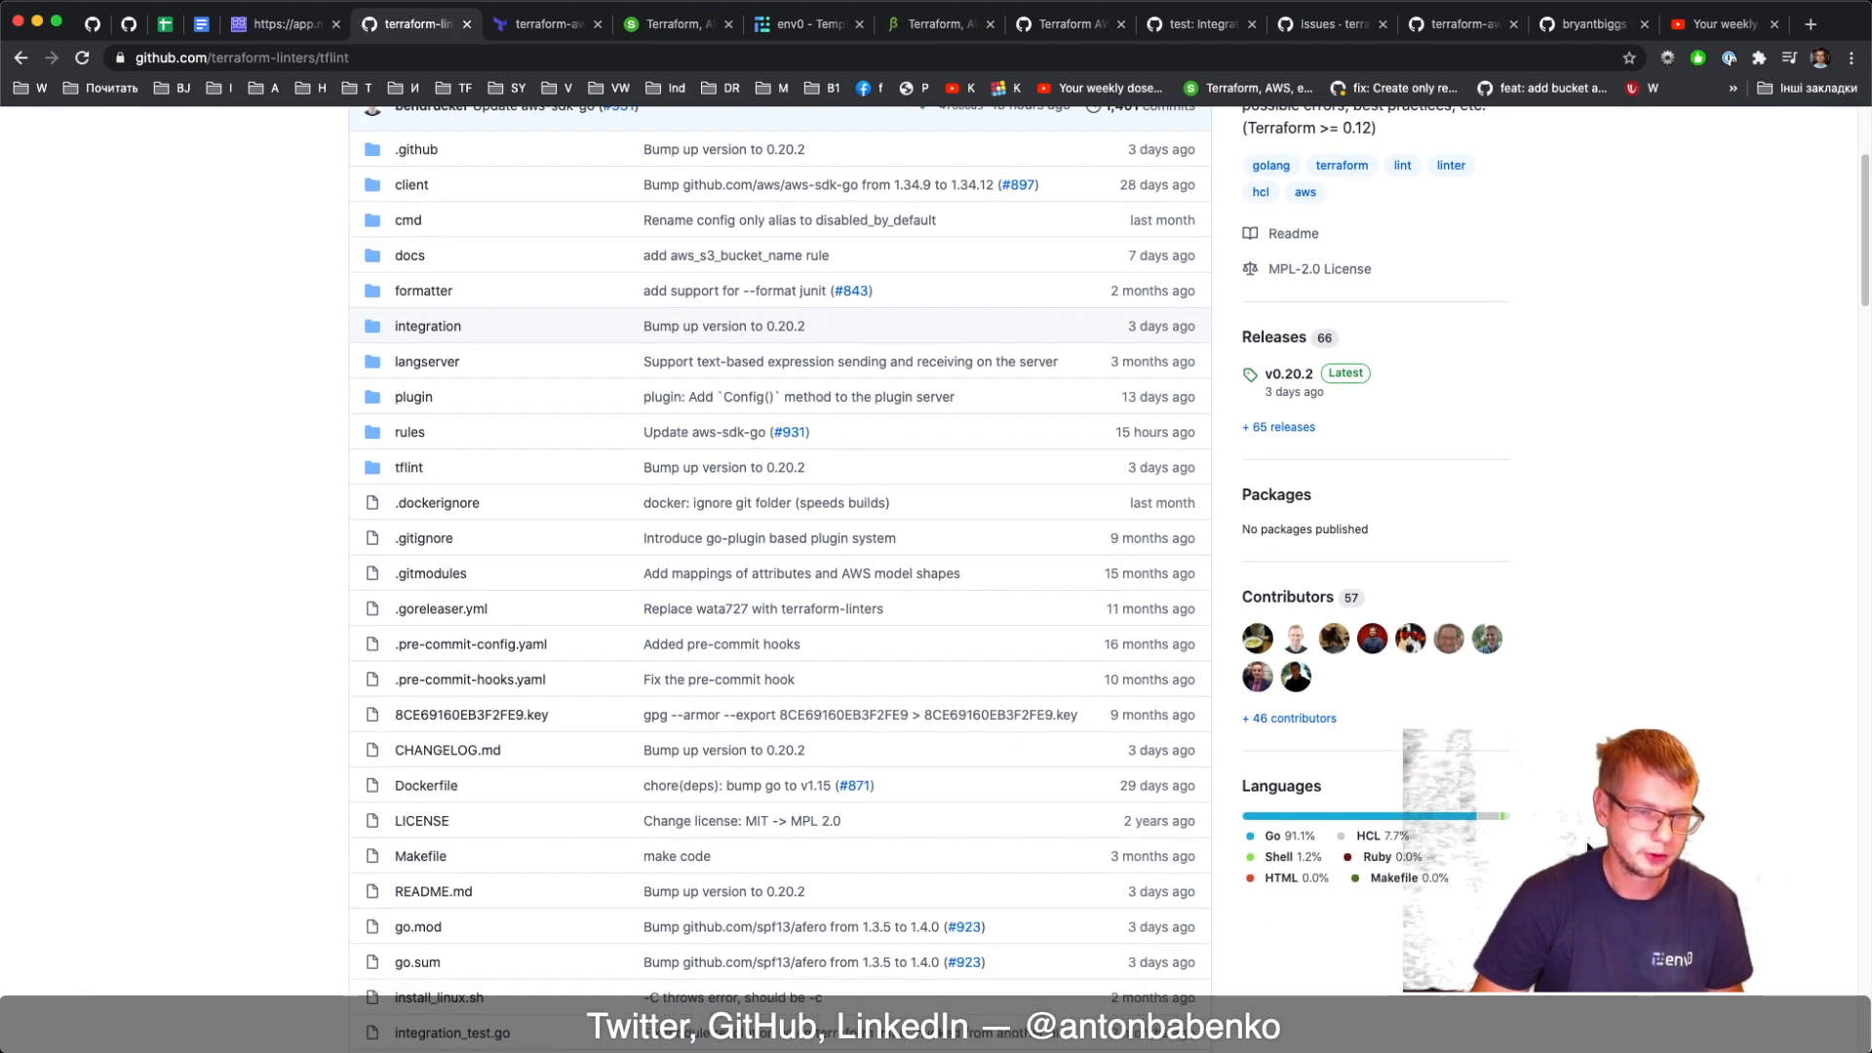
pyautogui.scroll(-3)
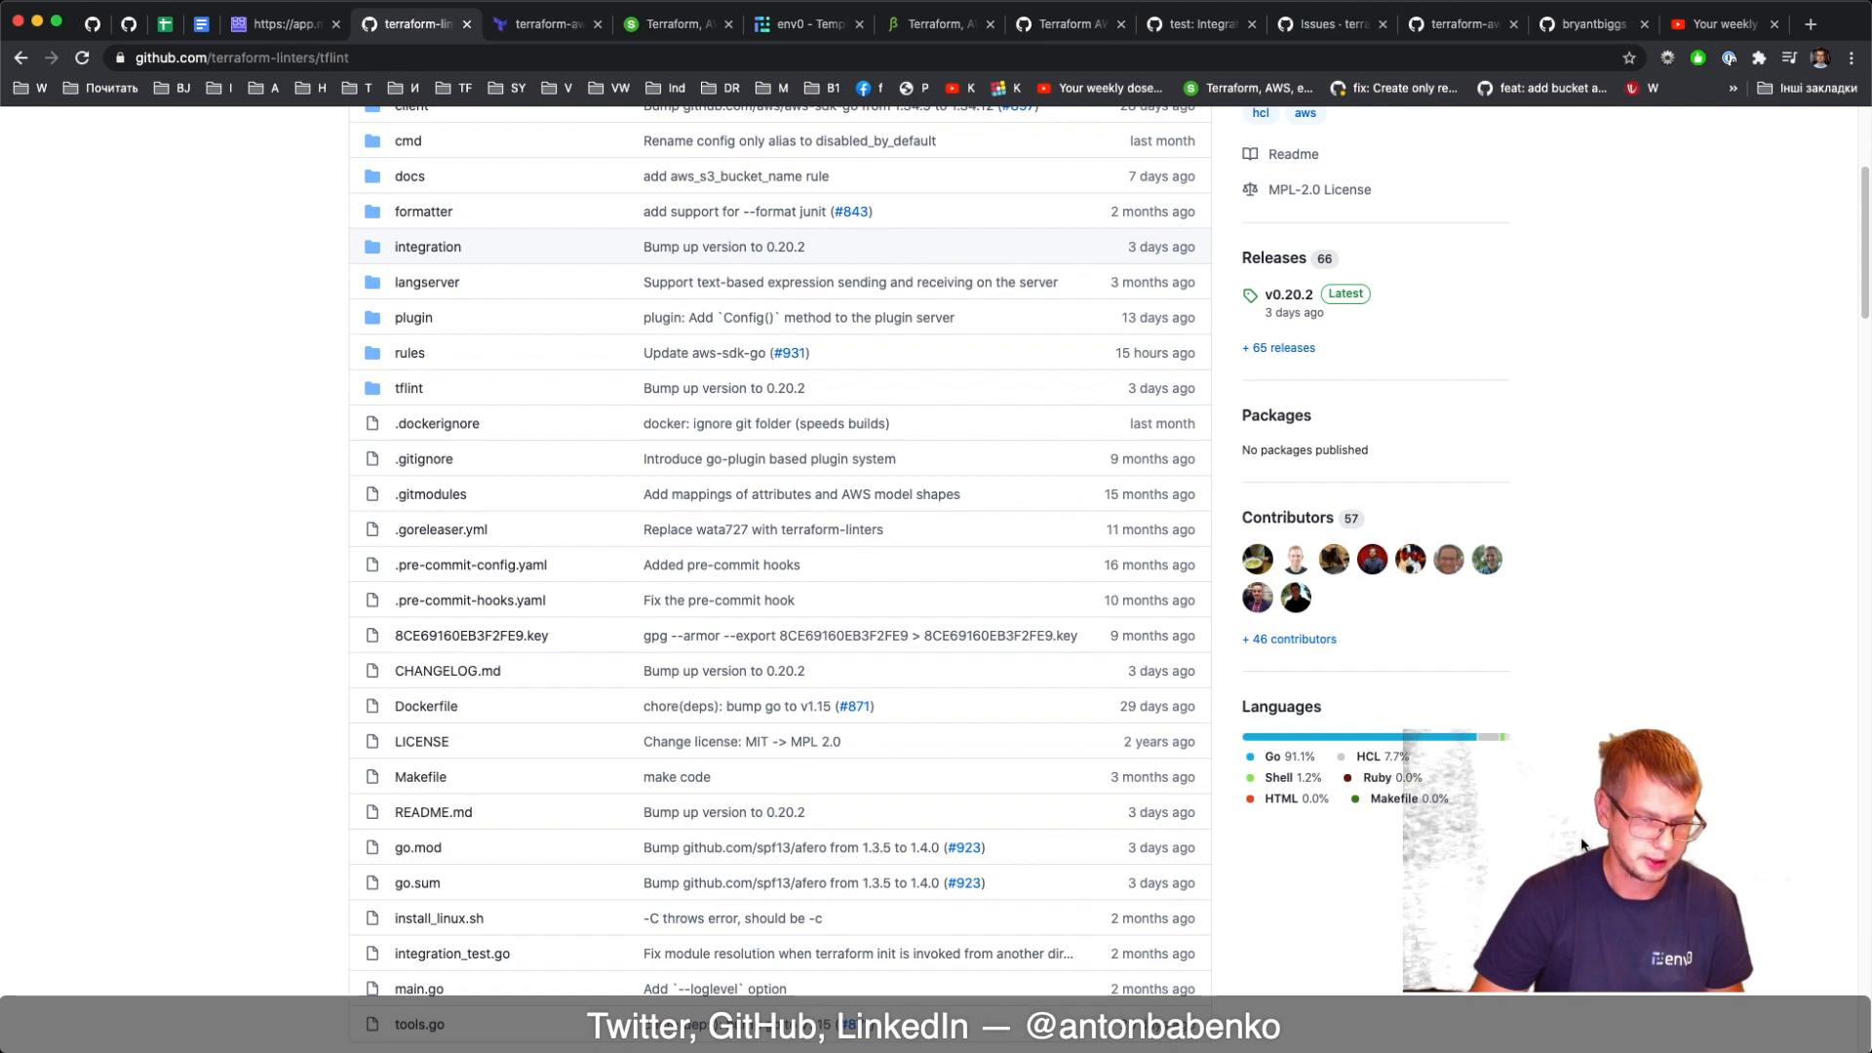
pyautogui.scroll(3)
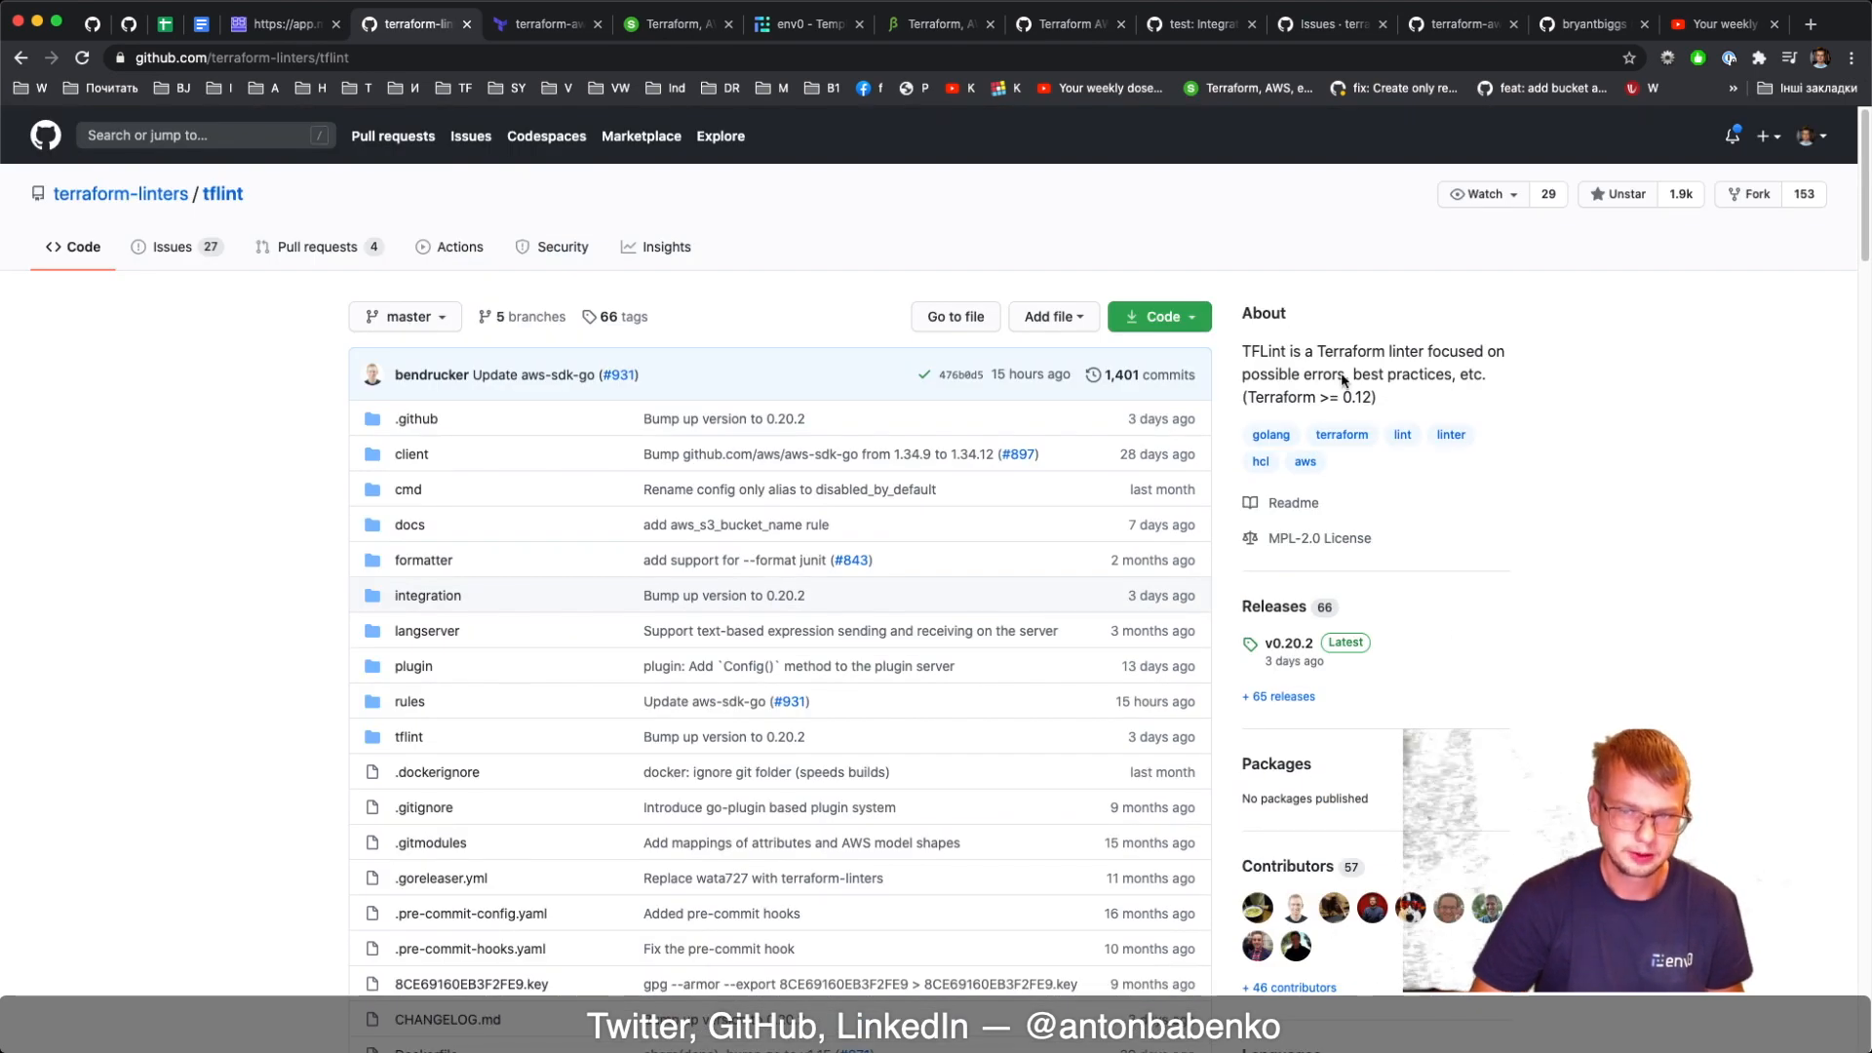
pyautogui.moveTo(1592, 408)
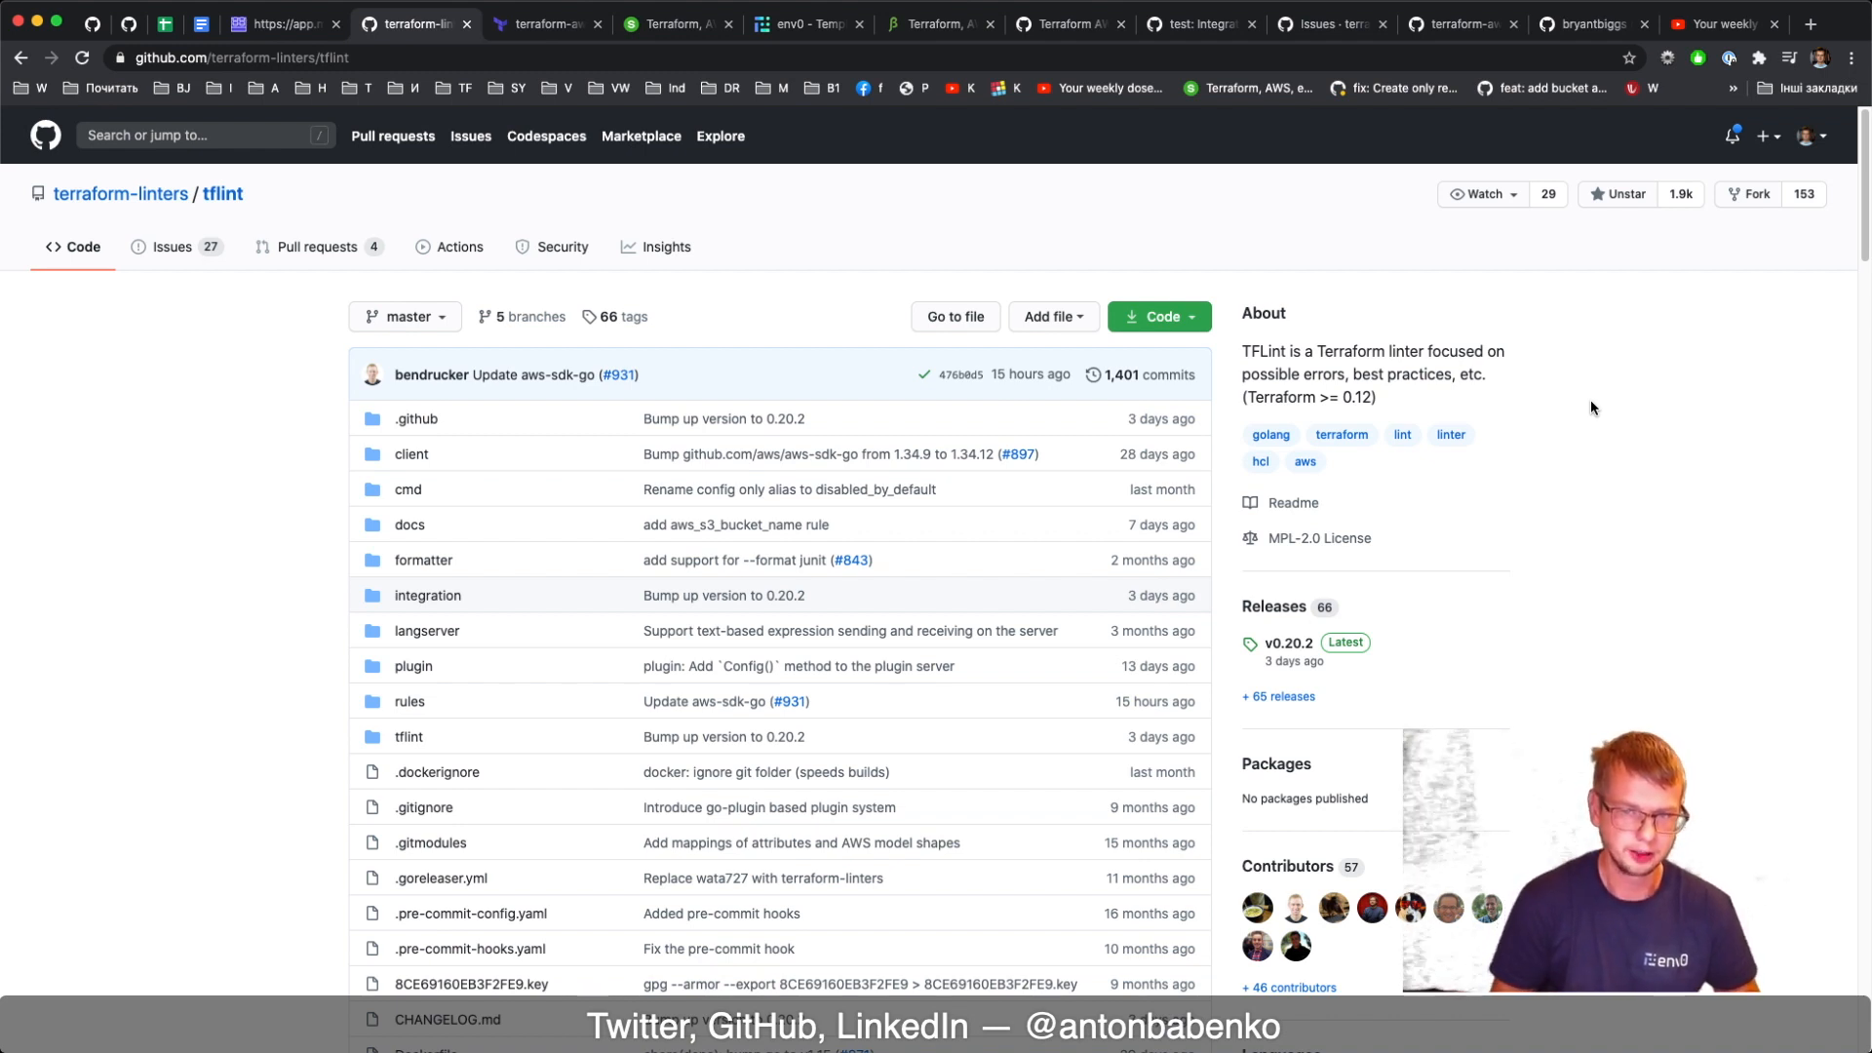
pyautogui.scroll(-3)
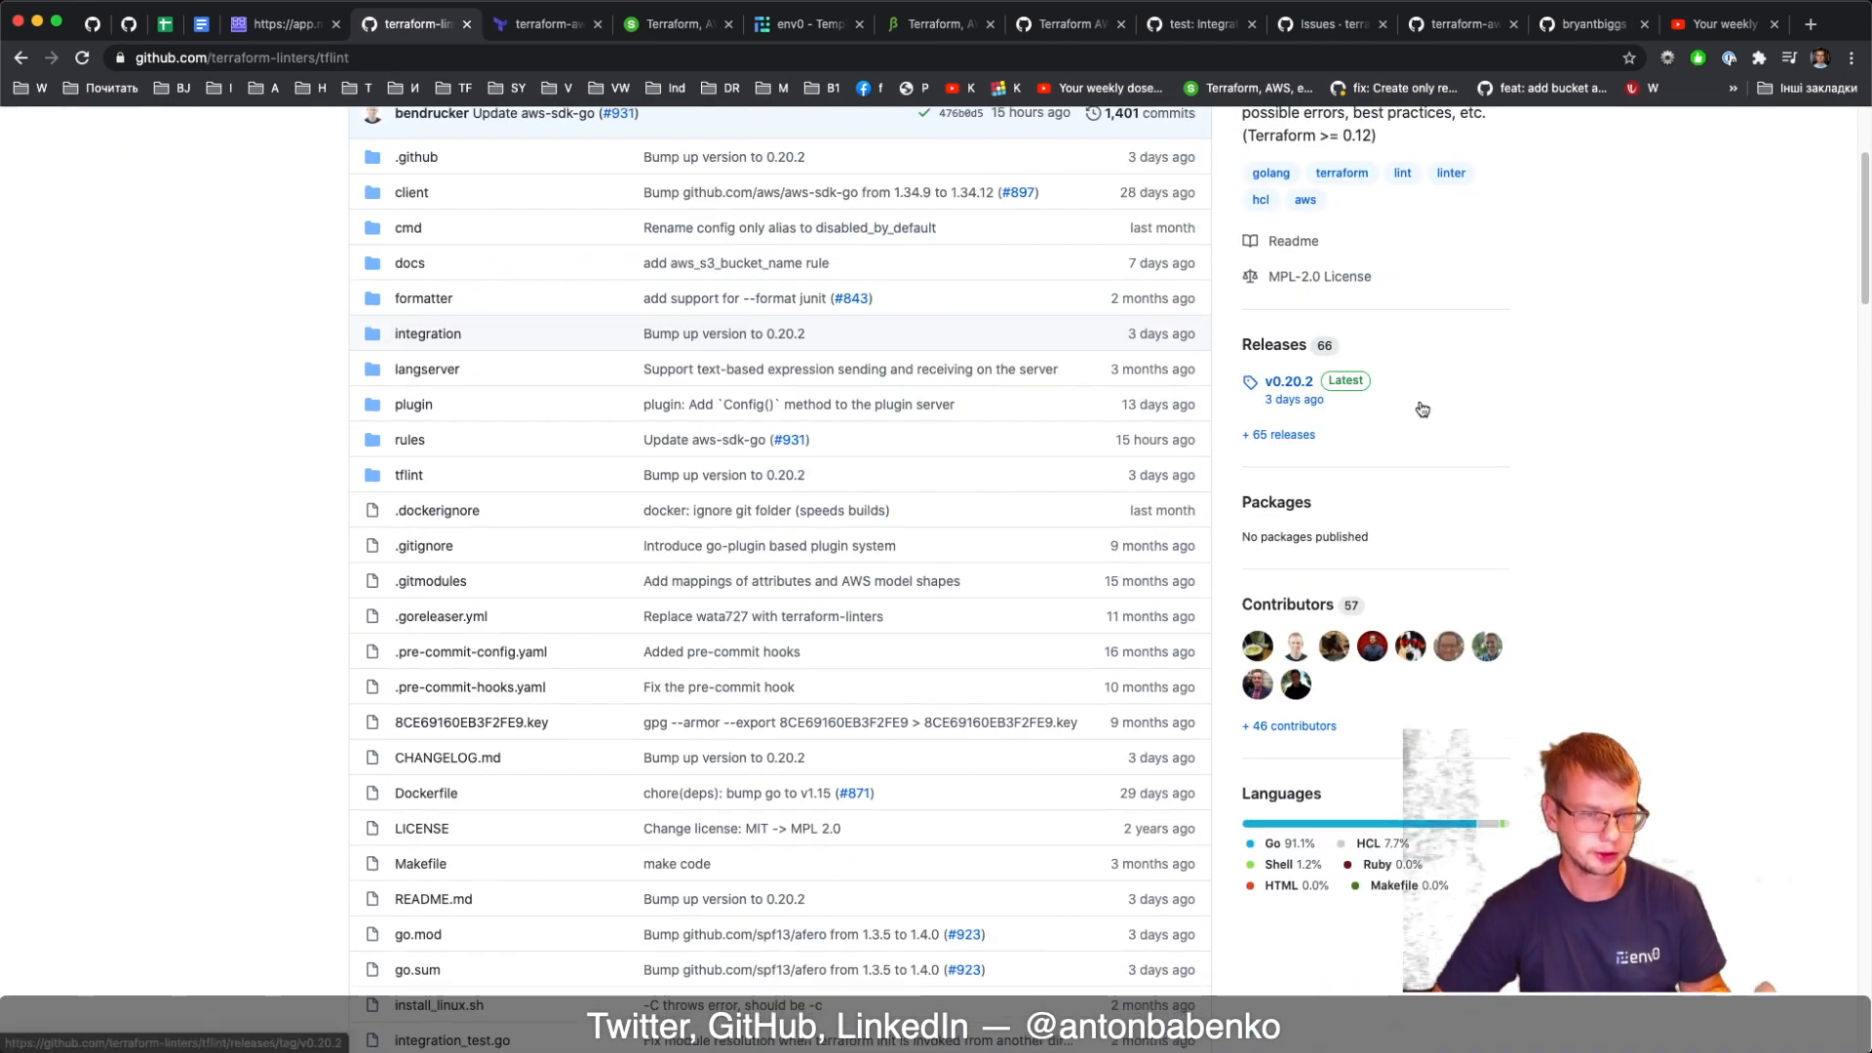
pyautogui.scroll(-3)
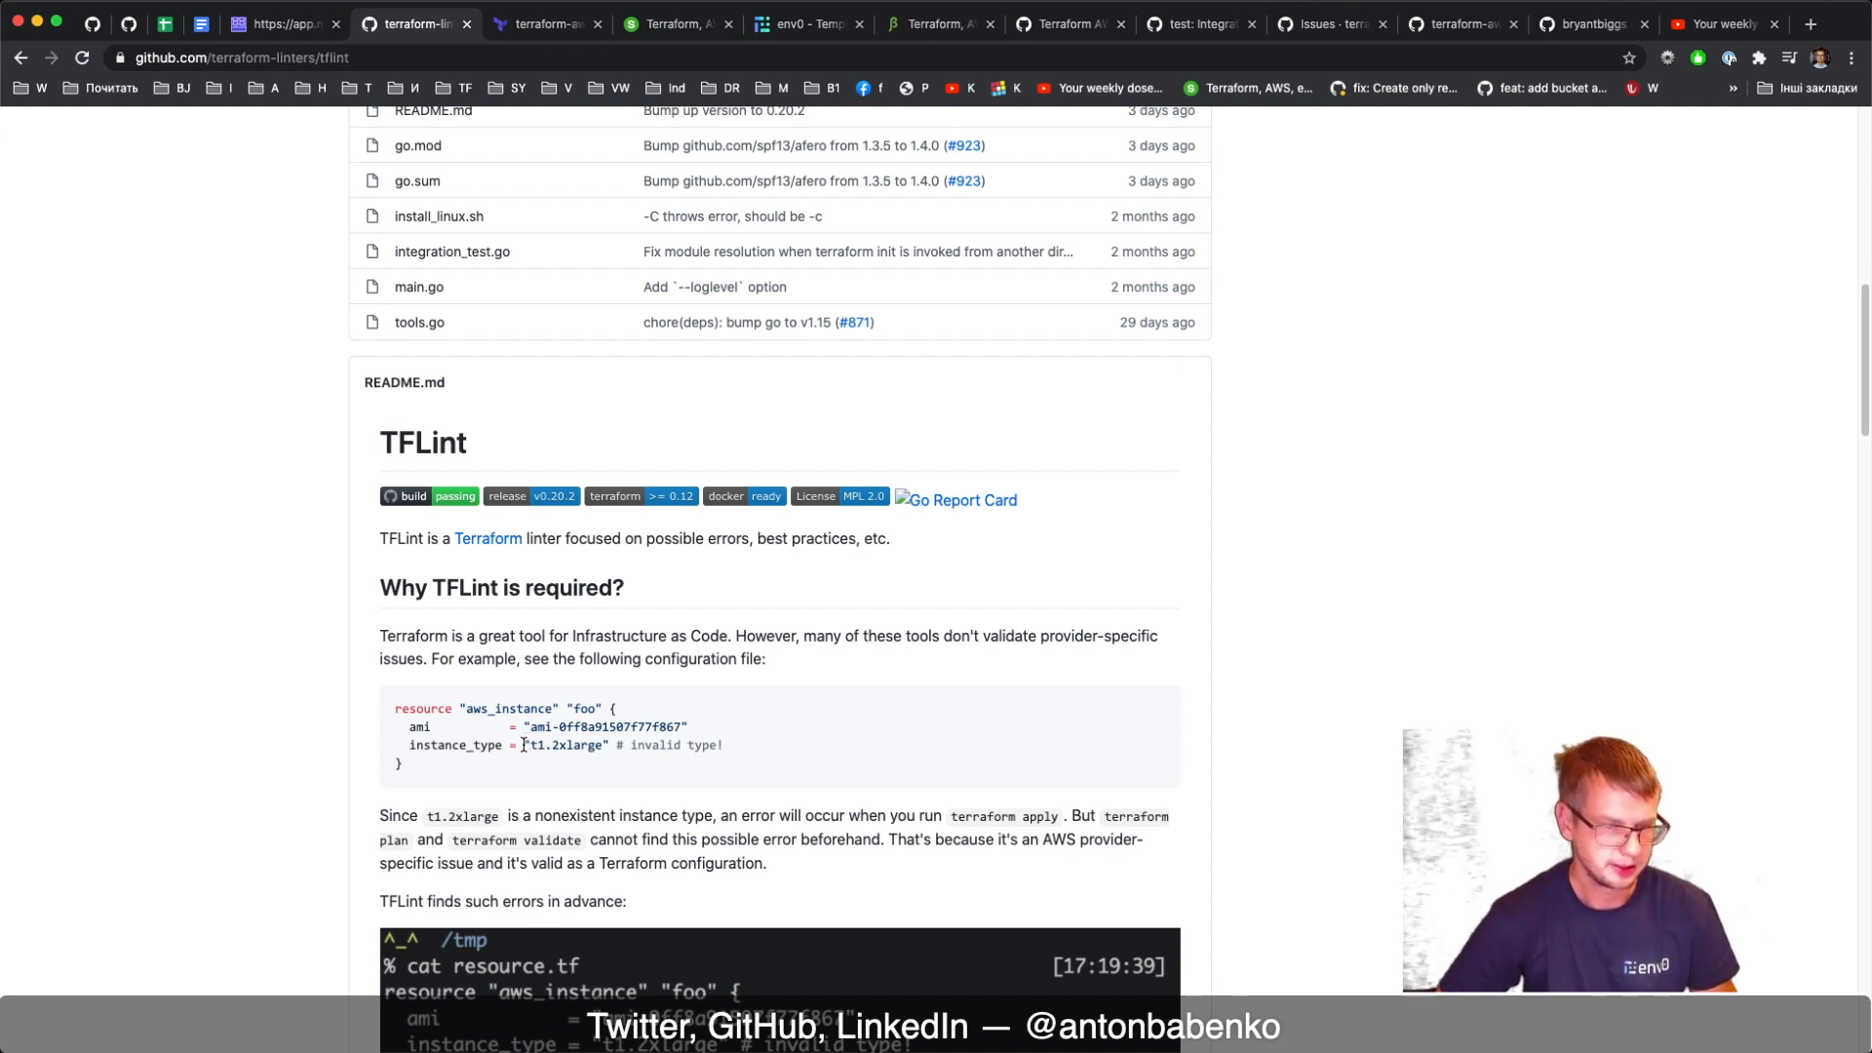
# Highlight the invalid 't1.2xlarge' instance type, then continue down to the Installation section
pyautogui.doubleClick(564, 745)
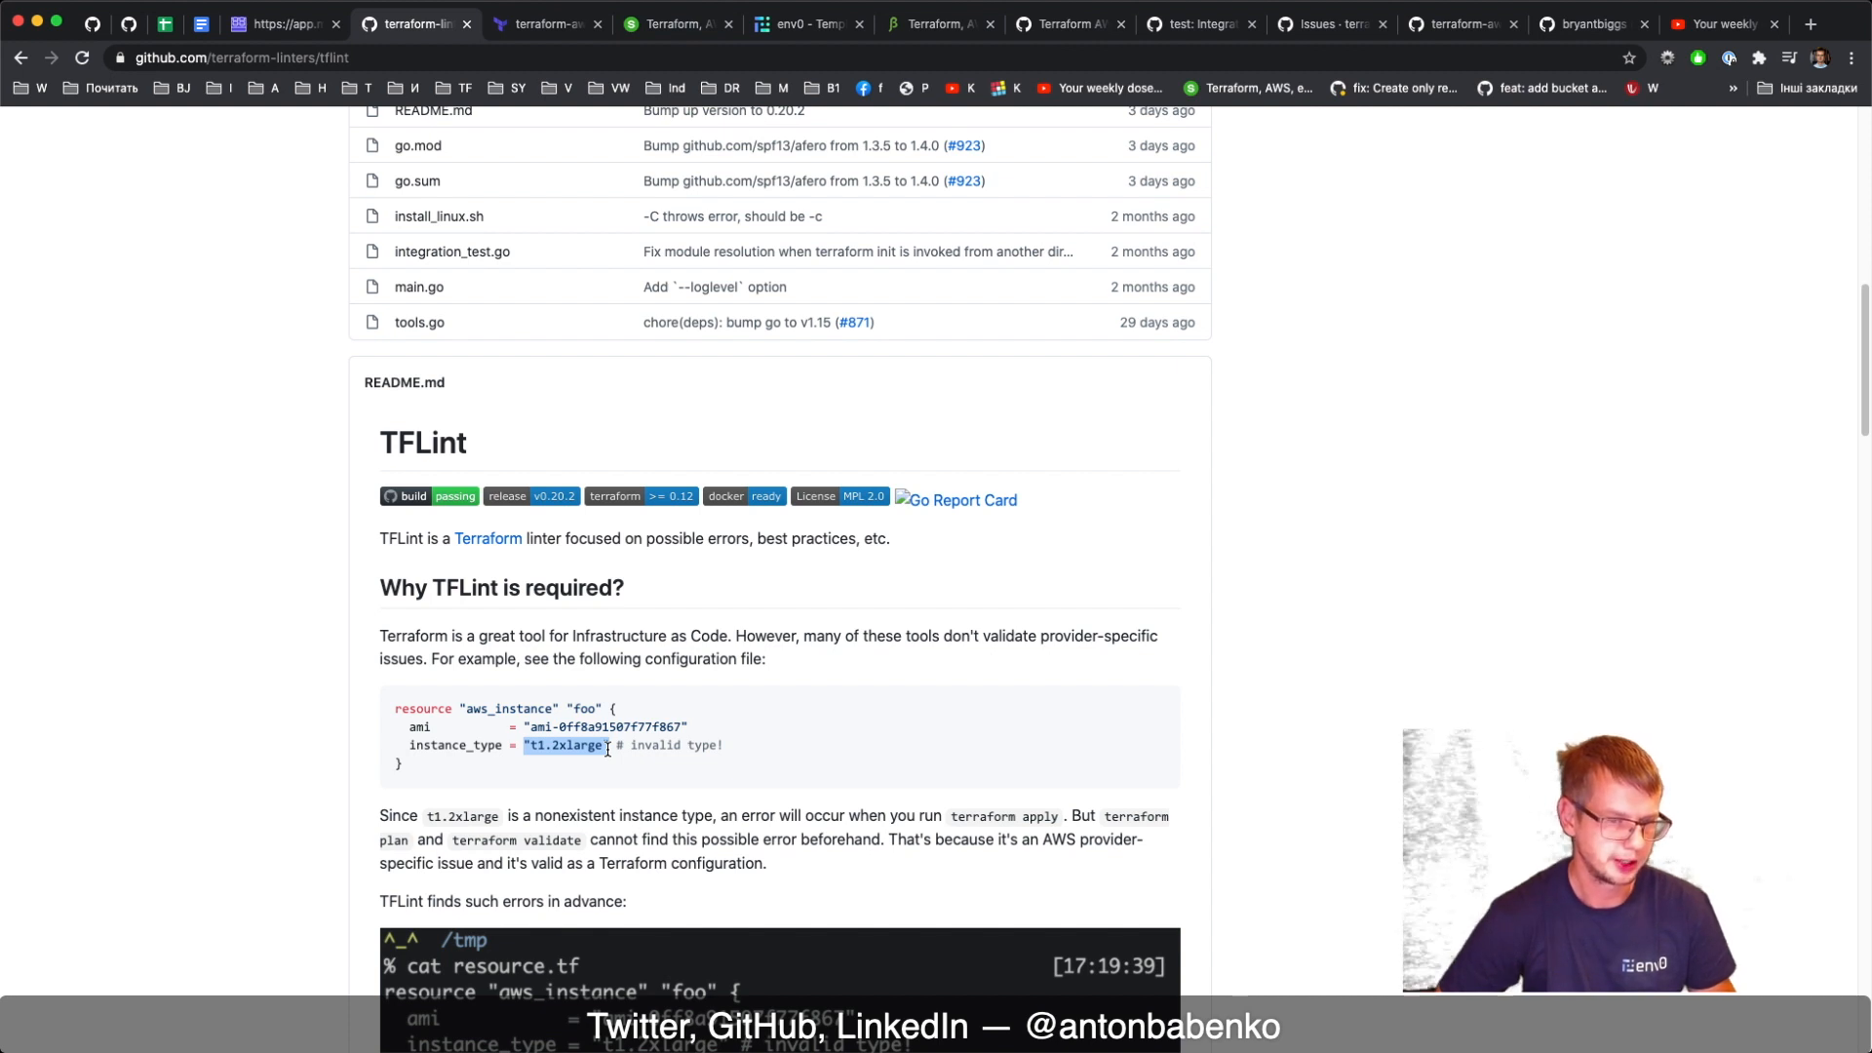
pyautogui.scroll(-3)
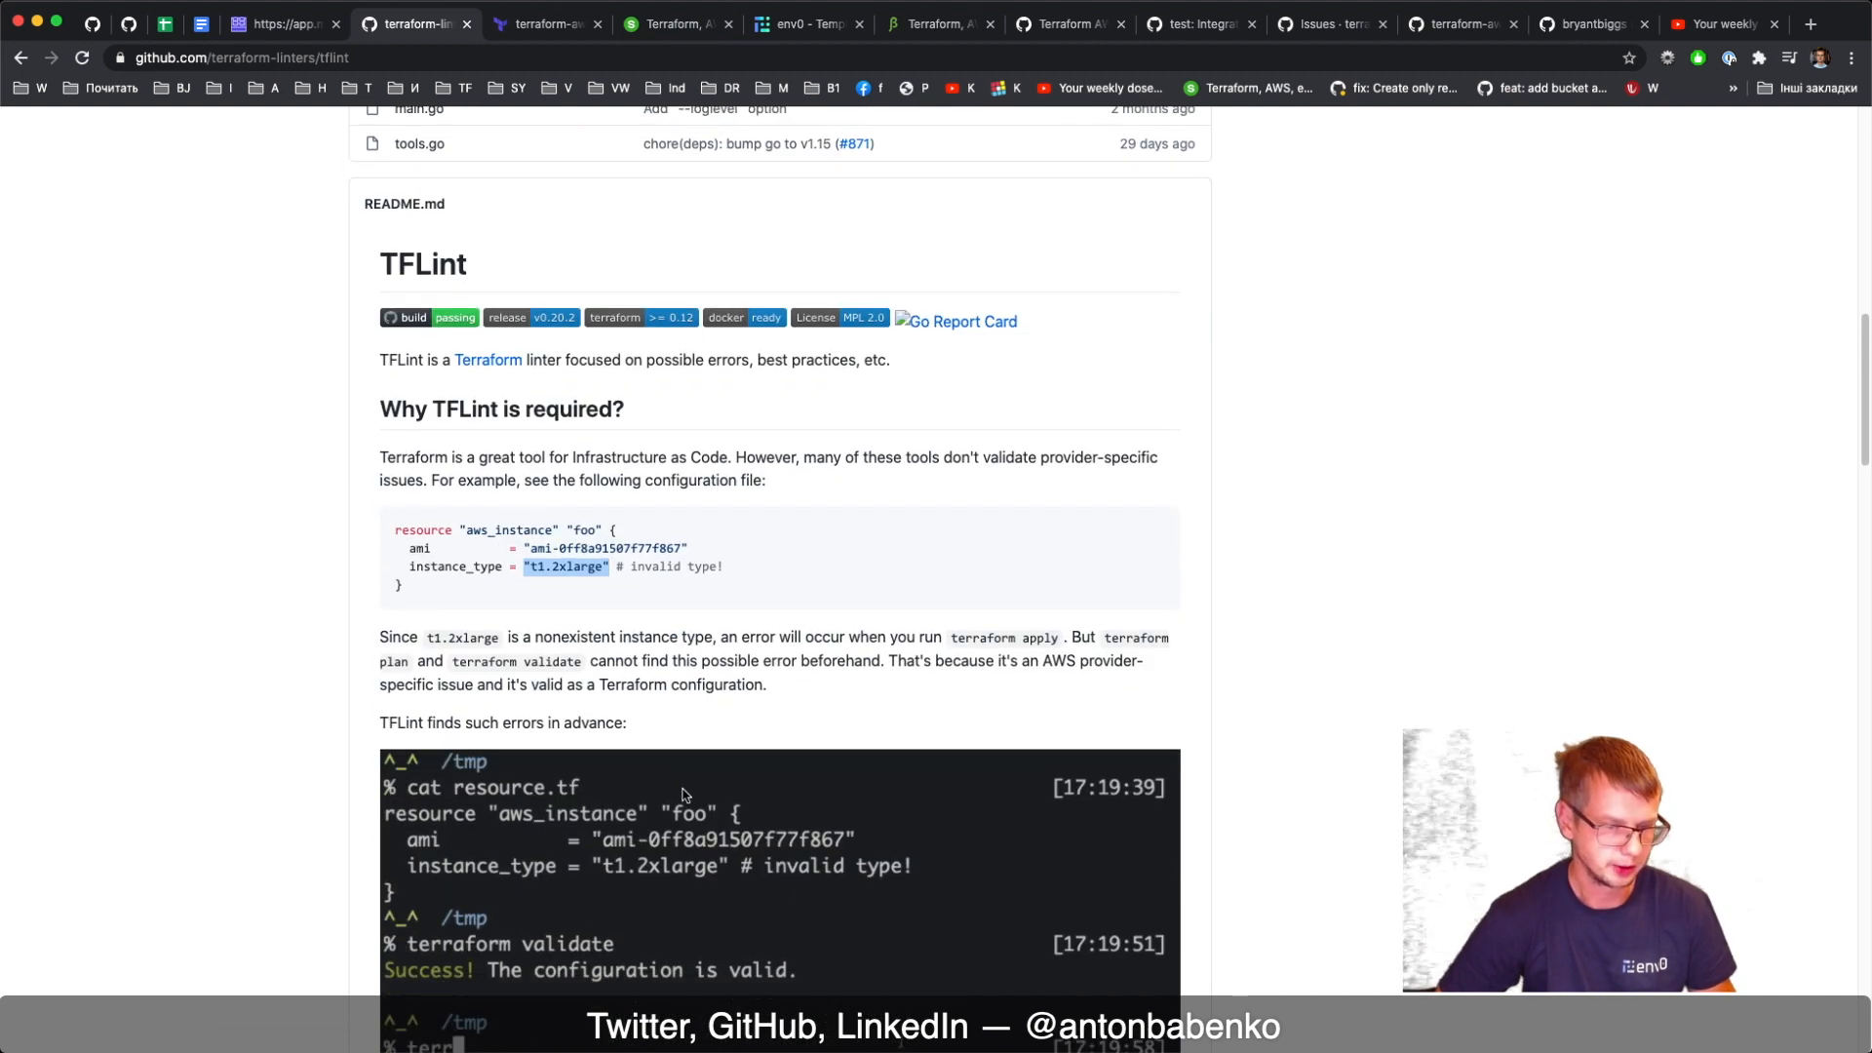
pyautogui.scroll(-3)
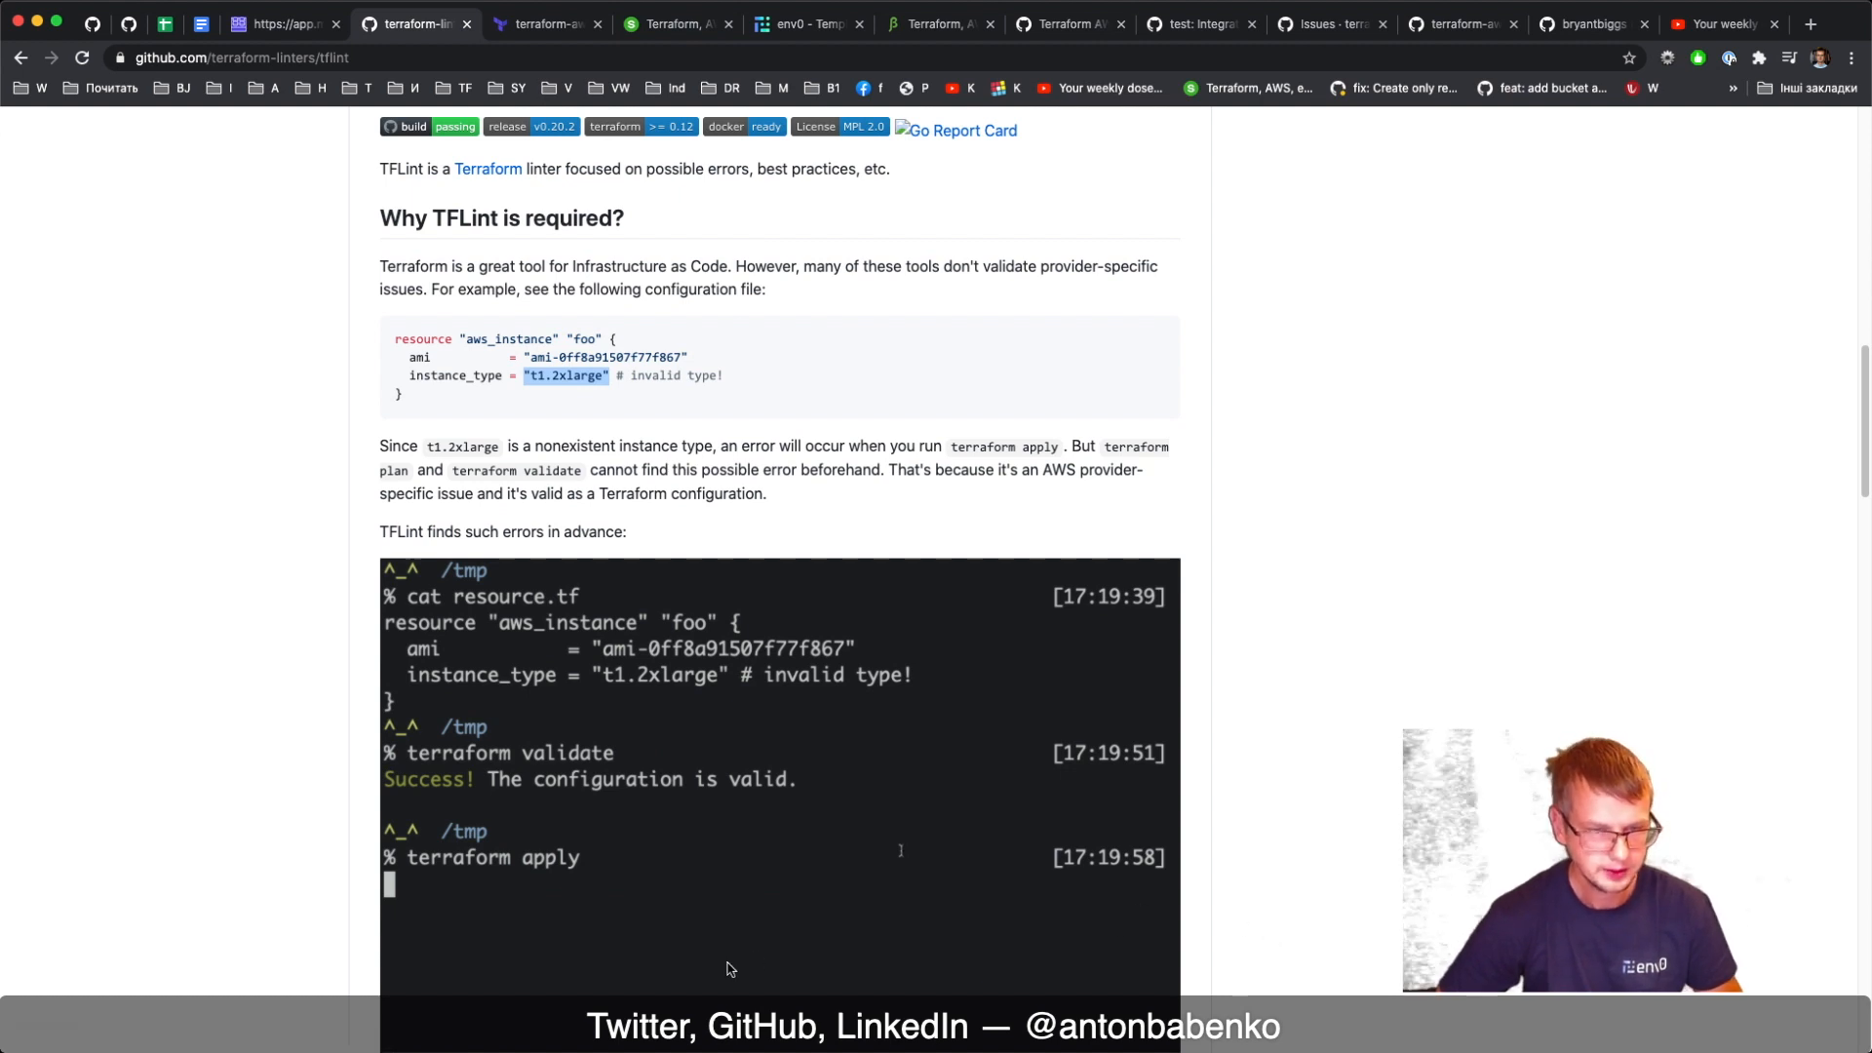
pyautogui.moveTo(468, 767)
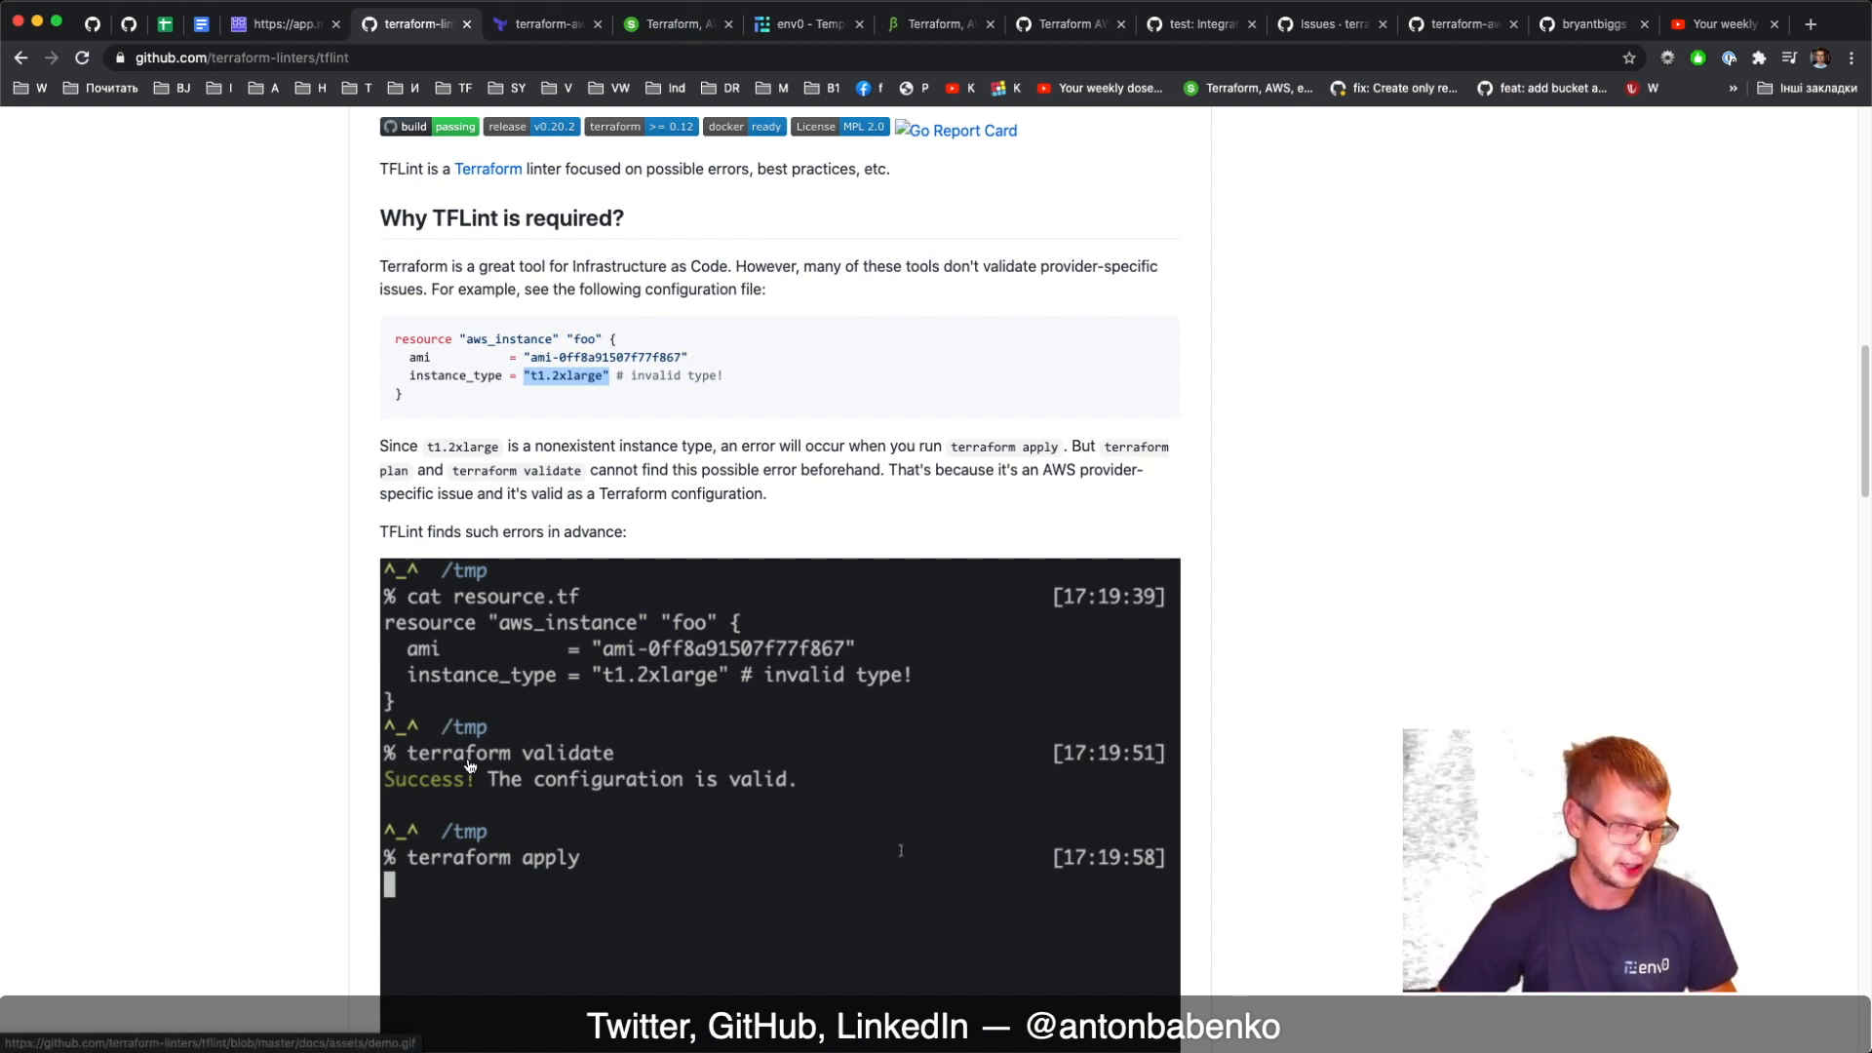
pyautogui.moveTo(1201, 464)
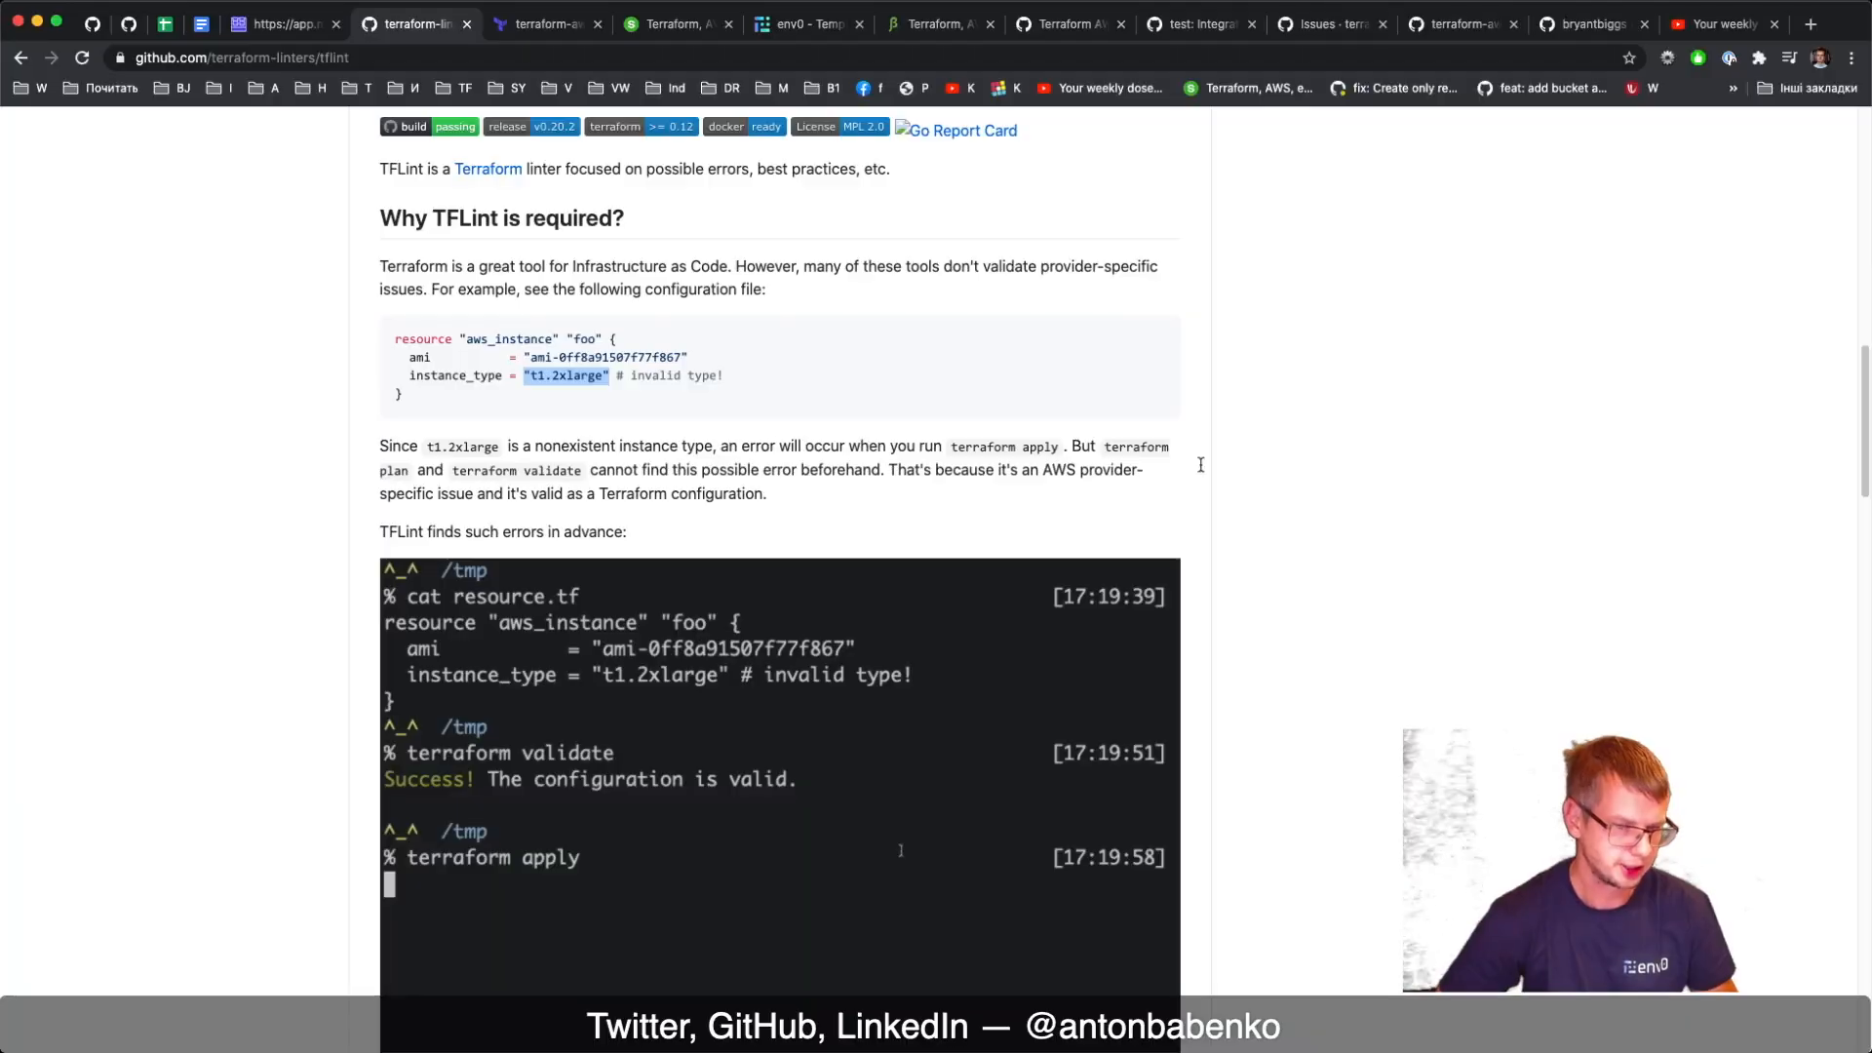
pyautogui.scroll(-3)
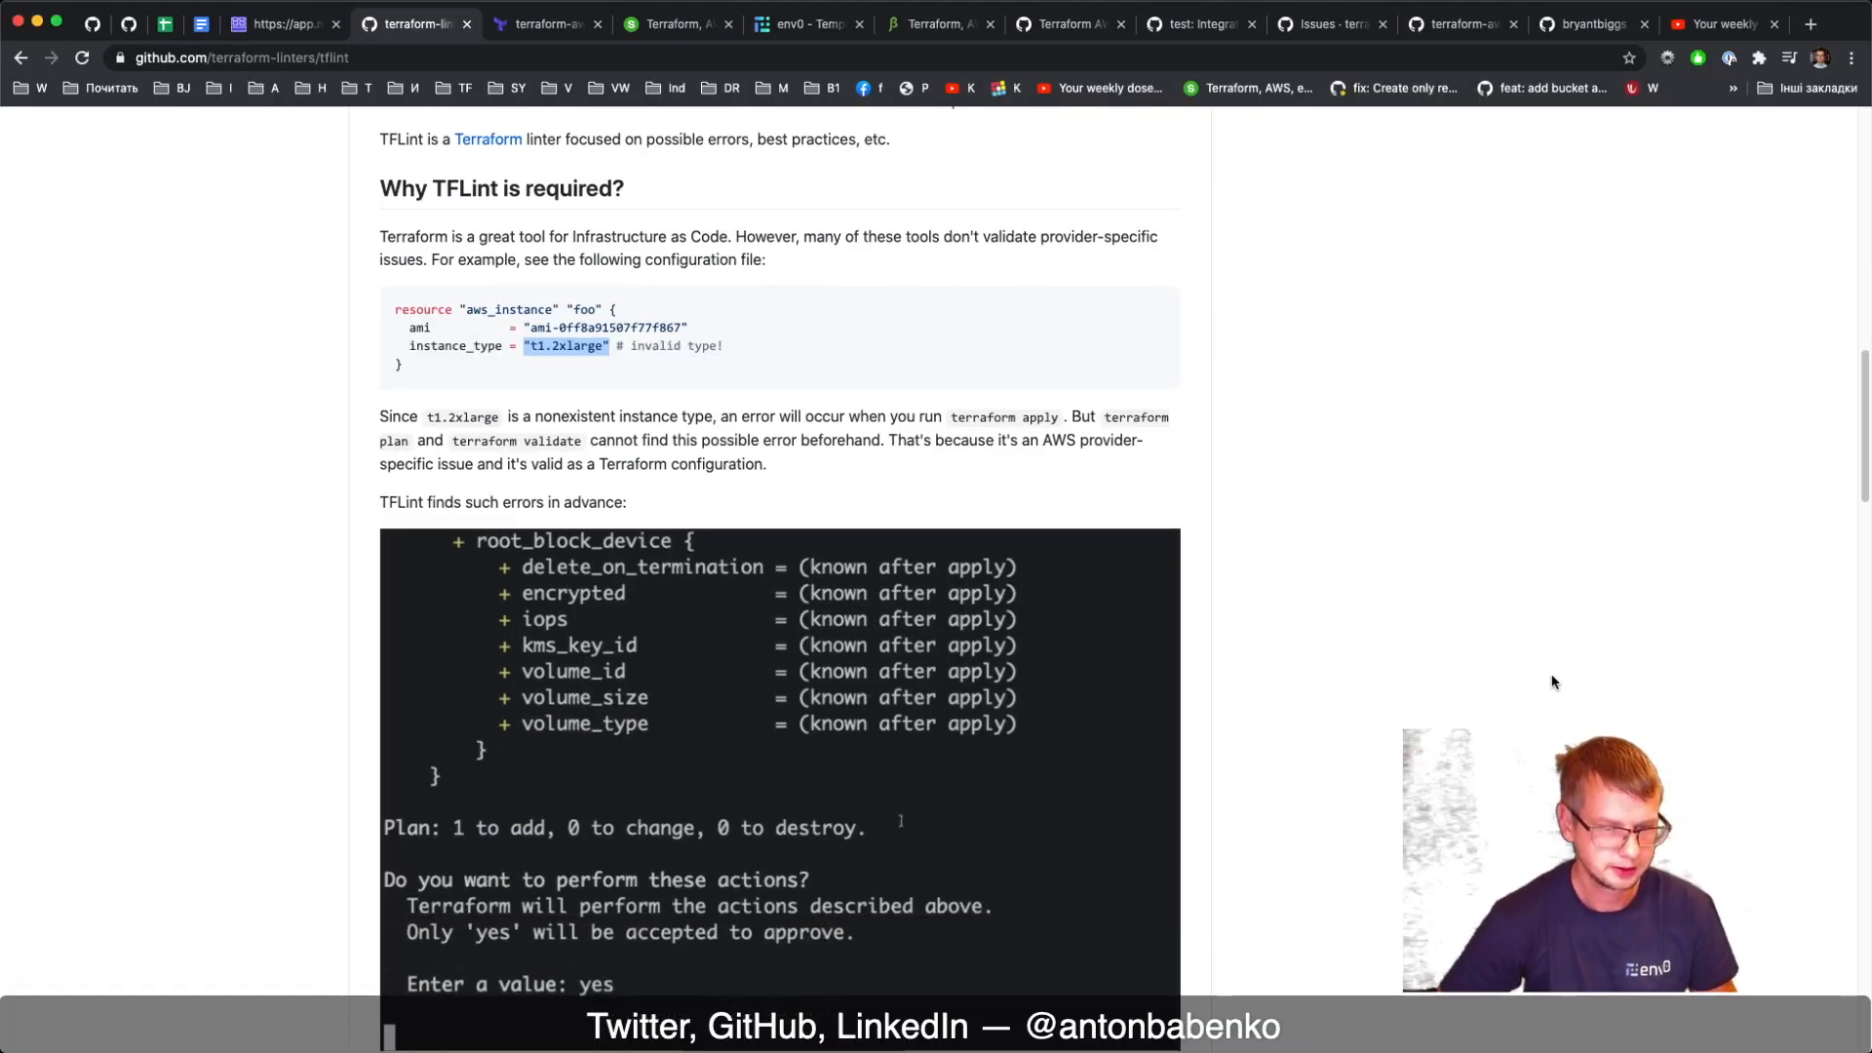
pyautogui.scroll(-3)
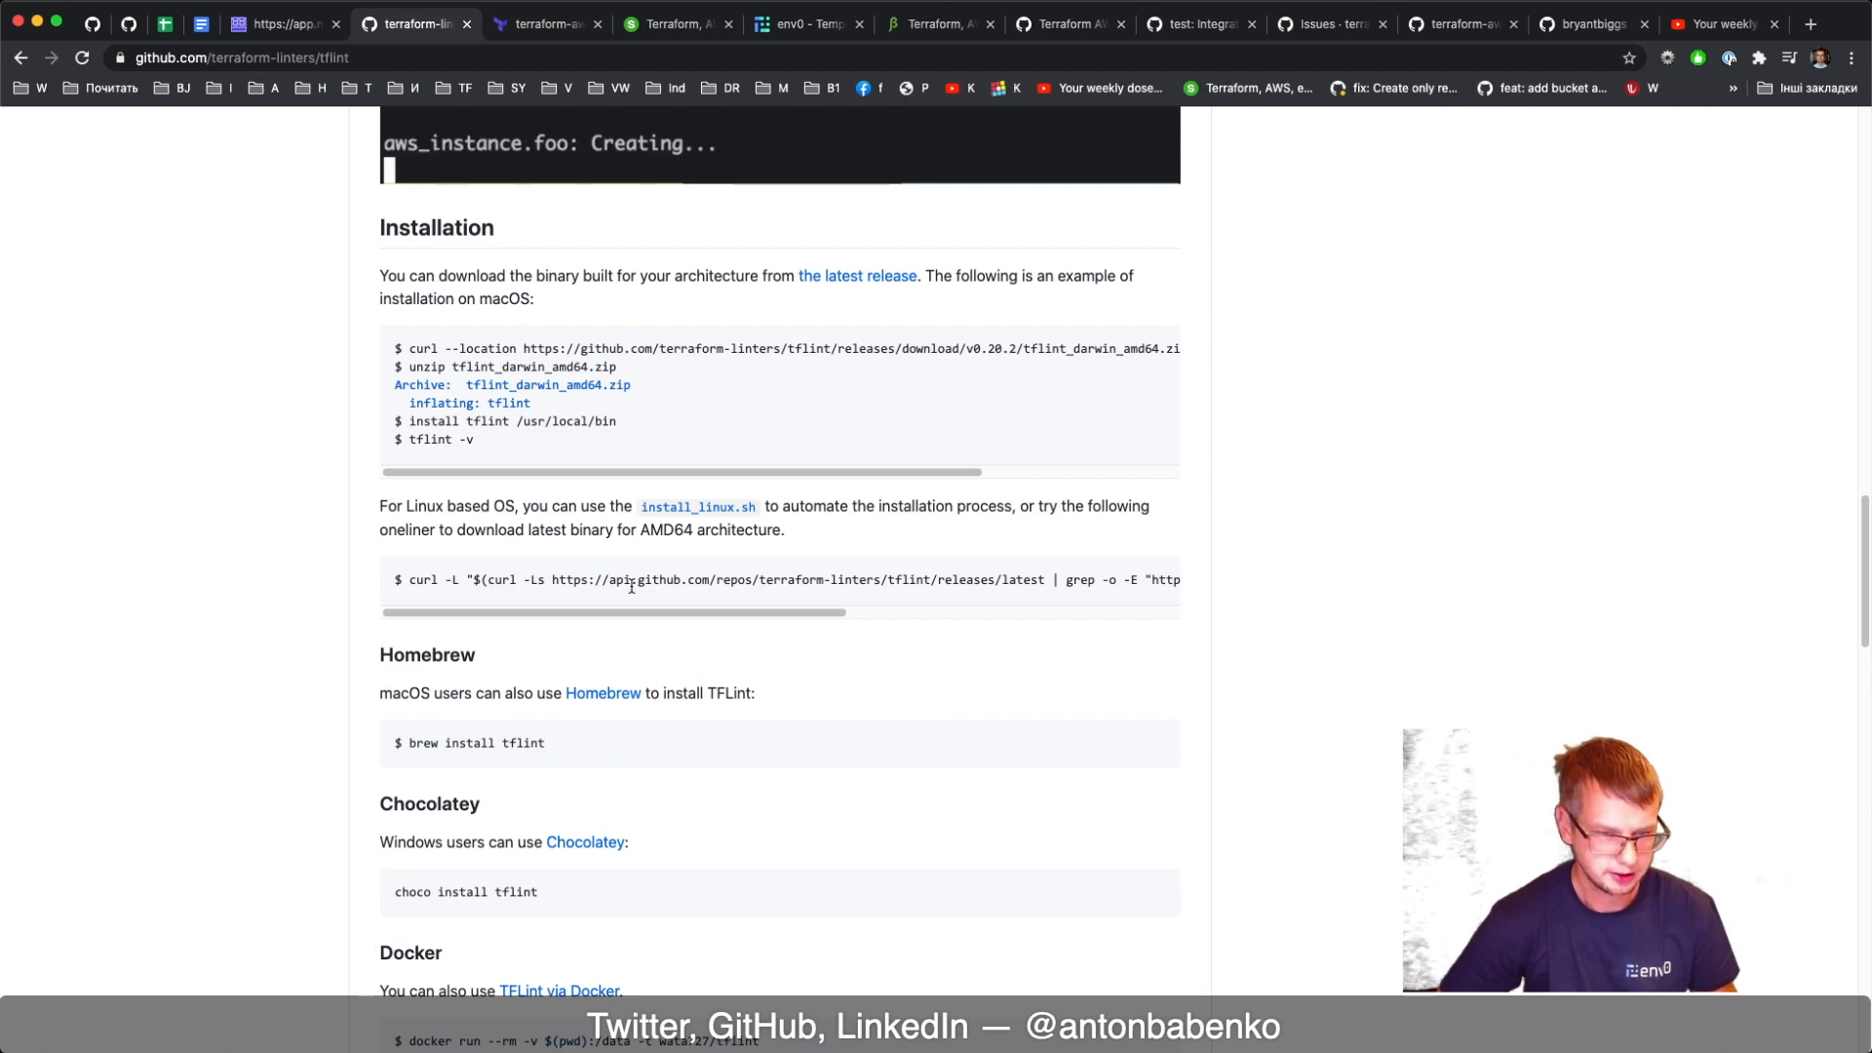
# Highlight '700+' rules in Features, then scroll past Providers, Limitations and Usage
pyautogui.scroll(-3)
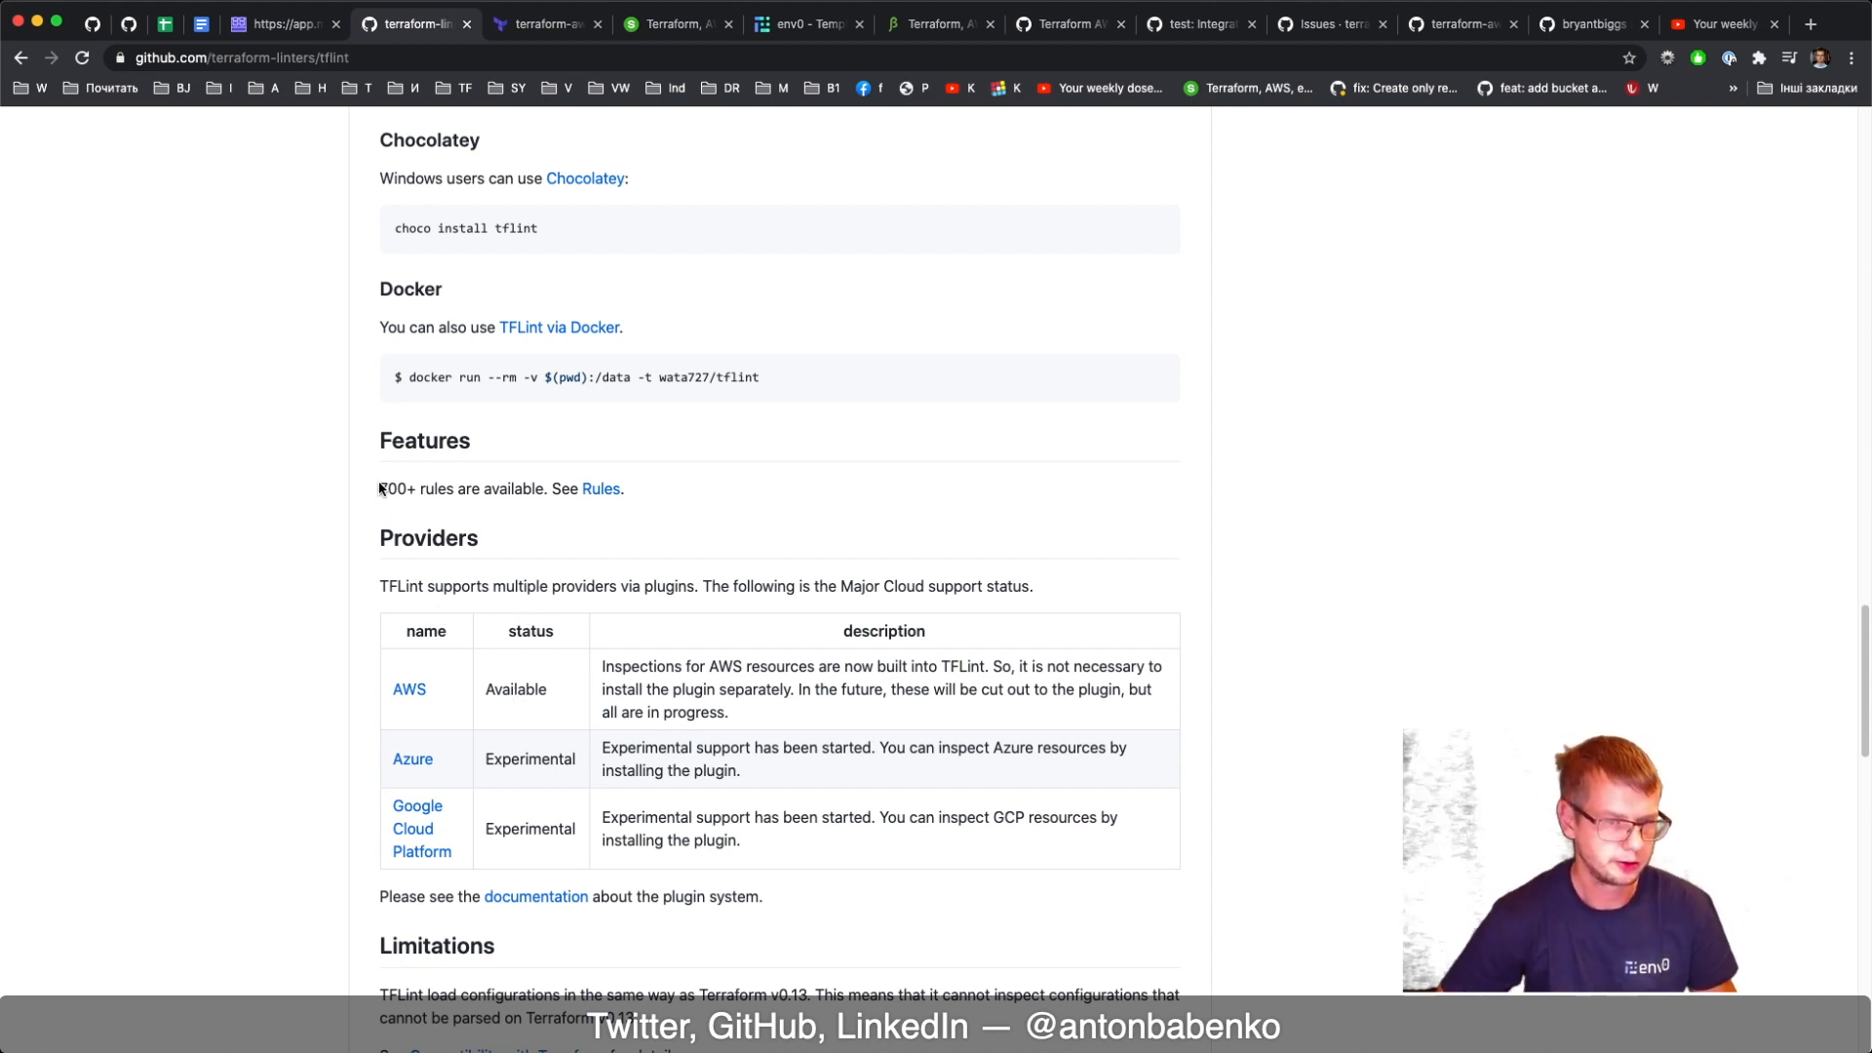
pyautogui.doubleClick(394, 488)
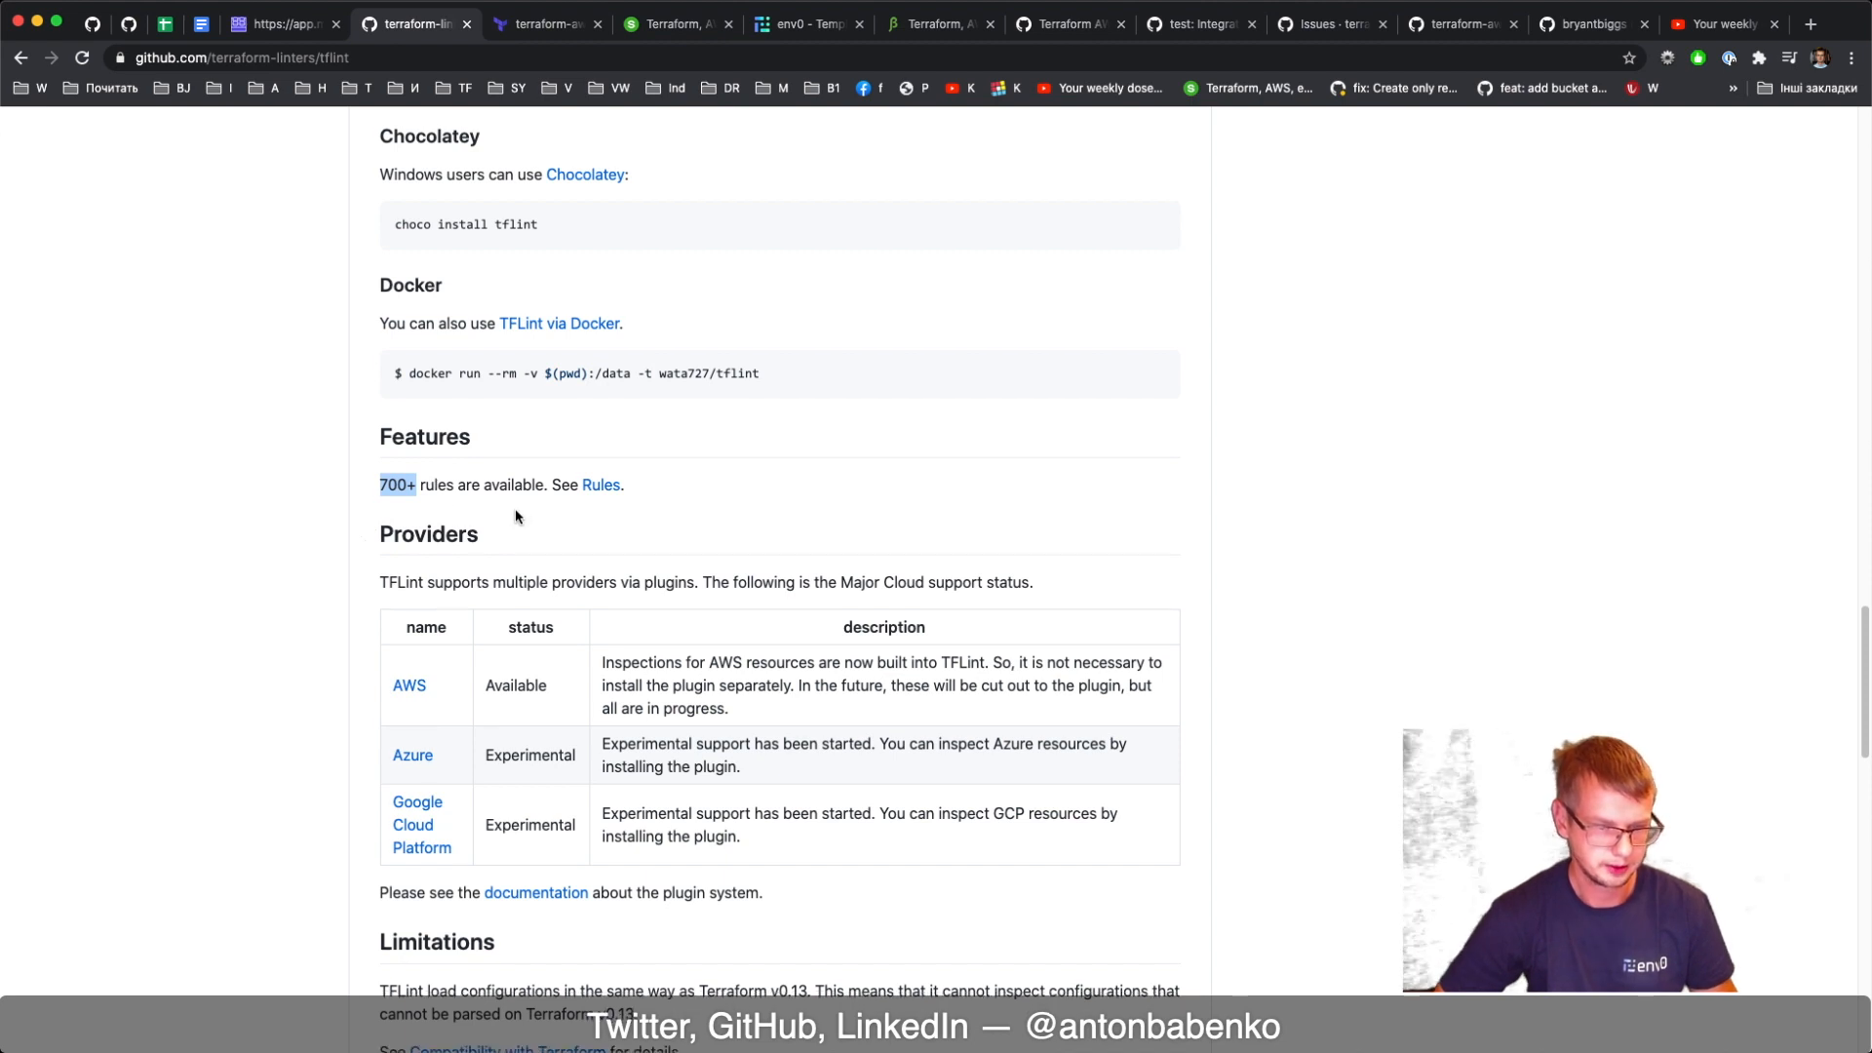
pyautogui.scroll(-3)
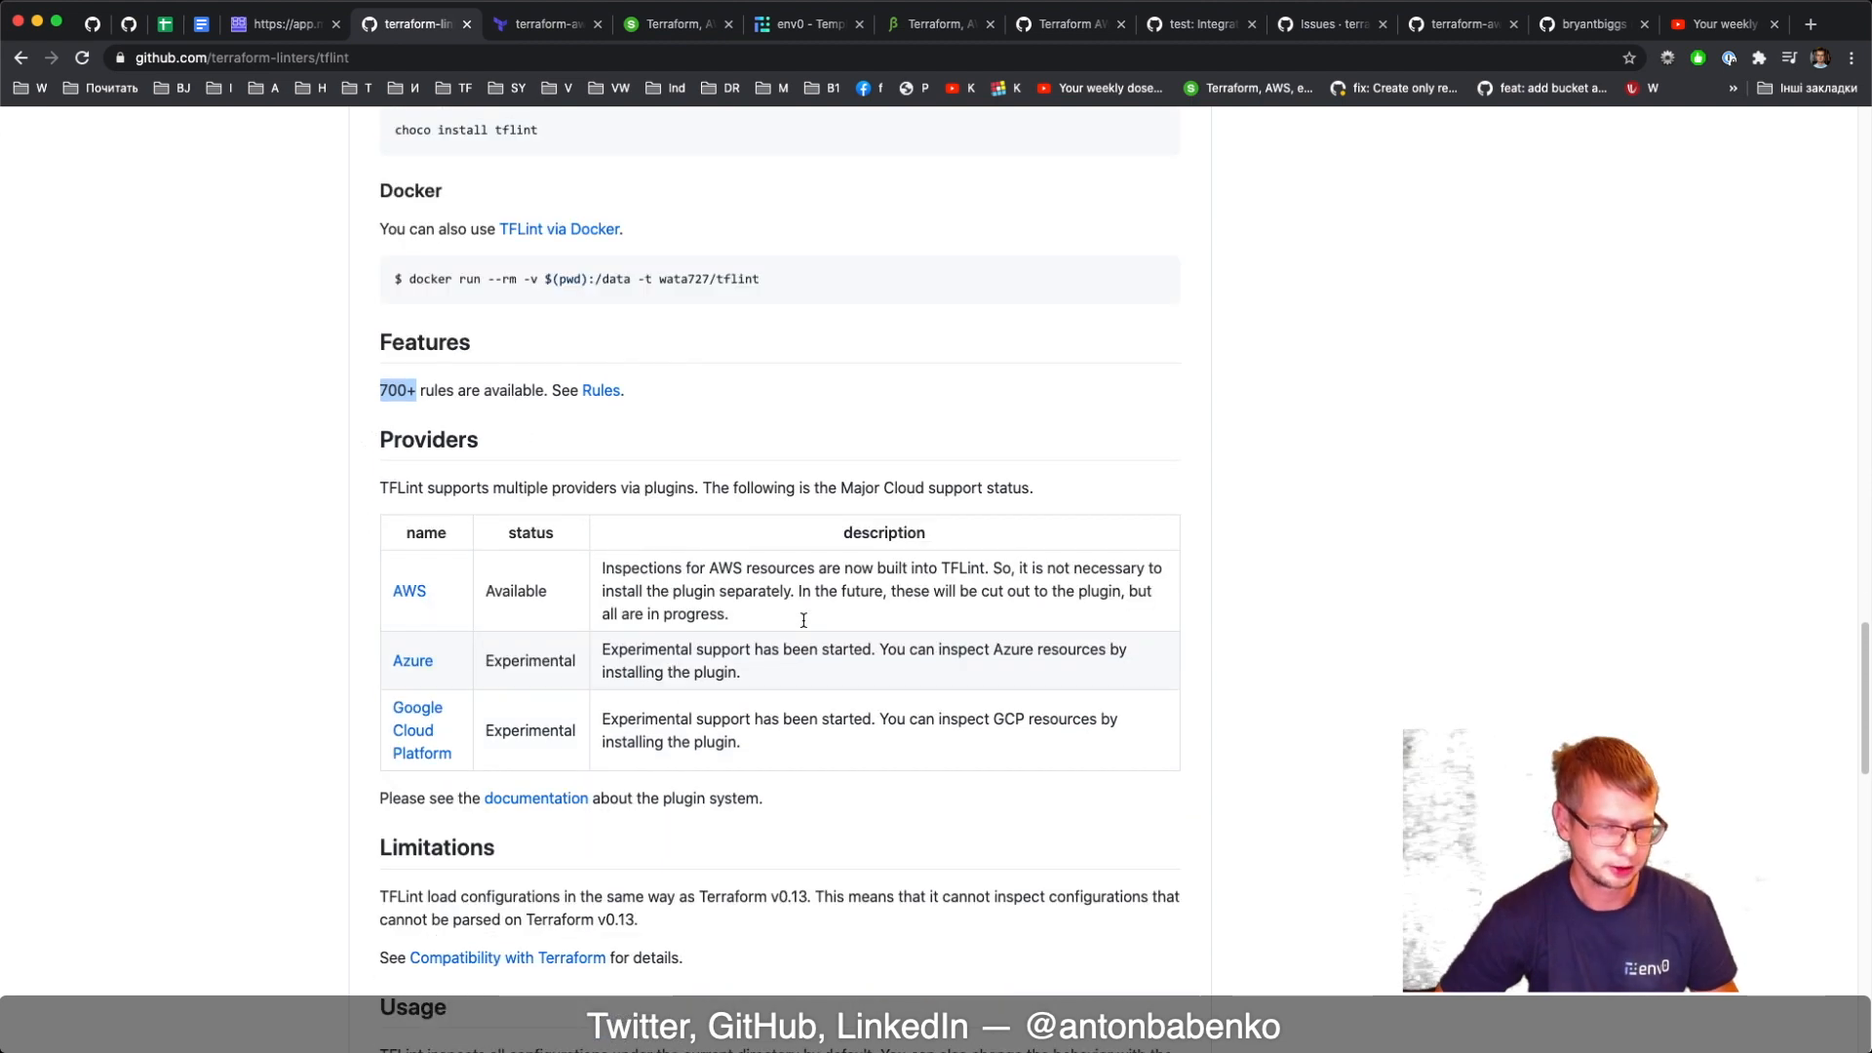
pyautogui.scroll(-3)
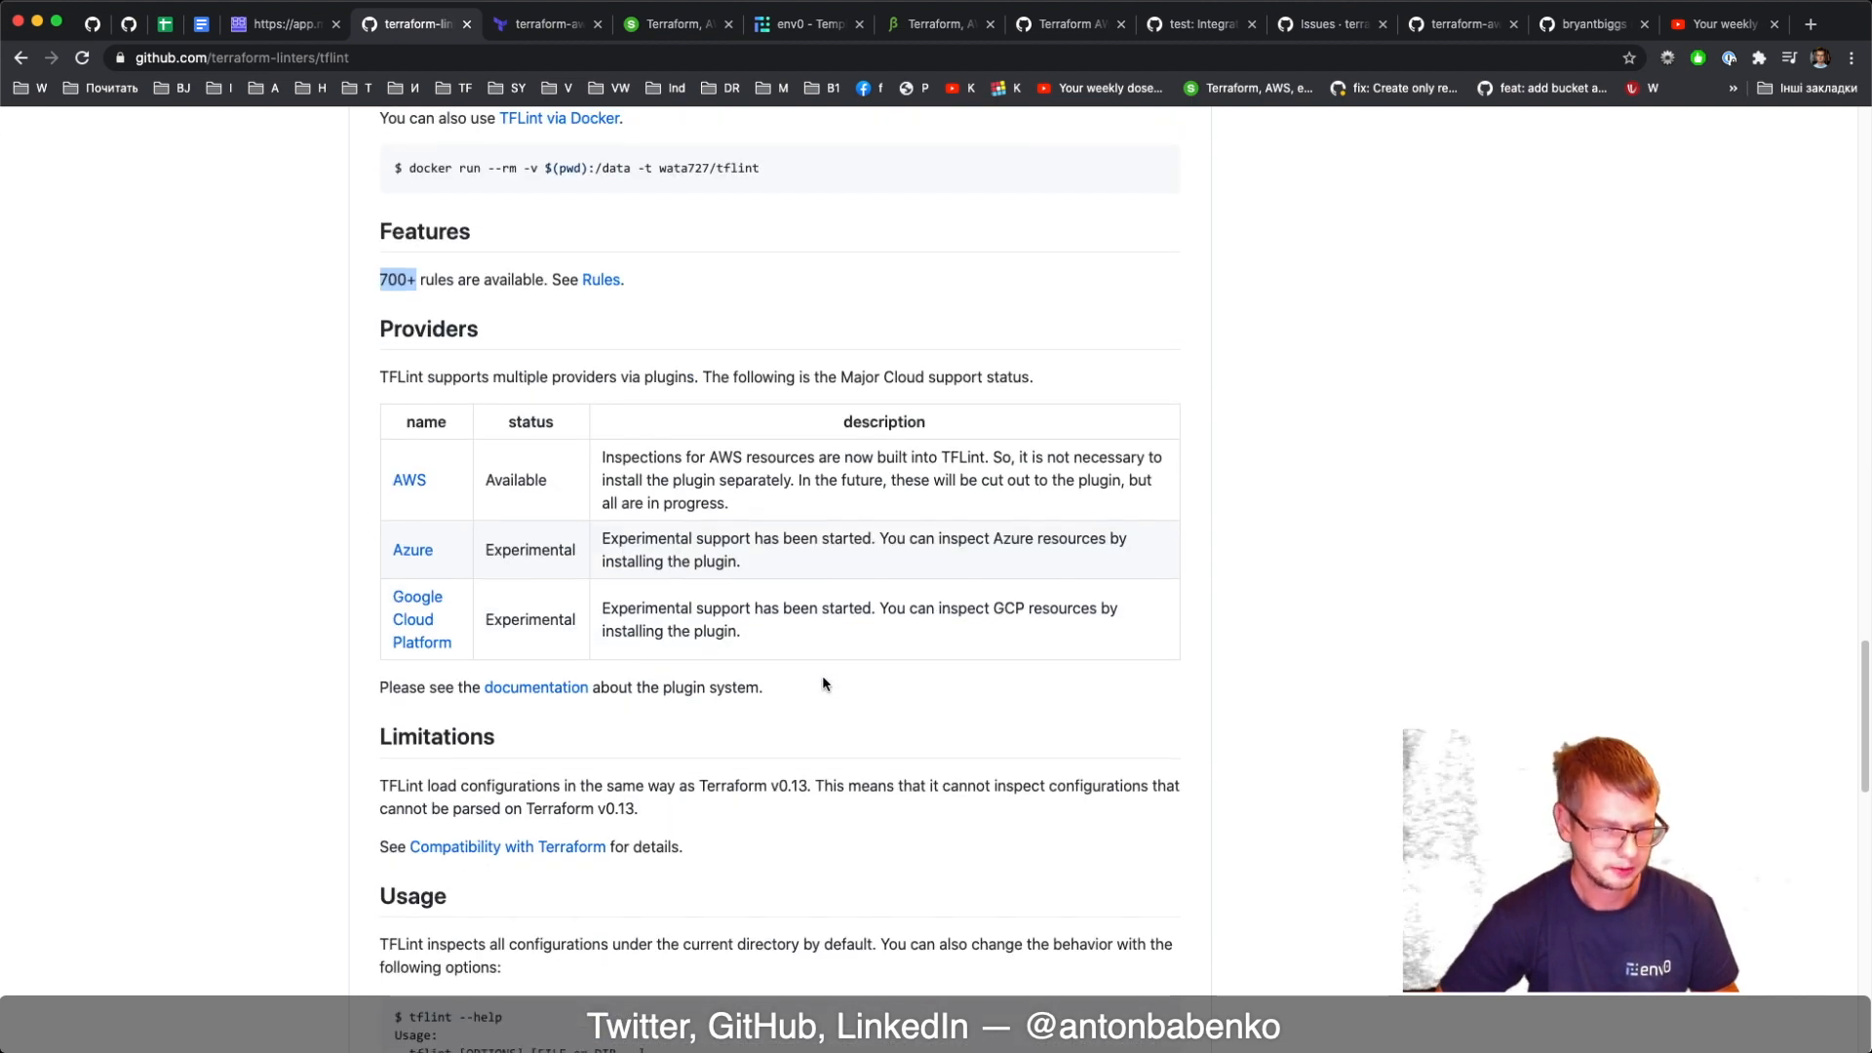
# Scroll through the Usage options, Exit Statuses and FAQ, then back up to Features
pyautogui.scroll(-3)
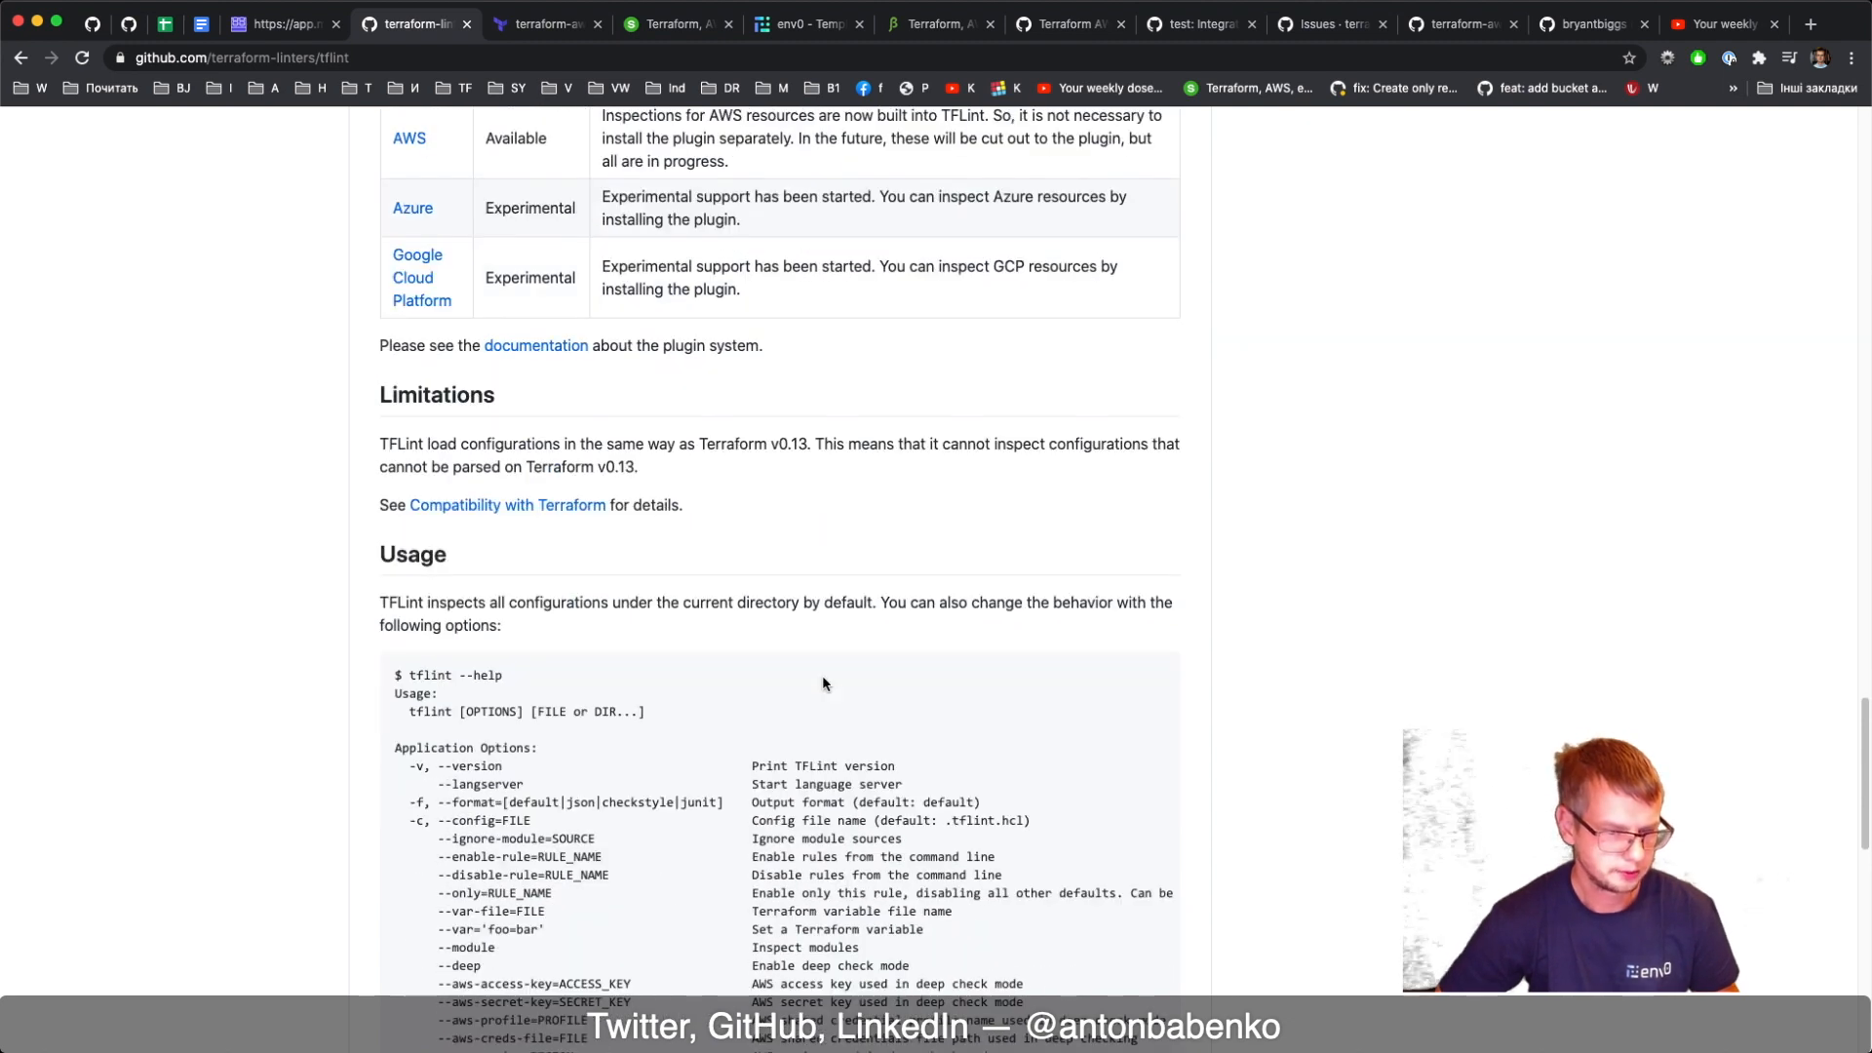
pyautogui.scroll(-3)
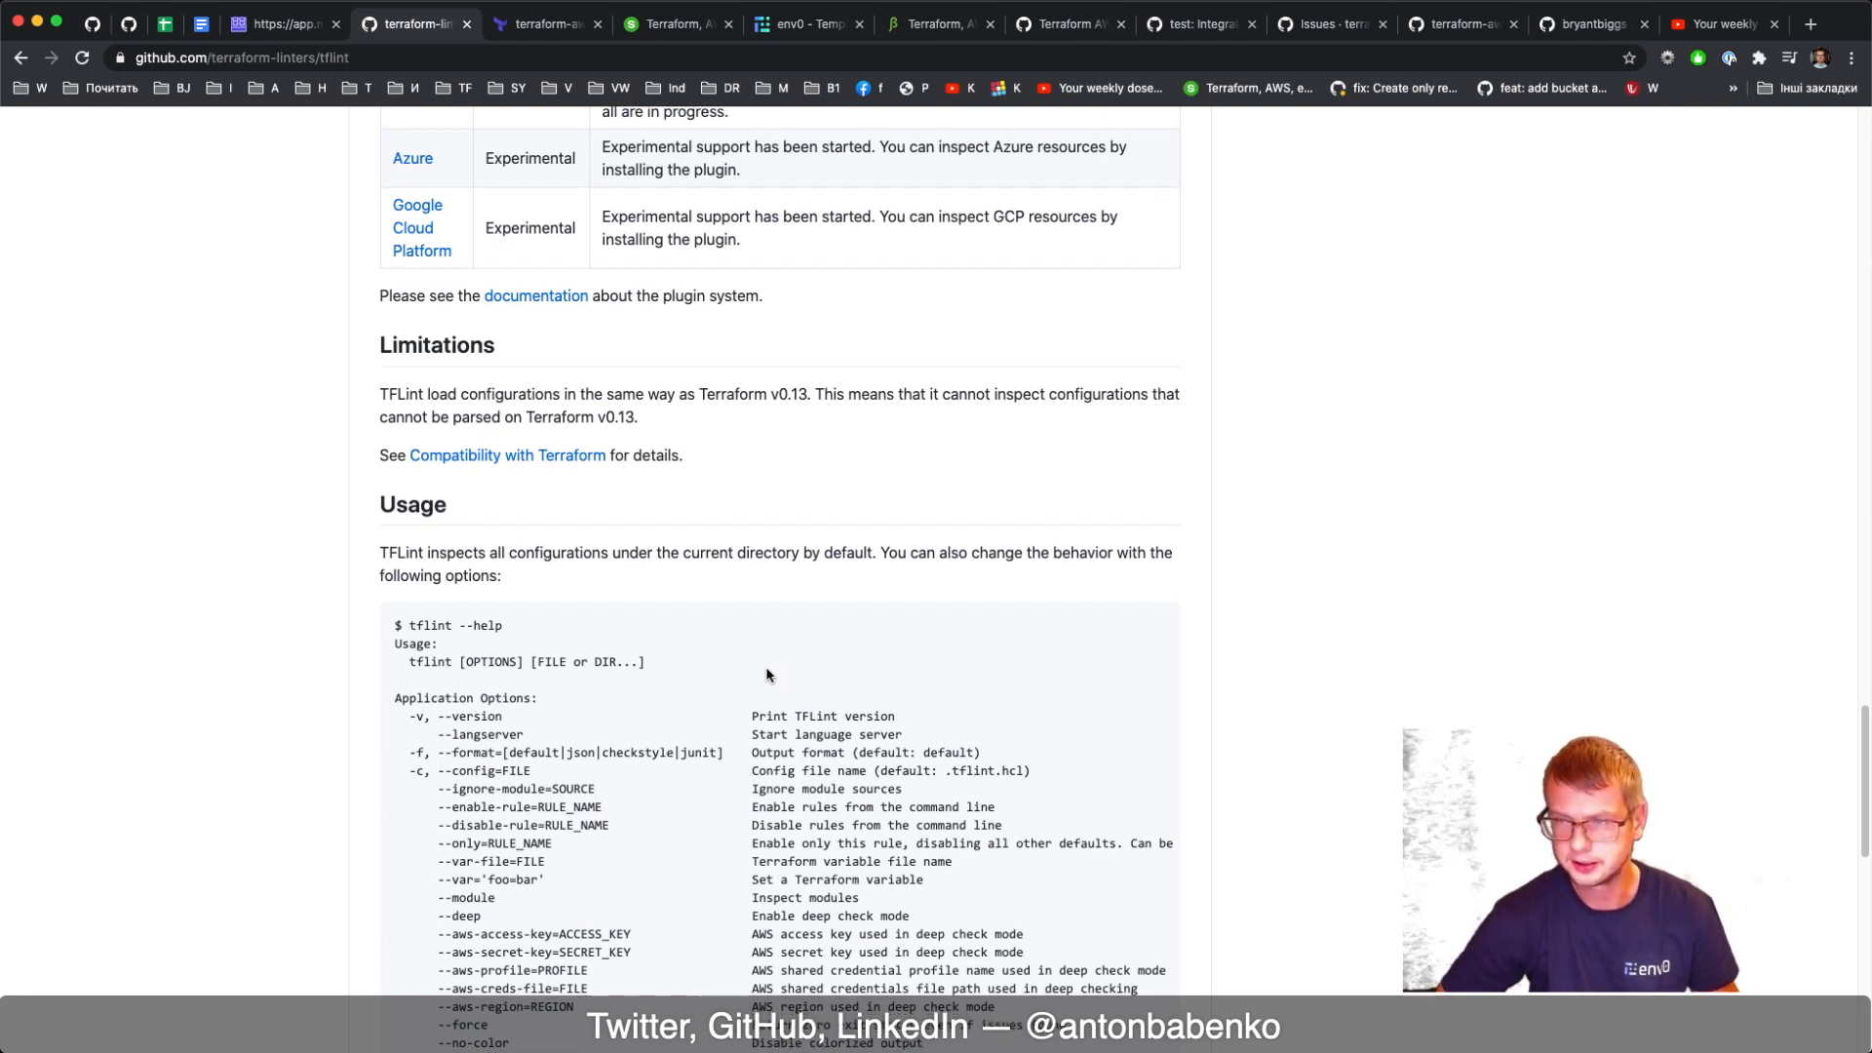
pyautogui.moveTo(761, 678)
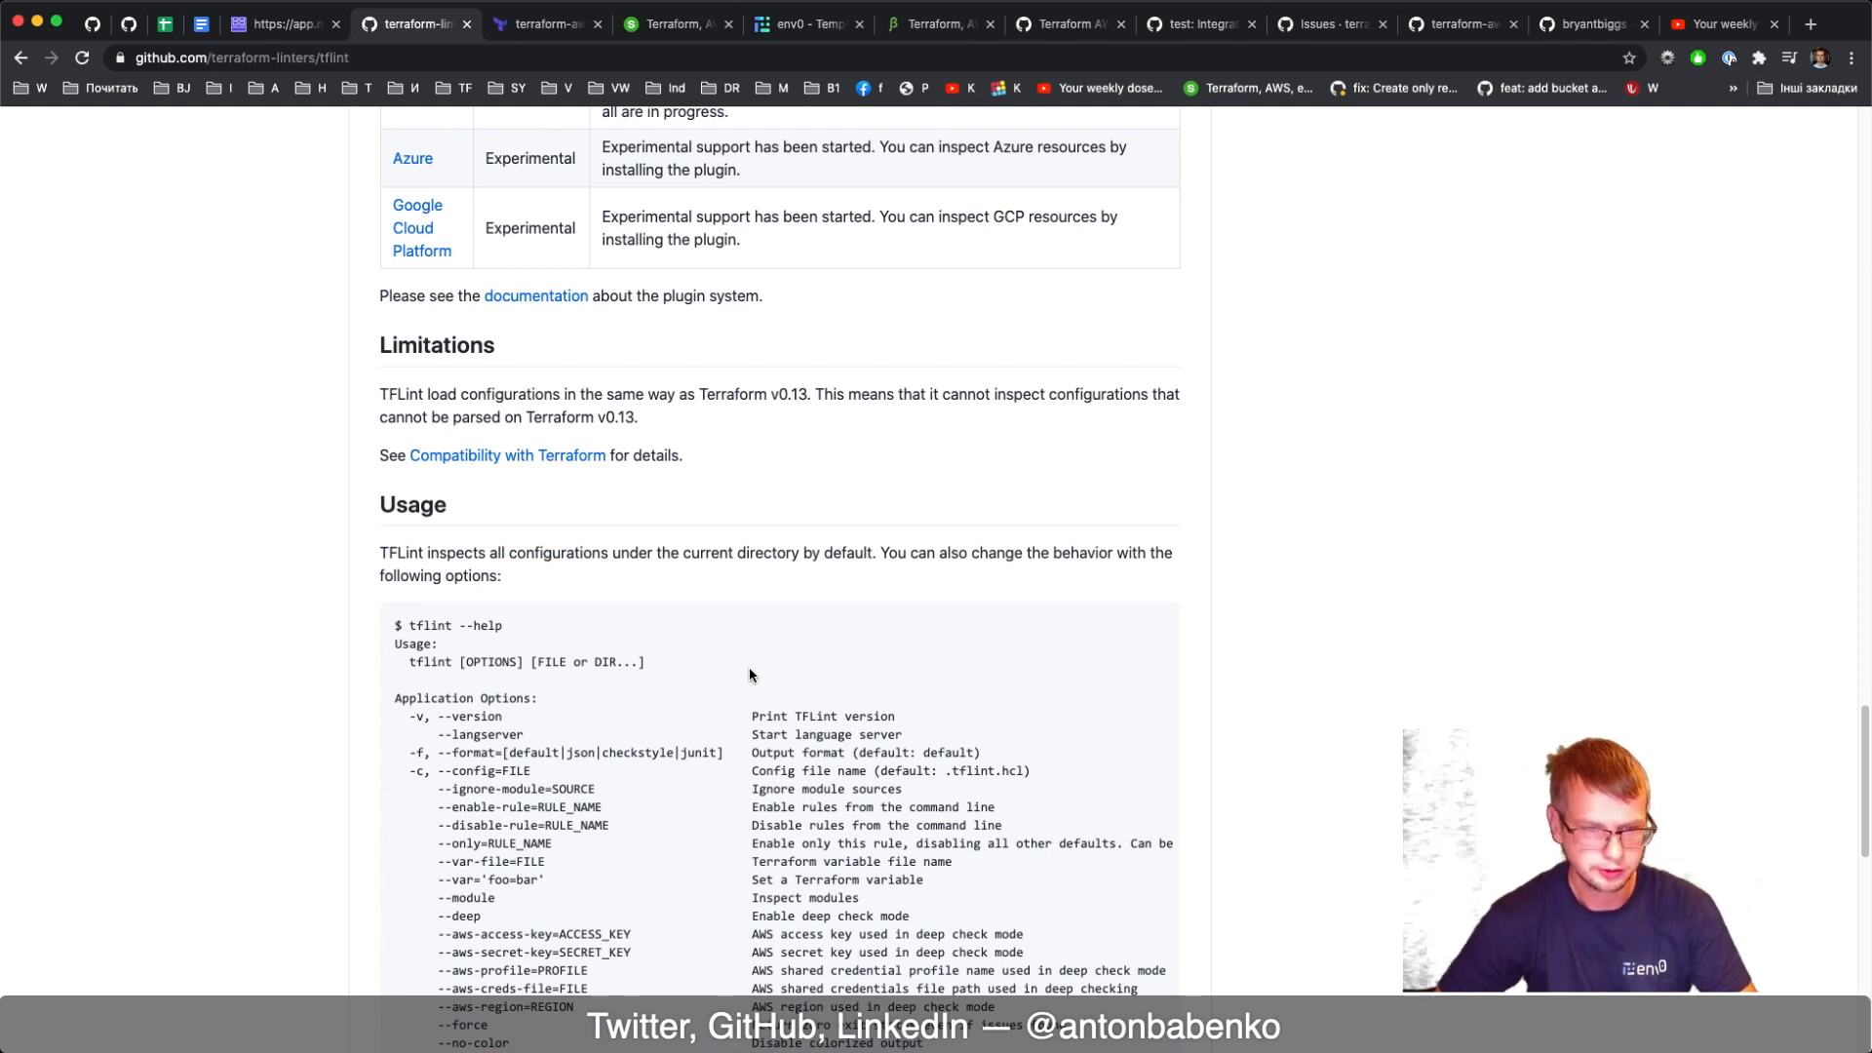
pyautogui.moveTo(731, 675)
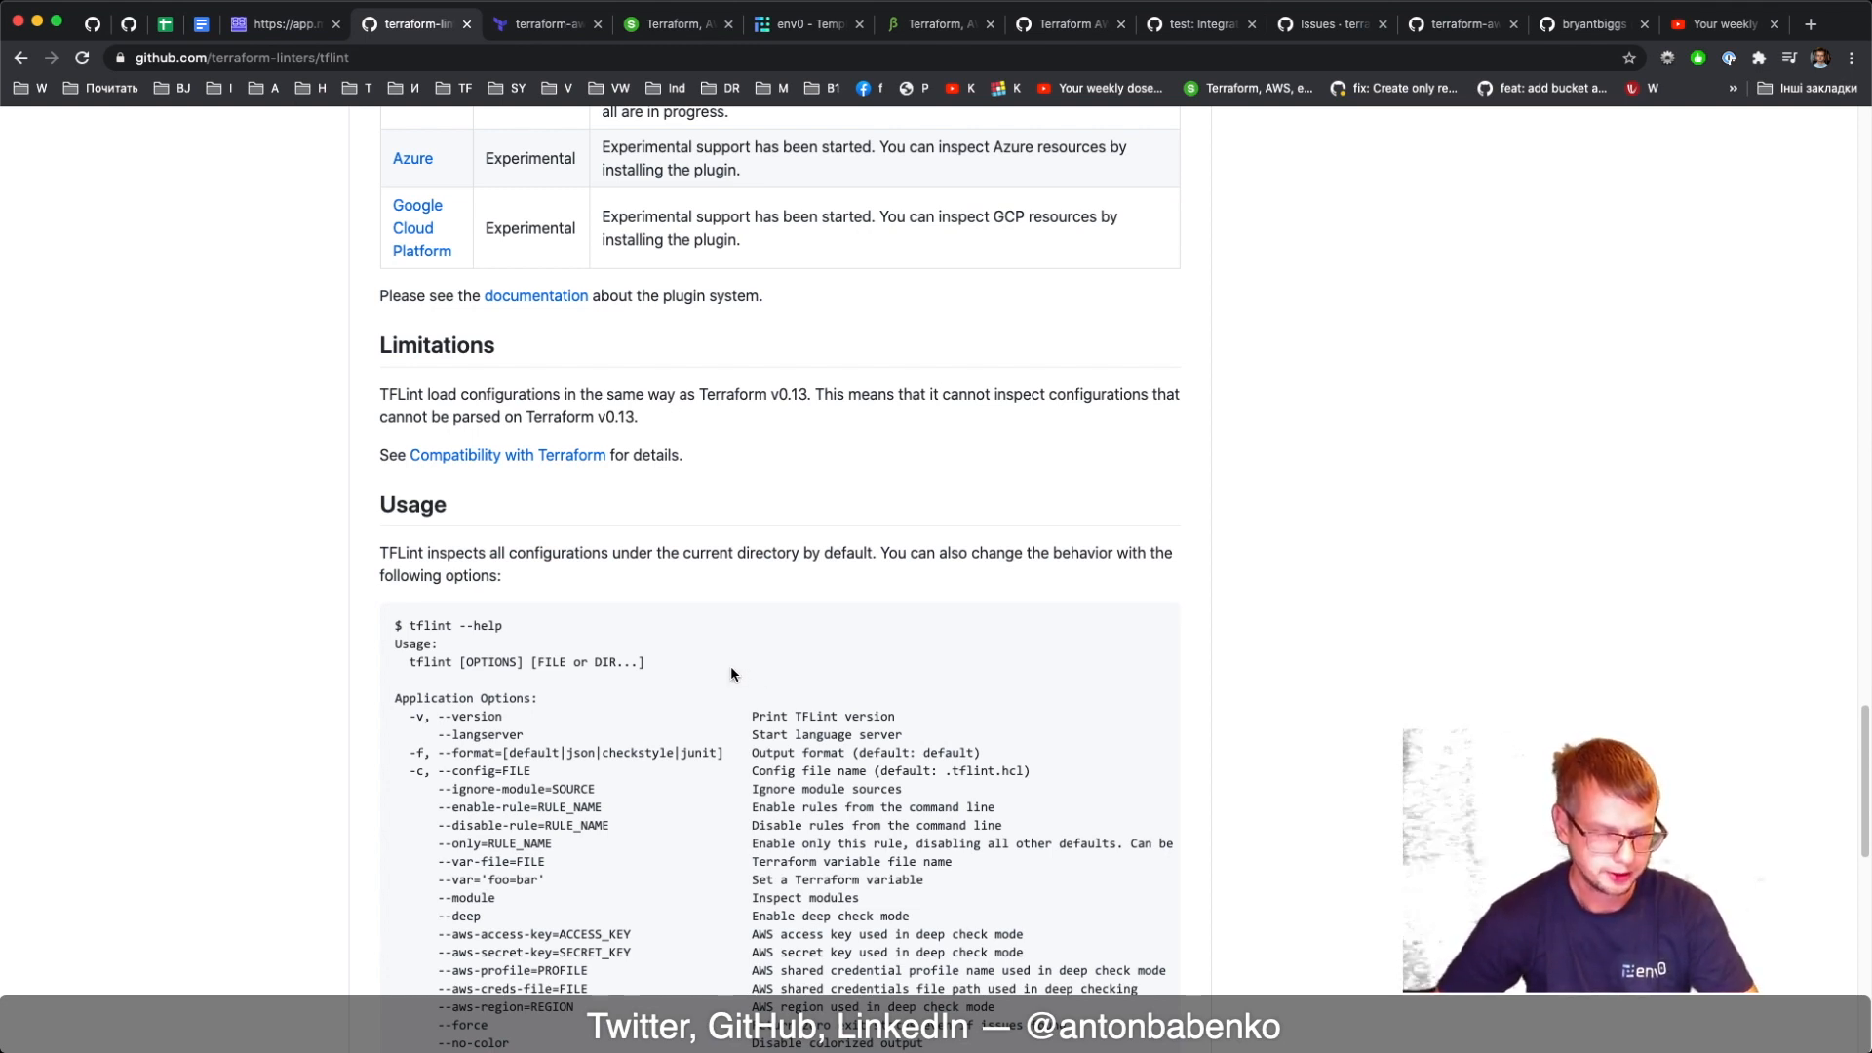
pyautogui.moveTo(718, 672)
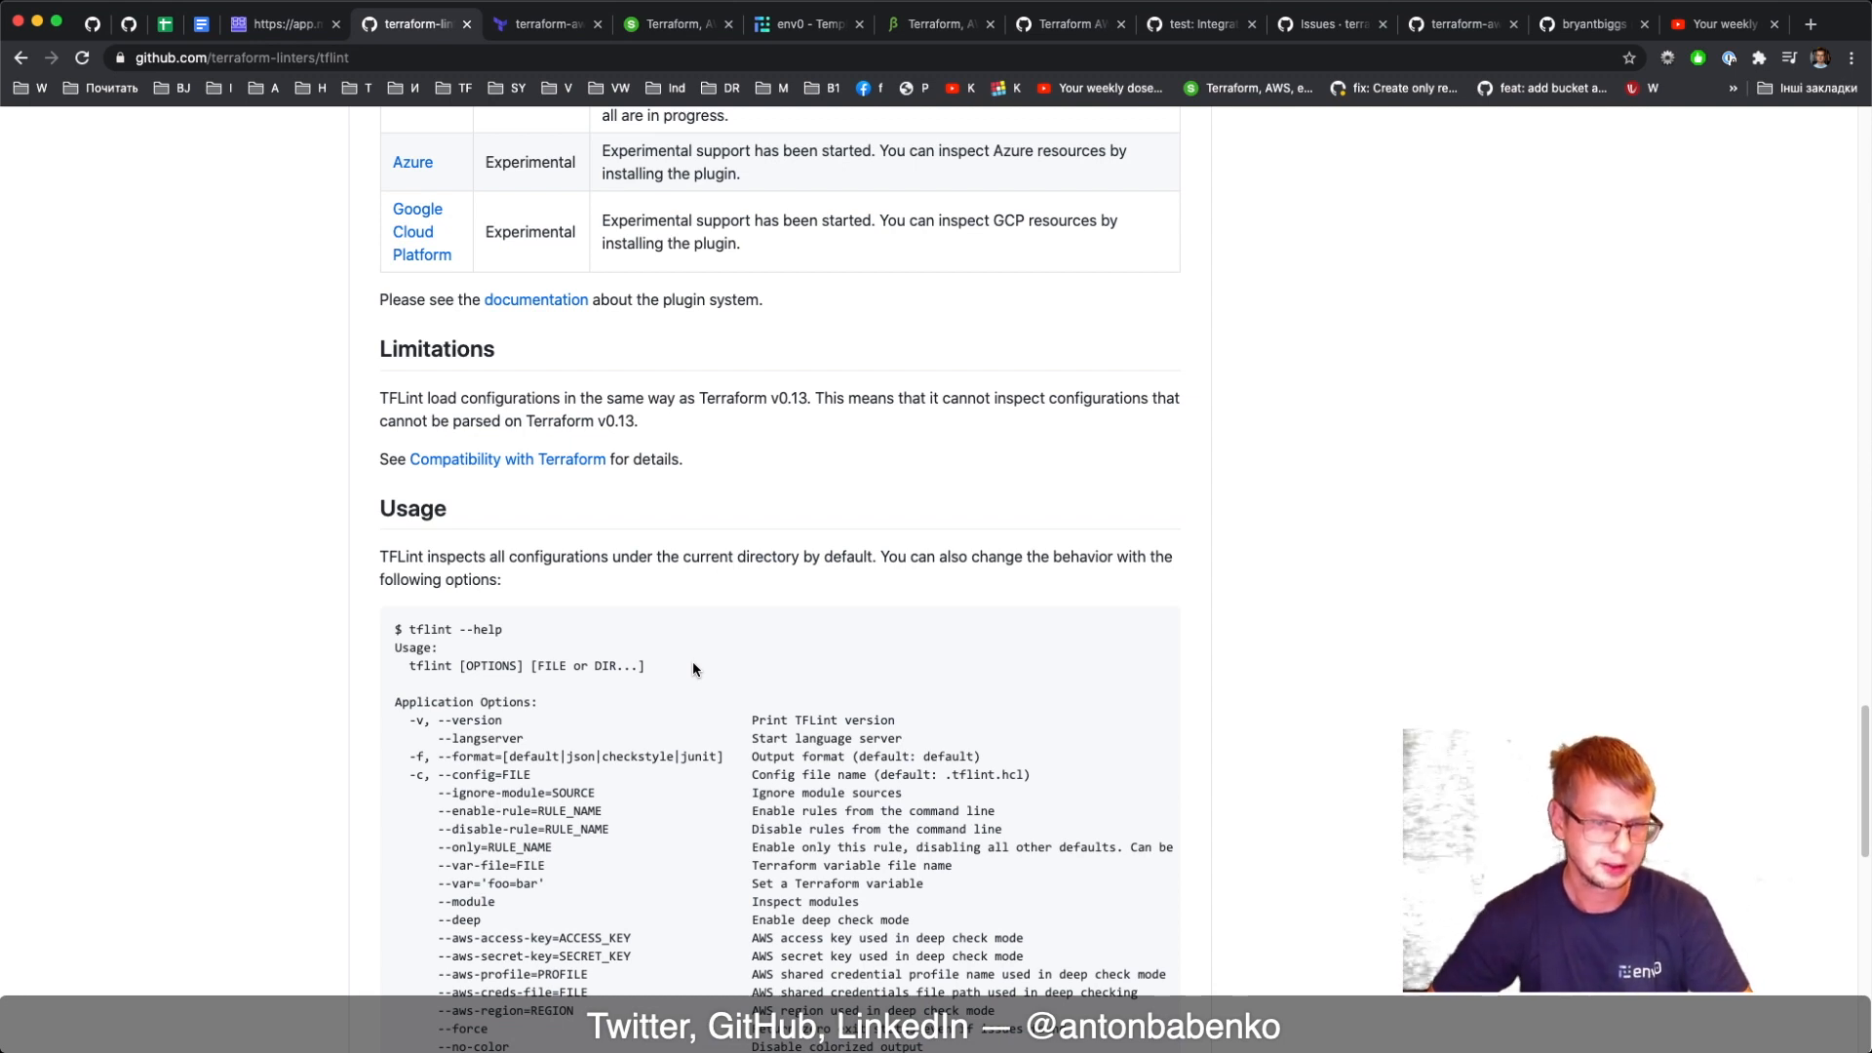
pyautogui.moveTo(430, 644)
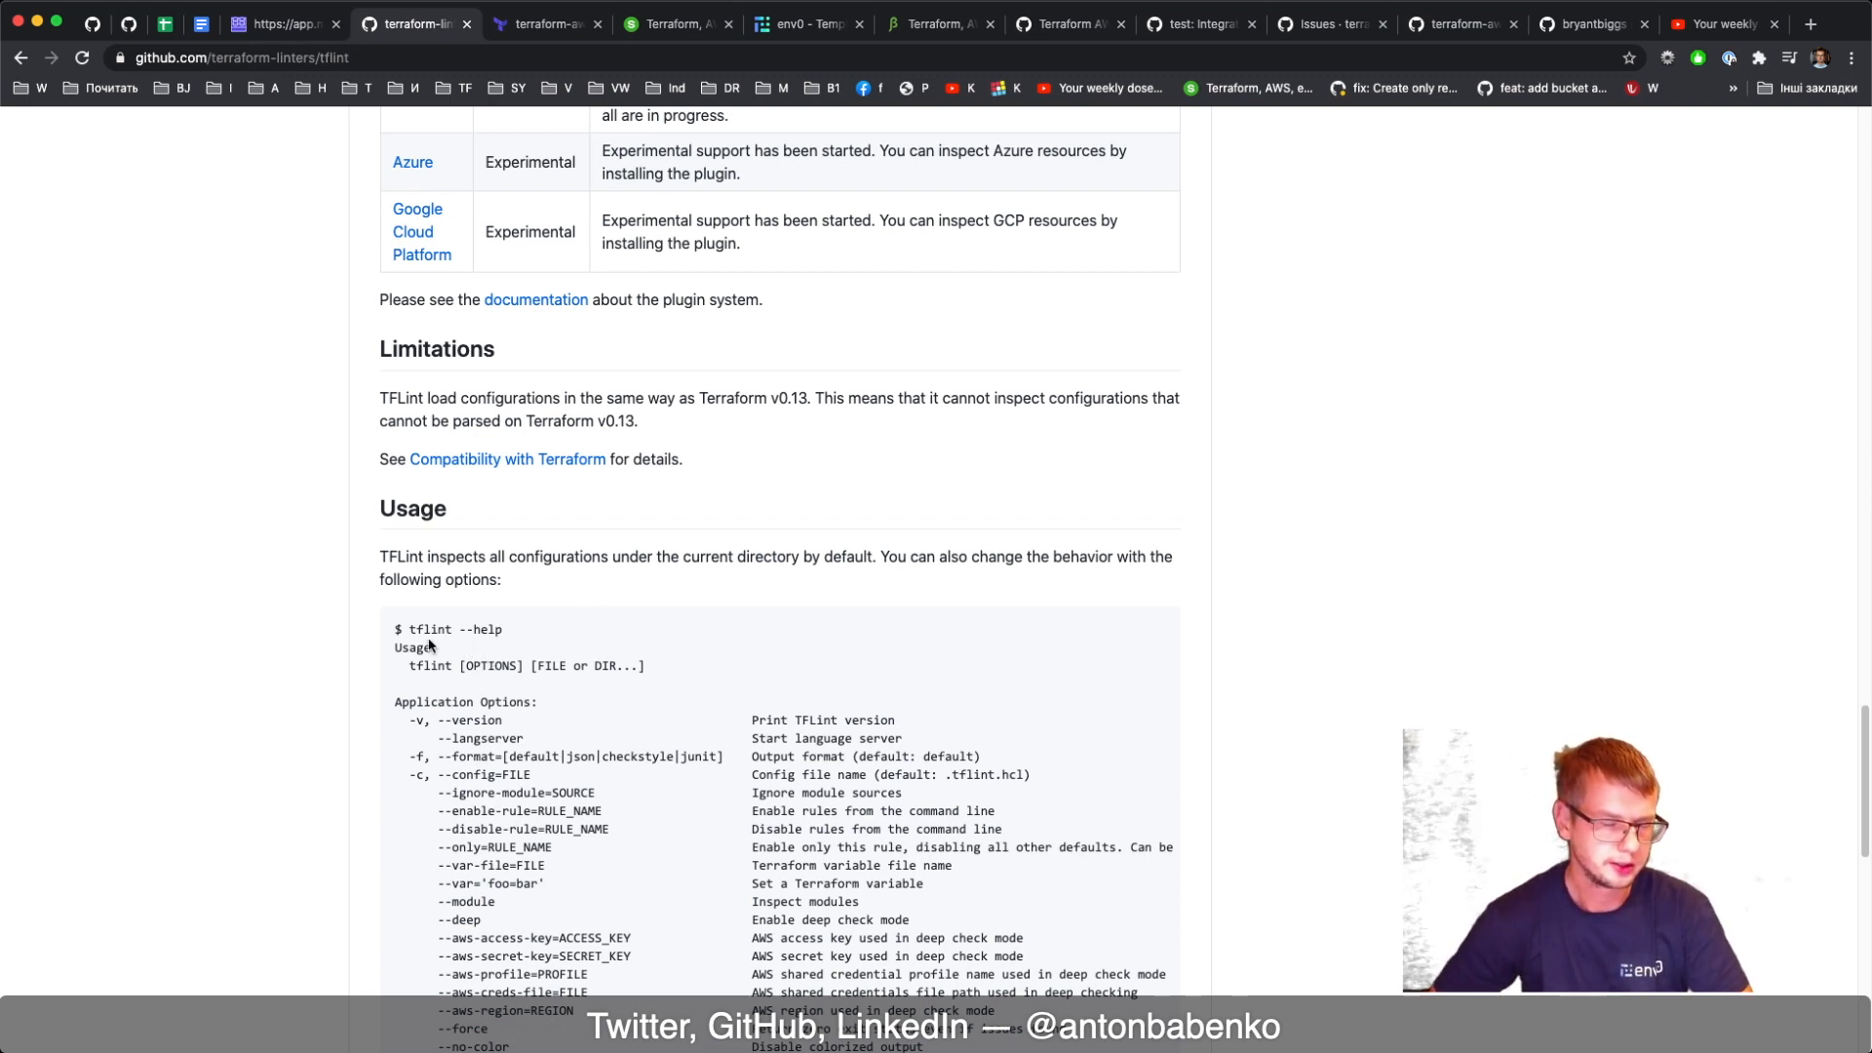
pyautogui.moveTo(861, 708)
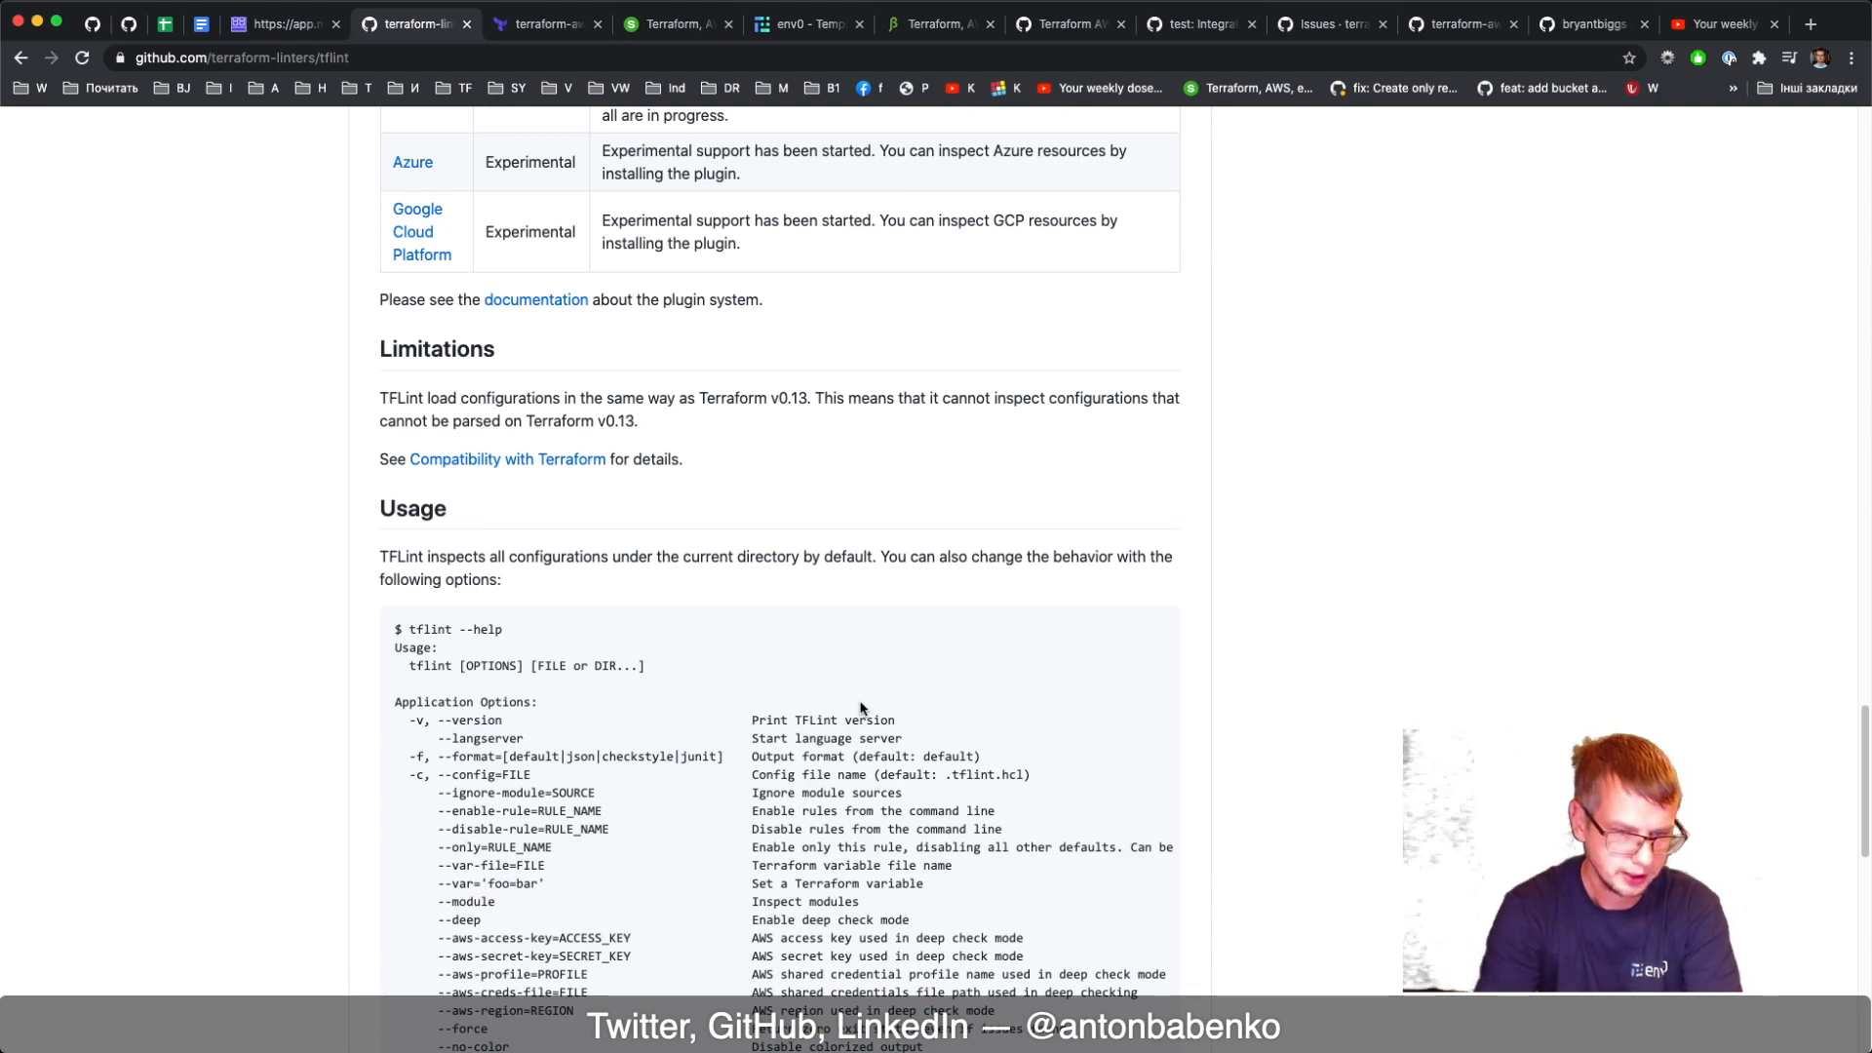
pyautogui.scroll(-3)
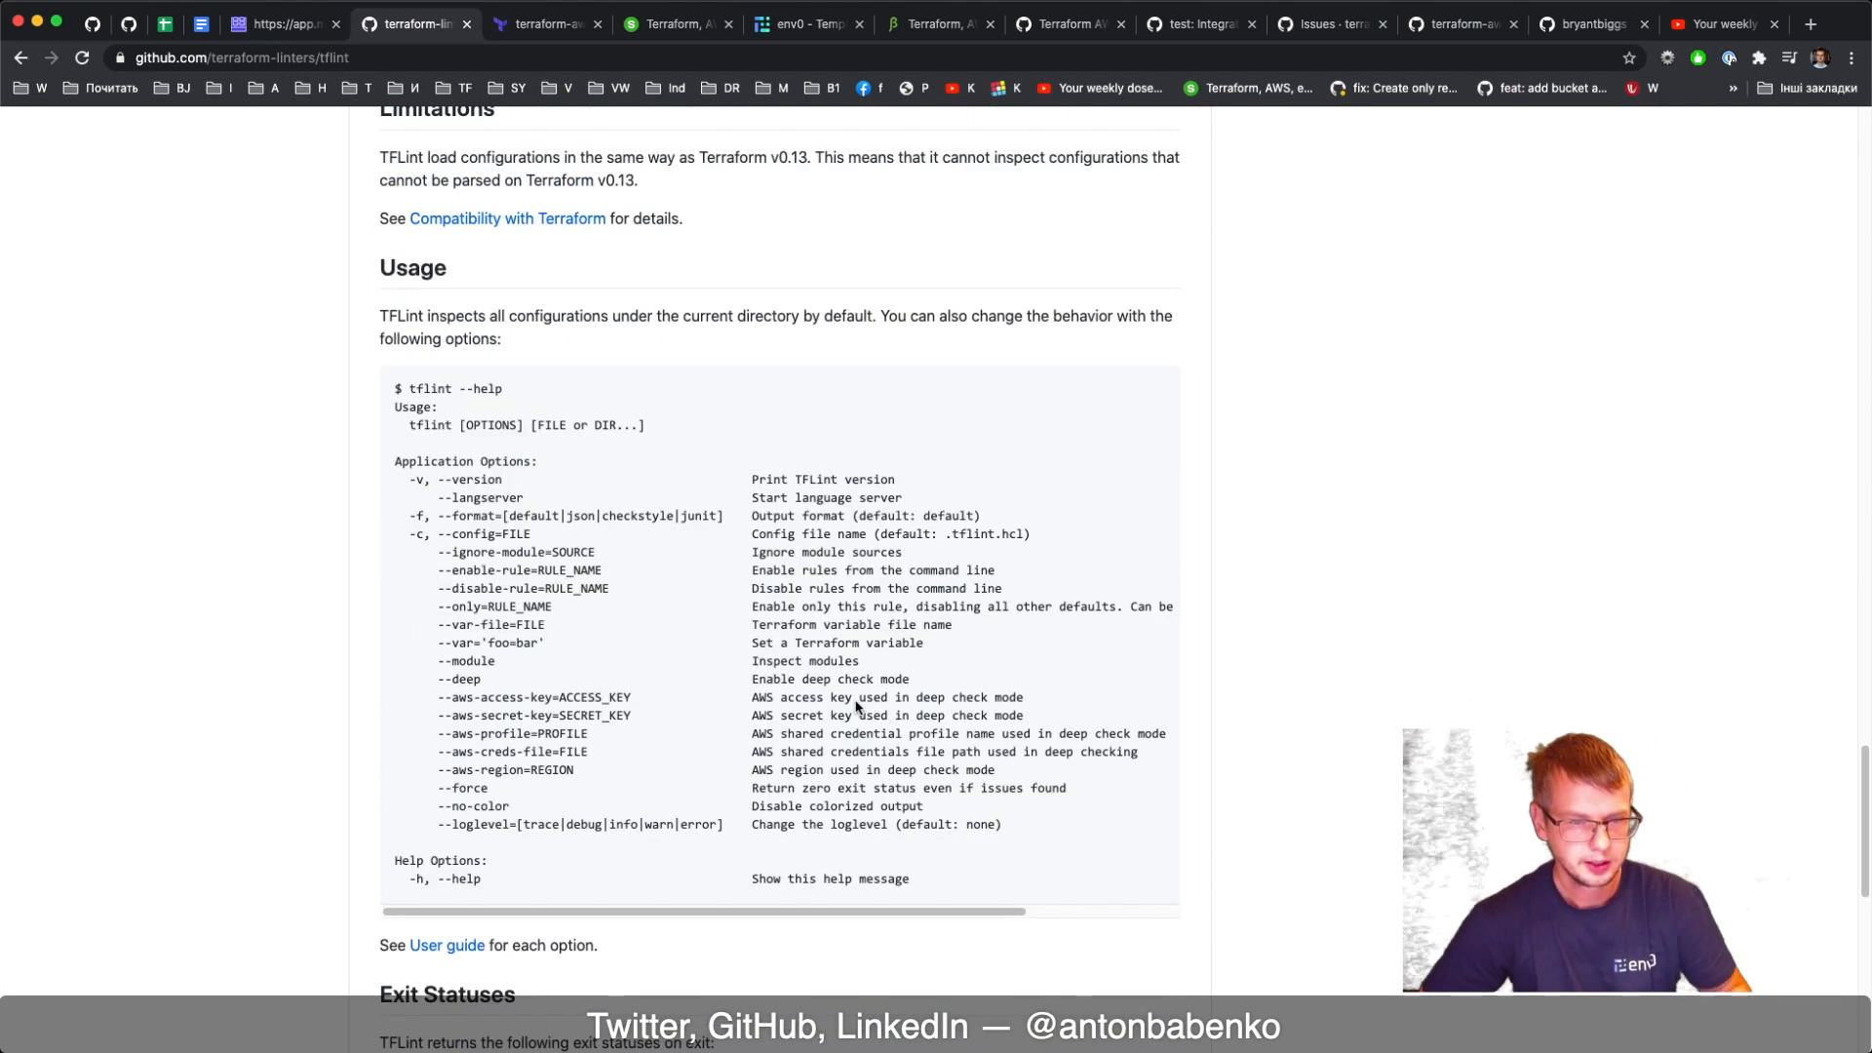
pyautogui.scroll(-3)
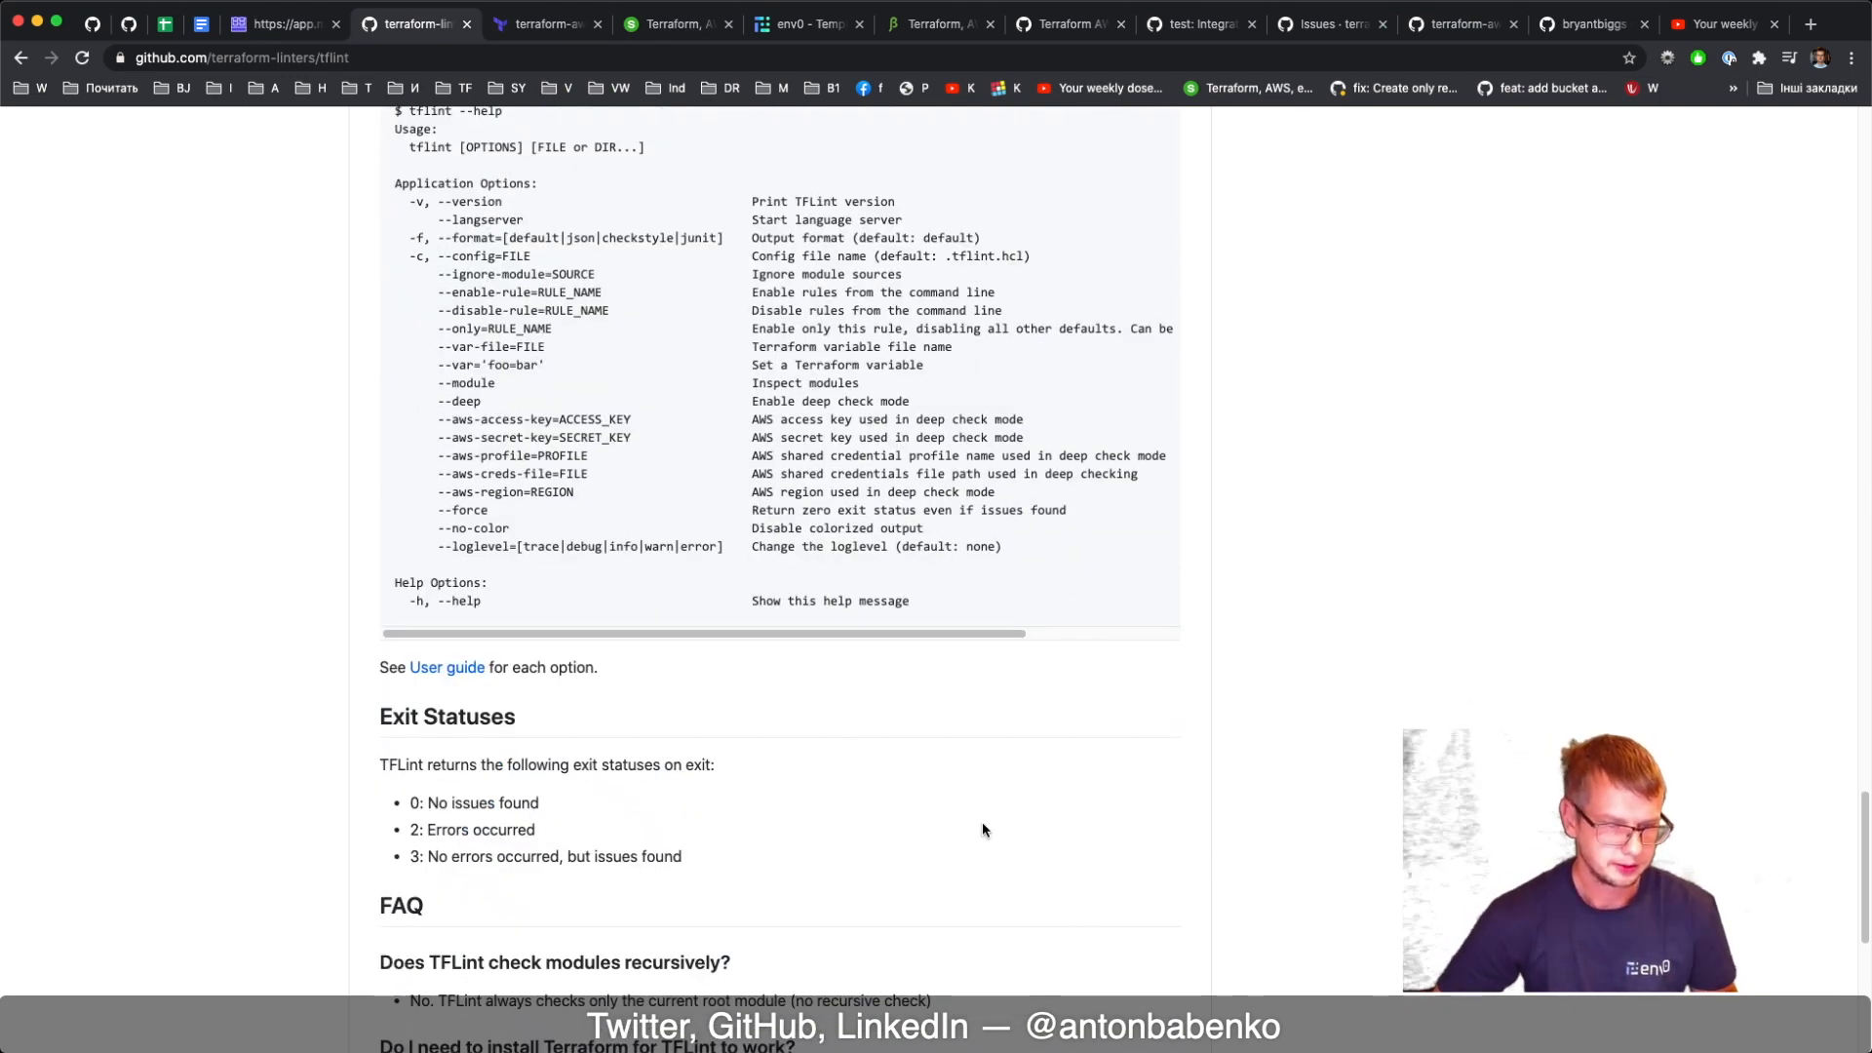
pyautogui.scroll(3)
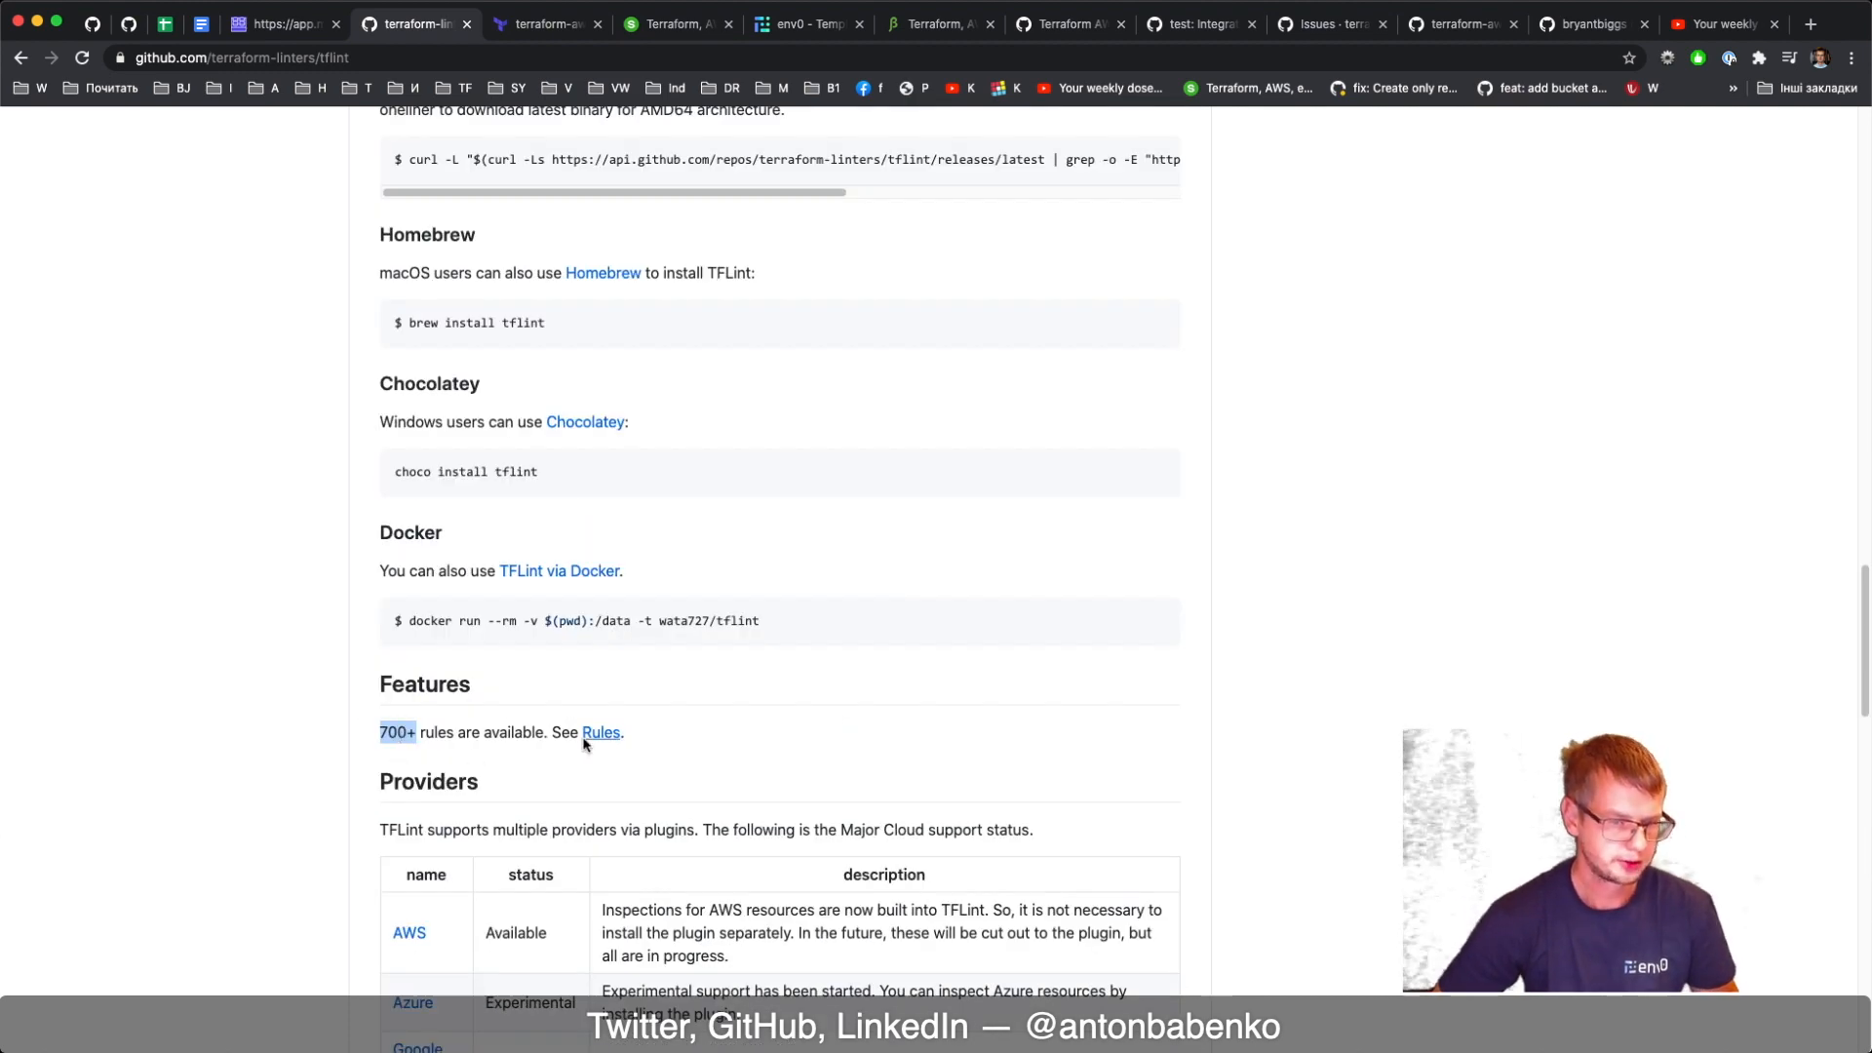
# Follow the Rules link and browse the AWS and Terraform rules tables in docs/rules
pyautogui.click(600, 732)
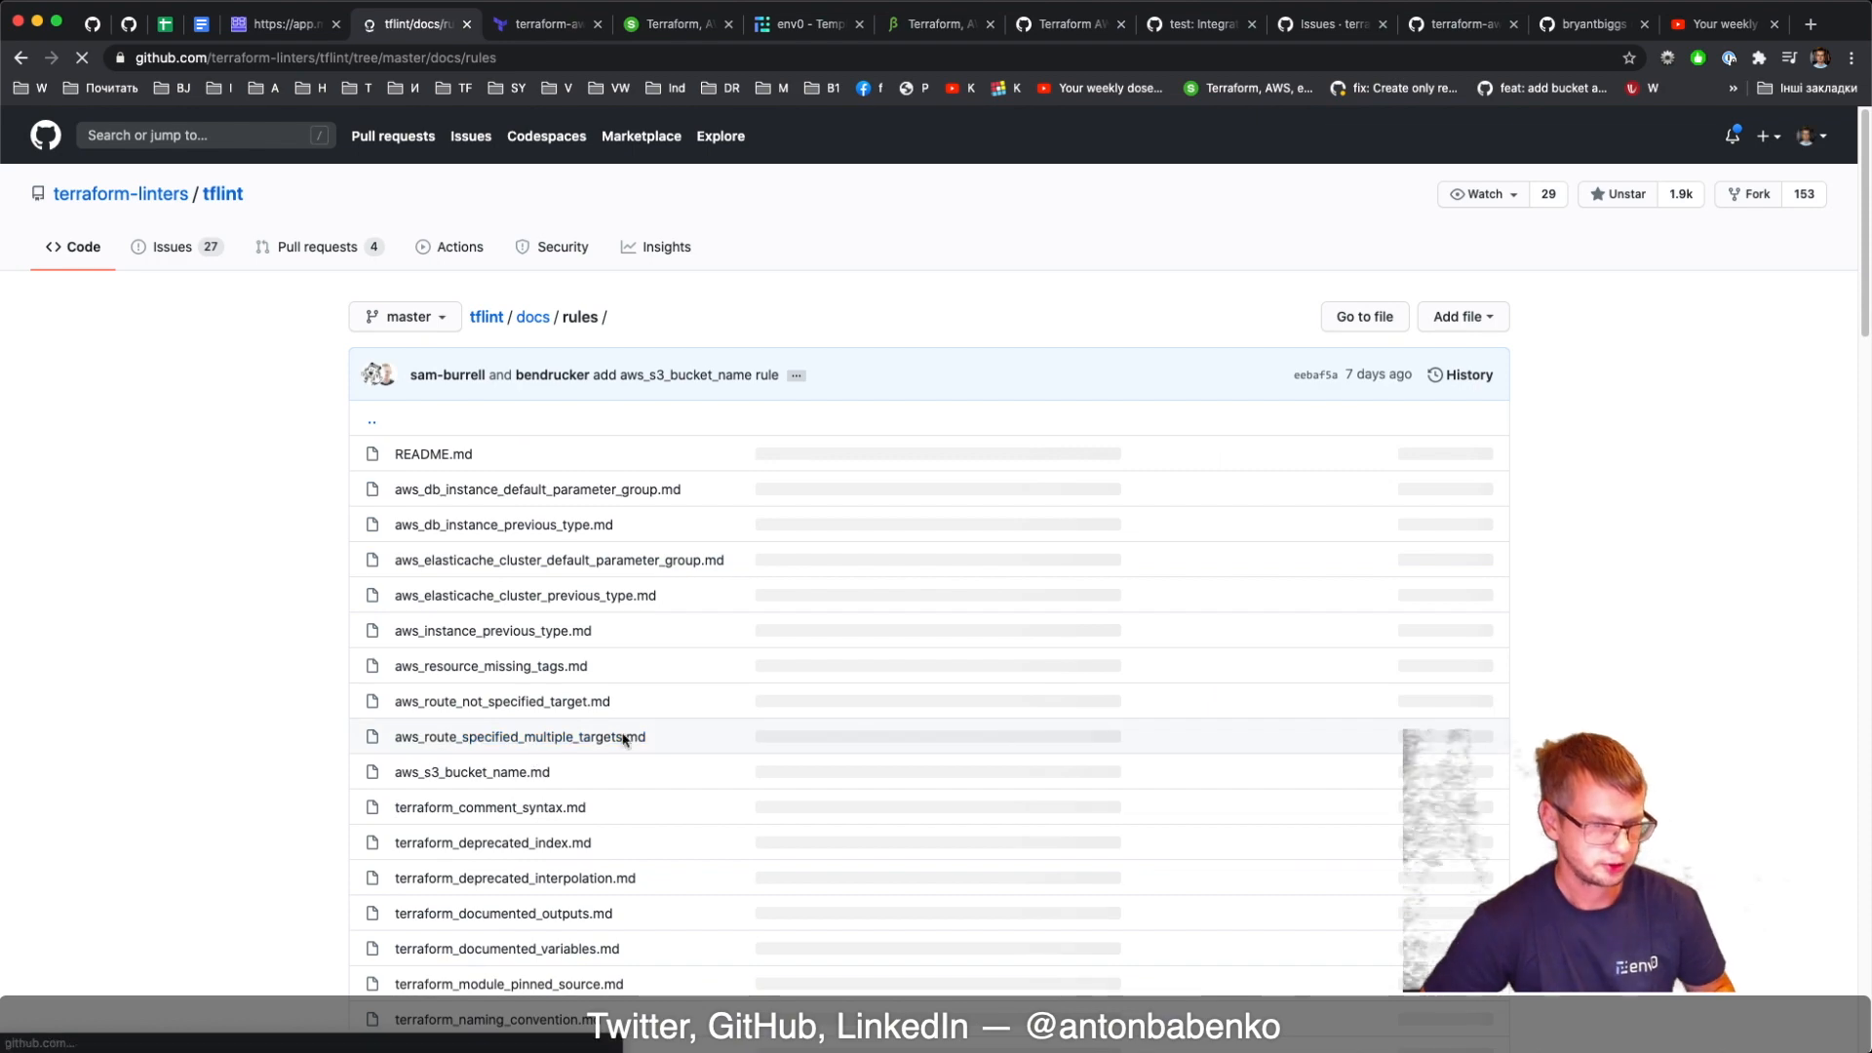
pyautogui.scroll(-3)
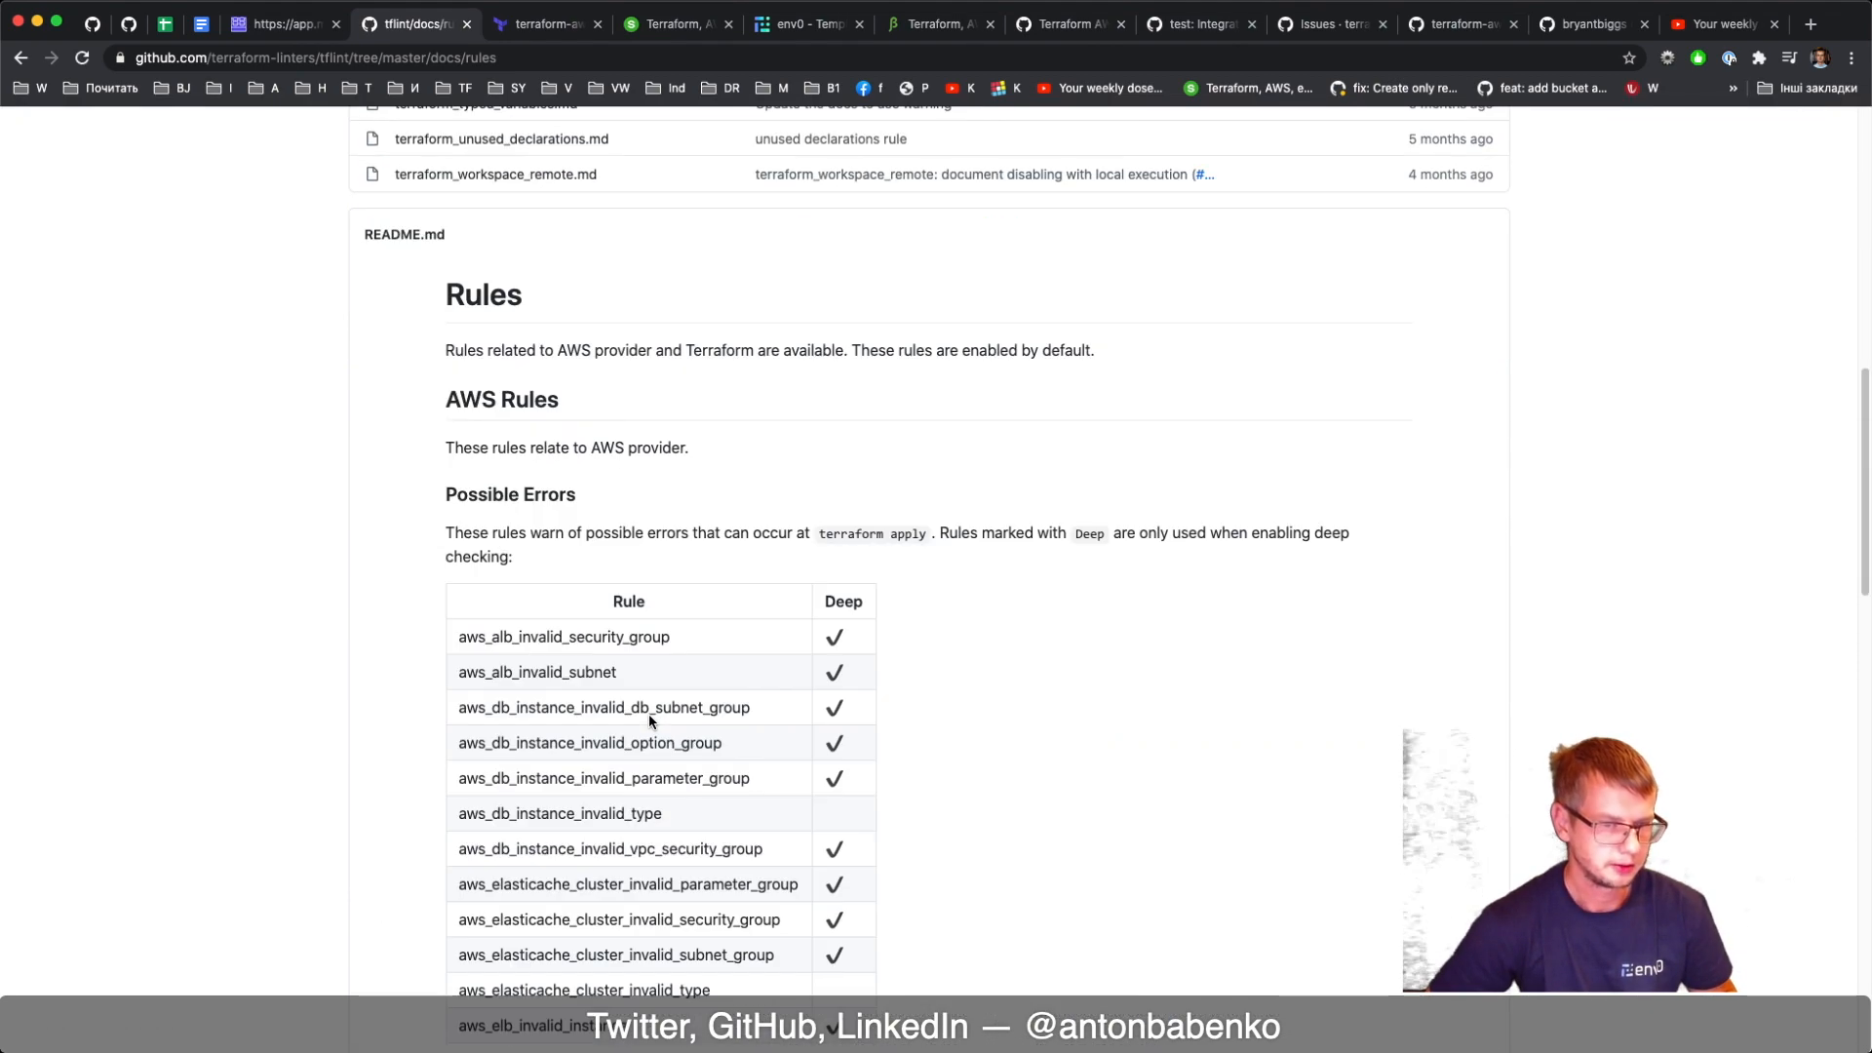
pyautogui.scroll(-3)
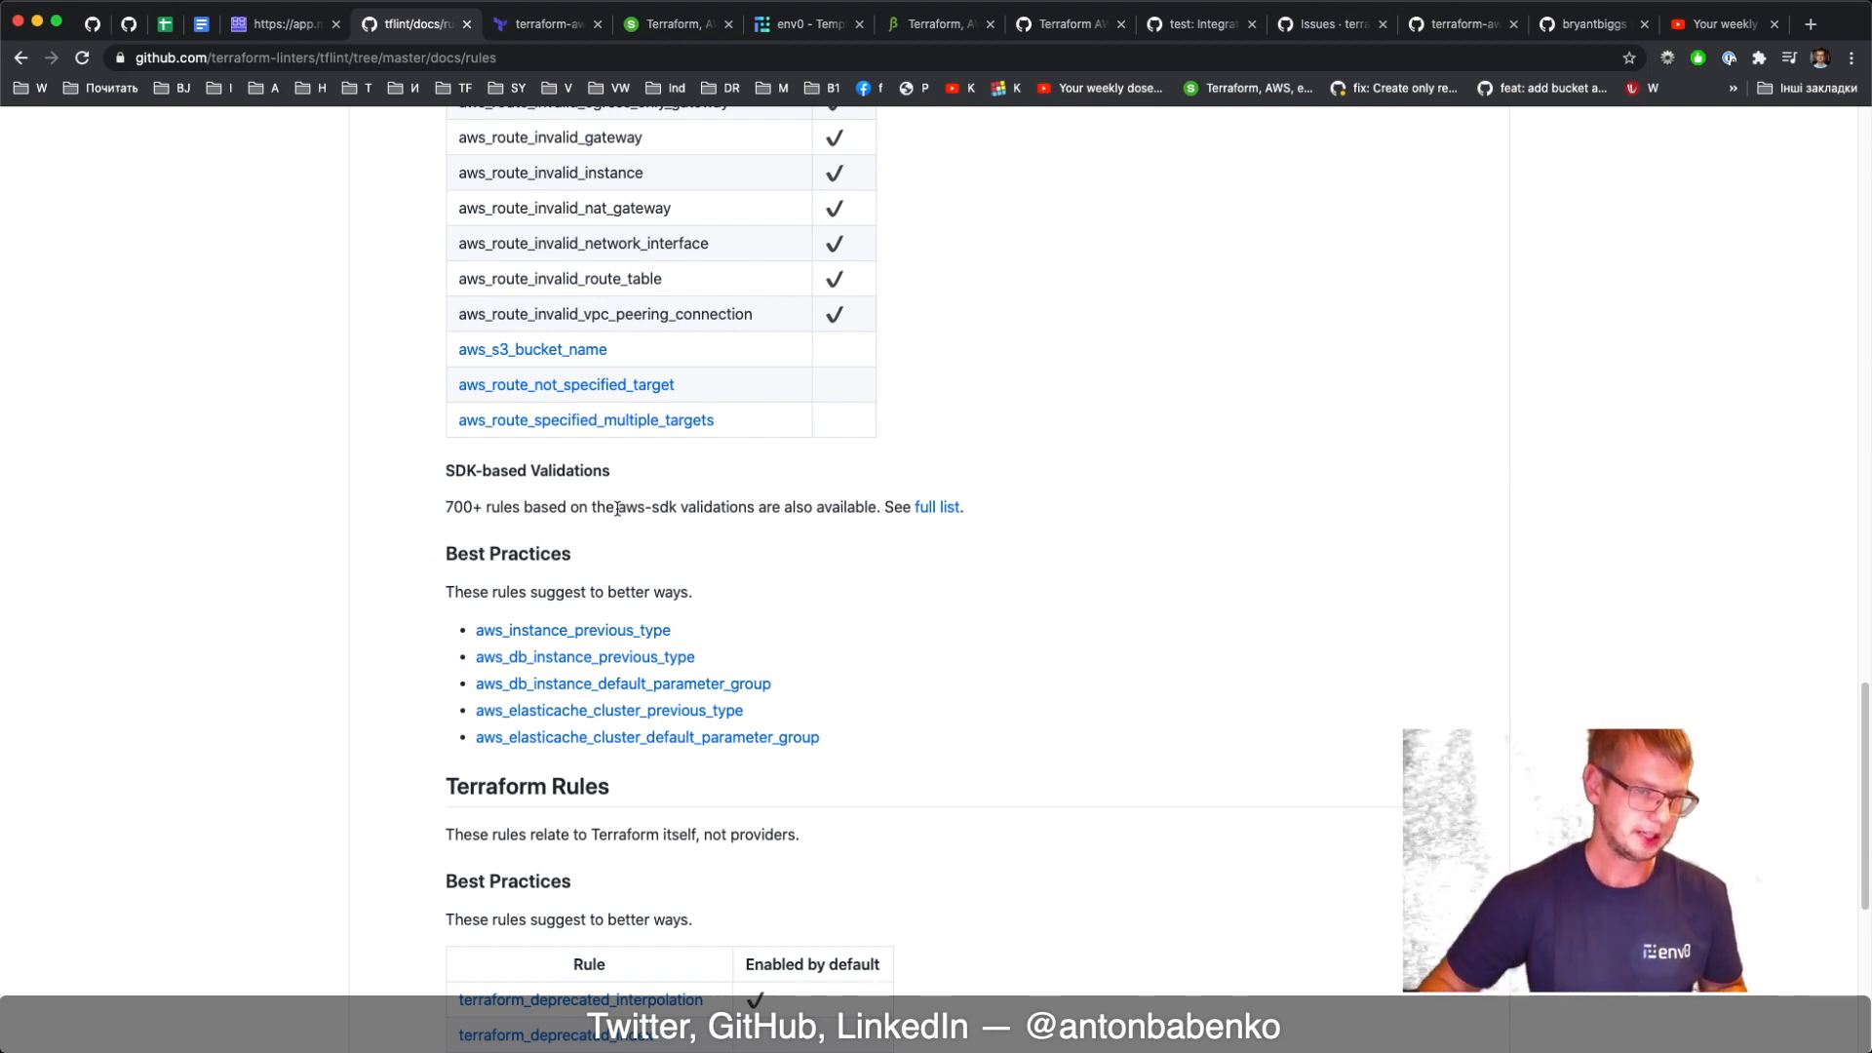
pyautogui.moveTo(1071, 597)
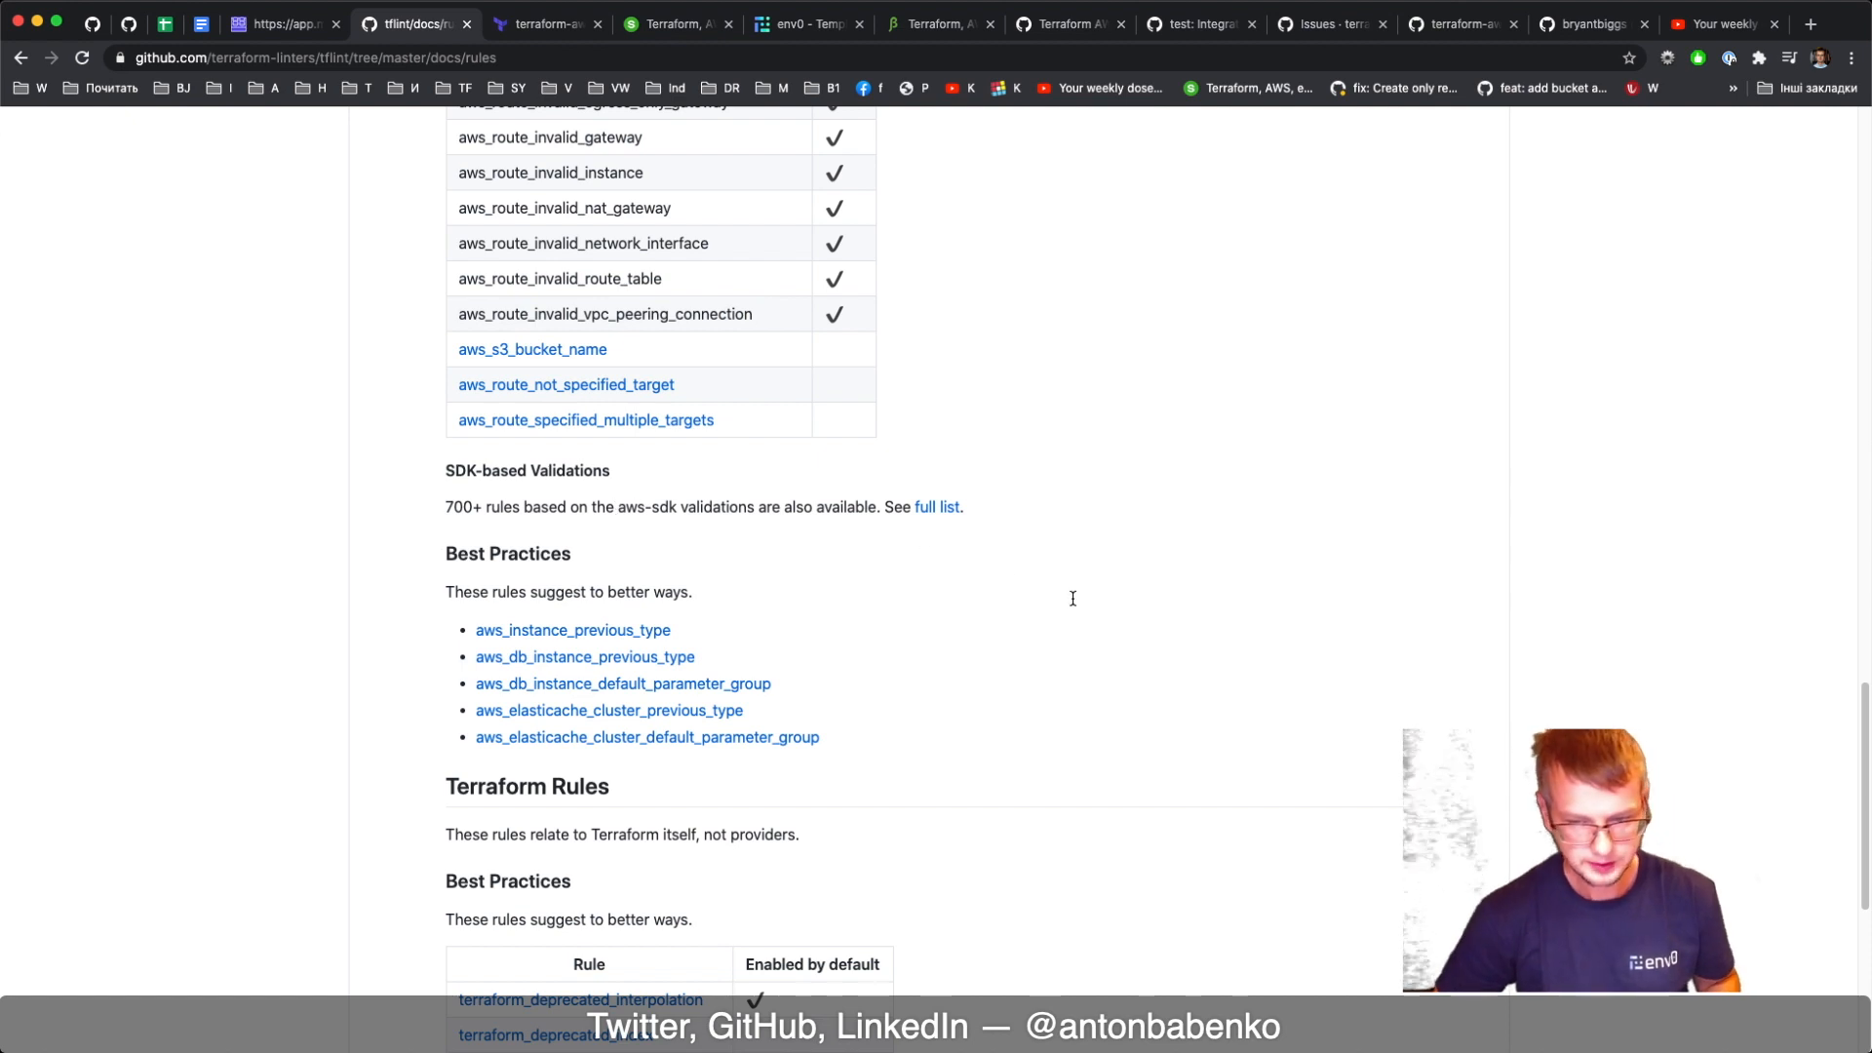
pyautogui.moveTo(33, 420)
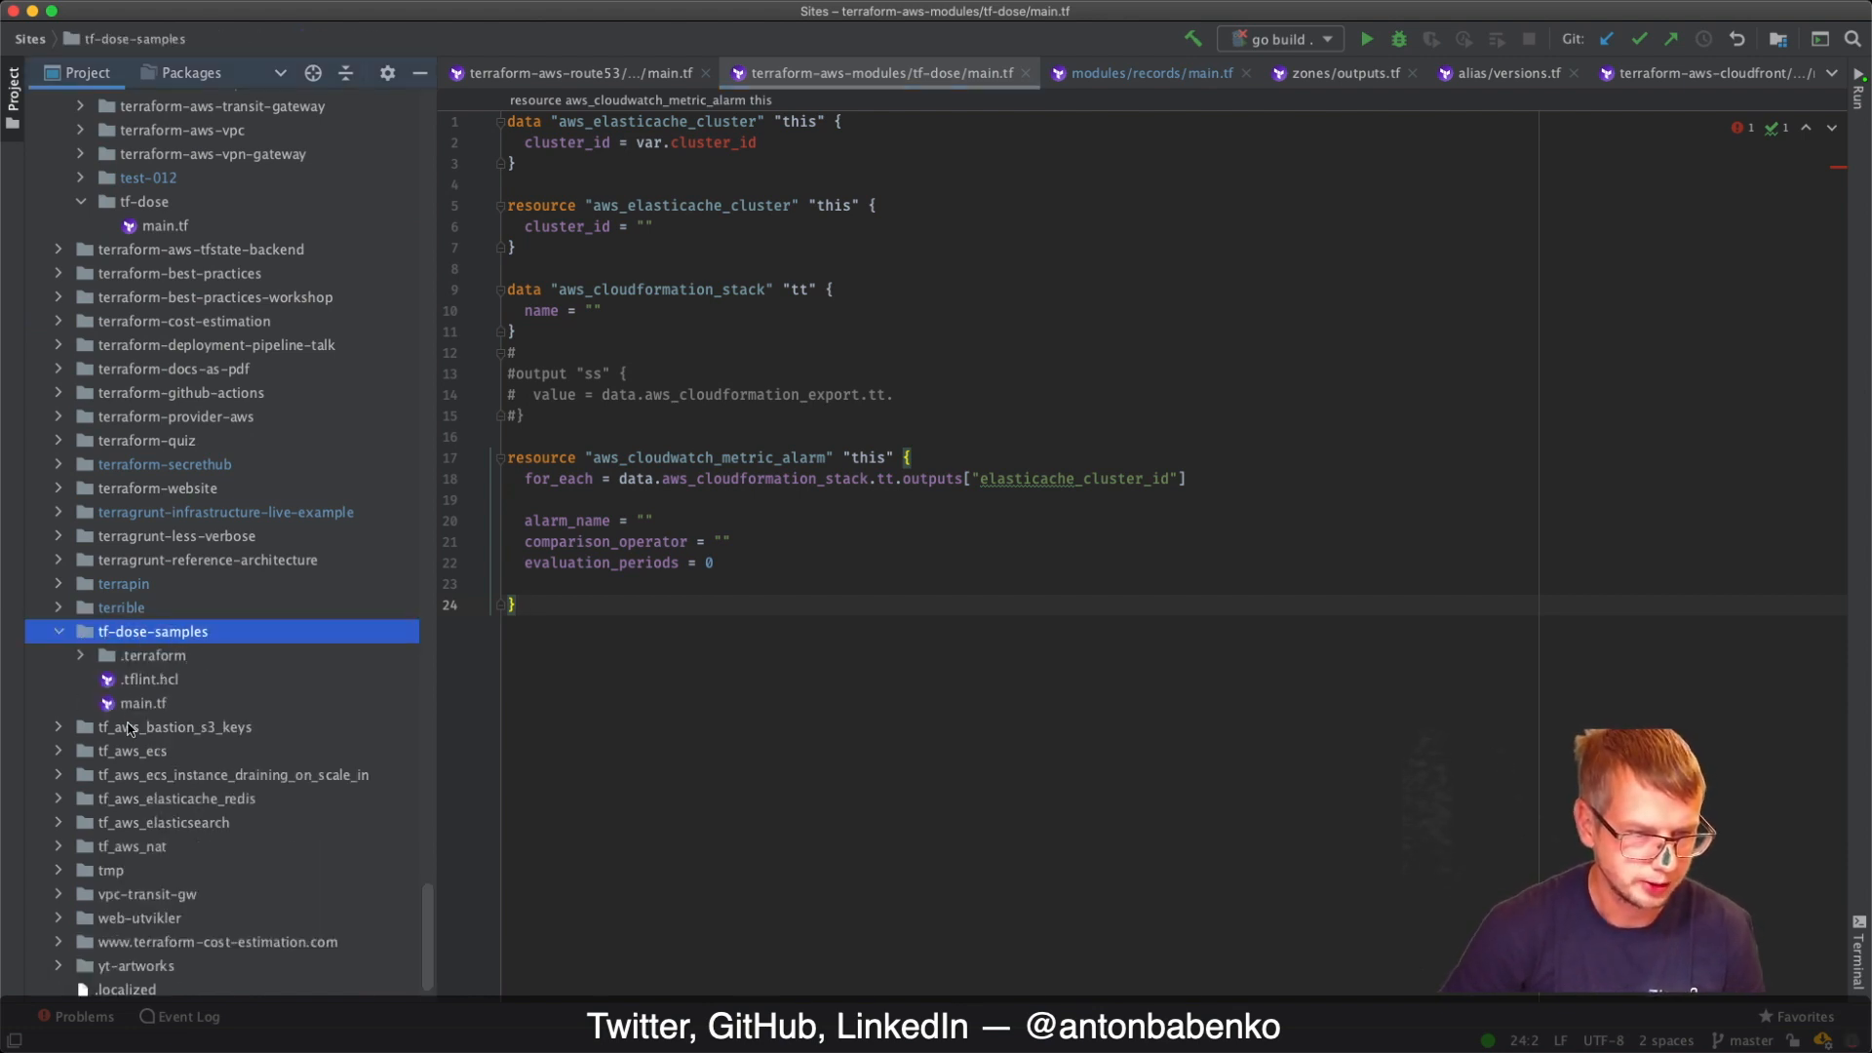
# Open tf-dose-samples/main.tf from the Project view and scroll through it
pyautogui.click(142, 703)
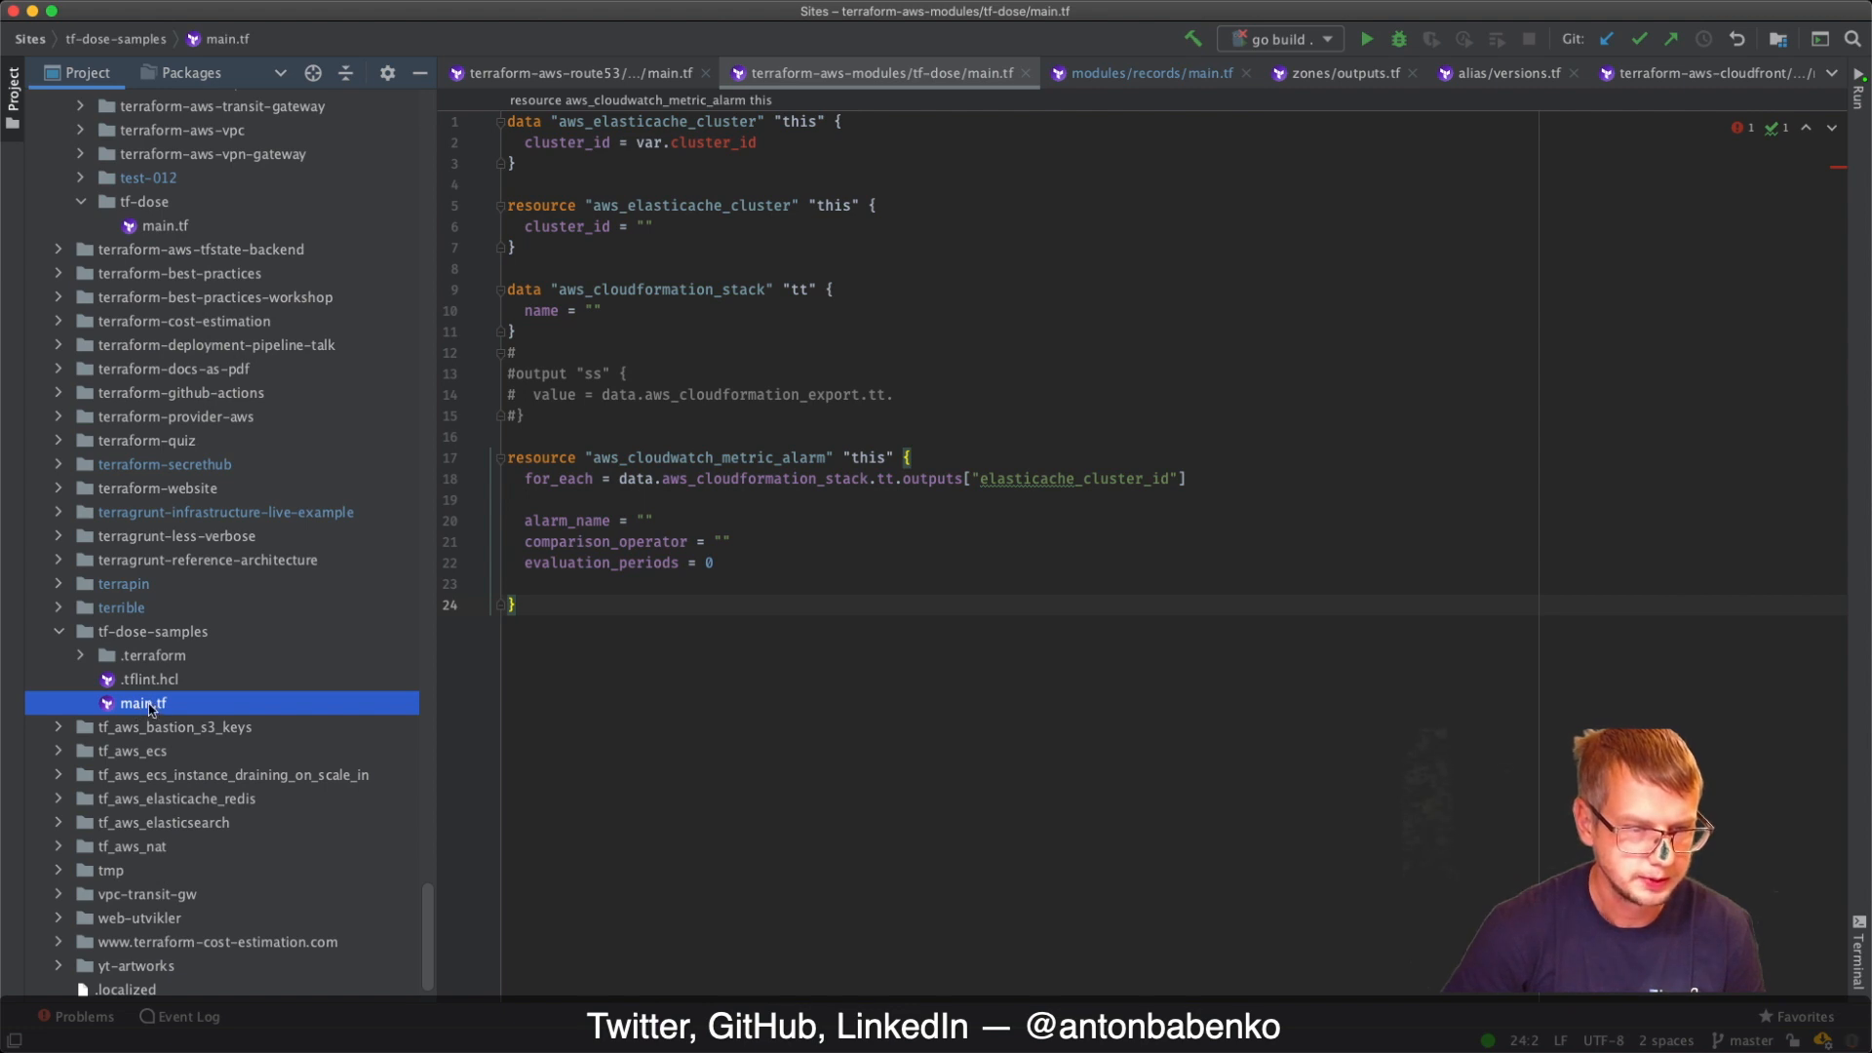
pyautogui.click(142, 703)
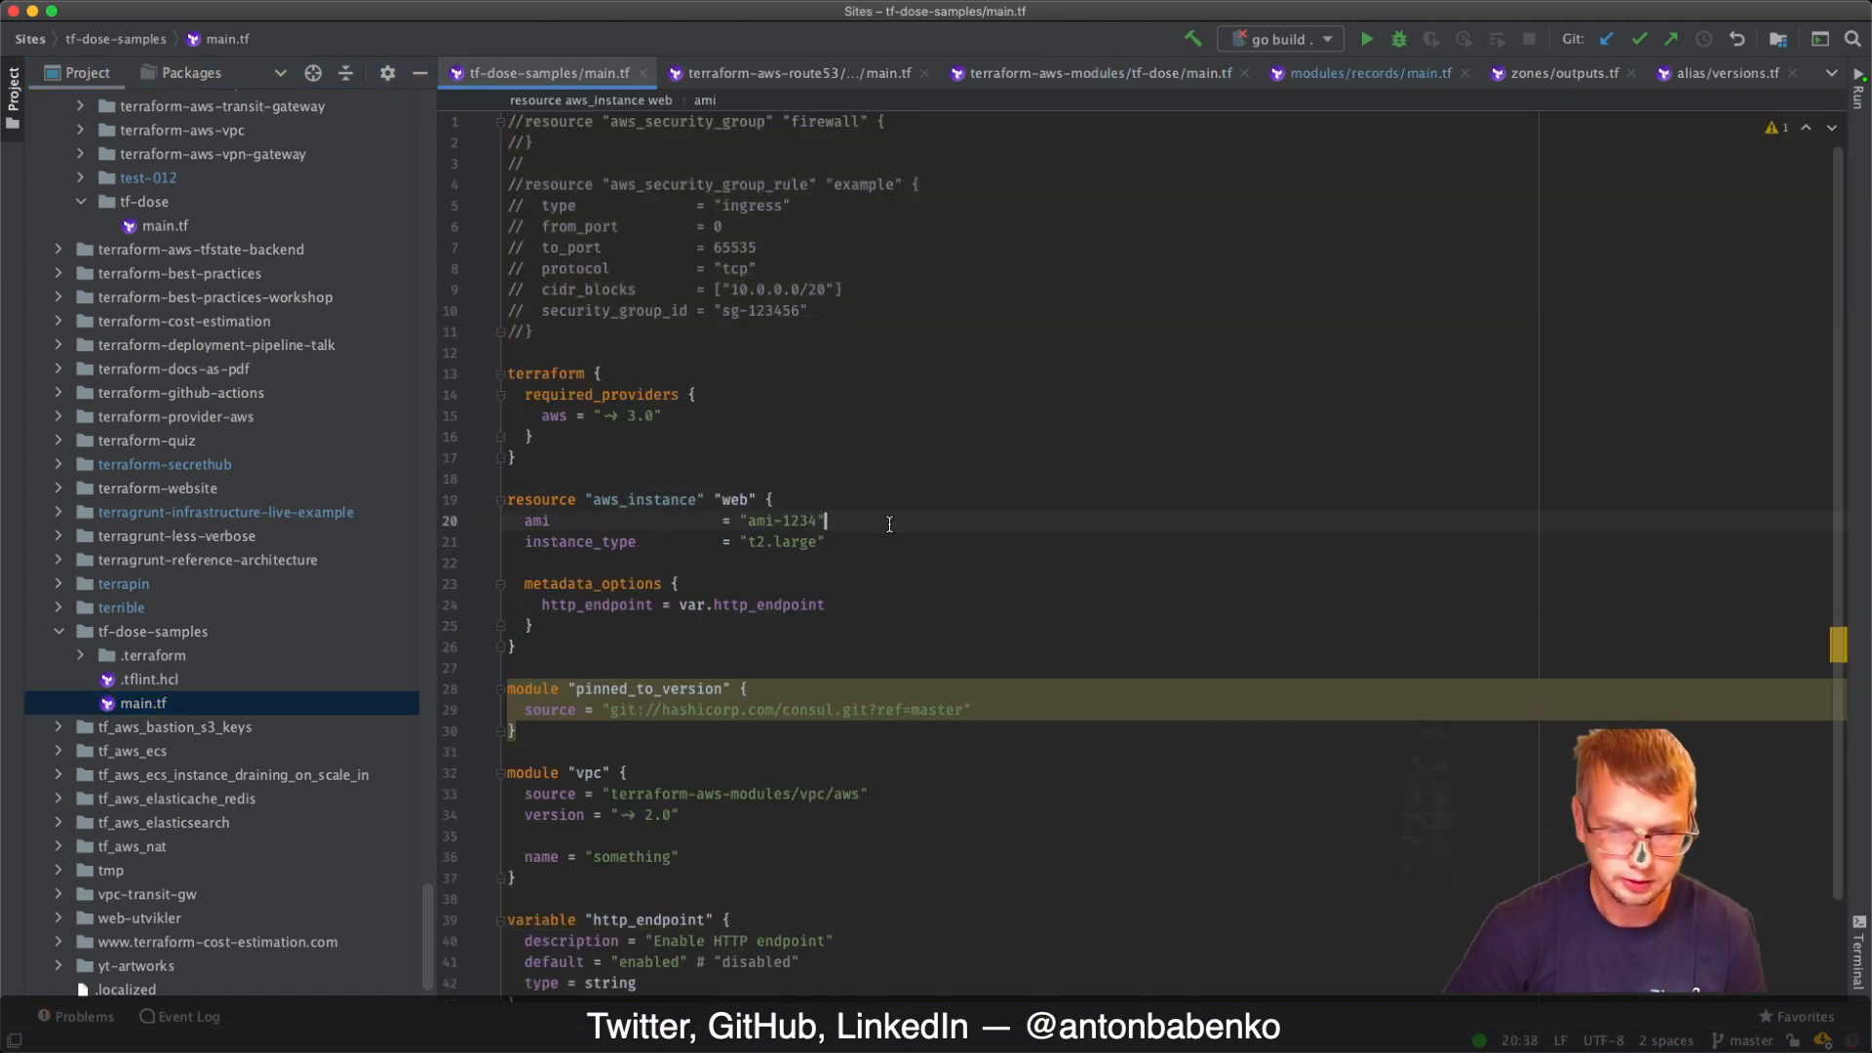
pyautogui.scroll(-3)
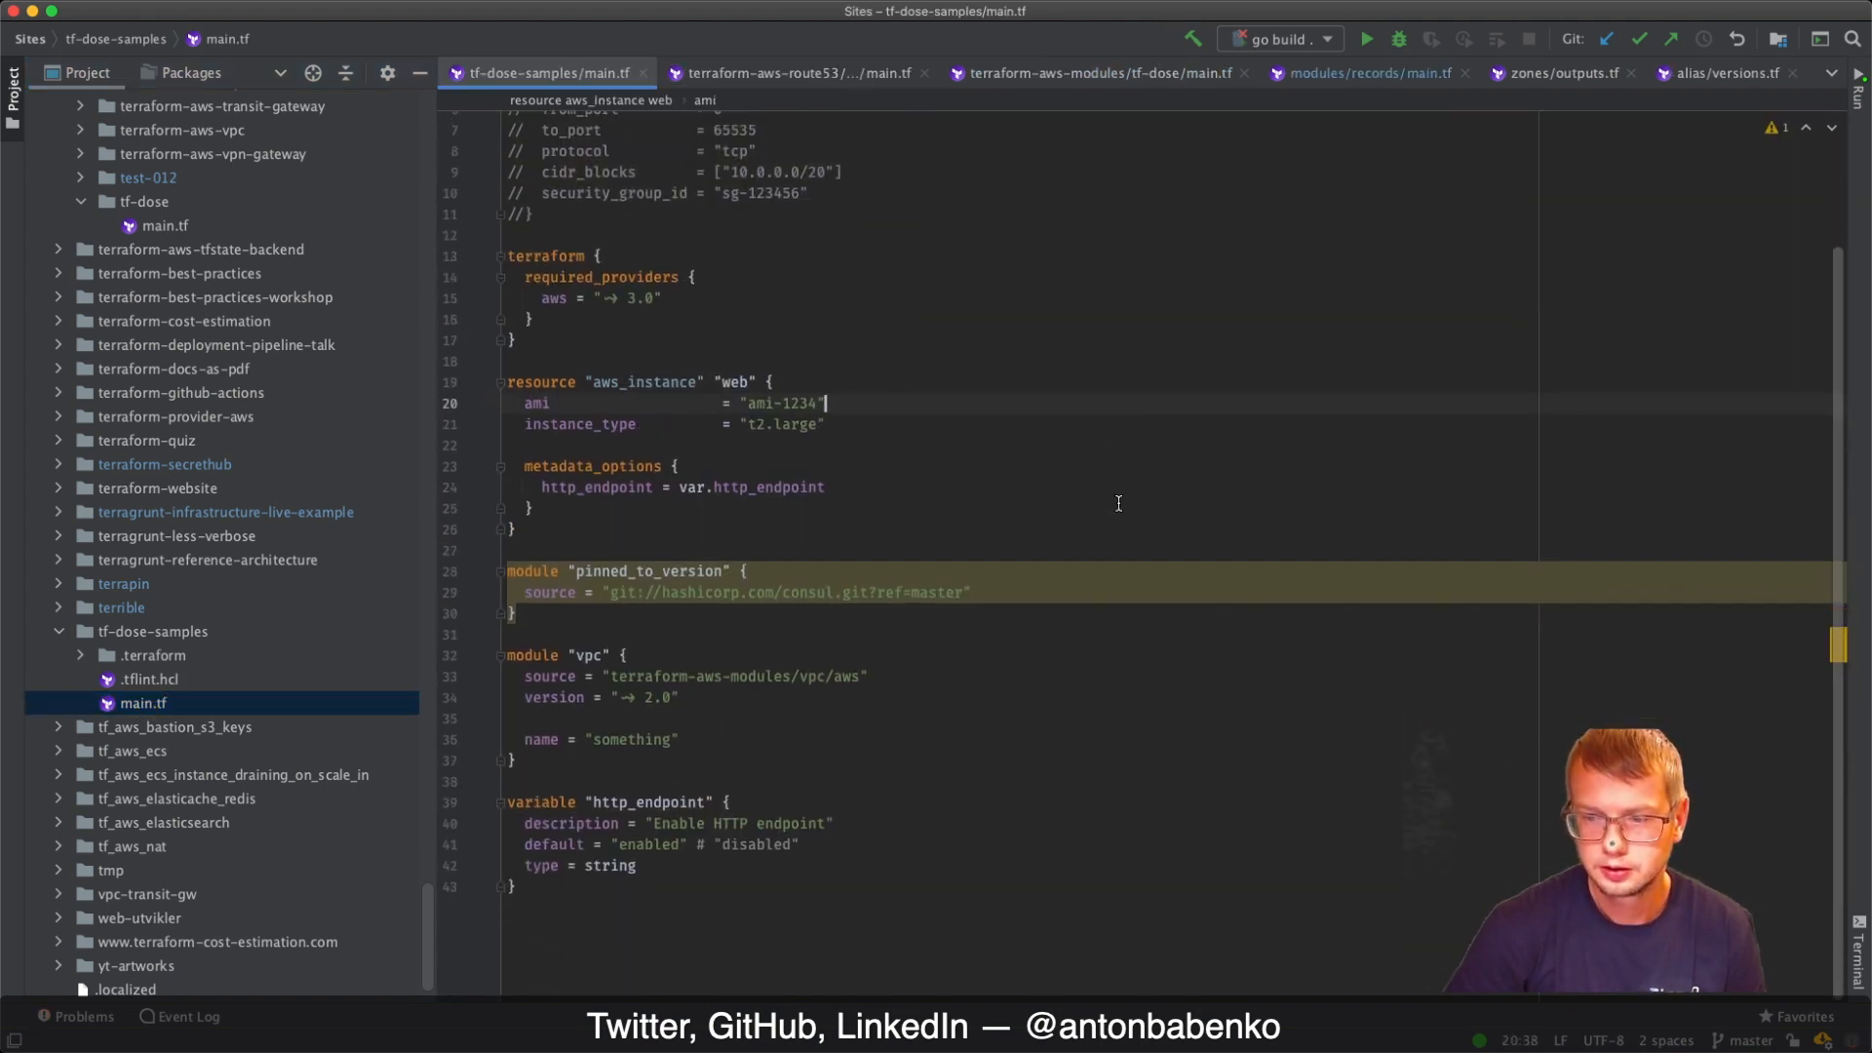
pyautogui.scroll(3)
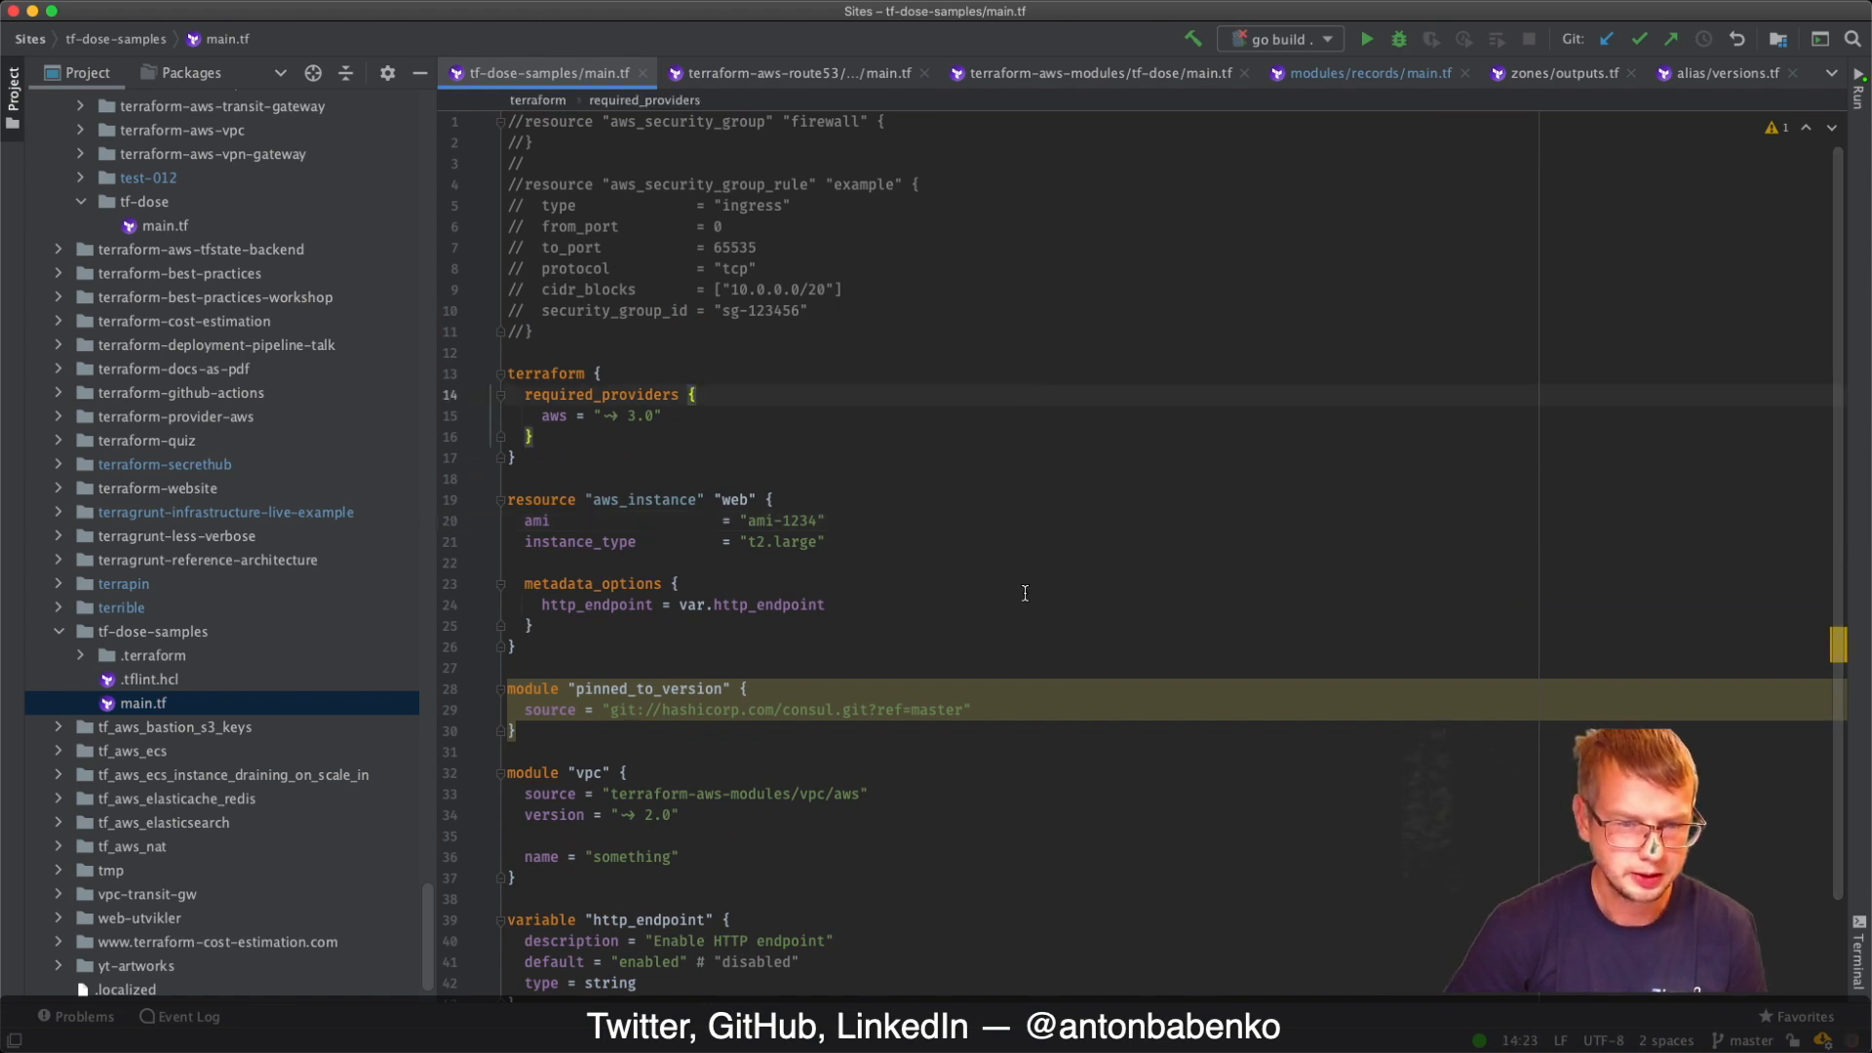
# Alternate between tf-dose/main.tf and tf-dose-samples/main.tf to compare their code
pyautogui.click(678, 584)
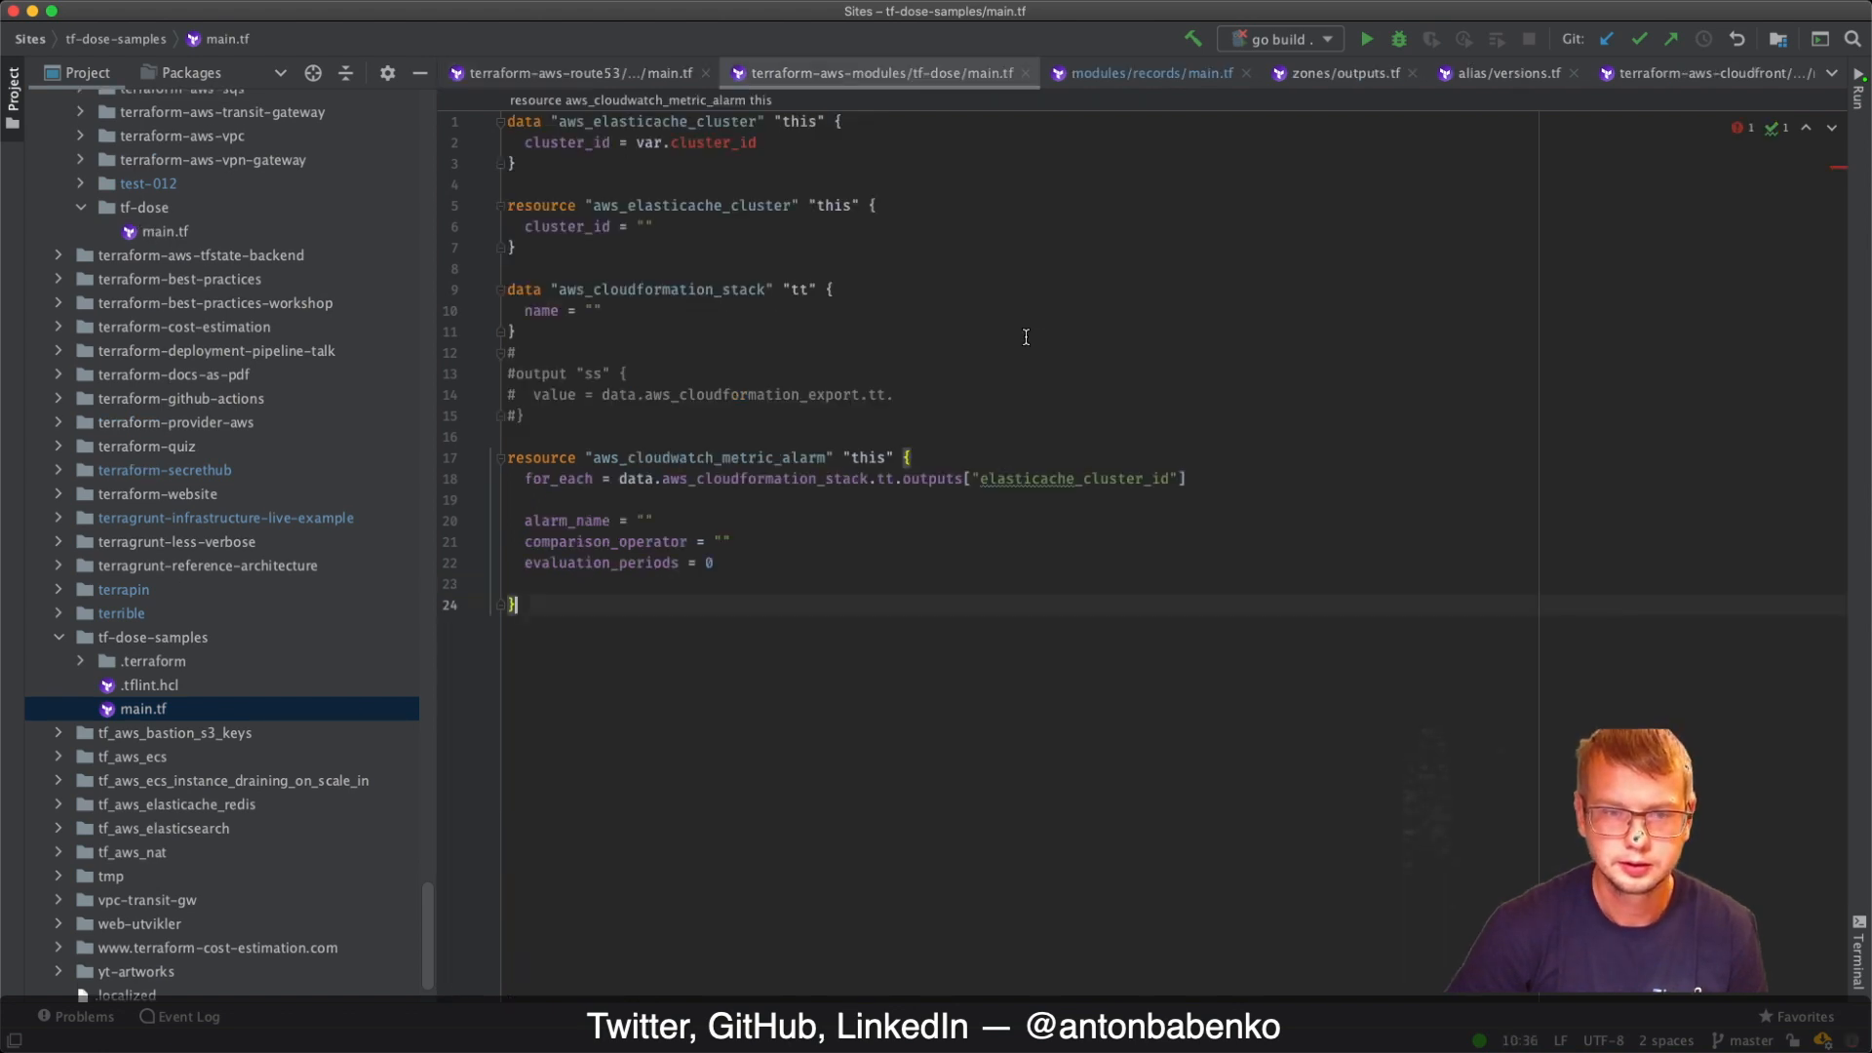
pyautogui.click(757, 142)
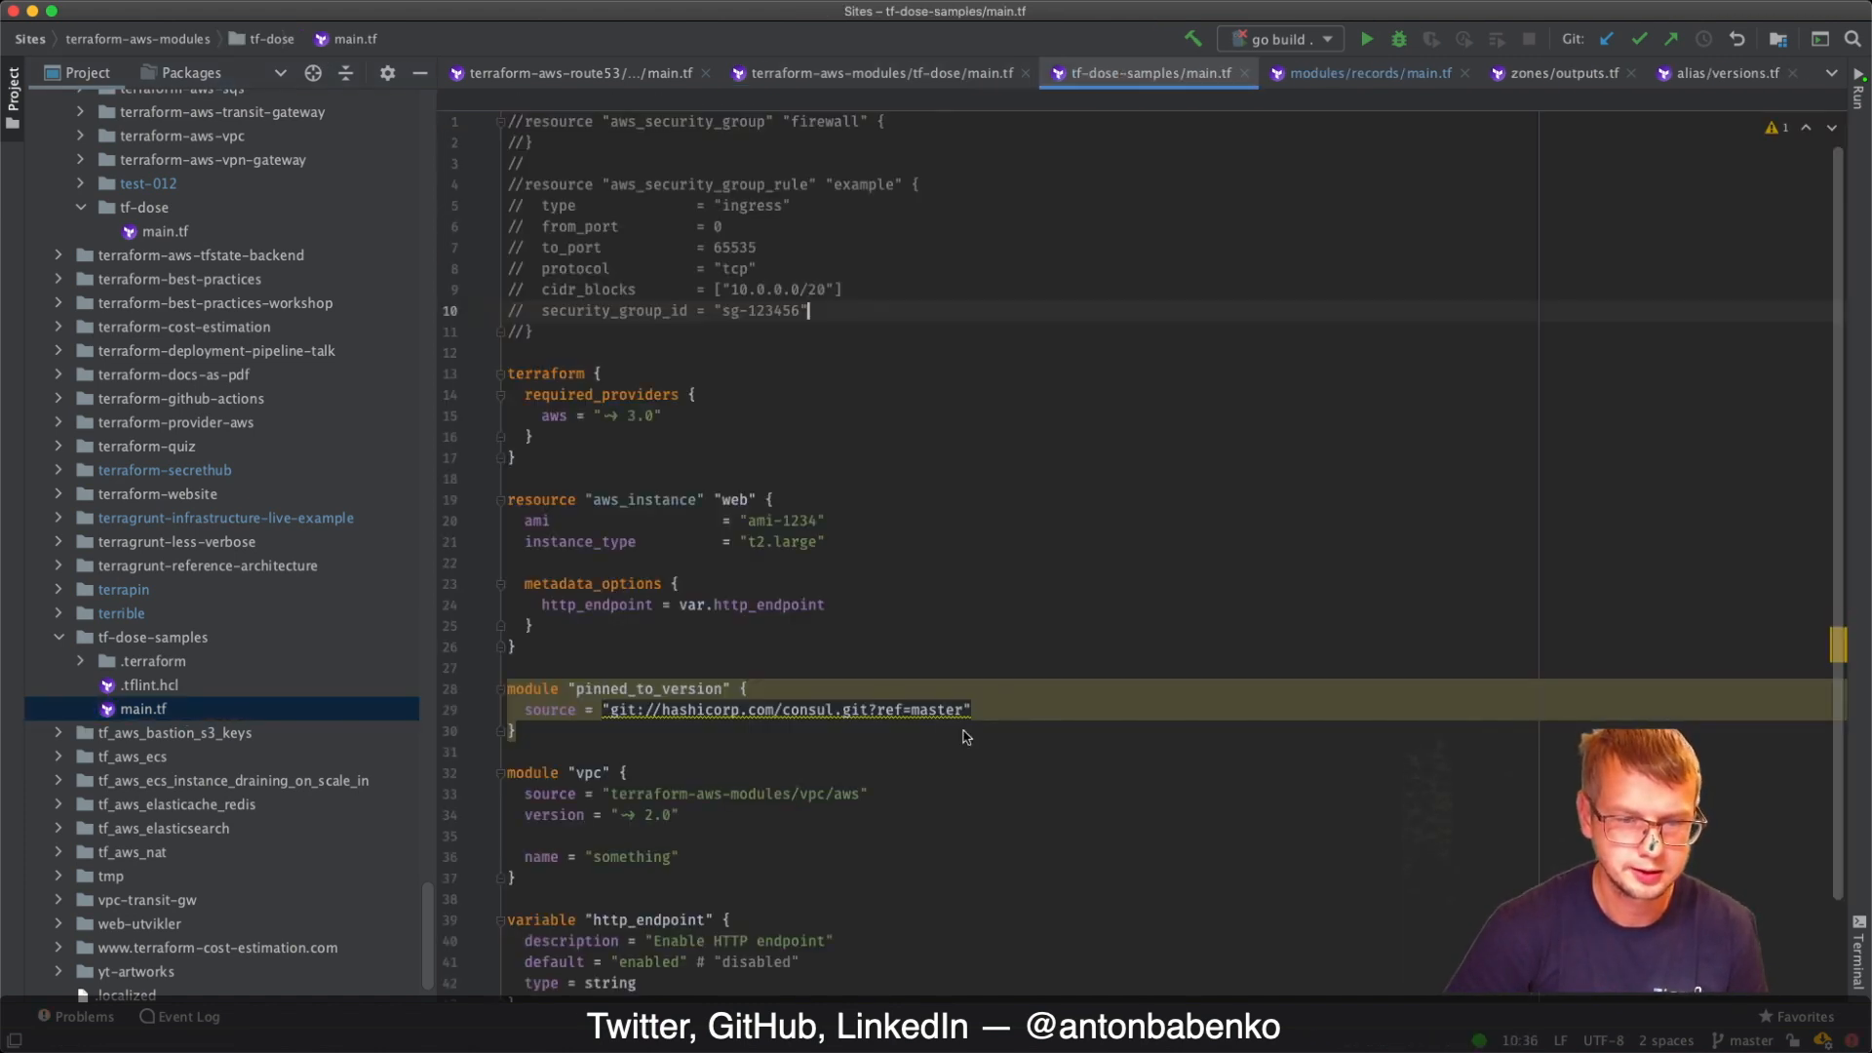
pyautogui.click(165, 230)
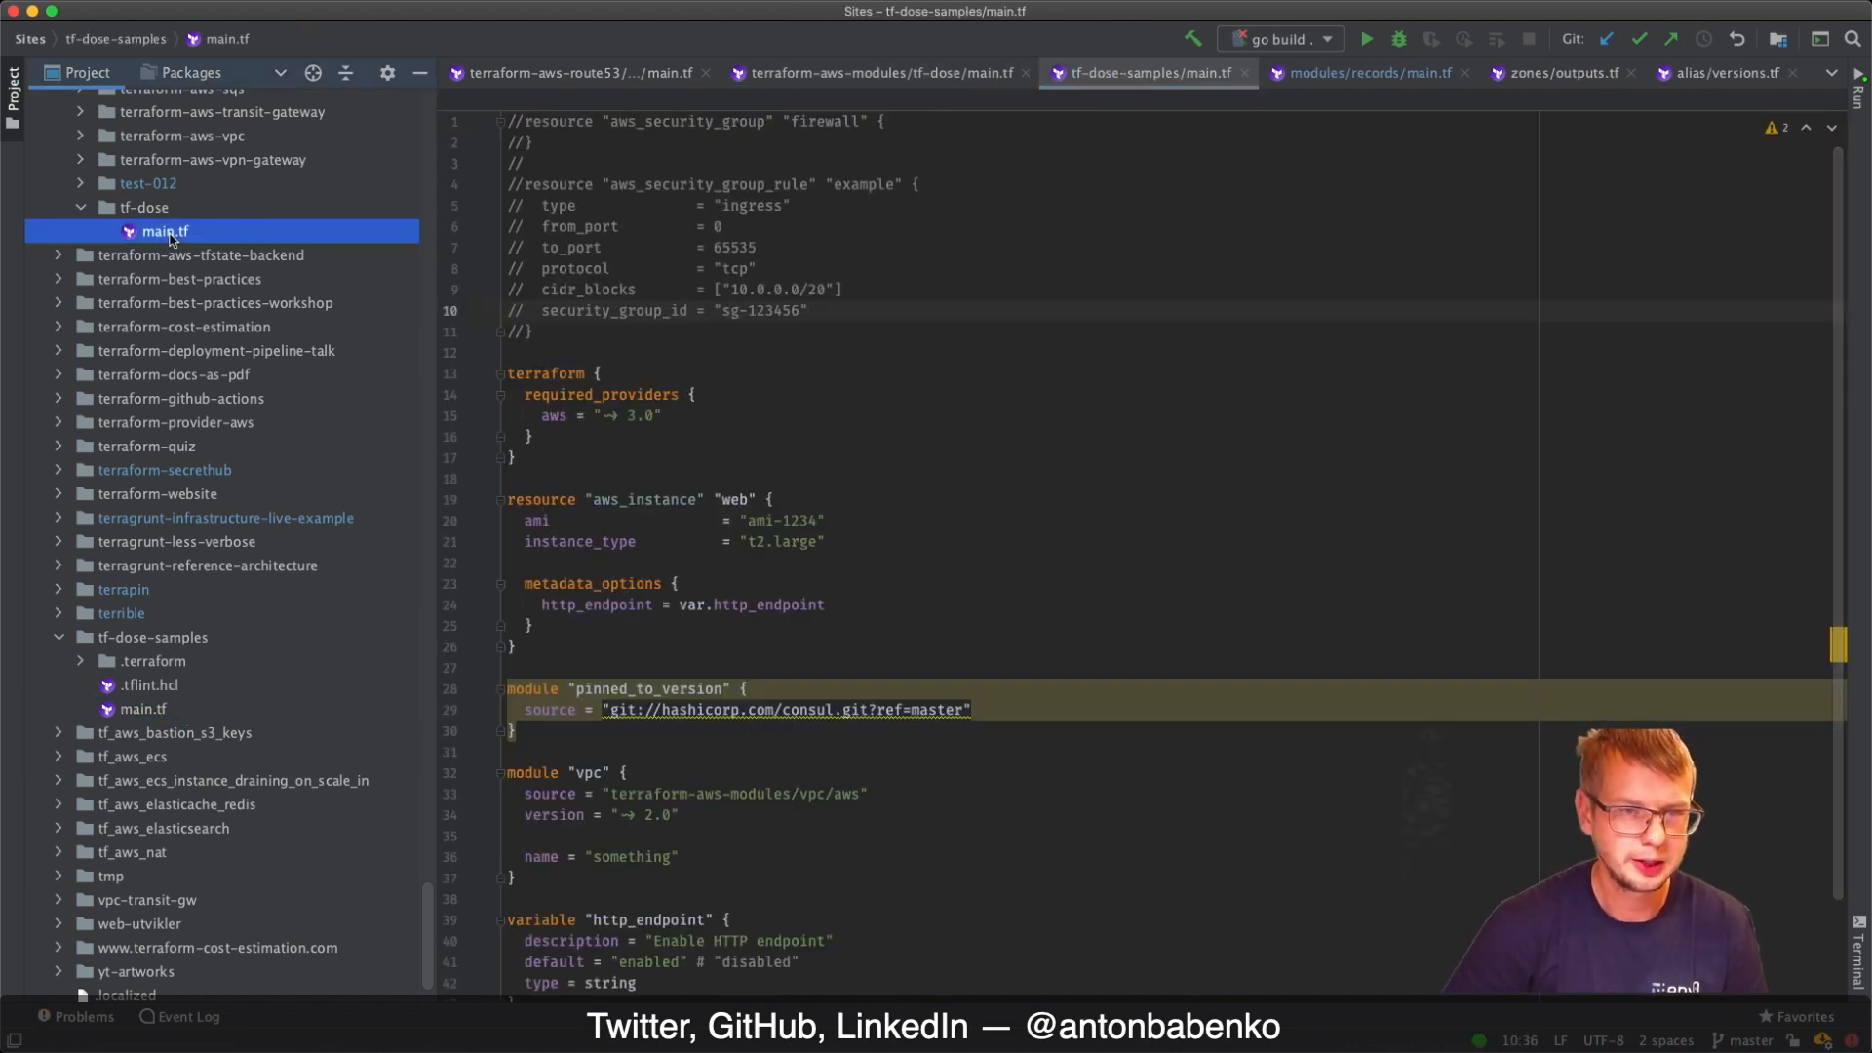
pyautogui.click(882, 73)
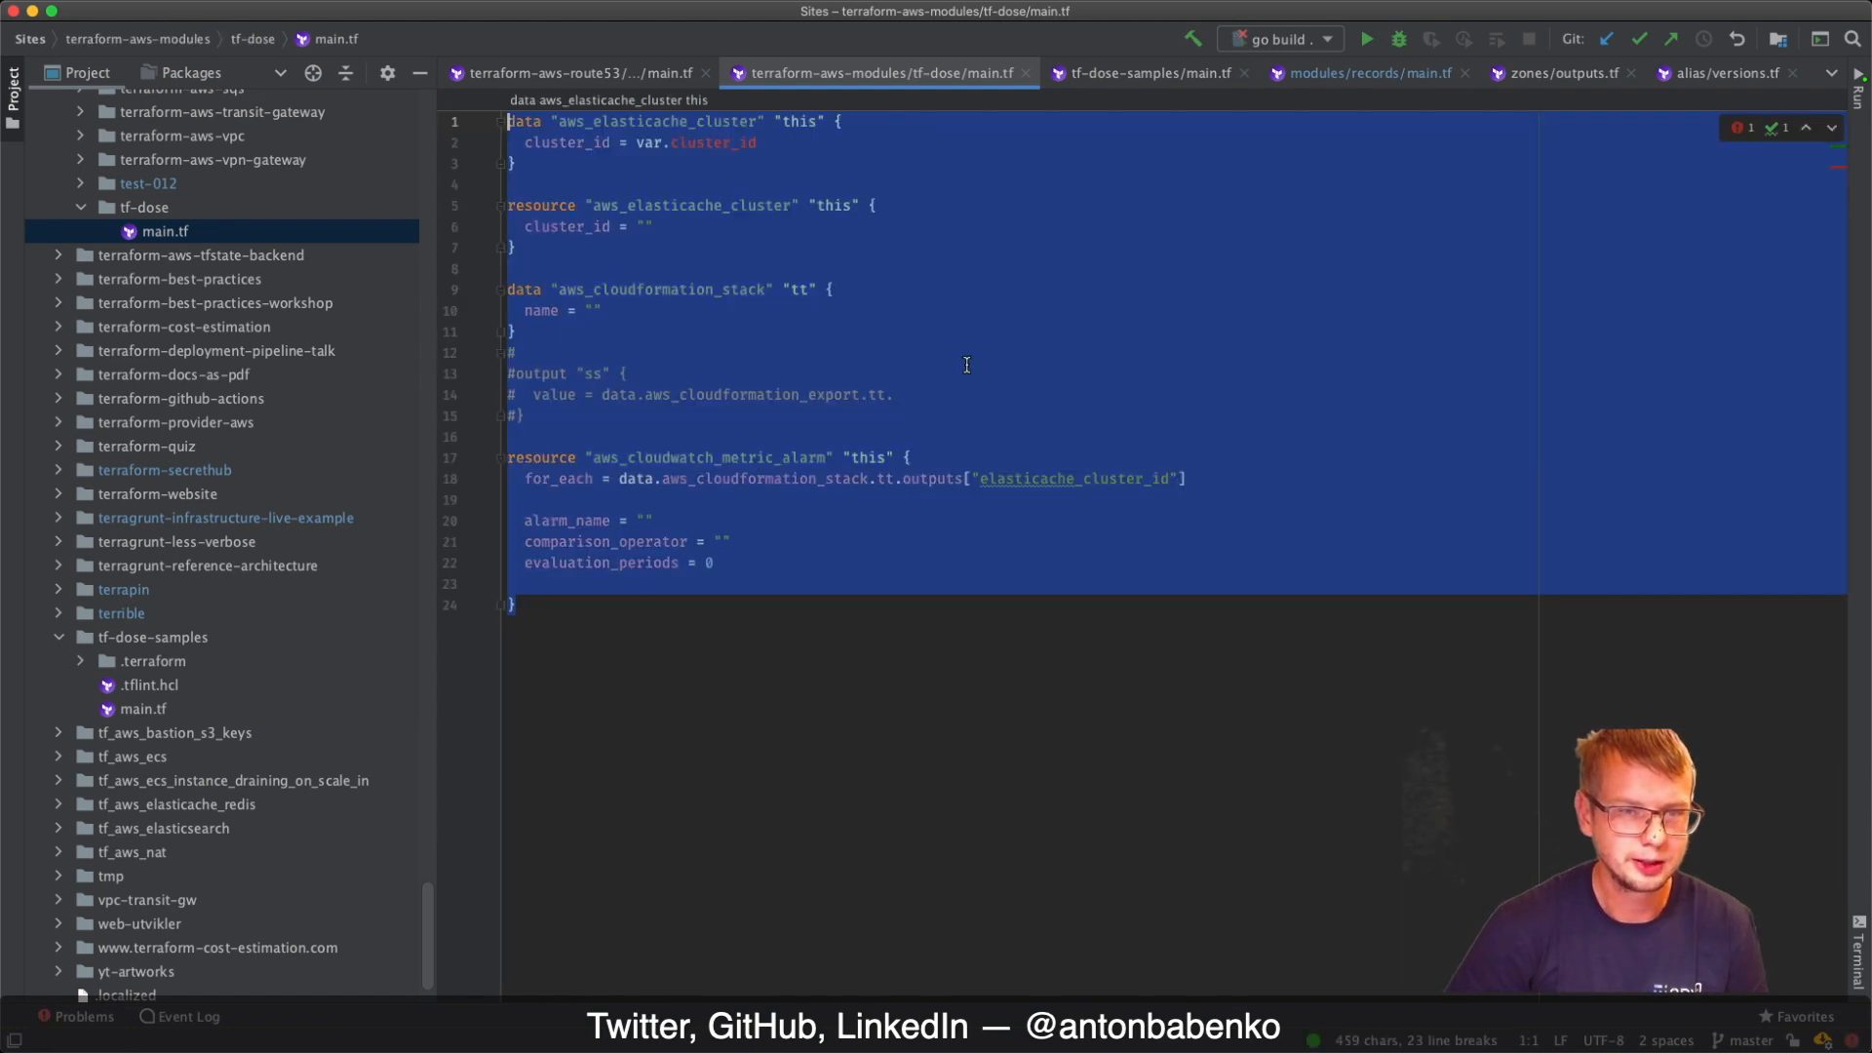
pyautogui.moveTo(245, 201)
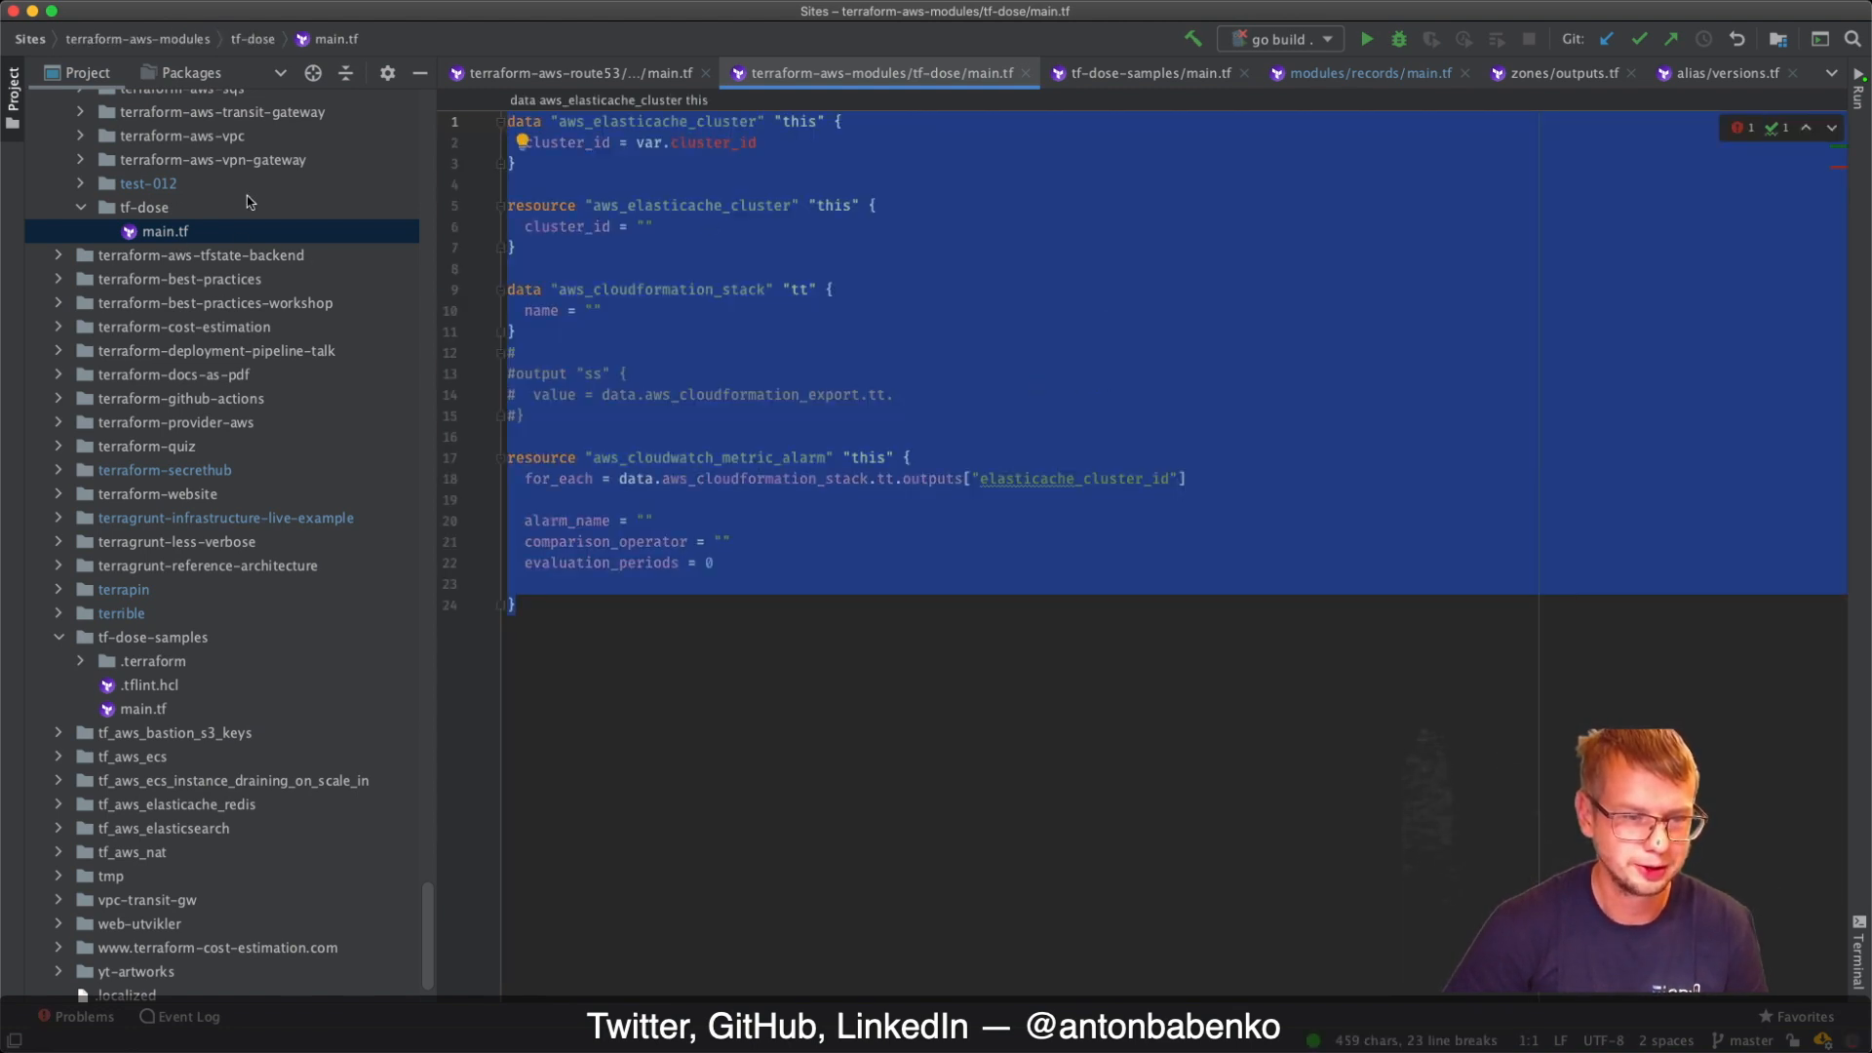
pyautogui.click(1142, 73)
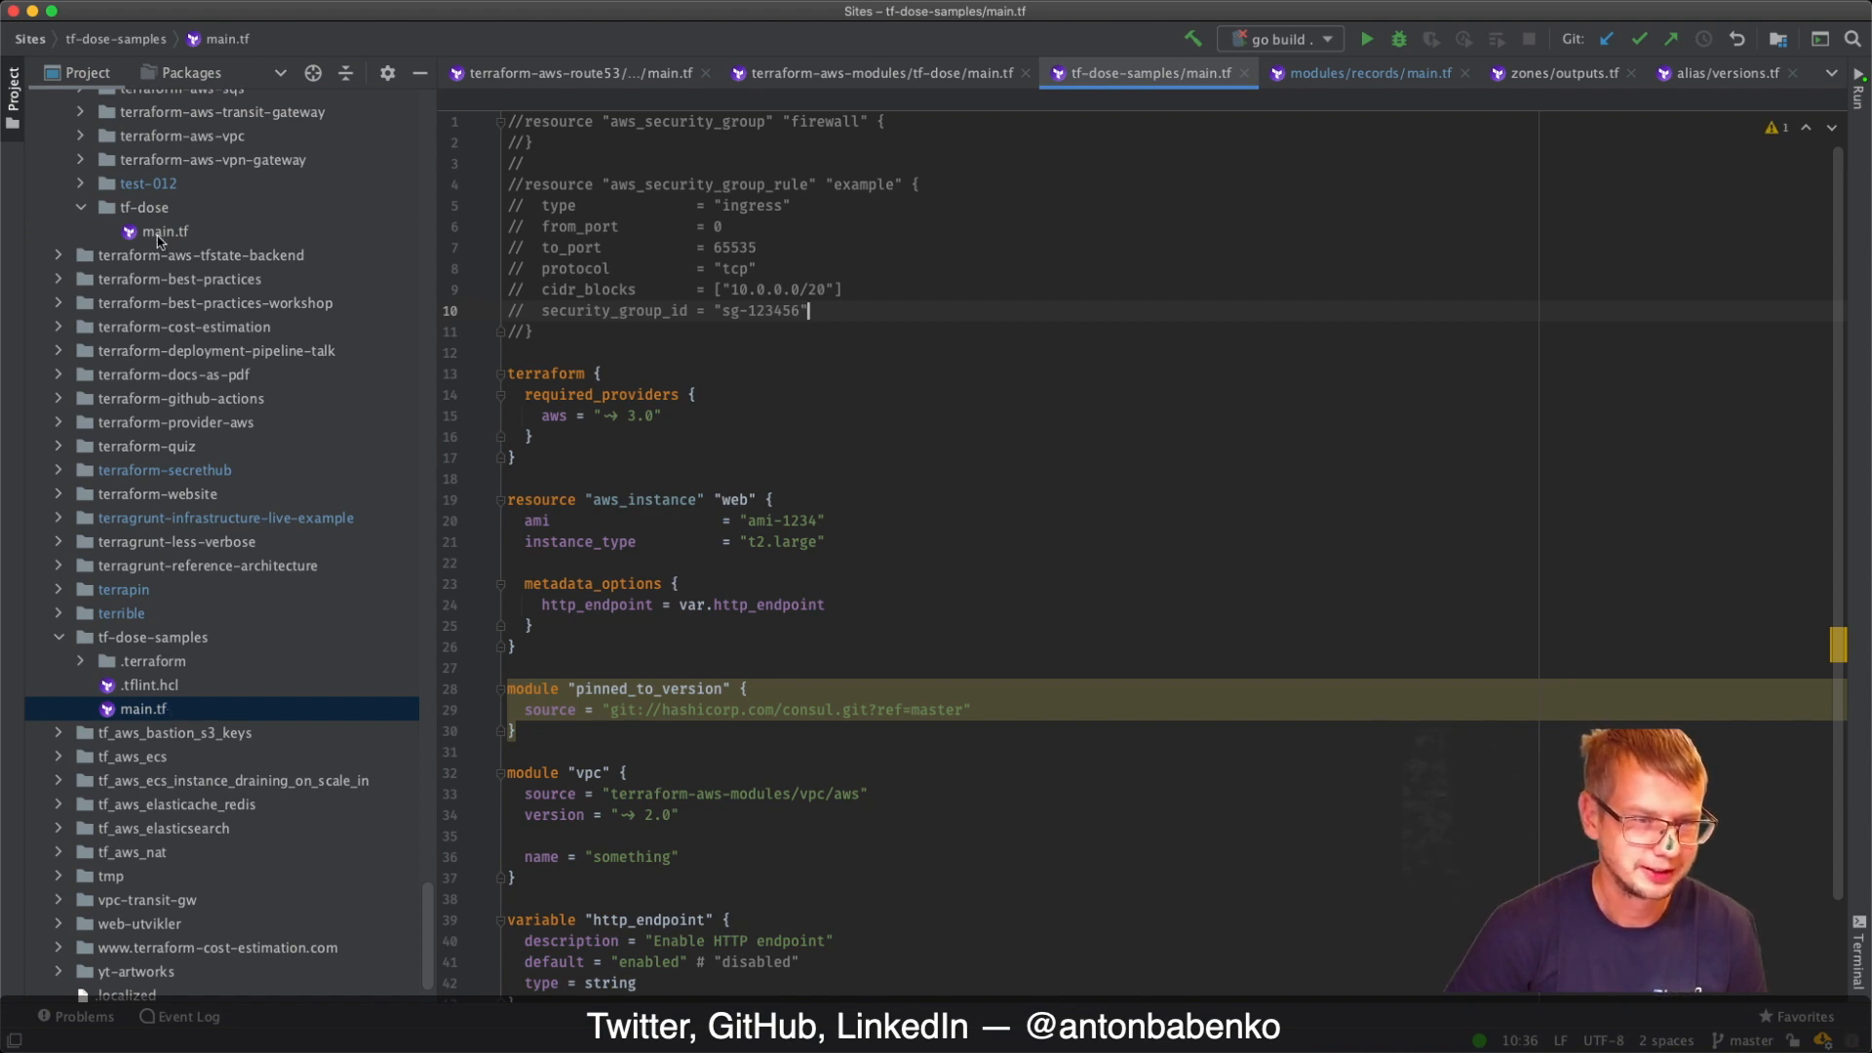
pyautogui.click(882, 73)
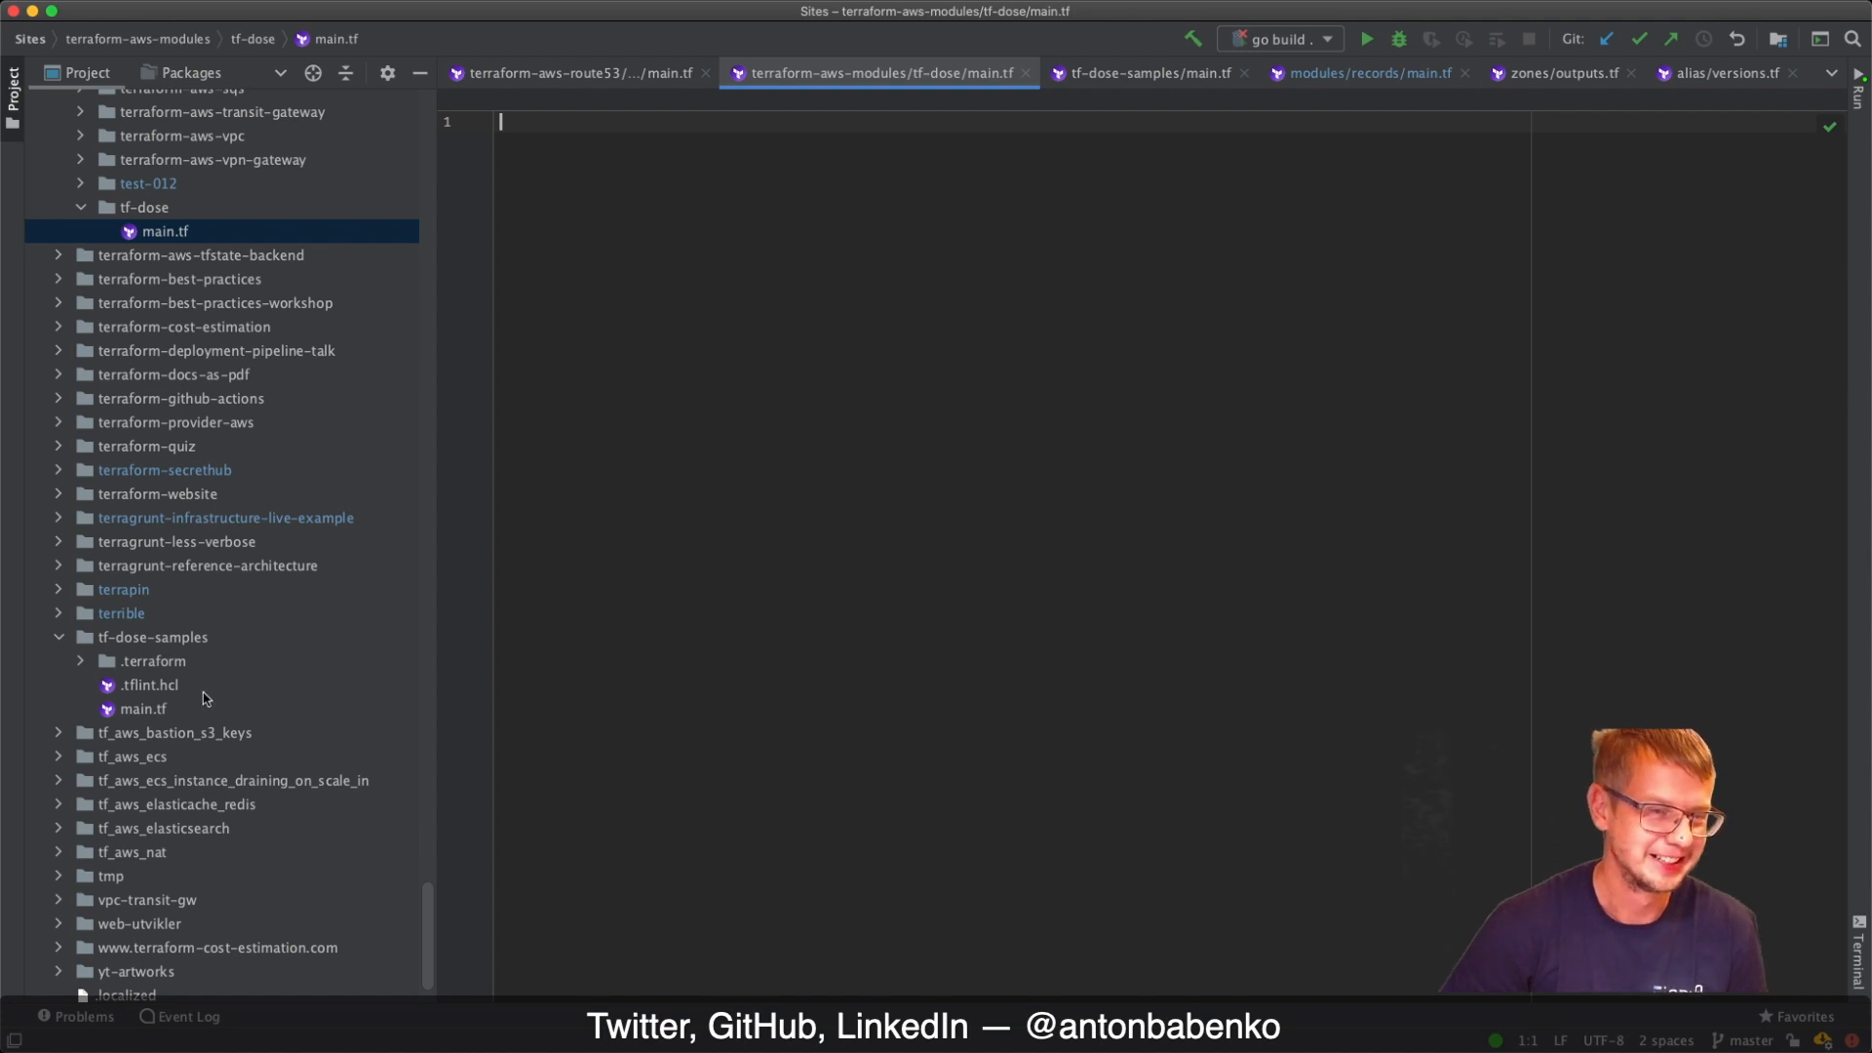
pyautogui.click(174, 732)
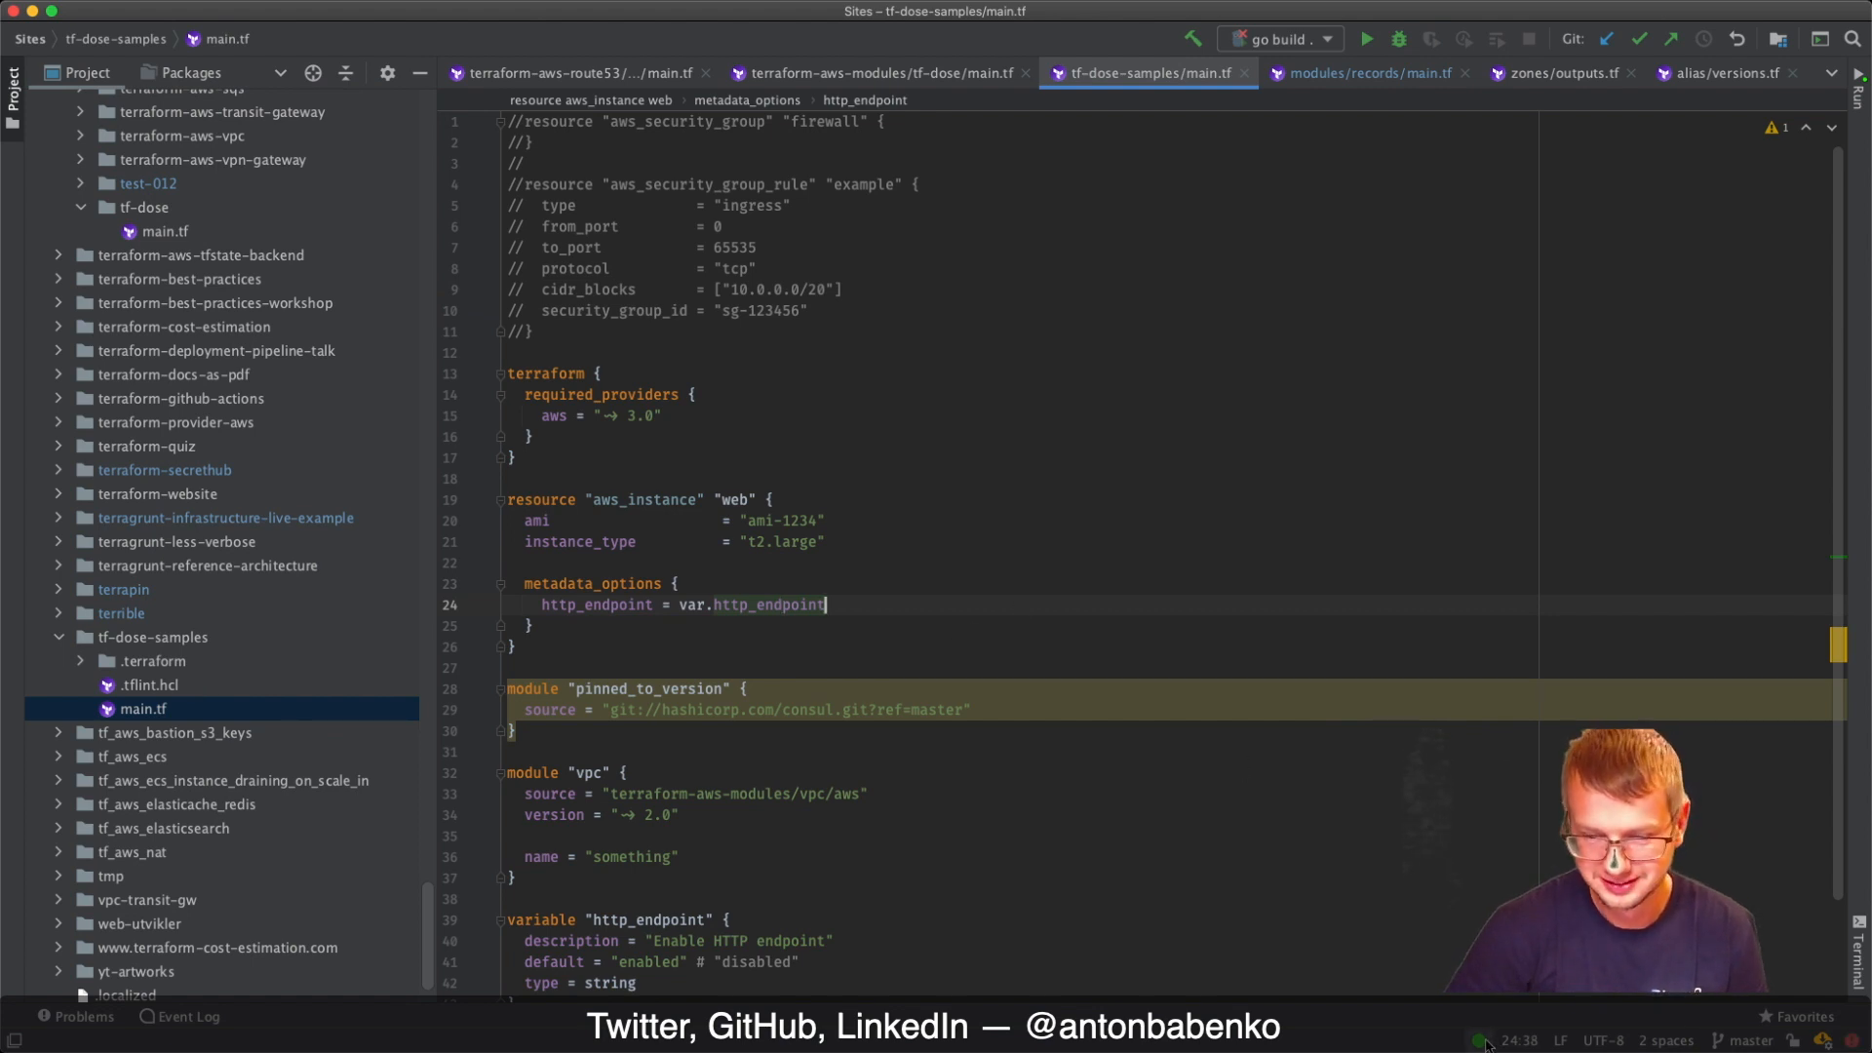
pyautogui.moveTo(1027, 791)
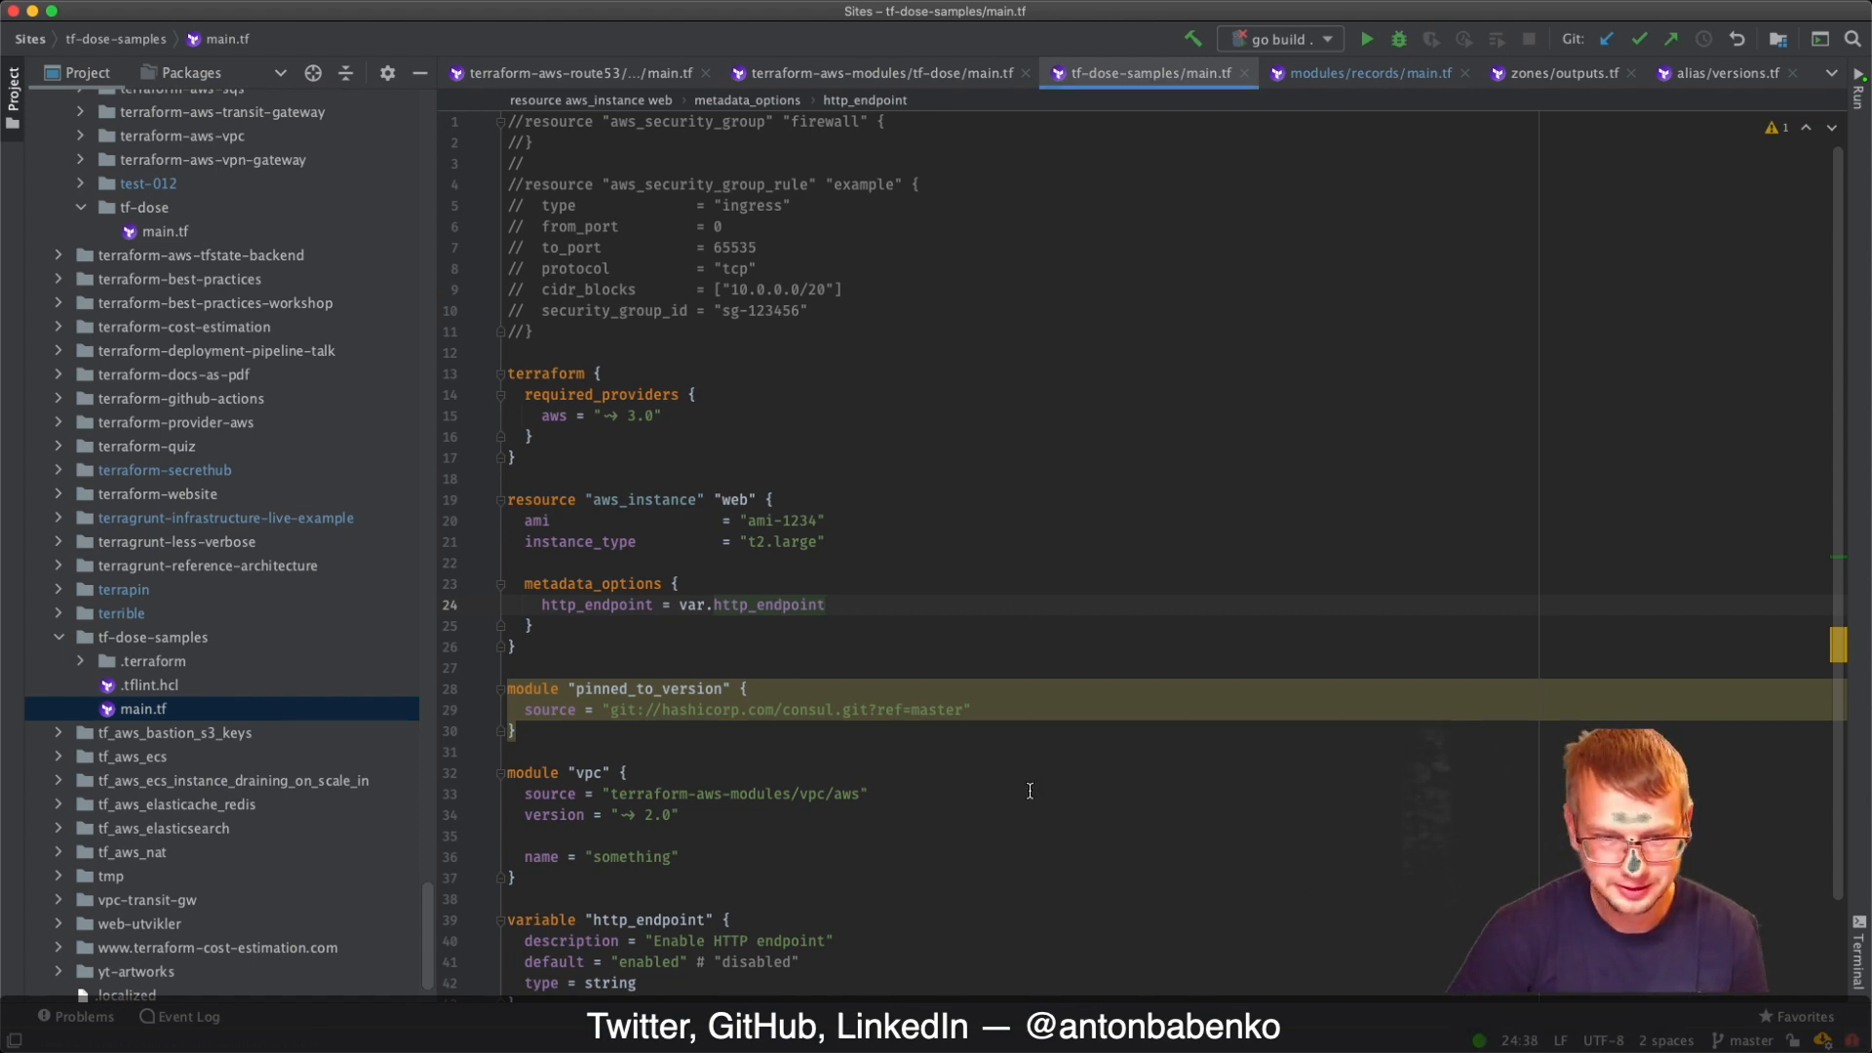
pyautogui.click(516, 645)
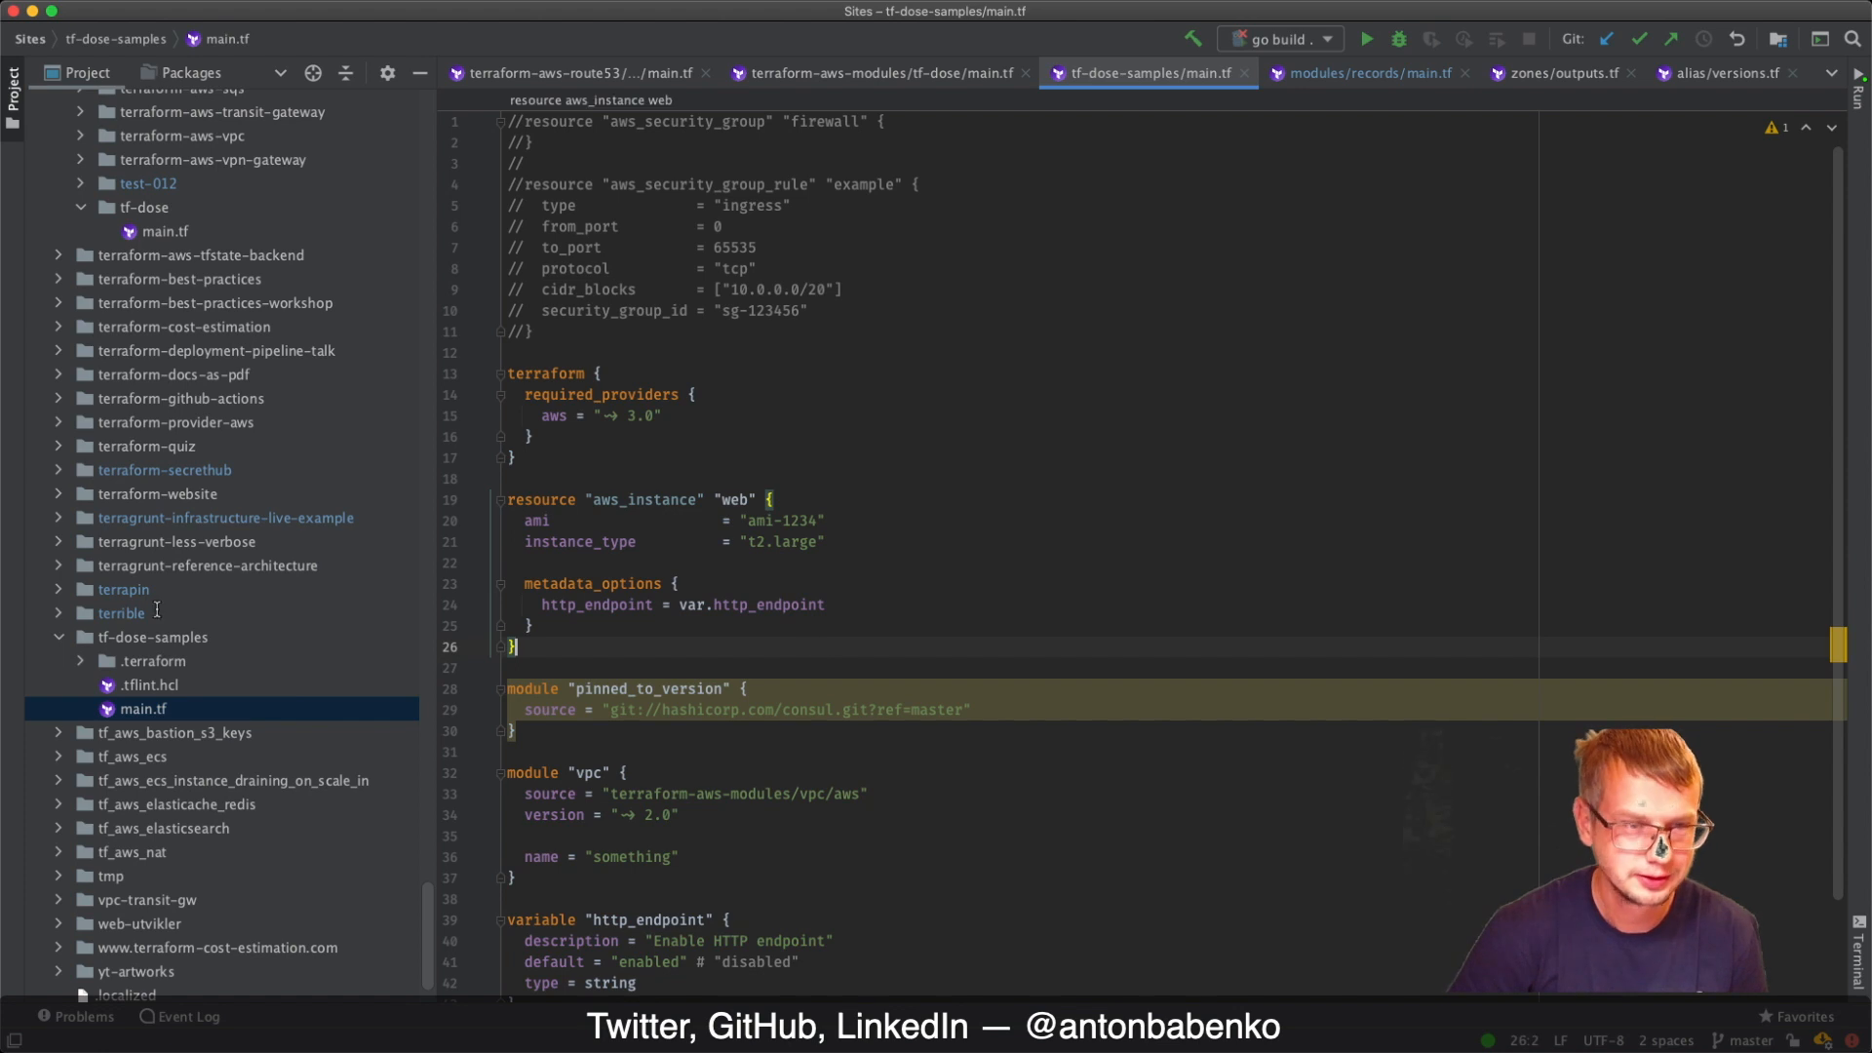
pyautogui.click(880, 73)
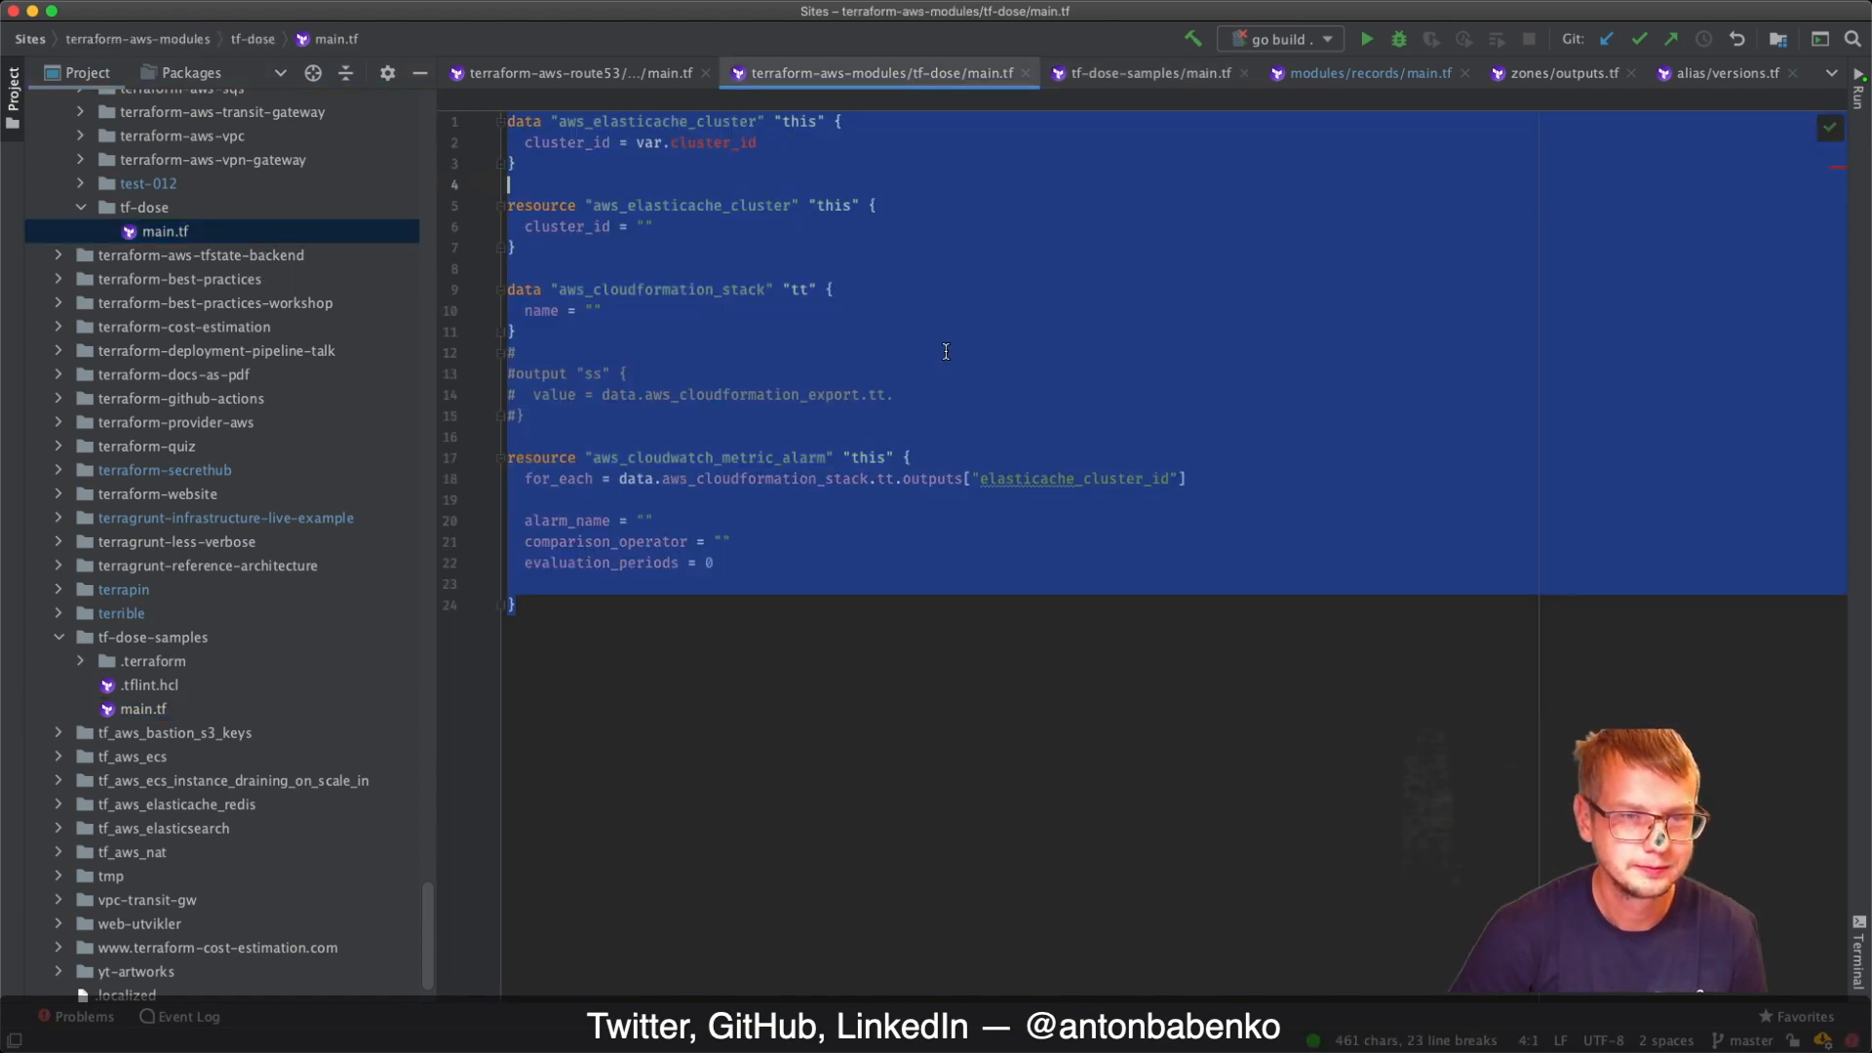
pyautogui.click(1140, 73)
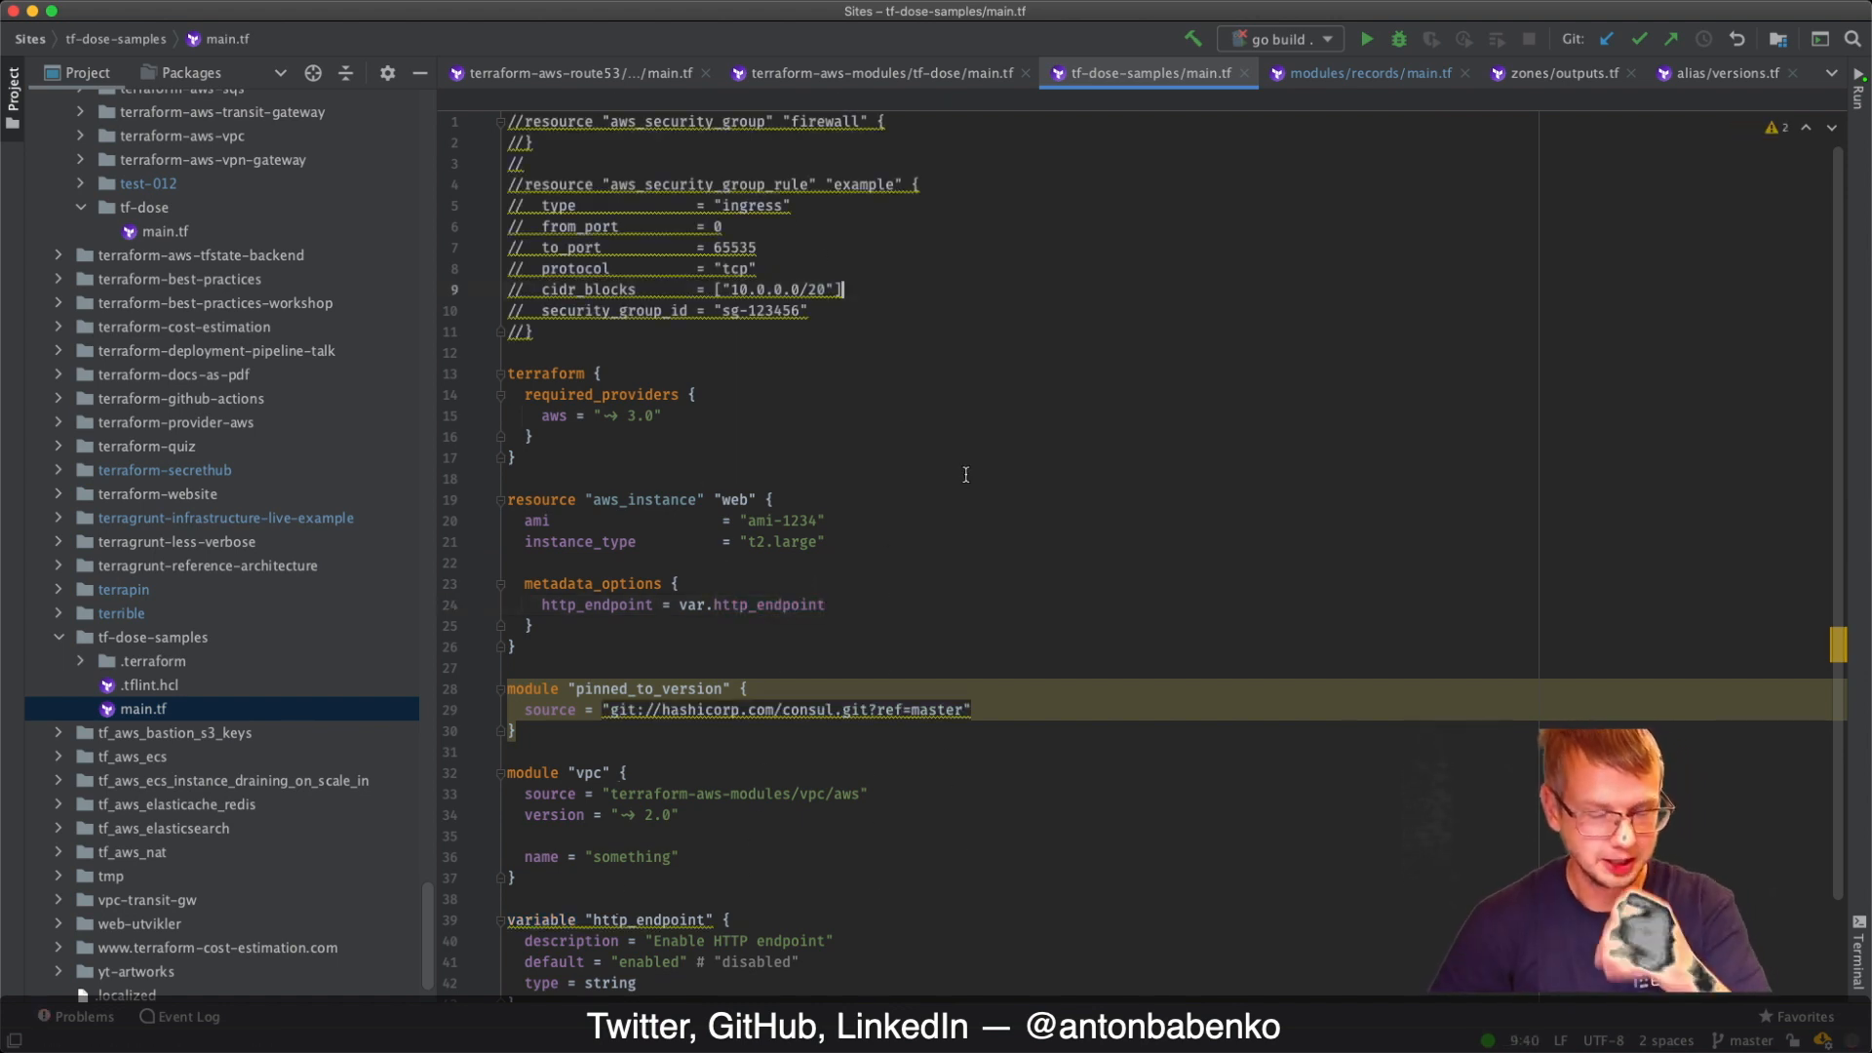
pyautogui.moveTo(815, 871)
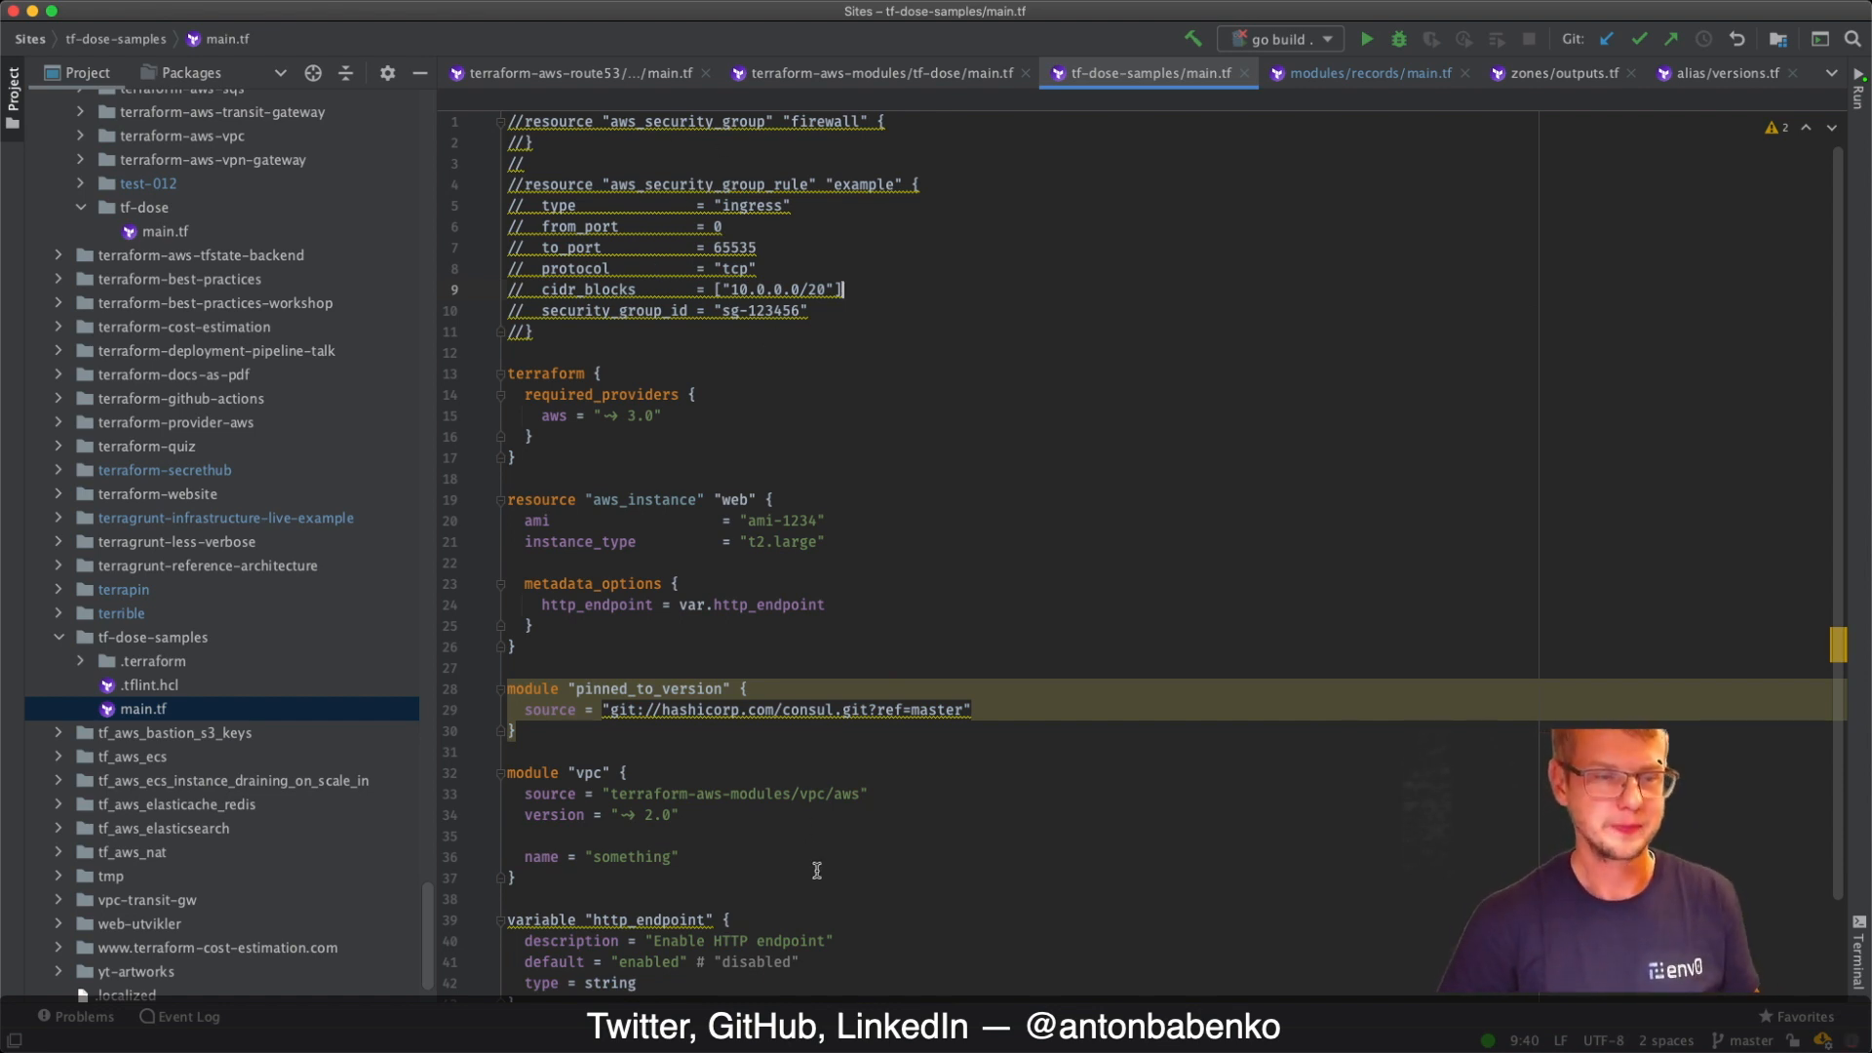
pyautogui.moveTo(132, 617)
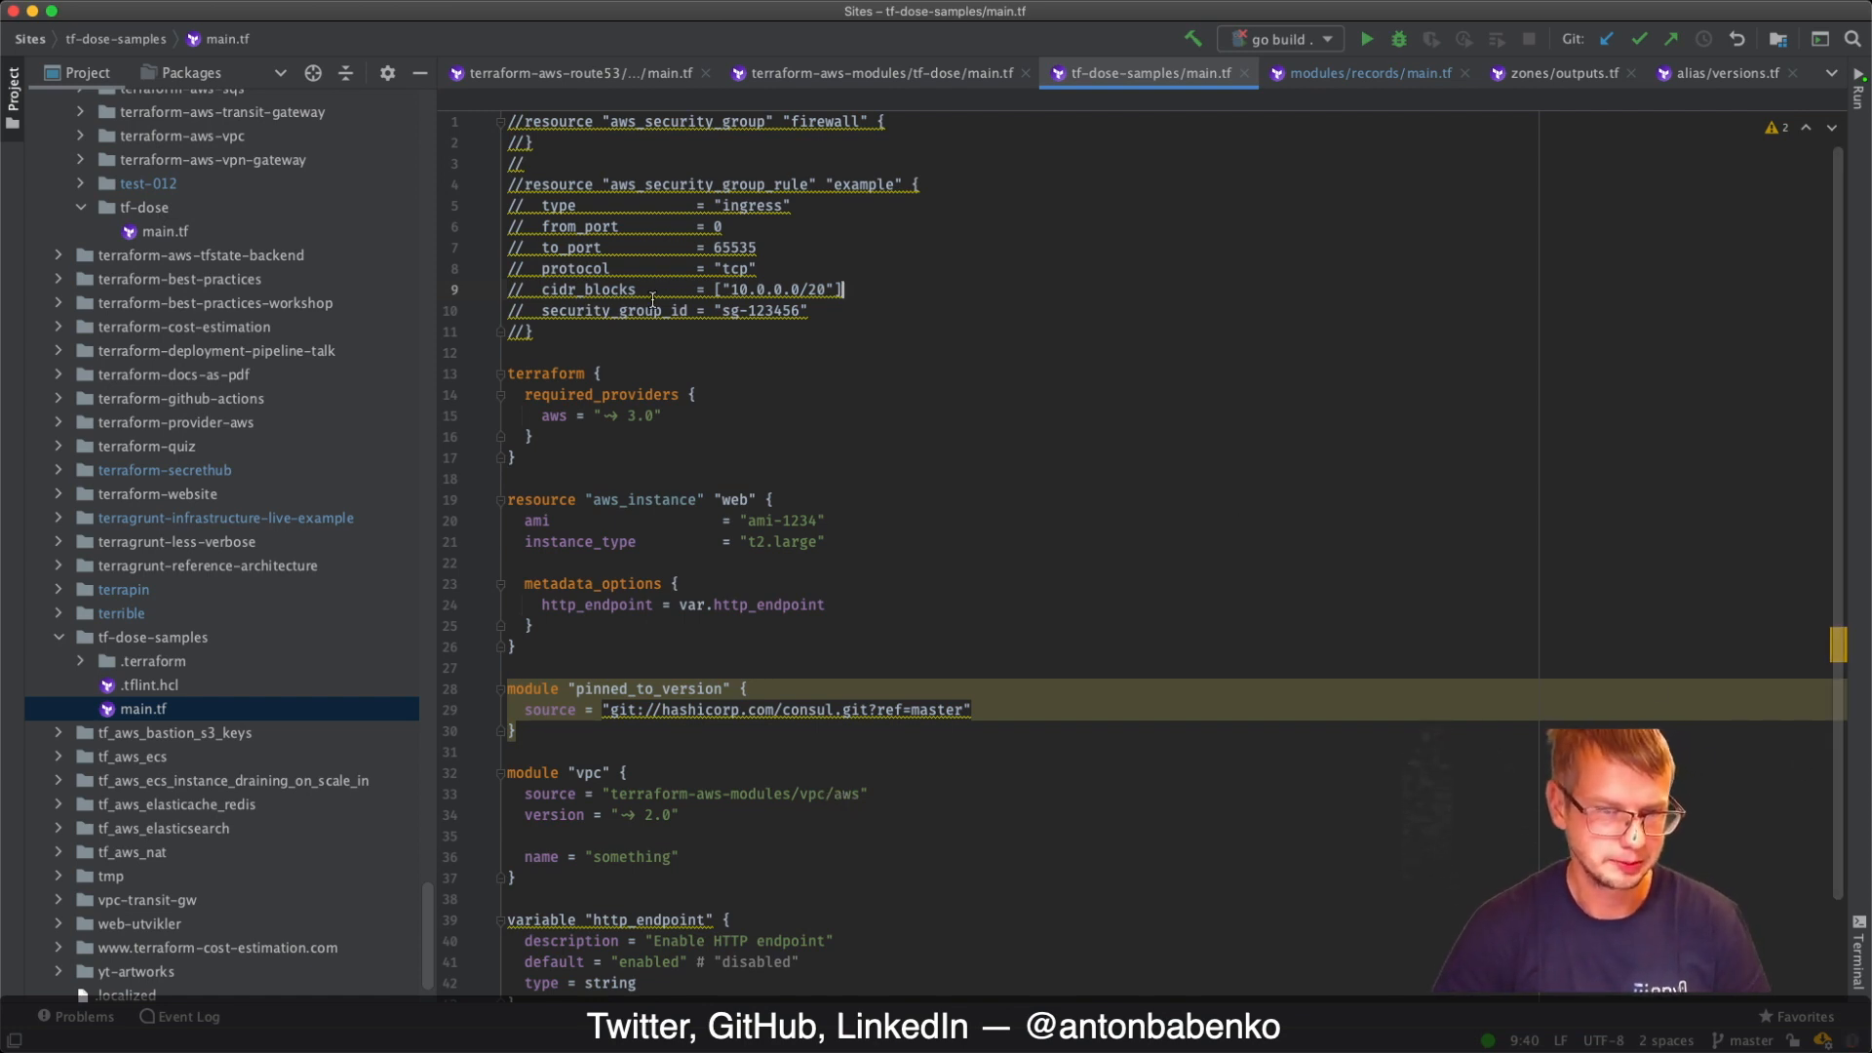
pyautogui.write('вырва')
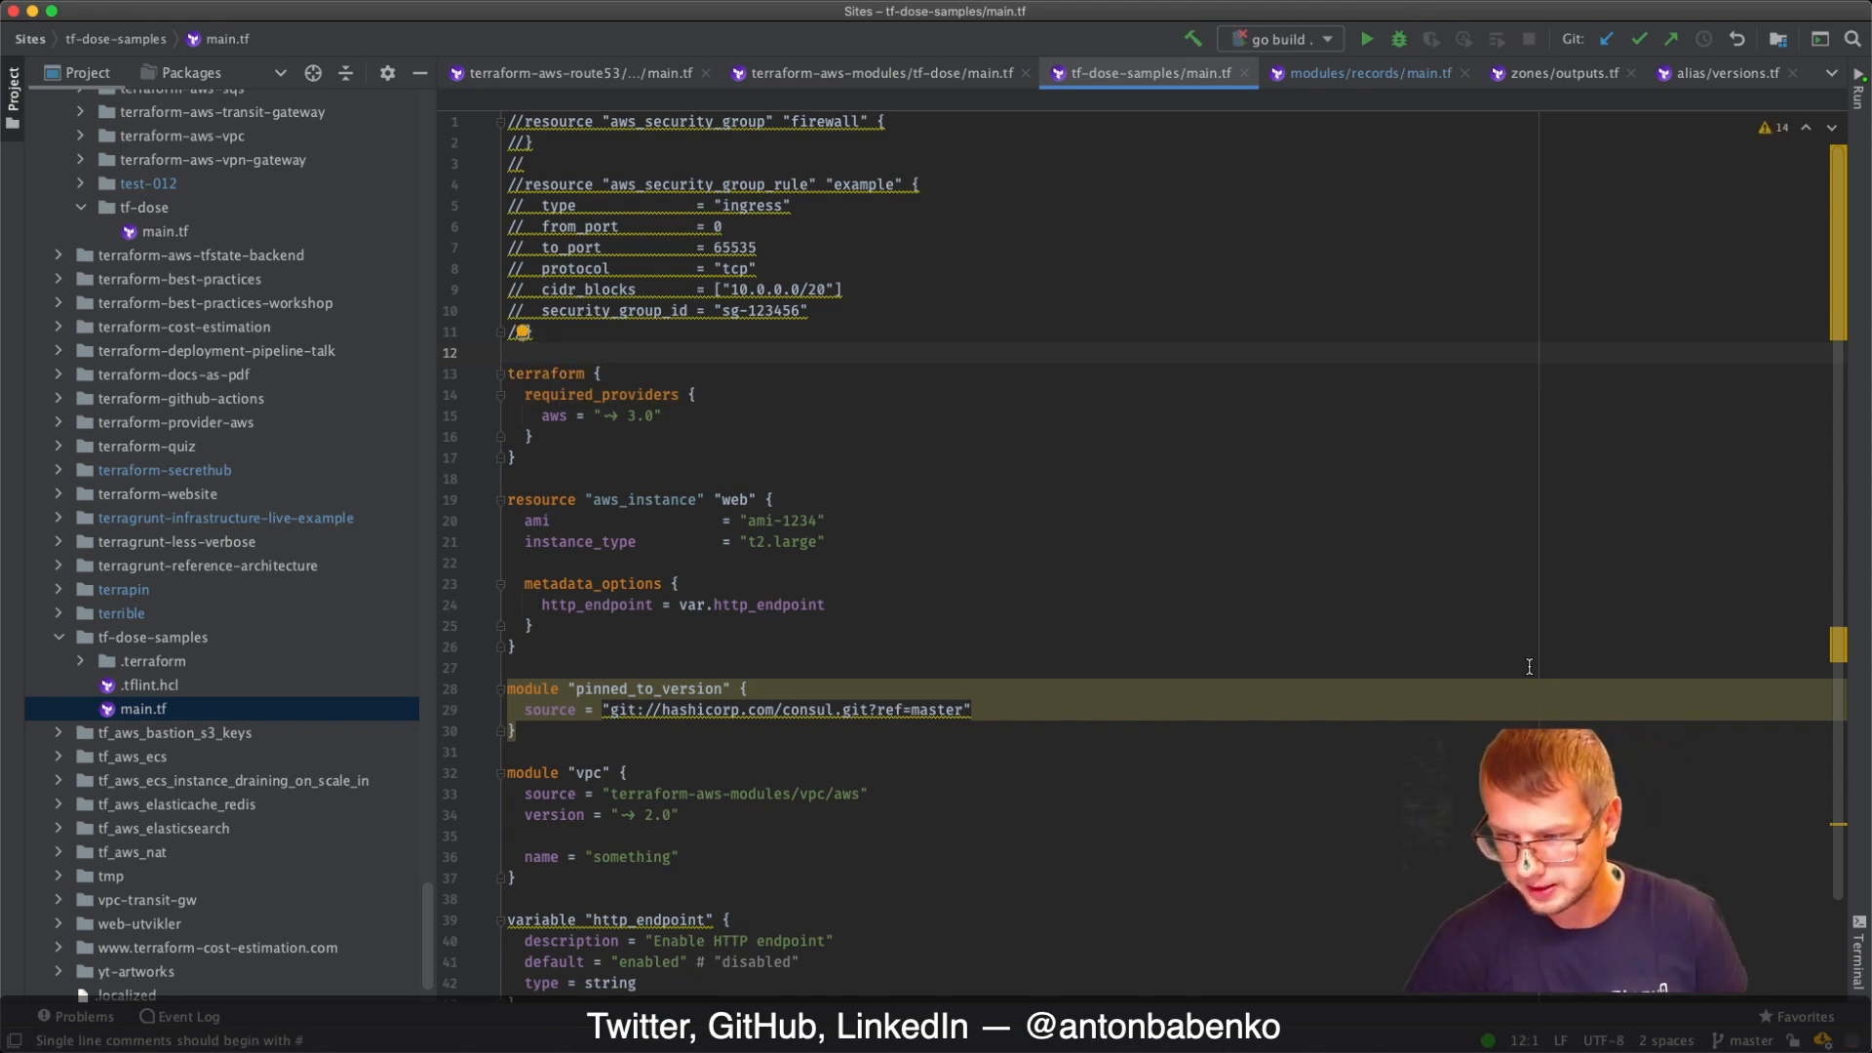
pyautogui.moveTo(1339, 582)
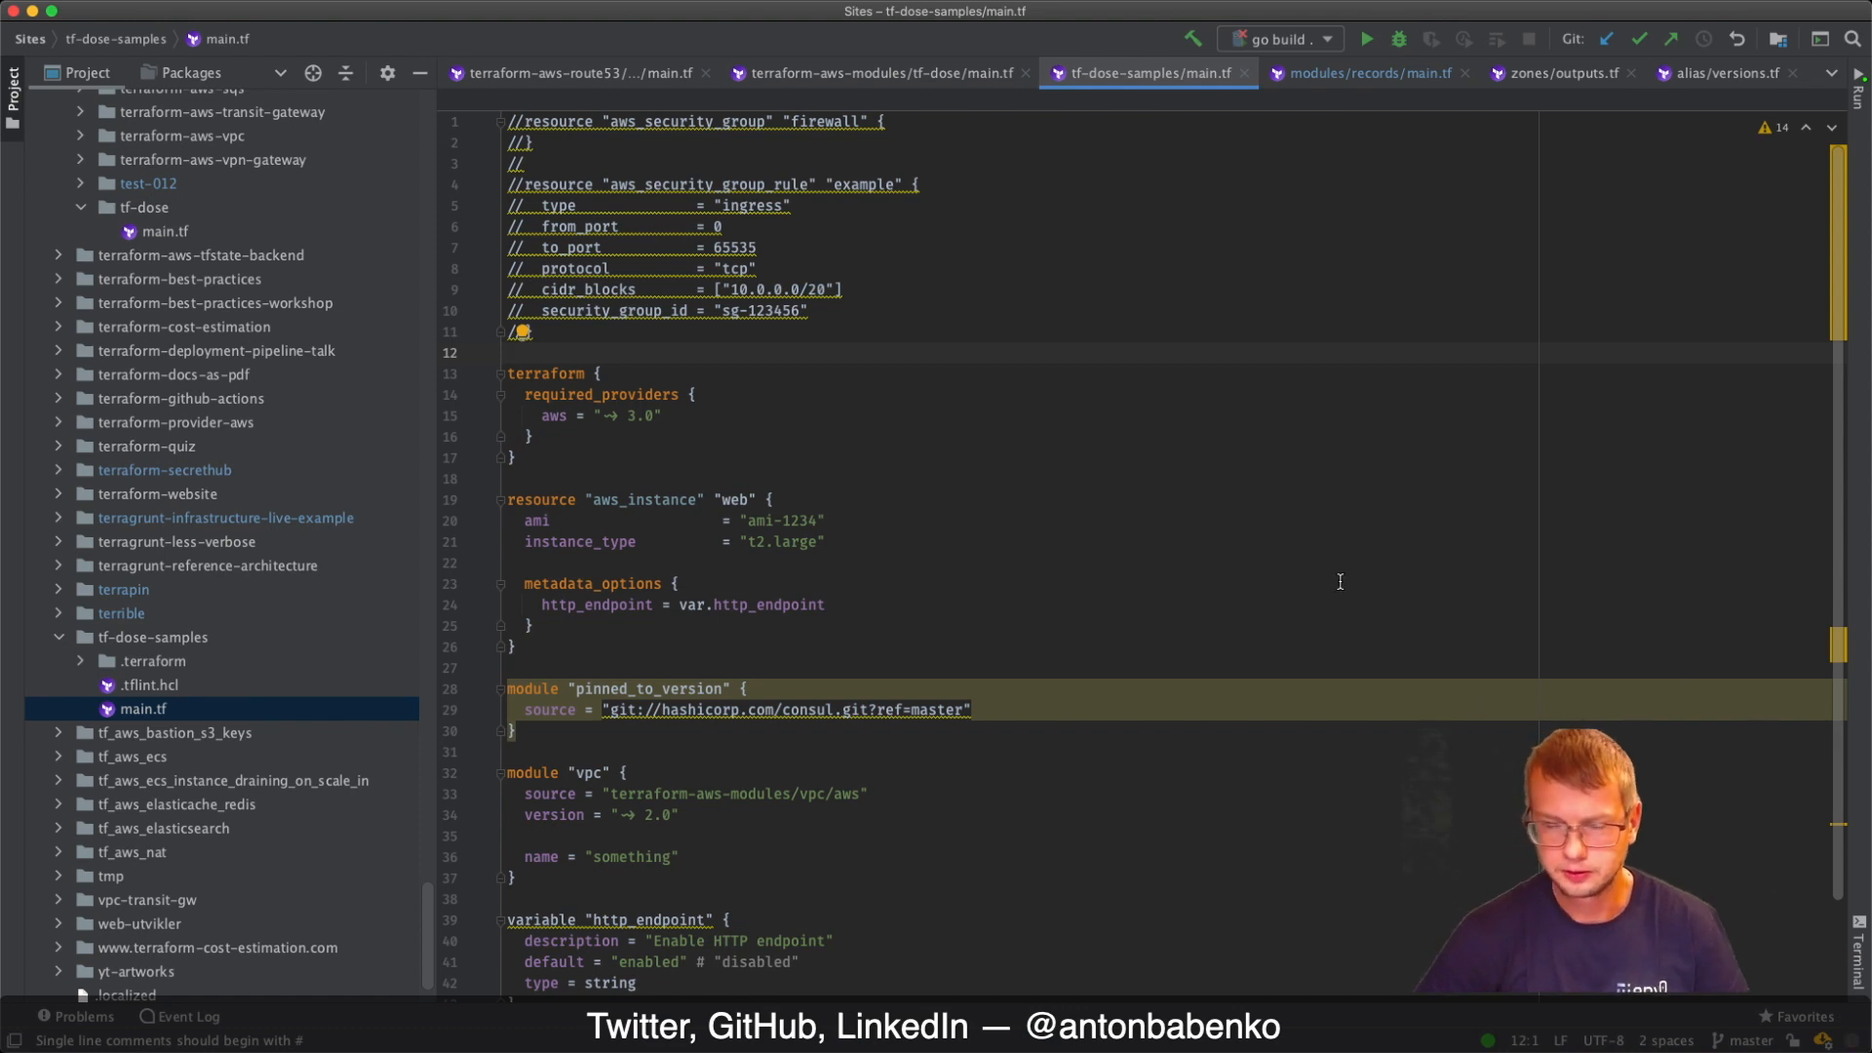
pyautogui.moveTo(648, 469)
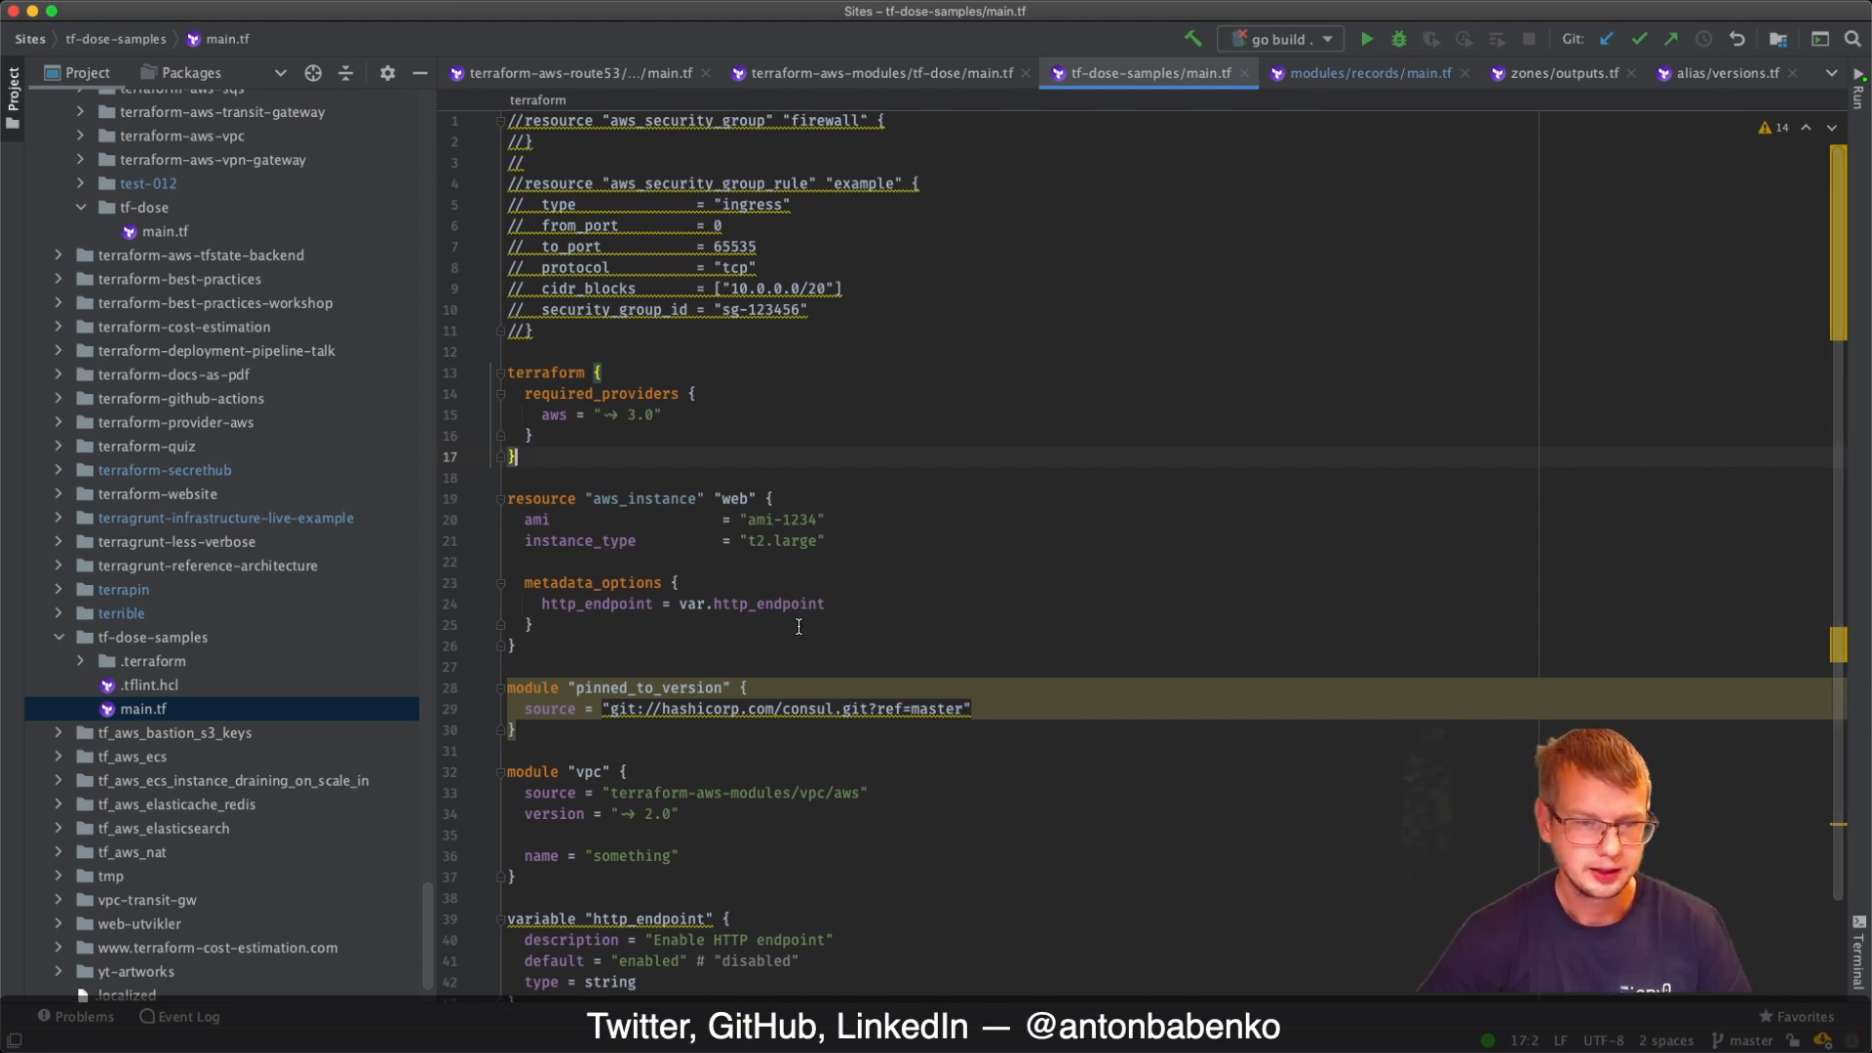
pyautogui.moveTo(824, 608)
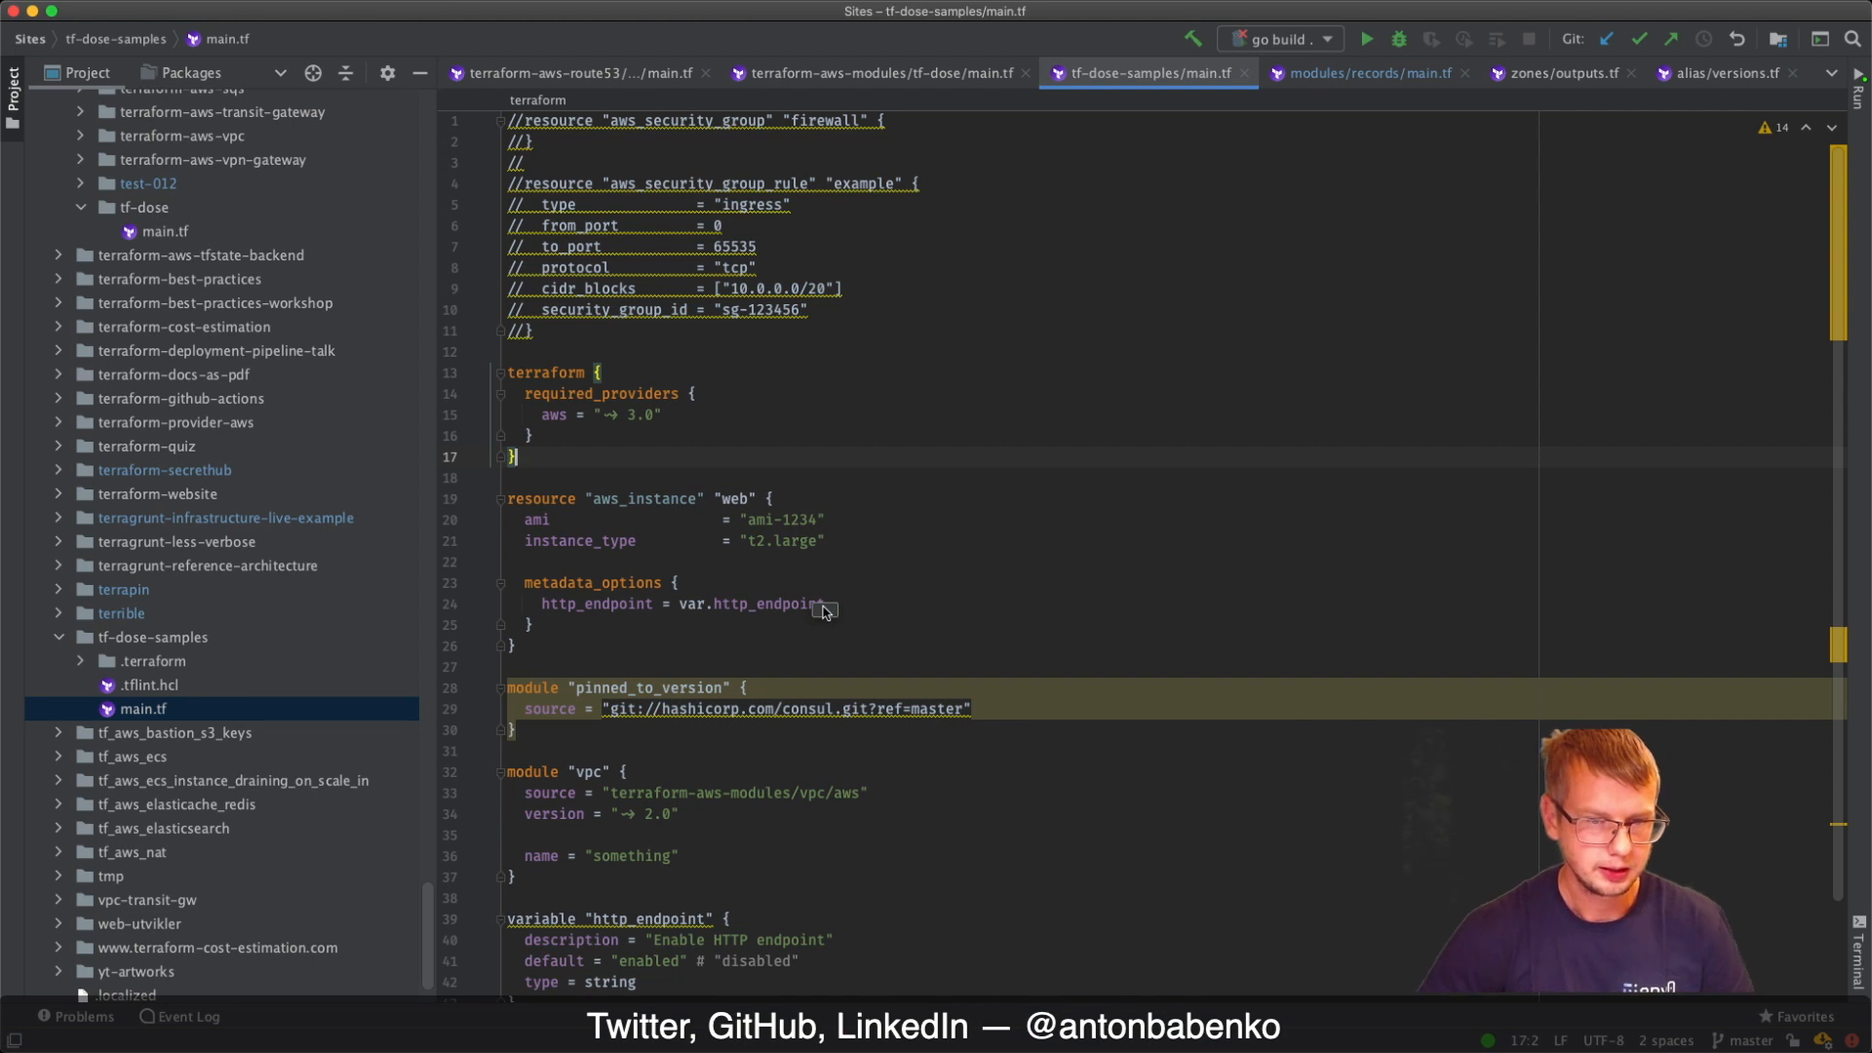
pyautogui.moveTo(704, 349)
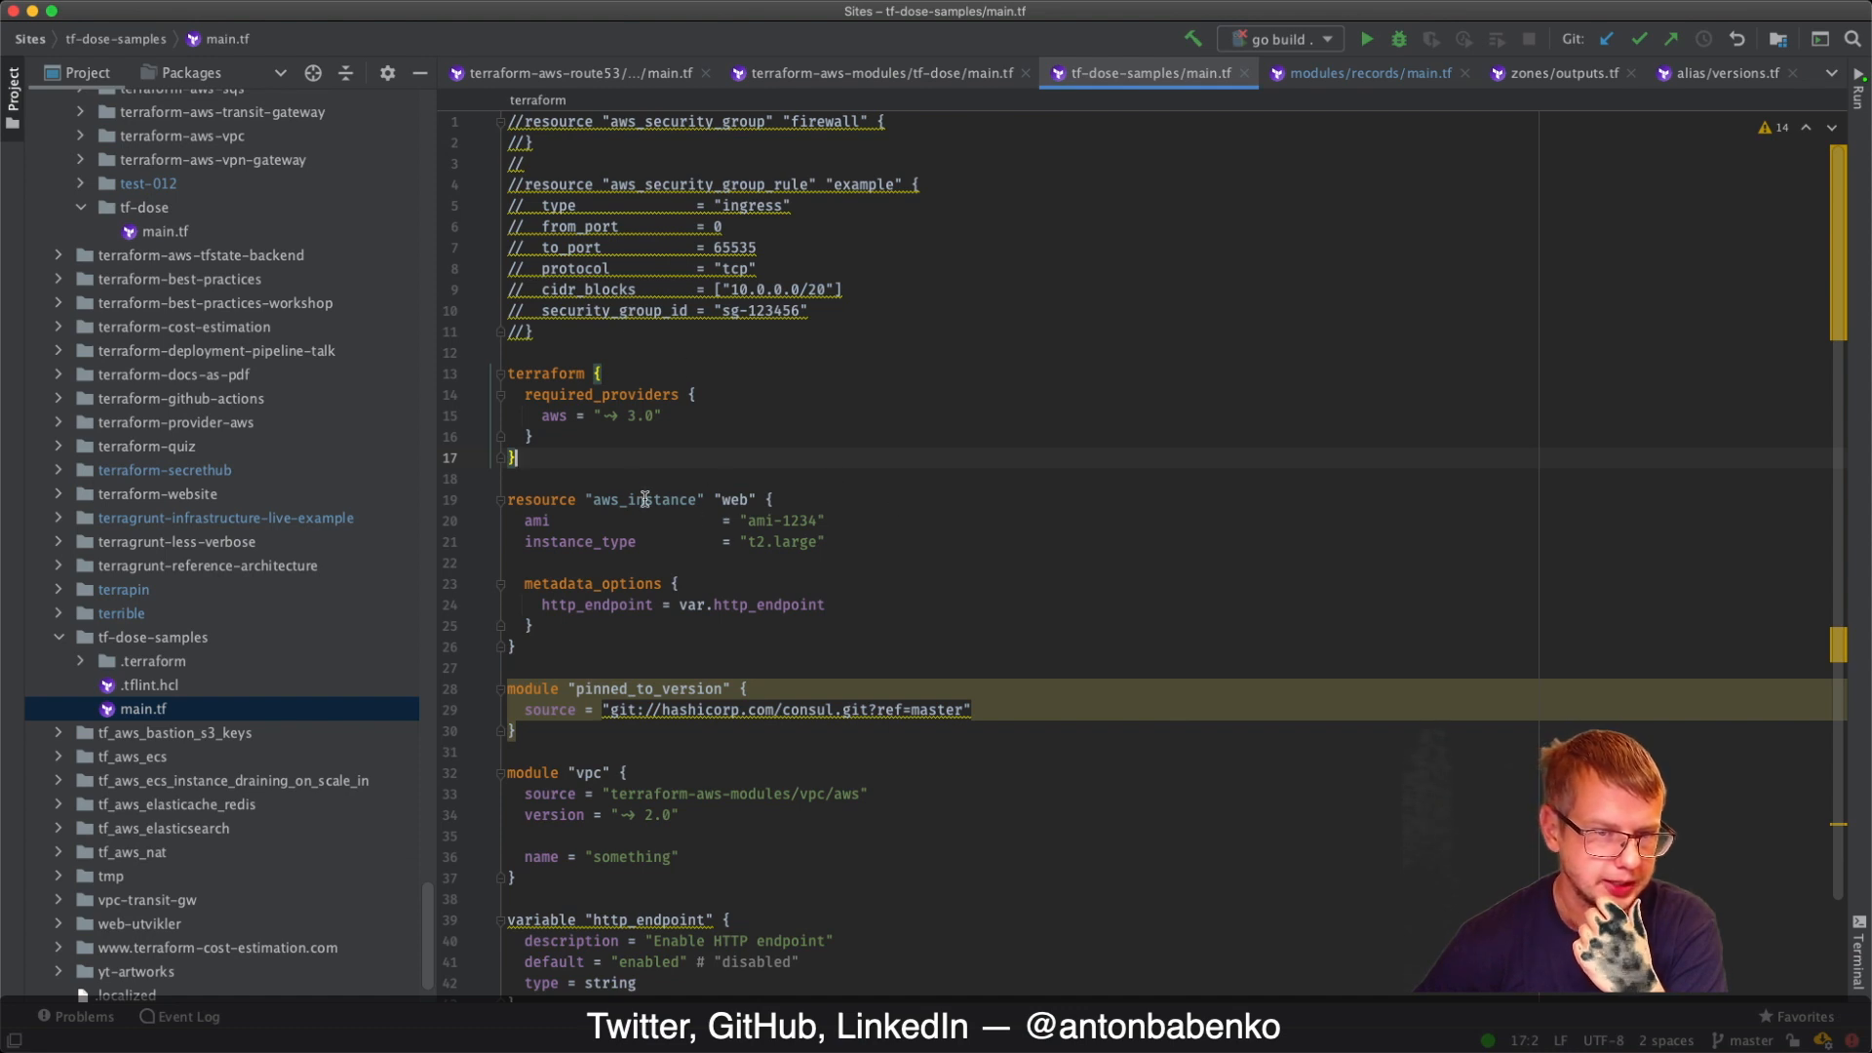
pyautogui.moveTo(645, 541)
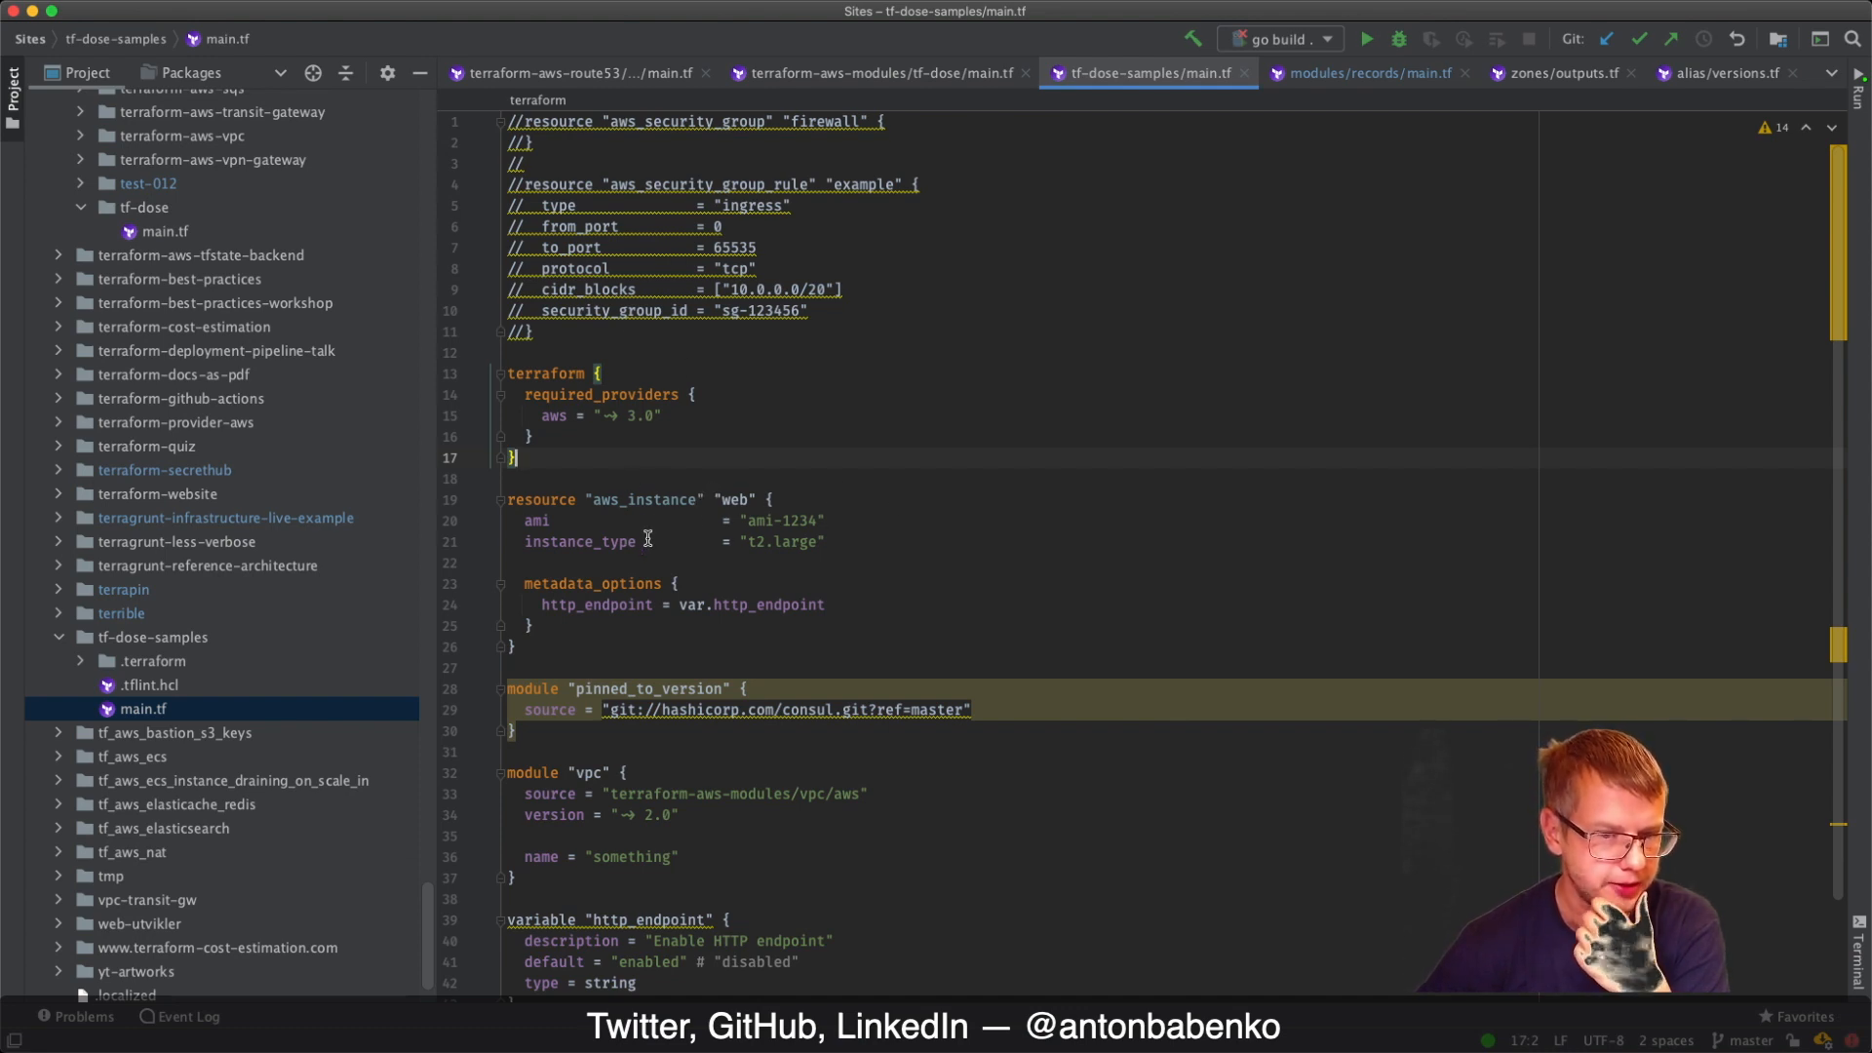
pyautogui.moveTo(597, 267)
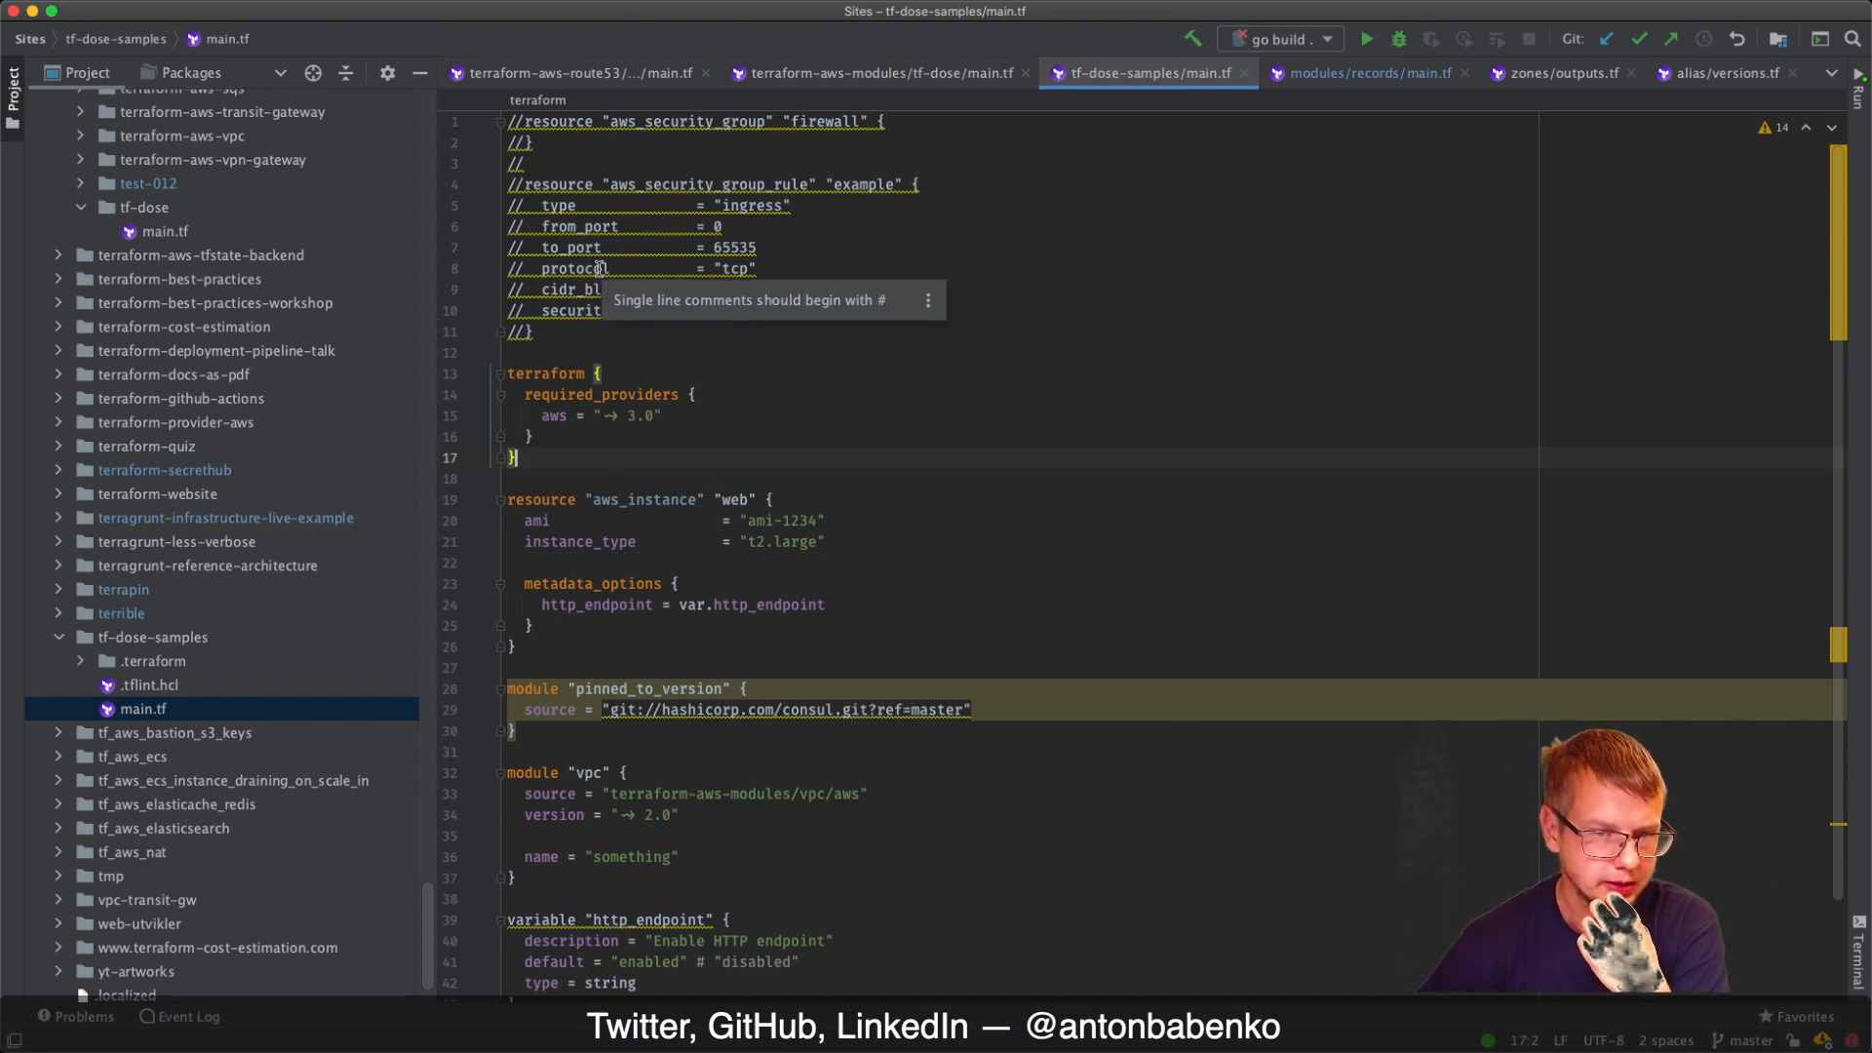
pyautogui.moveTo(600, 272)
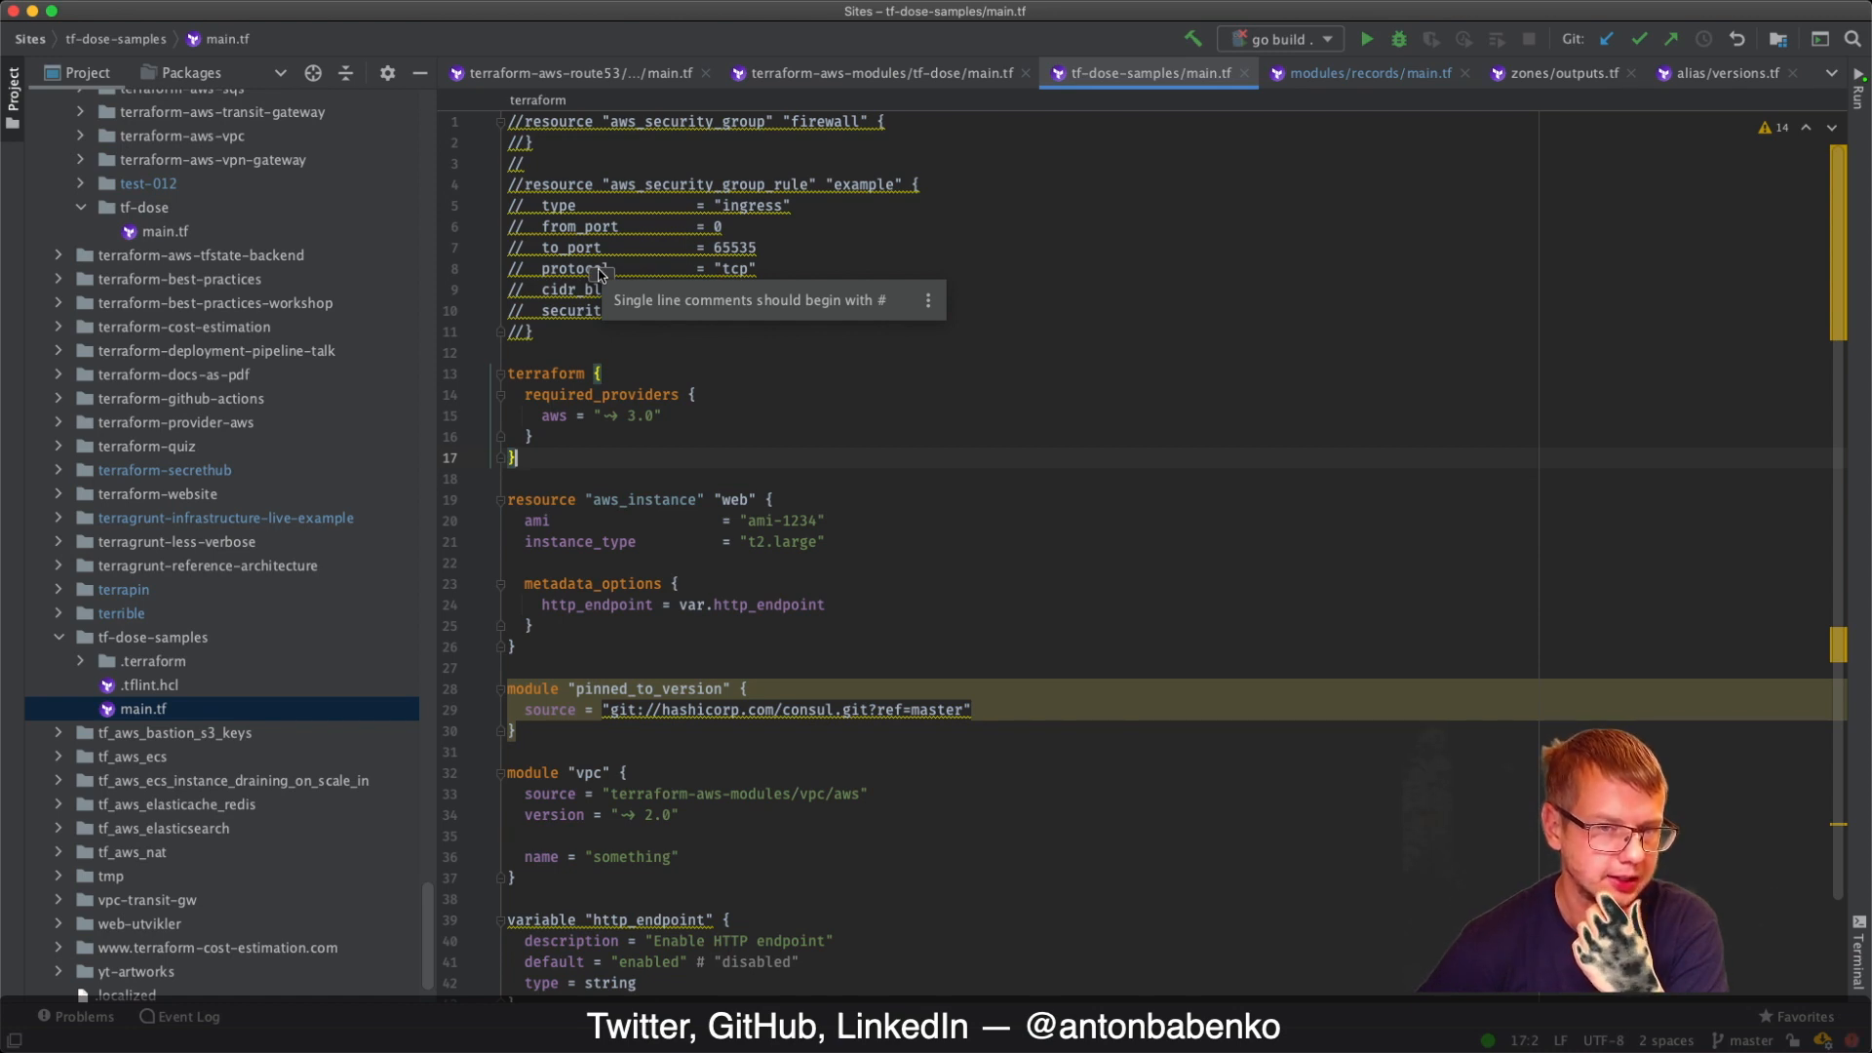
pyautogui.moveTo(886, 305)
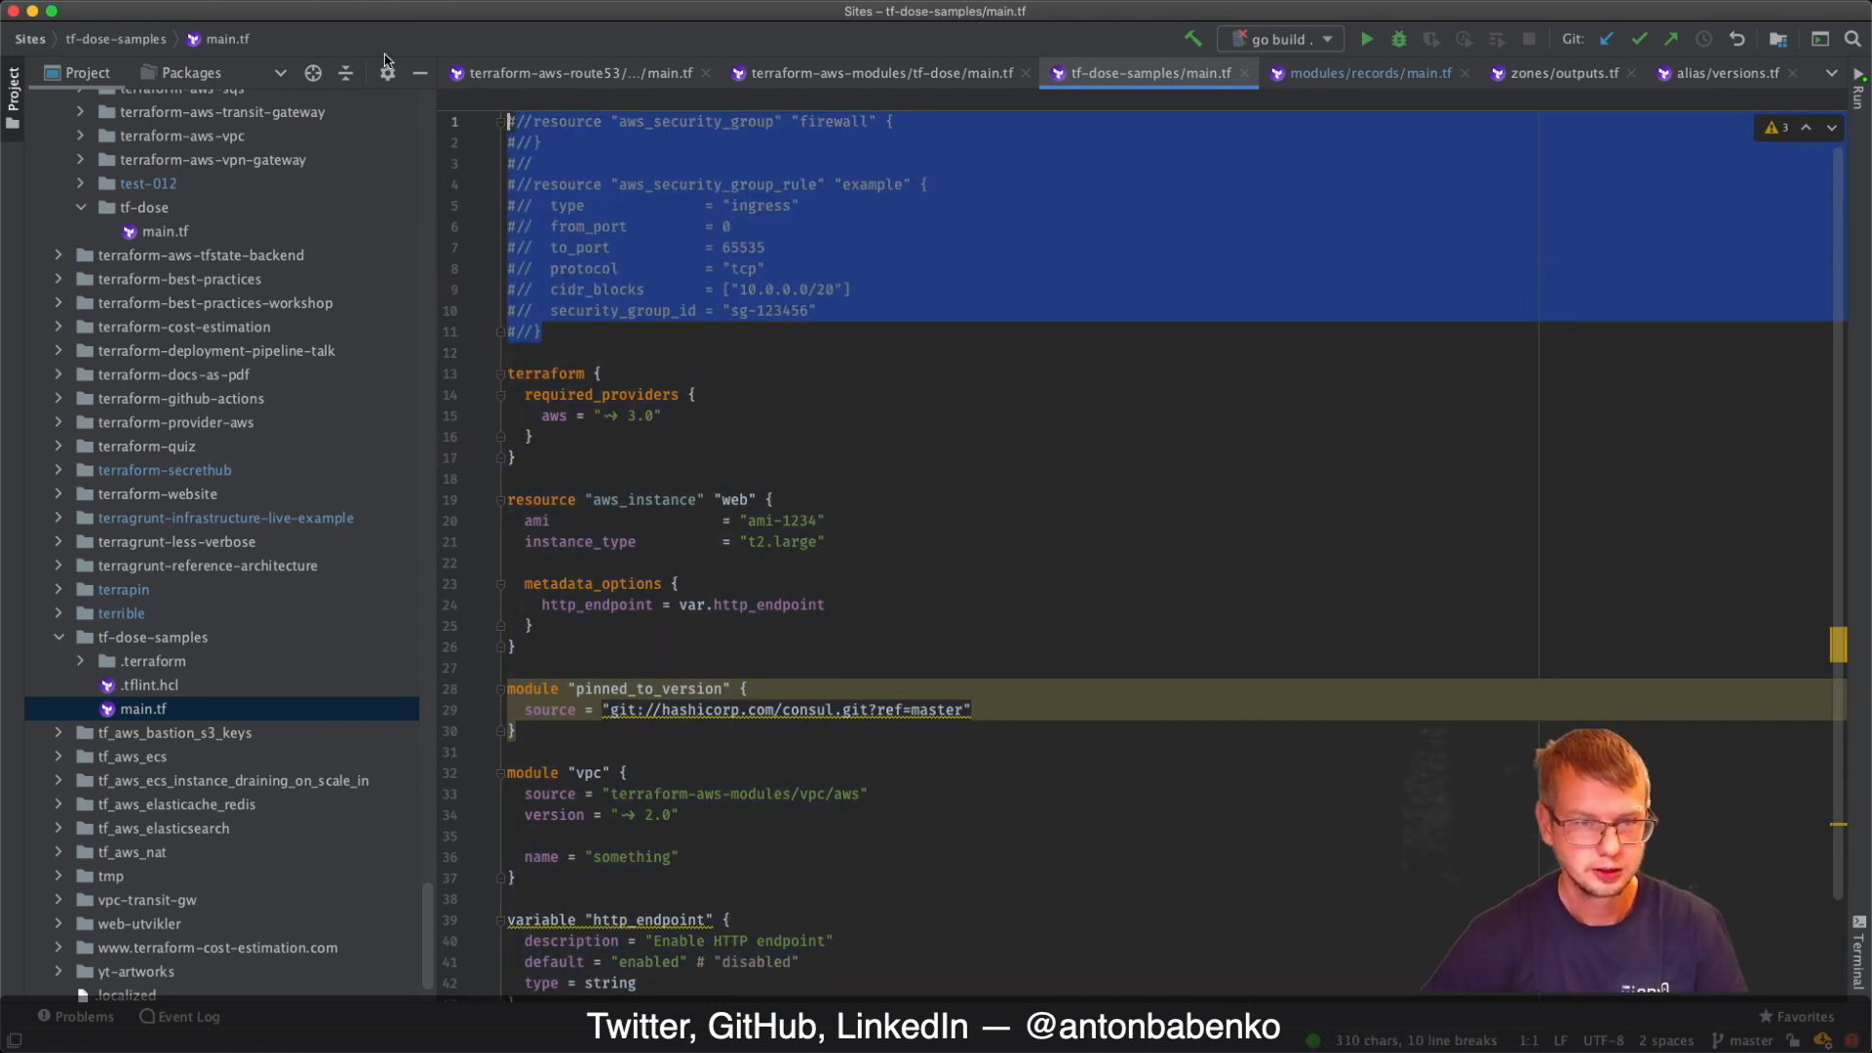
# Deselect the commented lines and open the Preferences window
pyautogui.click(729, 310)
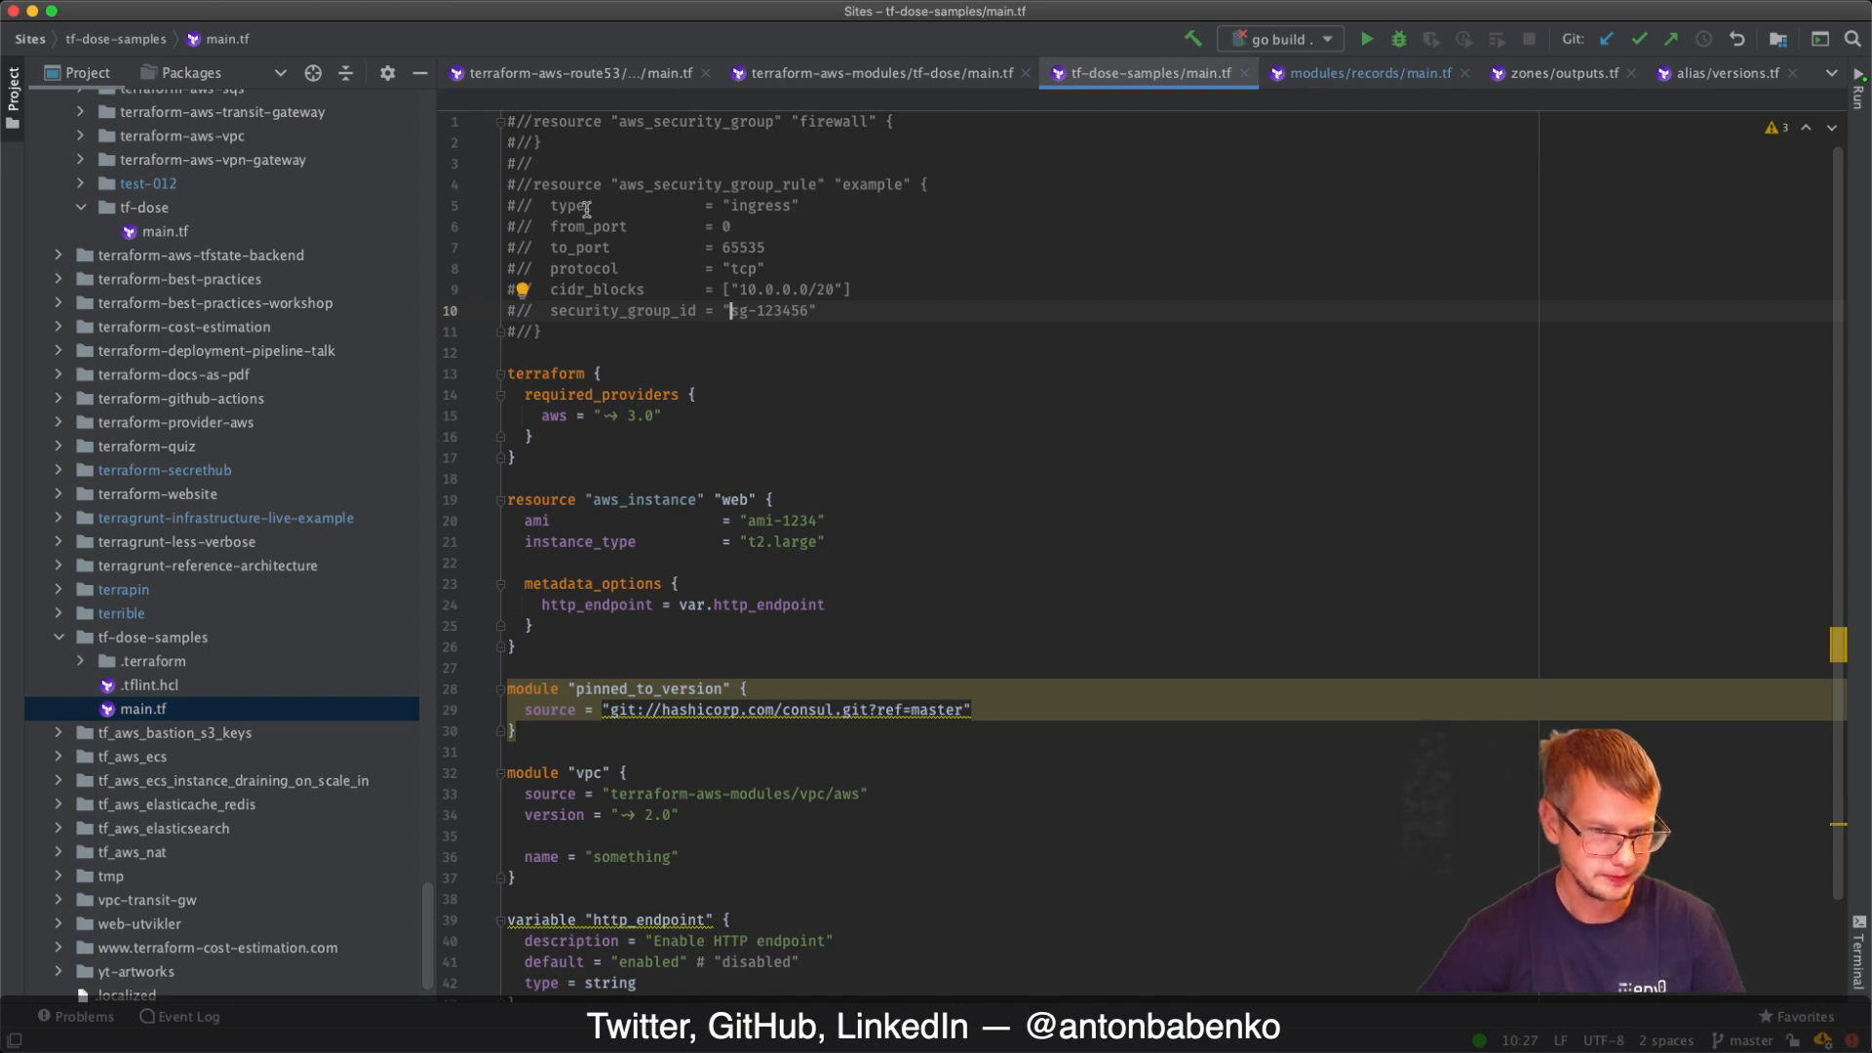
pyautogui.moveTo(698, 361)
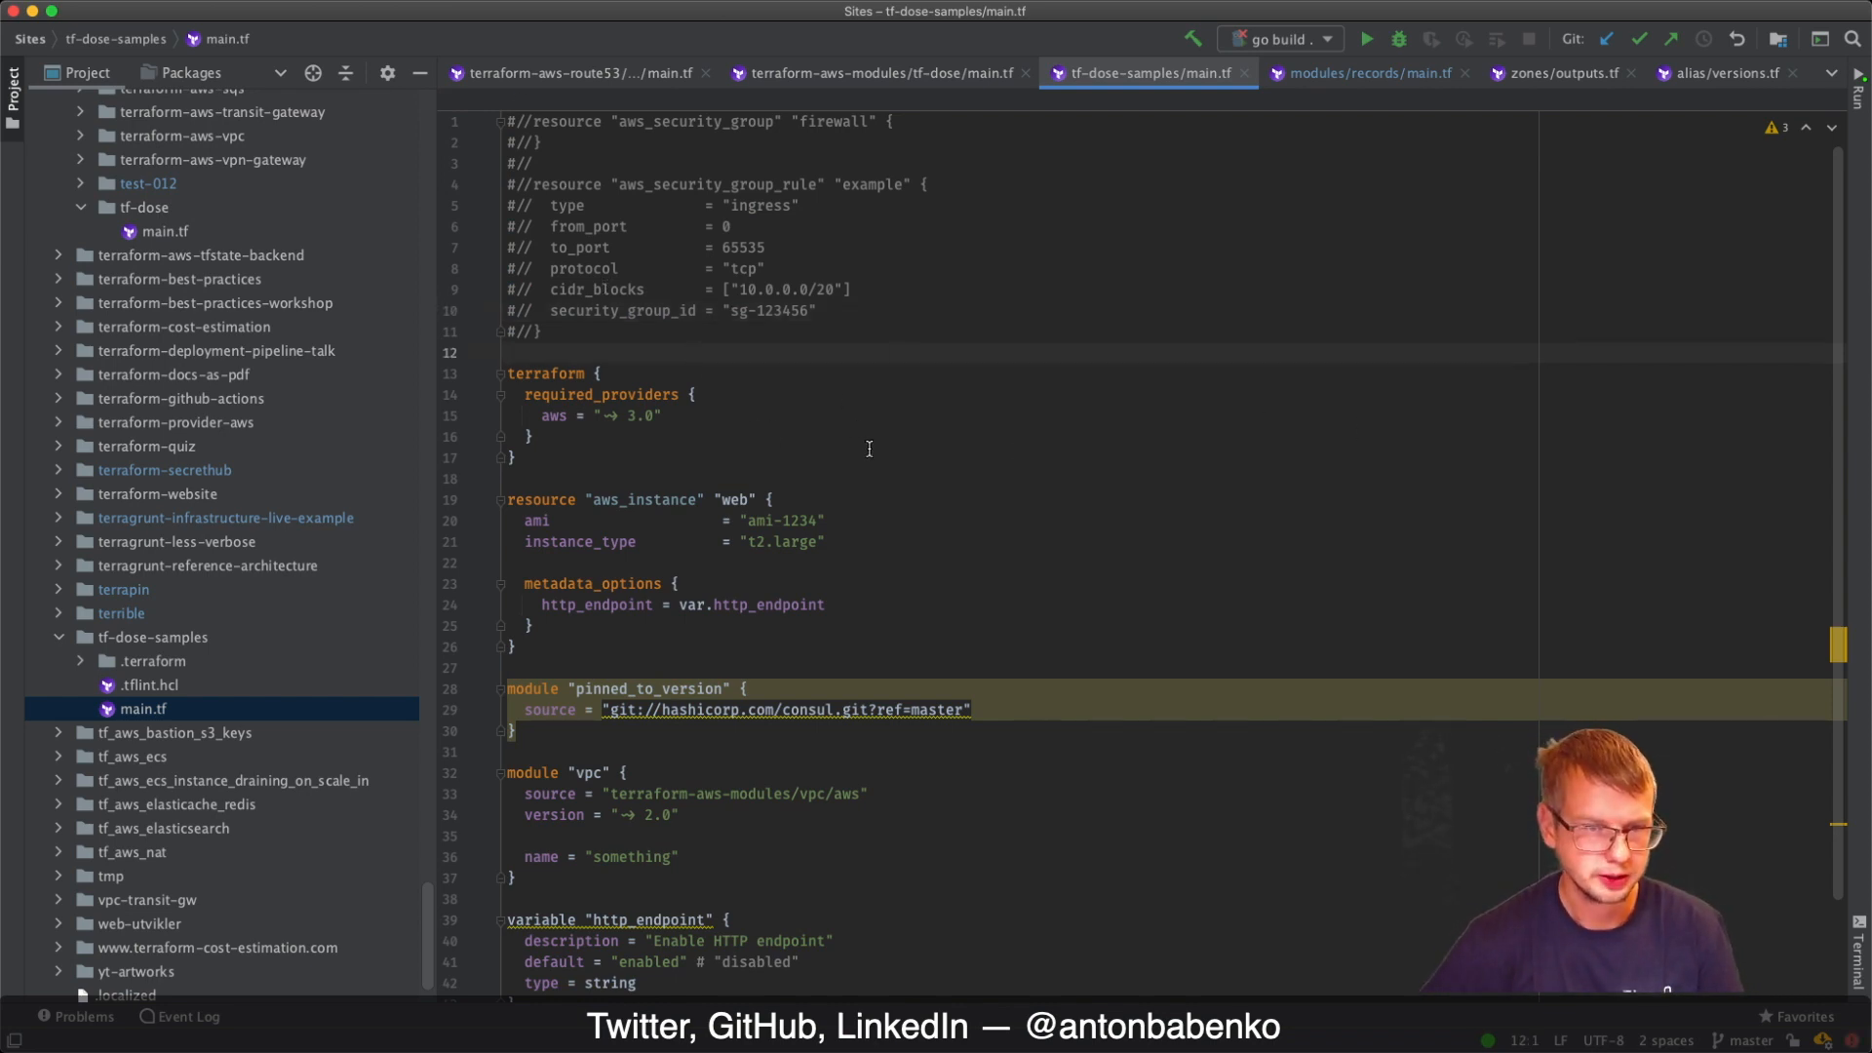
pyautogui.moveTo(587, 127)
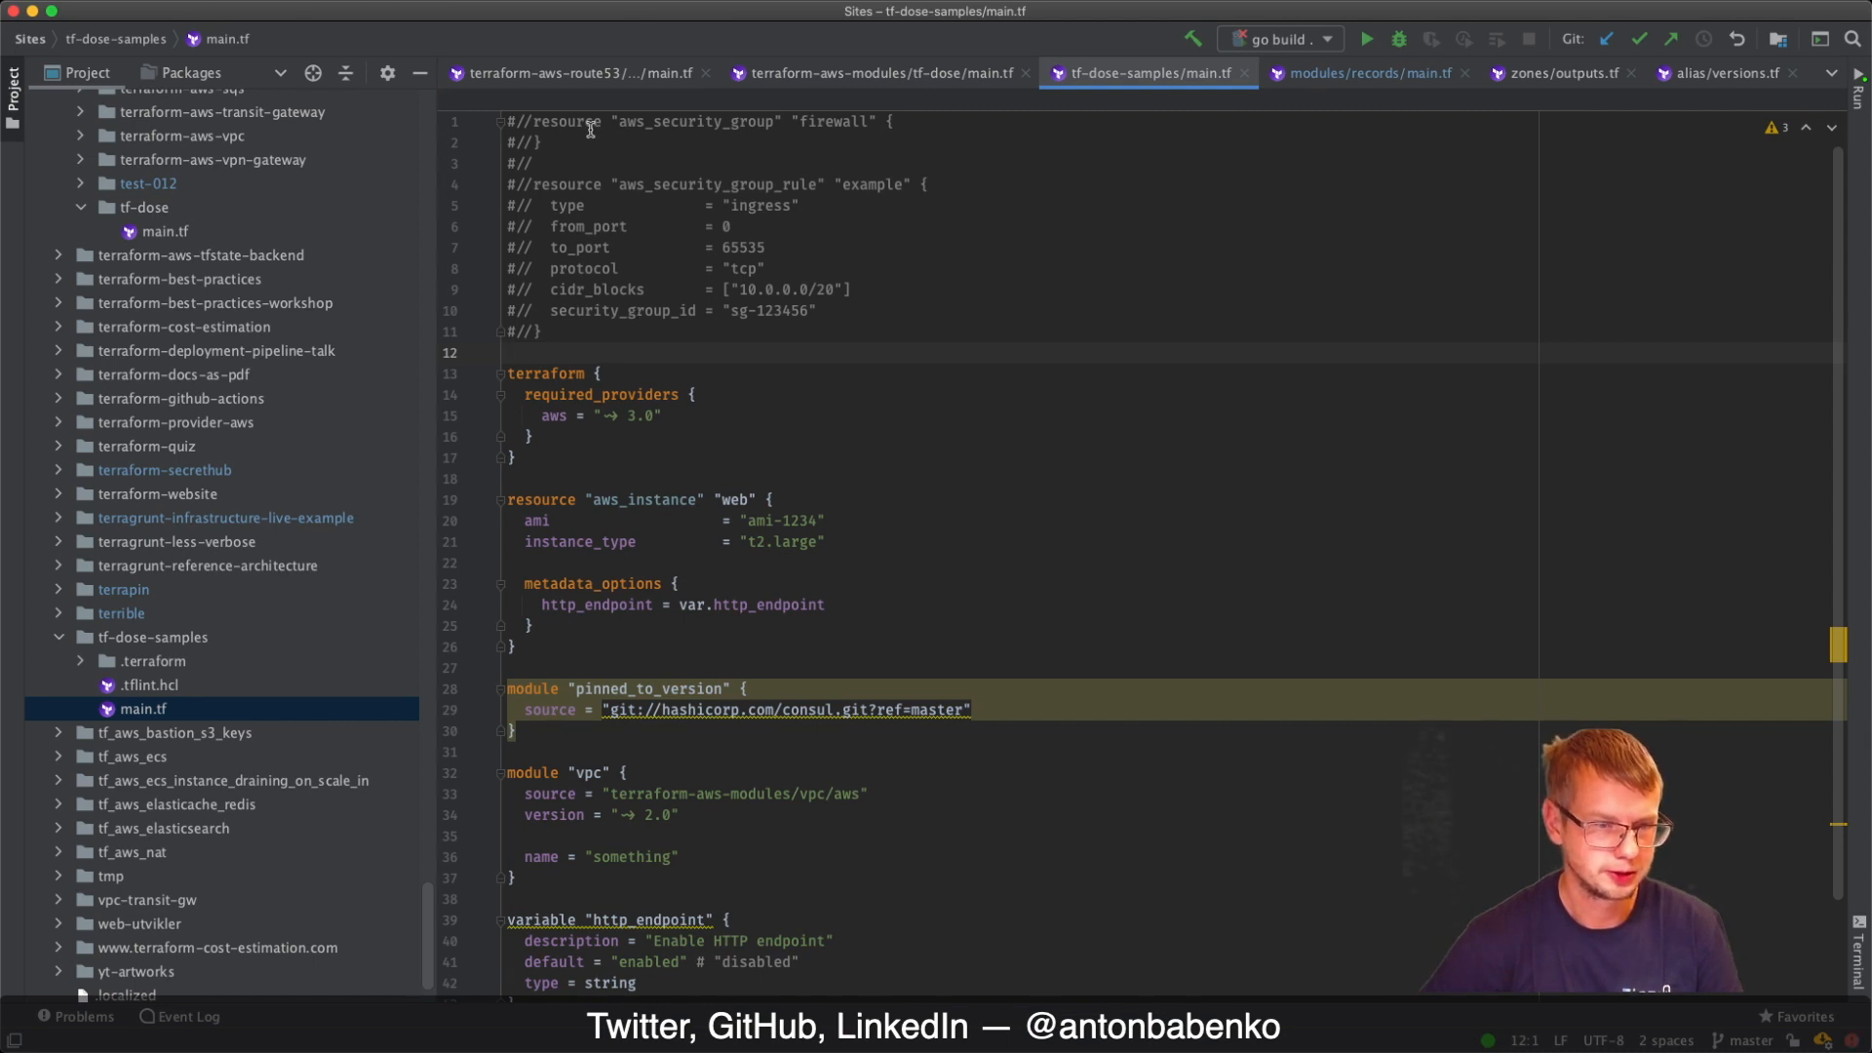
pyautogui.moveTo(1496, 544)
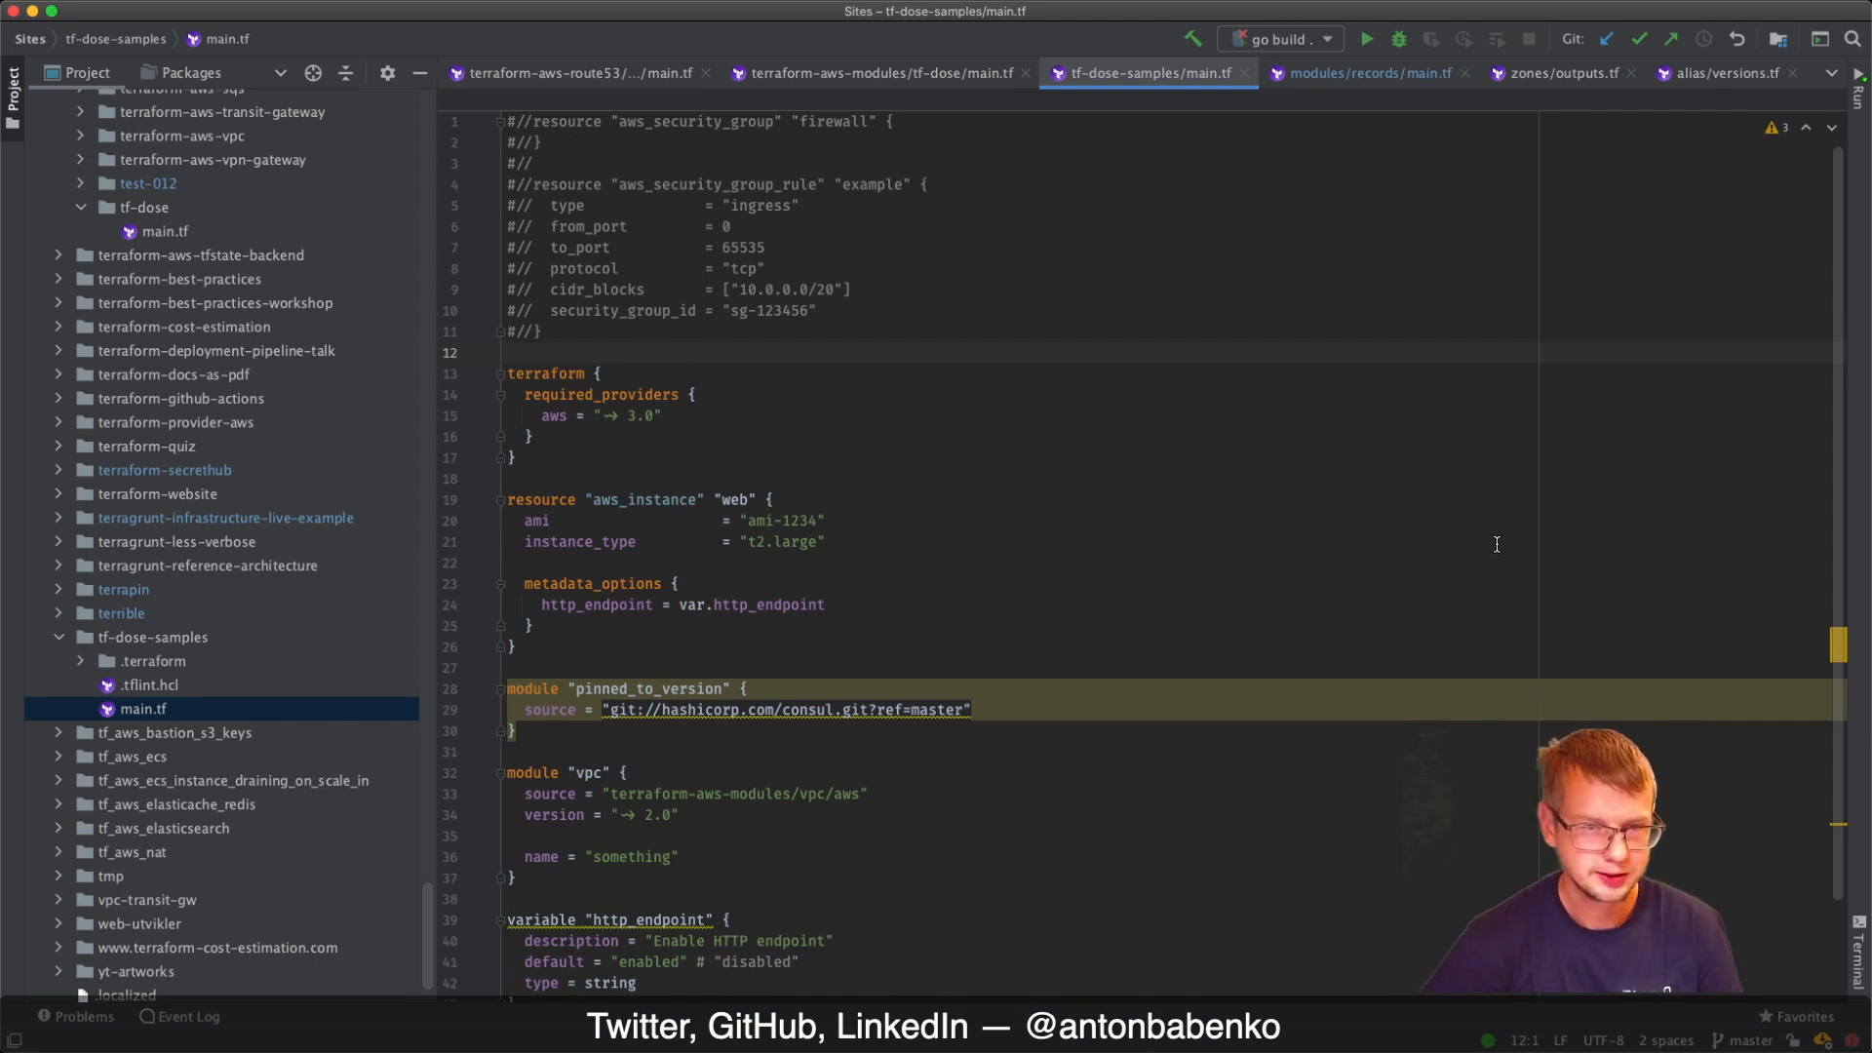
pyautogui.moveTo(992, 459)
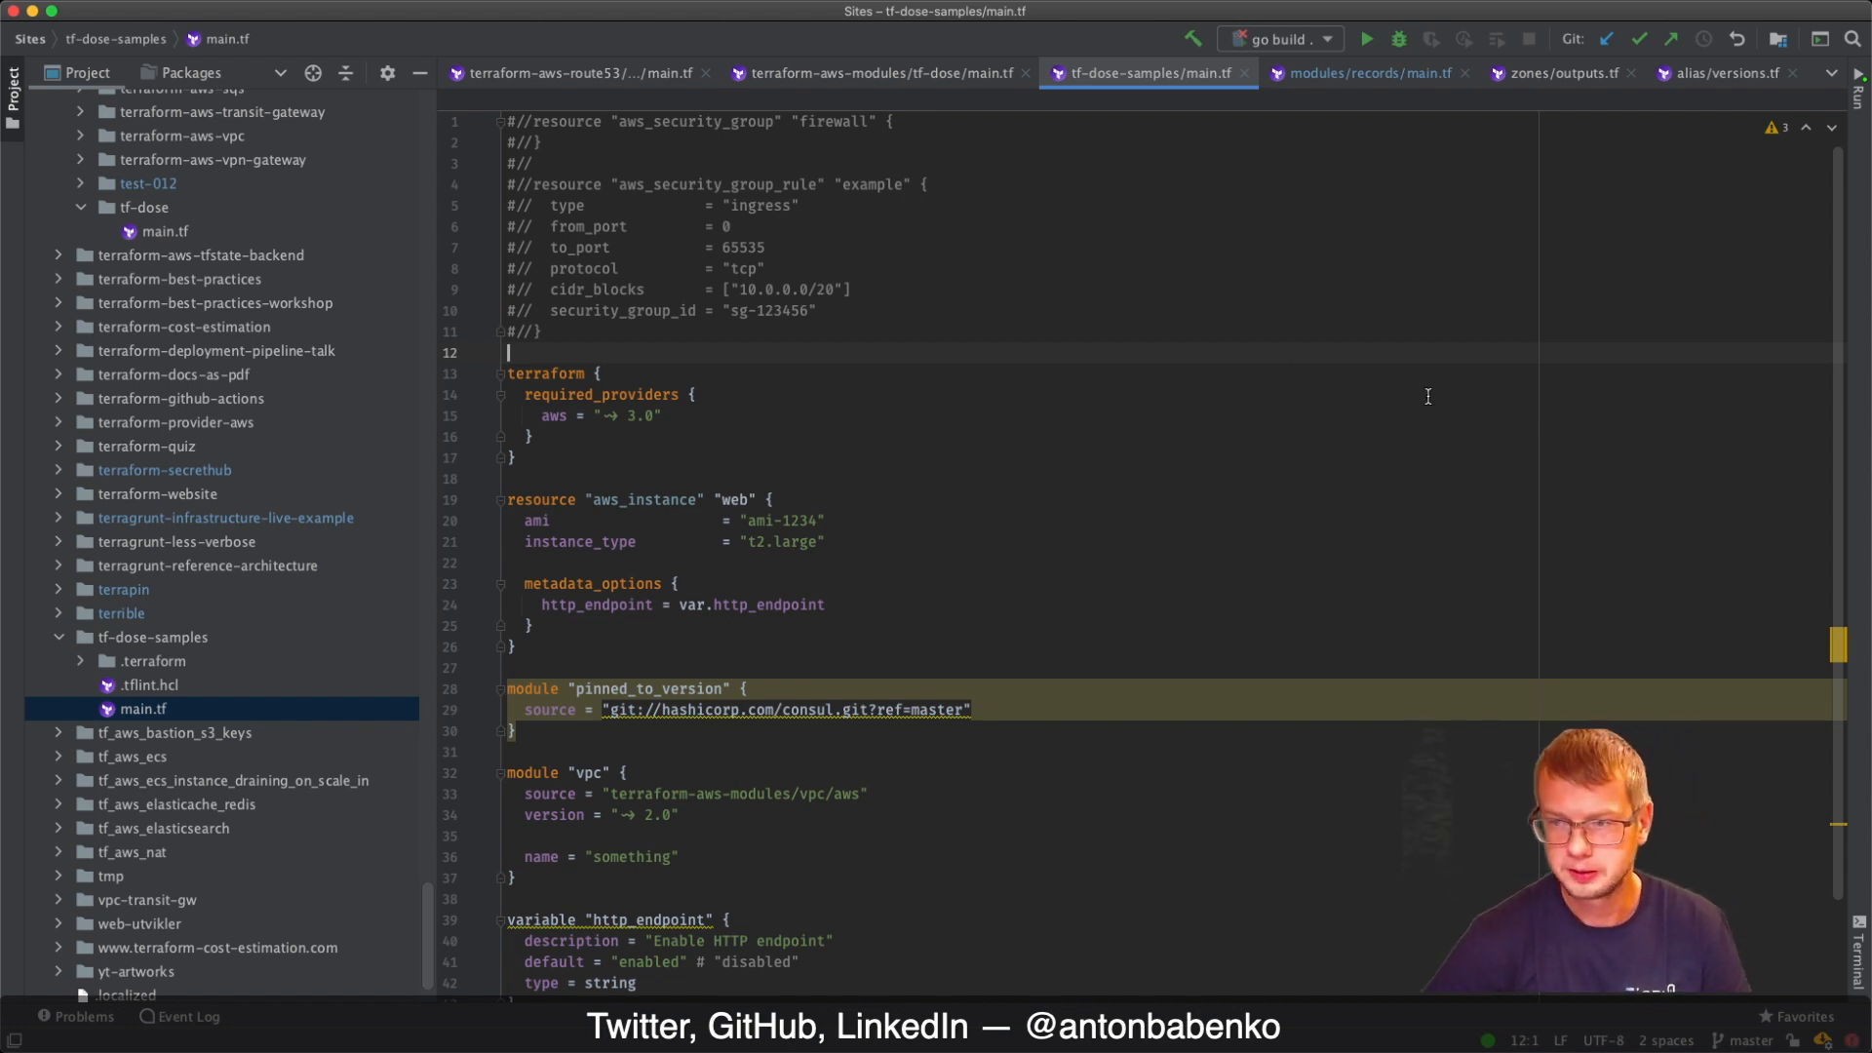
pyautogui.moveTo(1744, 233)
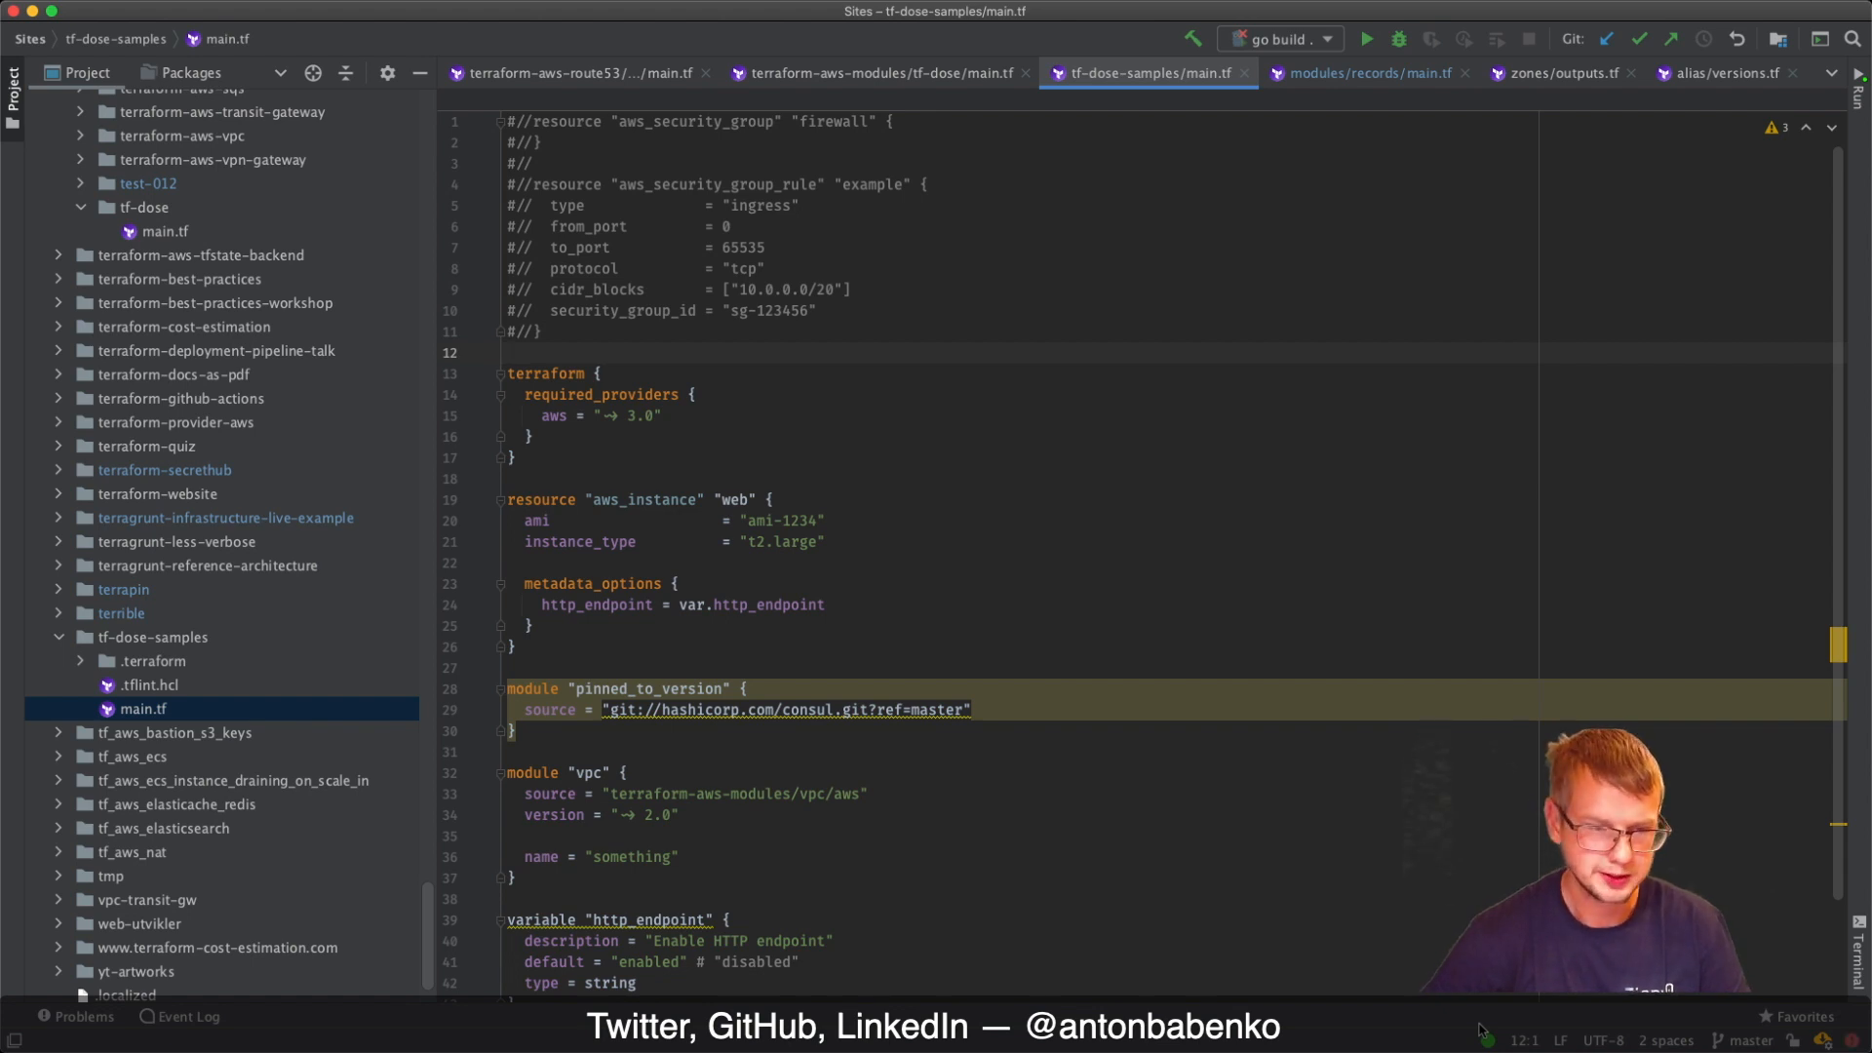
pyautogui.click(895, 667)
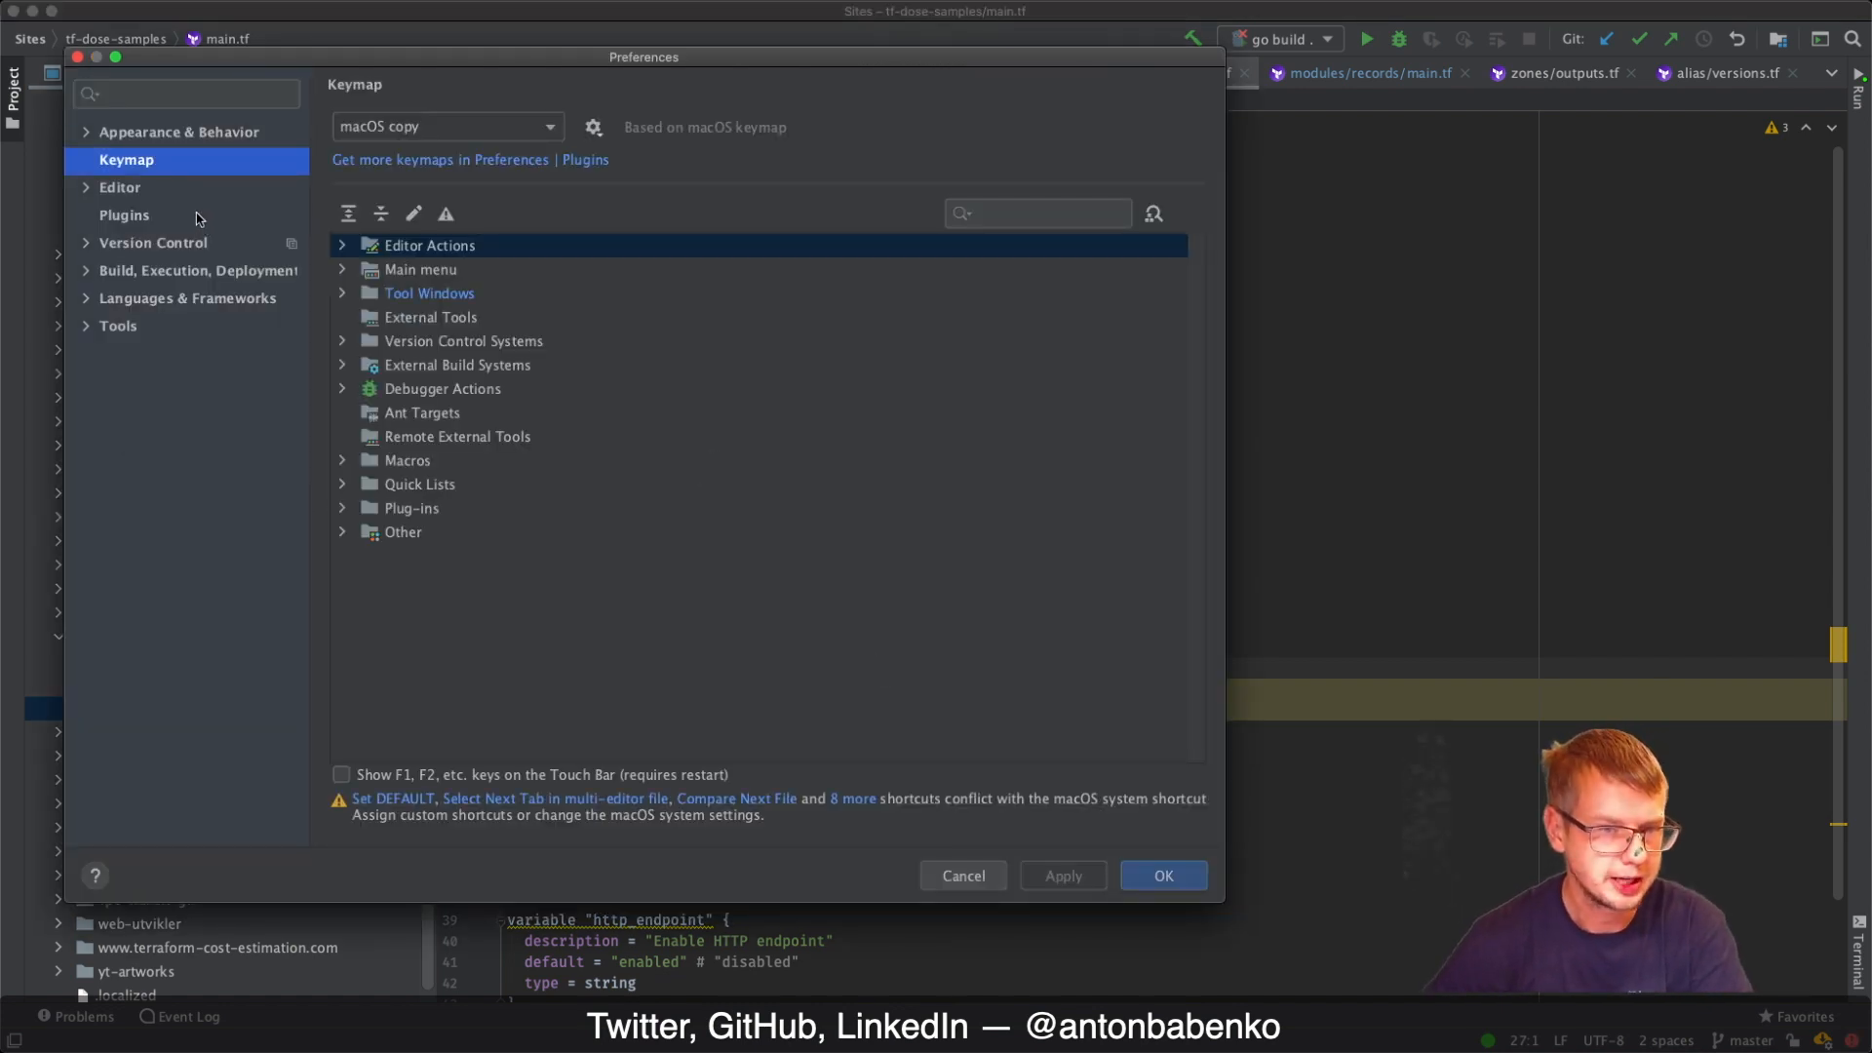
# Show the Installed plugins list and scroll to LSP Support 1.6.1
pyautogui.click(124, 214)
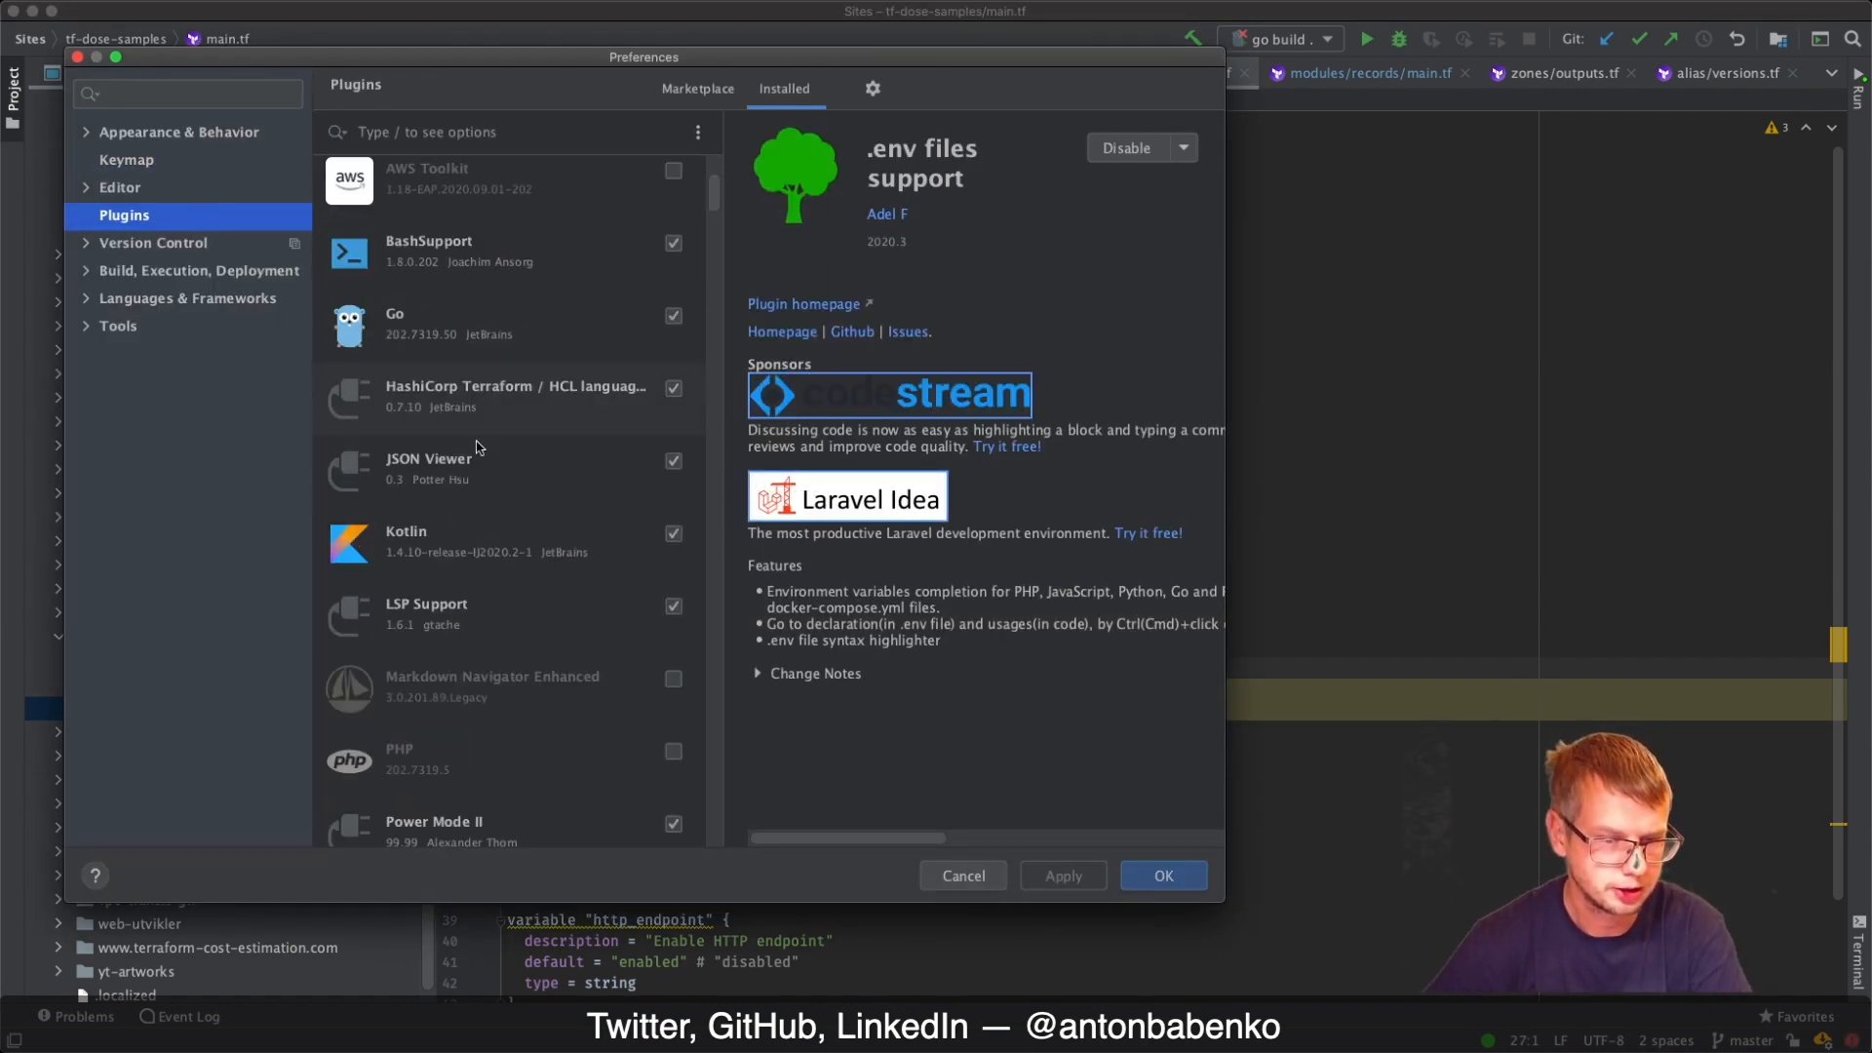
pyautogui.scroll(-3)
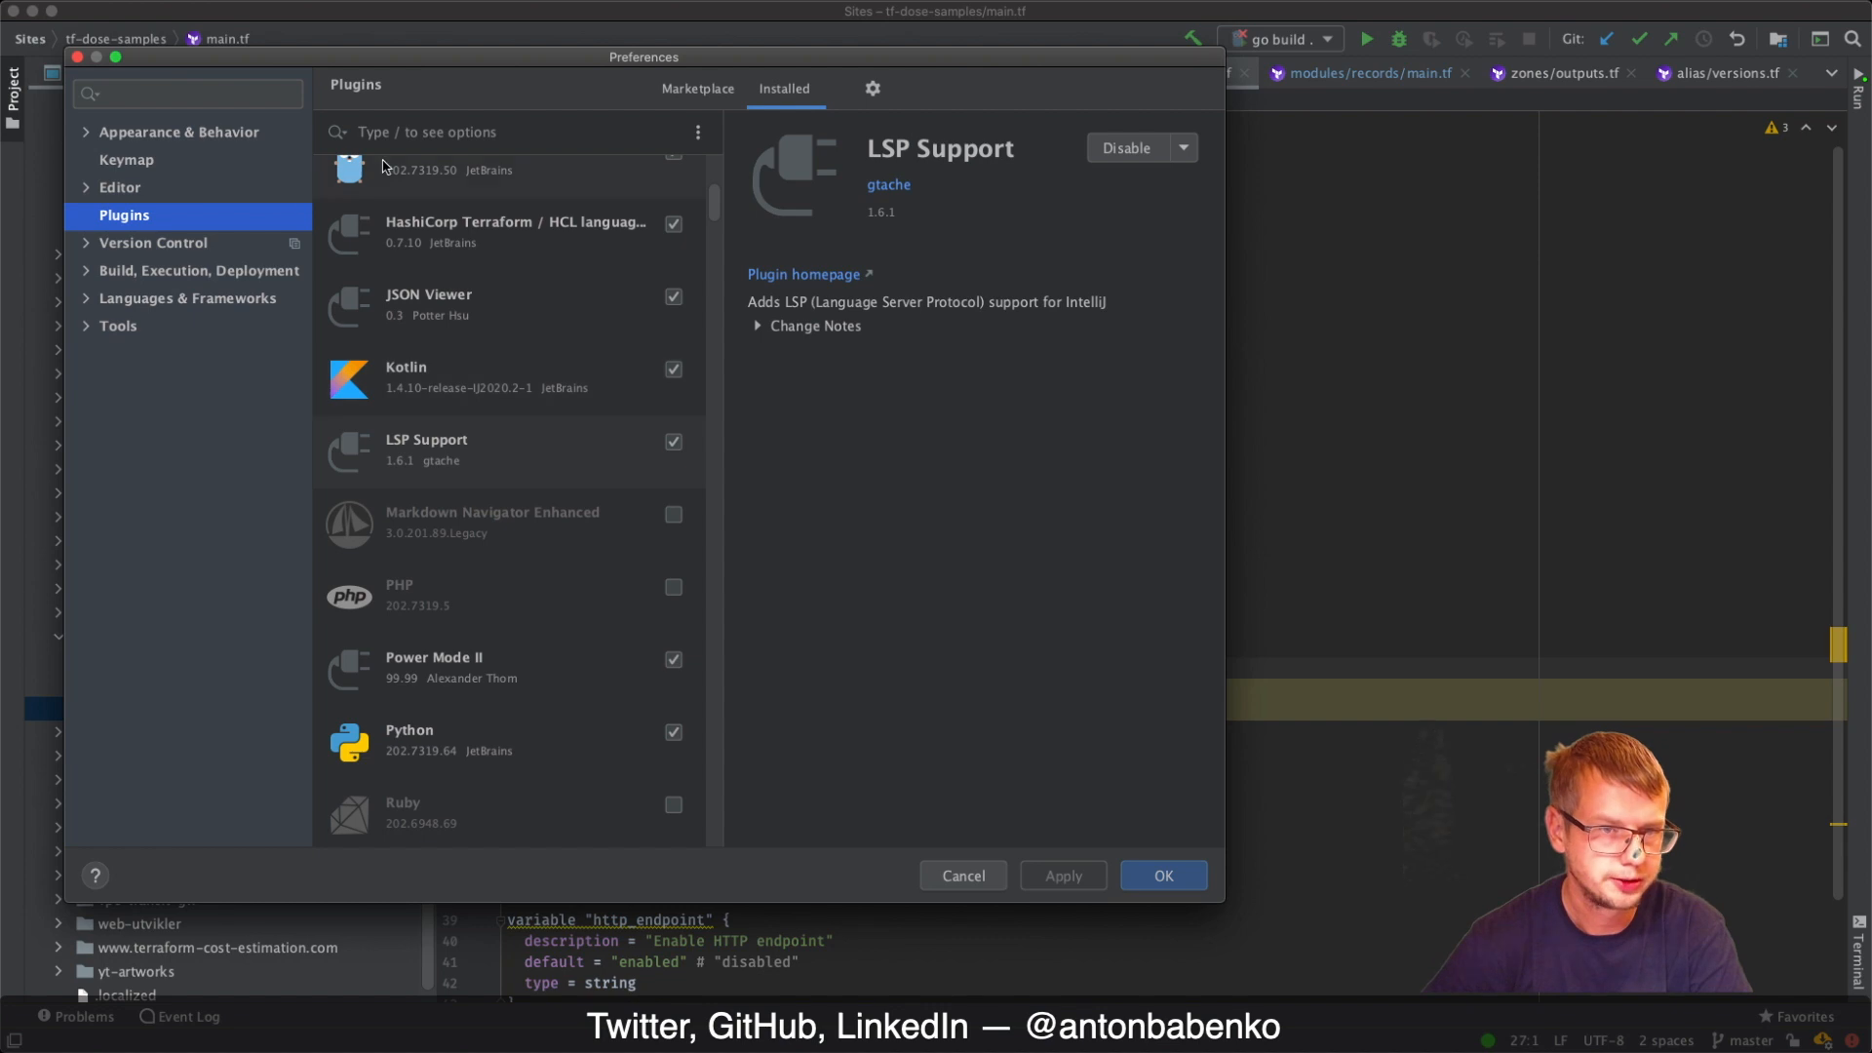
pyautogui.moveTo(532, 161)
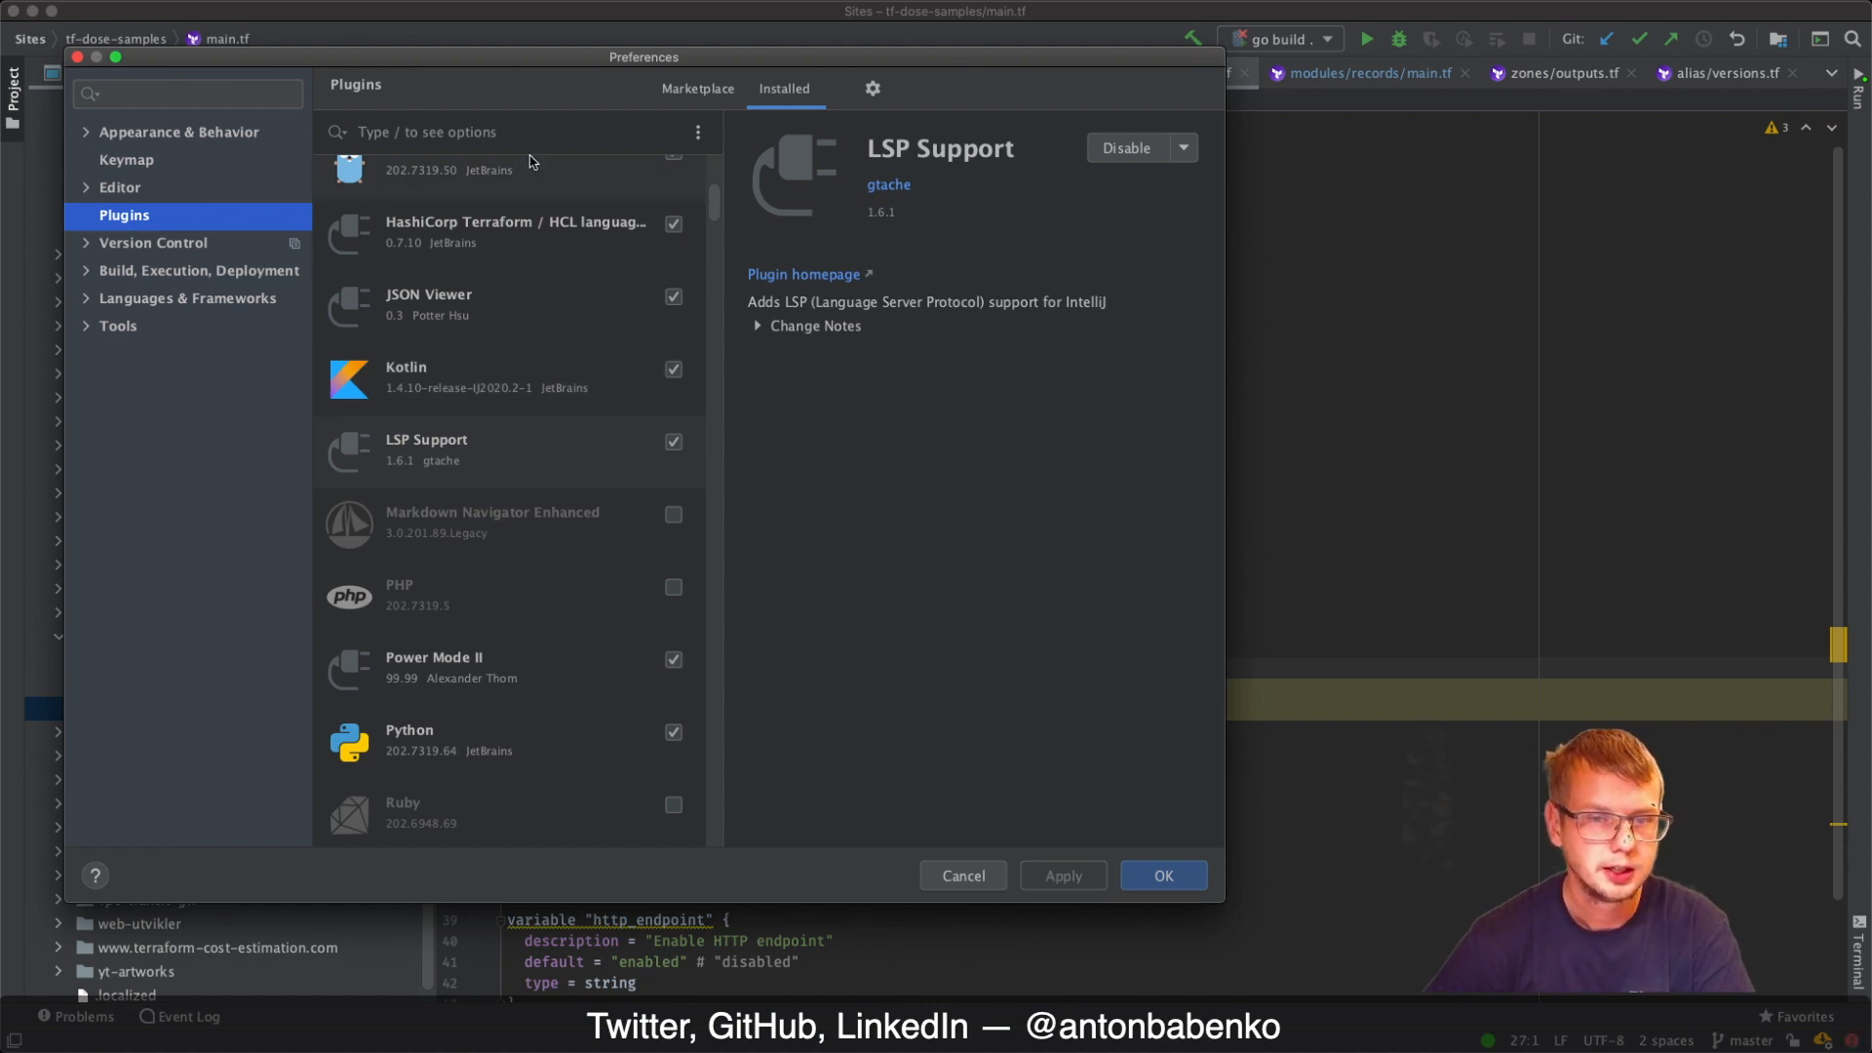
pyautogui.moveTo(447, 458)
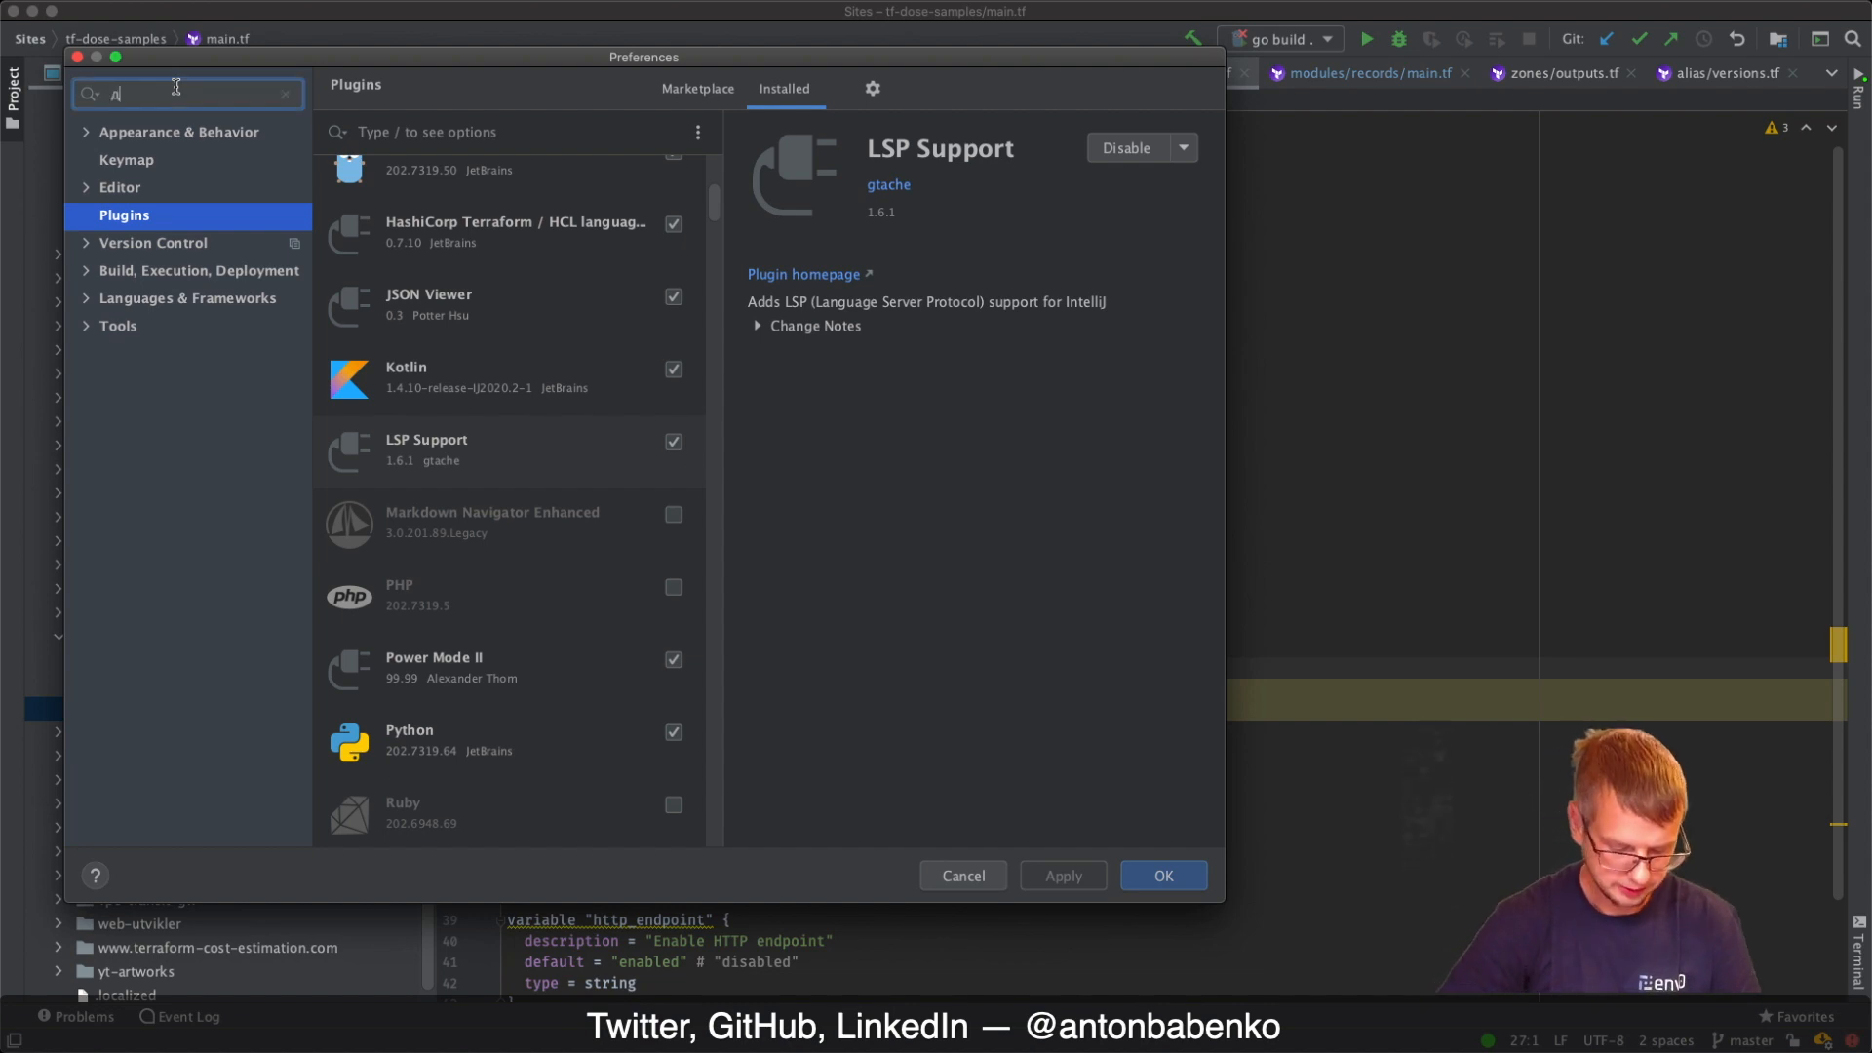
# Try settings searches such as 'langua' and browse the matching inspections
pyautogui.write('lang')
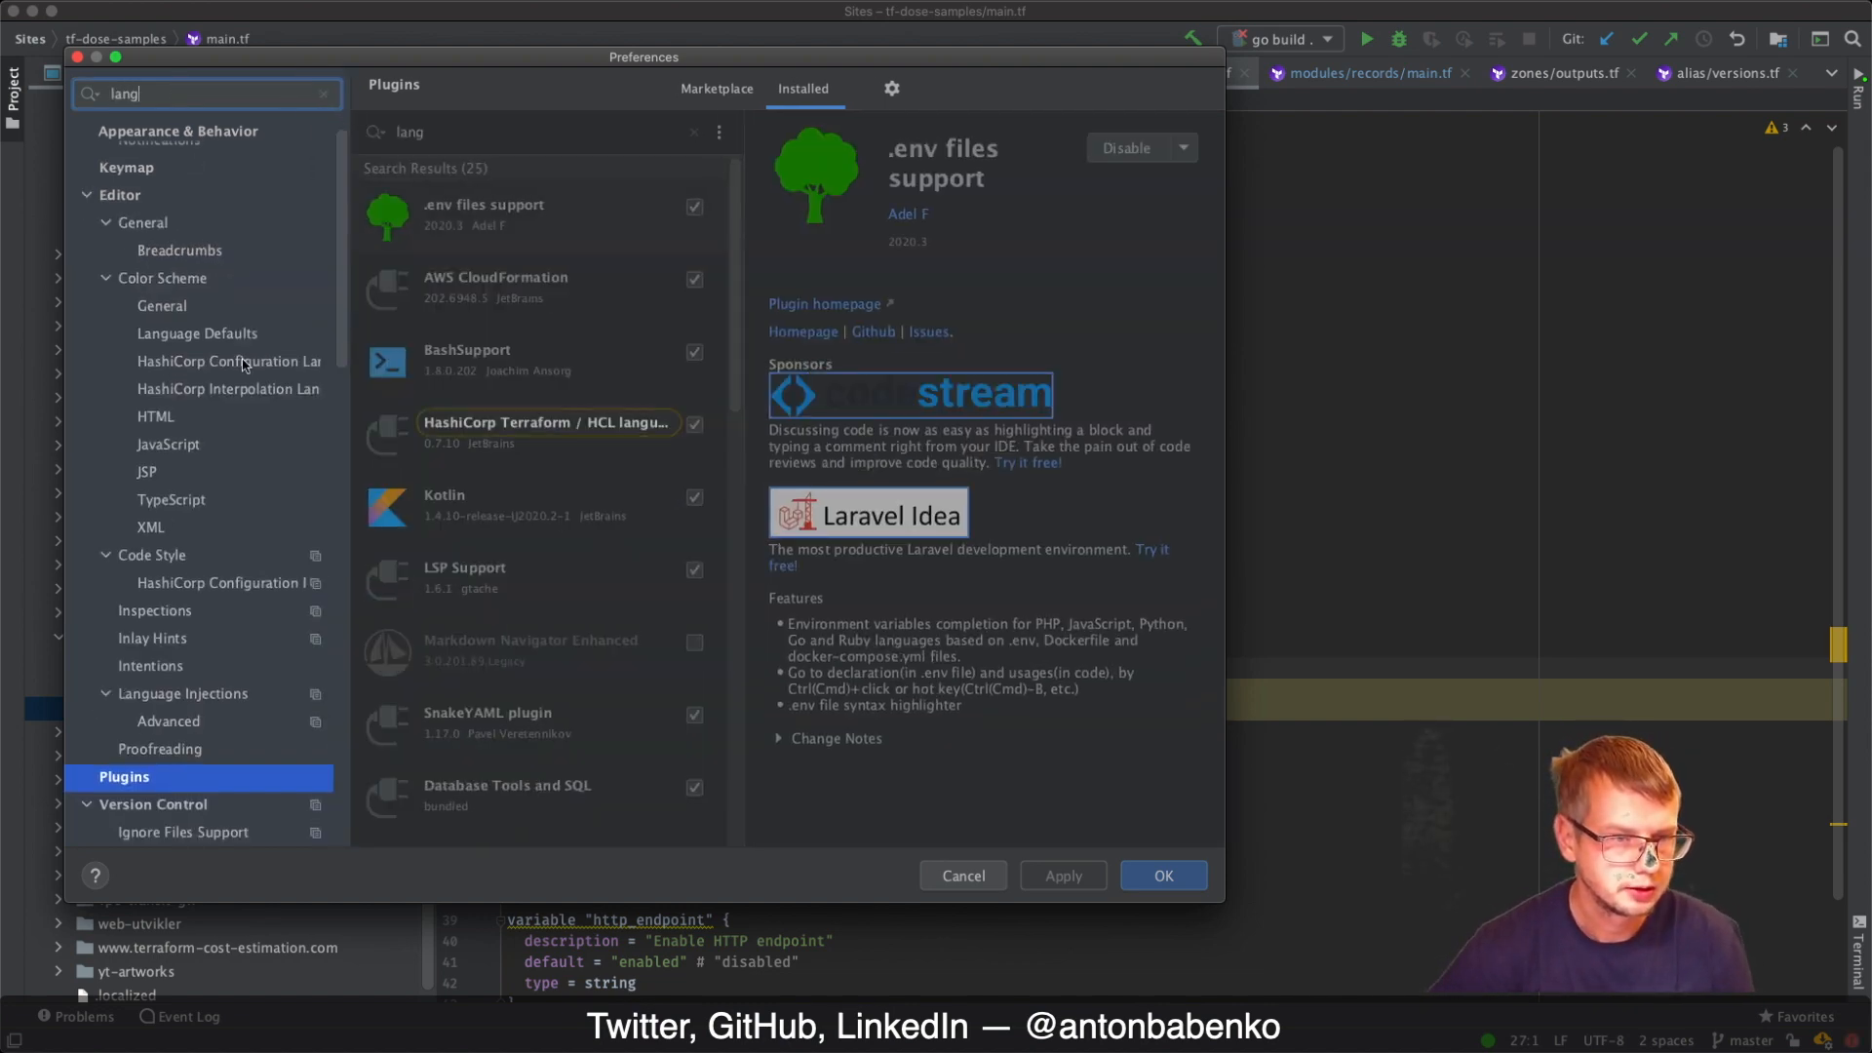
pyautogui.scroll(-3)
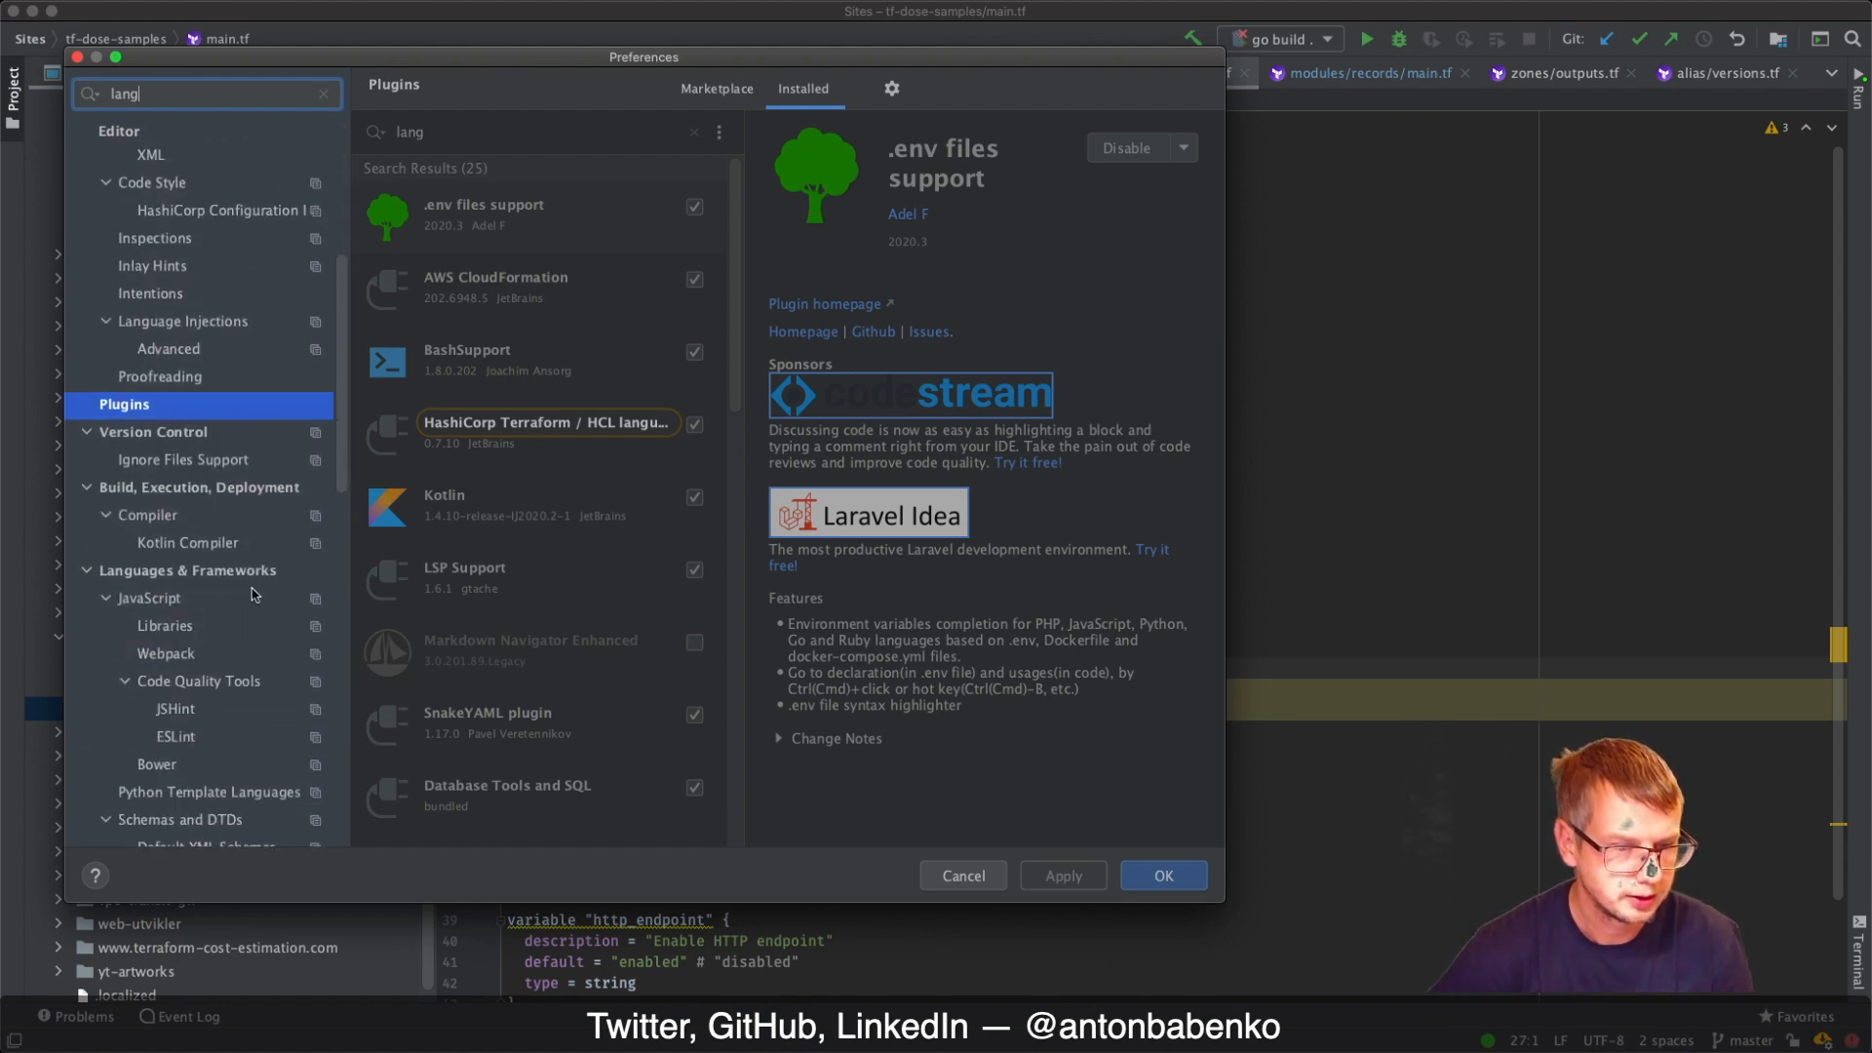
pyautogui.write('s')
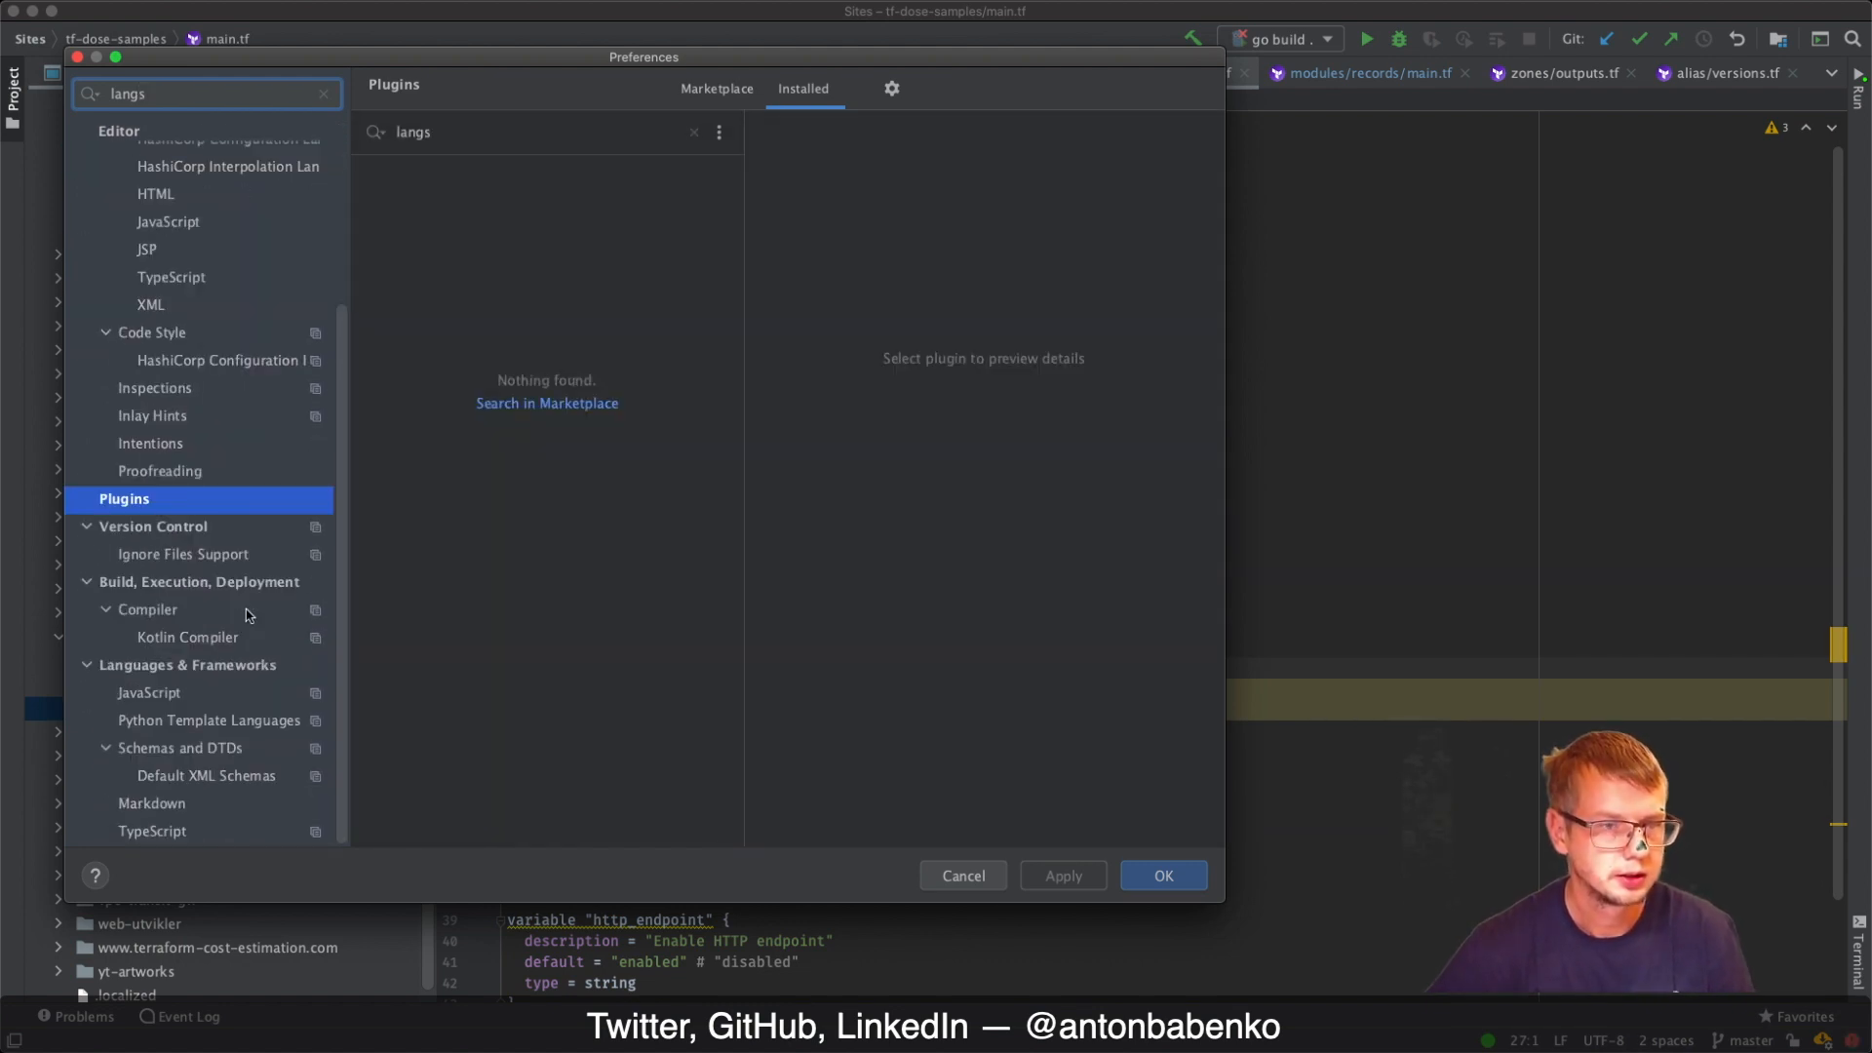
pyautogui.press('Backspace')
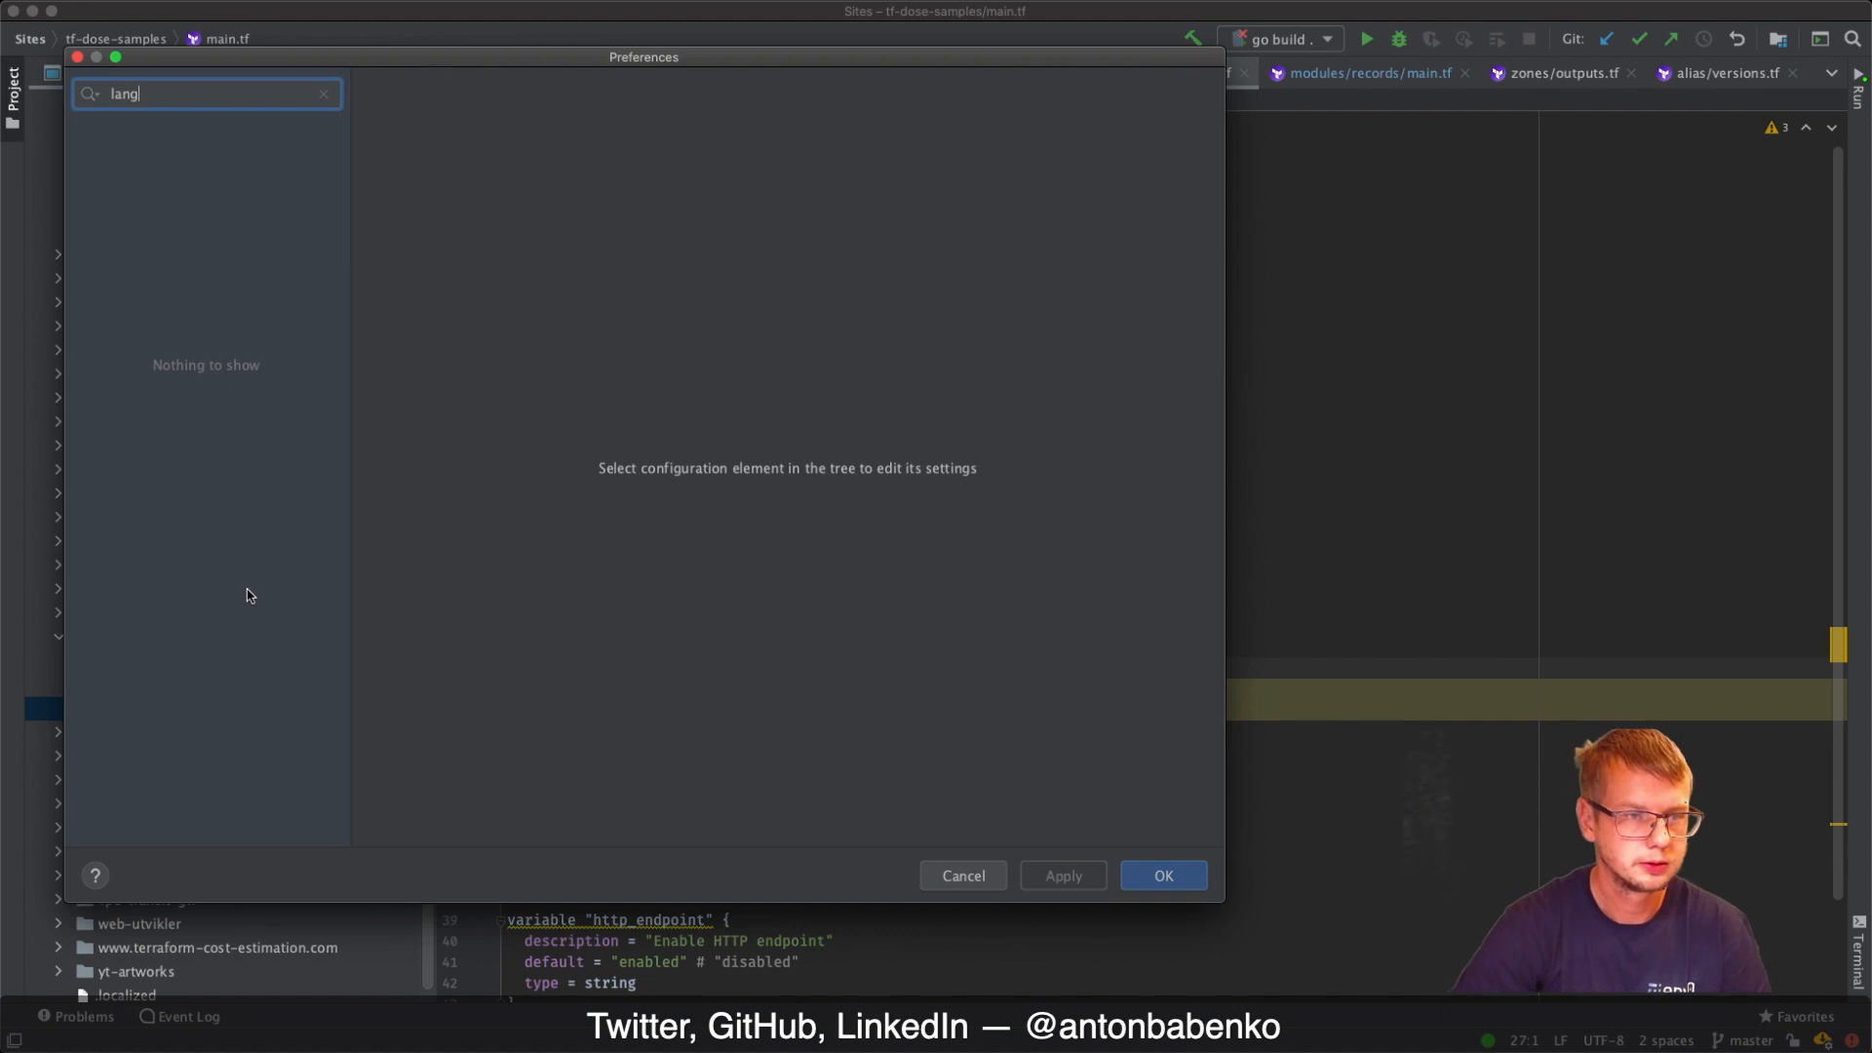
pyautogui.write('uage se')
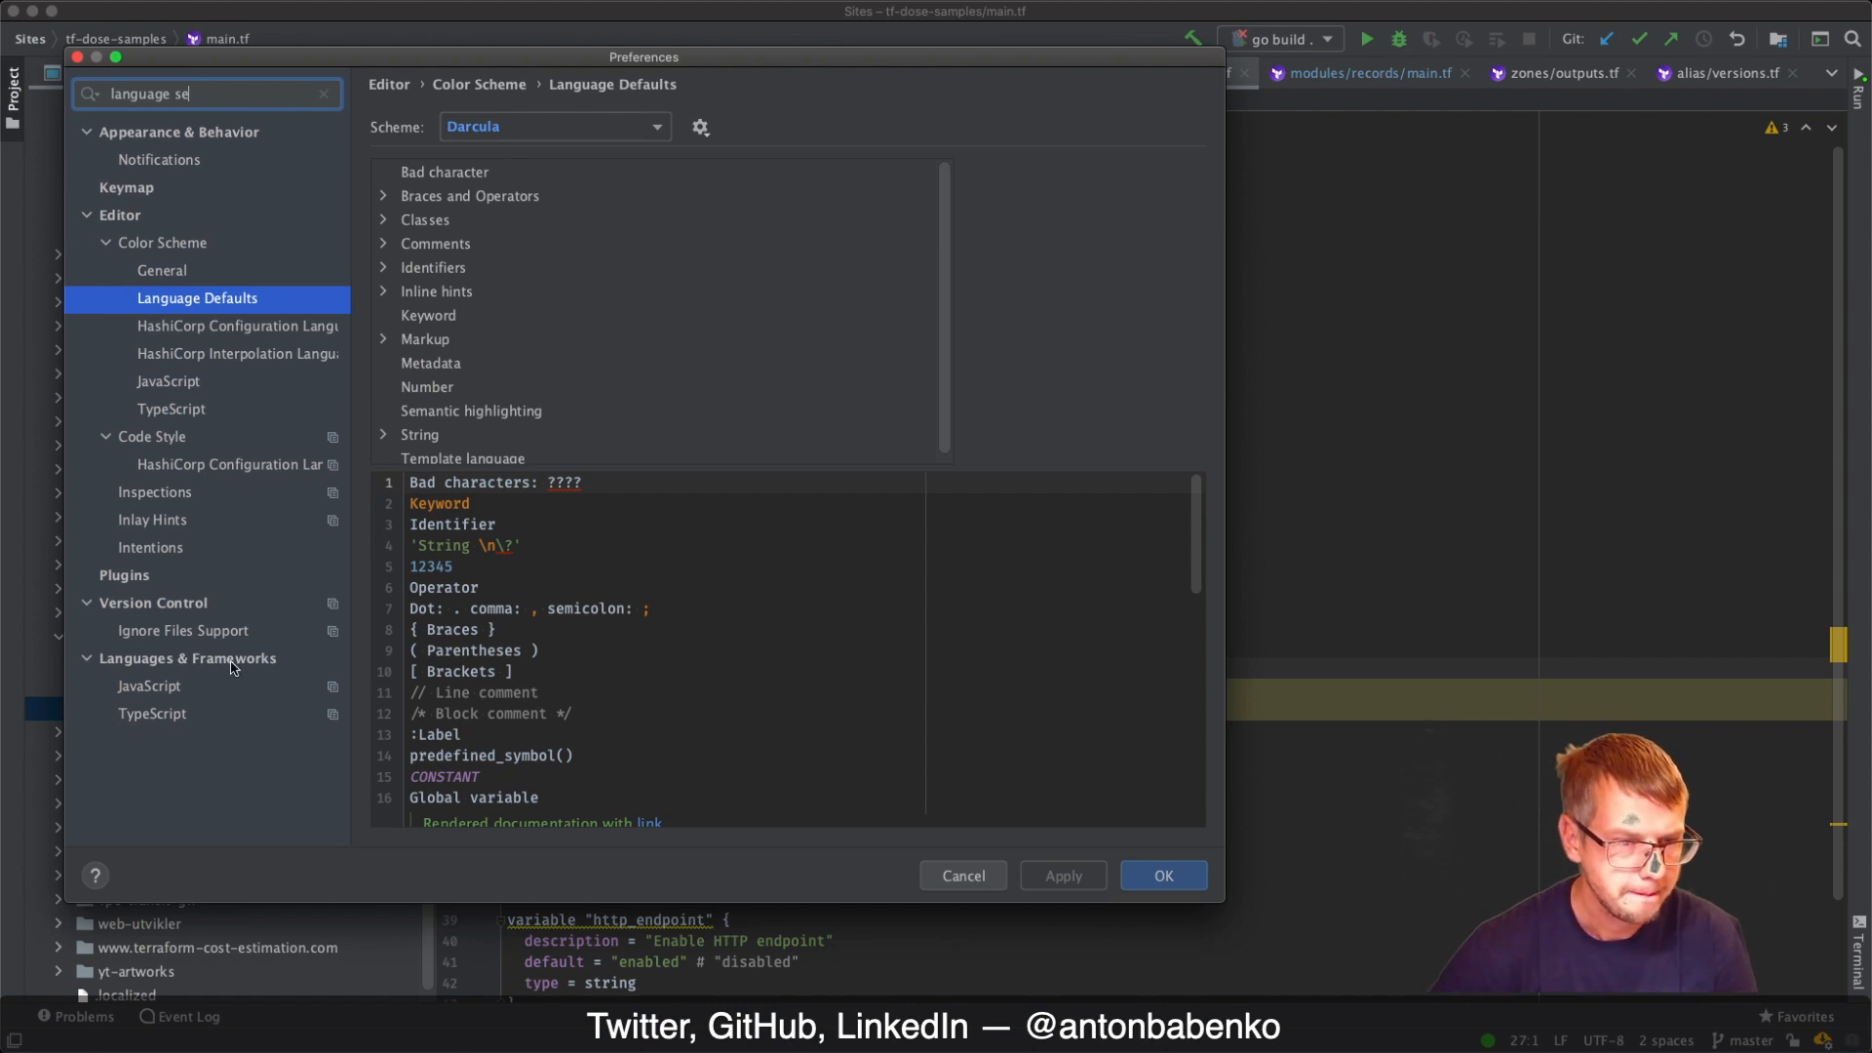
pyautogui.moveTo(233, 349)
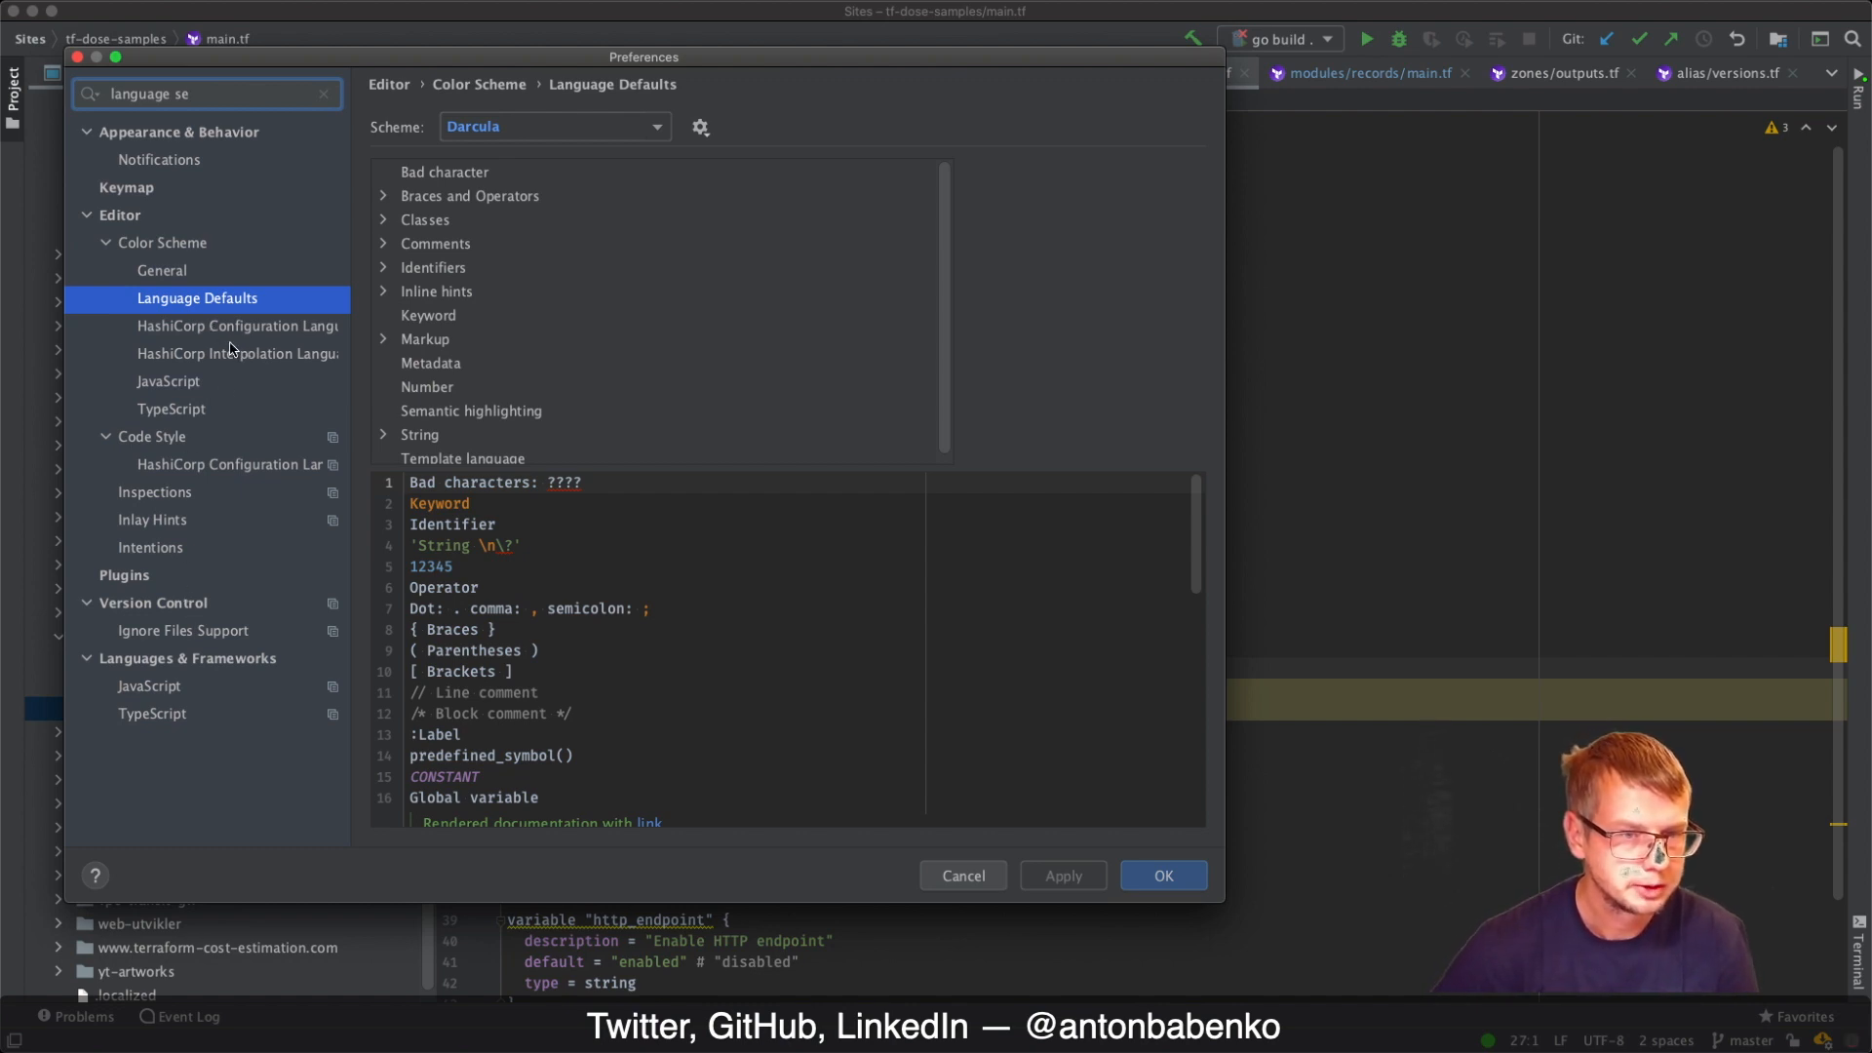
pyautogui.moveTo(176, 276)
pyautogui.write('t')
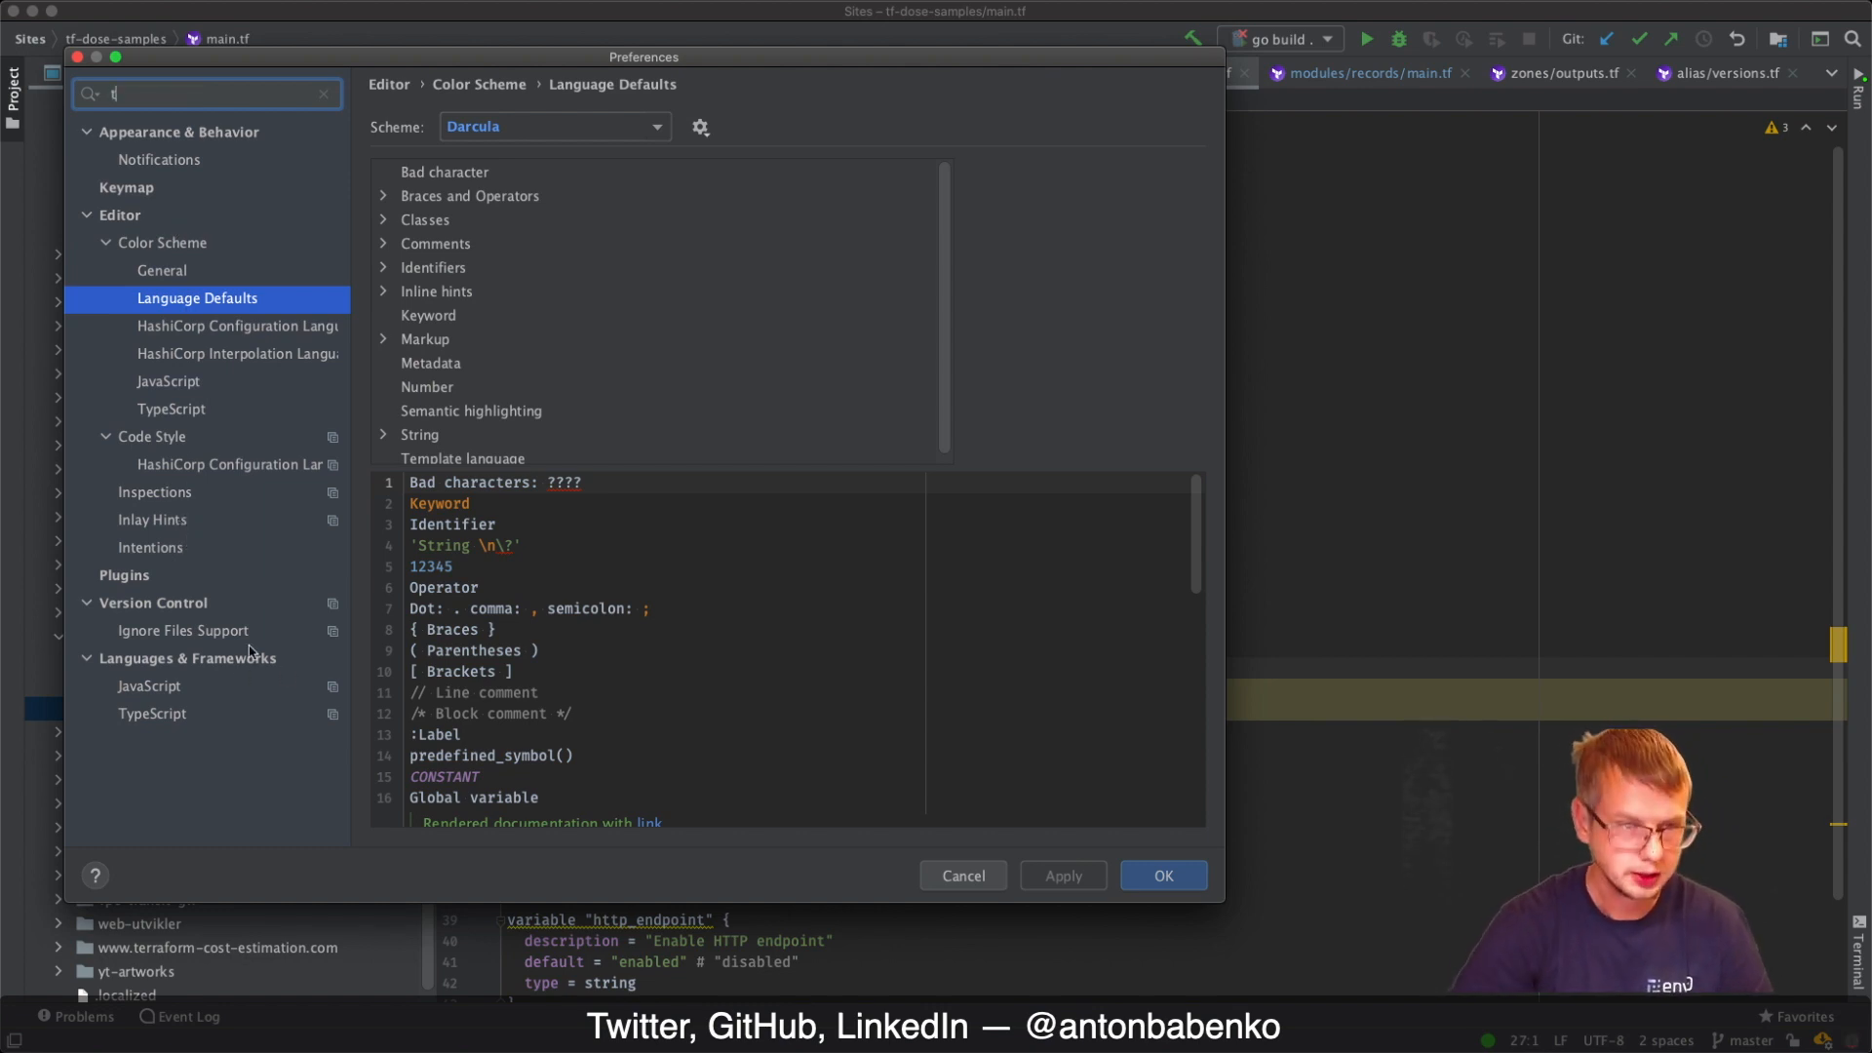
pyautogui.click(214, 491)
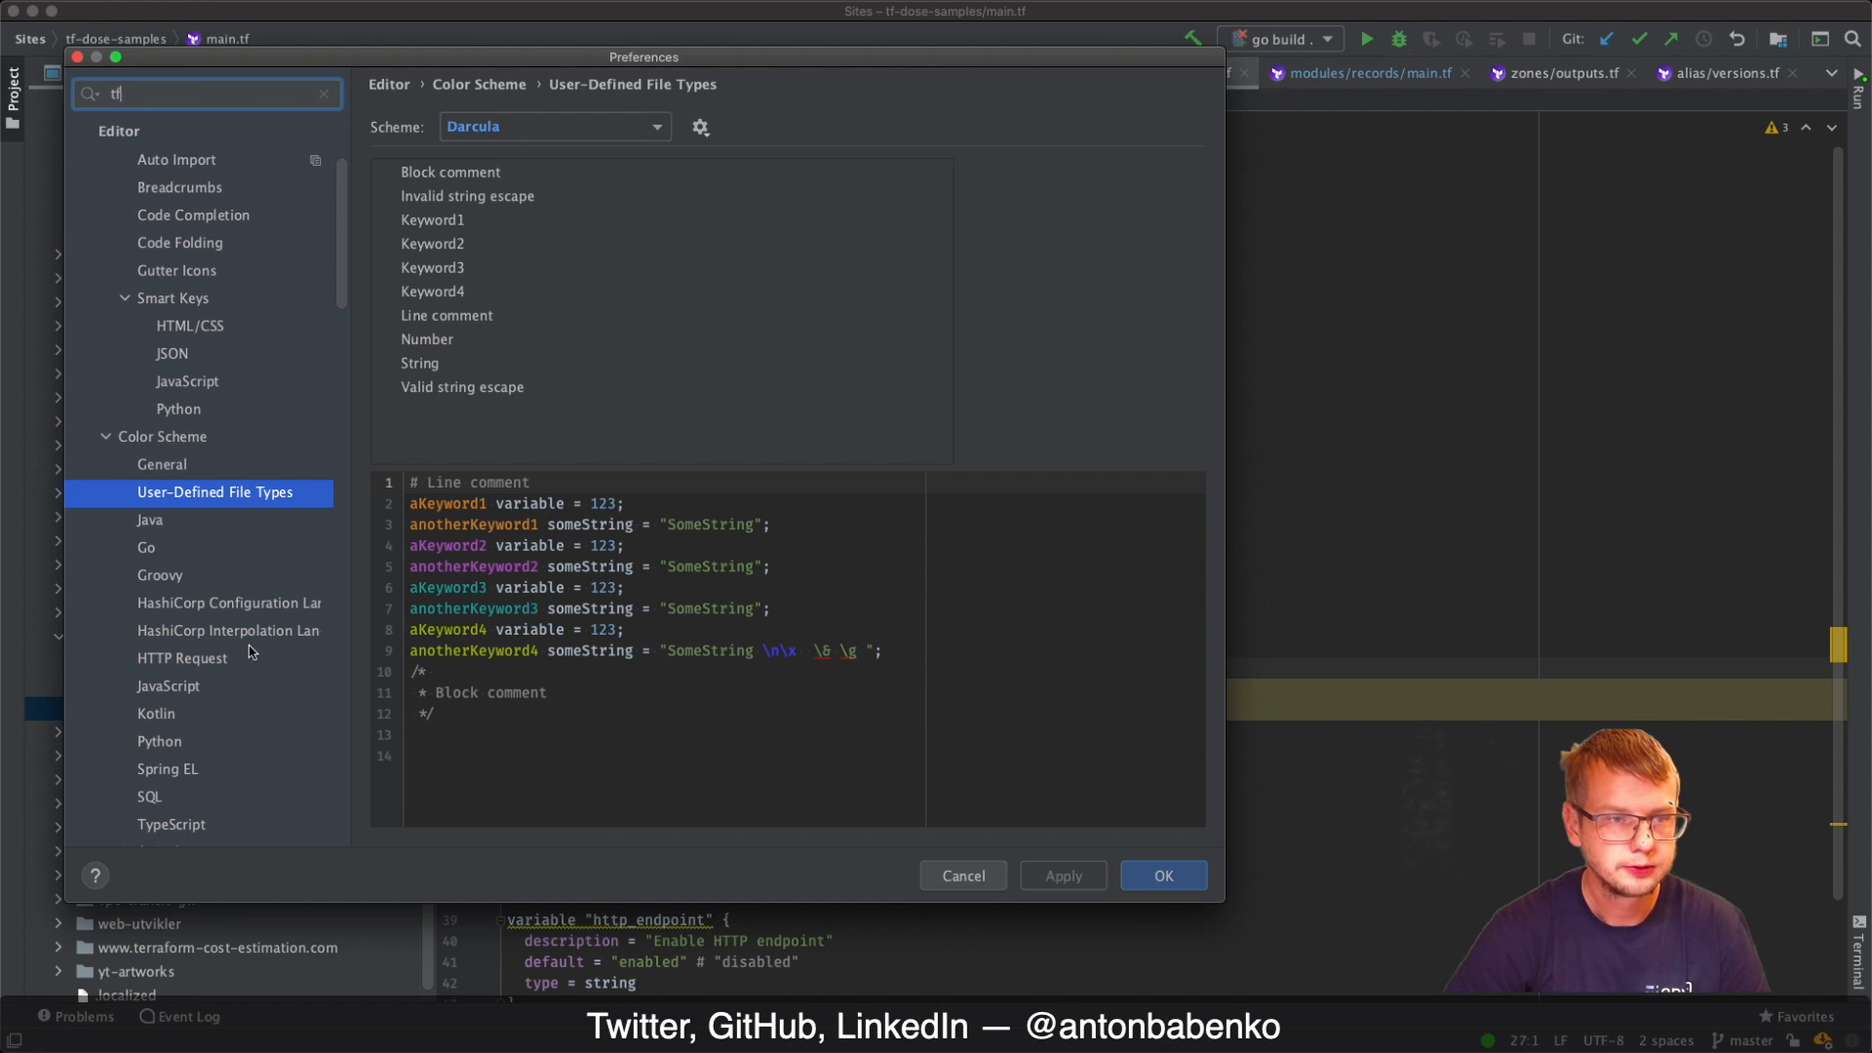
pyautogui.write('l')
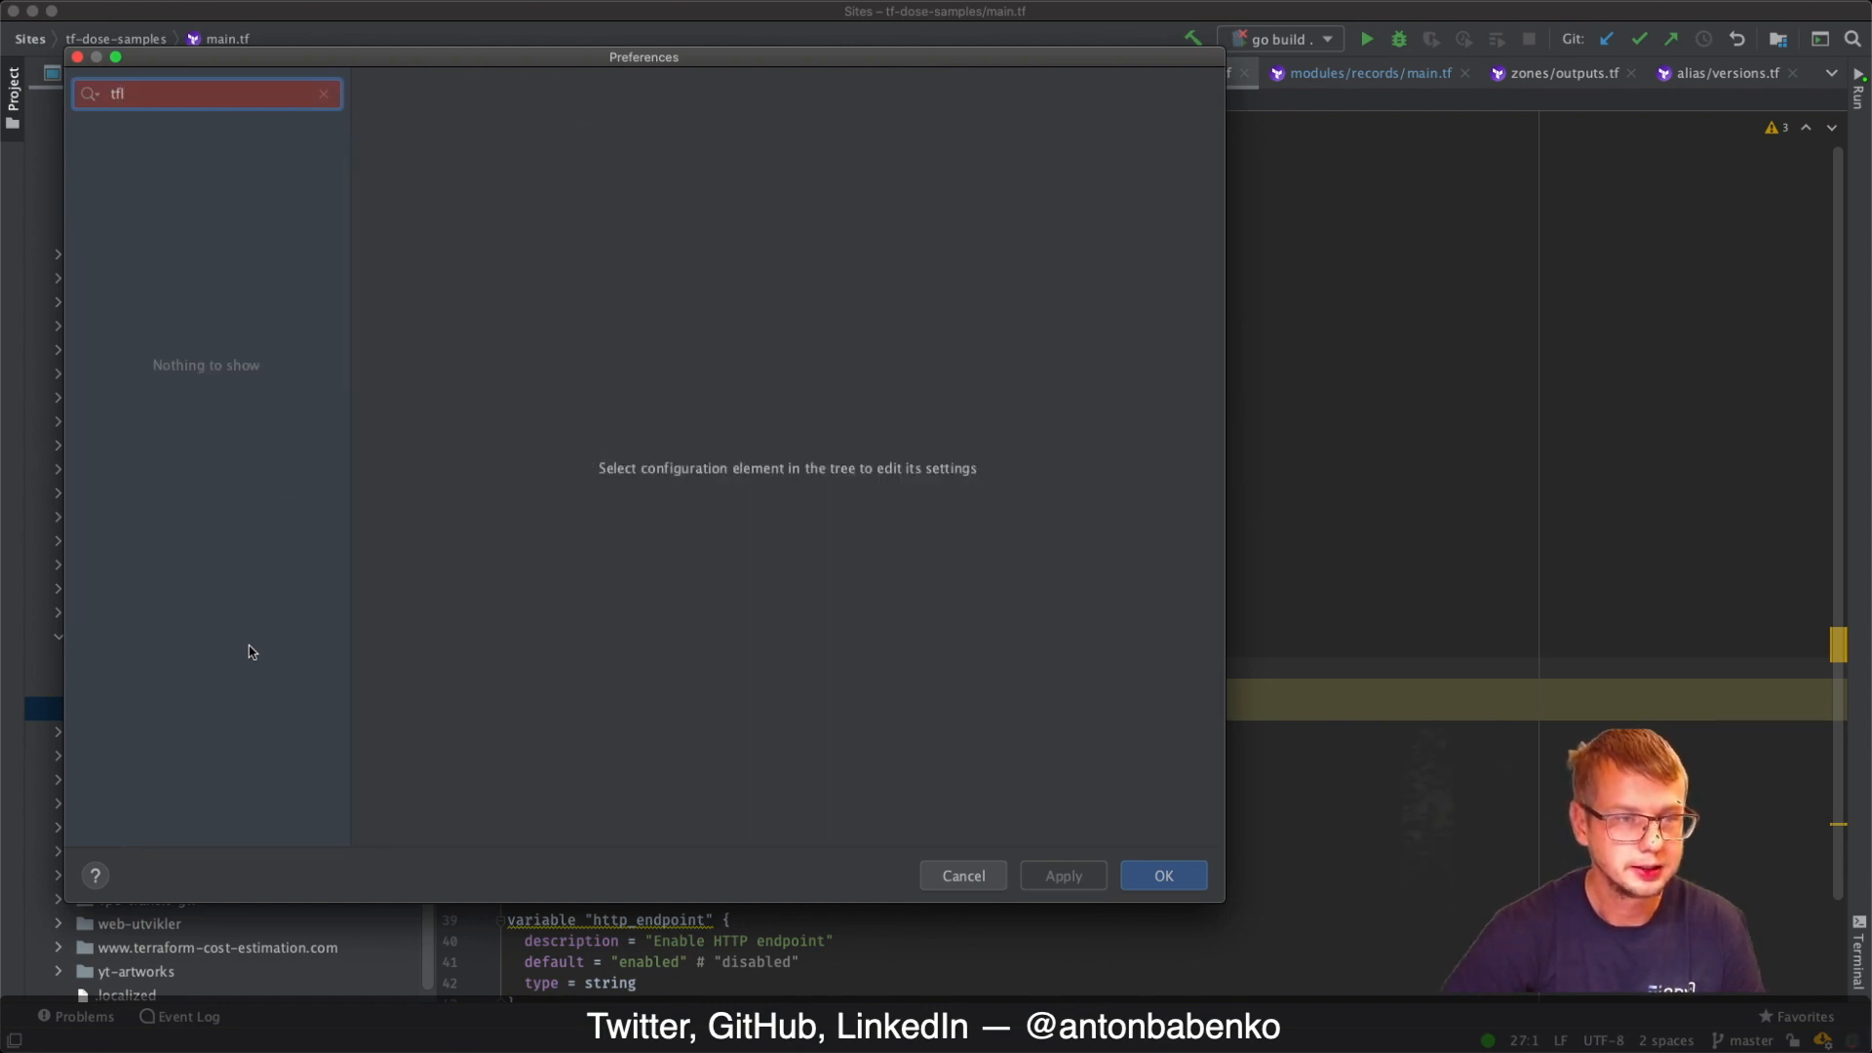
pyautogui.click(322, 93)
pyautogui.write('lsp')
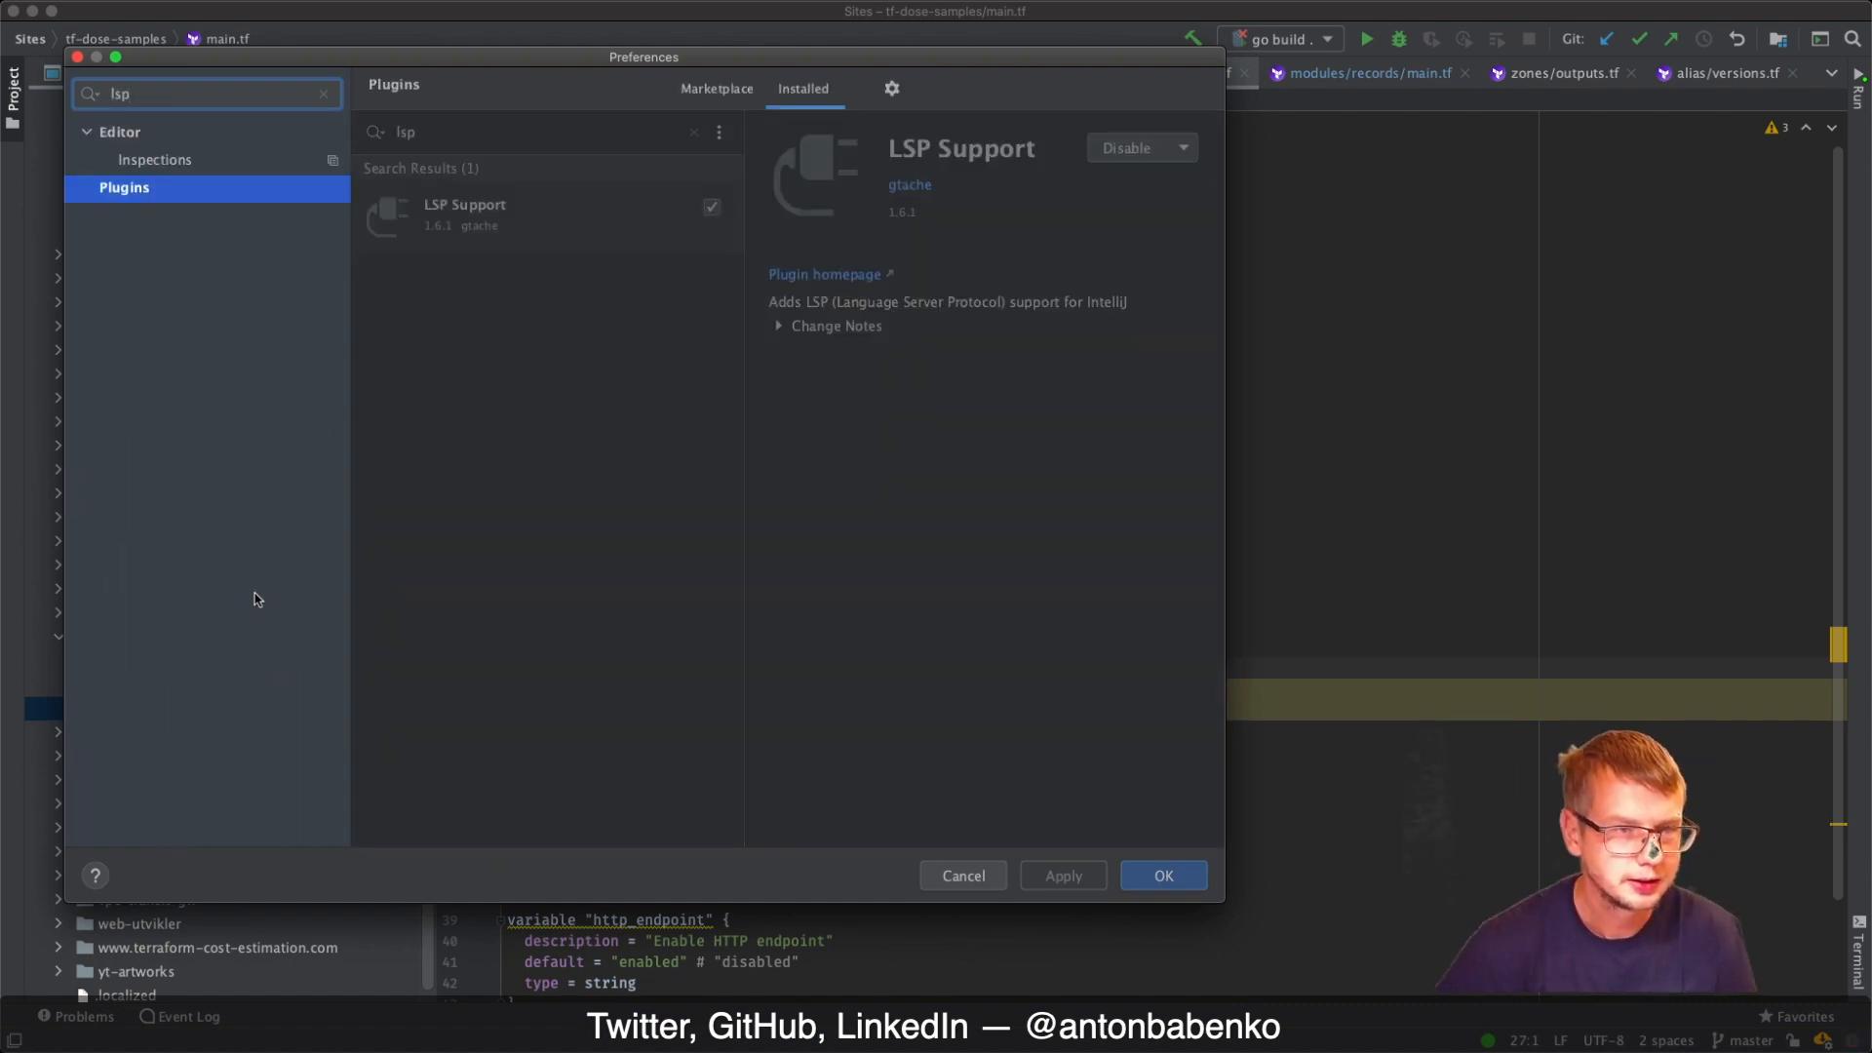
pyautogui.click(155, 159)
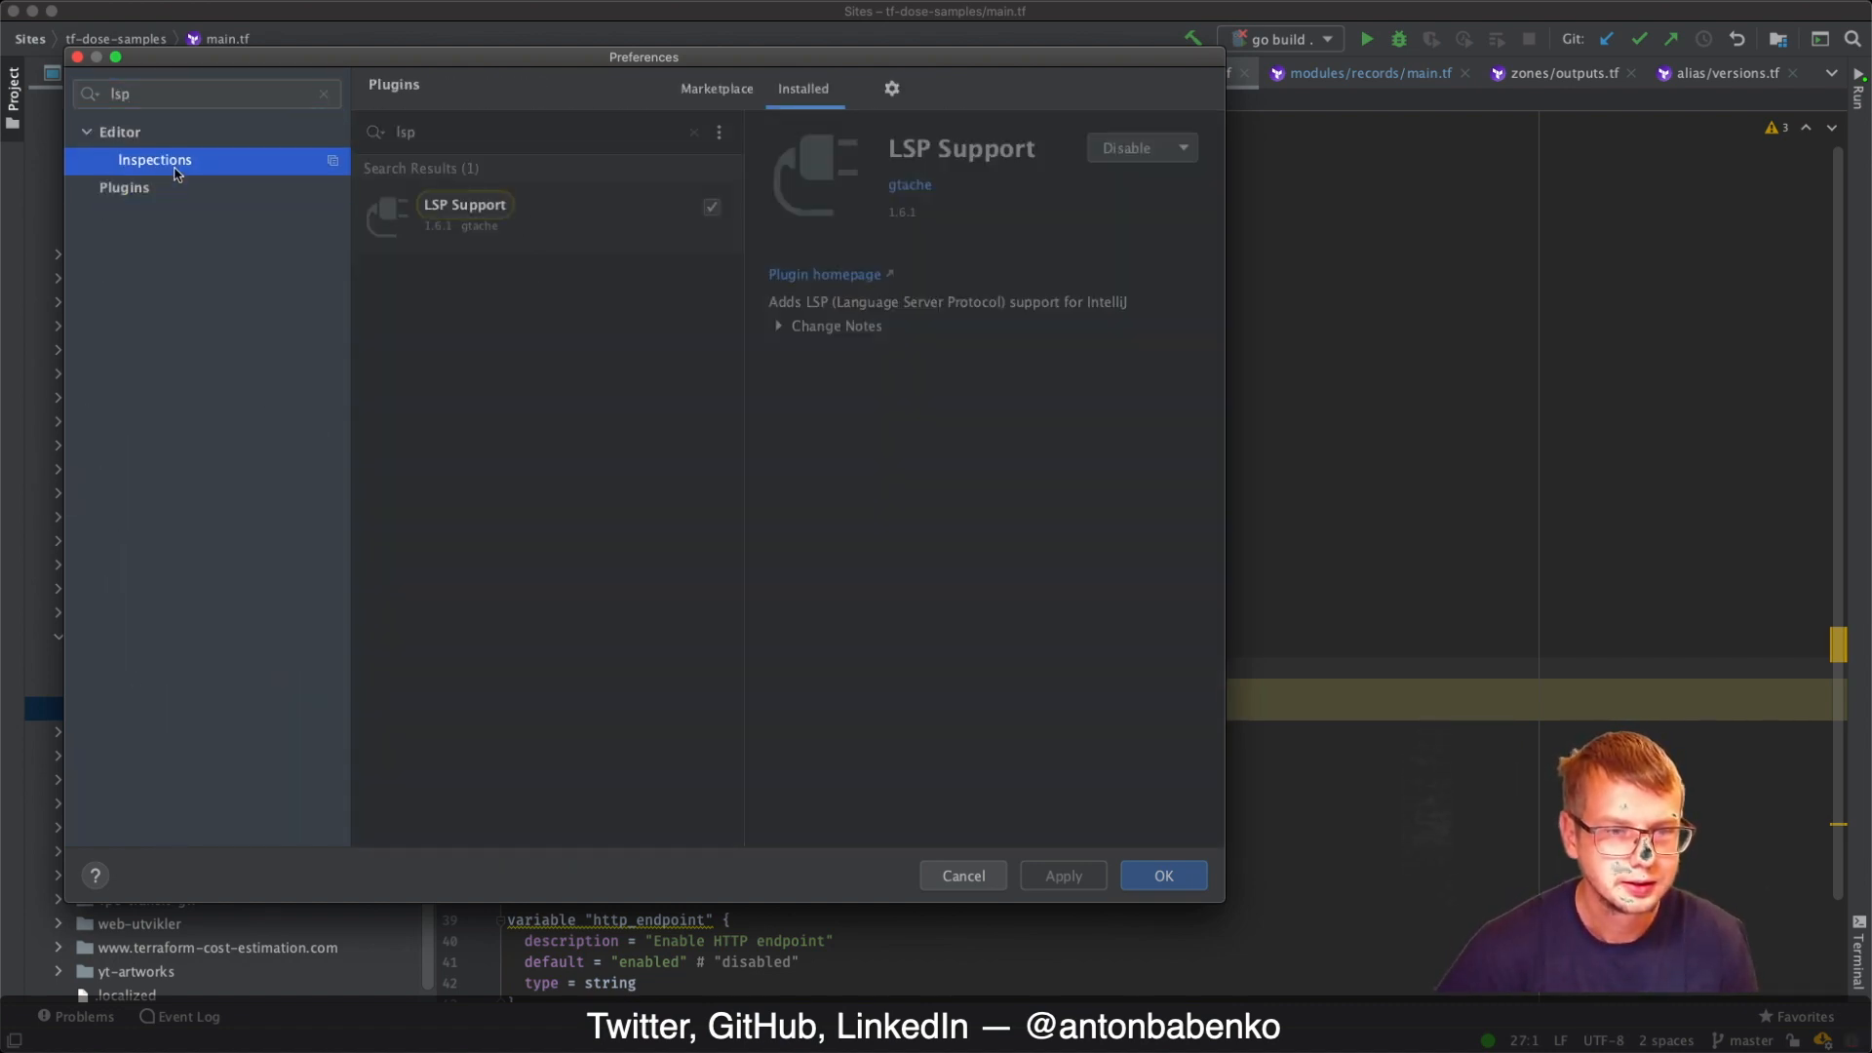
pyautogui.click(155, 159)
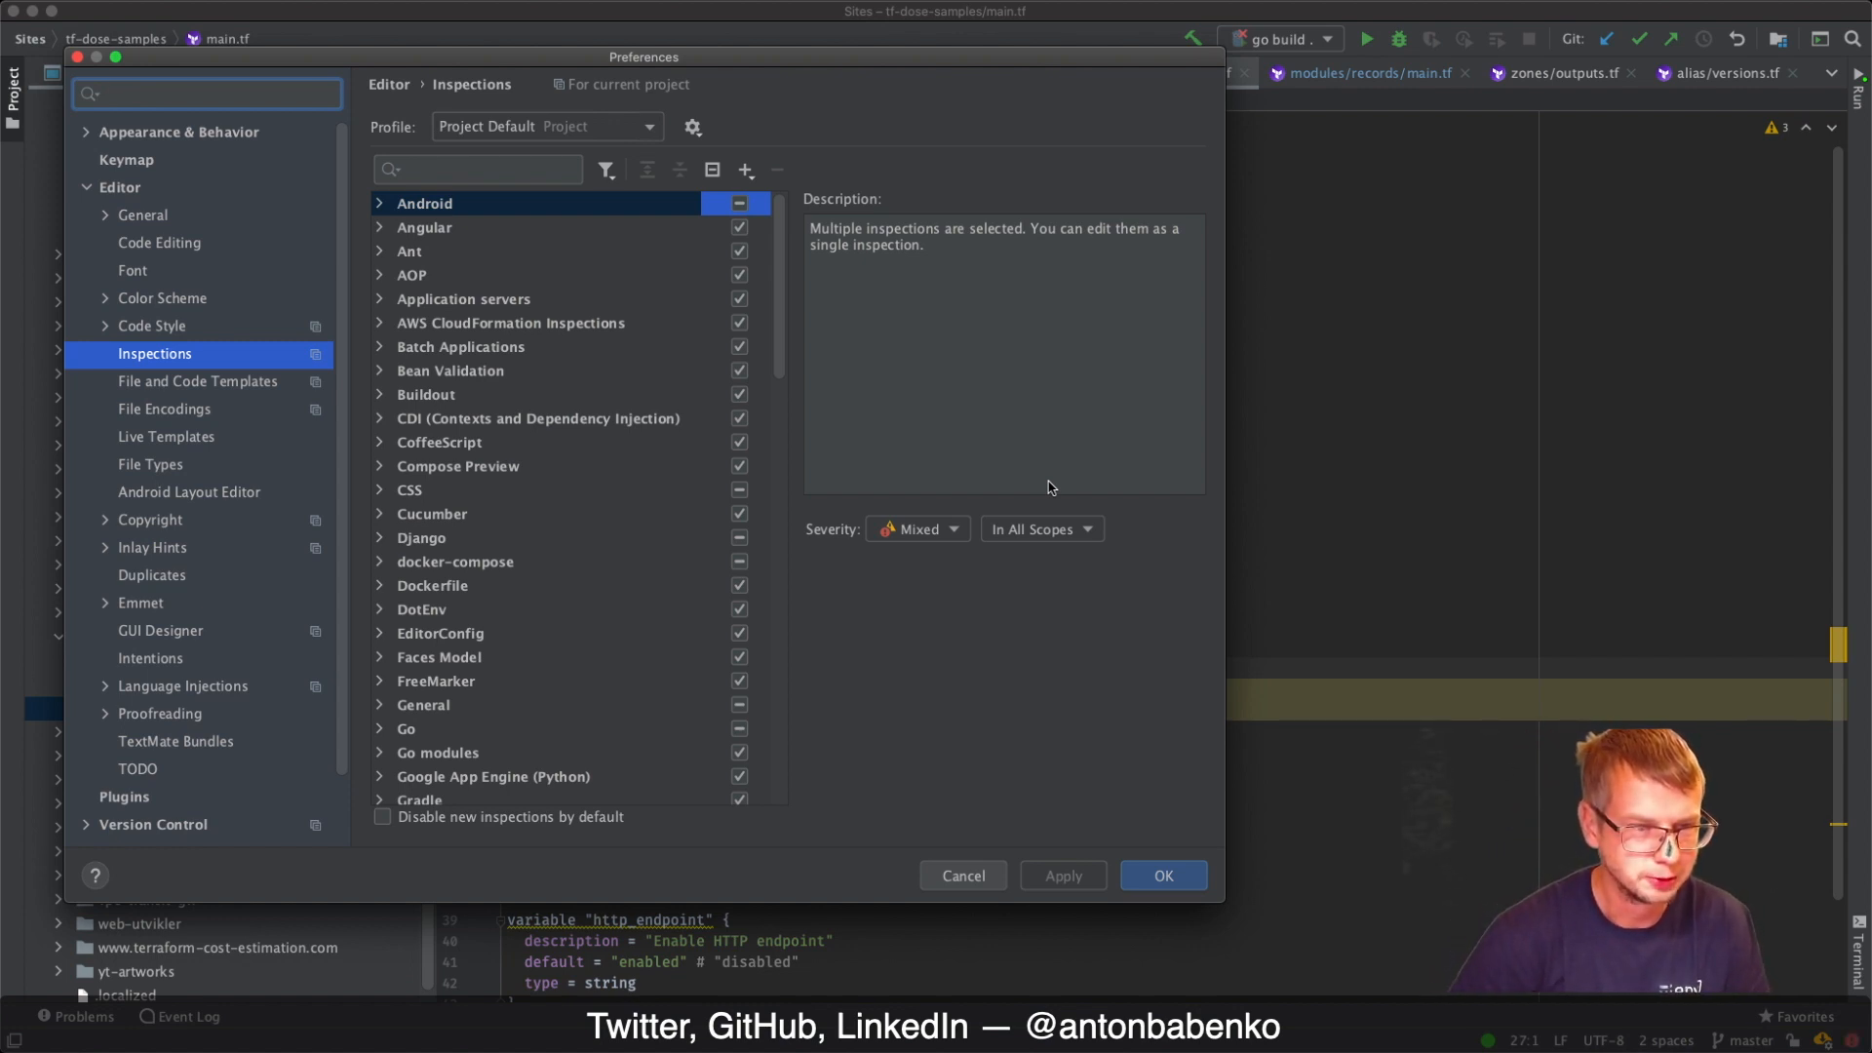
# Filter Preferences by 'langu' and open Language Injections > Advanced
pyautogui.write('lan')
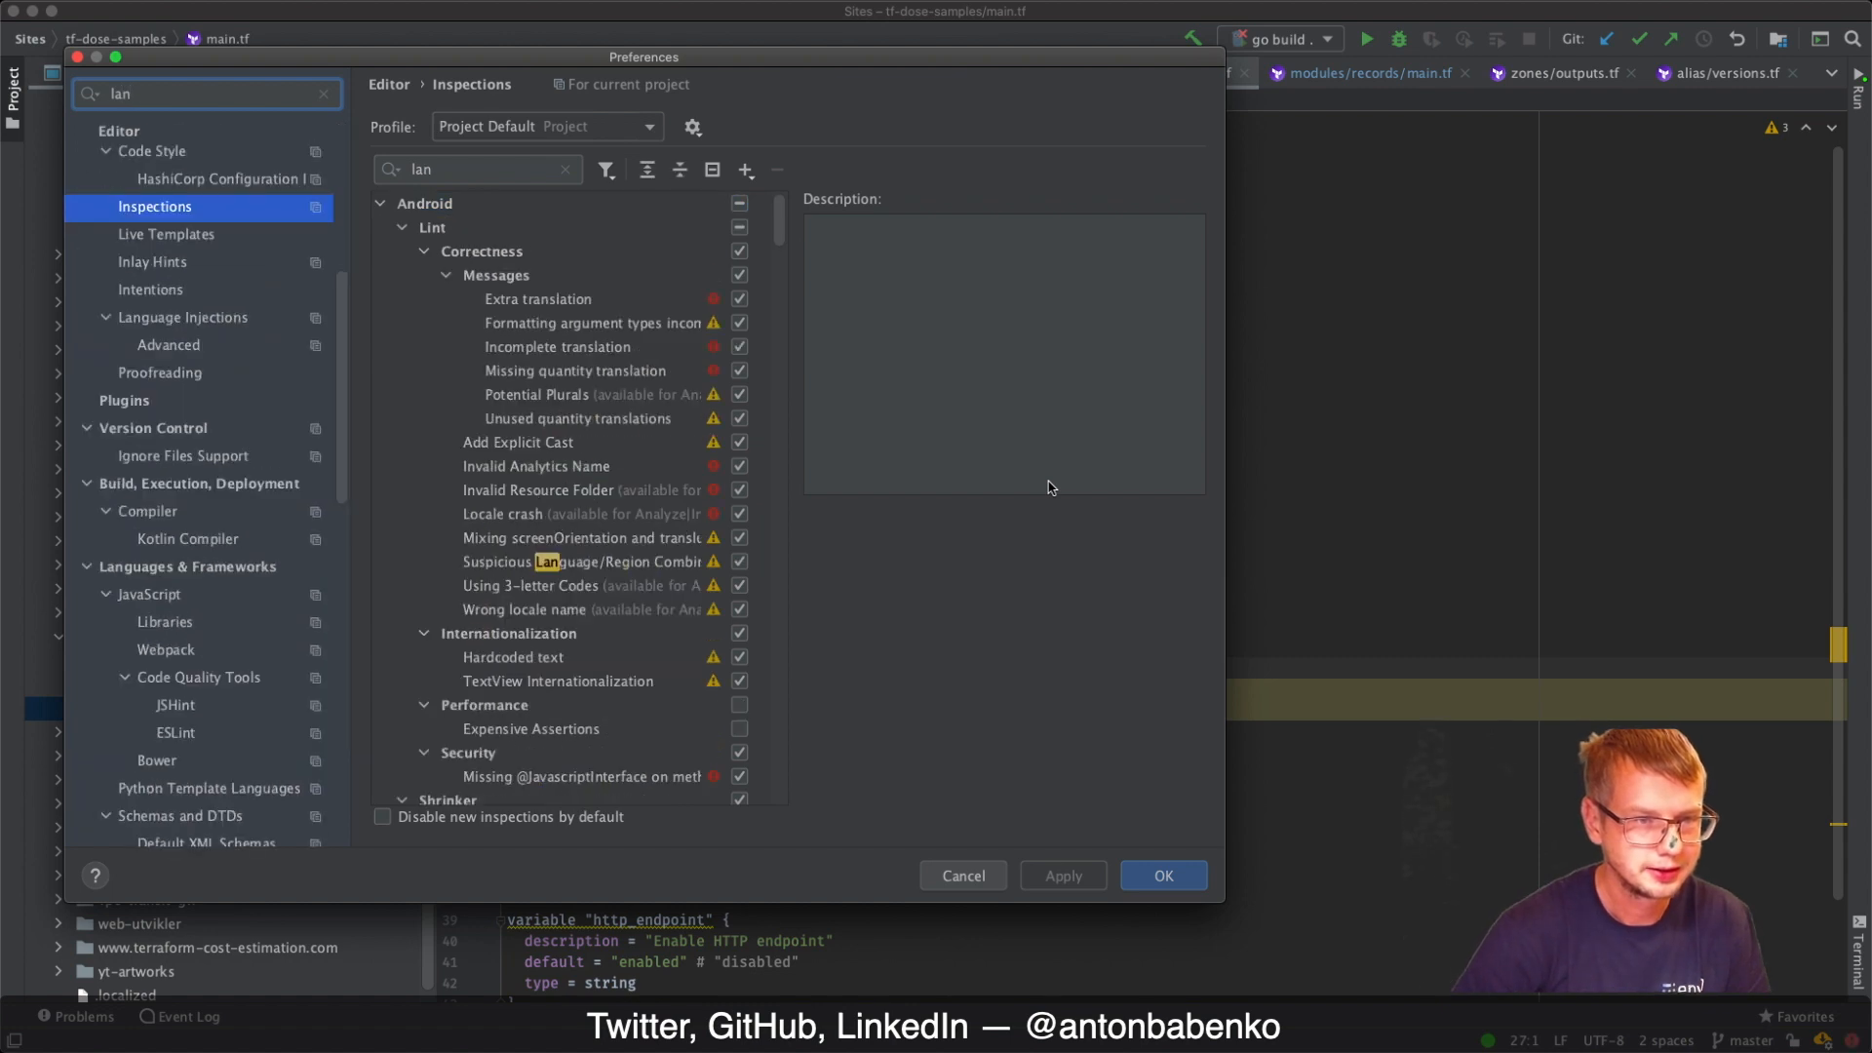
pyautogui.write('gu')
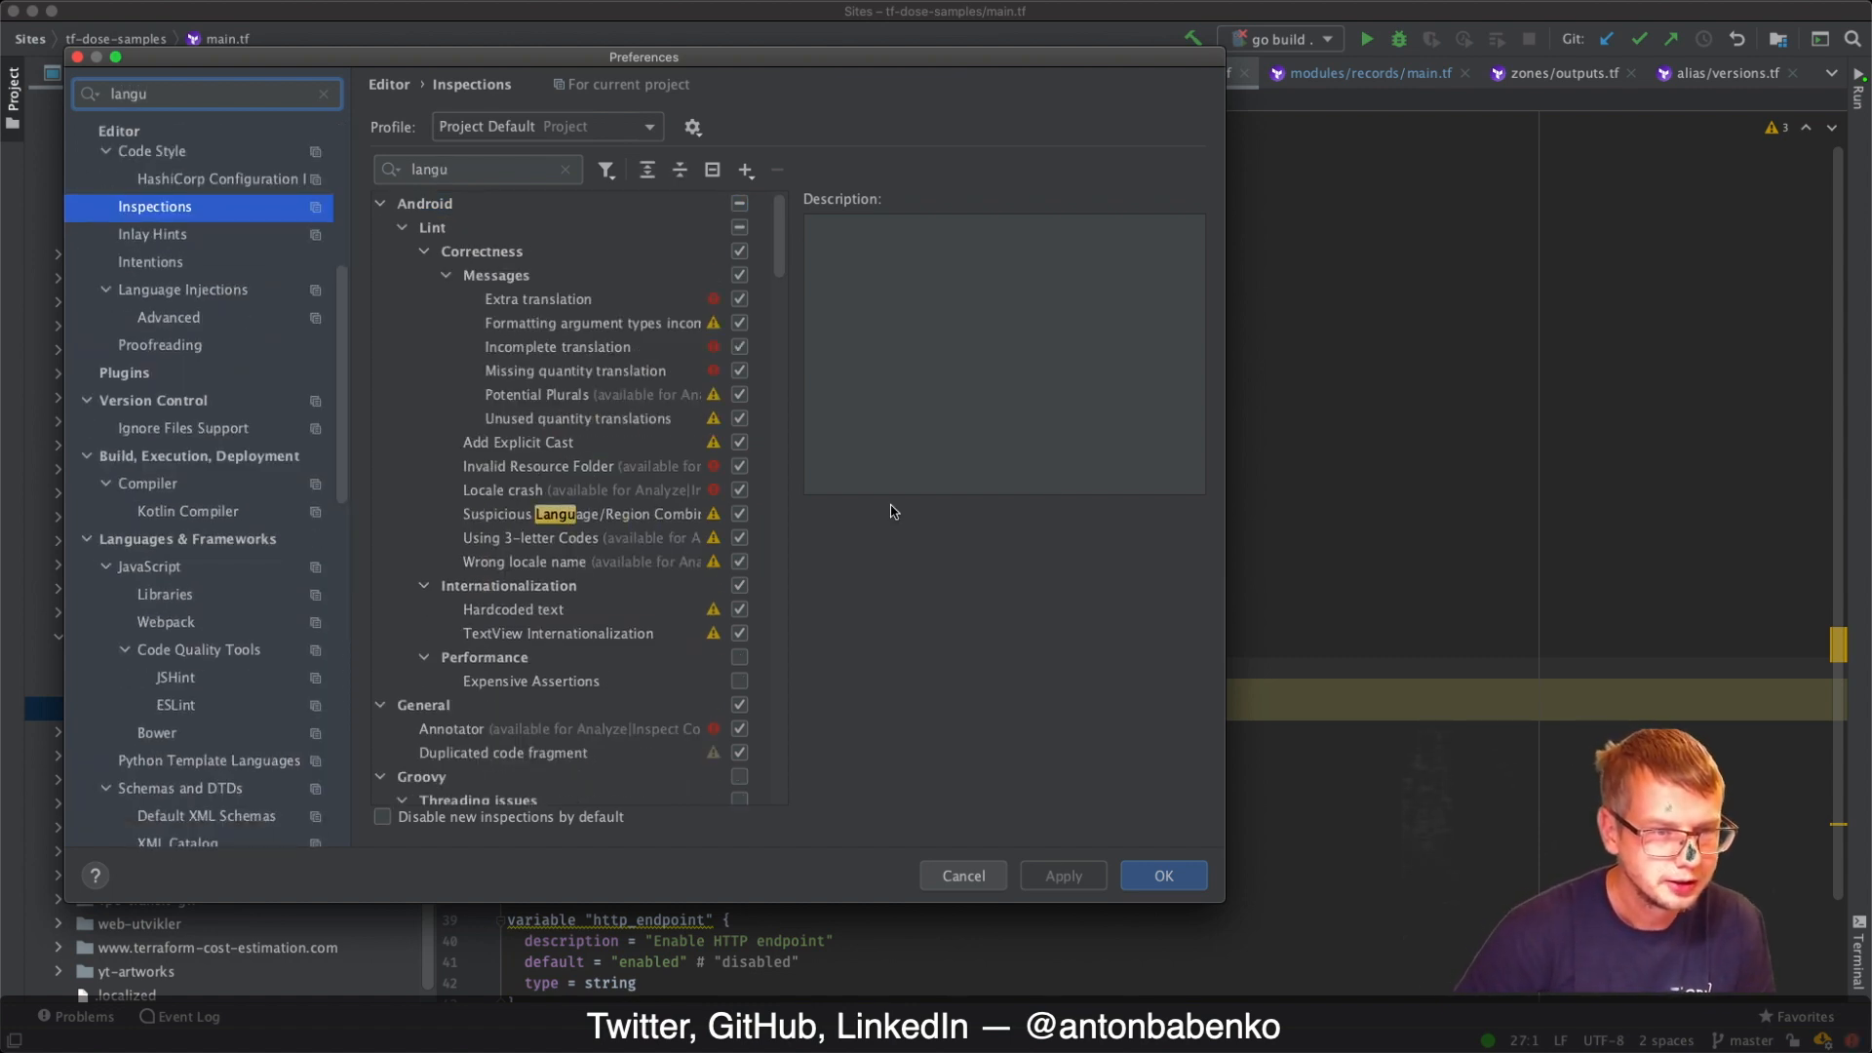
pyautogui.click(169, 316)
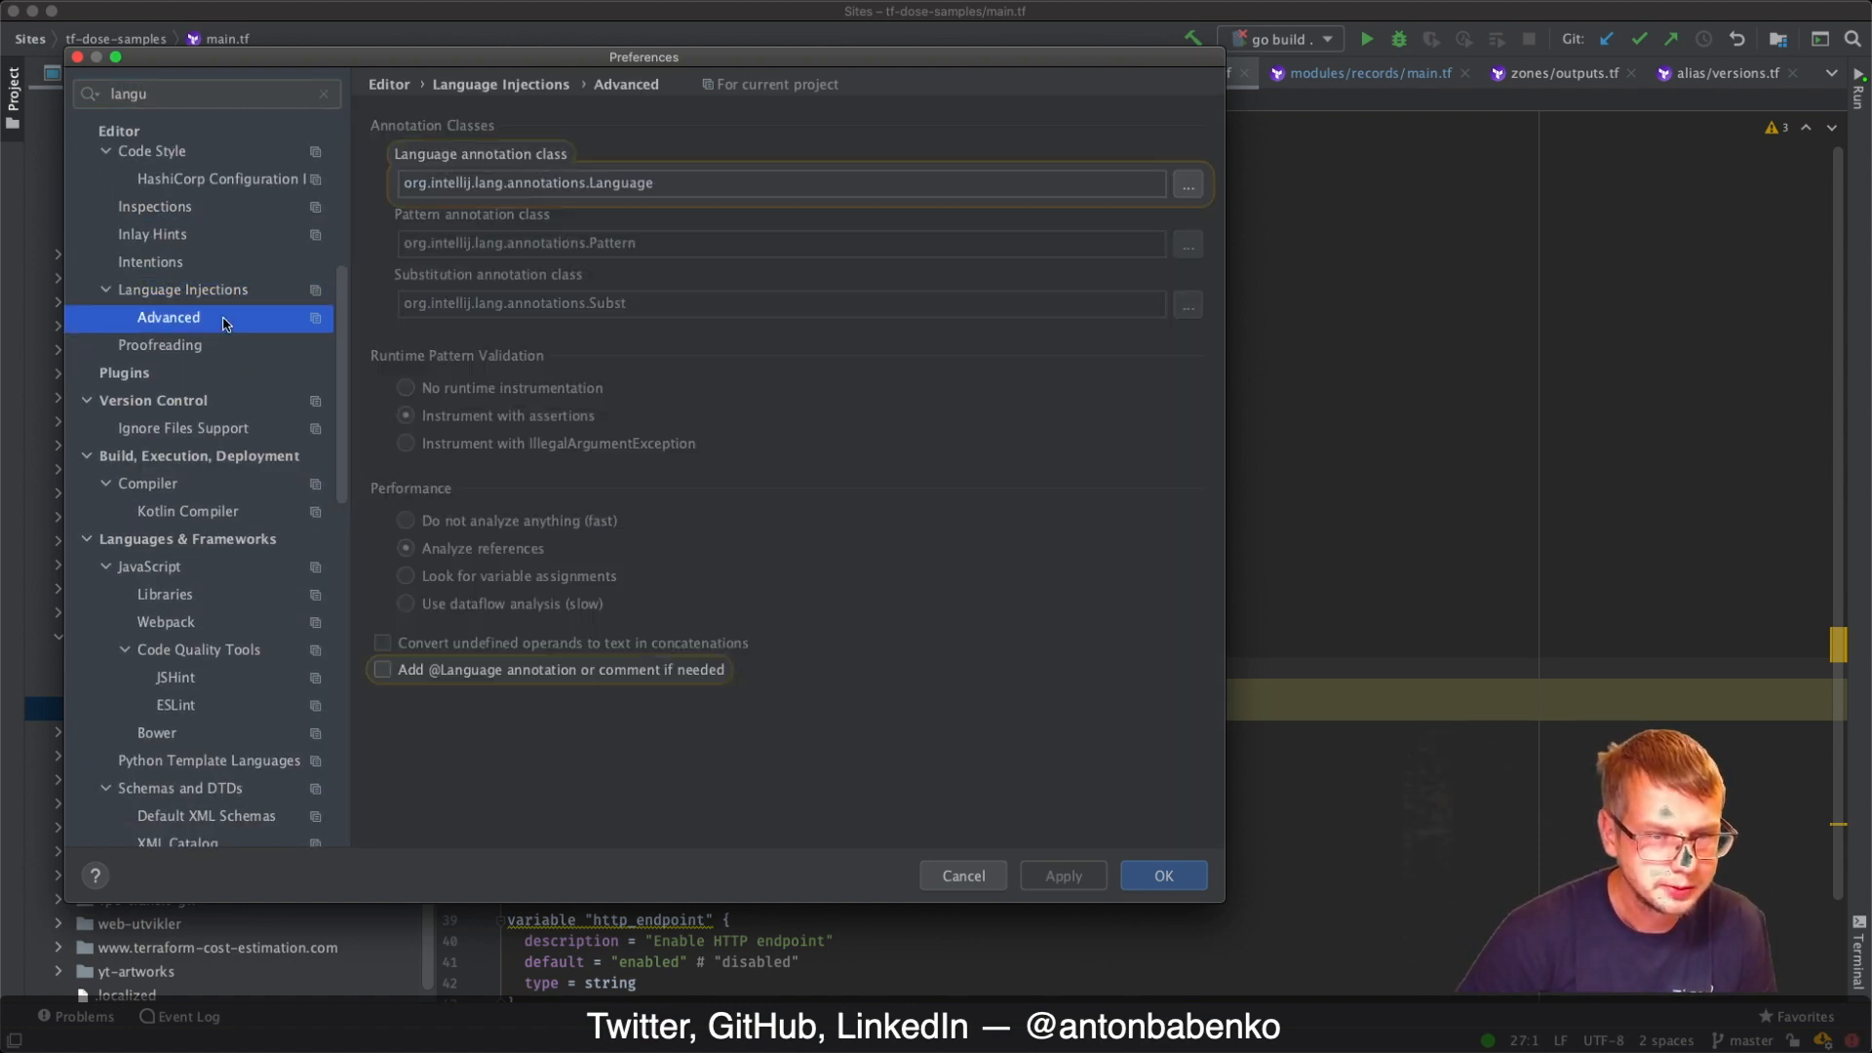
pyautogui.moveTo(298, 347)
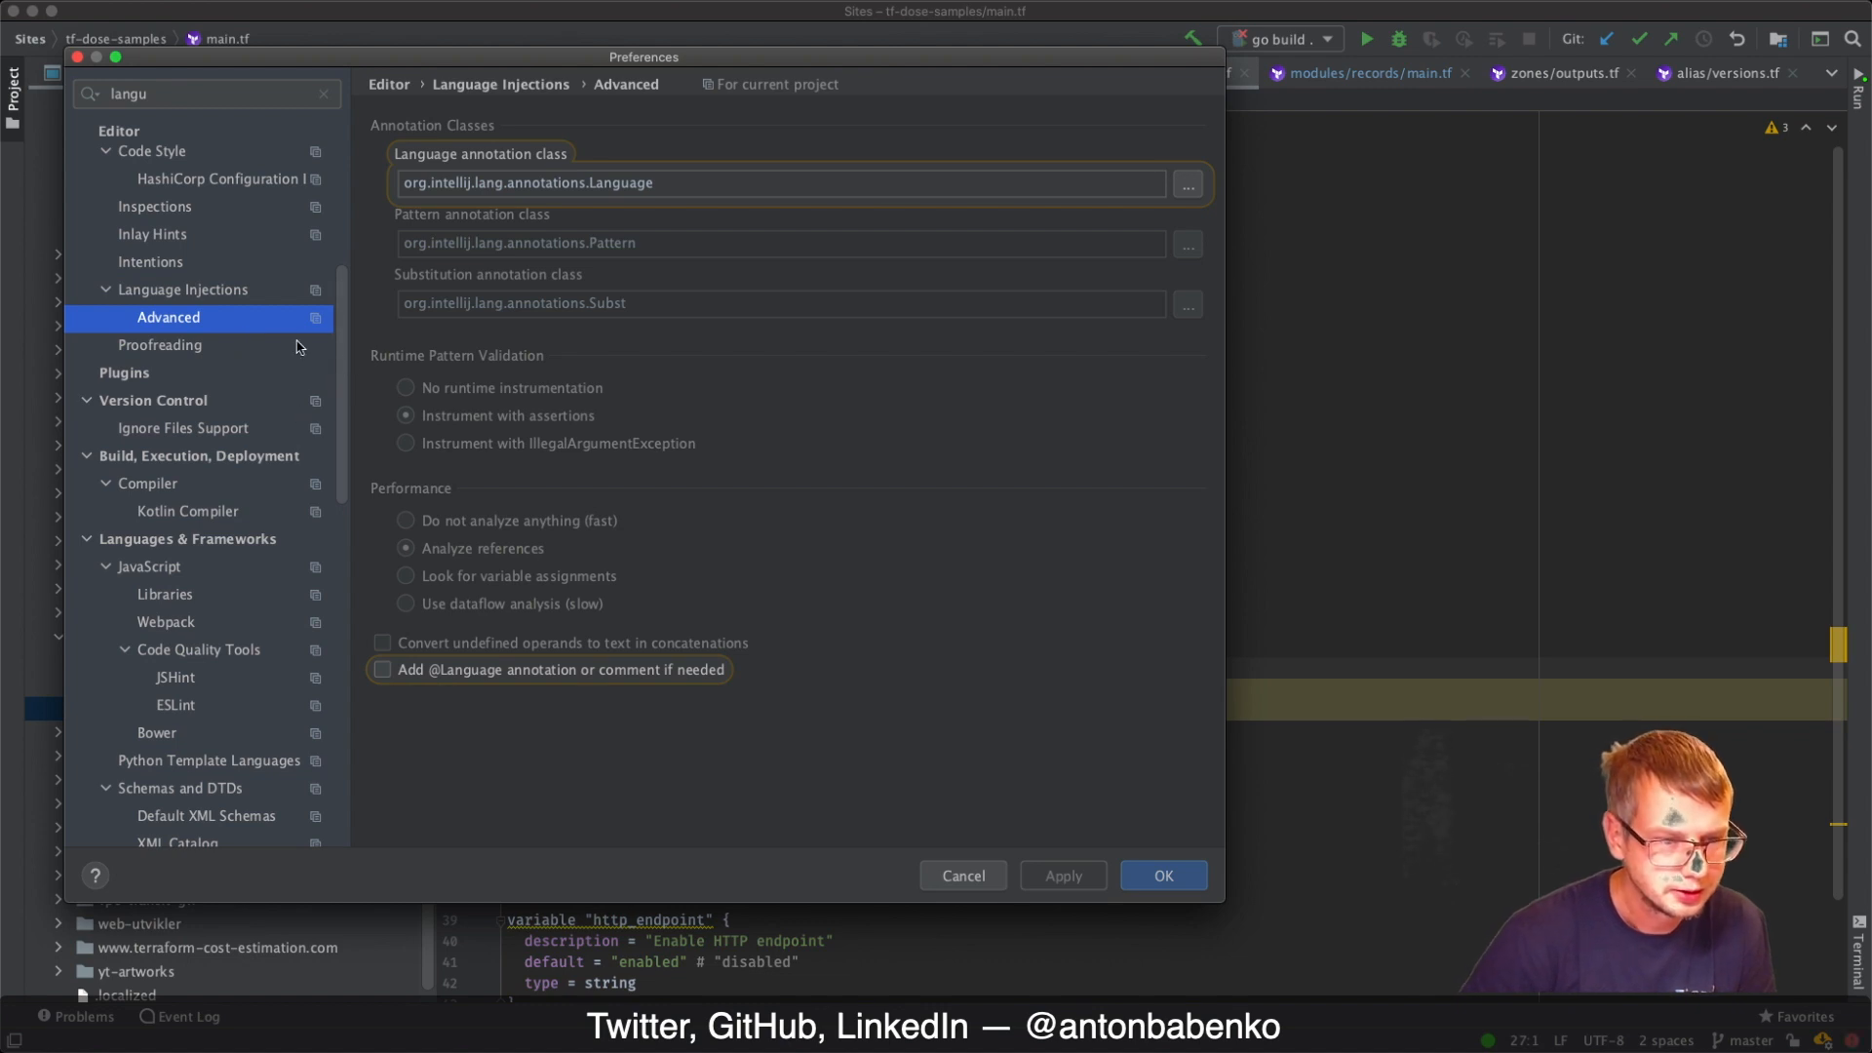
pyautogui.scroll(-3)
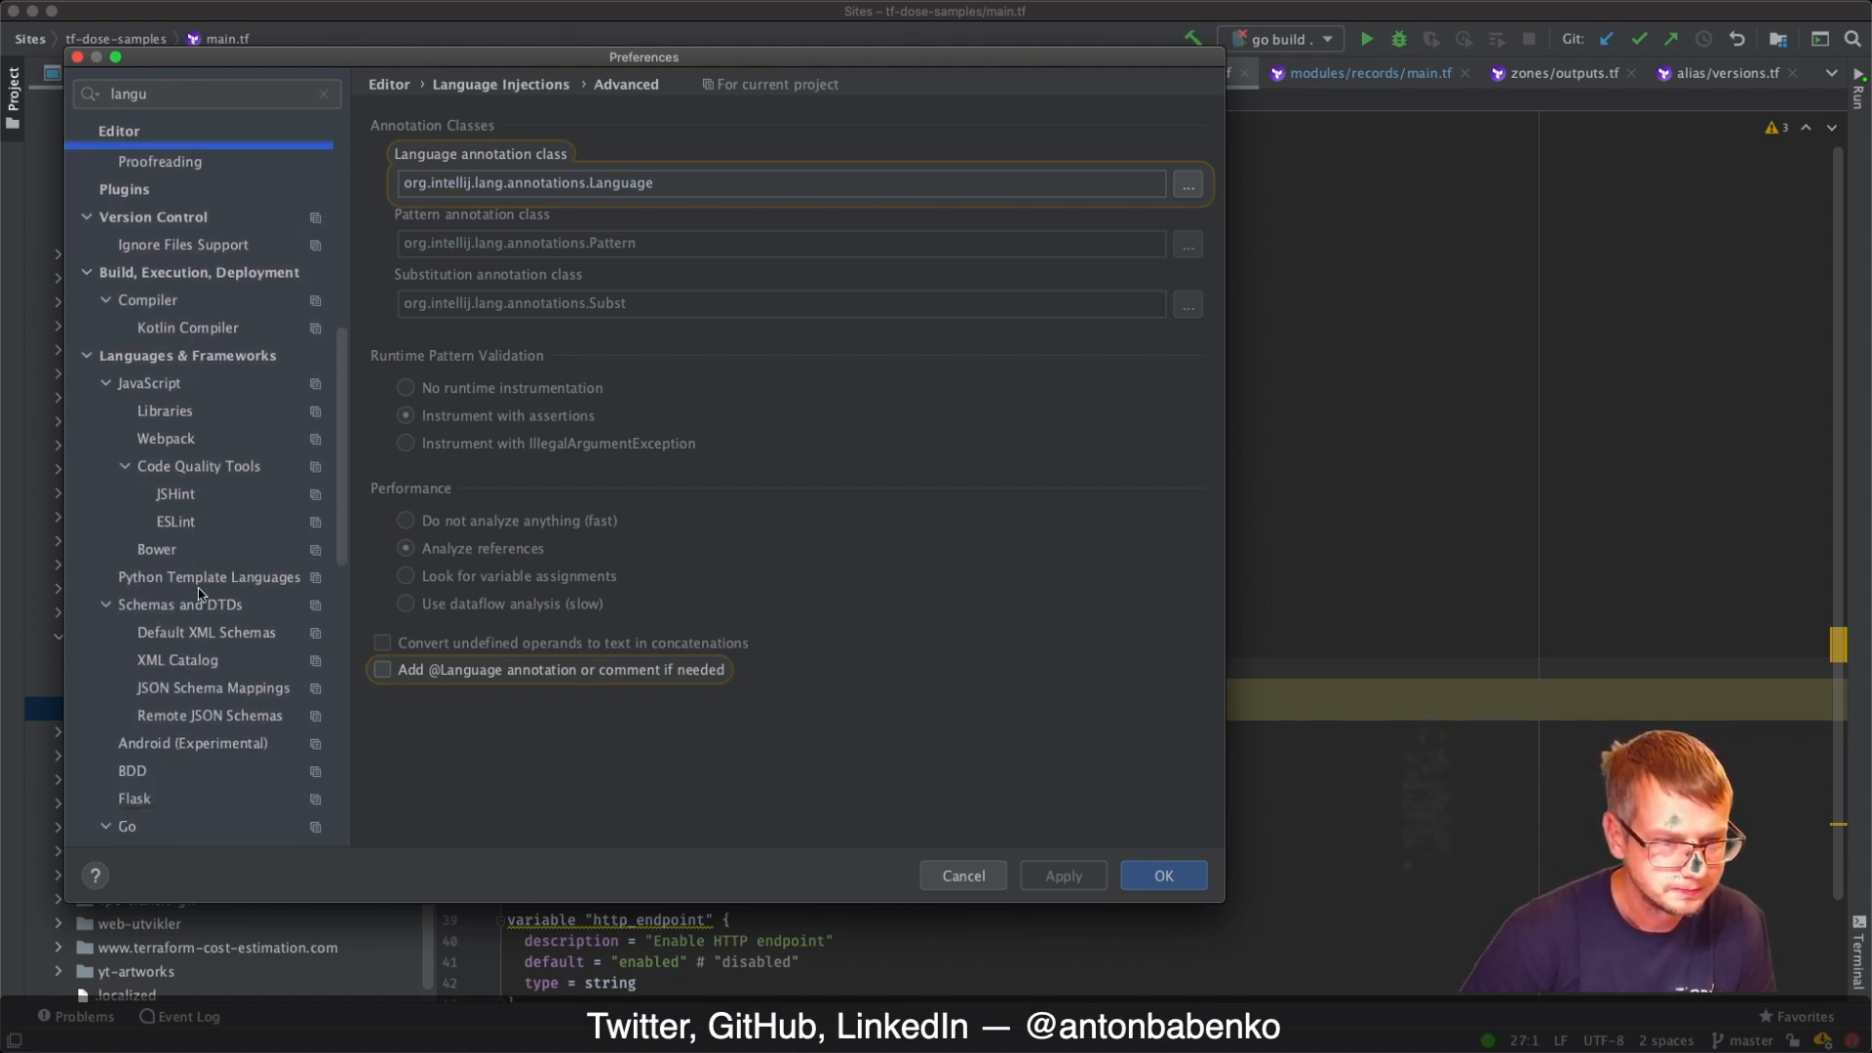
pyautogui.scroll(-3)
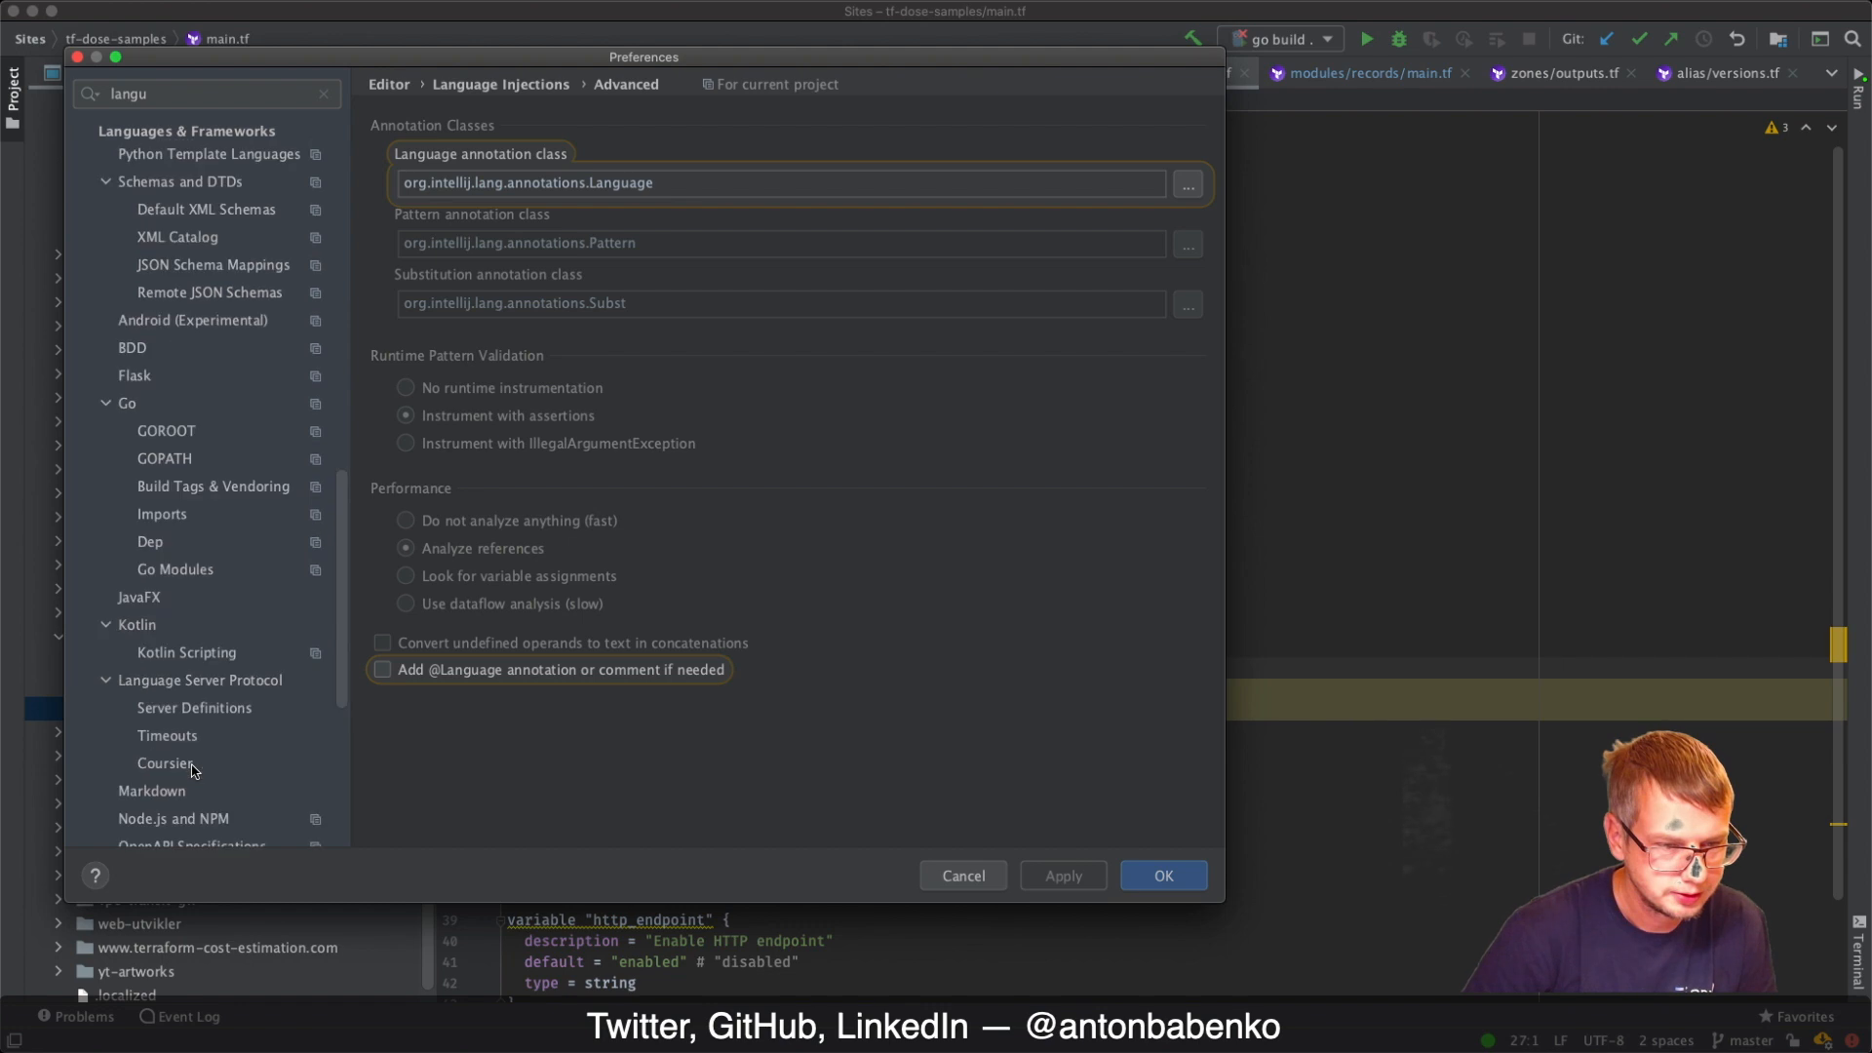
# Review the tflint server definition under Language Server Protocol, then clear the search
pyautogui.click(199, 680)
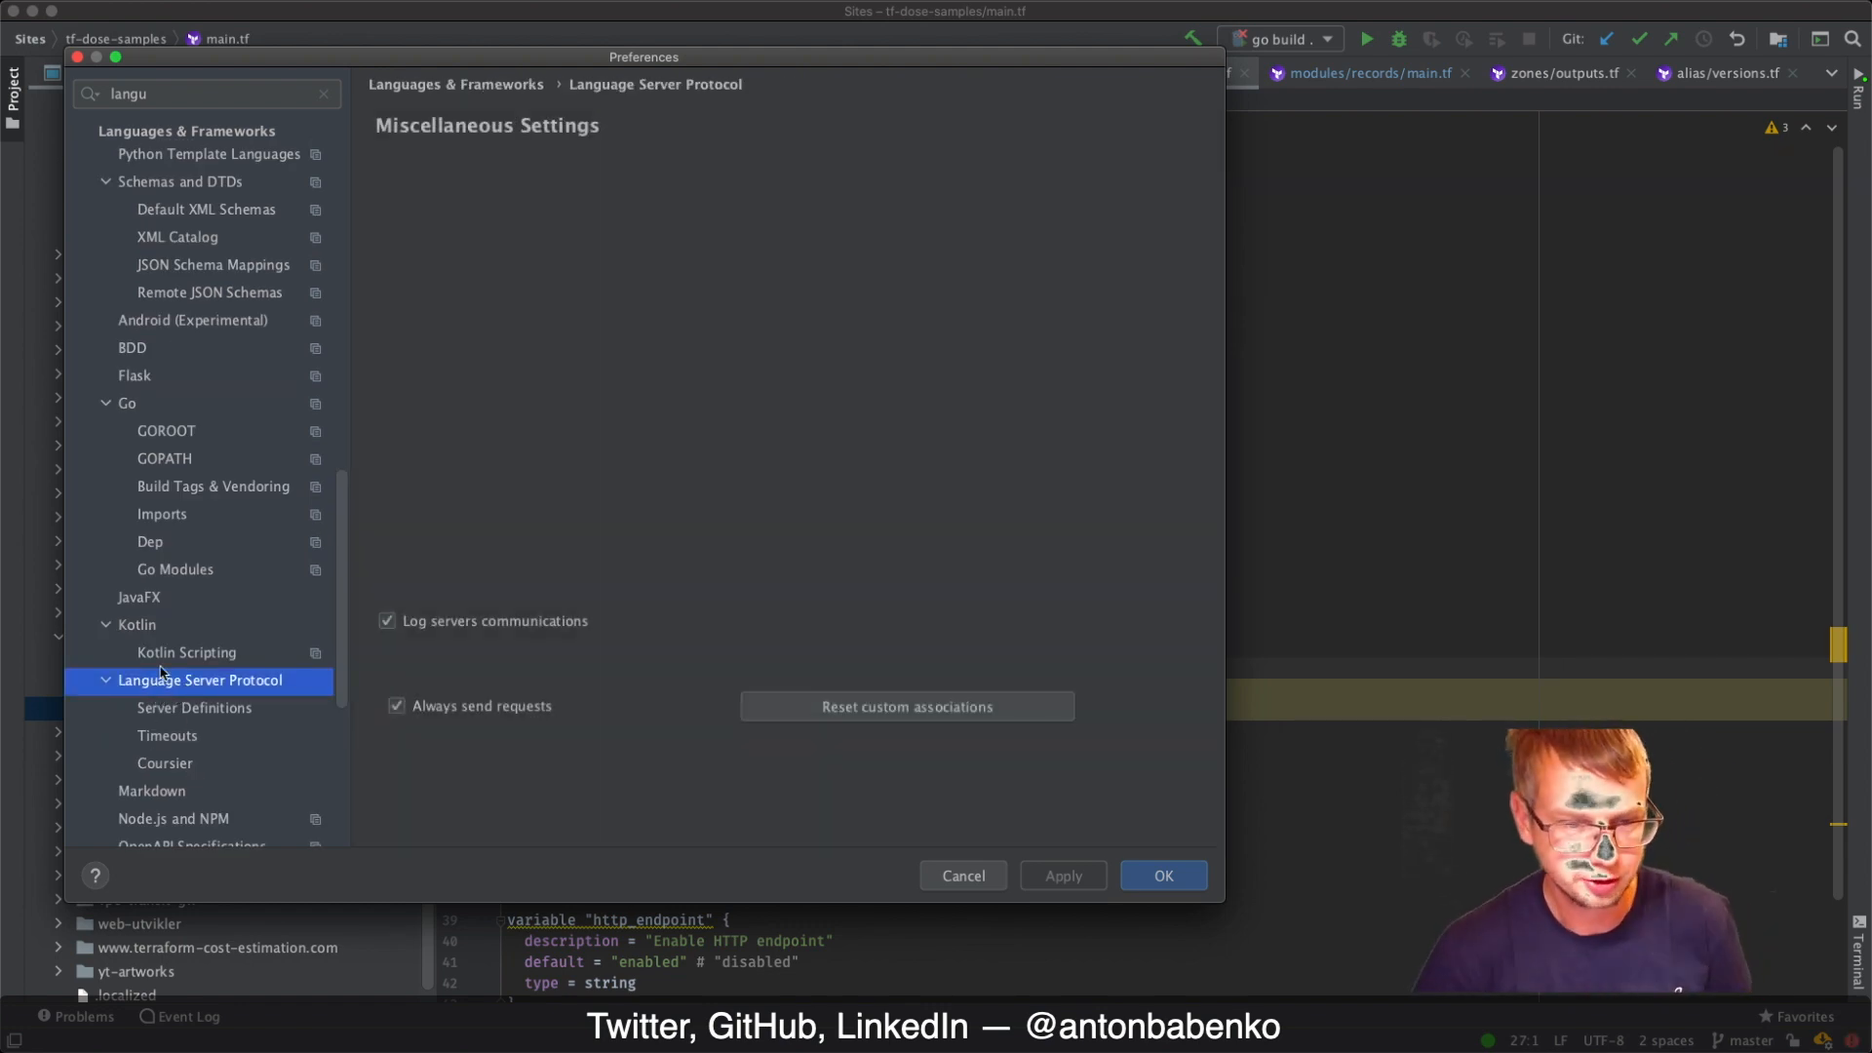
pyautogui.moveTo(1010, 795)
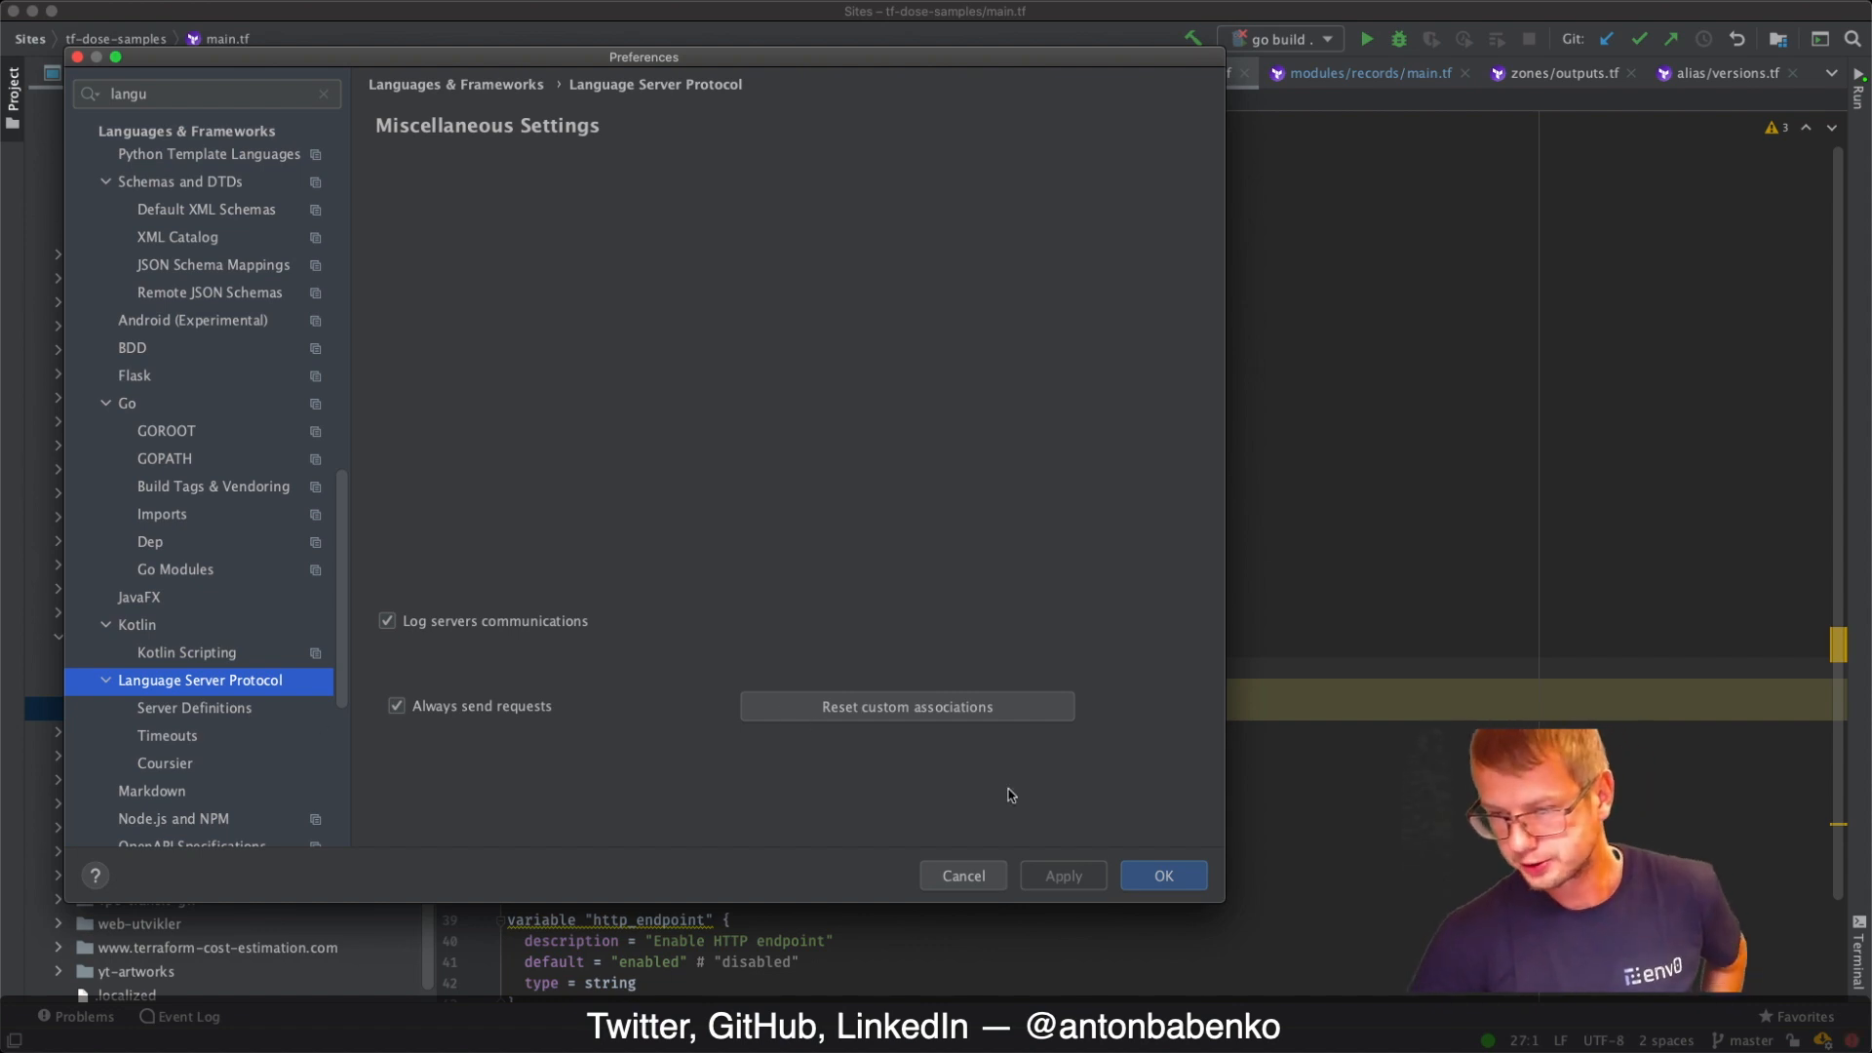
pyautogui.moveTo(254, 700)
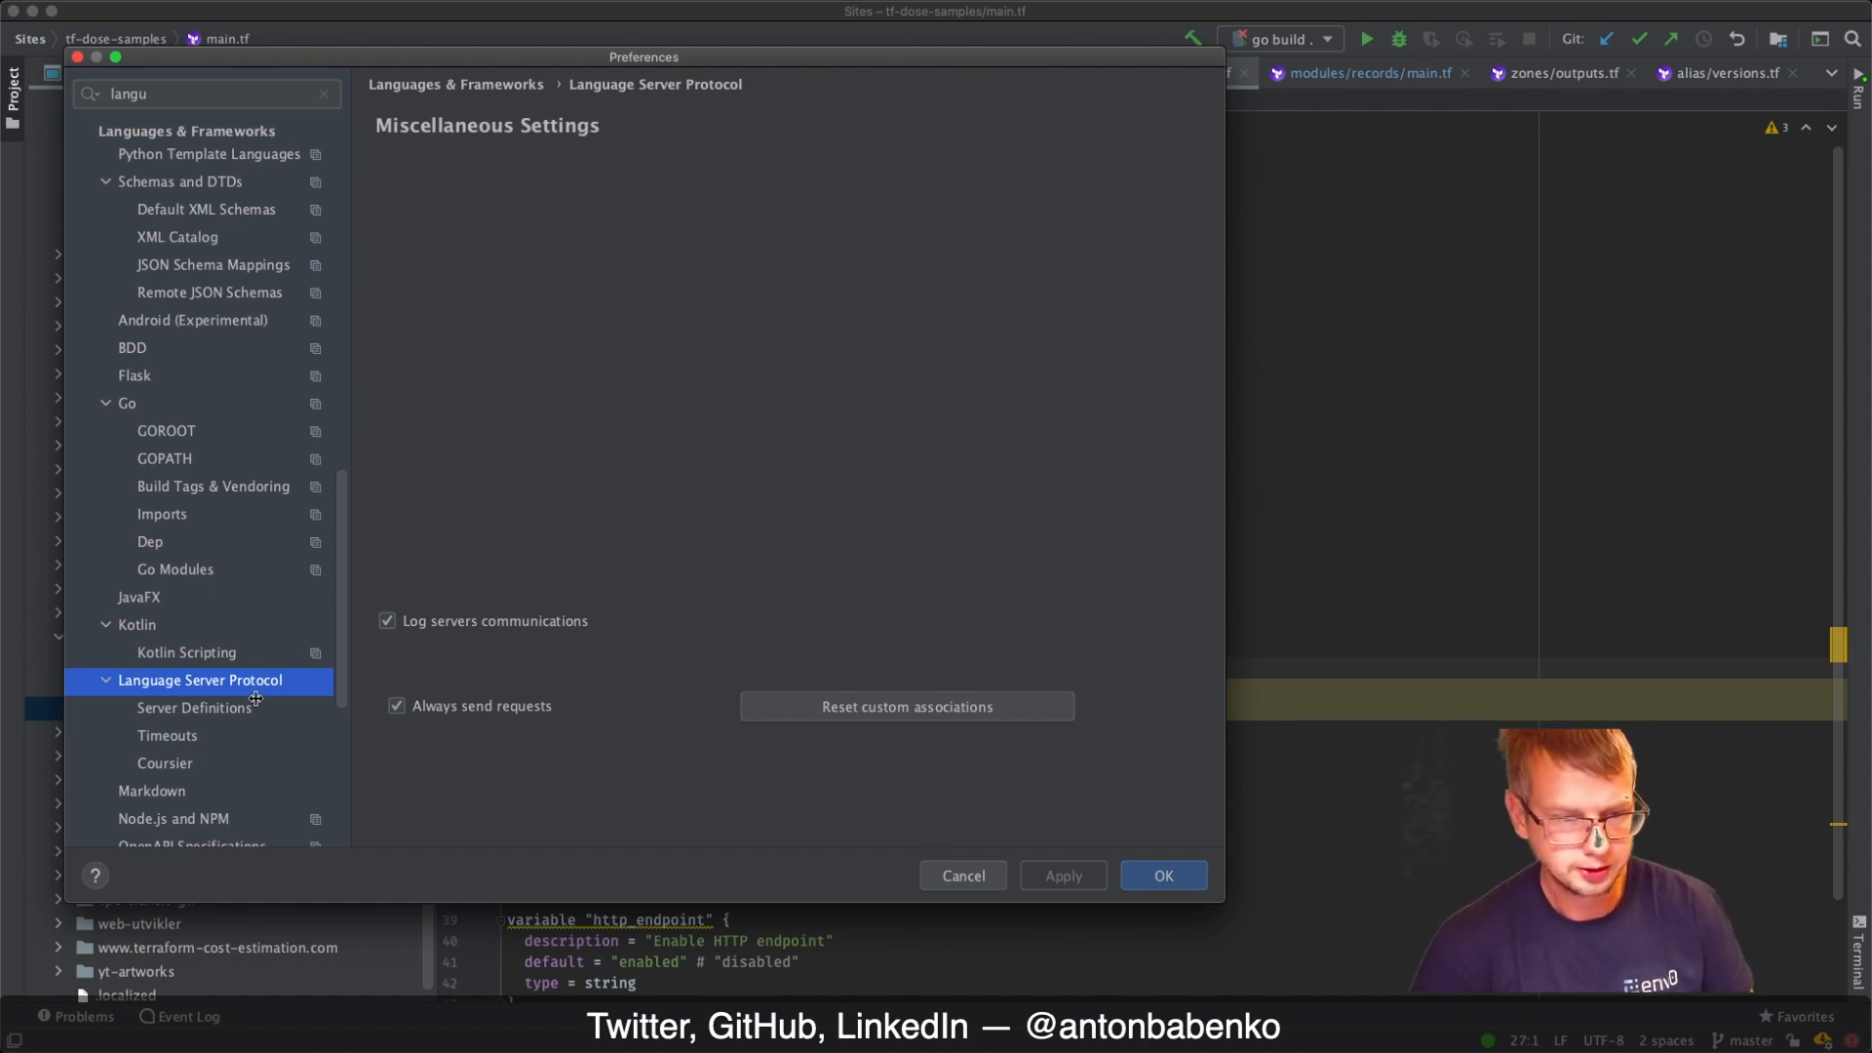
pyautogui.click(193, 706)
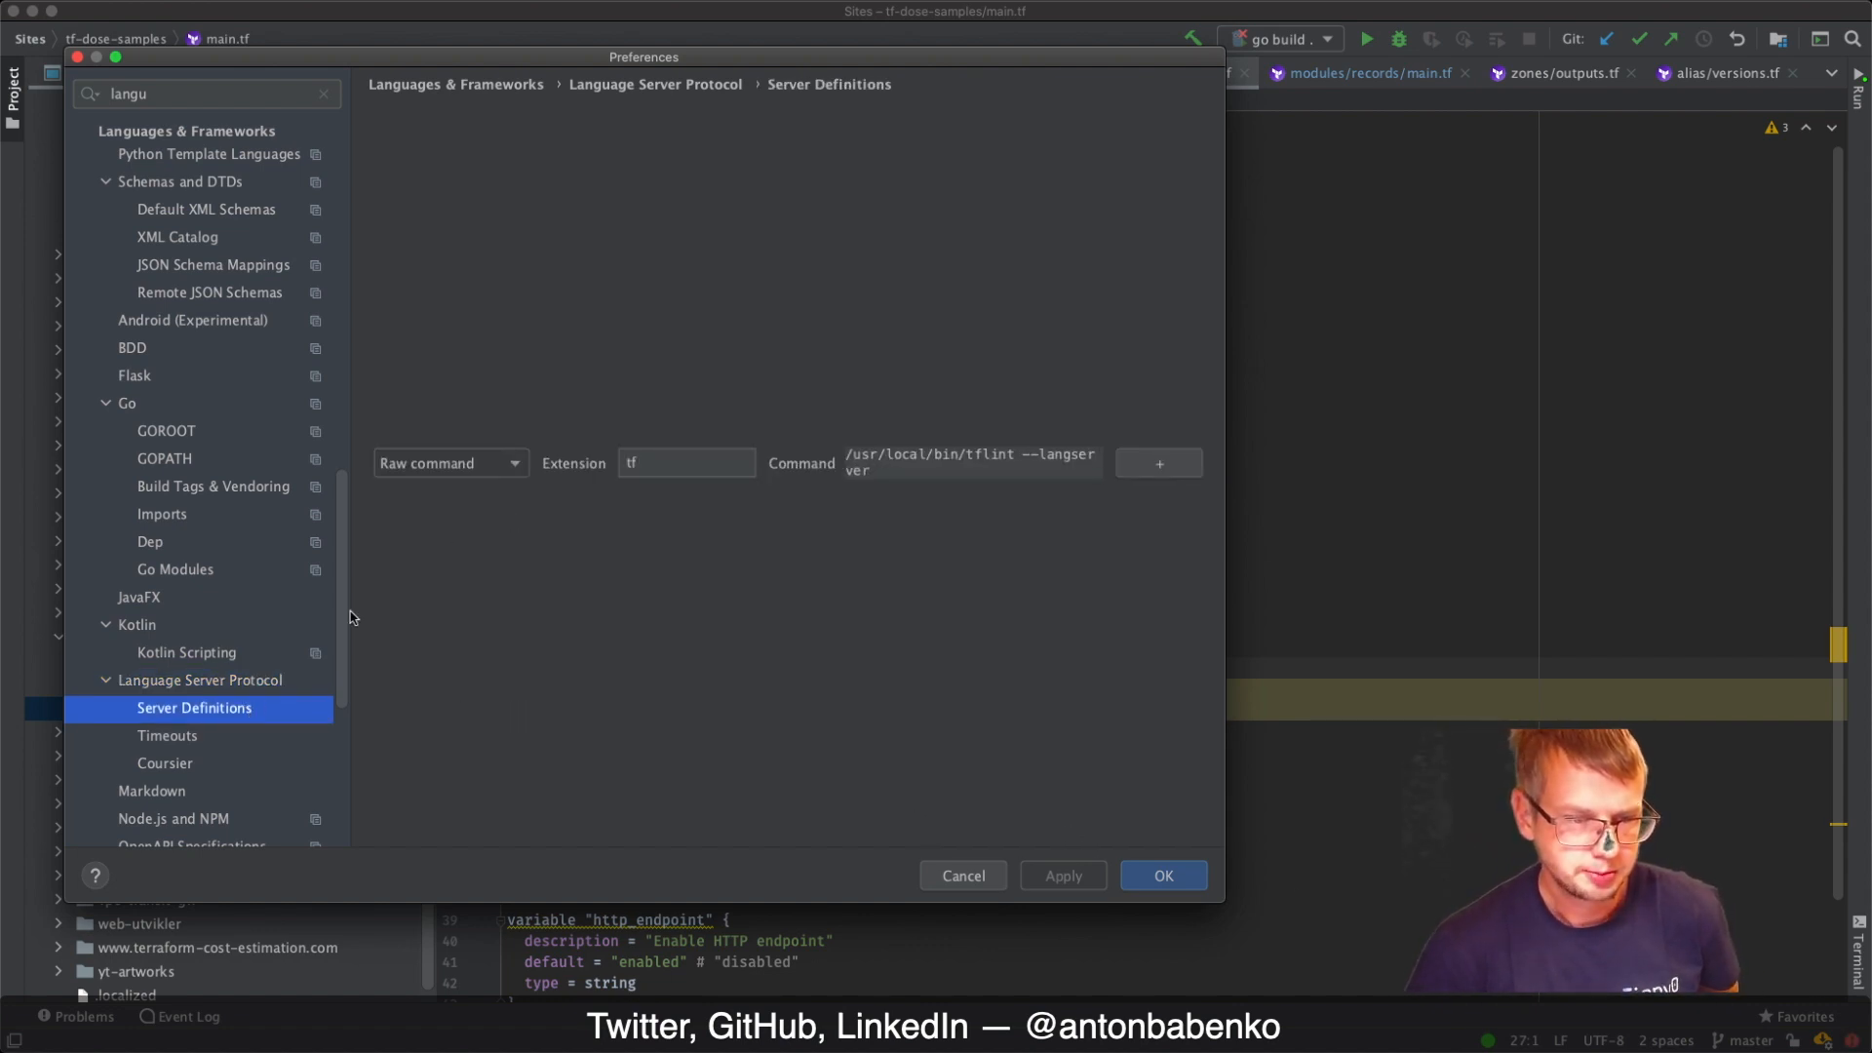
pyautogui.moveTo(511, 463)
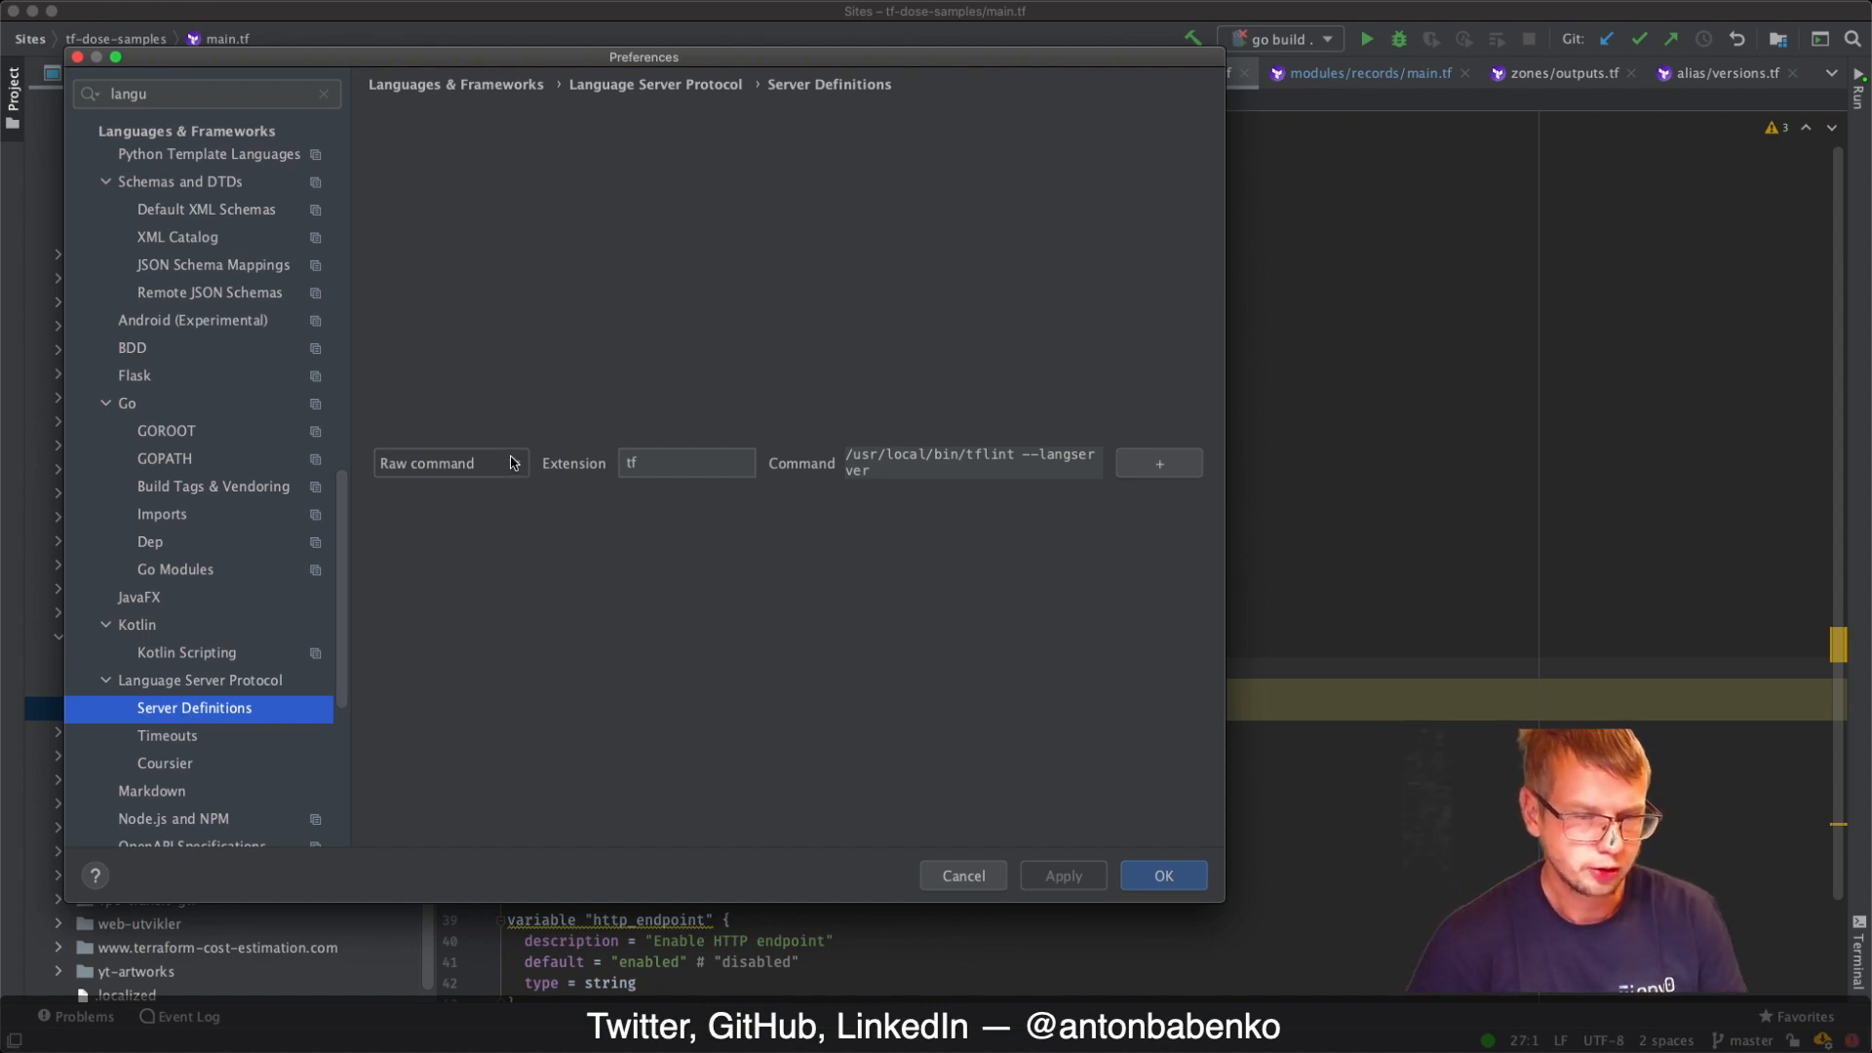
pyautogui.moveTo(667, 463)
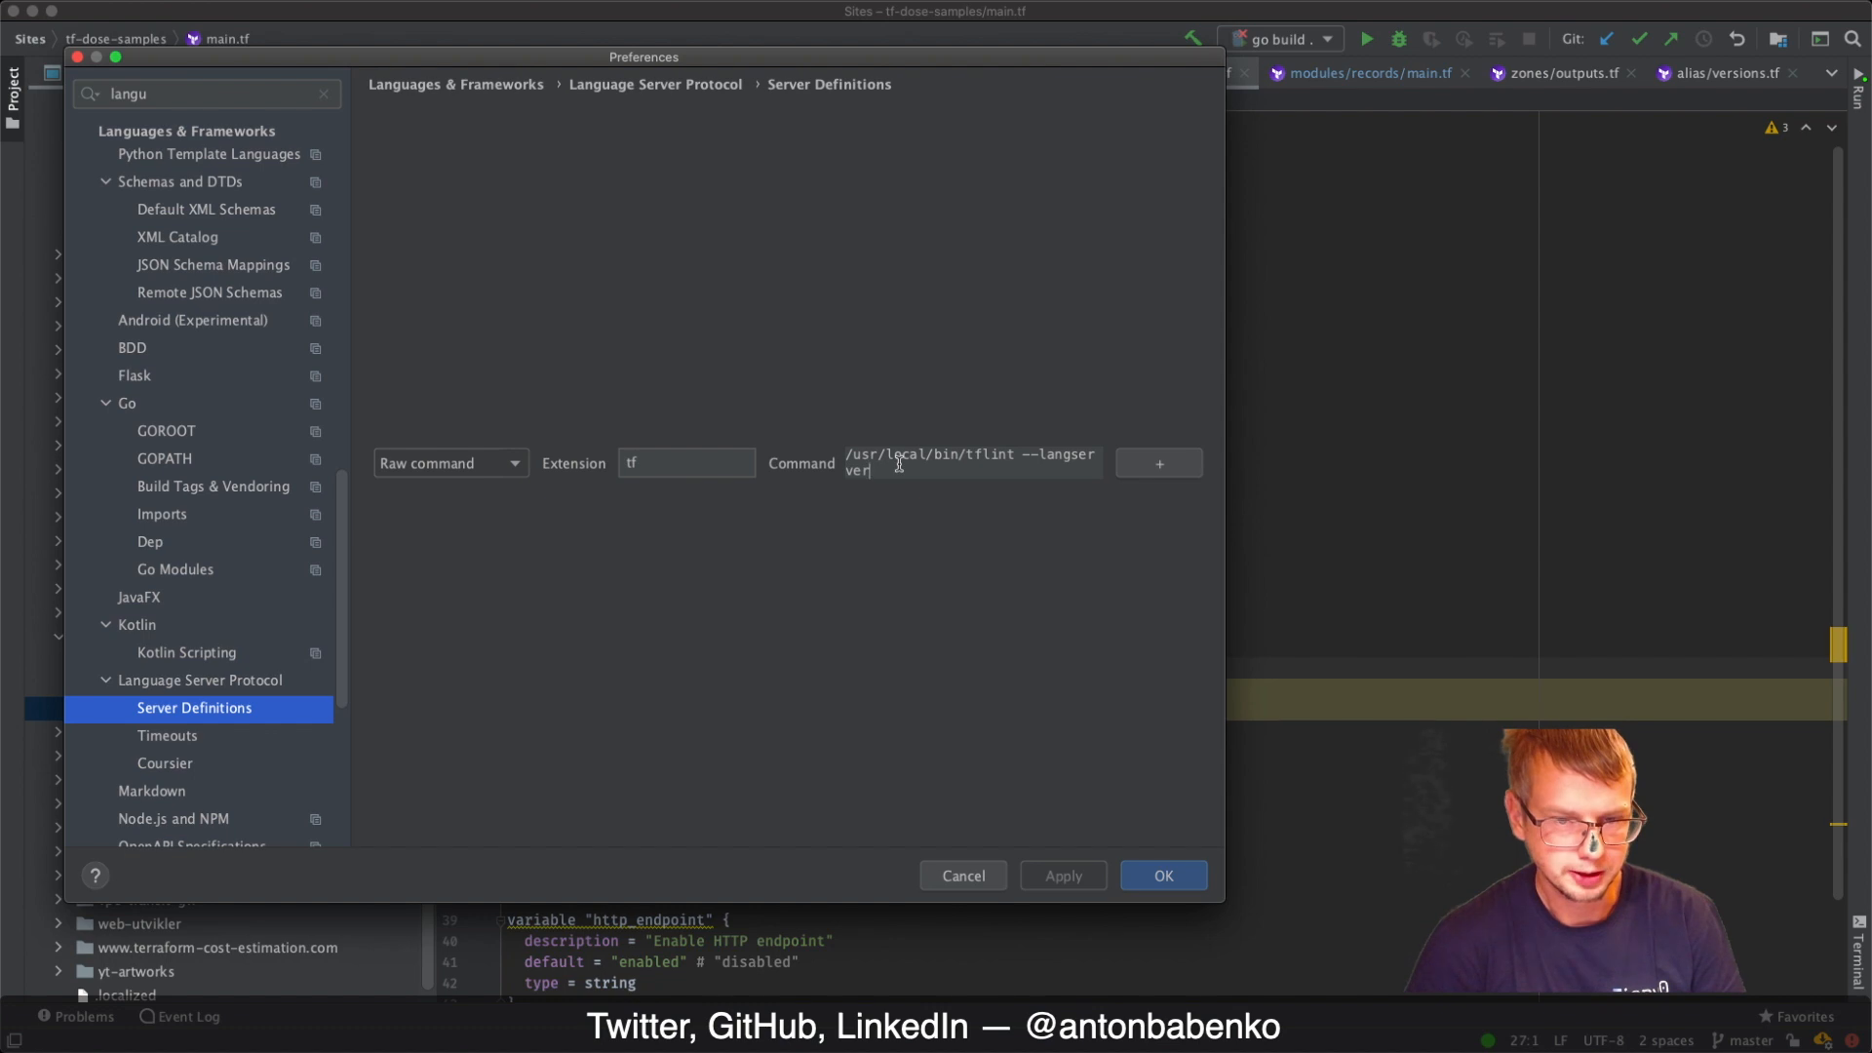
pyautogui.moveTo(531, 568)
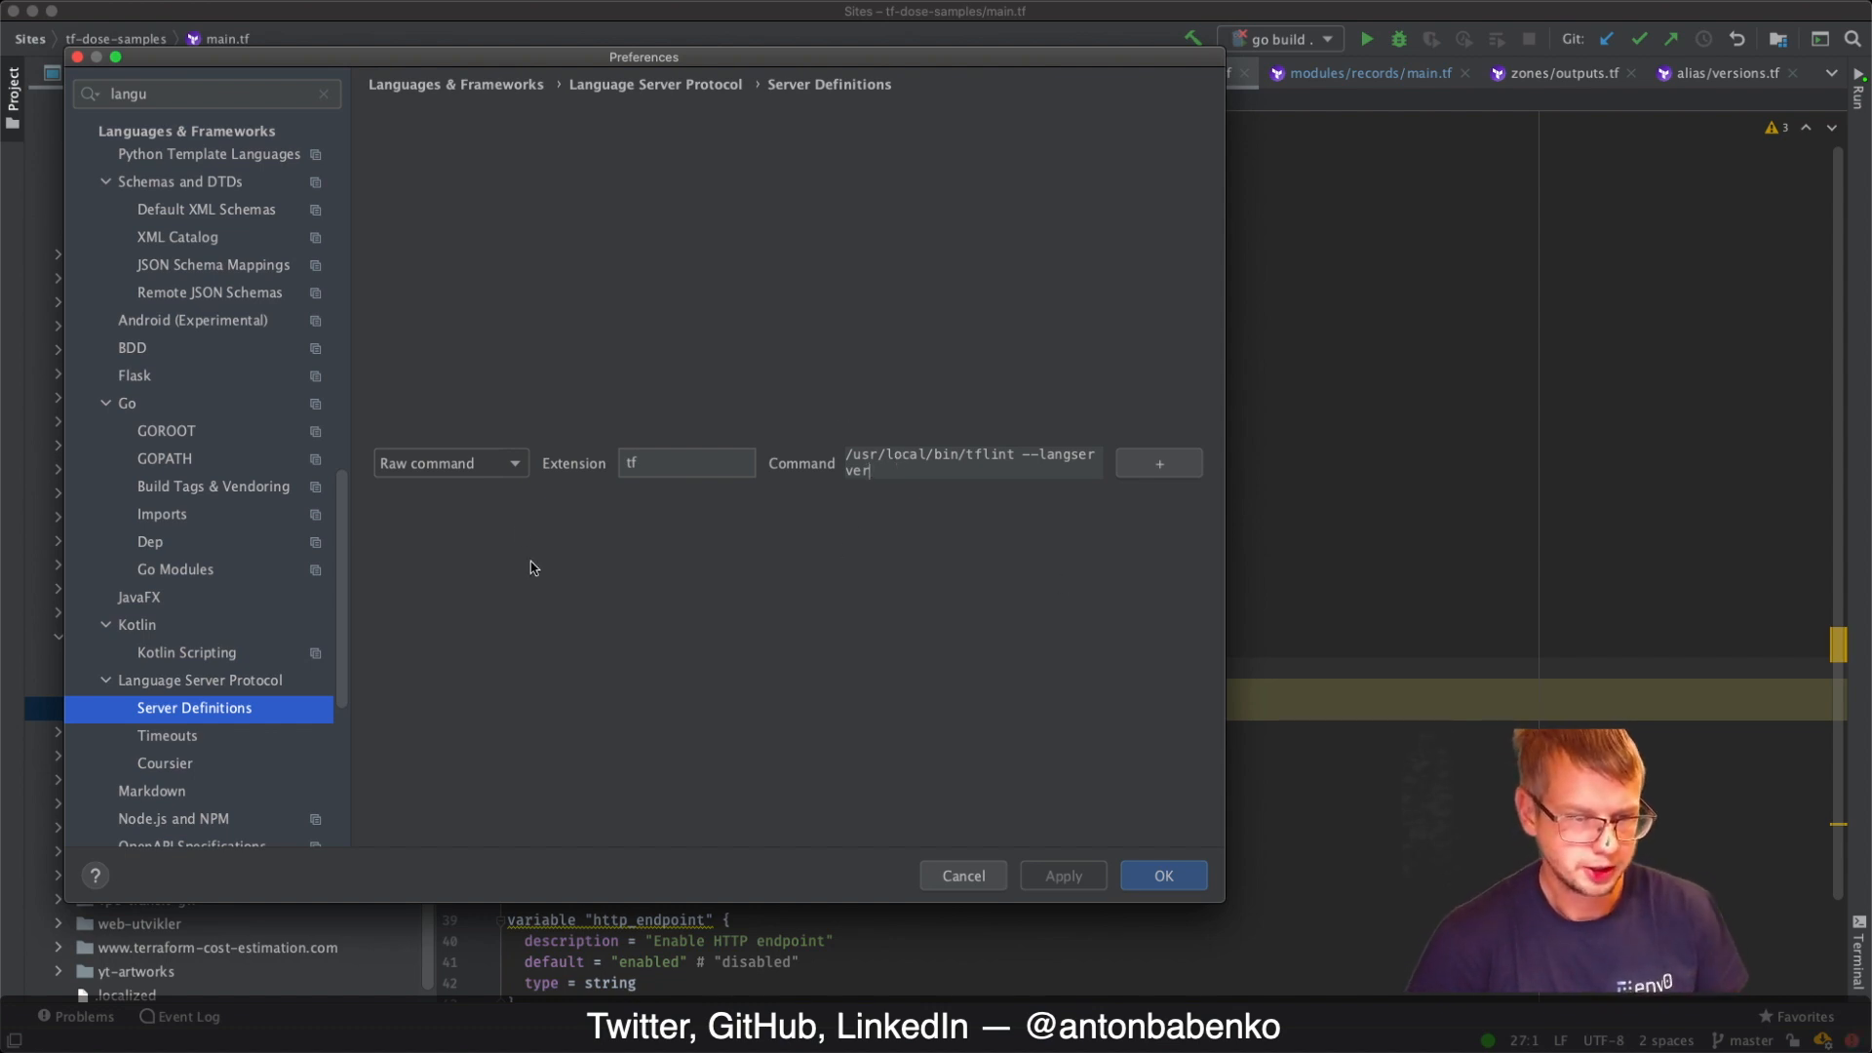
pyautogui.moveTo(188, 698)
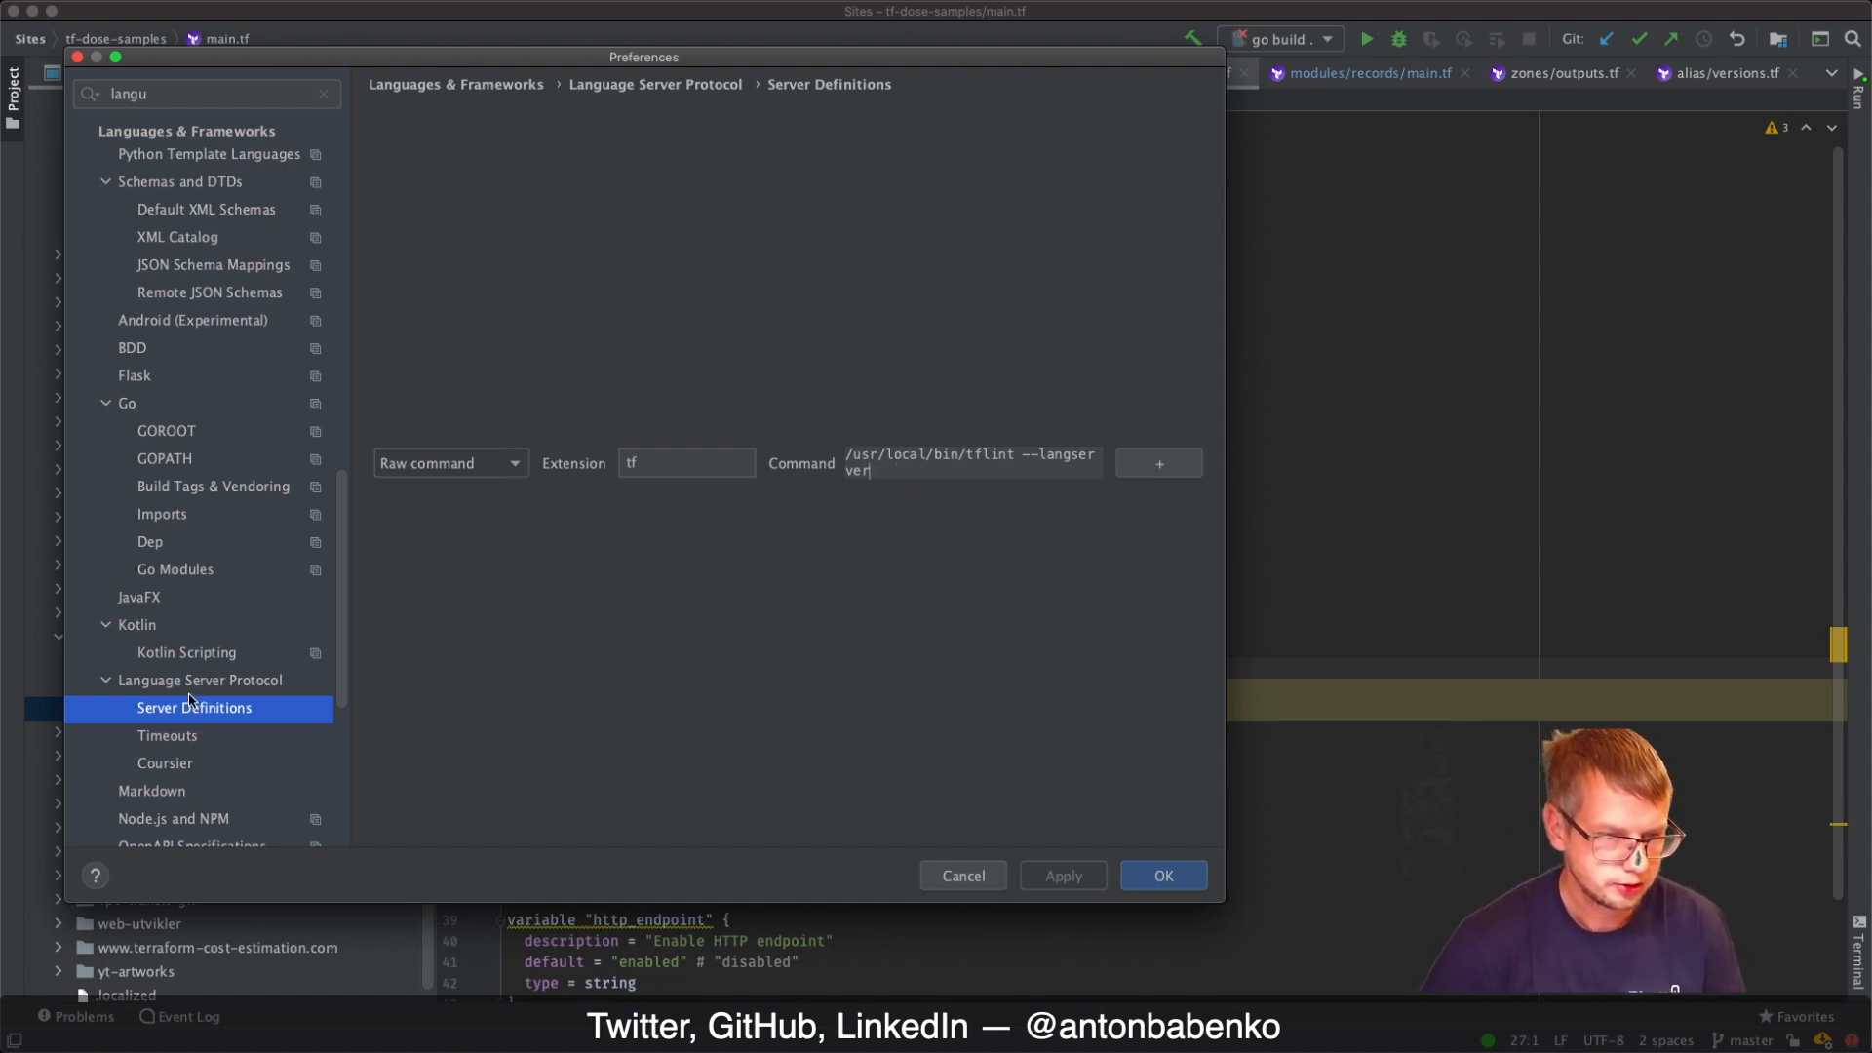
pyautogui.click(199, 680)
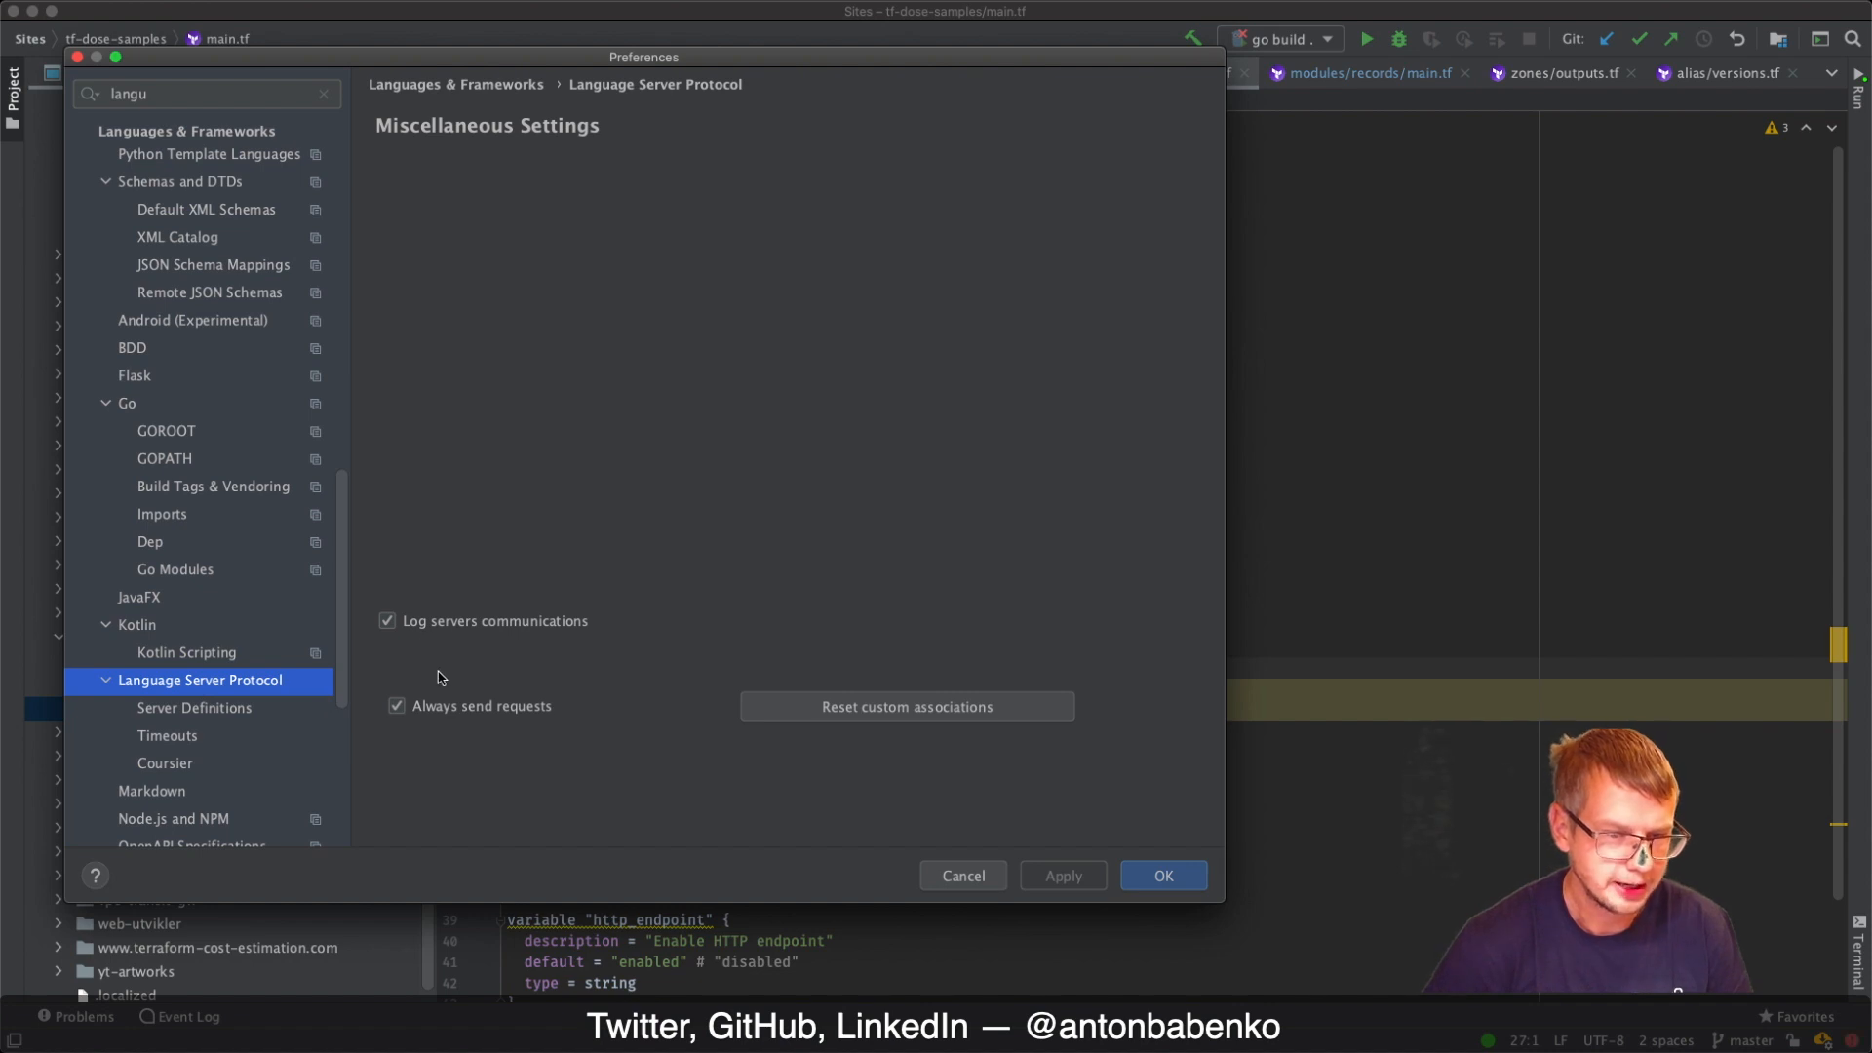
pyautogui.moveTo(531, 627)
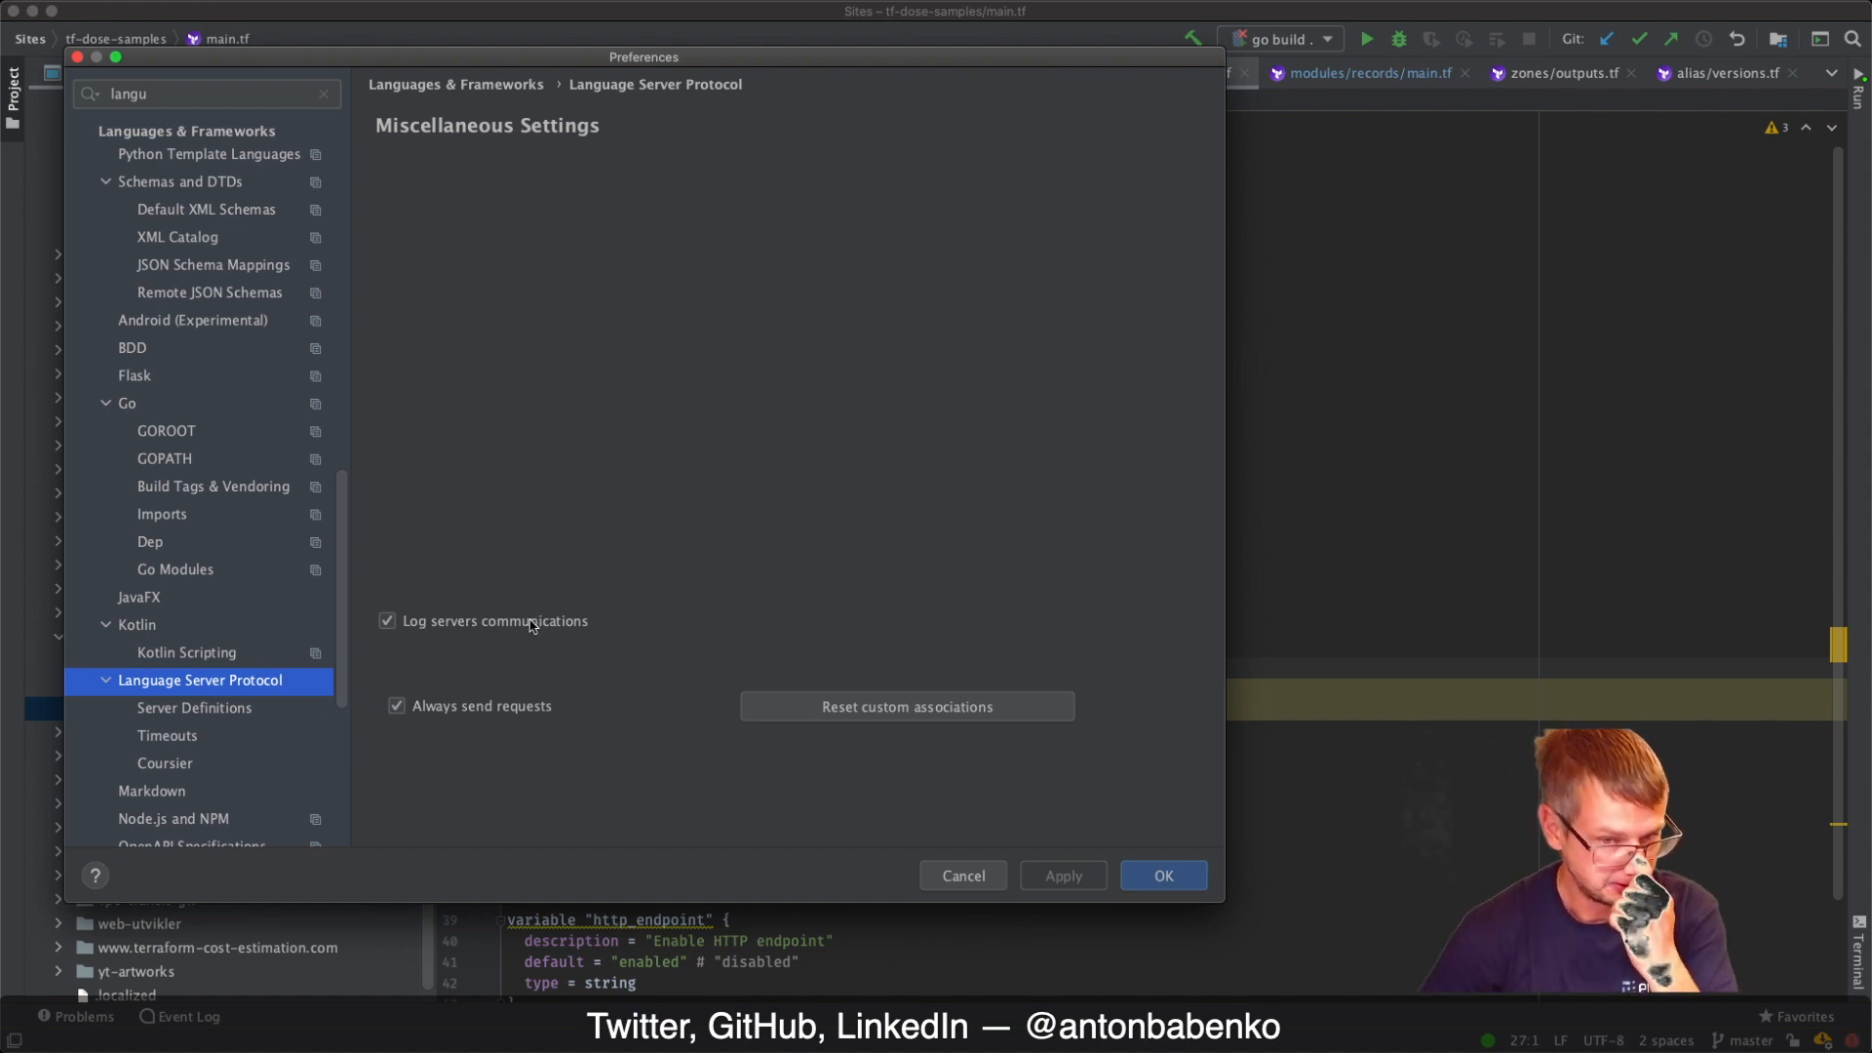
pyautogui.moveTo(435, 717)
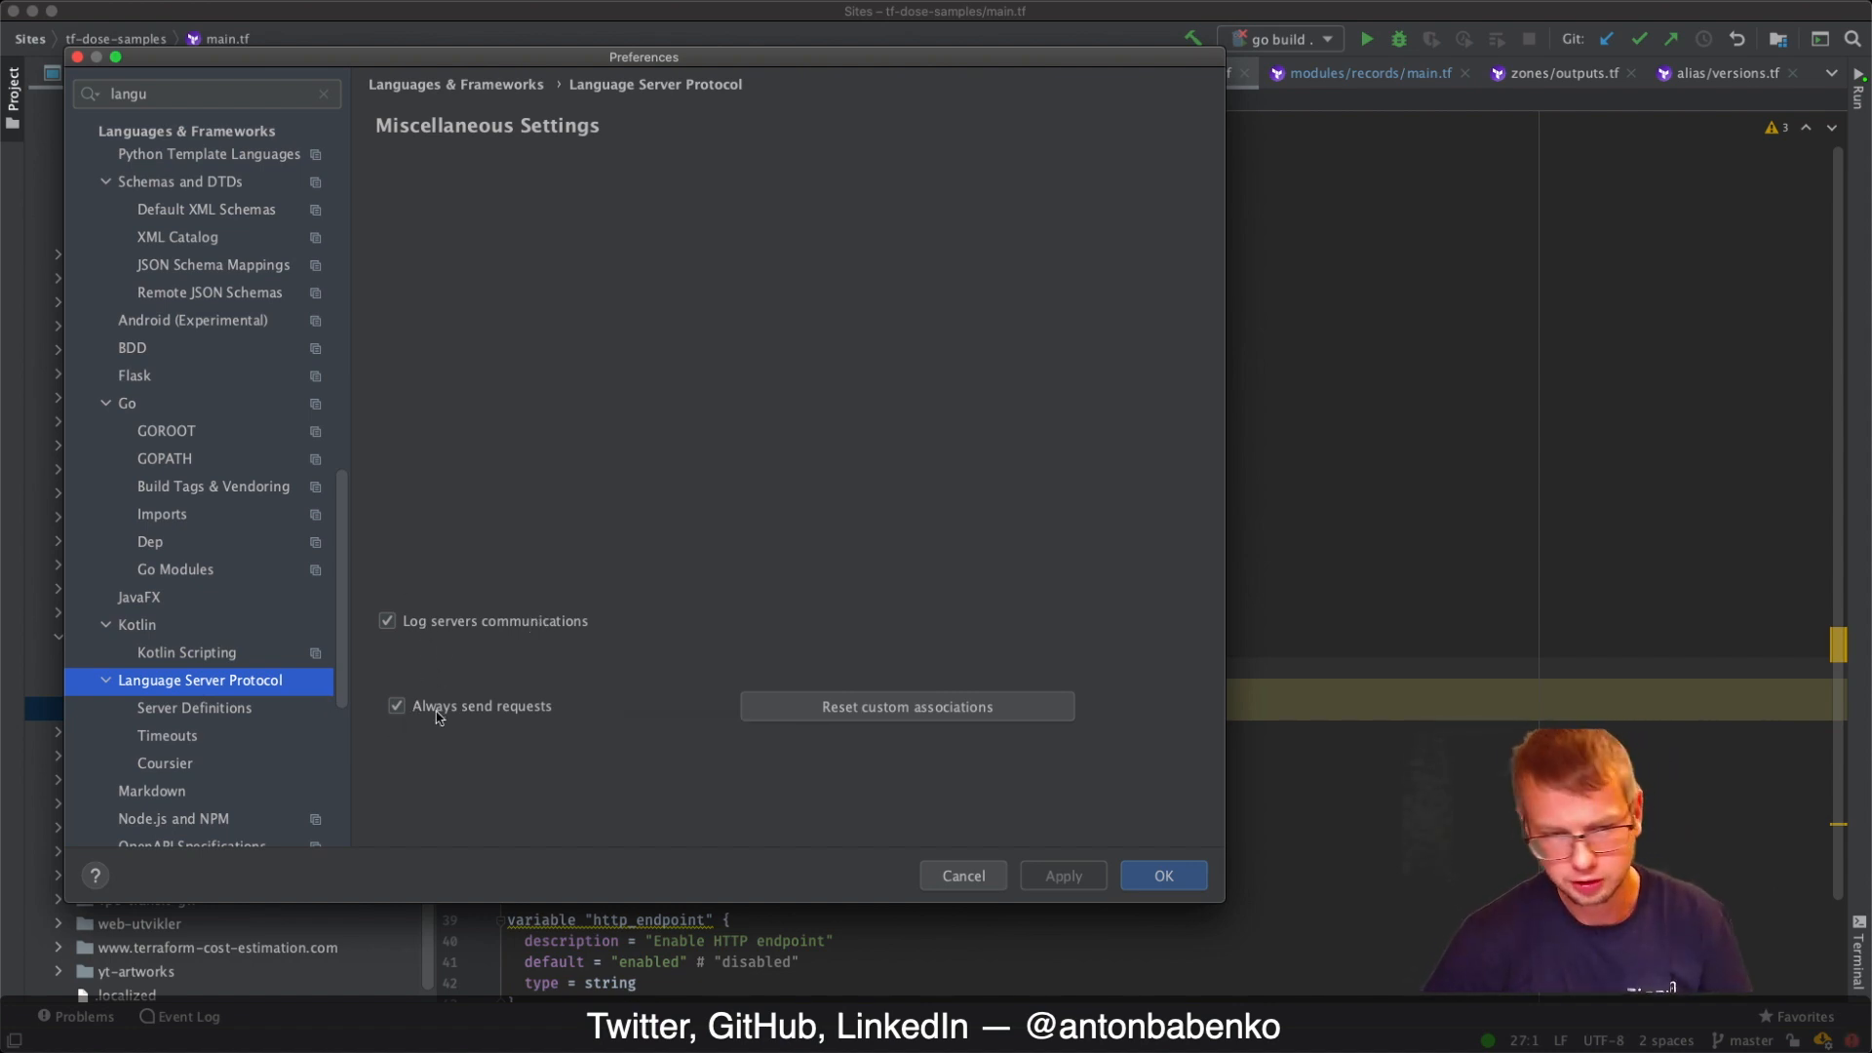
pyautogui.moveTo(1009, 853)
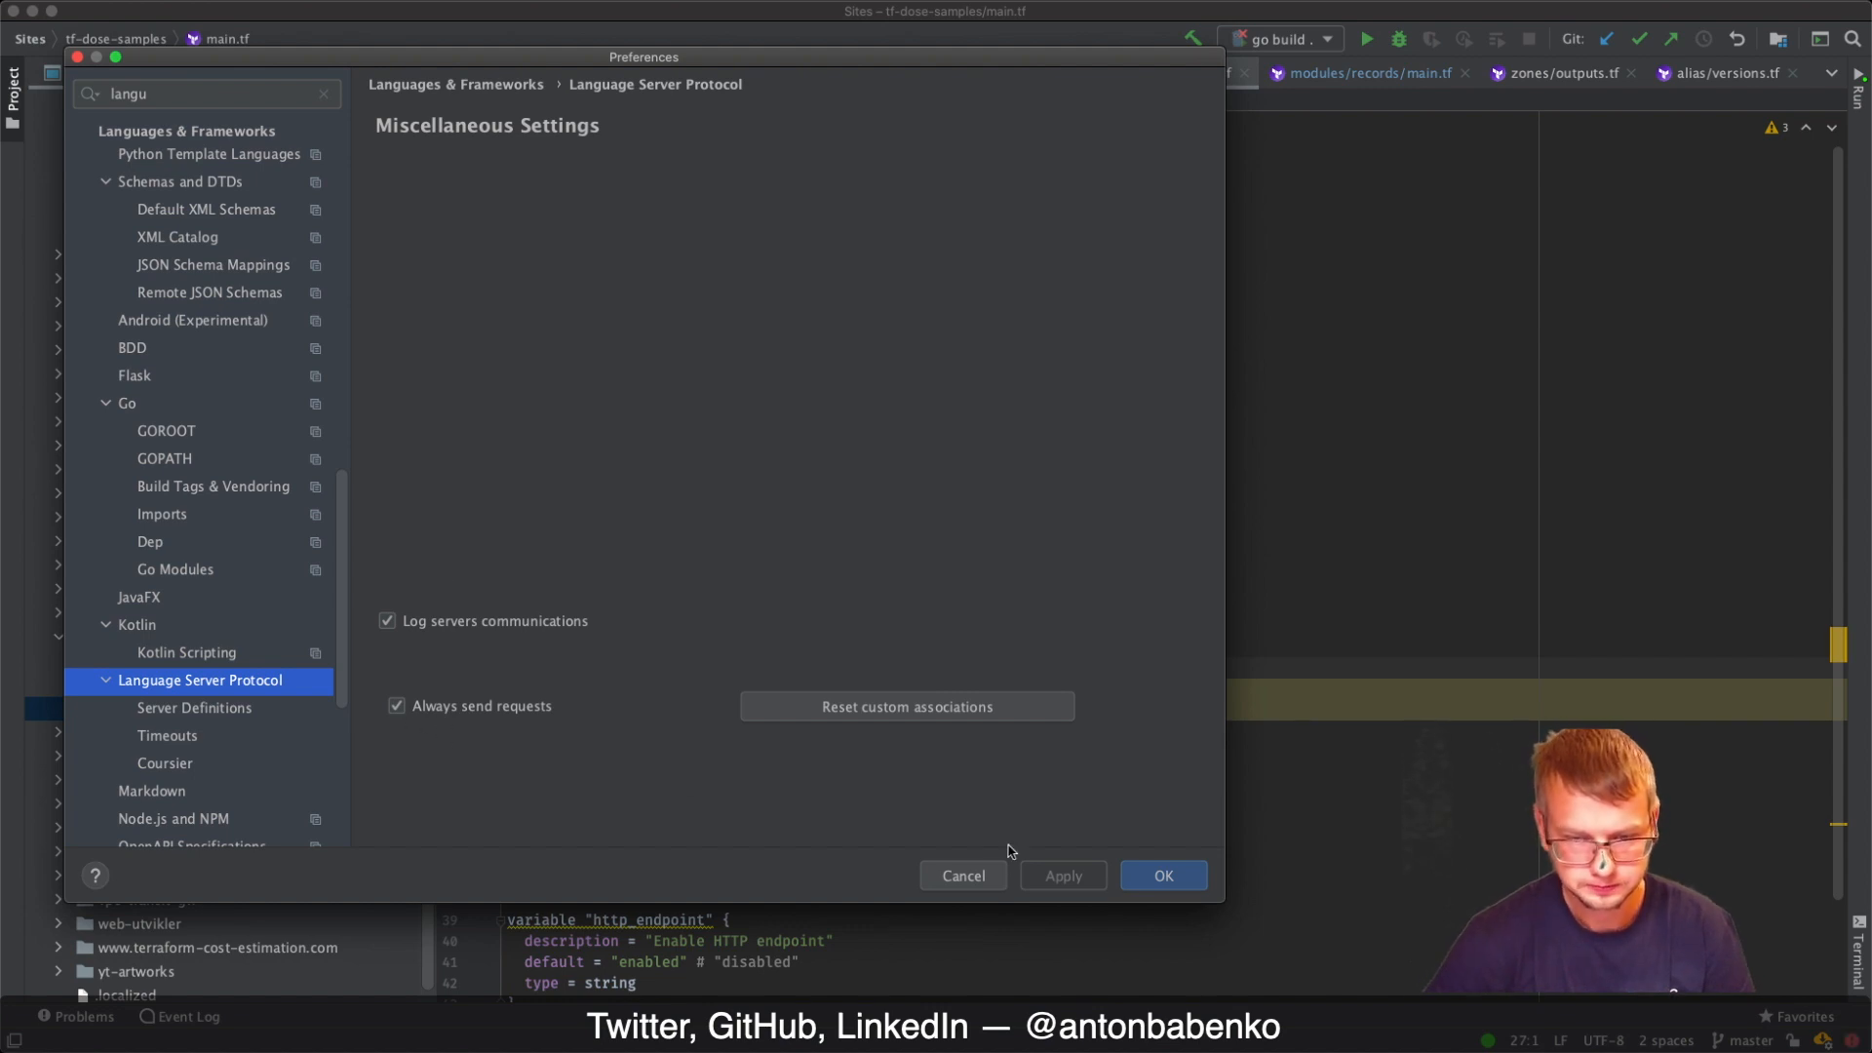
pyautogui.moveTo(451, 643)
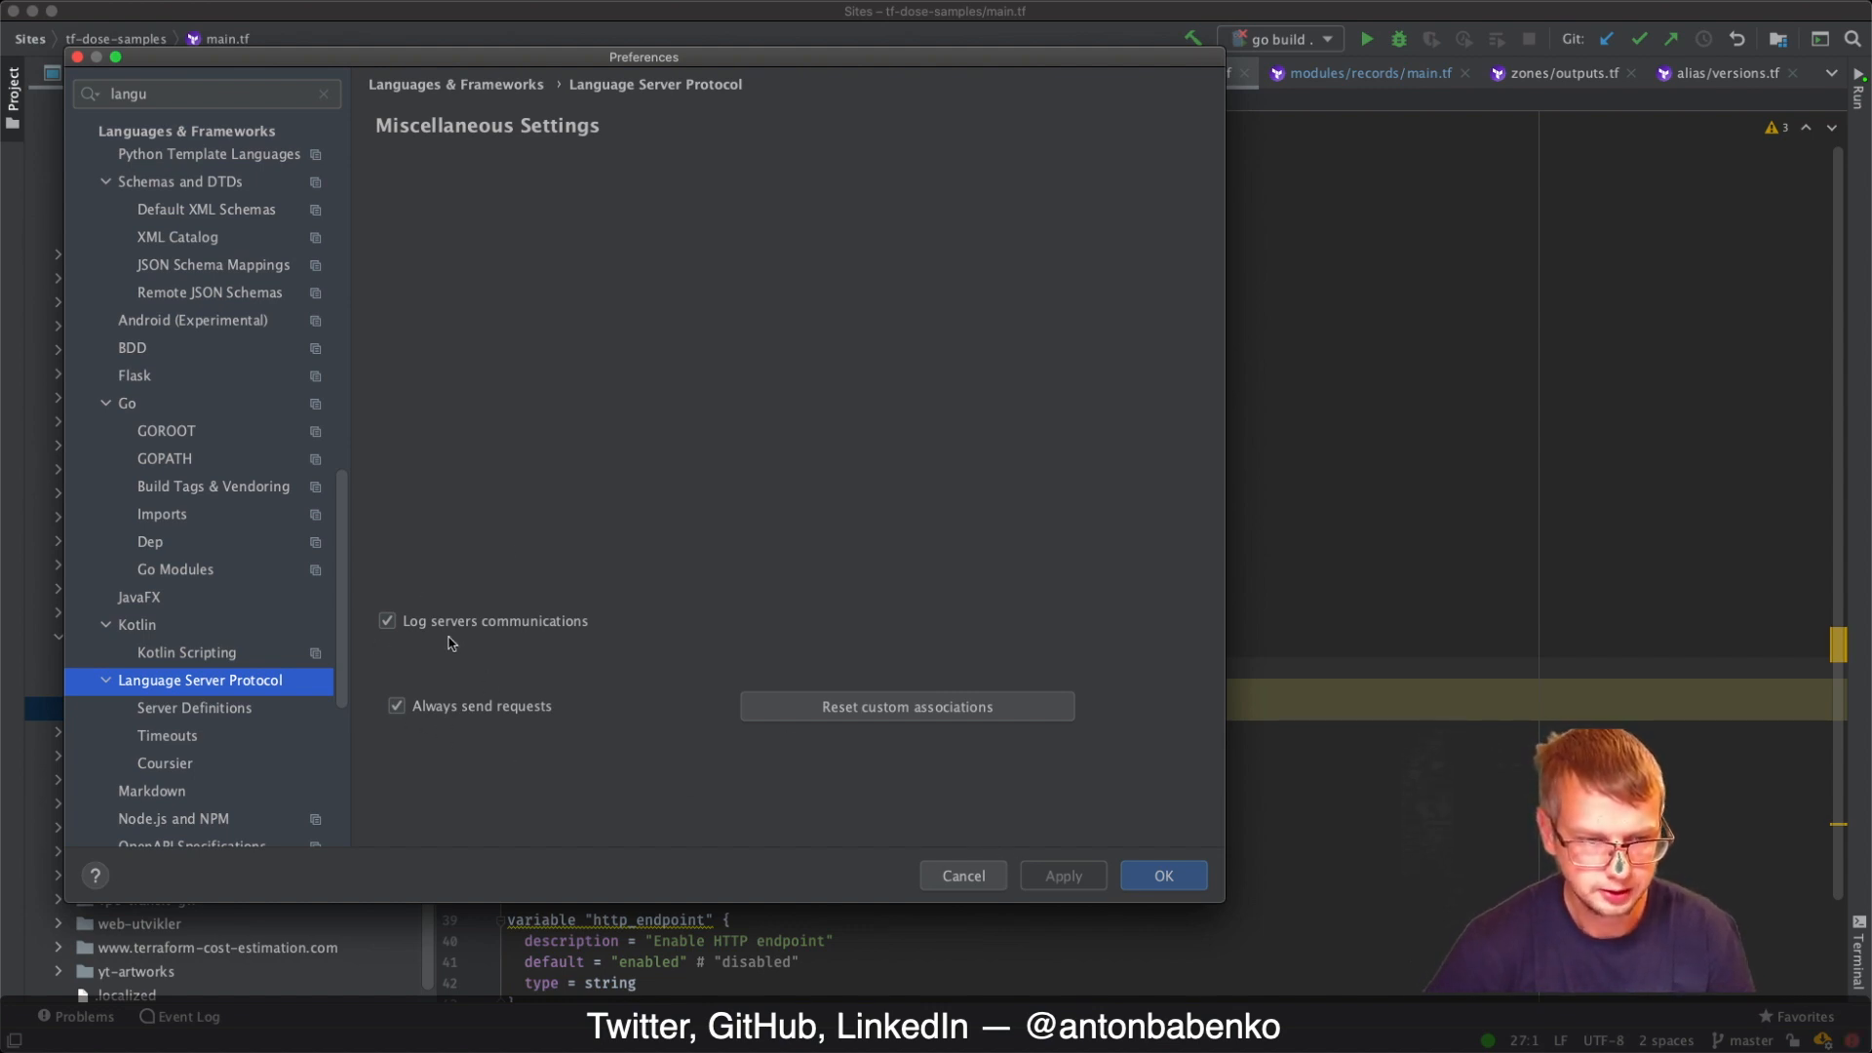
pyautogui.click(323, 93)
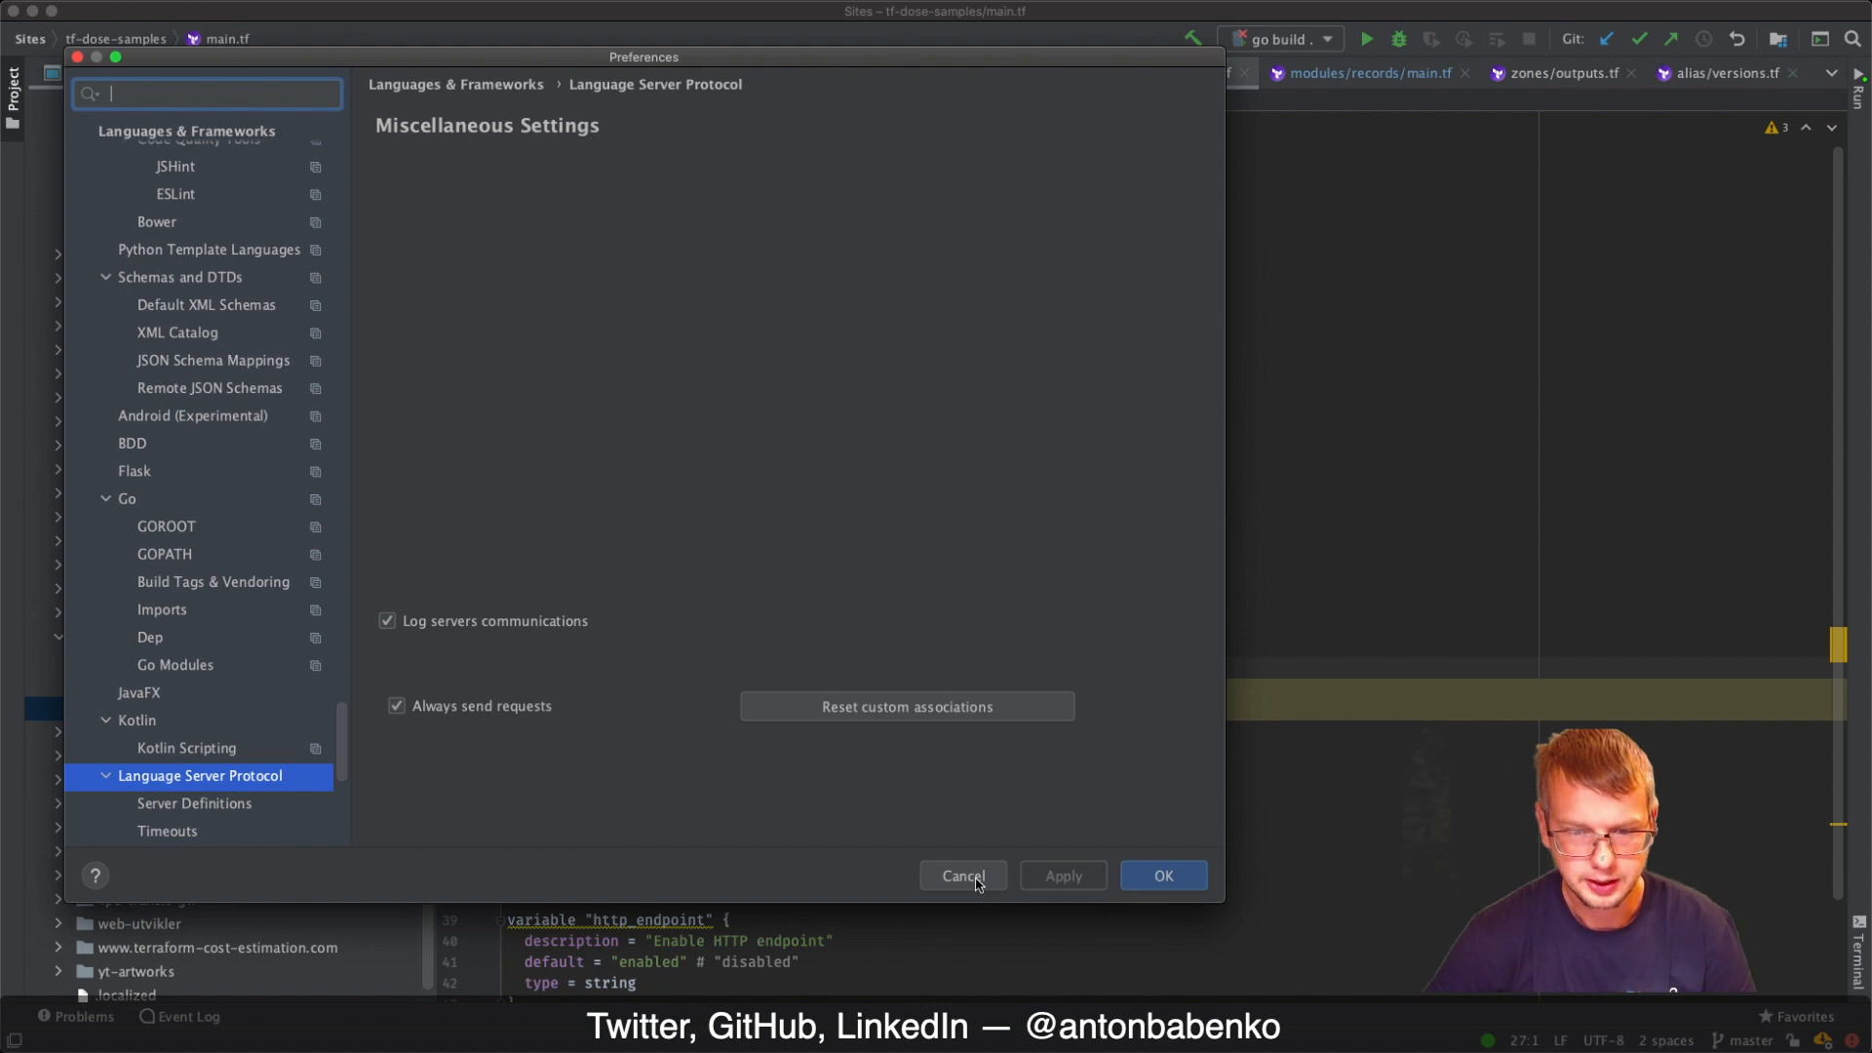
# Cancel Preferences, try // comments on the security group block, and restore #
pyautogui.click(962, 875)
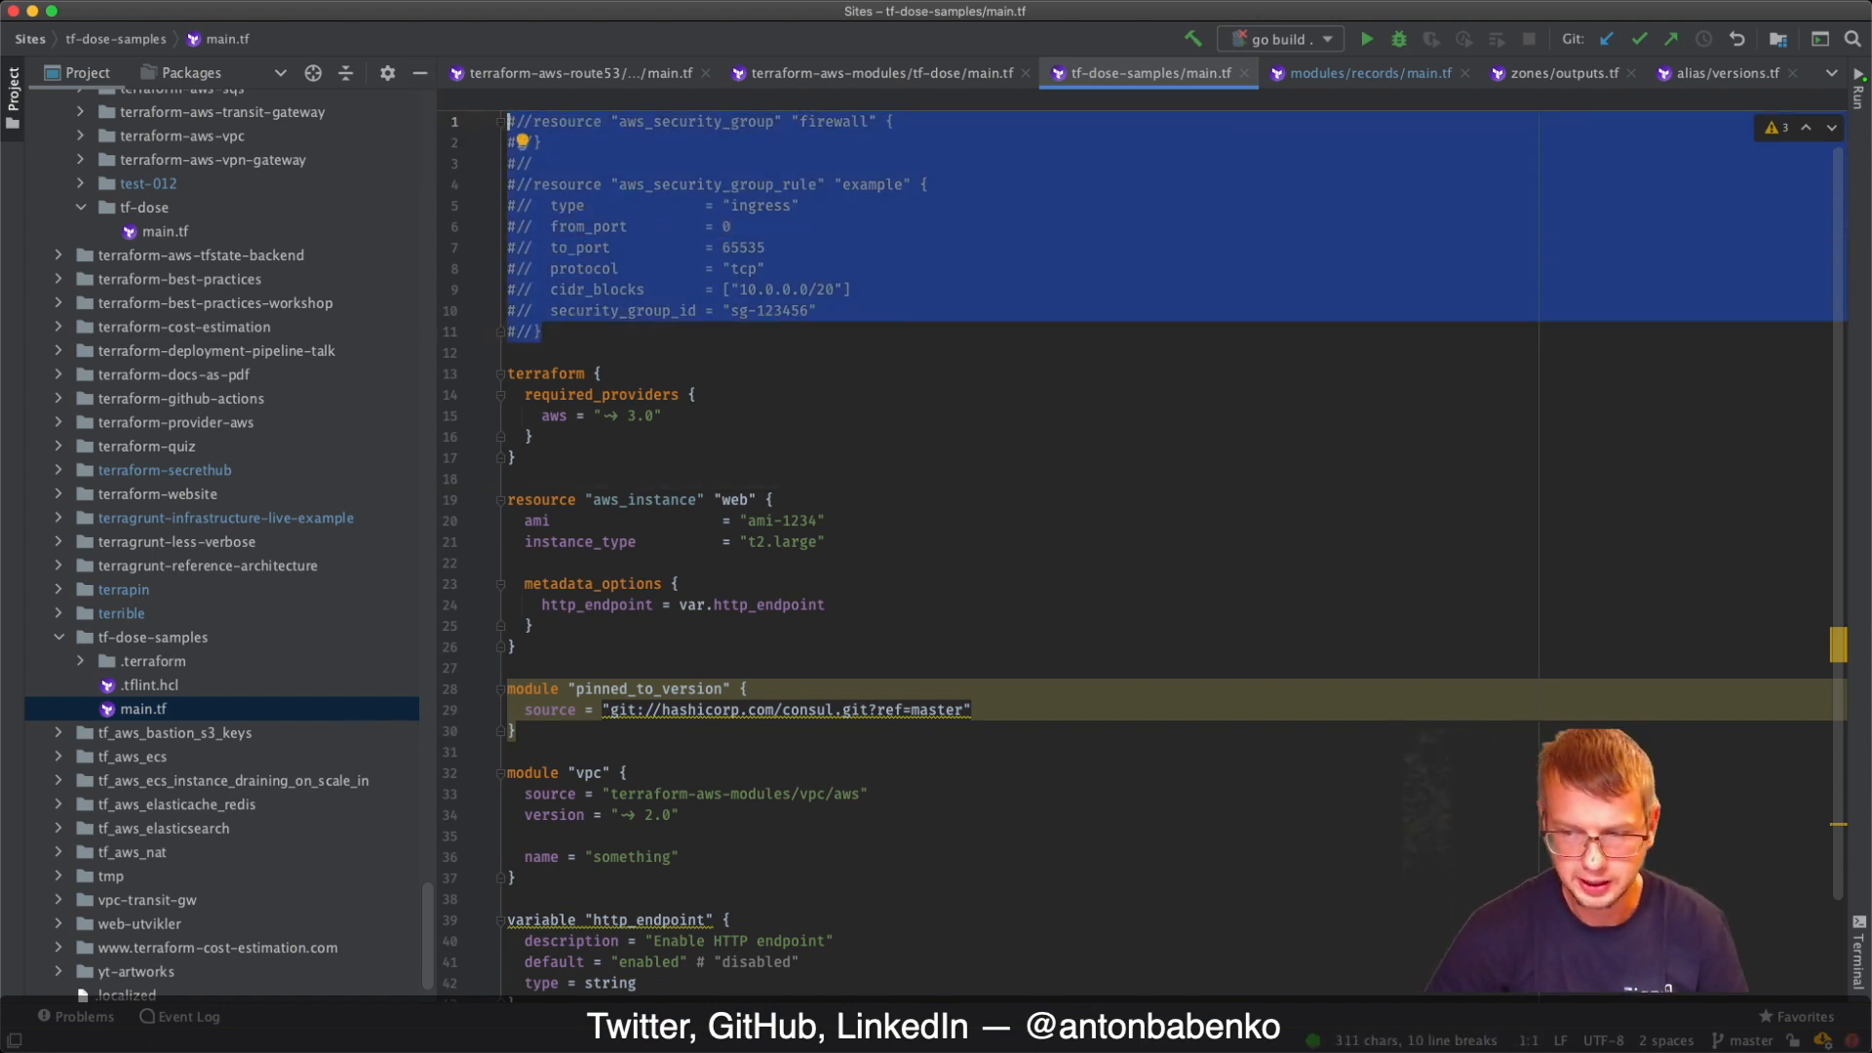
pyautogui.moveTo(1001, 892)
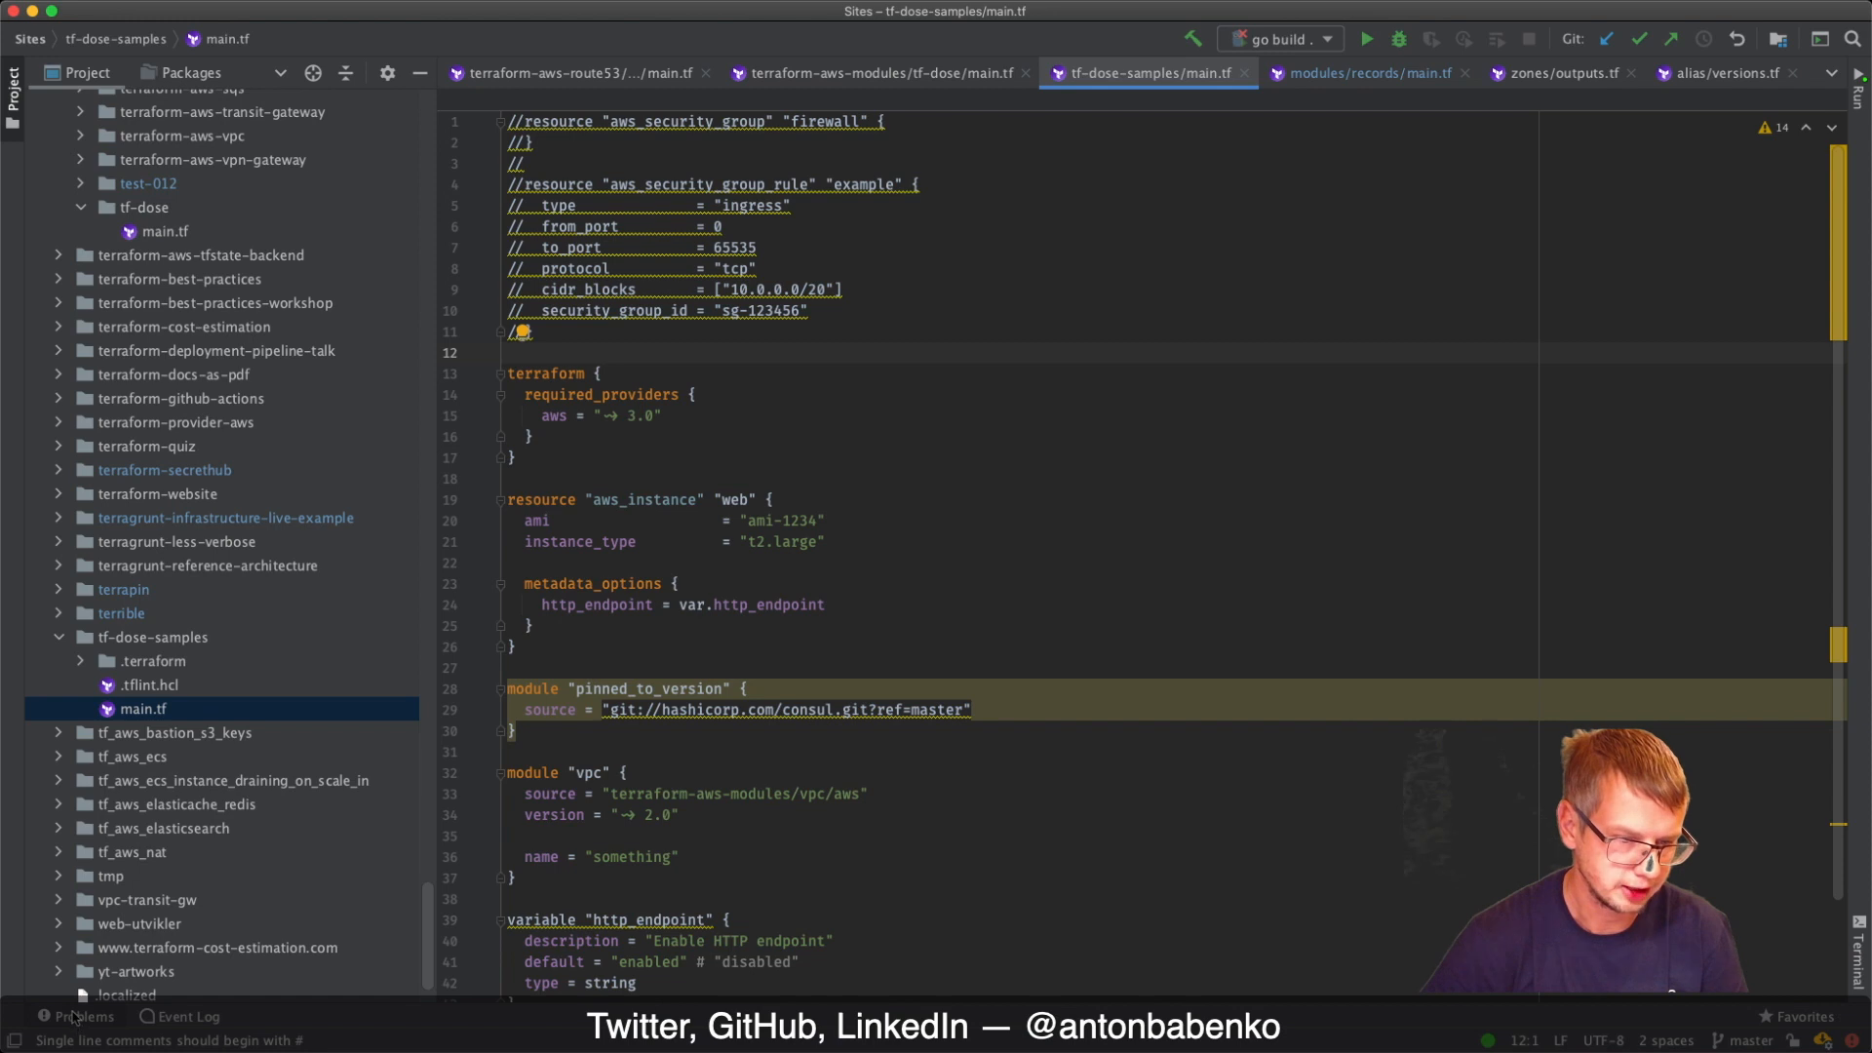
pyautogui.click(78, 1016)
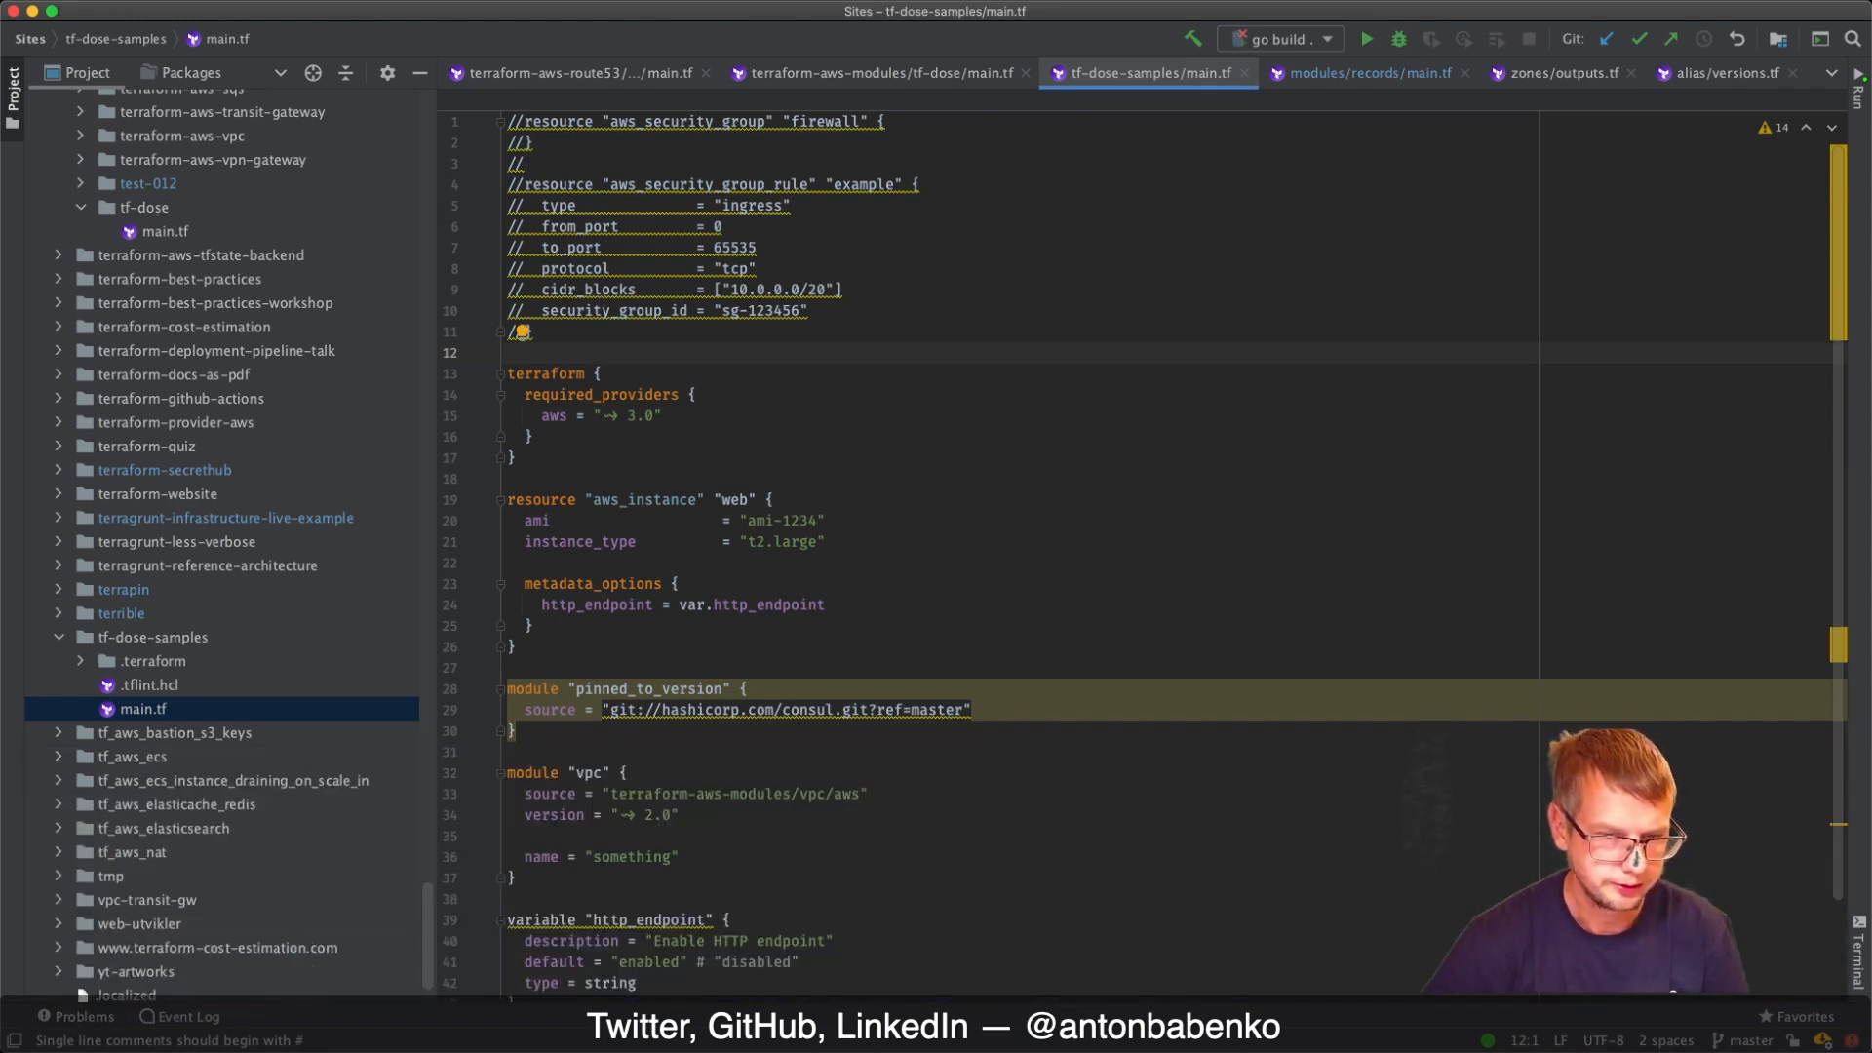
pyautogui.click(669, 648)
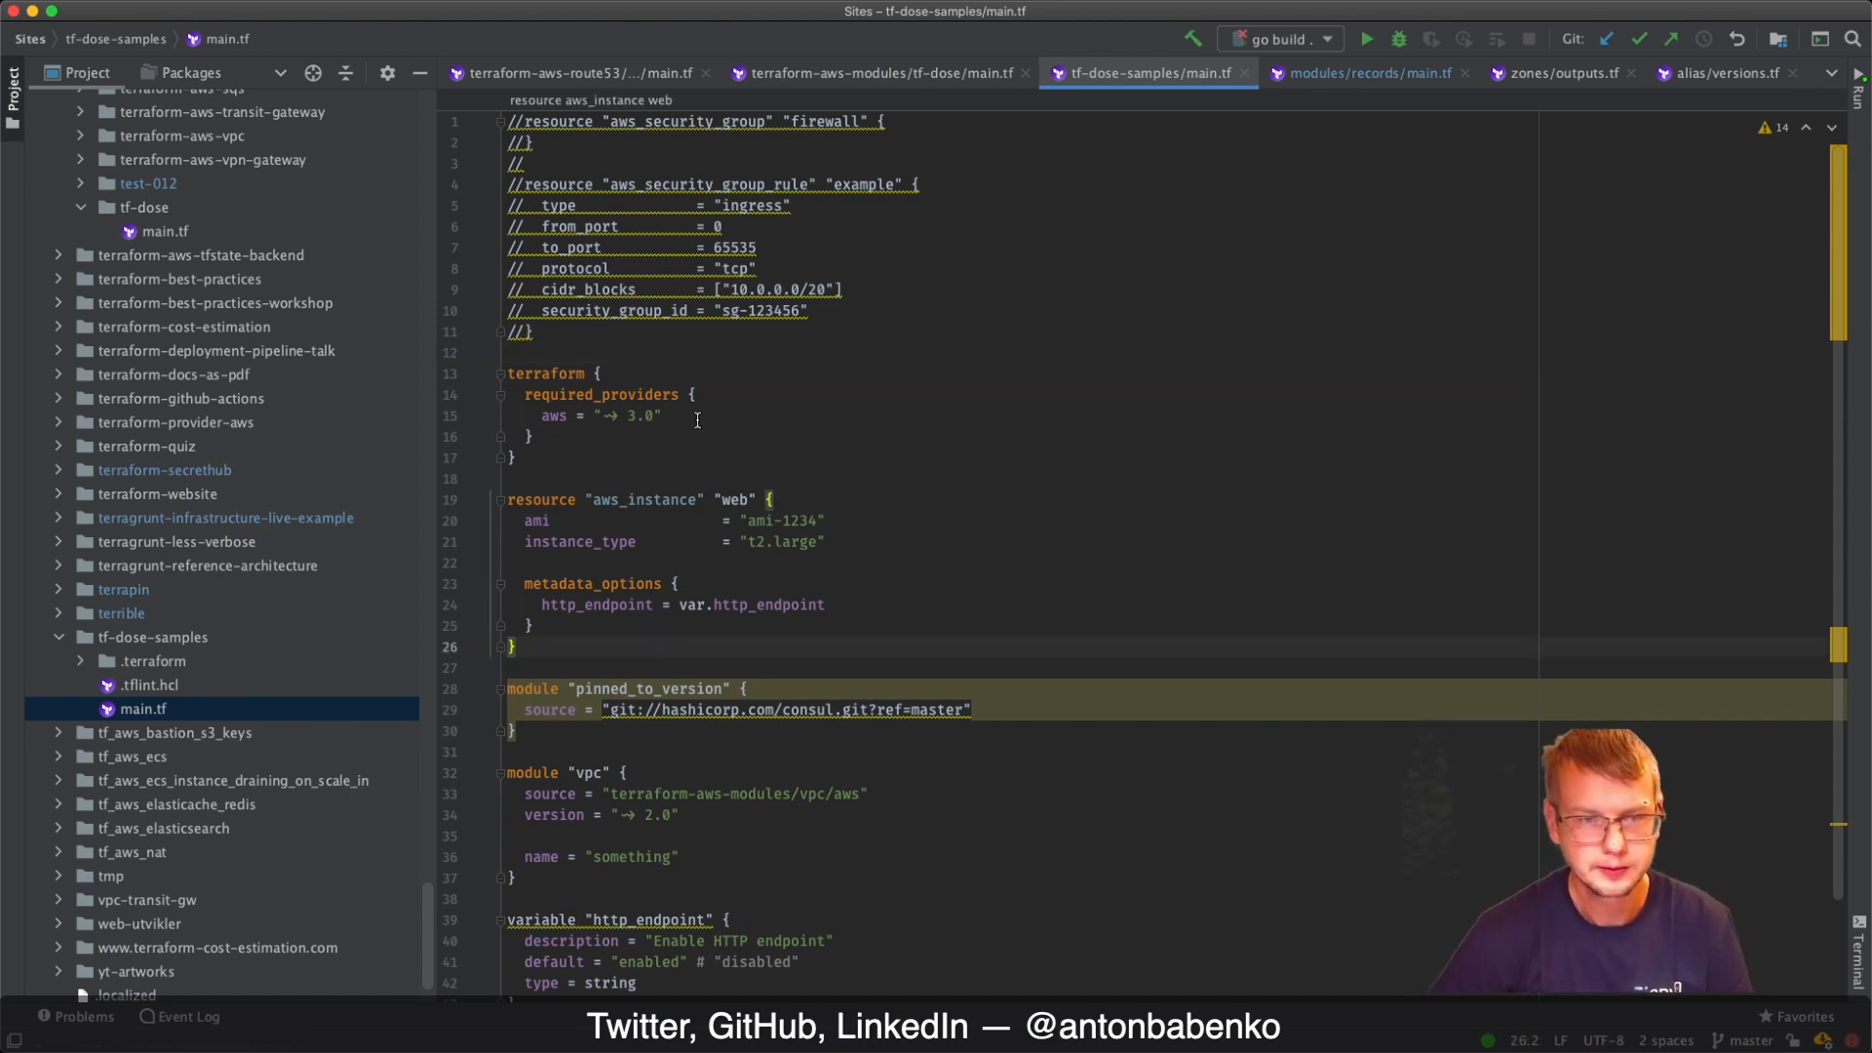
pyautogui.click(696, 394)
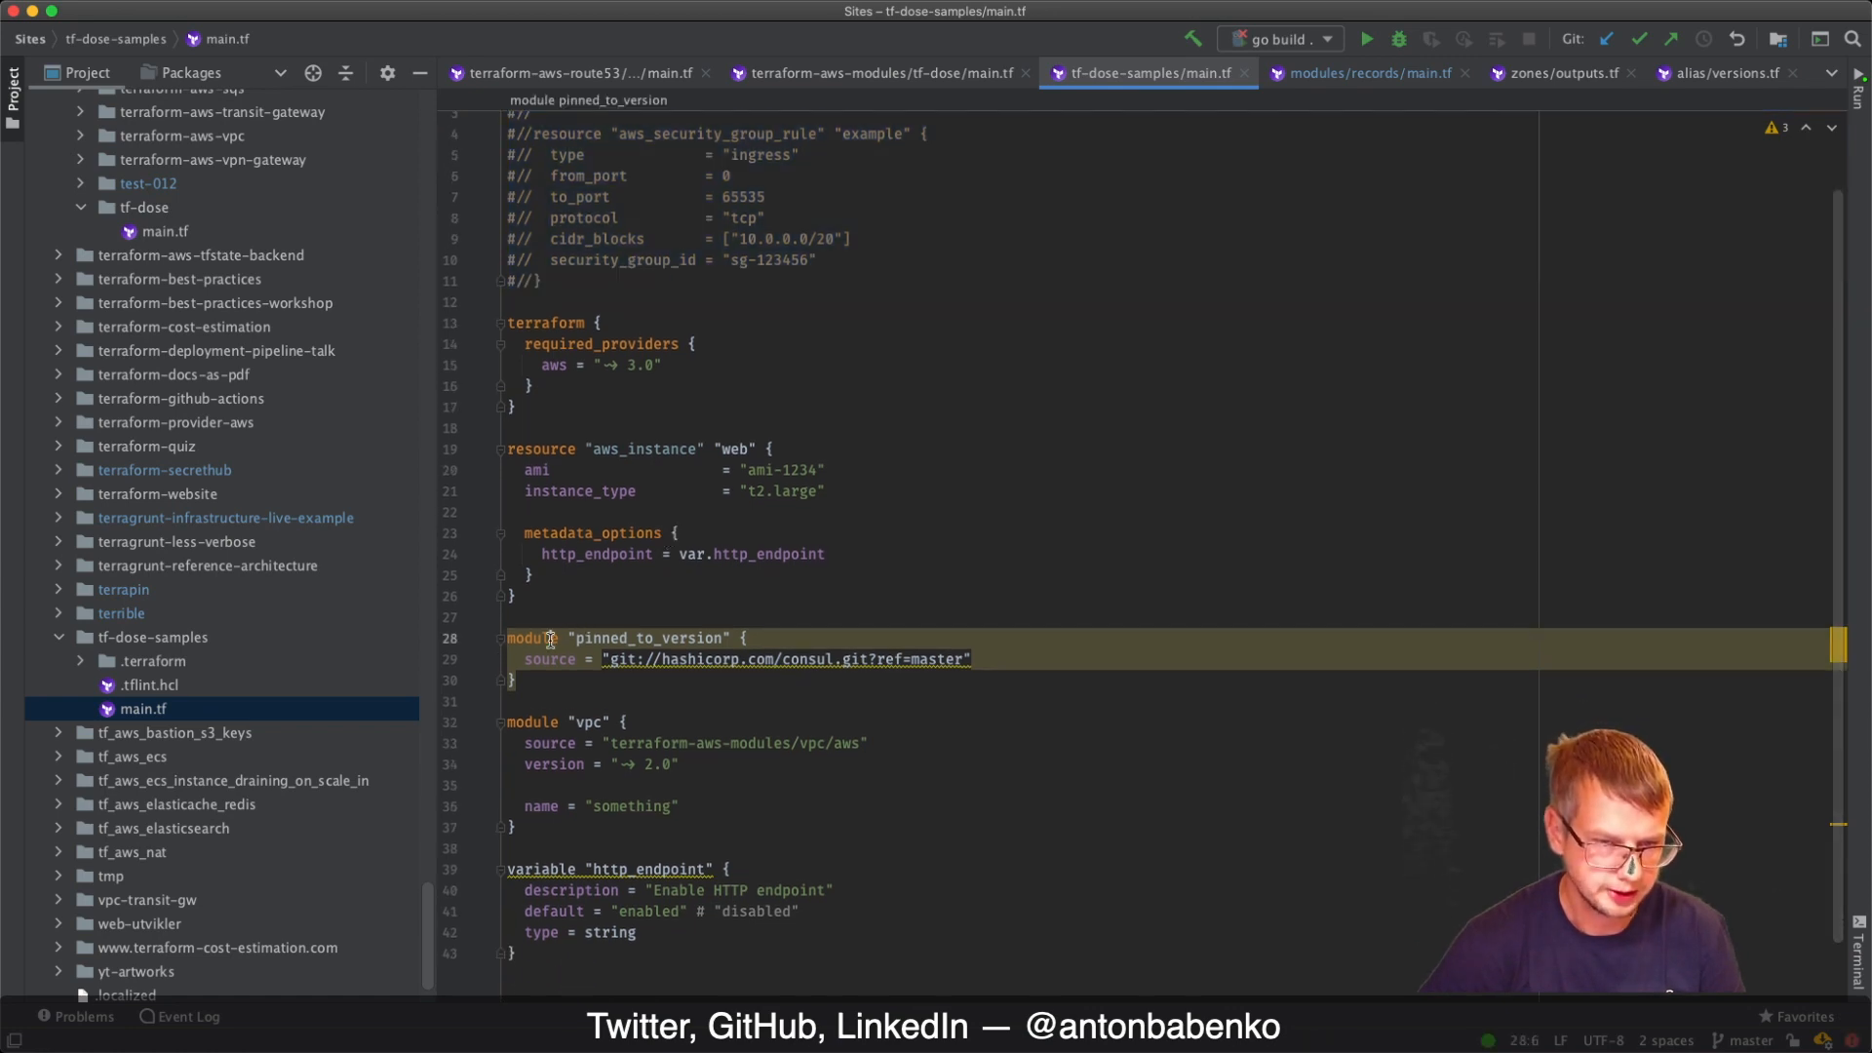
pyautogui.click(523, 618)
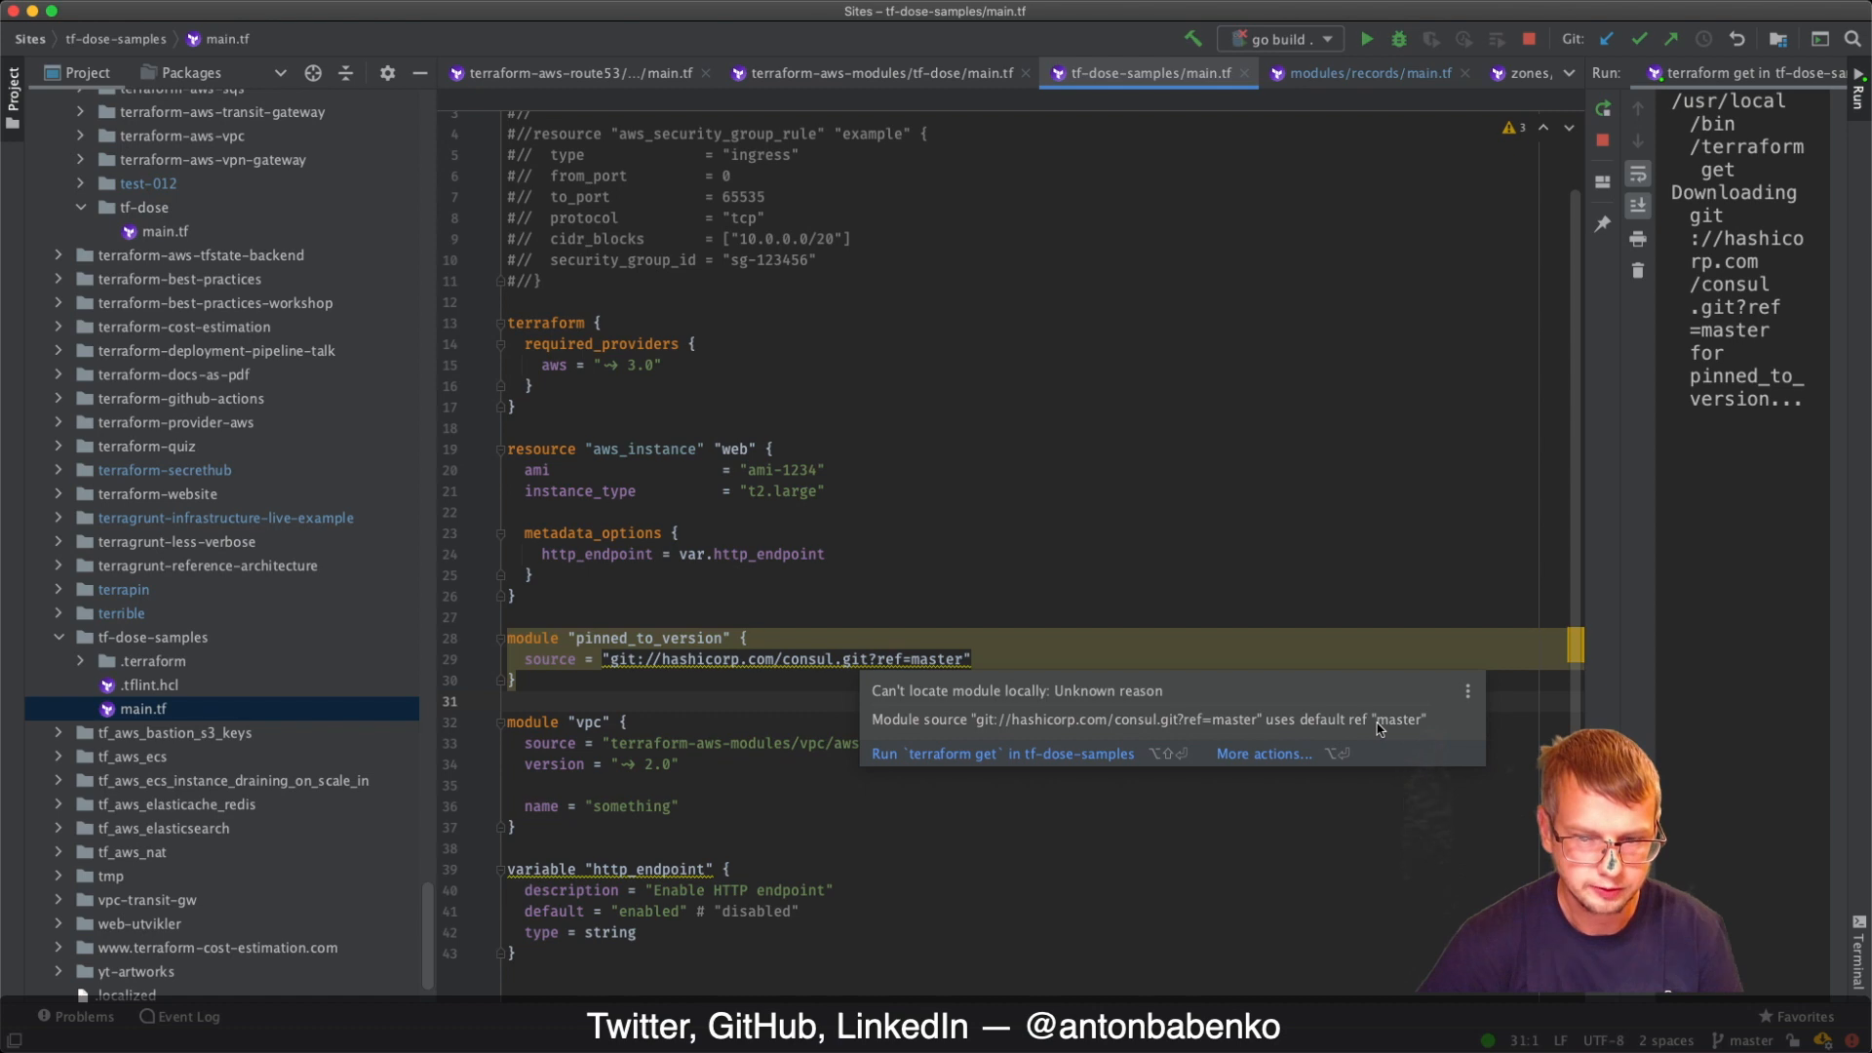
pyautogui.click(947, 658)
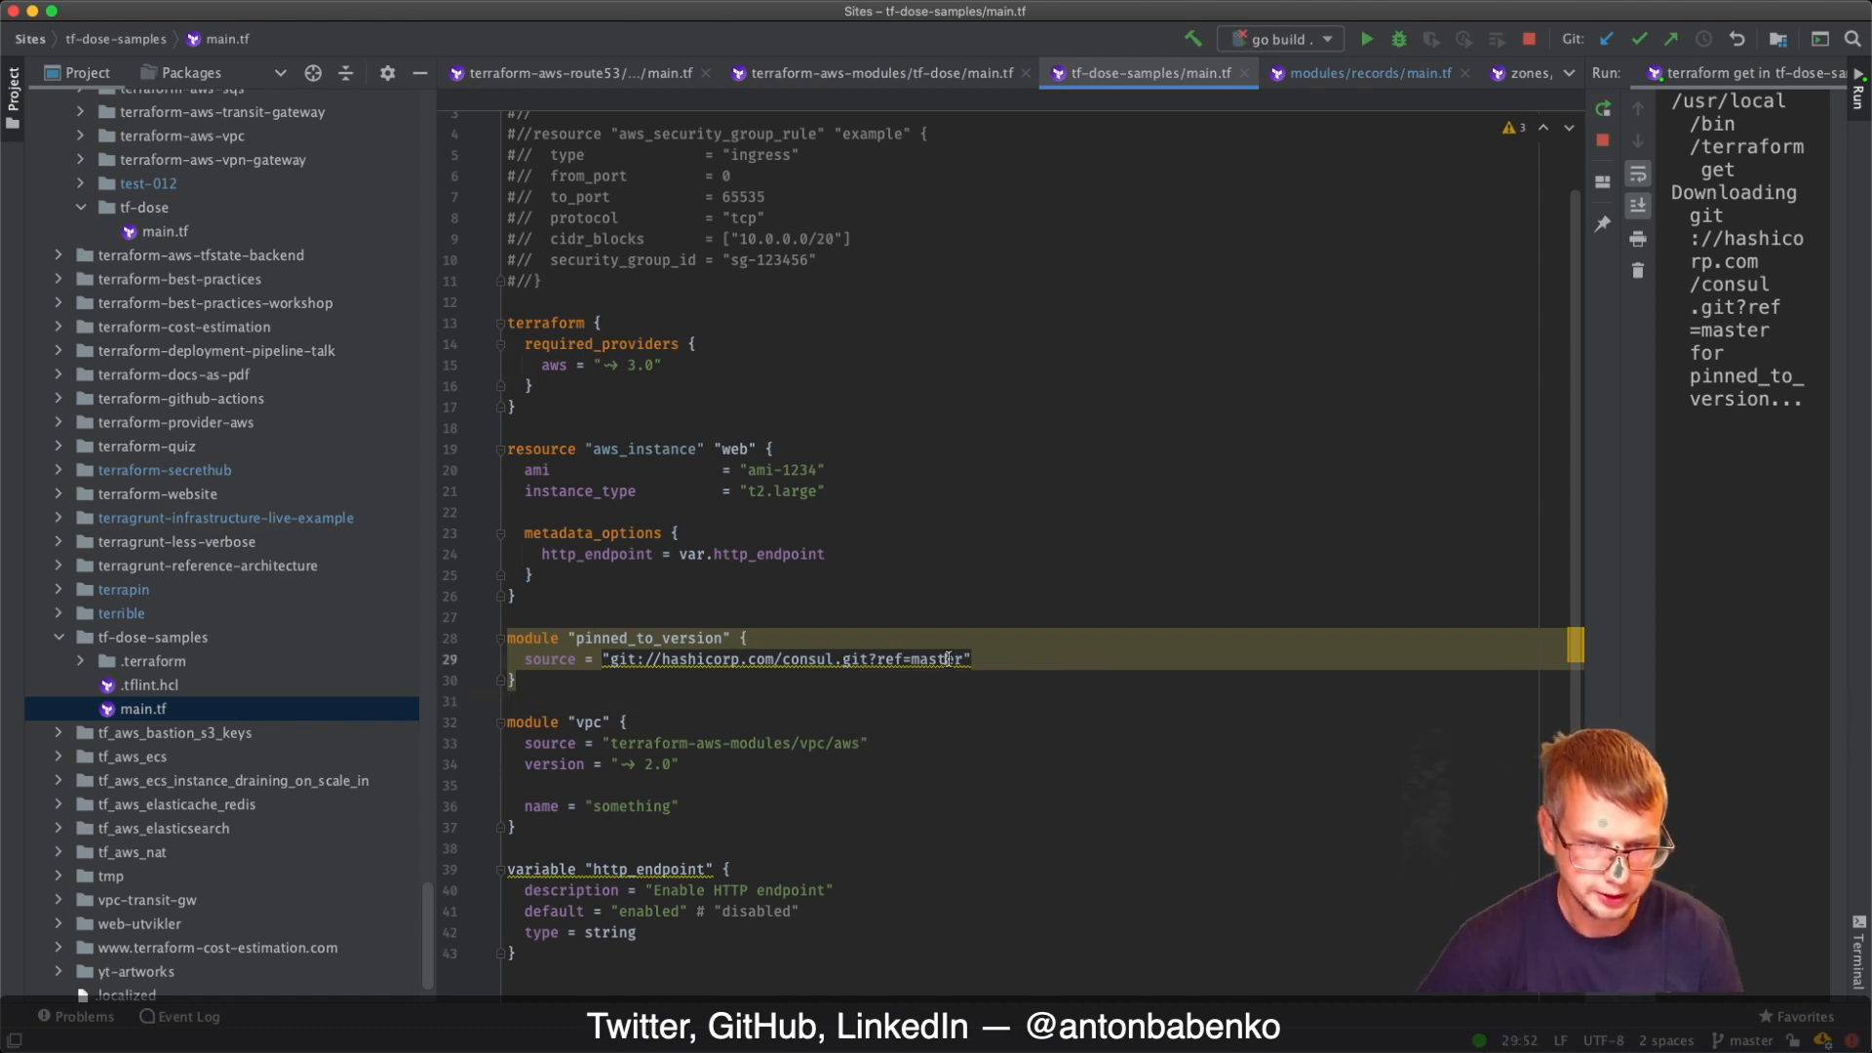
pyautogui.write('v.')
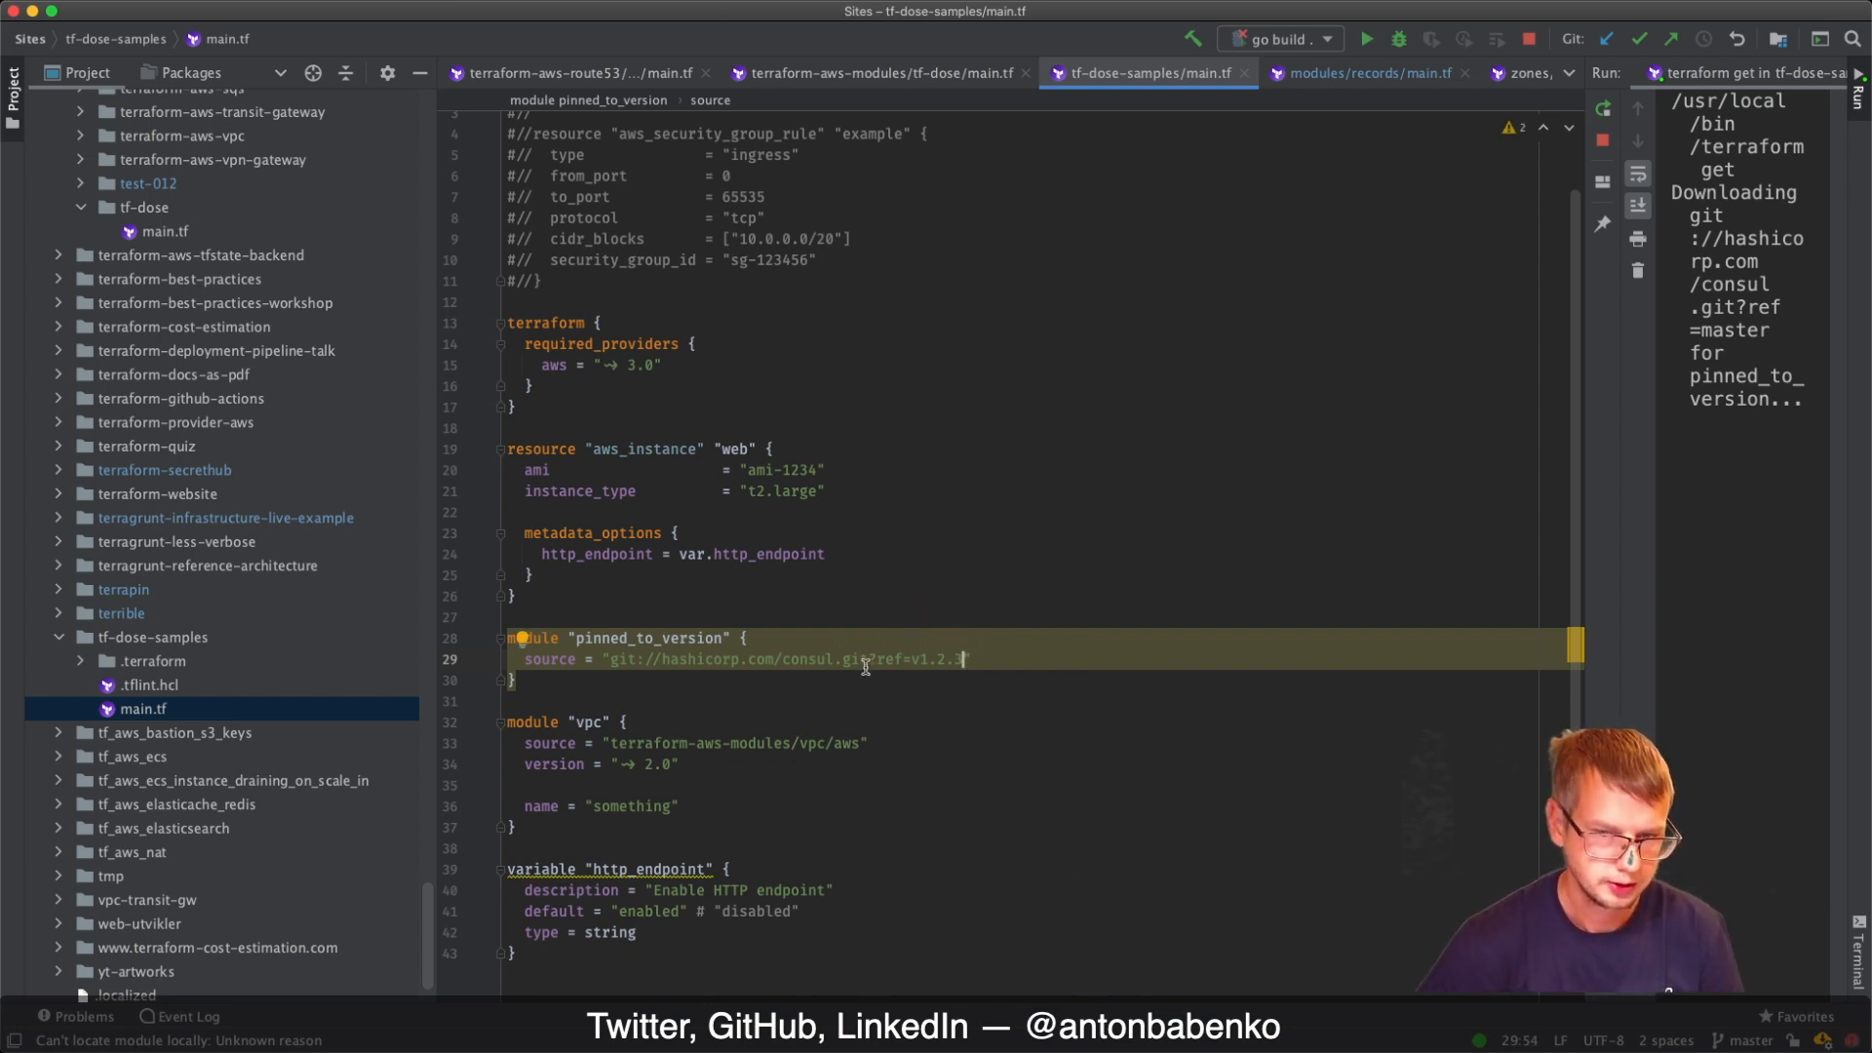
pyautogui.moveTo(1348, 515)
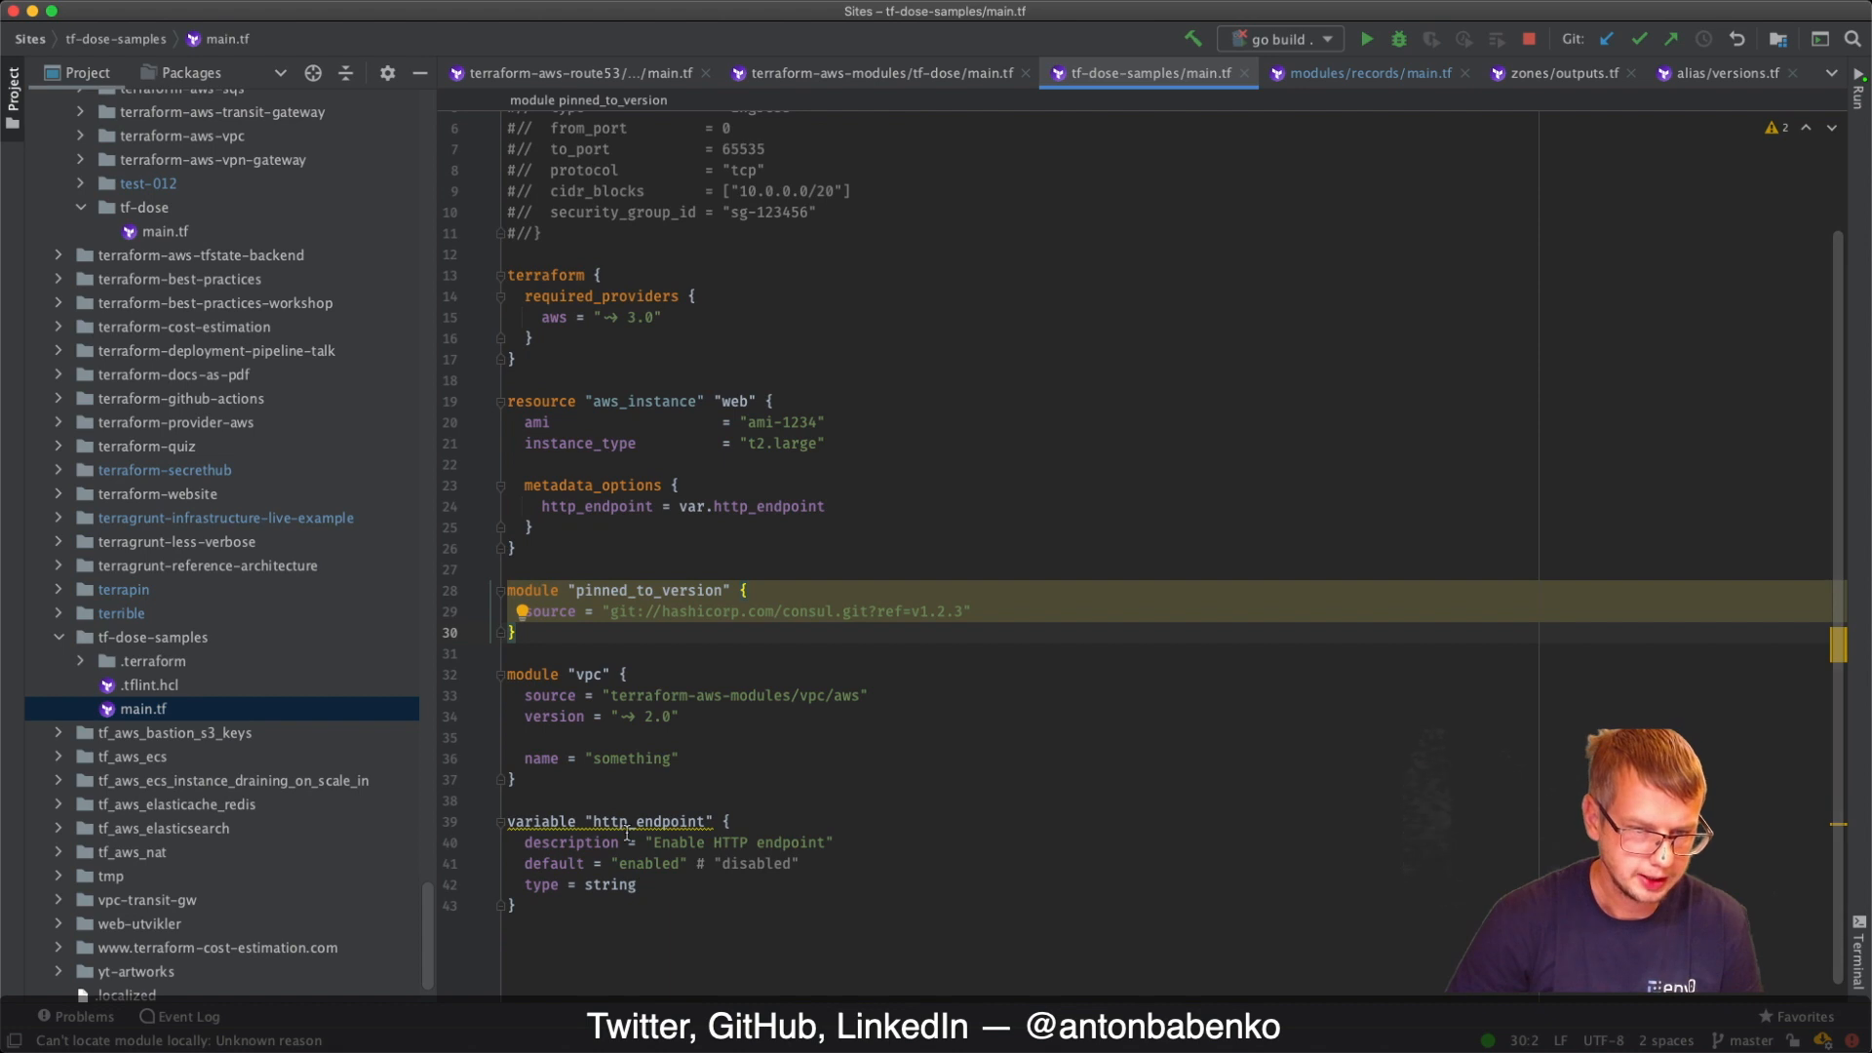
pyautogui.moveTo(645, 928)
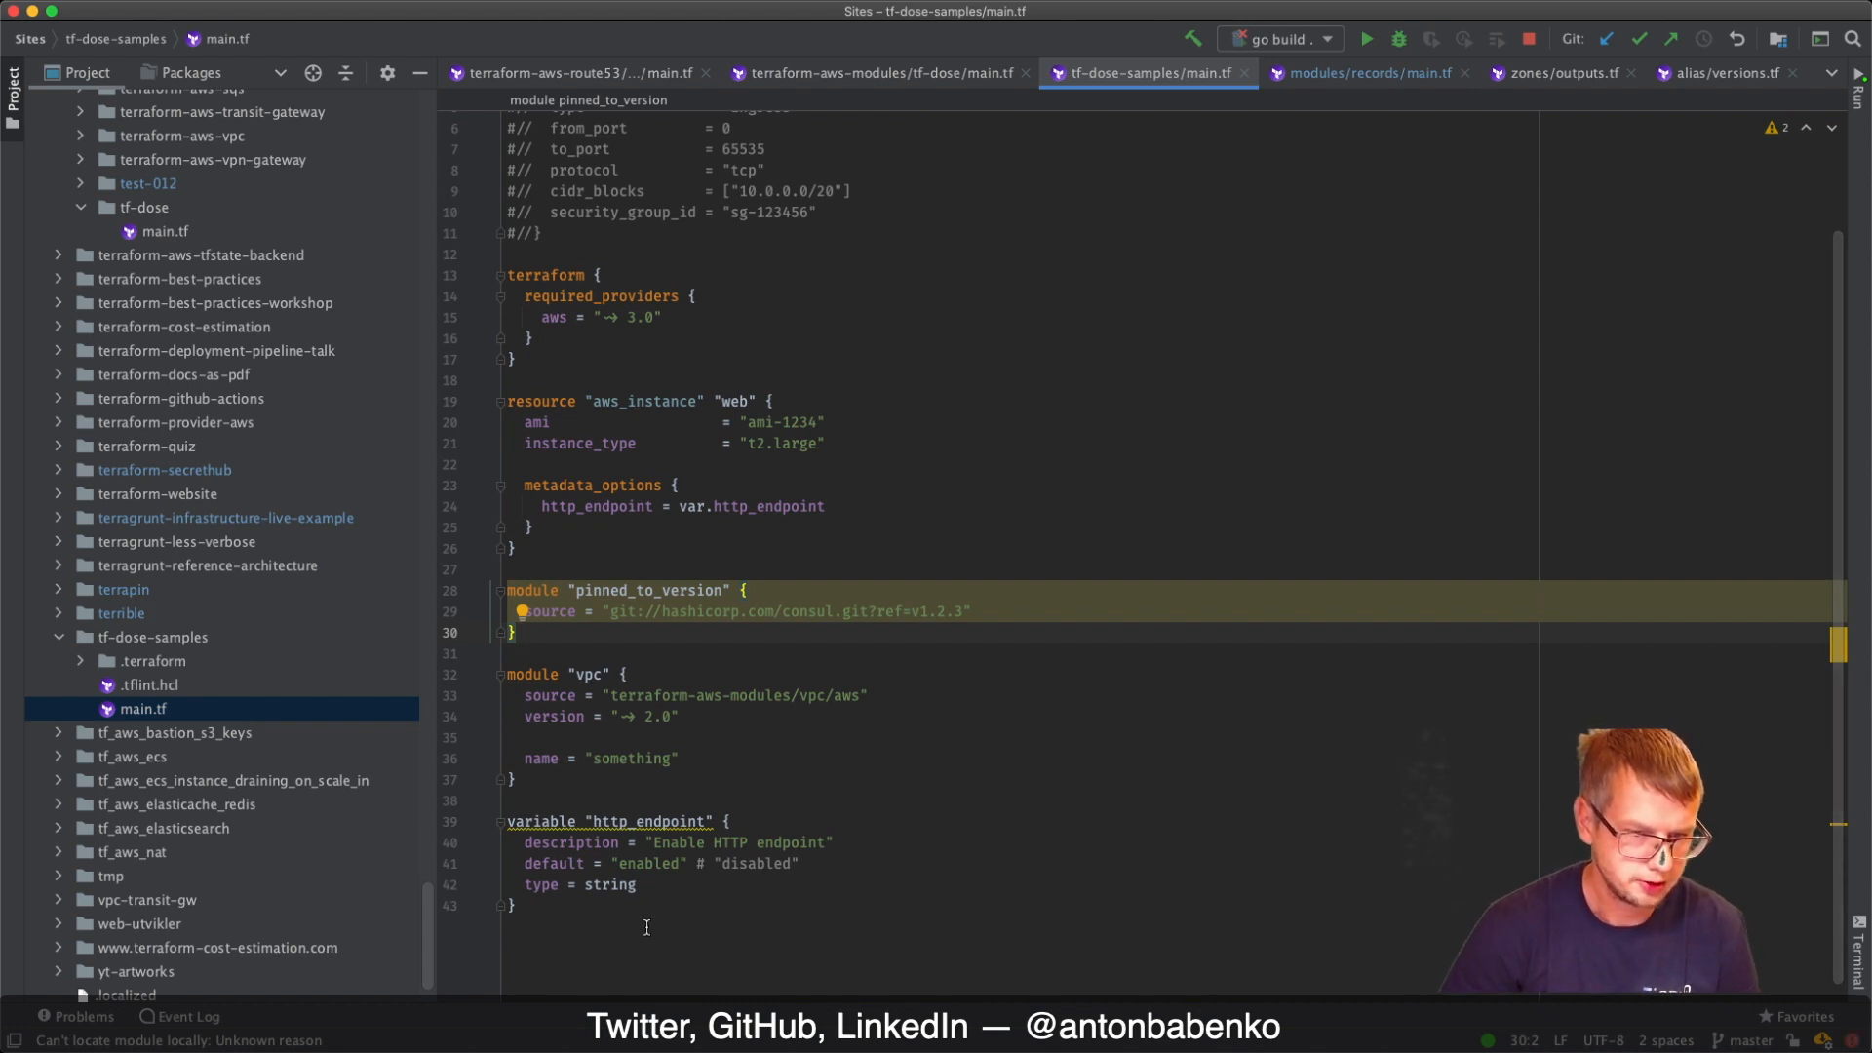
pyautogui.moveTo(845, 841)
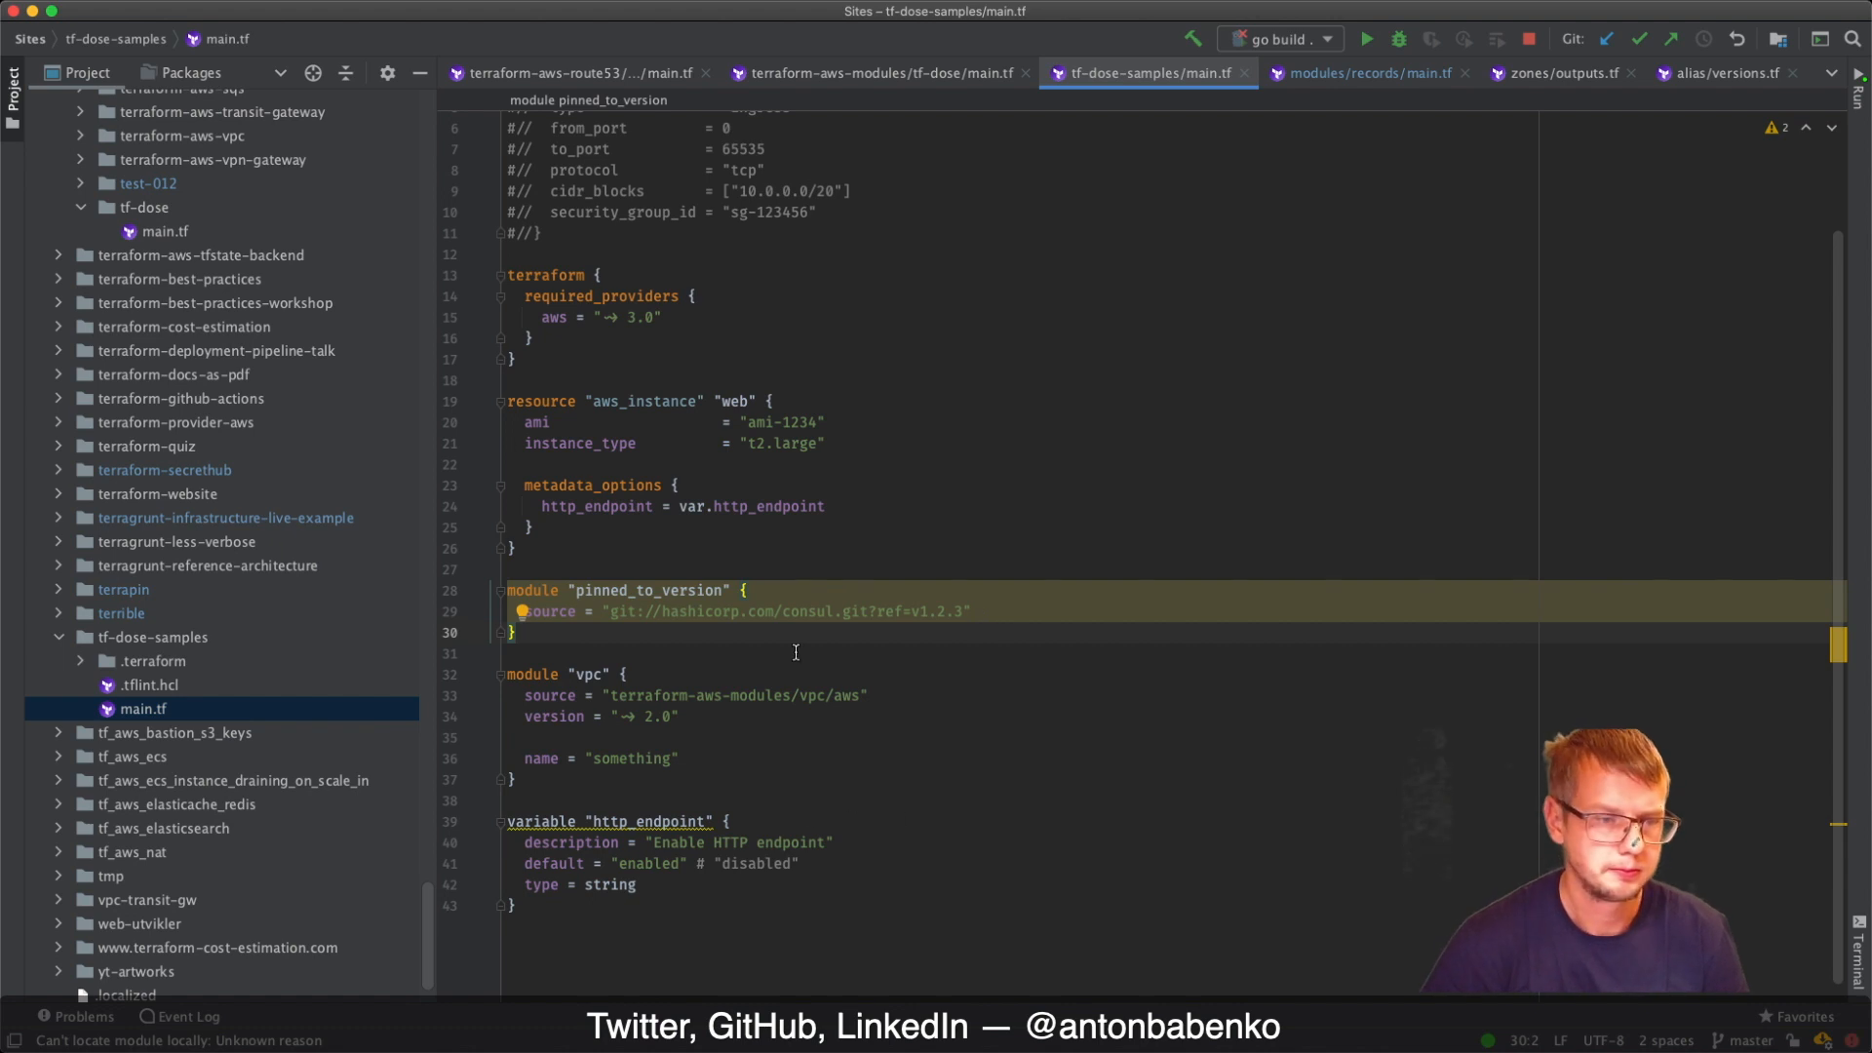
pyautogui.moveTo(281, 718)
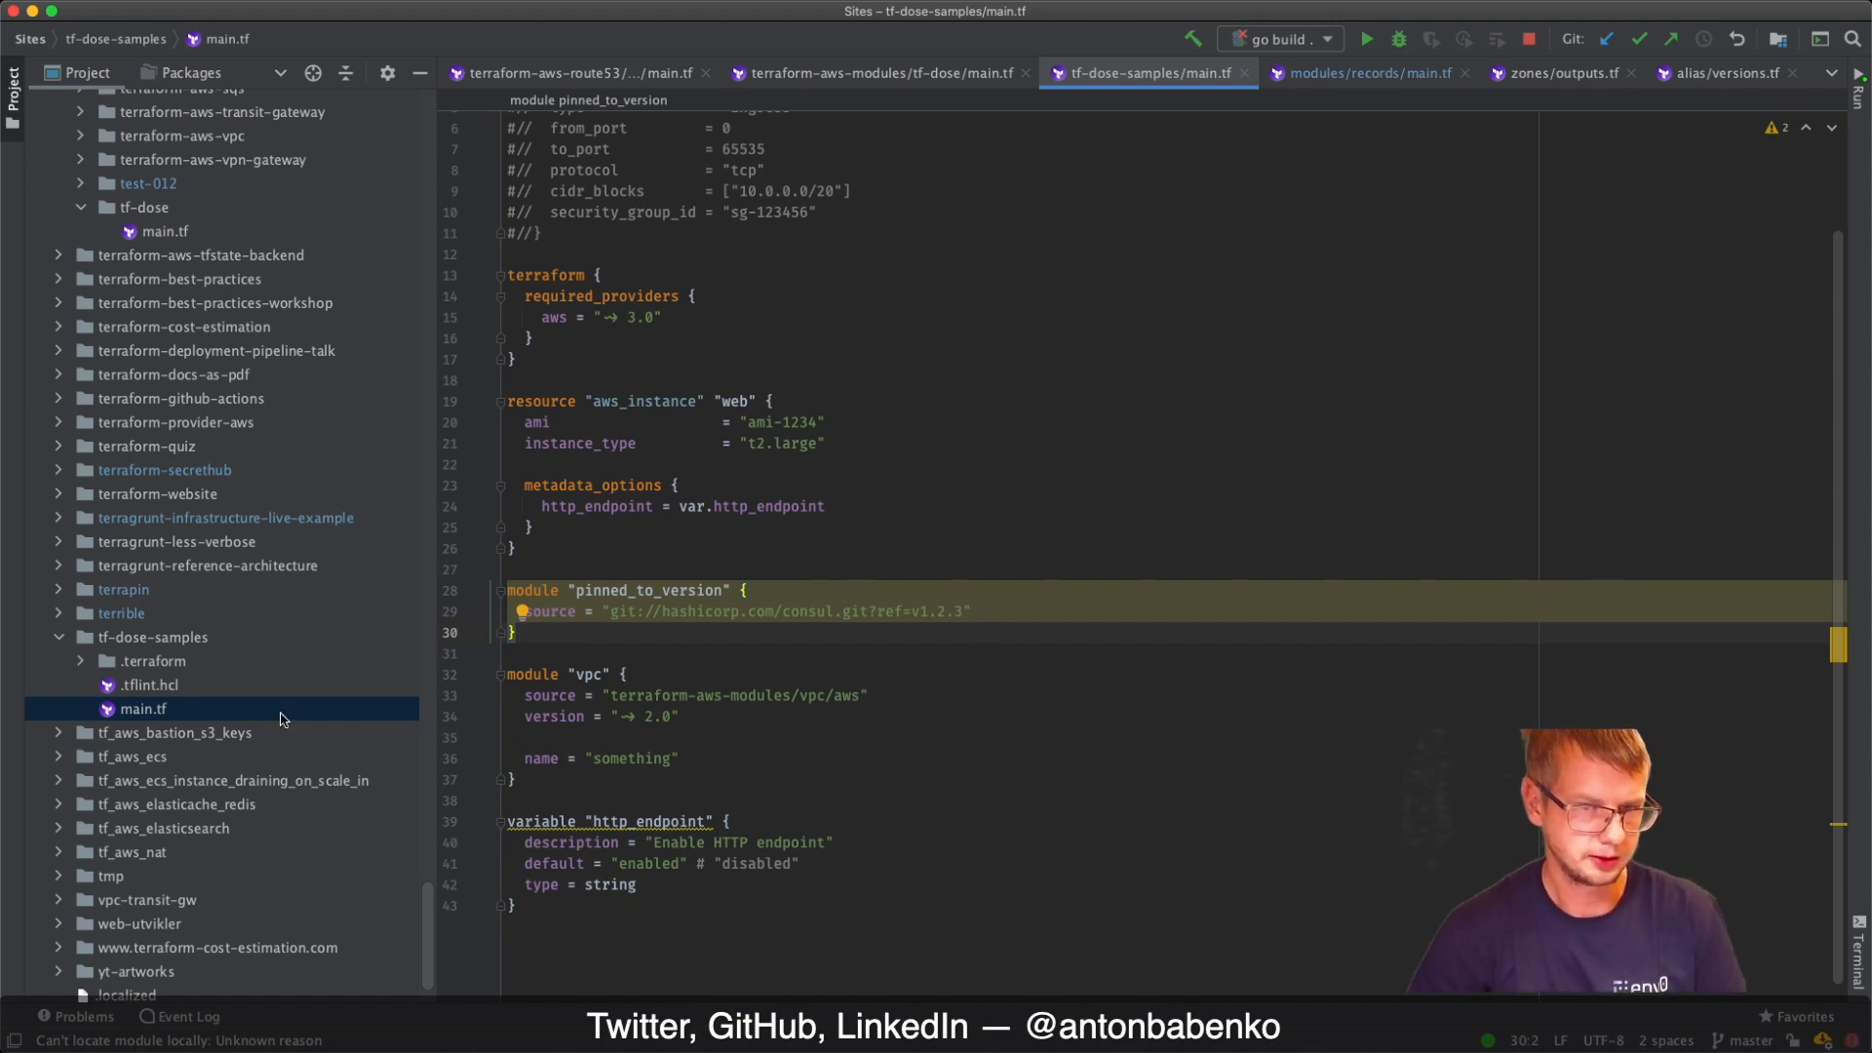
pyautogui.moveTo(692, 474)
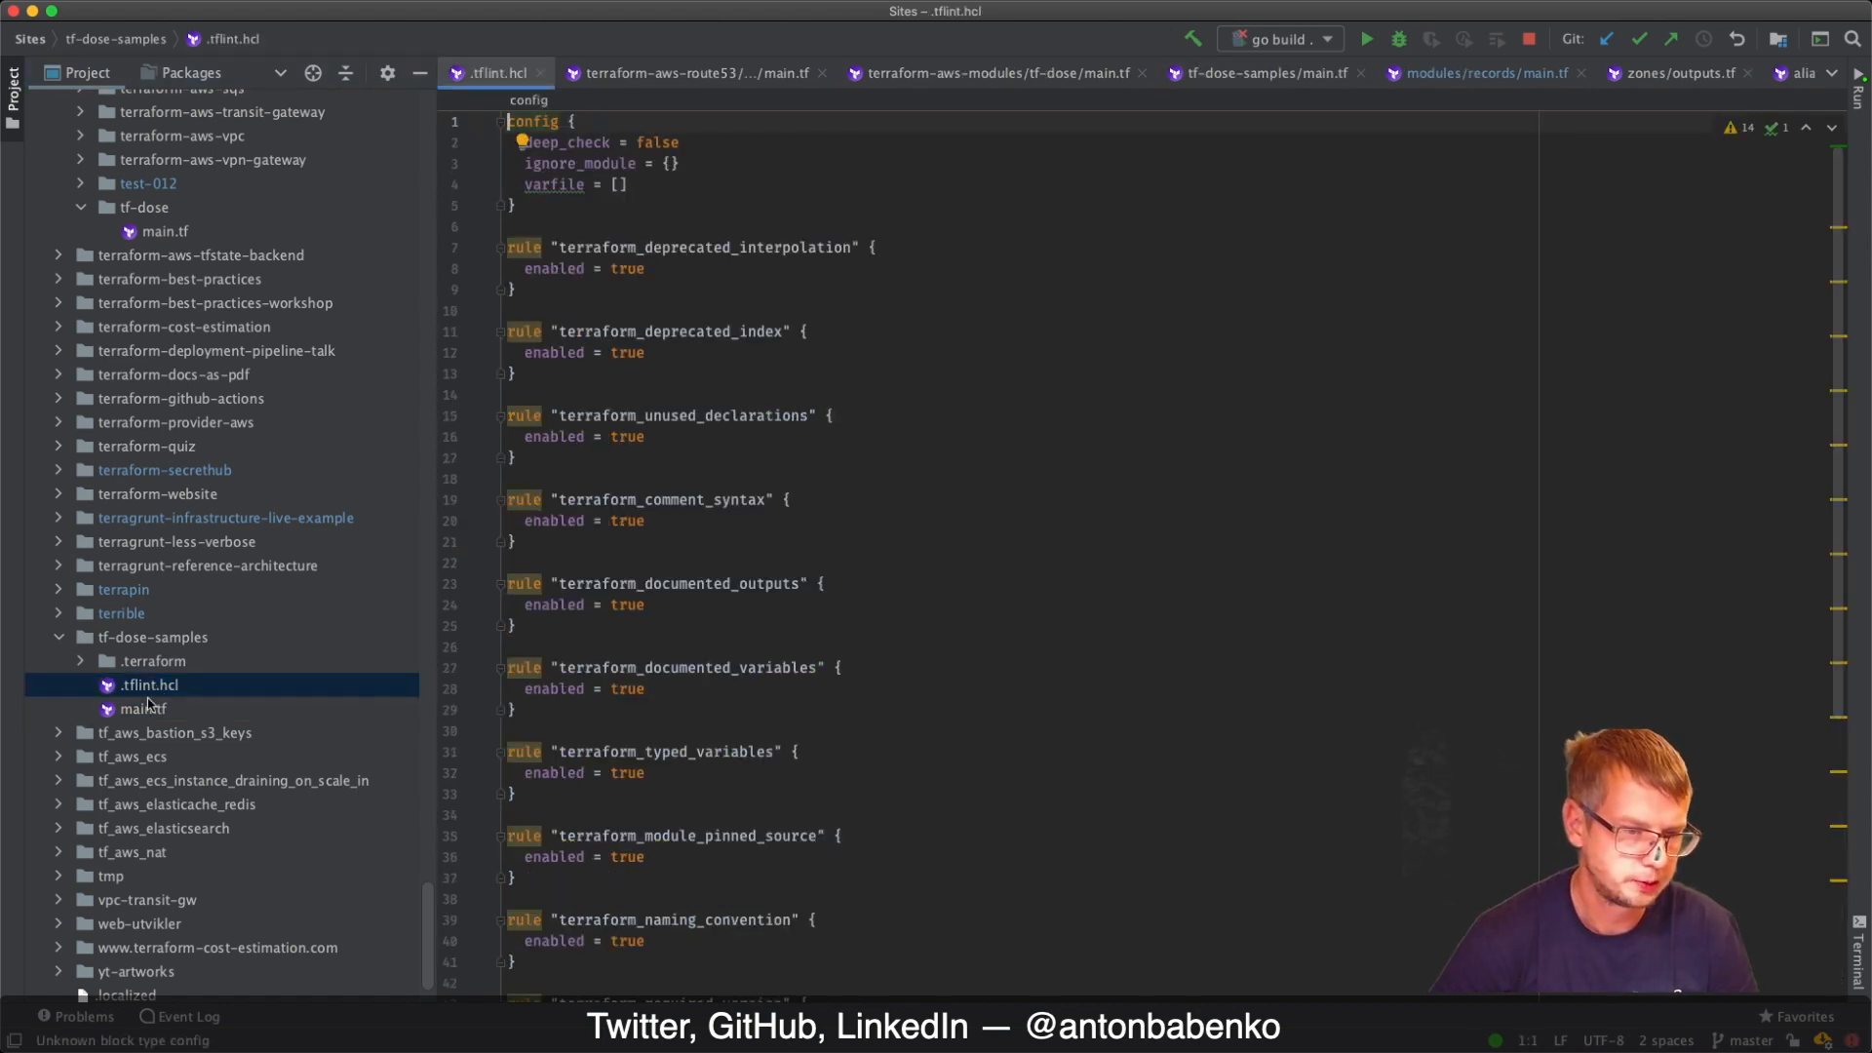
pyautogui.moveTo(143, 702)
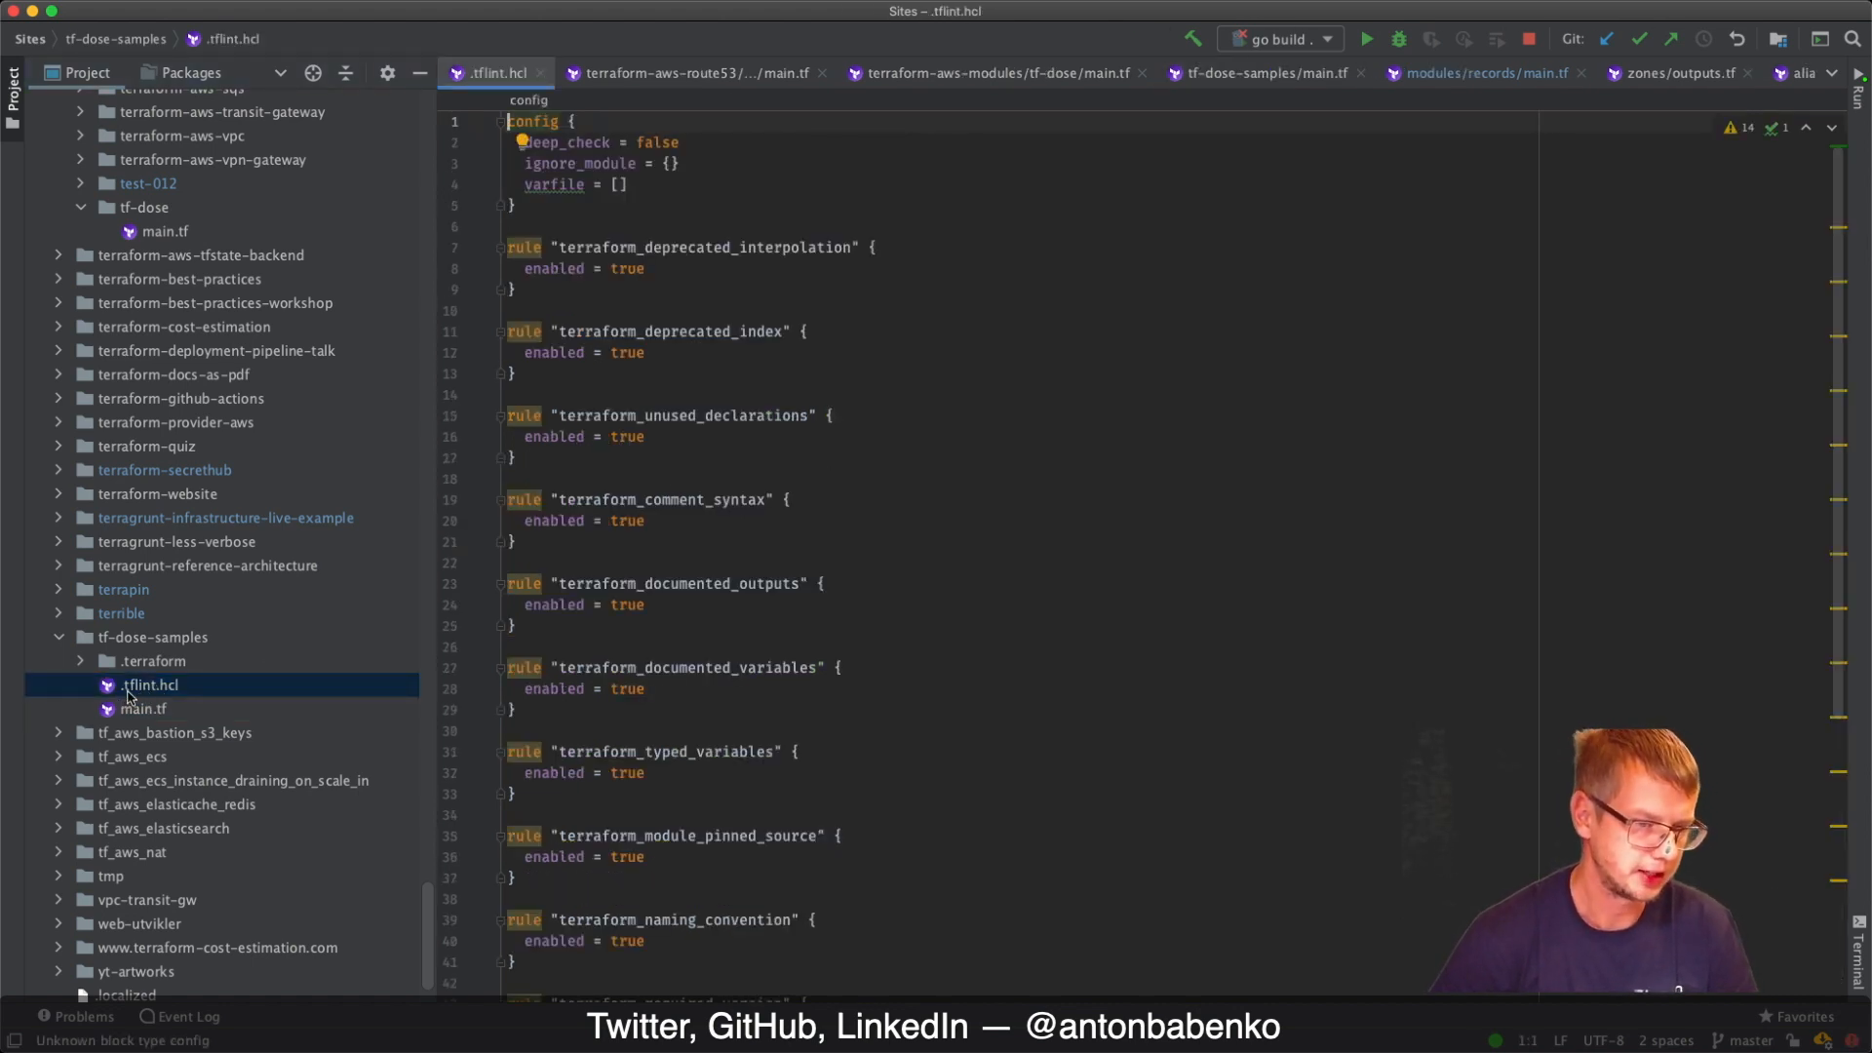
pyautogui.moveTo(790, 593)
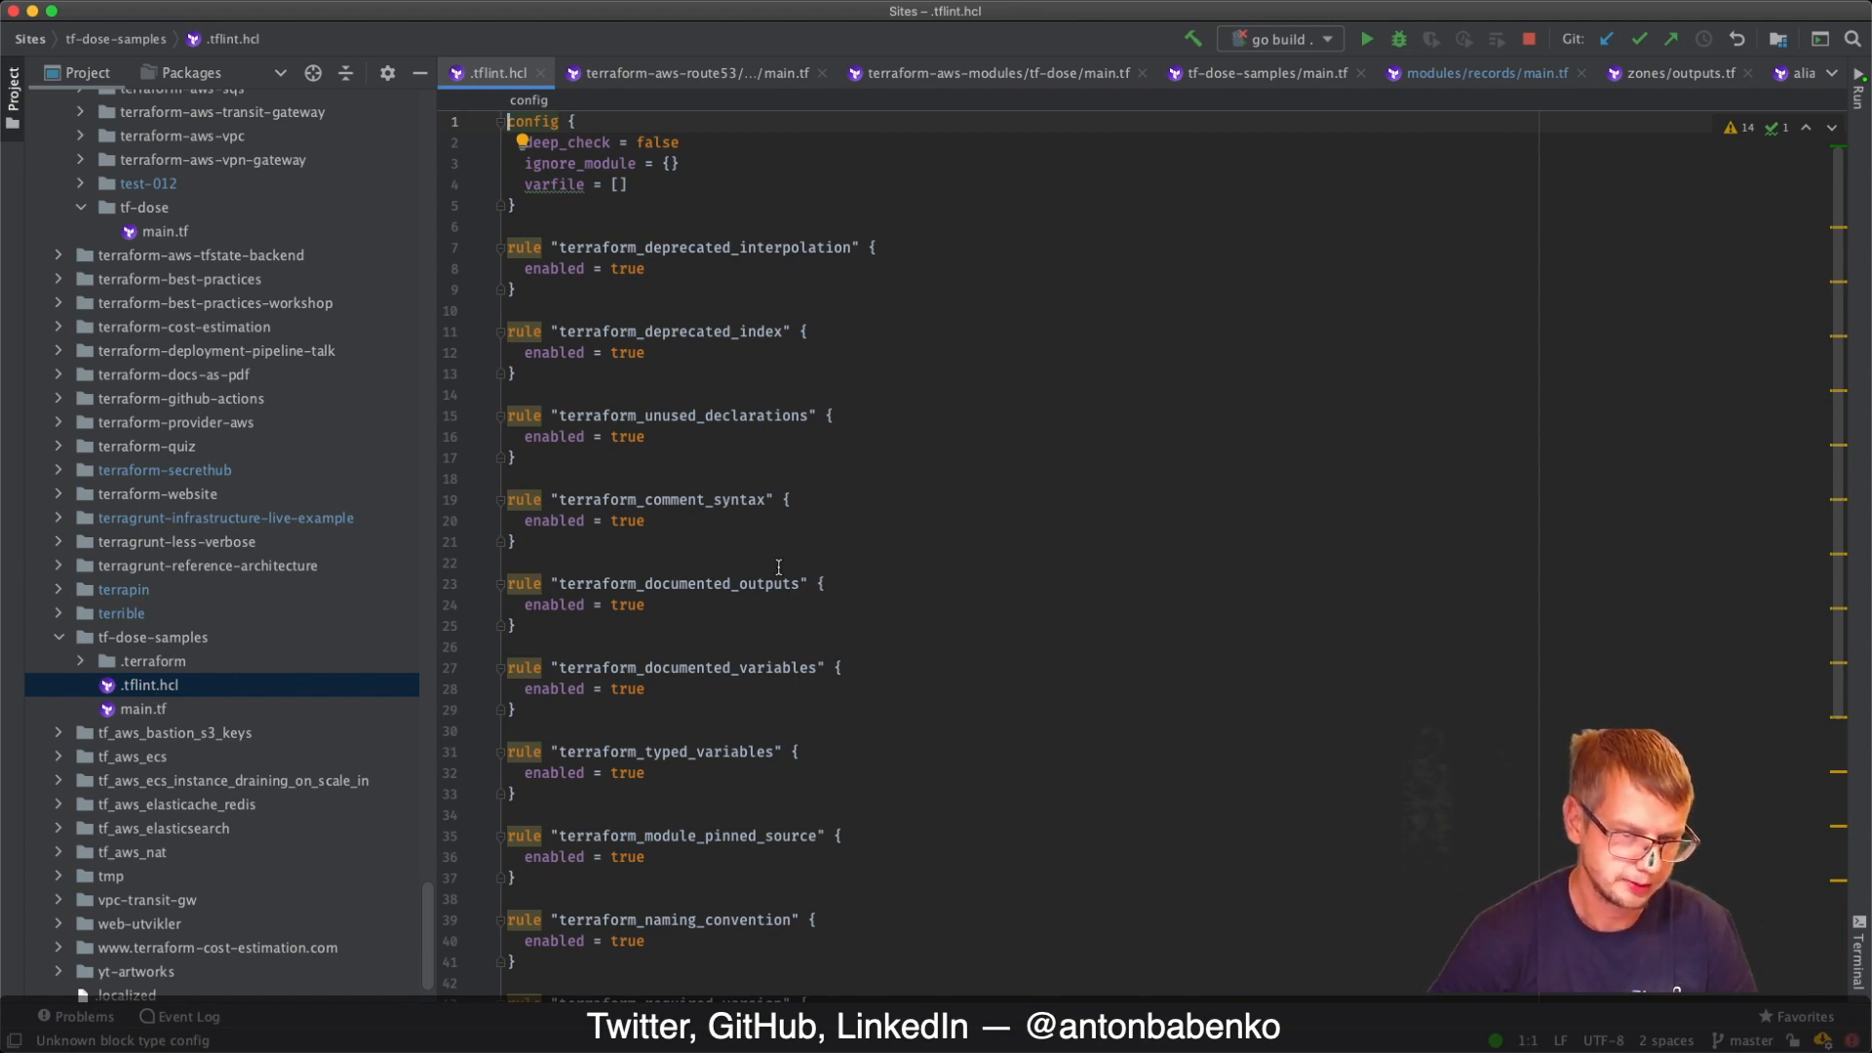
pyautogui.moveTo(681, 590)
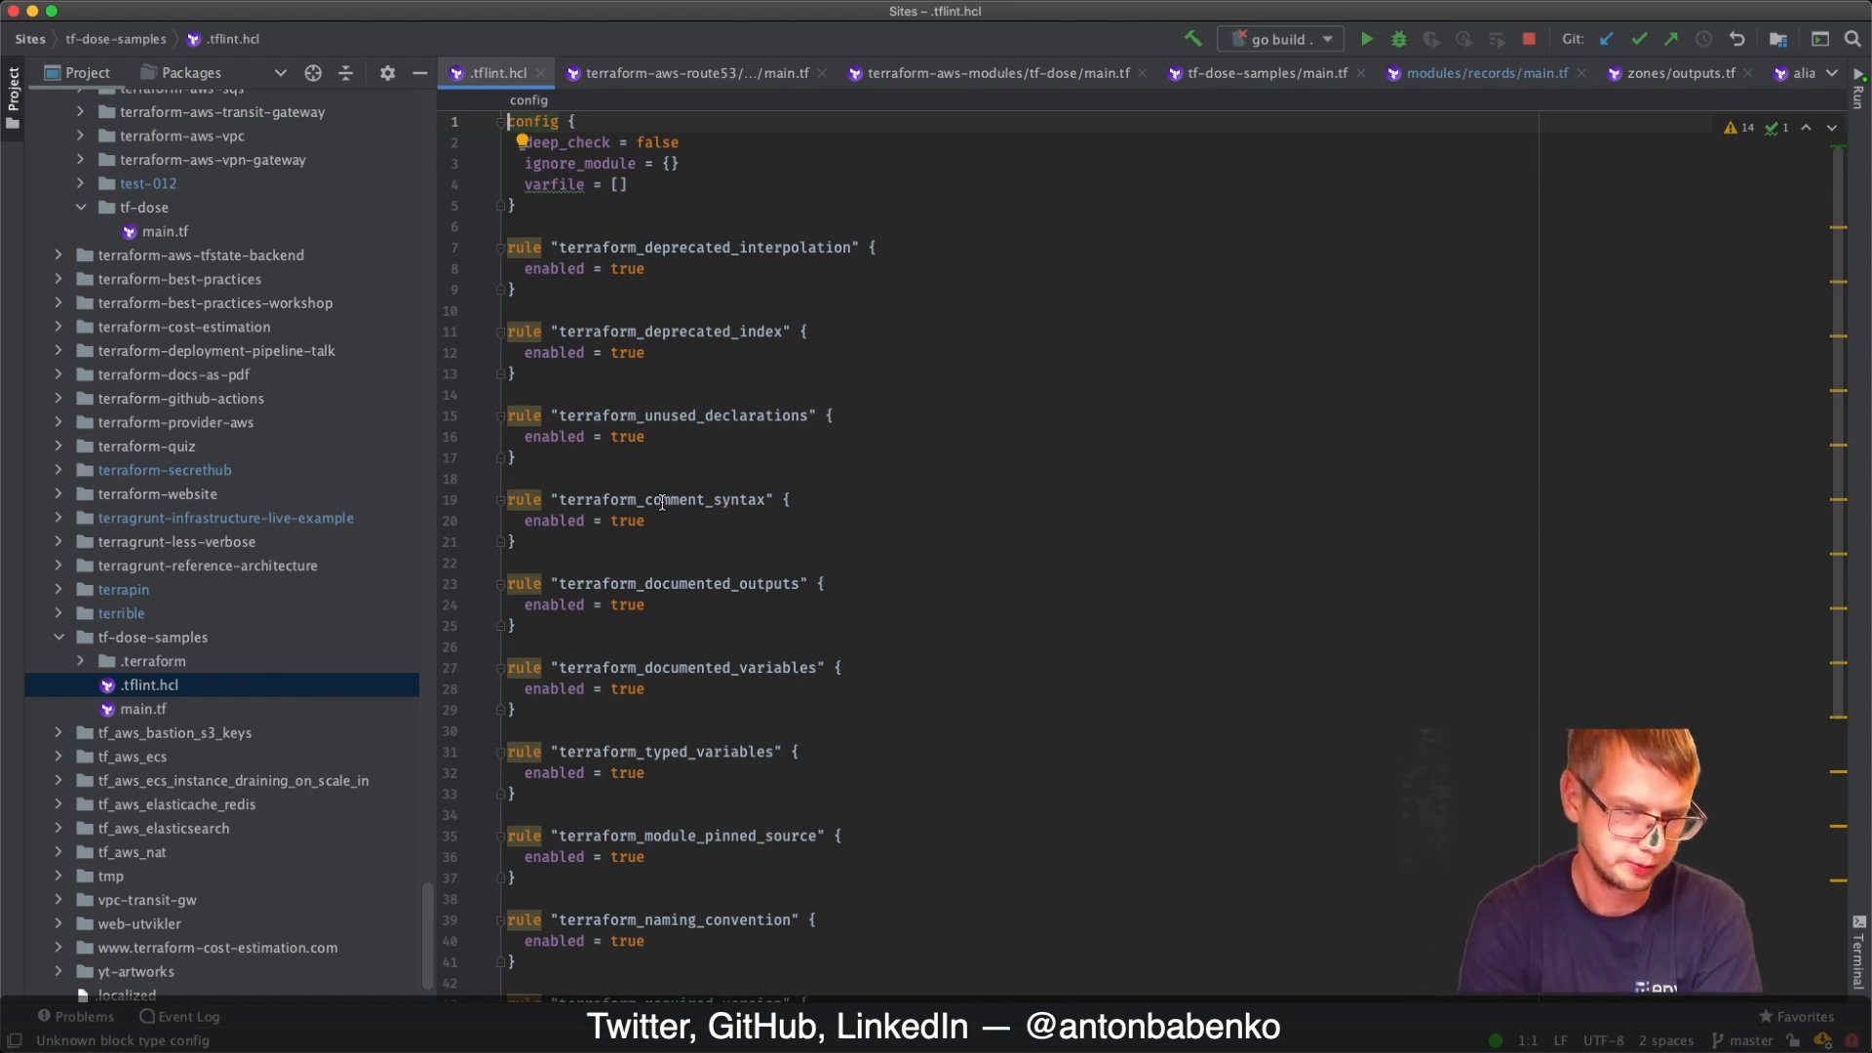
pyautogui.moveTo(851, 322)
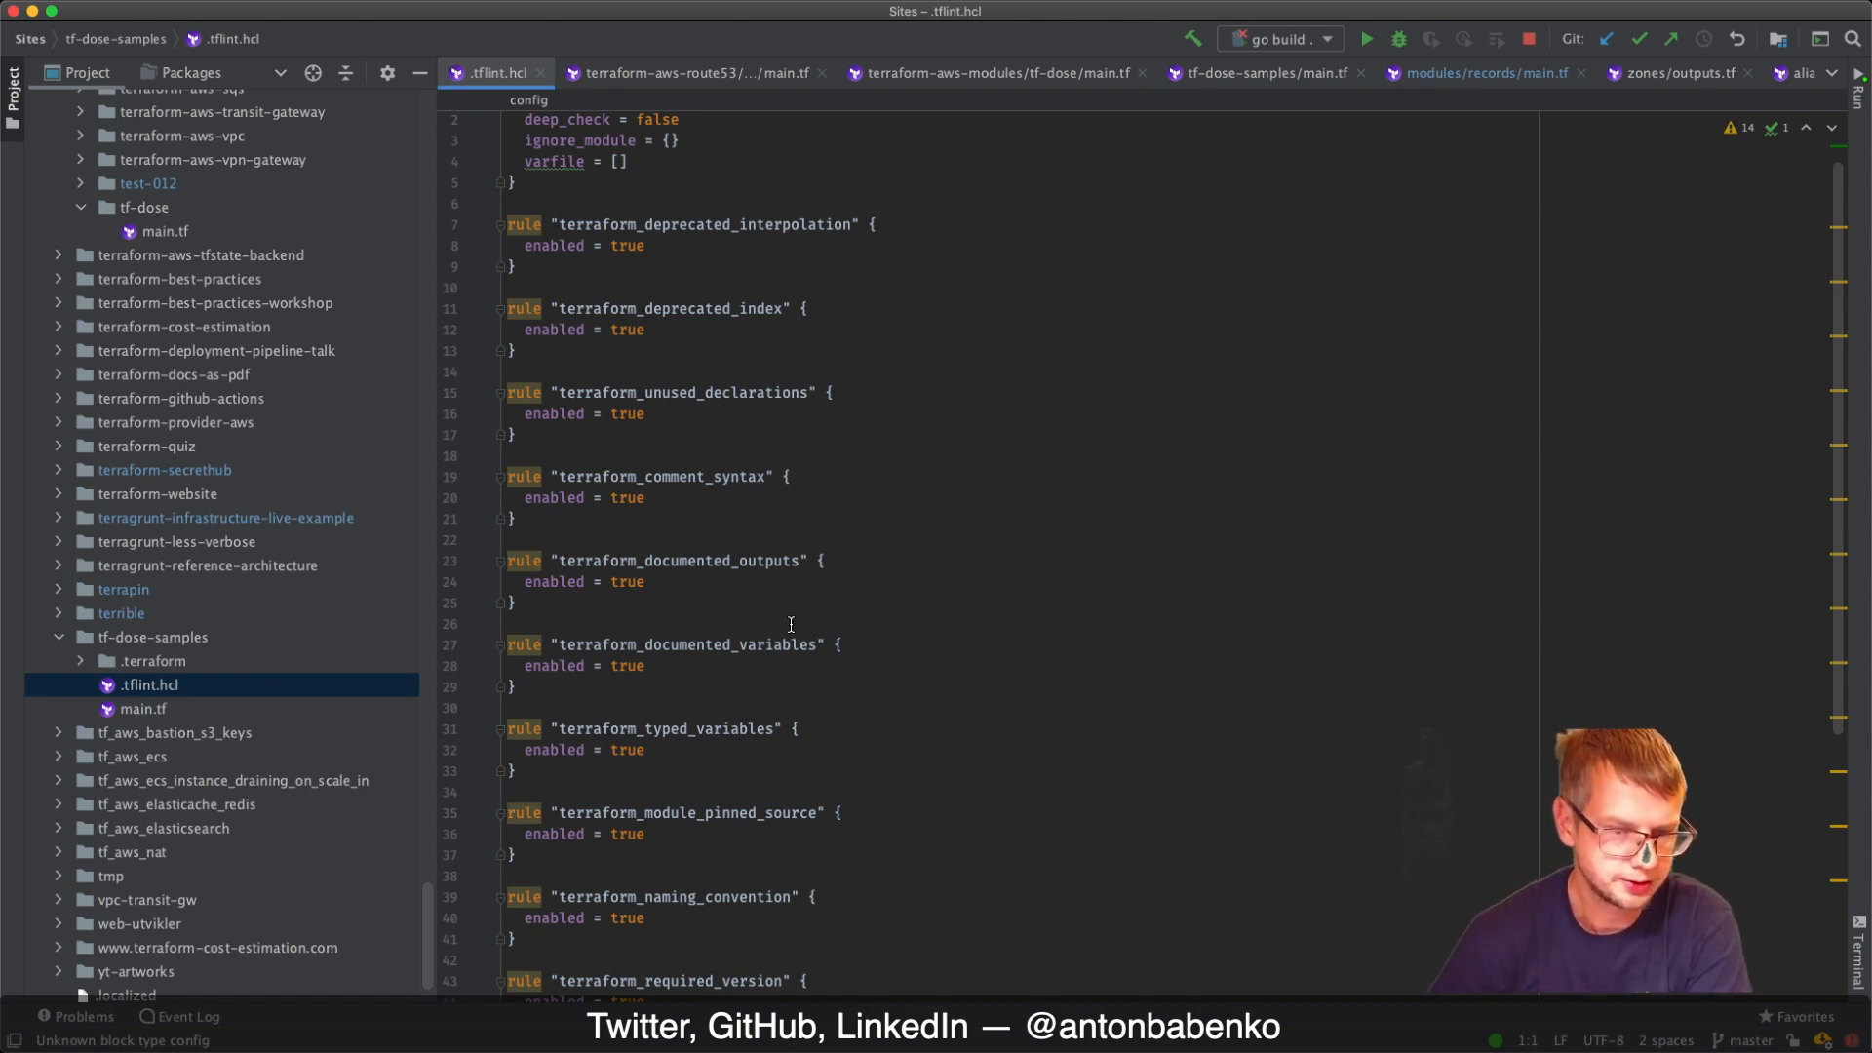
# Scroll back up through the tf-dose-samples .tflint.hcl config block and enabled rule blocks
pyautogui.scroll(3)
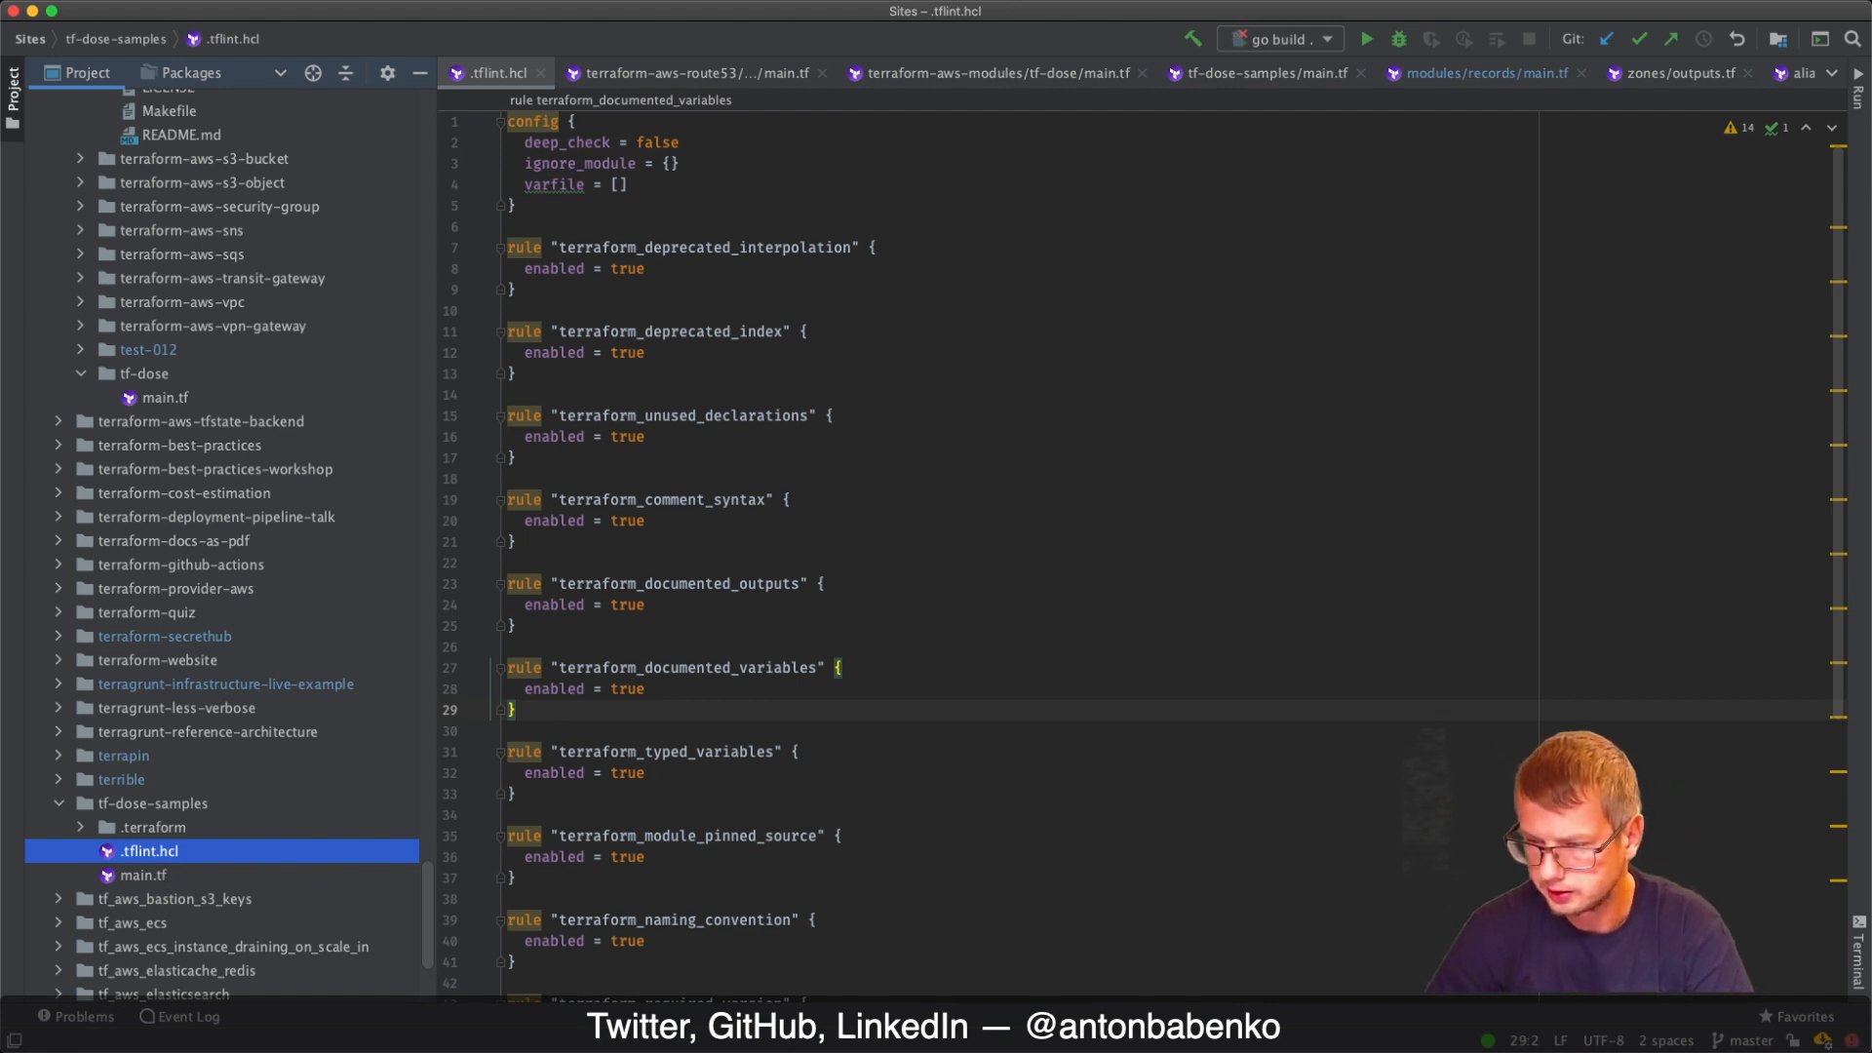
pyautogui.moveTo(1334, 810)
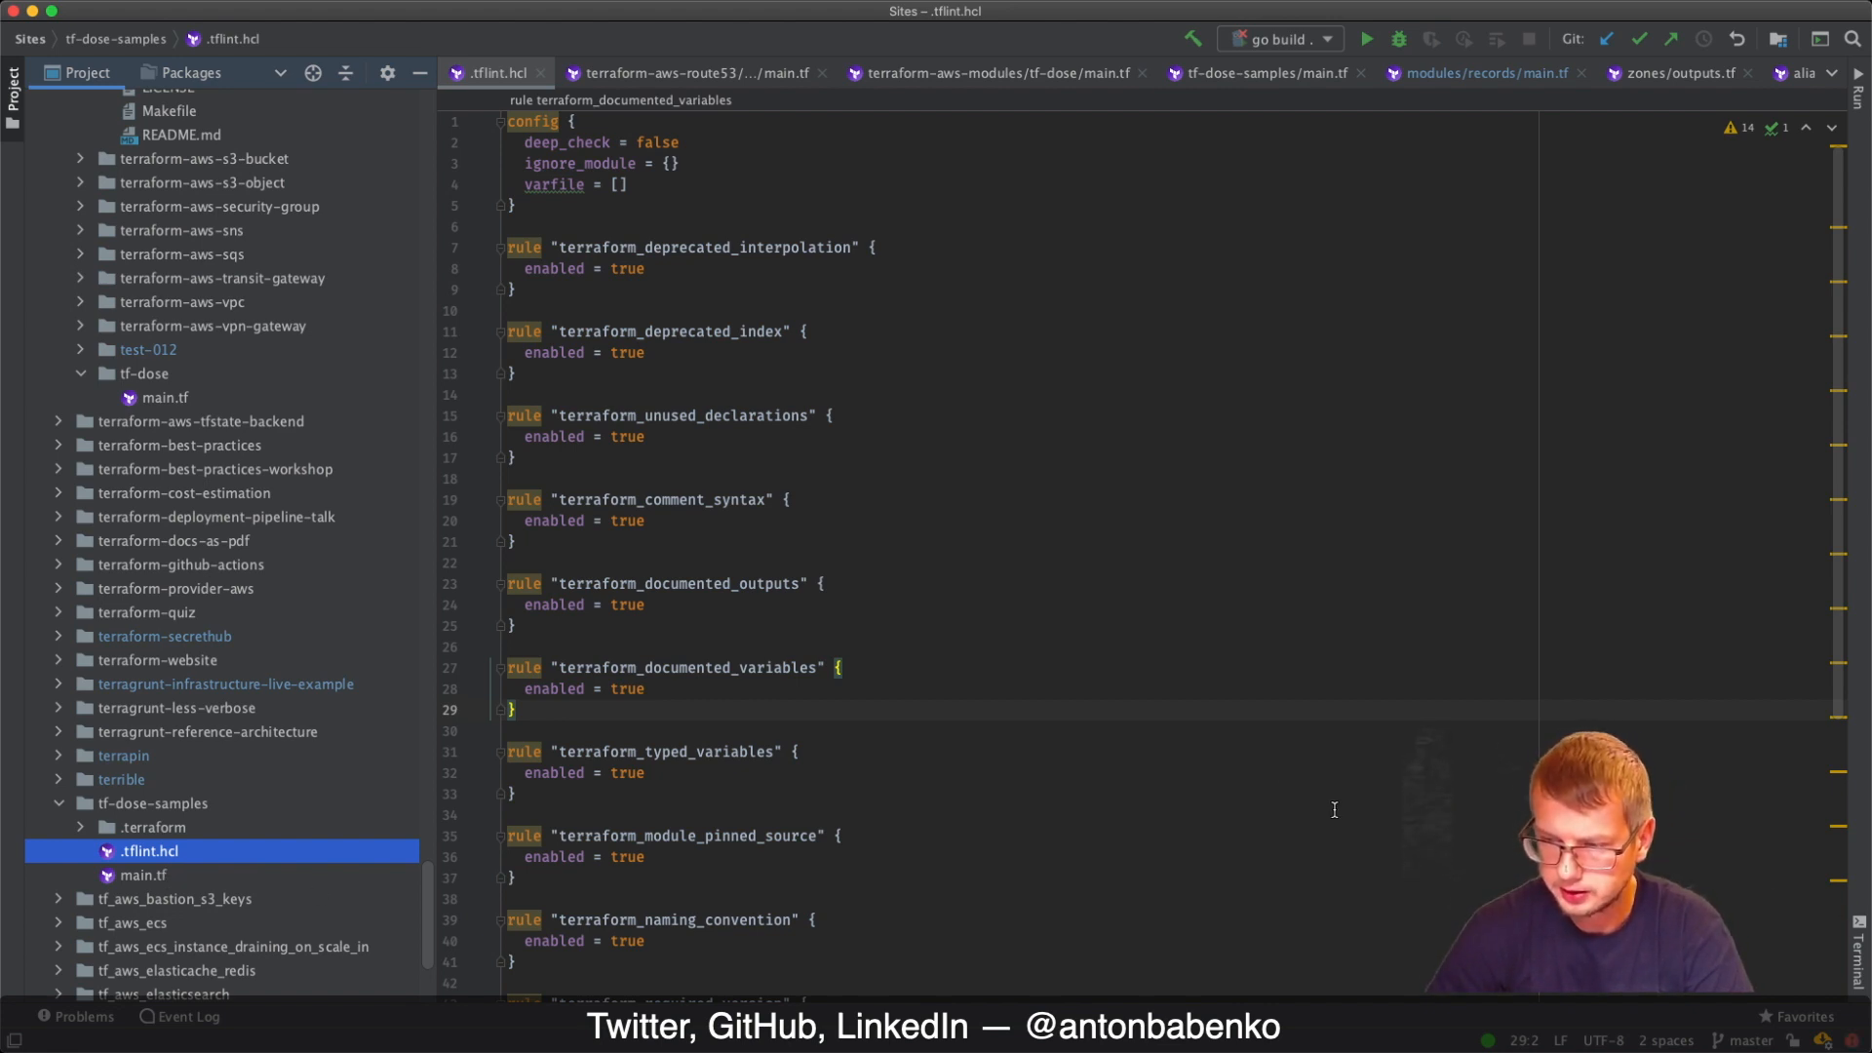
pyautogui.moveTo(1120, 638)
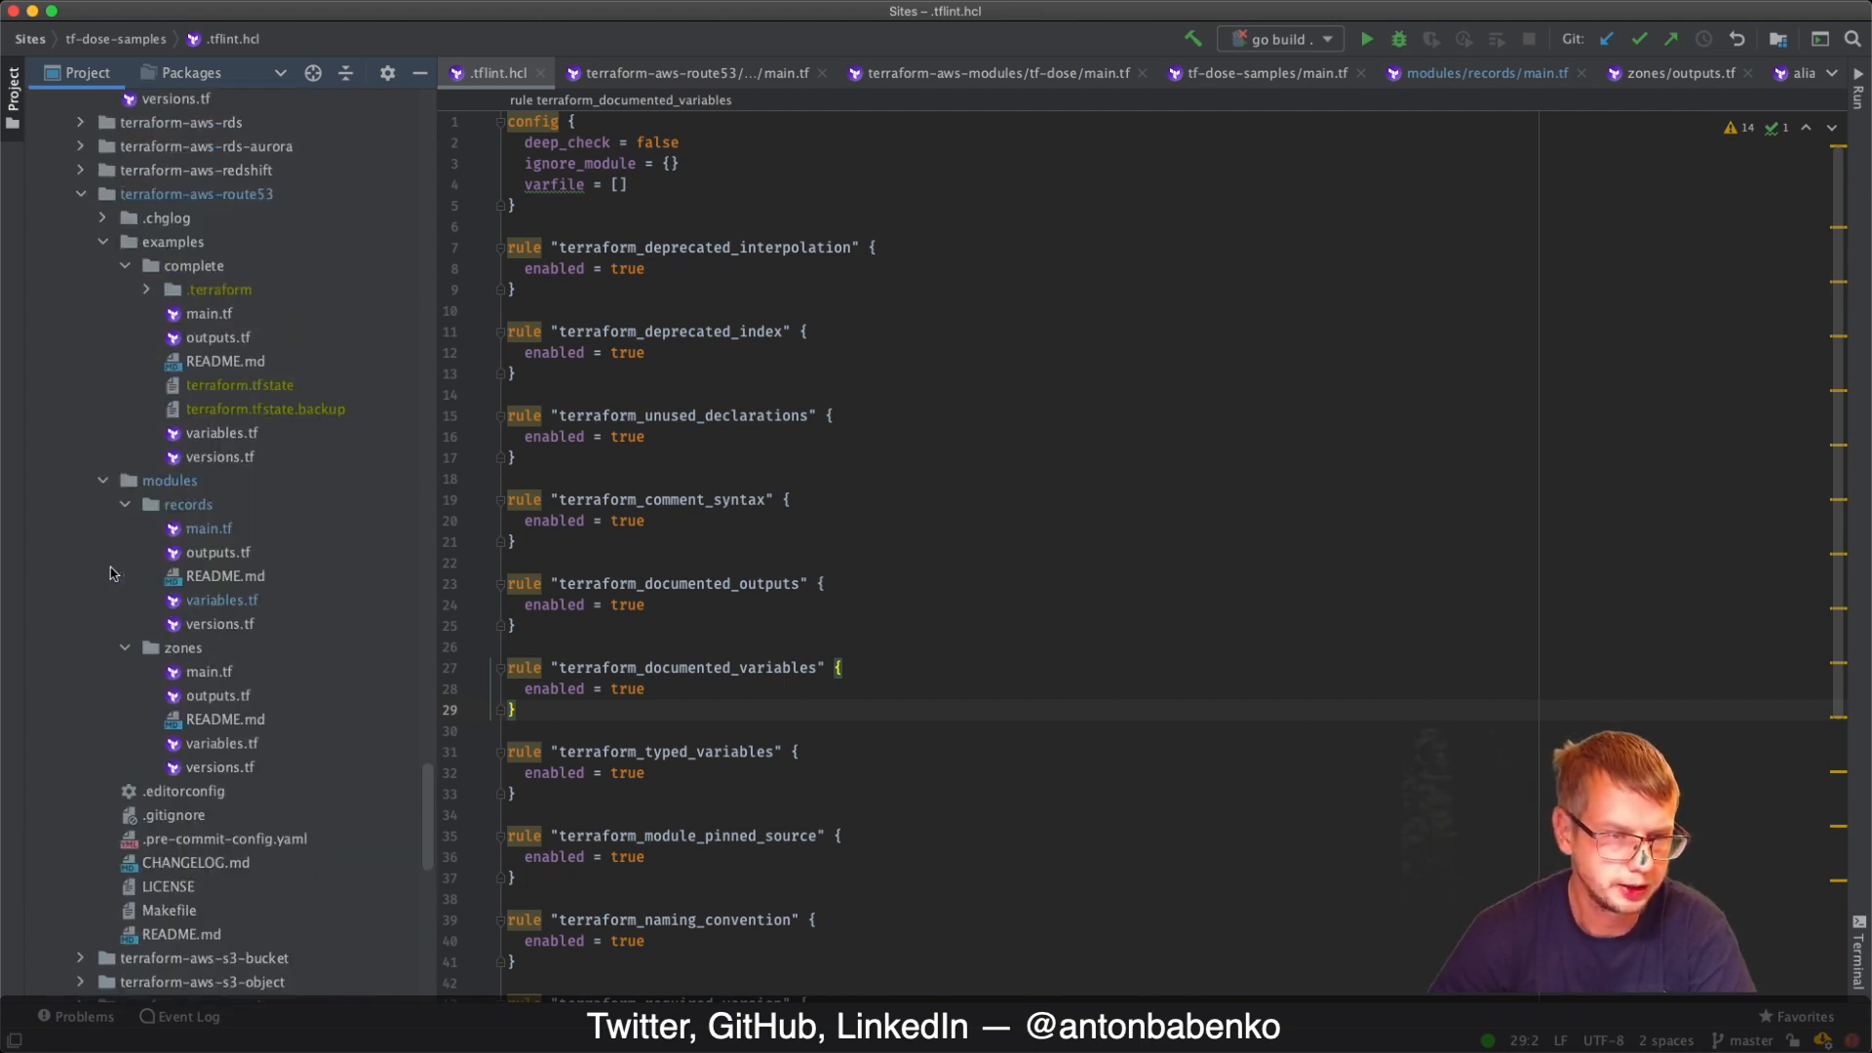
# Review the terraform-aws-route53 terraform_tflint hook's 13 --only rule arguments, highlighting them while discussing
pyautogui.scroll(-3)
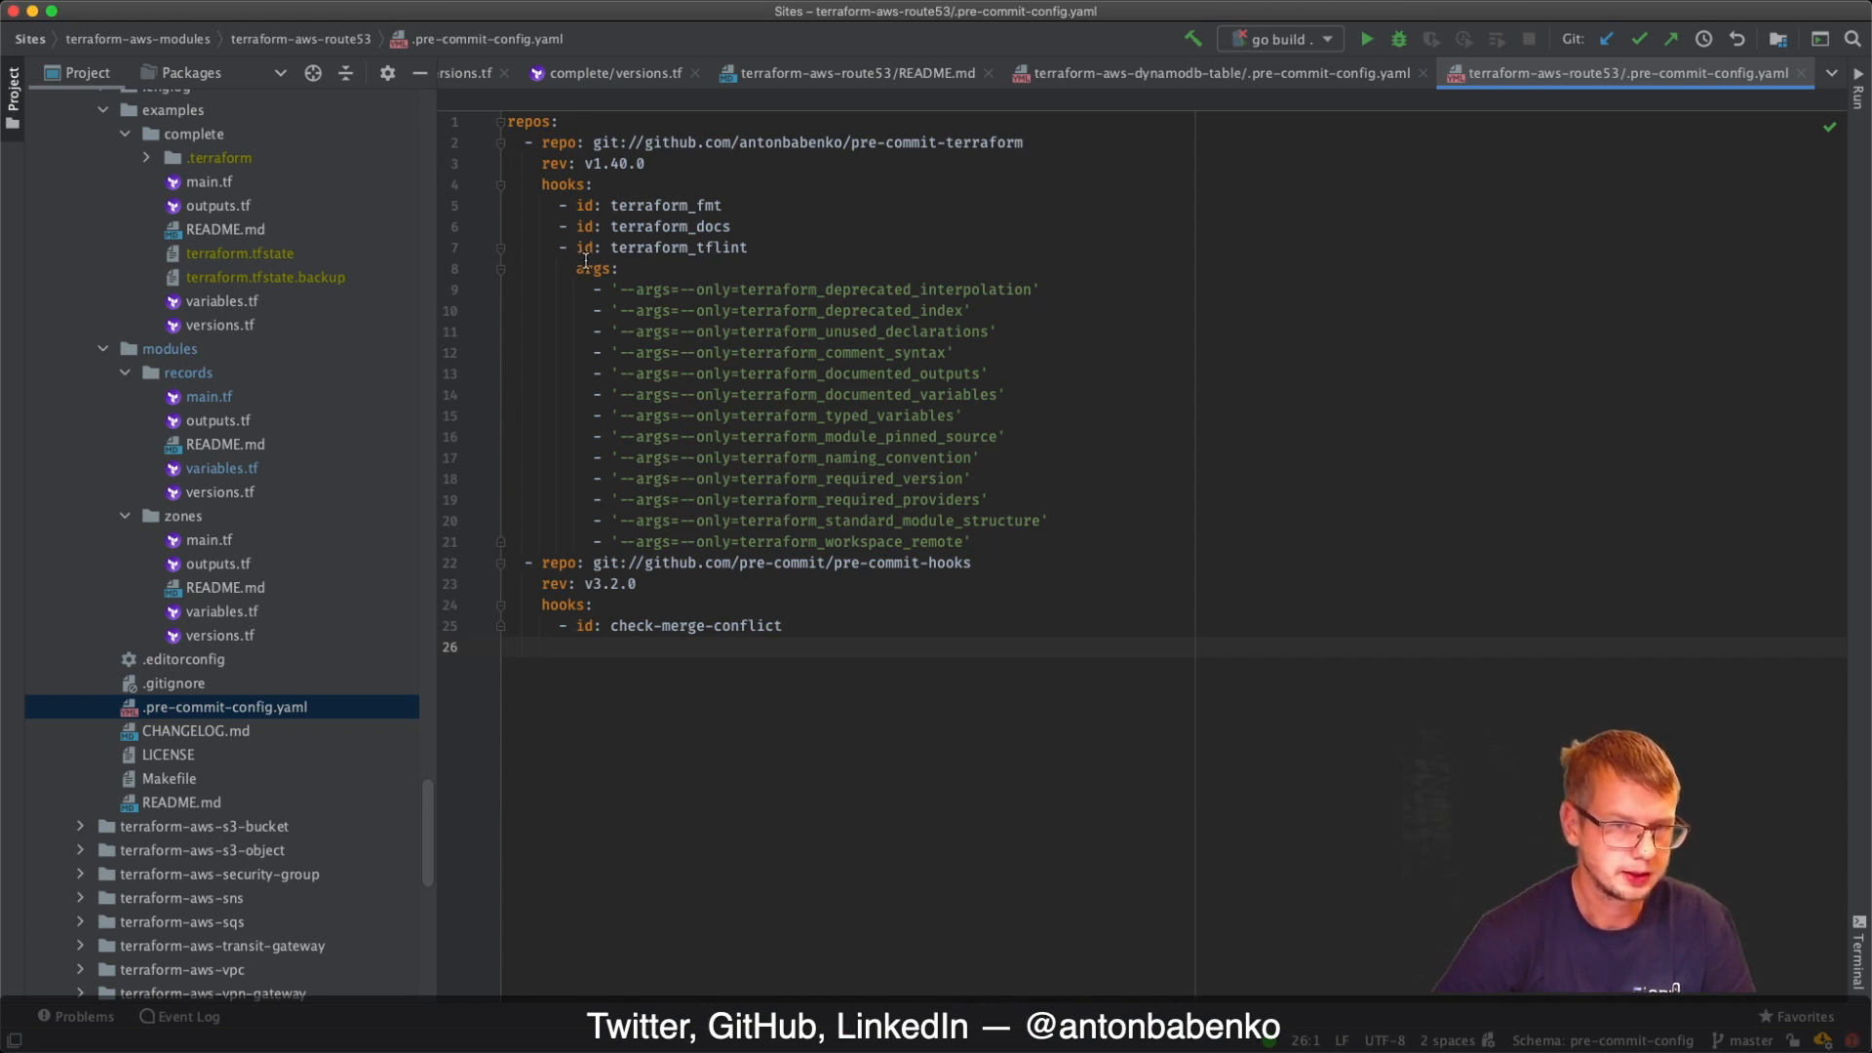
pyautogui.click(593, 269)
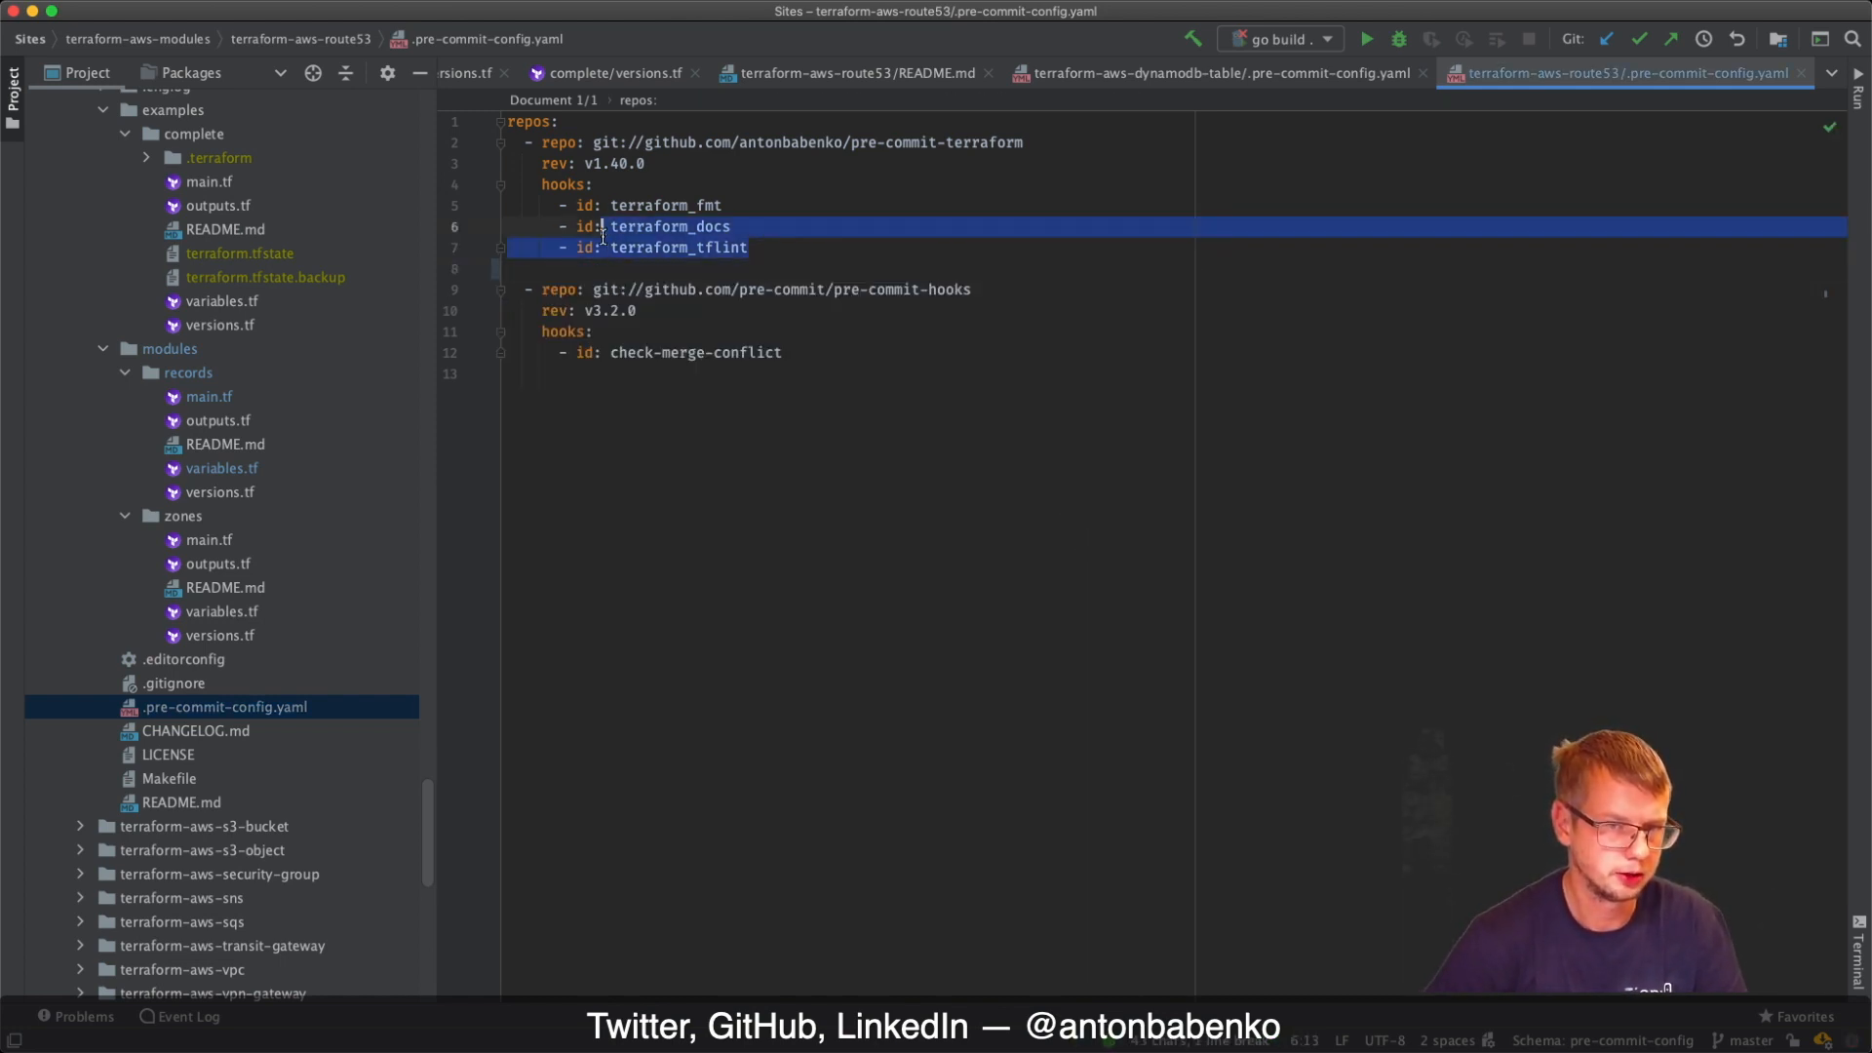
pyautogui.click(749, 247)
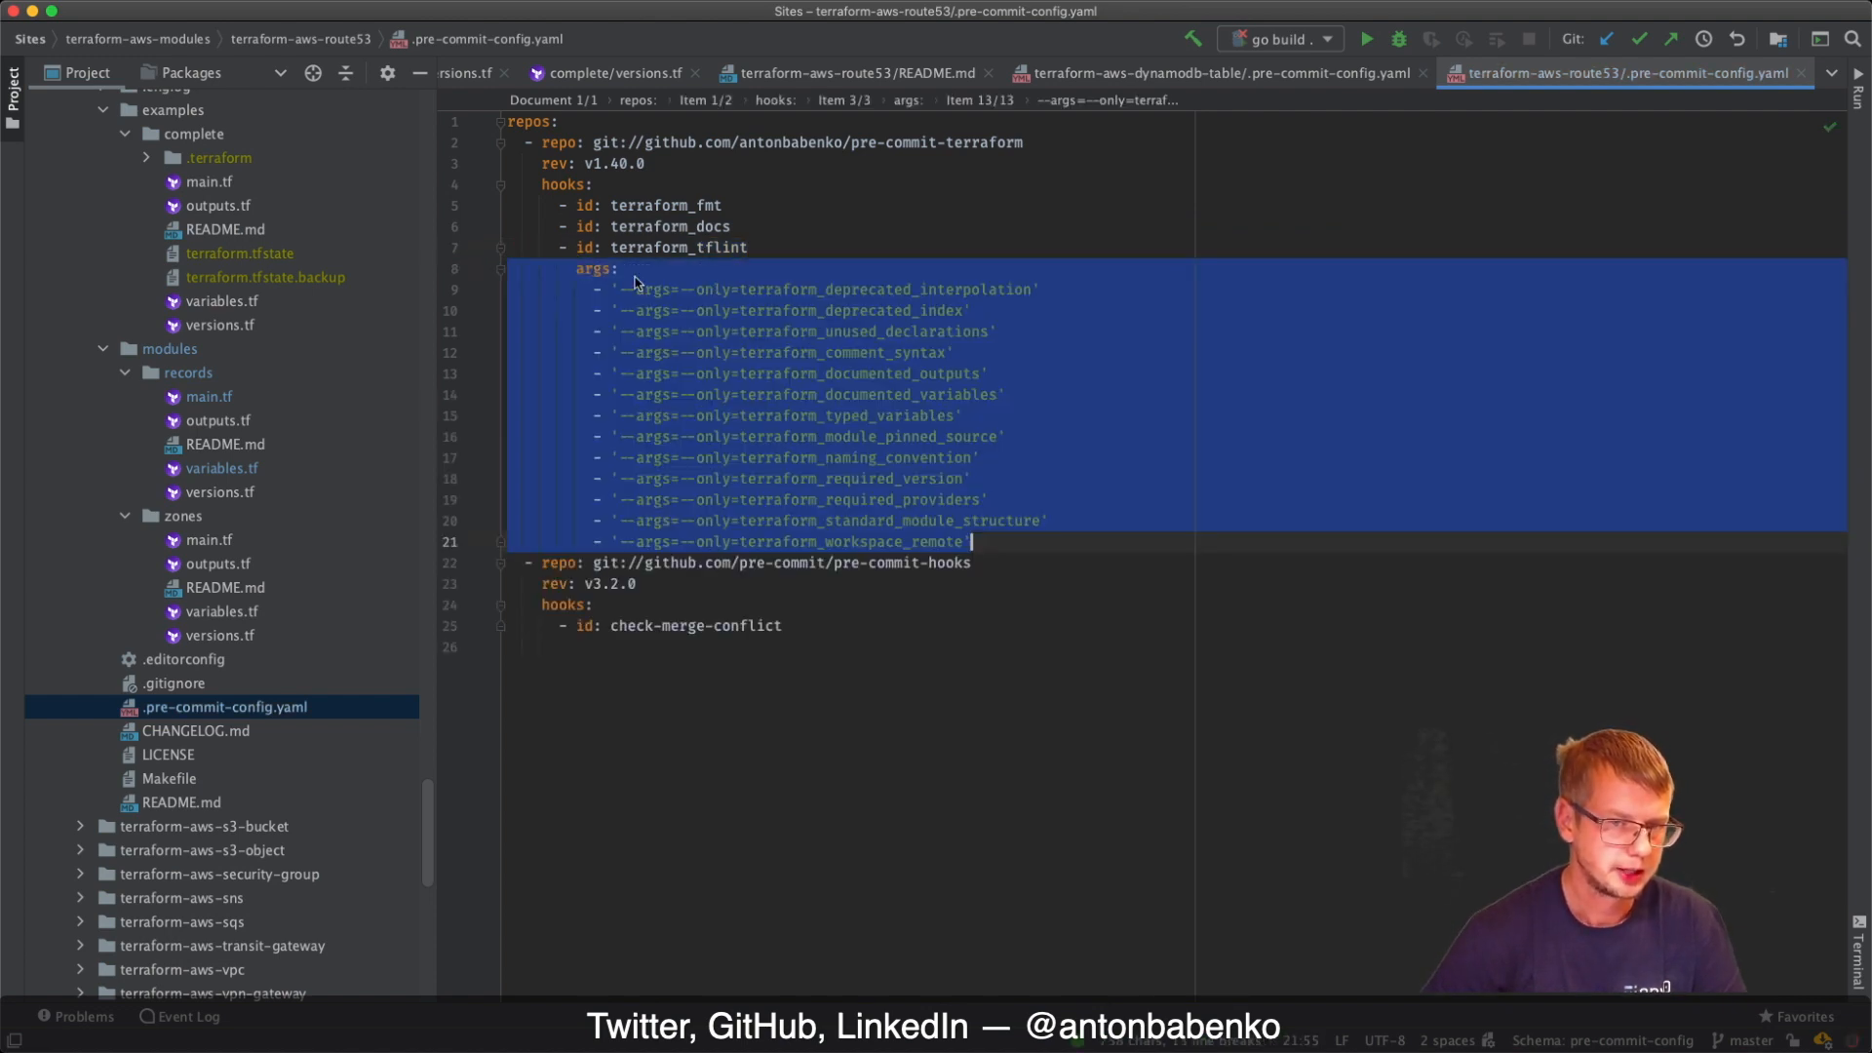
pyautogui.click(666, 289)
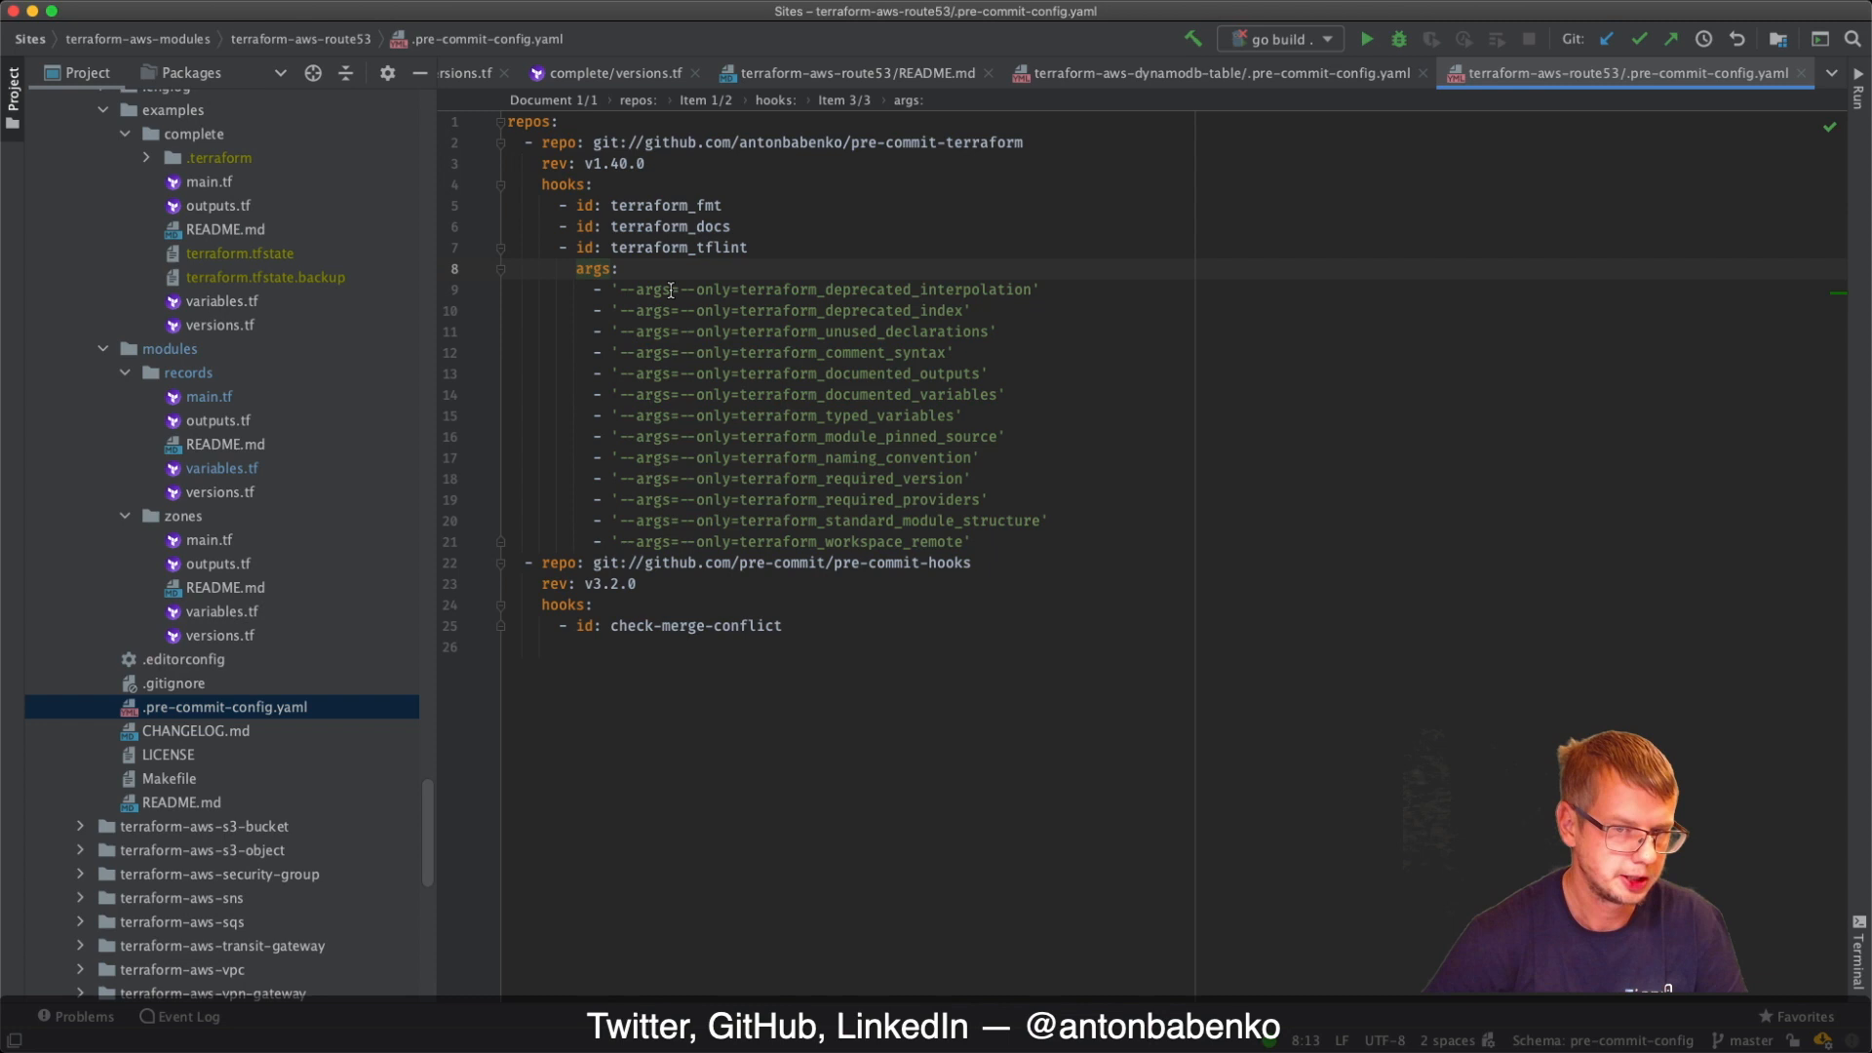
pyautogui.moveTo(794, 309)
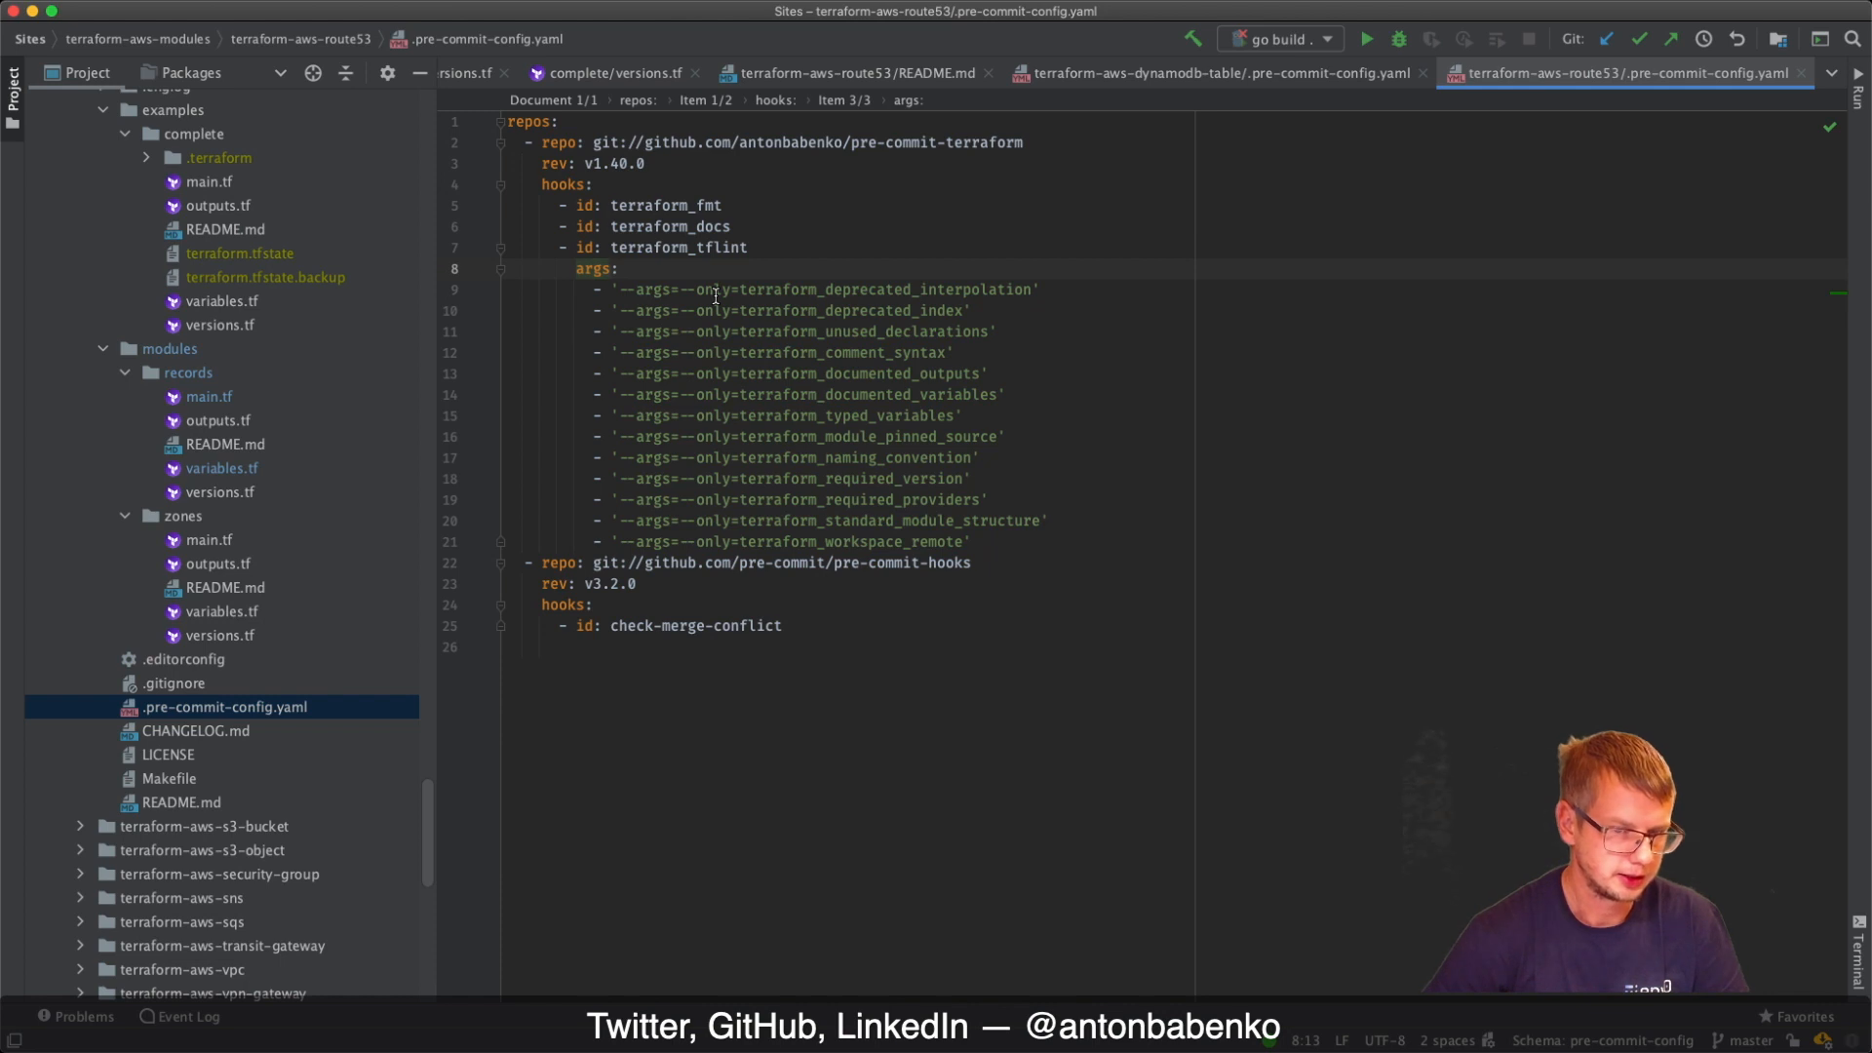
pyautogui.moveTo(810, 283)
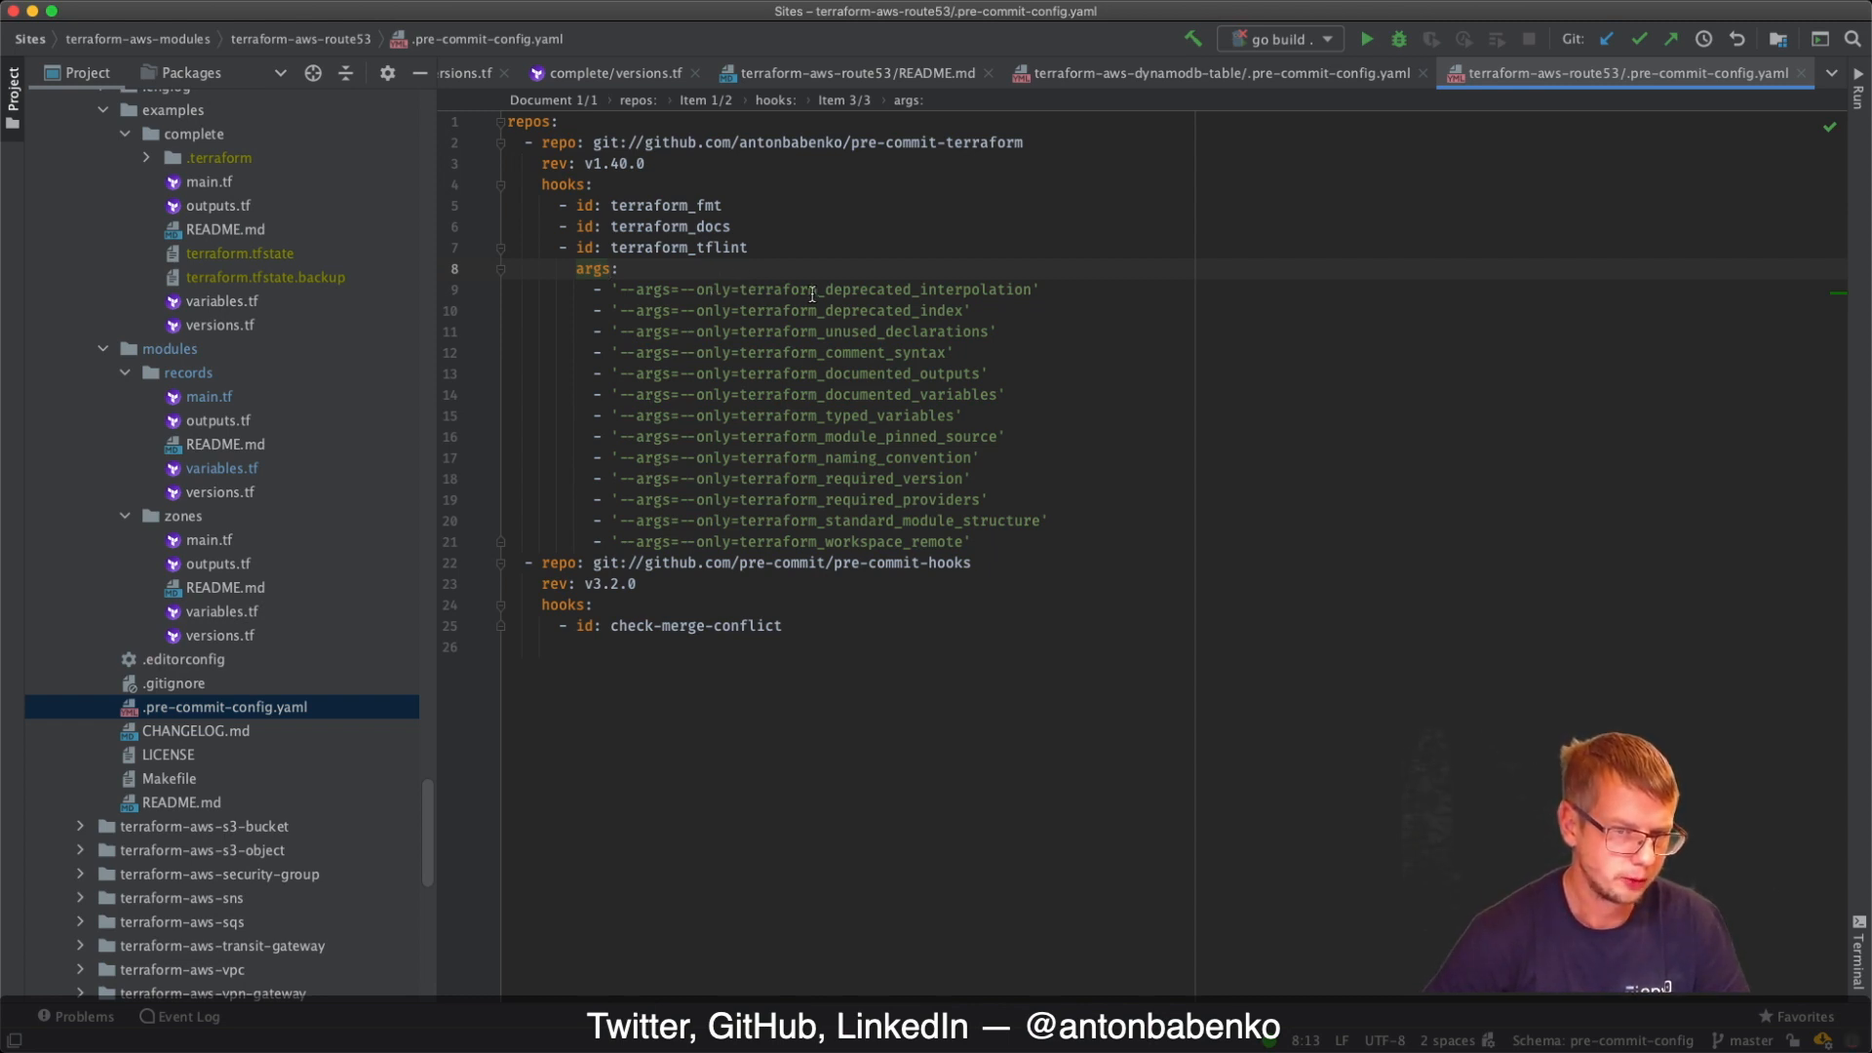
pyautogui.moveTo(796, 295)
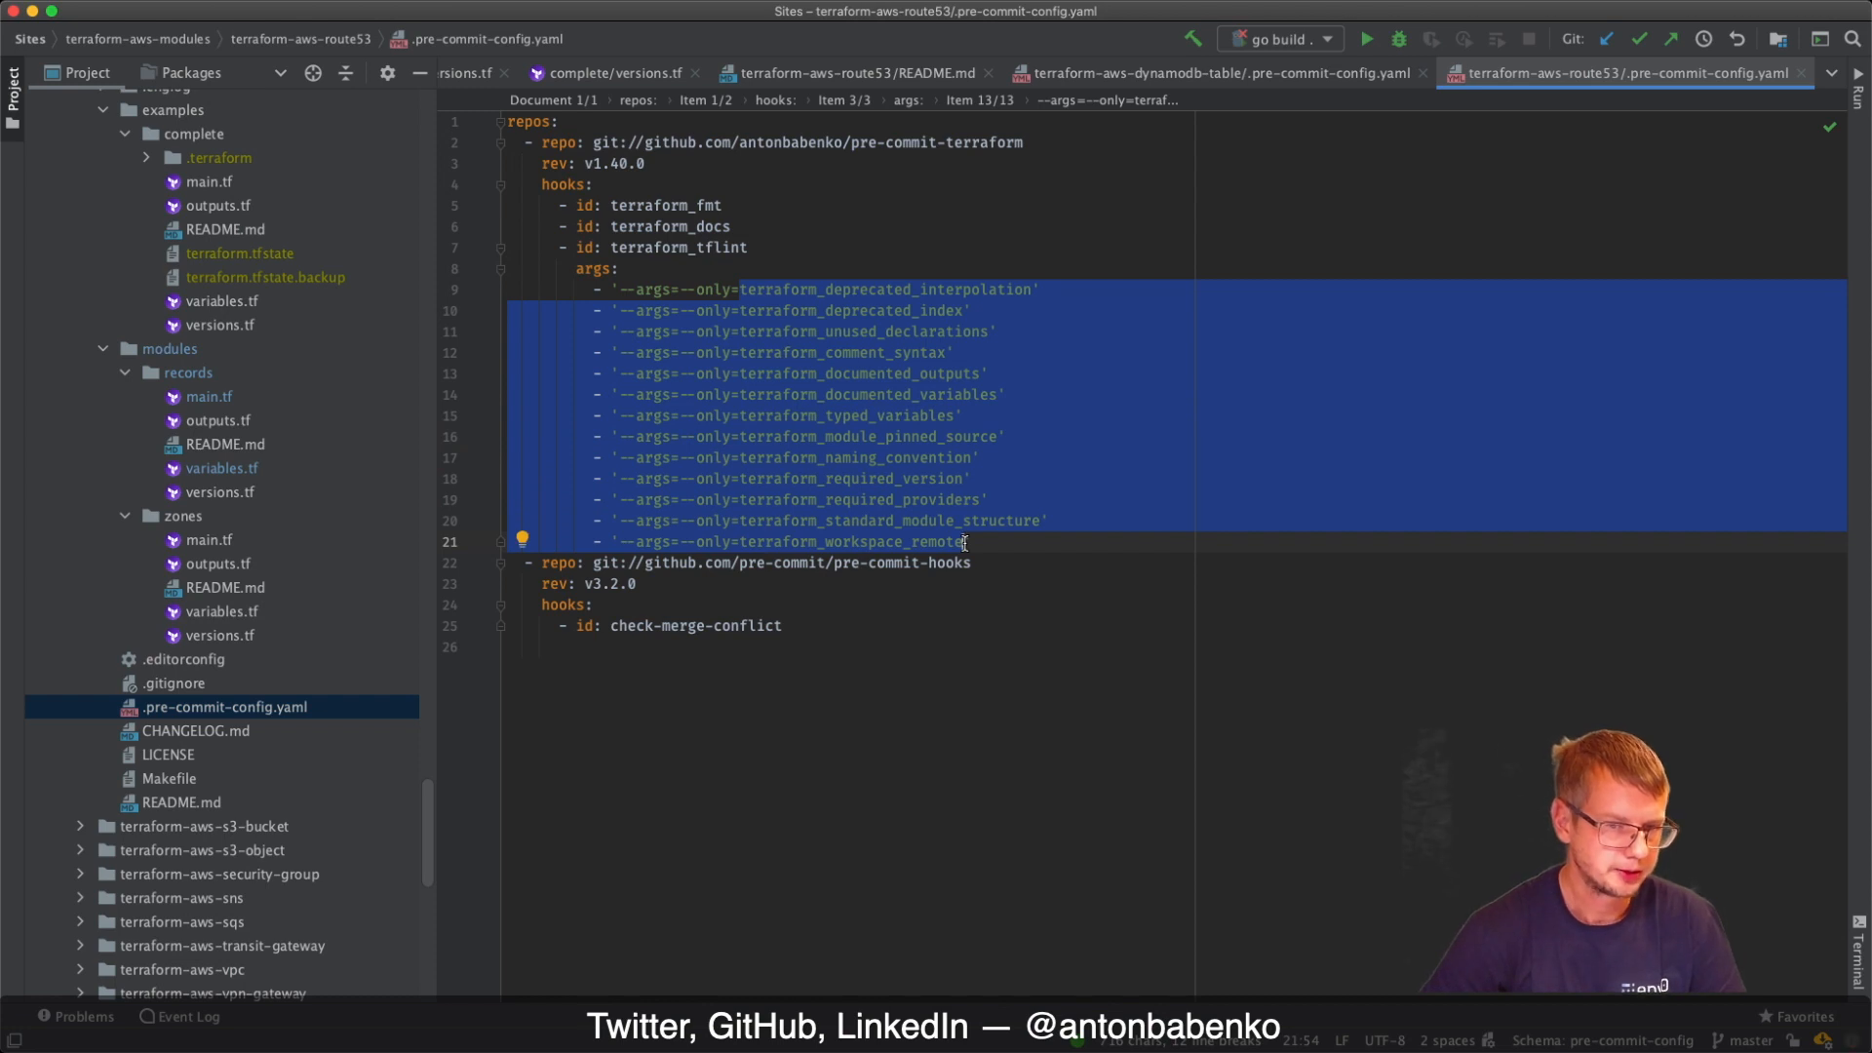
pyautogui.moveTo(776, 323)
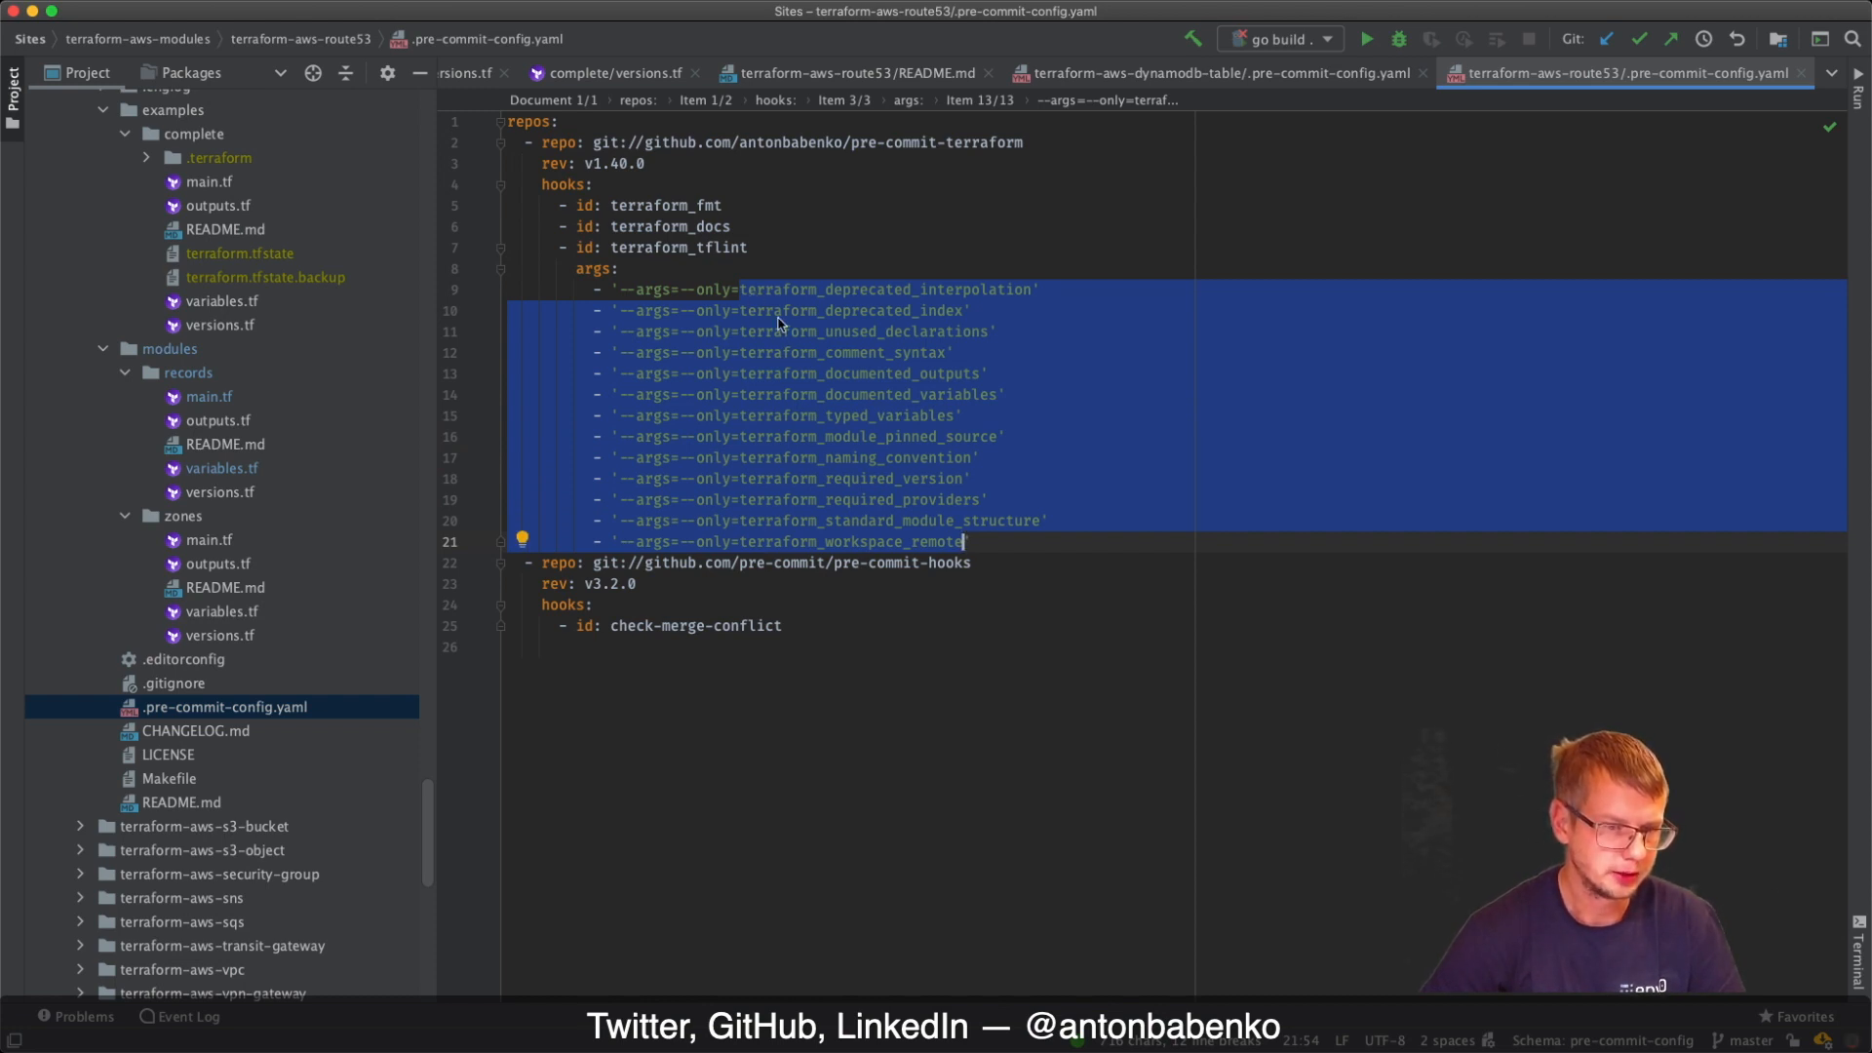
pyautogui.click(783, 310)
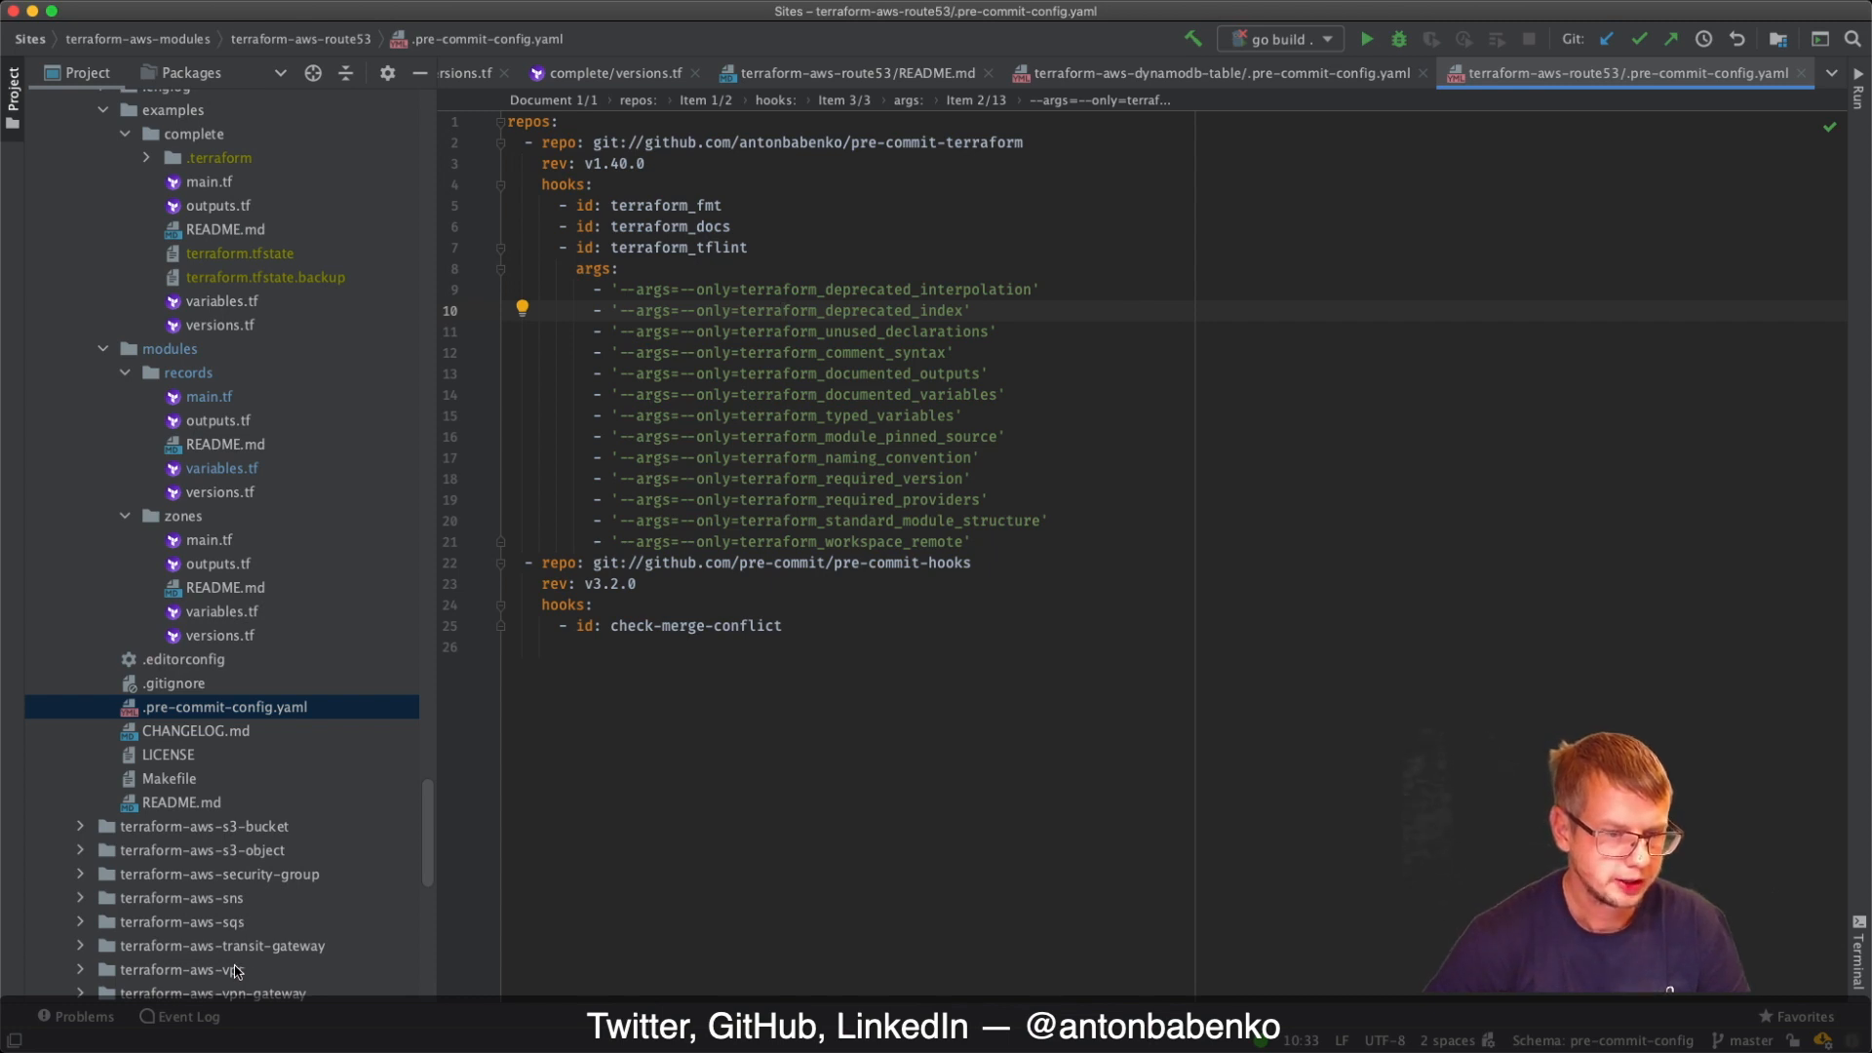
pyautogui.click(182, 969)
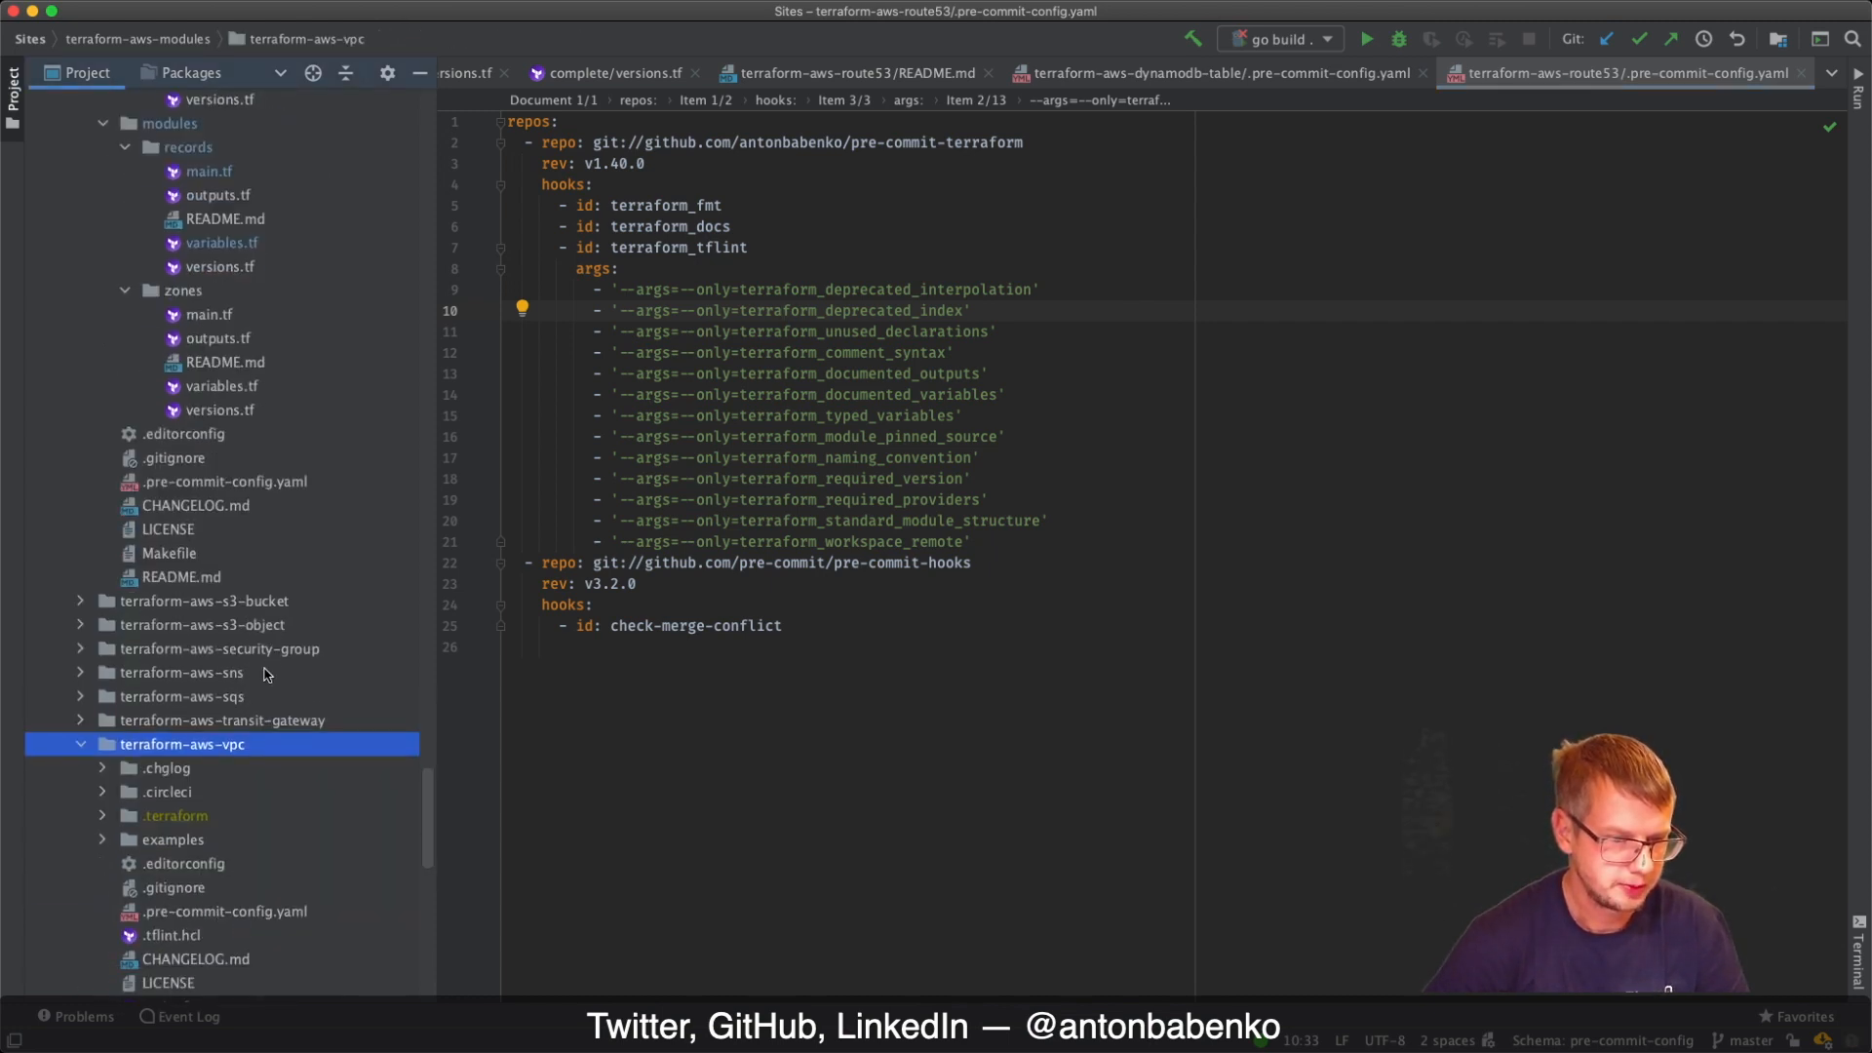
# Expand terraform-aws-vpc's examples and complete-vpc folders, then select its .pre-commit-config.yaml
pyautogui.click(172, 840)
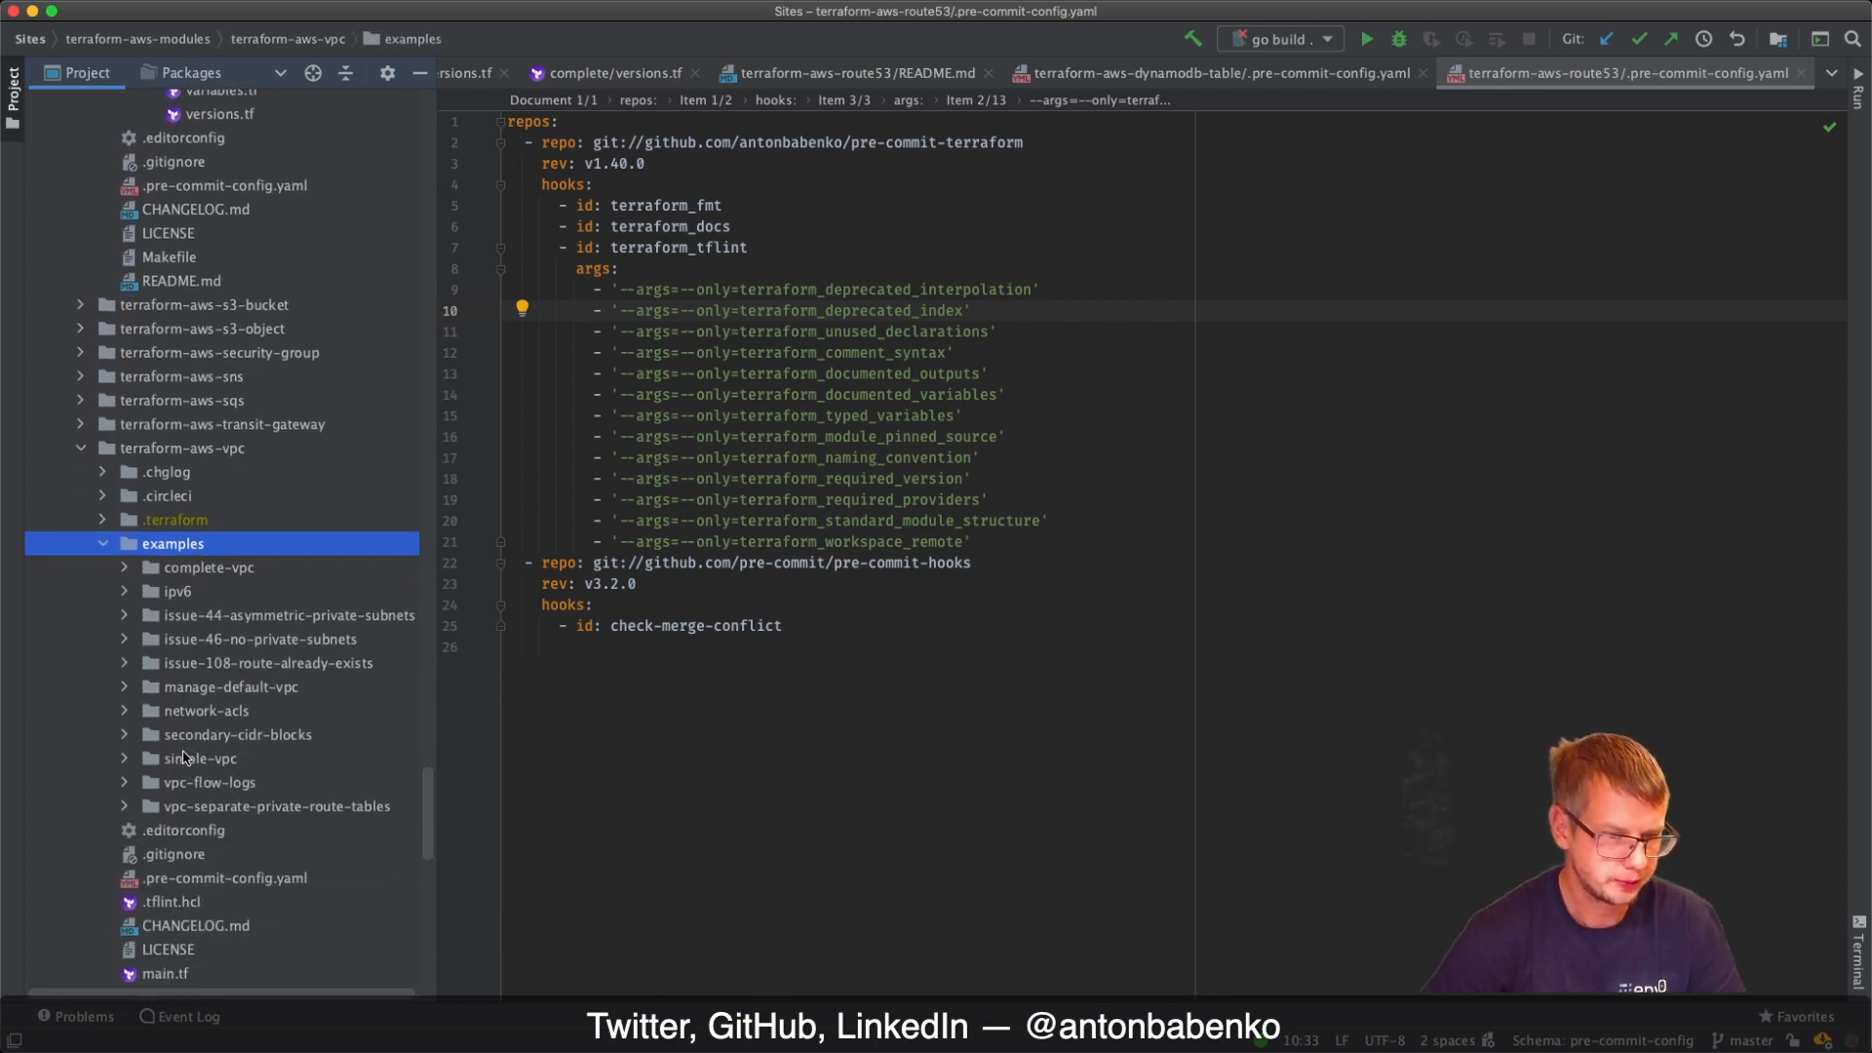
pyautogui.scroll(-3)
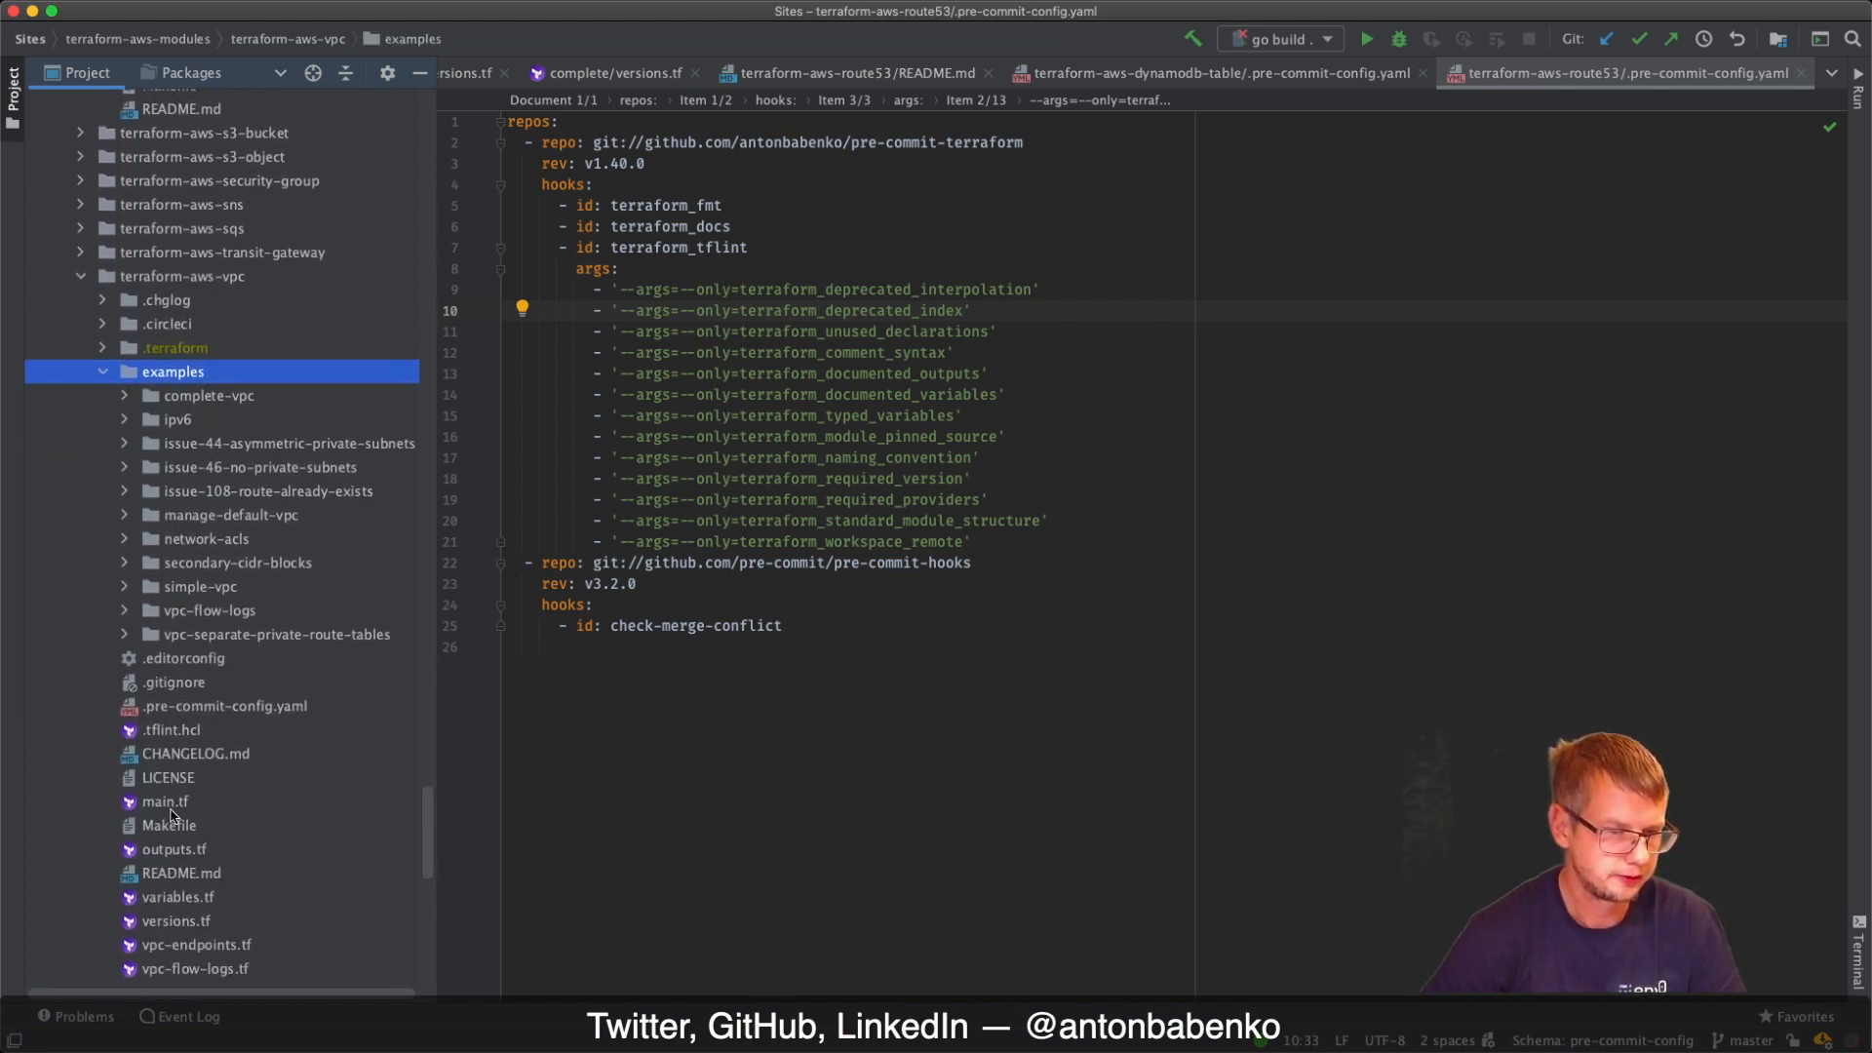
pyautogui.scroll(-3)
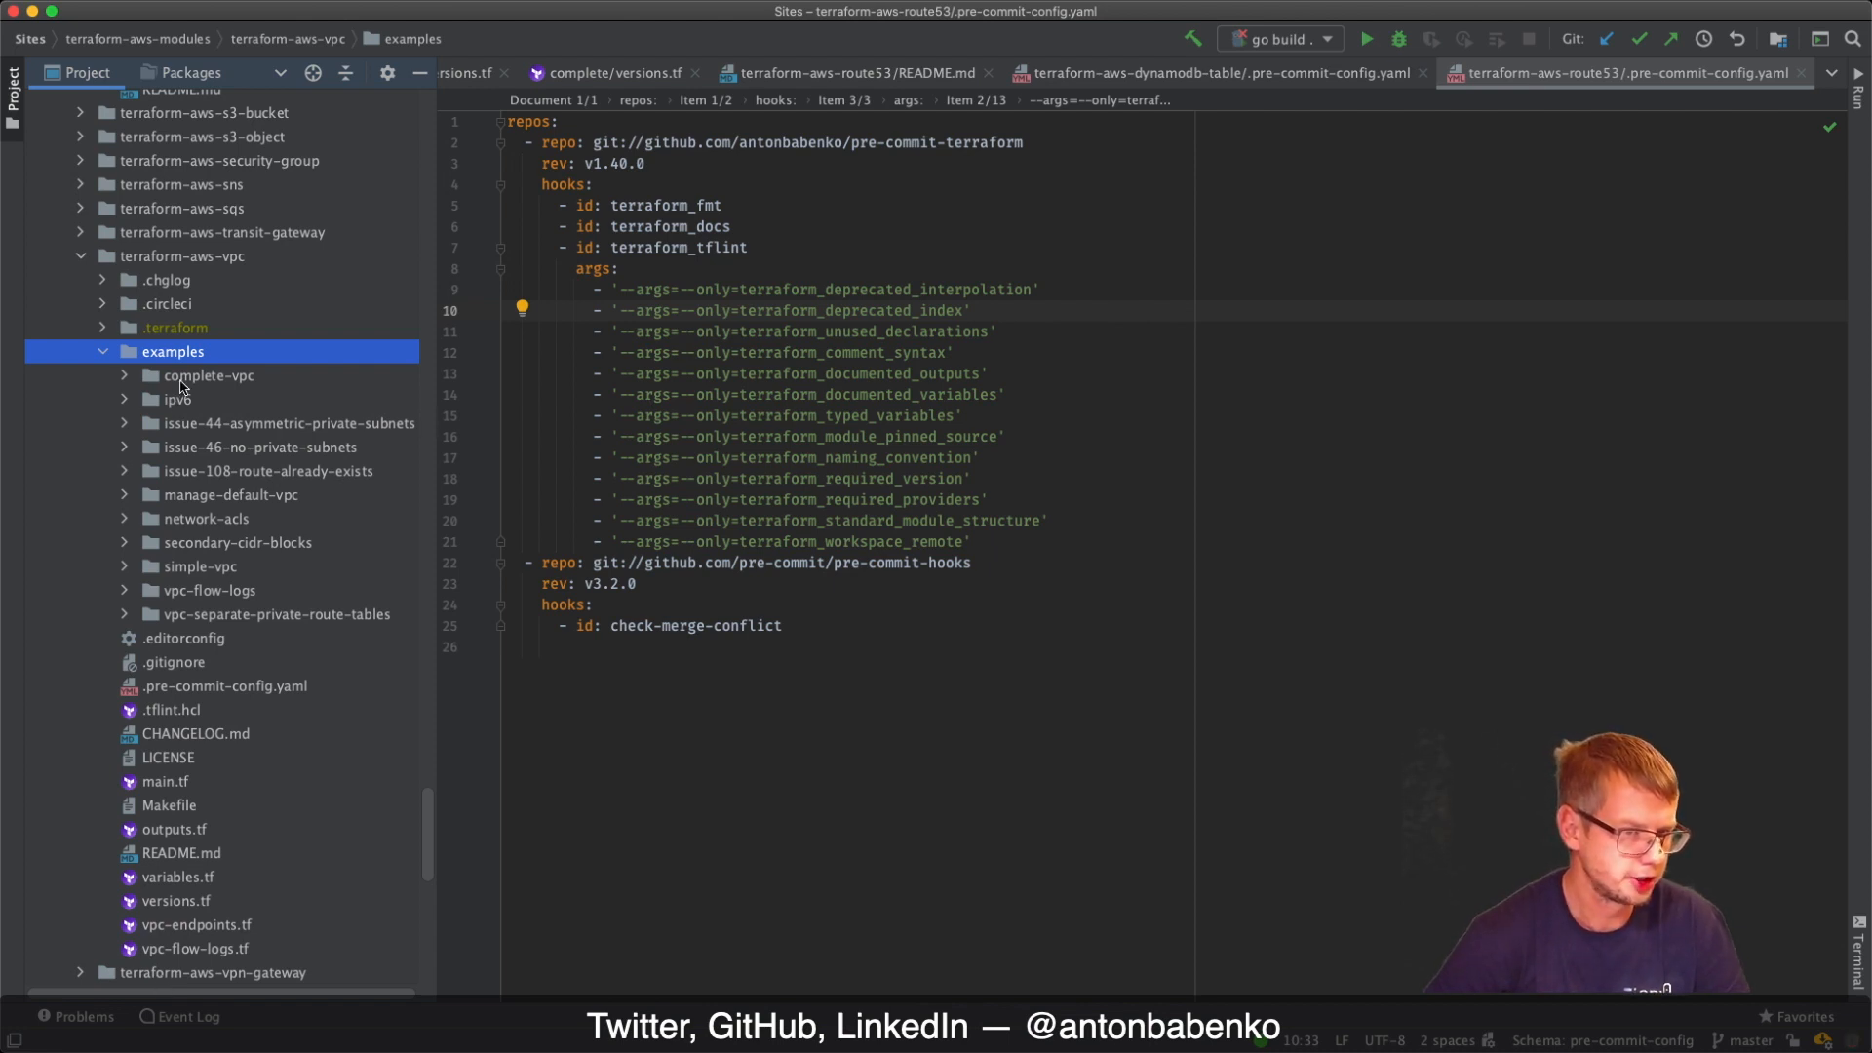
pyautogui.click(209, 374)
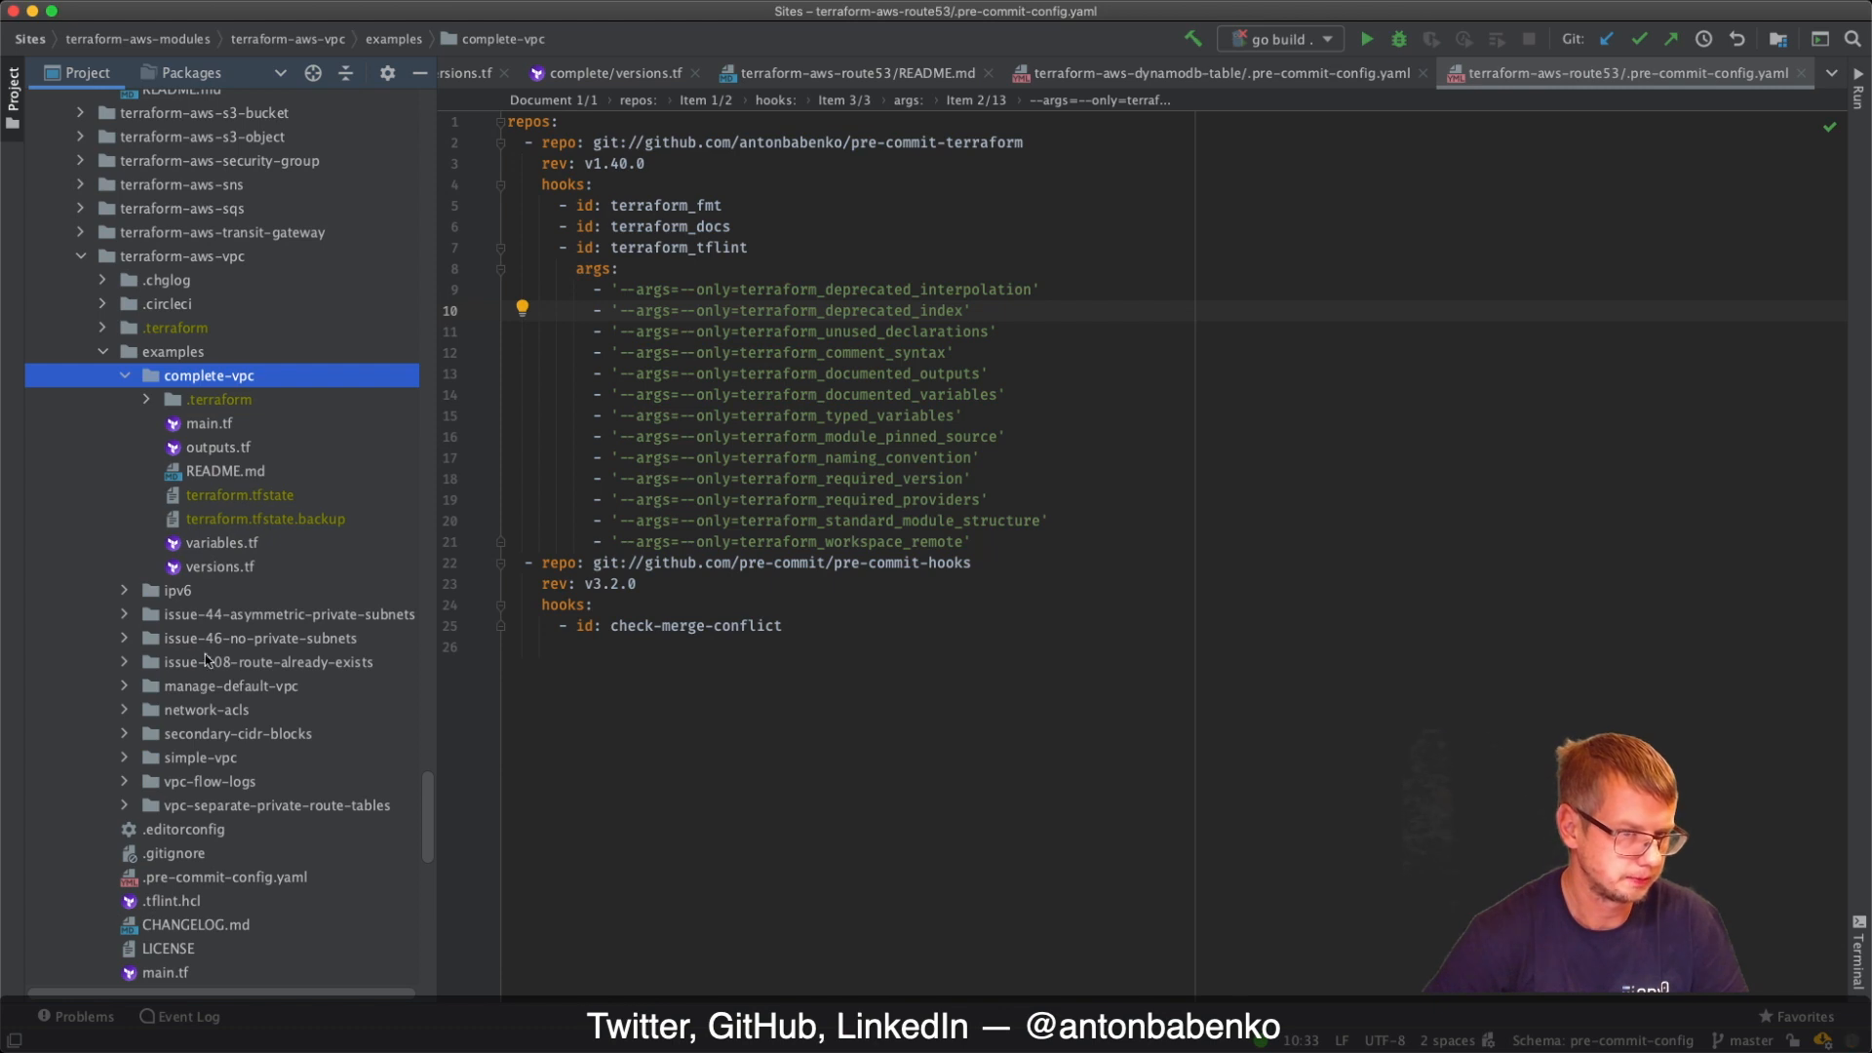
pyautogui.moveTo(208, 380)
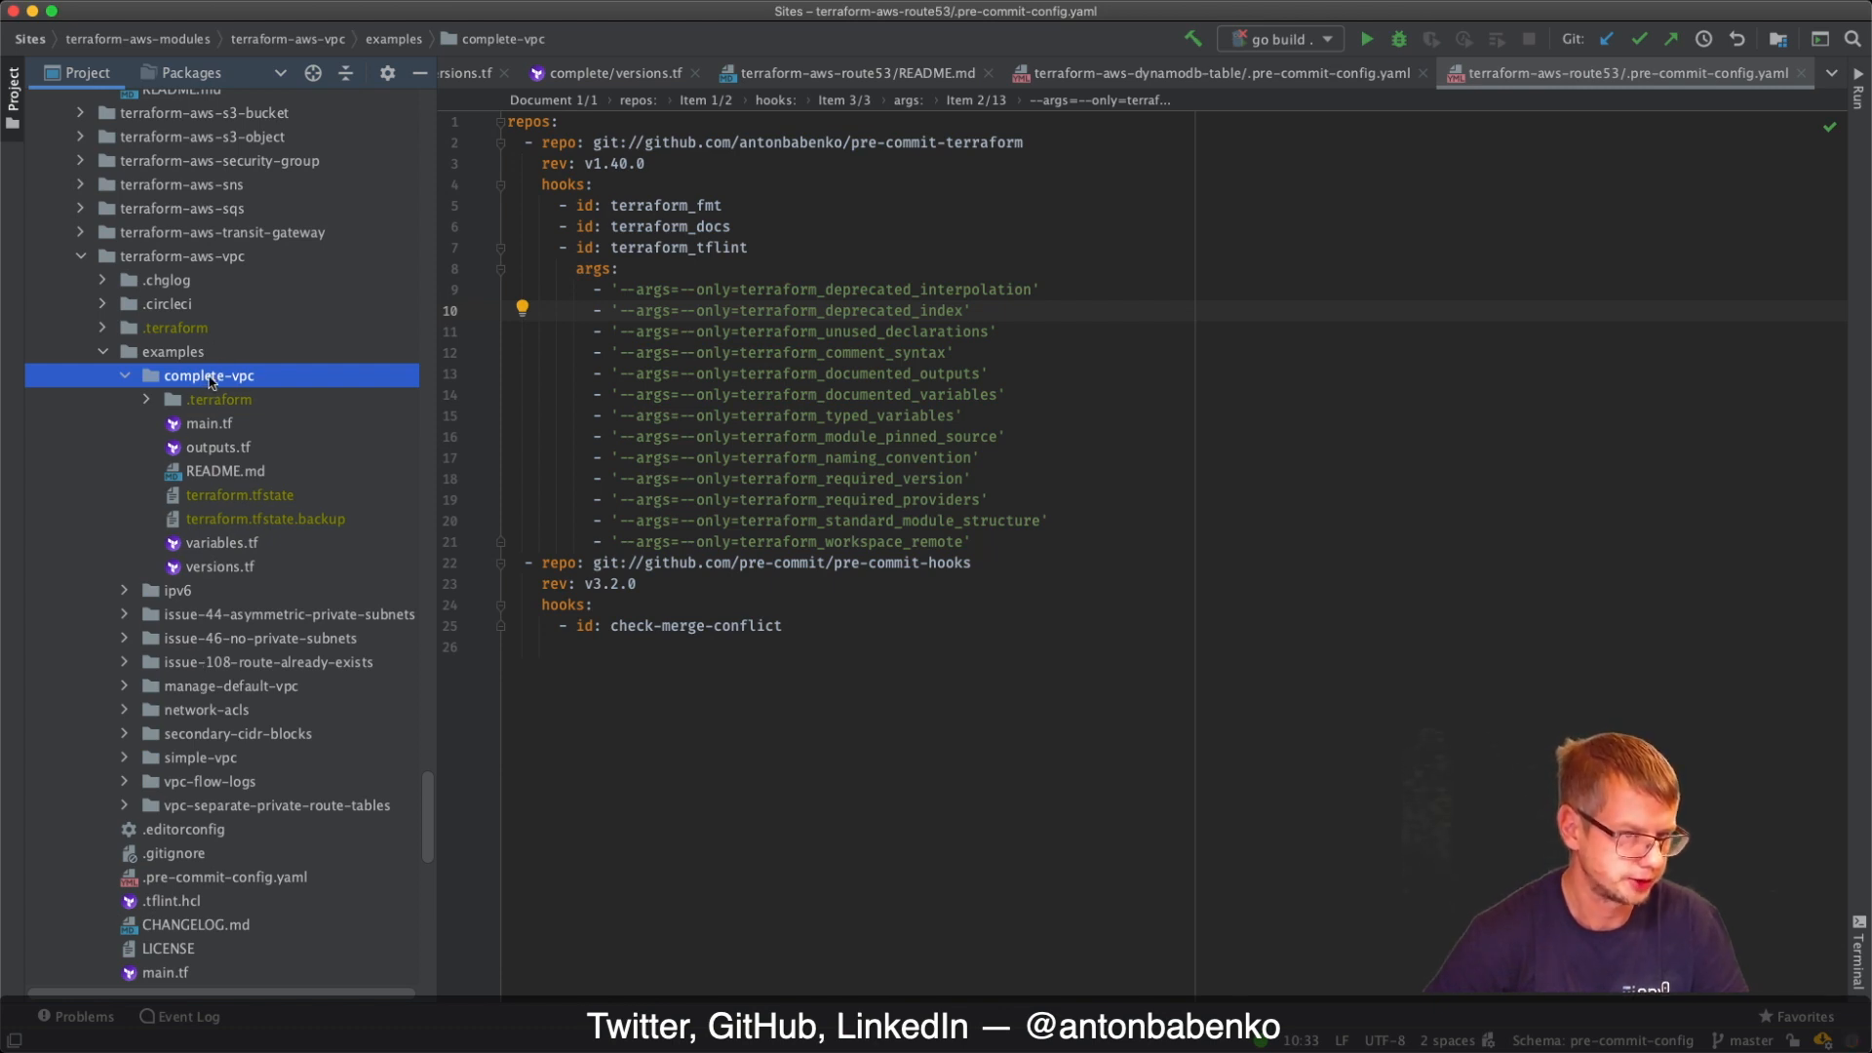
pyautogui.scroll(-3)
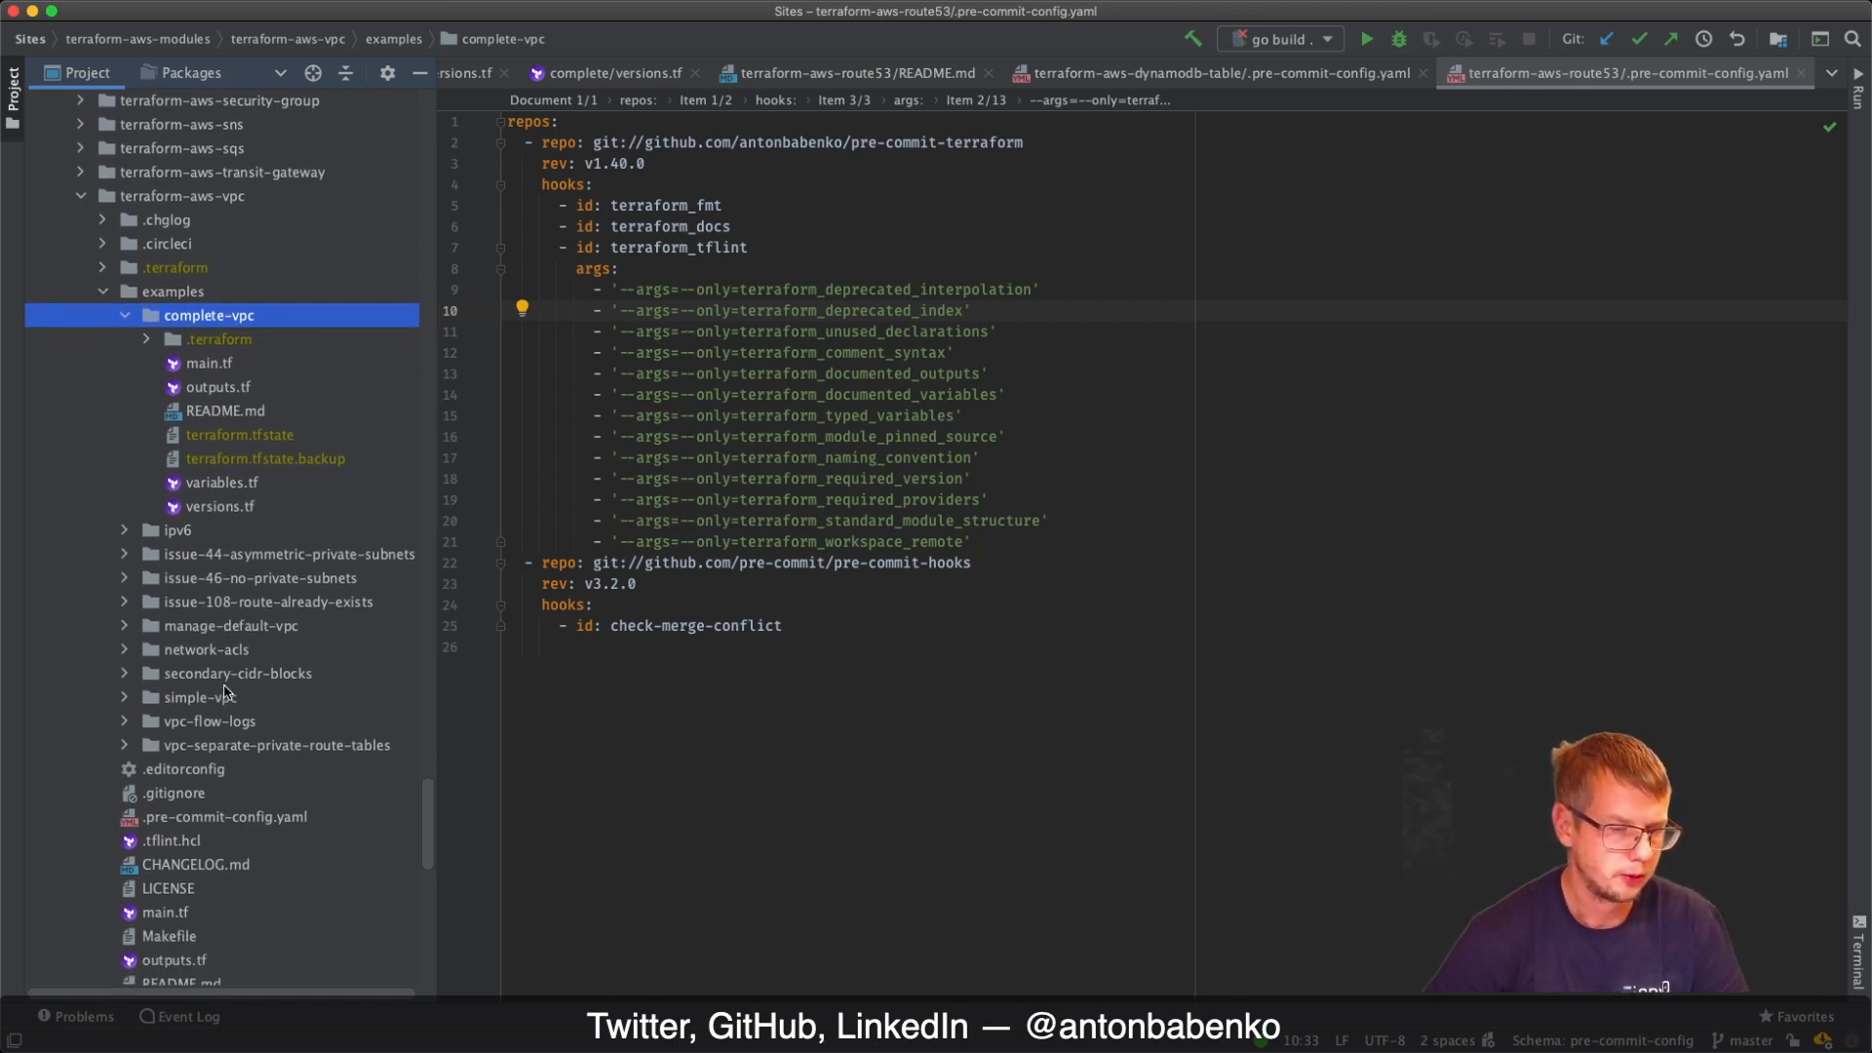
pyautogui.click(225, 815)
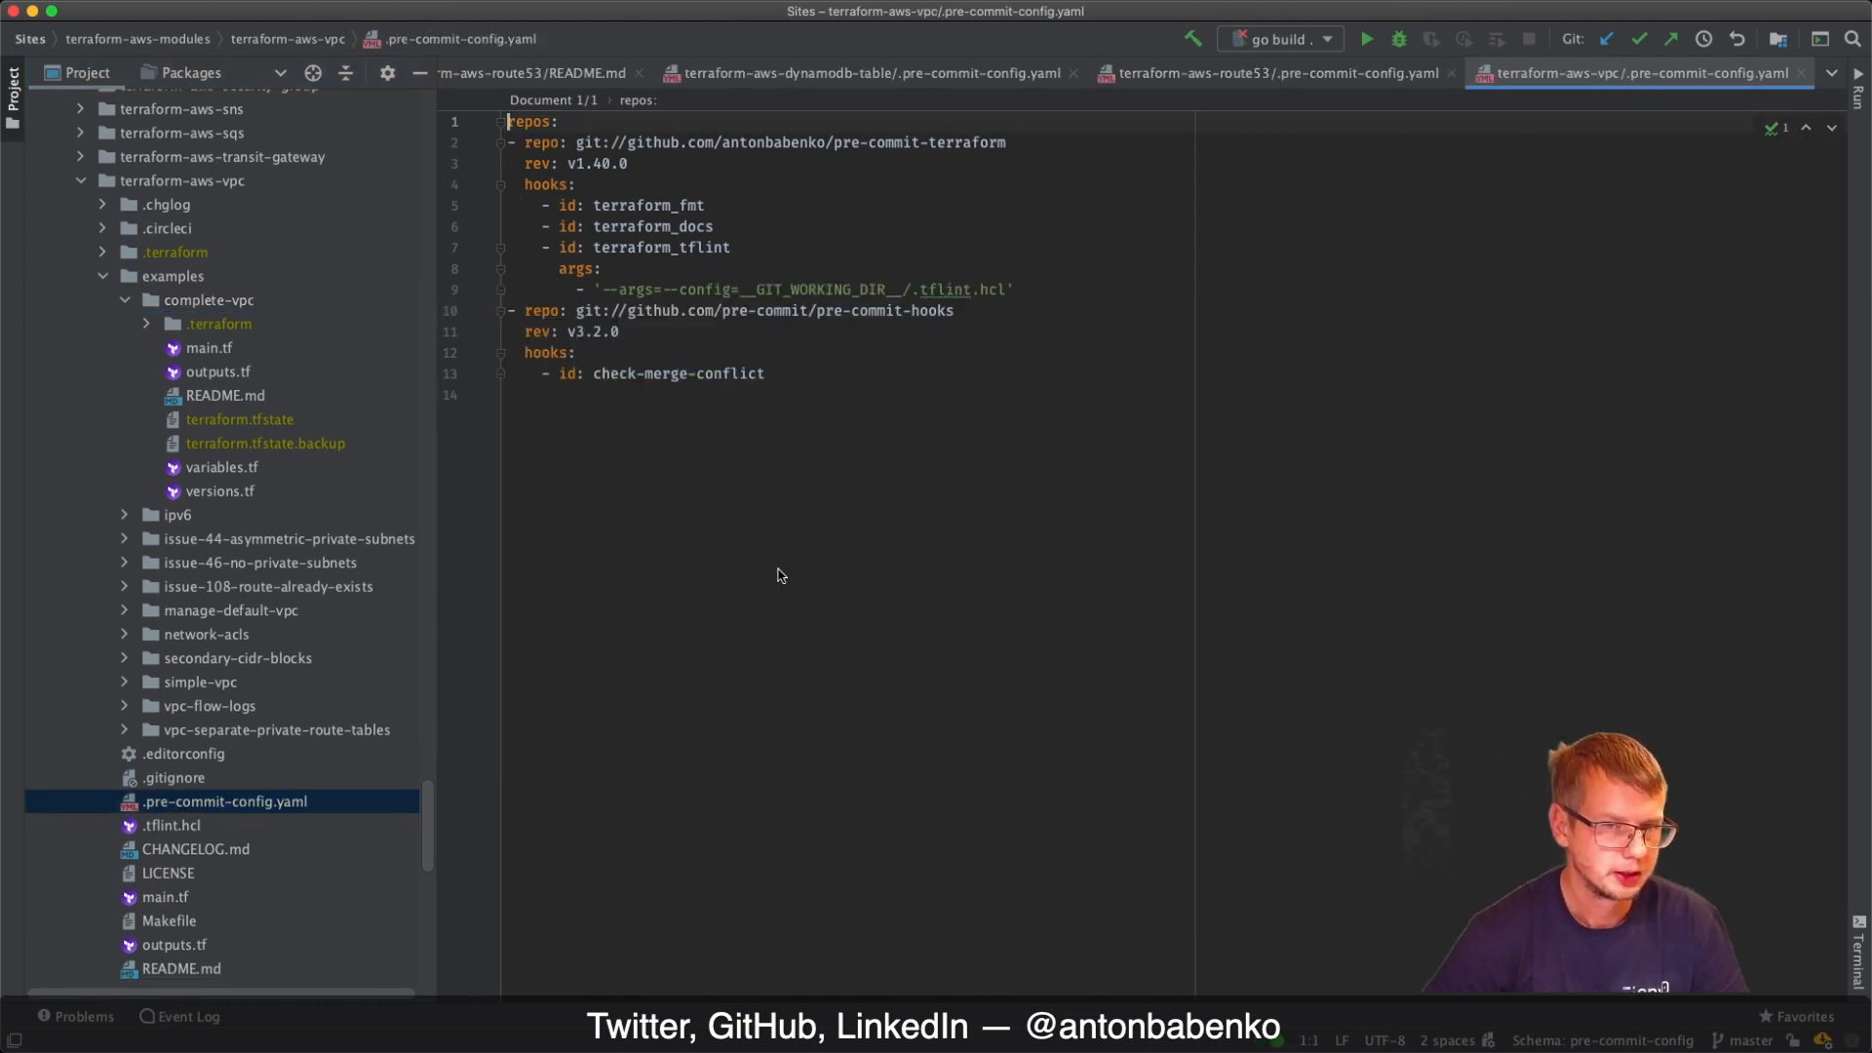
# Retype the __GIT_WORKING_DIR__ placeholder in the tflint --config path to .tflint.hcl
pyautogui.doubleClick(660, 247)
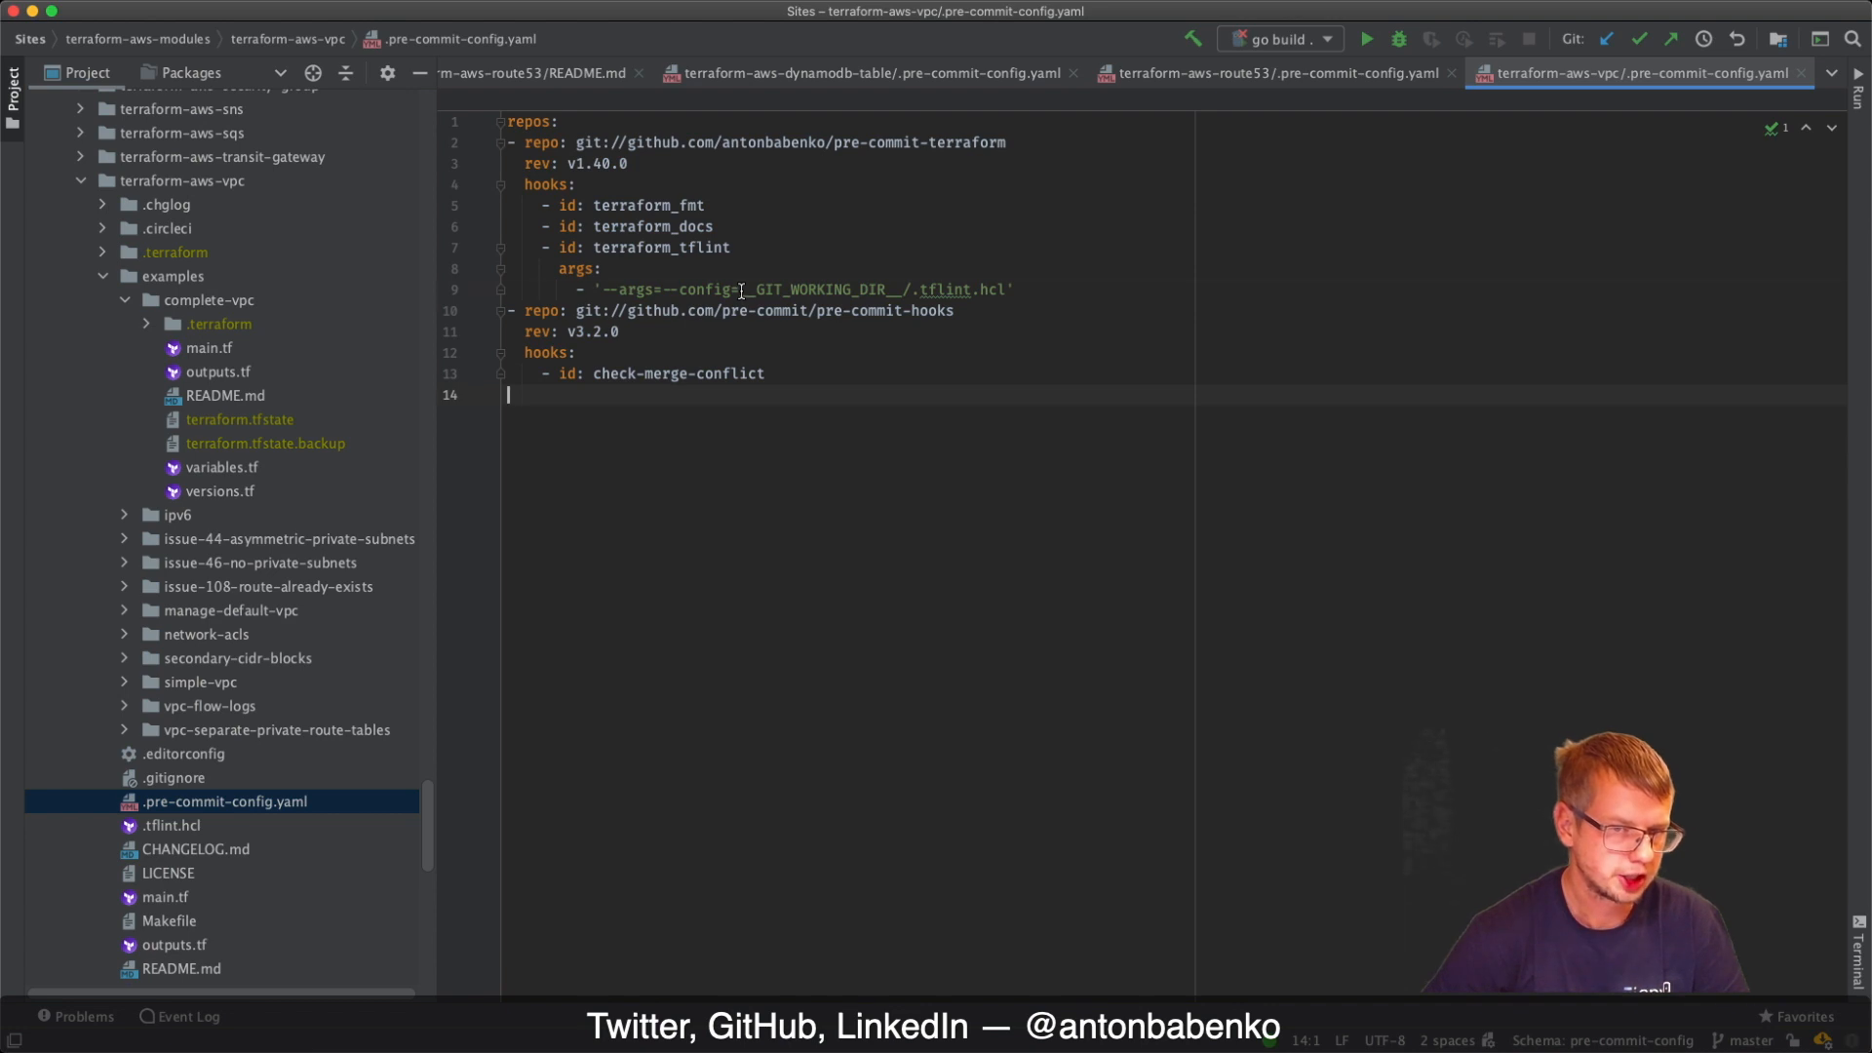
pyautogui.doubleClick(818, 289)
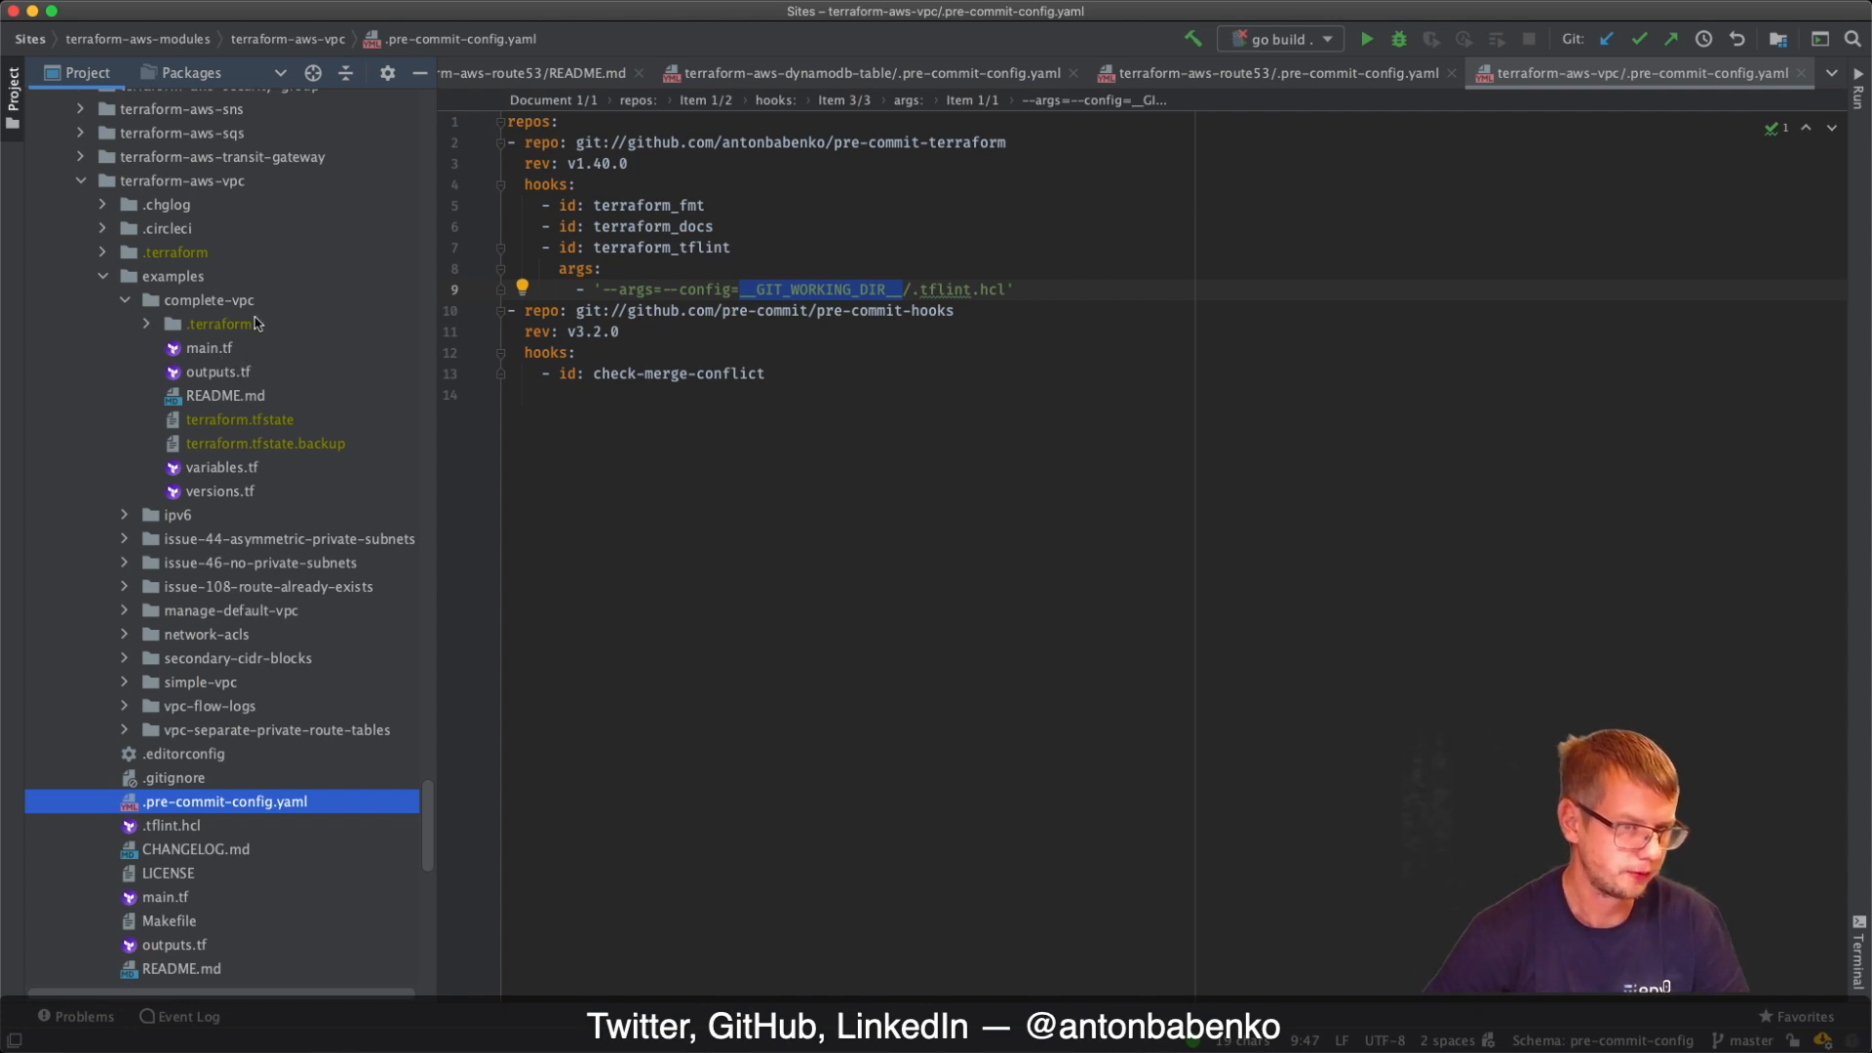
pyautogui.moveTo(239, 364)
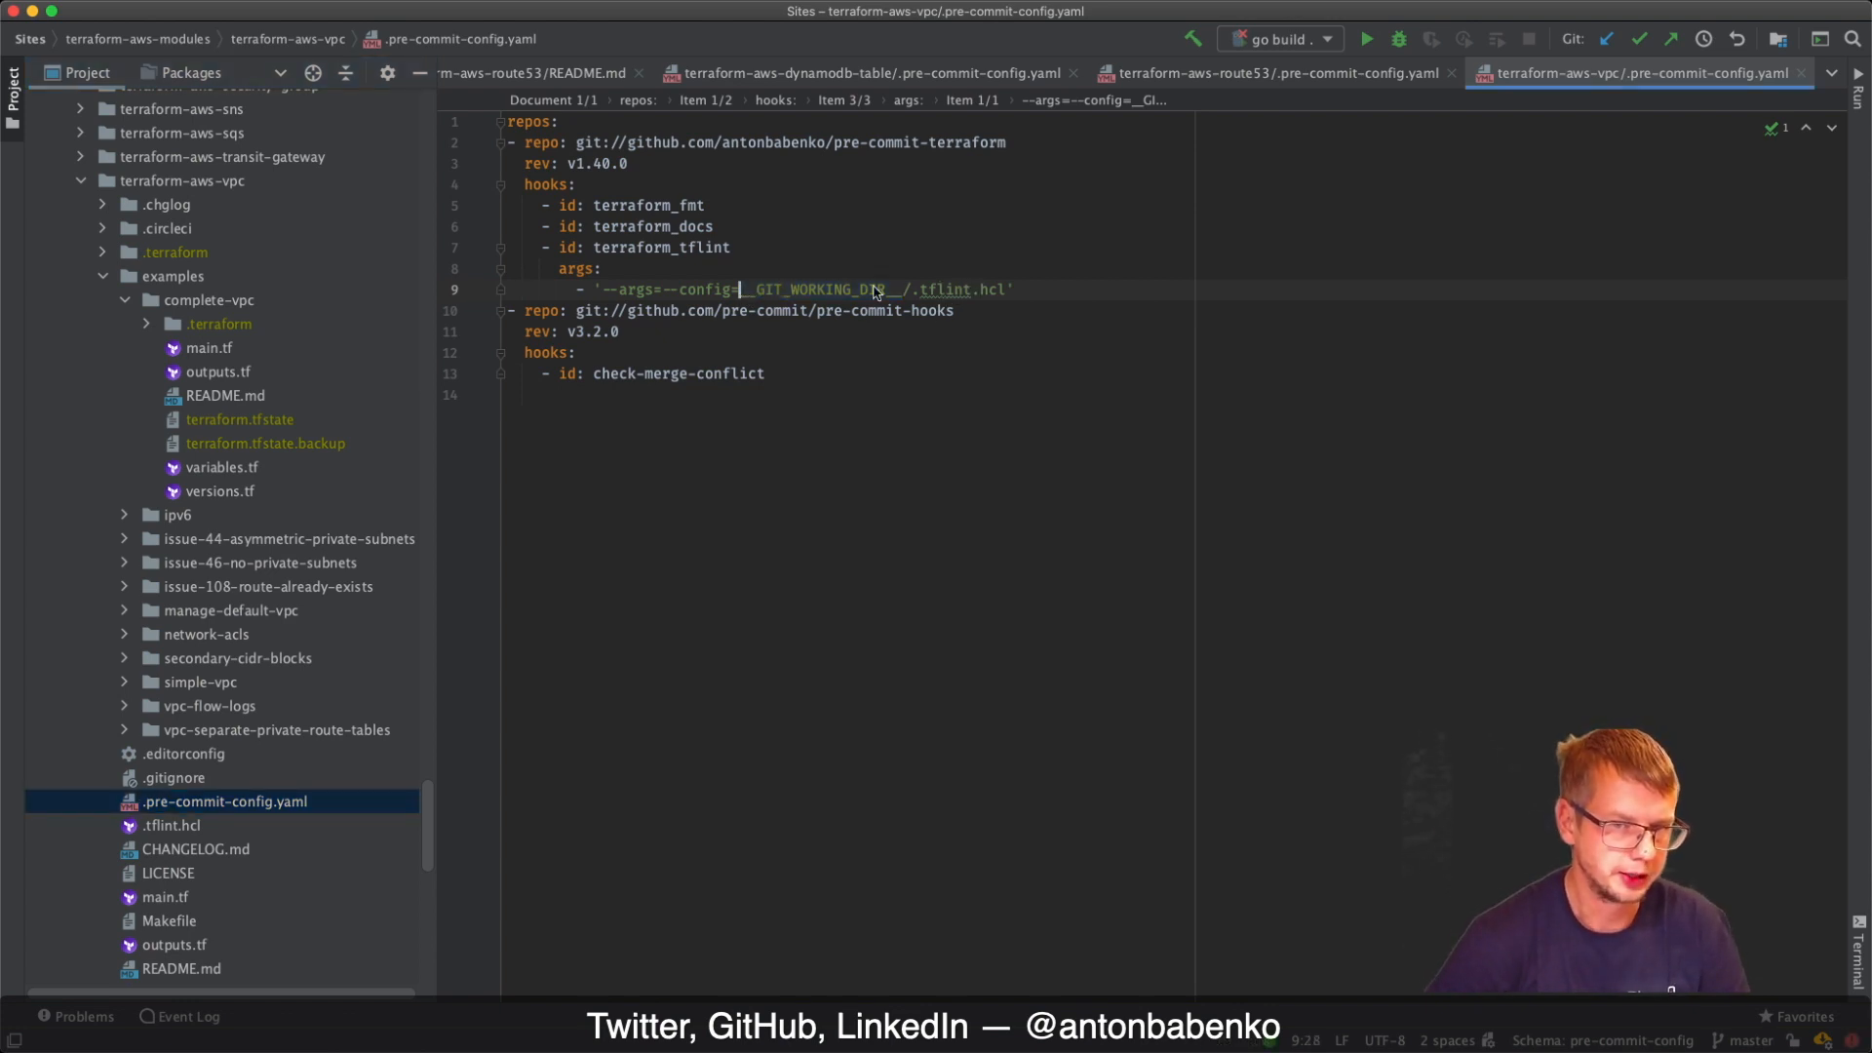
pyautogui.doubleClick(821, 288)
pyautogui.write('/')
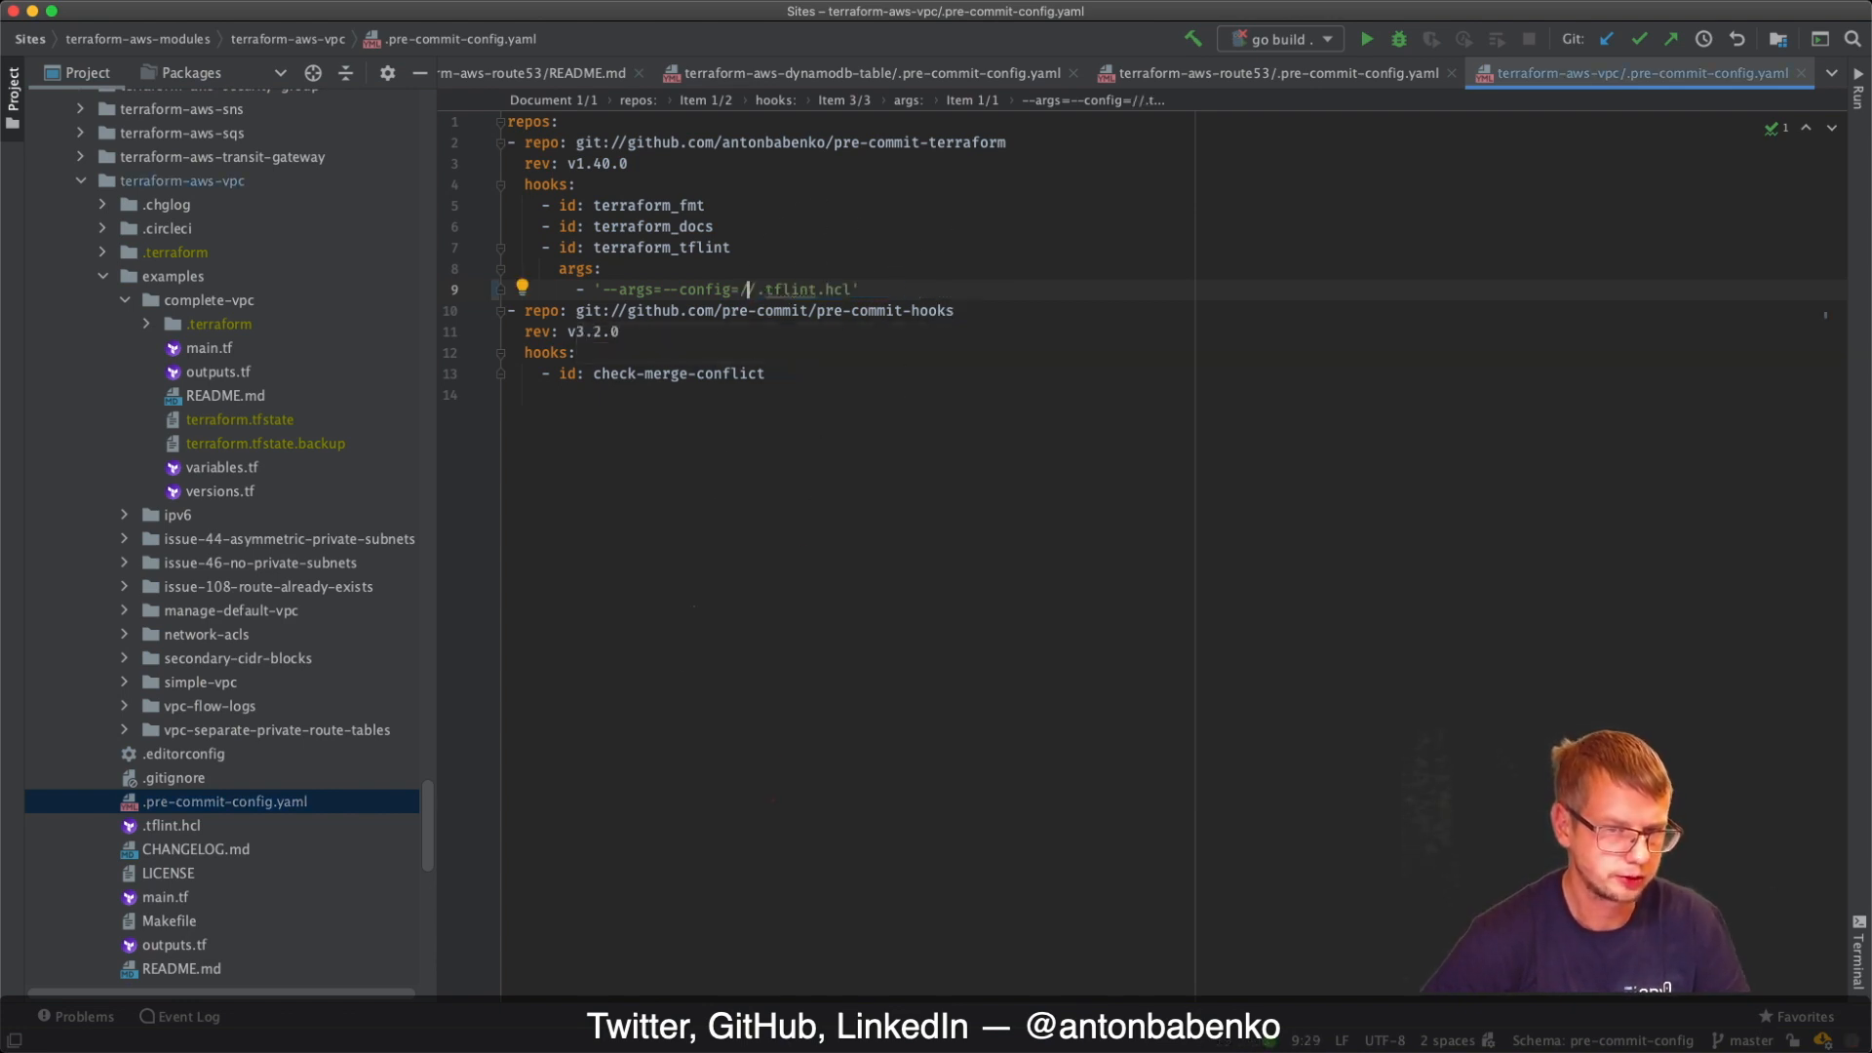
pyautogui.write('__GIT_WORKING_DIR__')
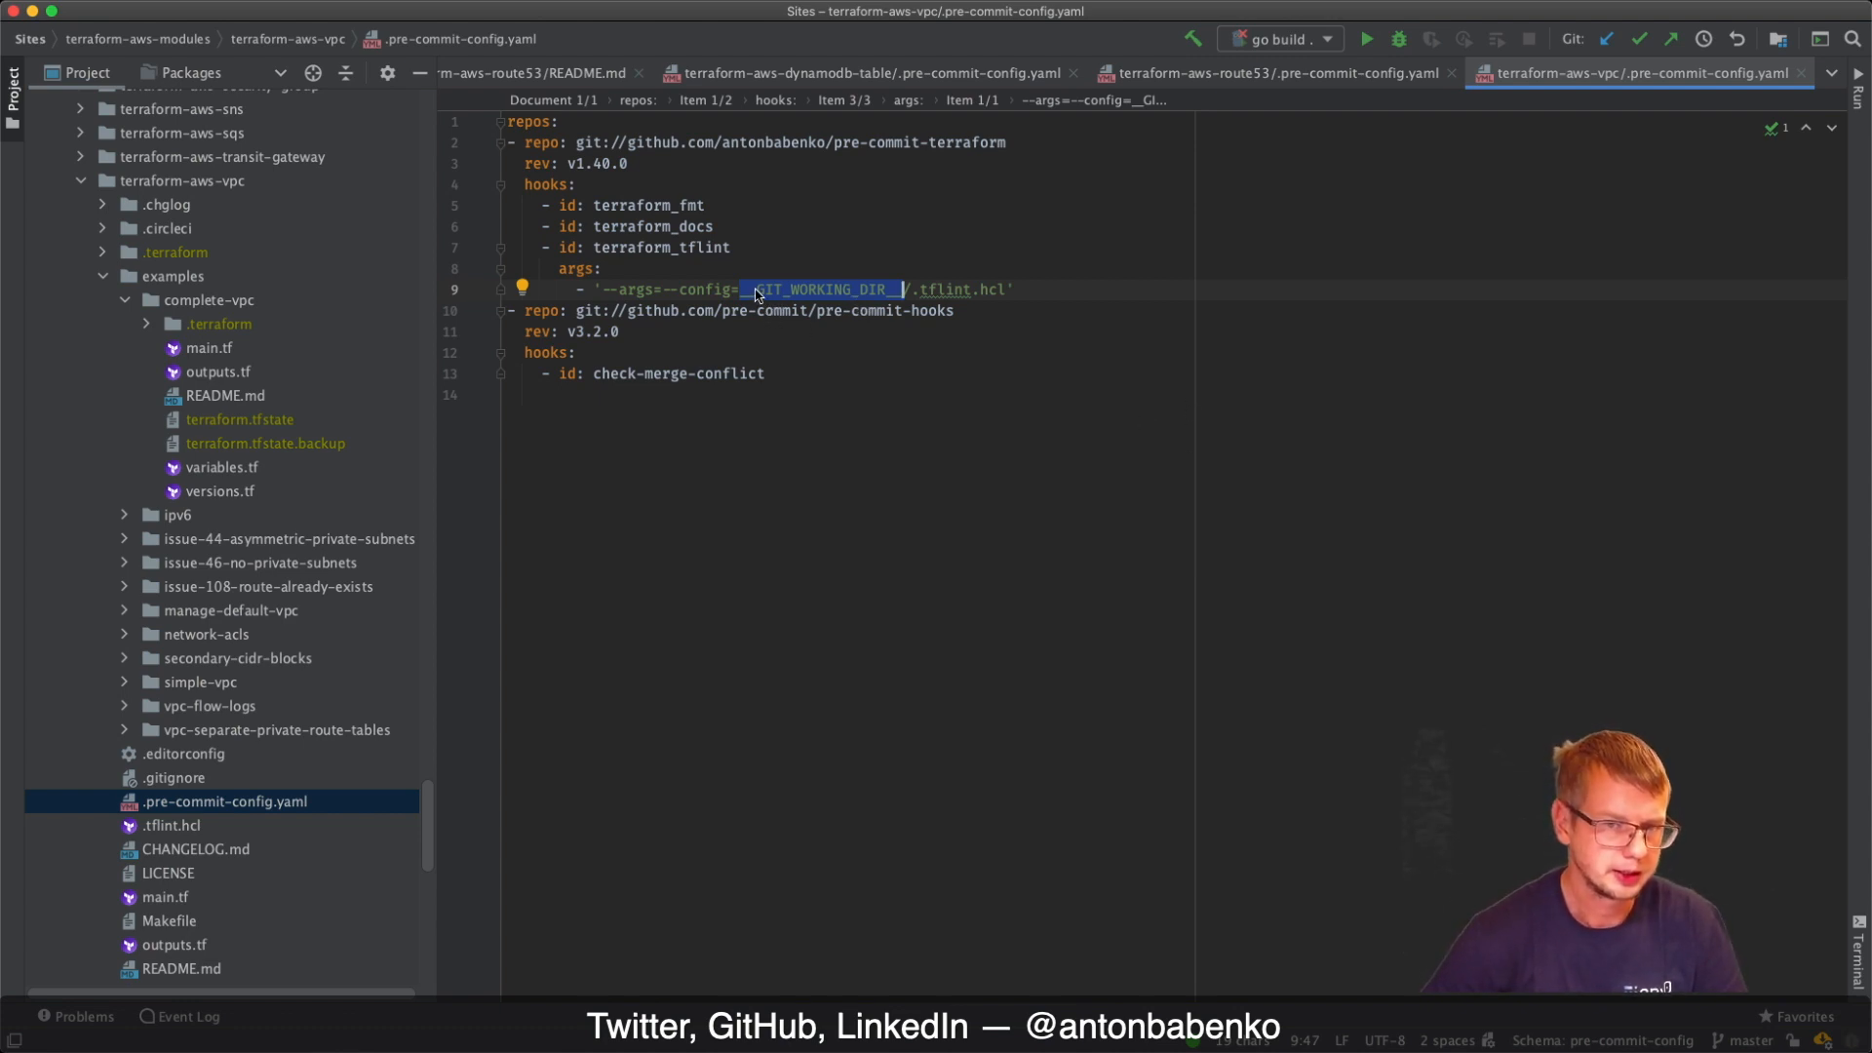
pyautogui.moveTo(935, 316)
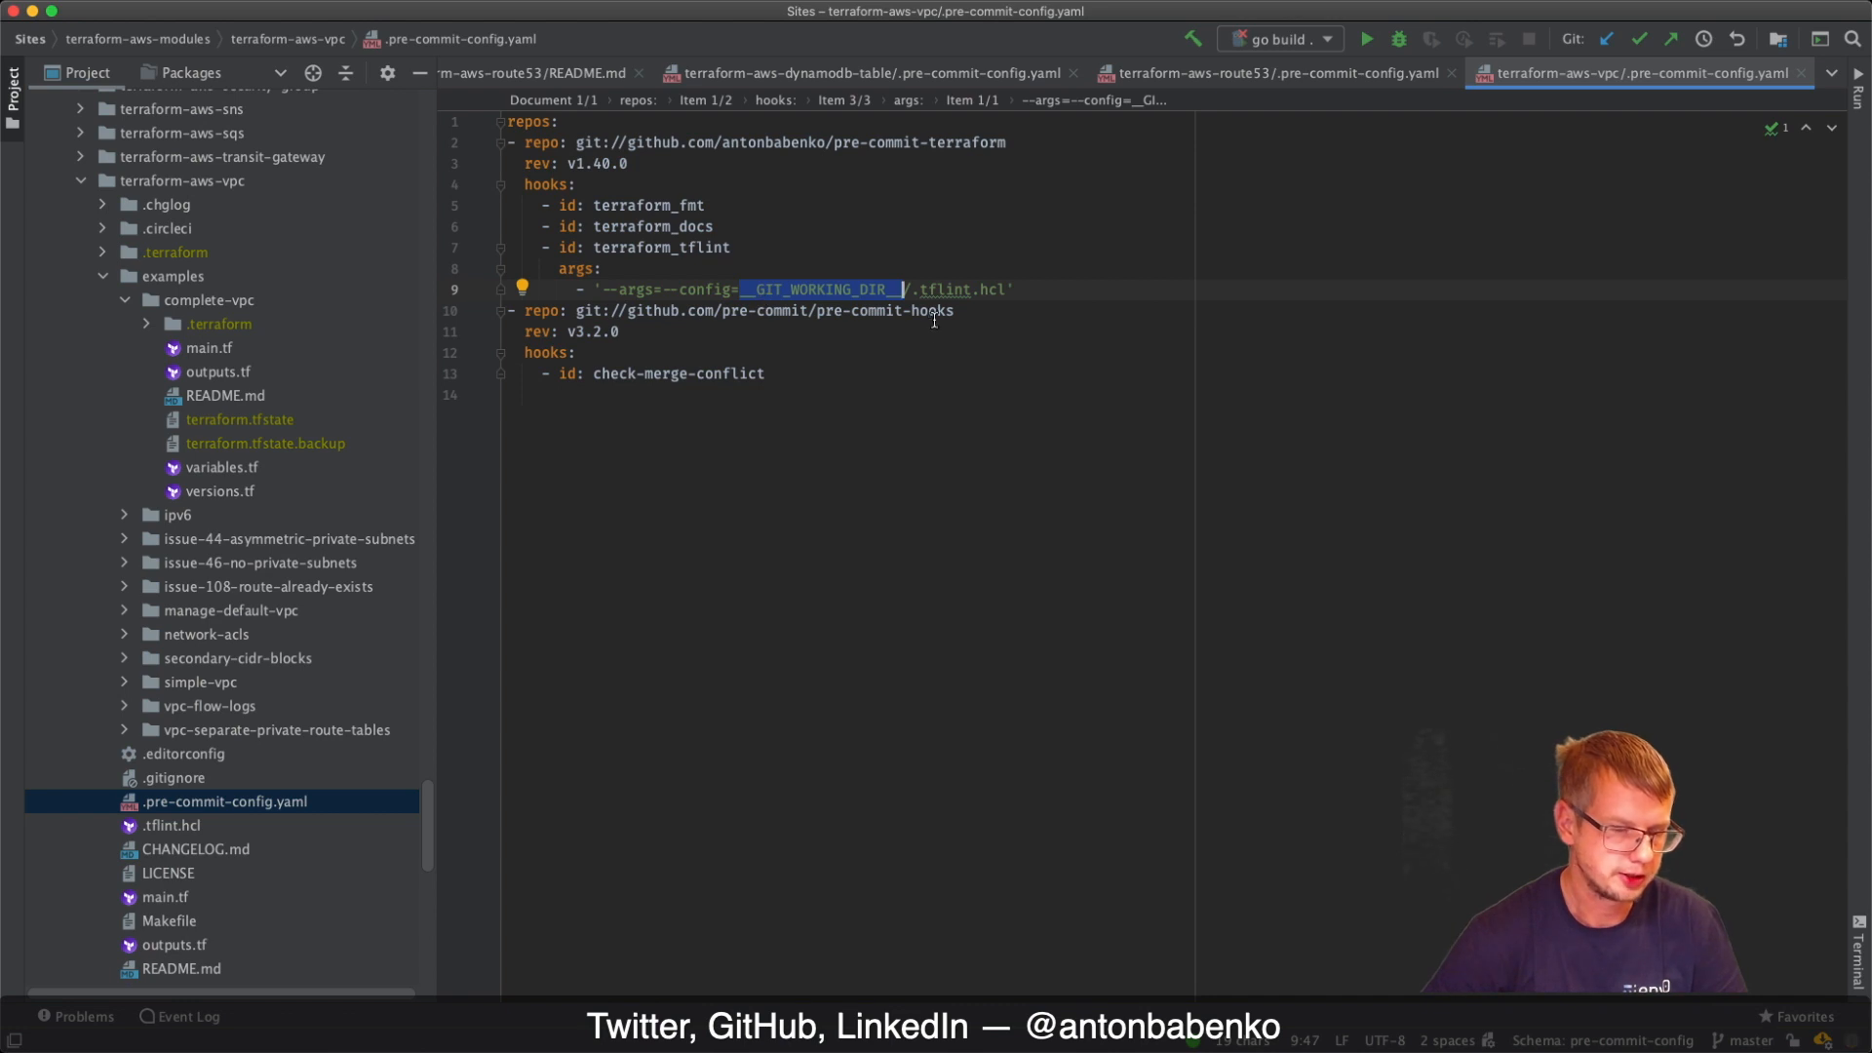
pyautogui.moveTo(852, 446)
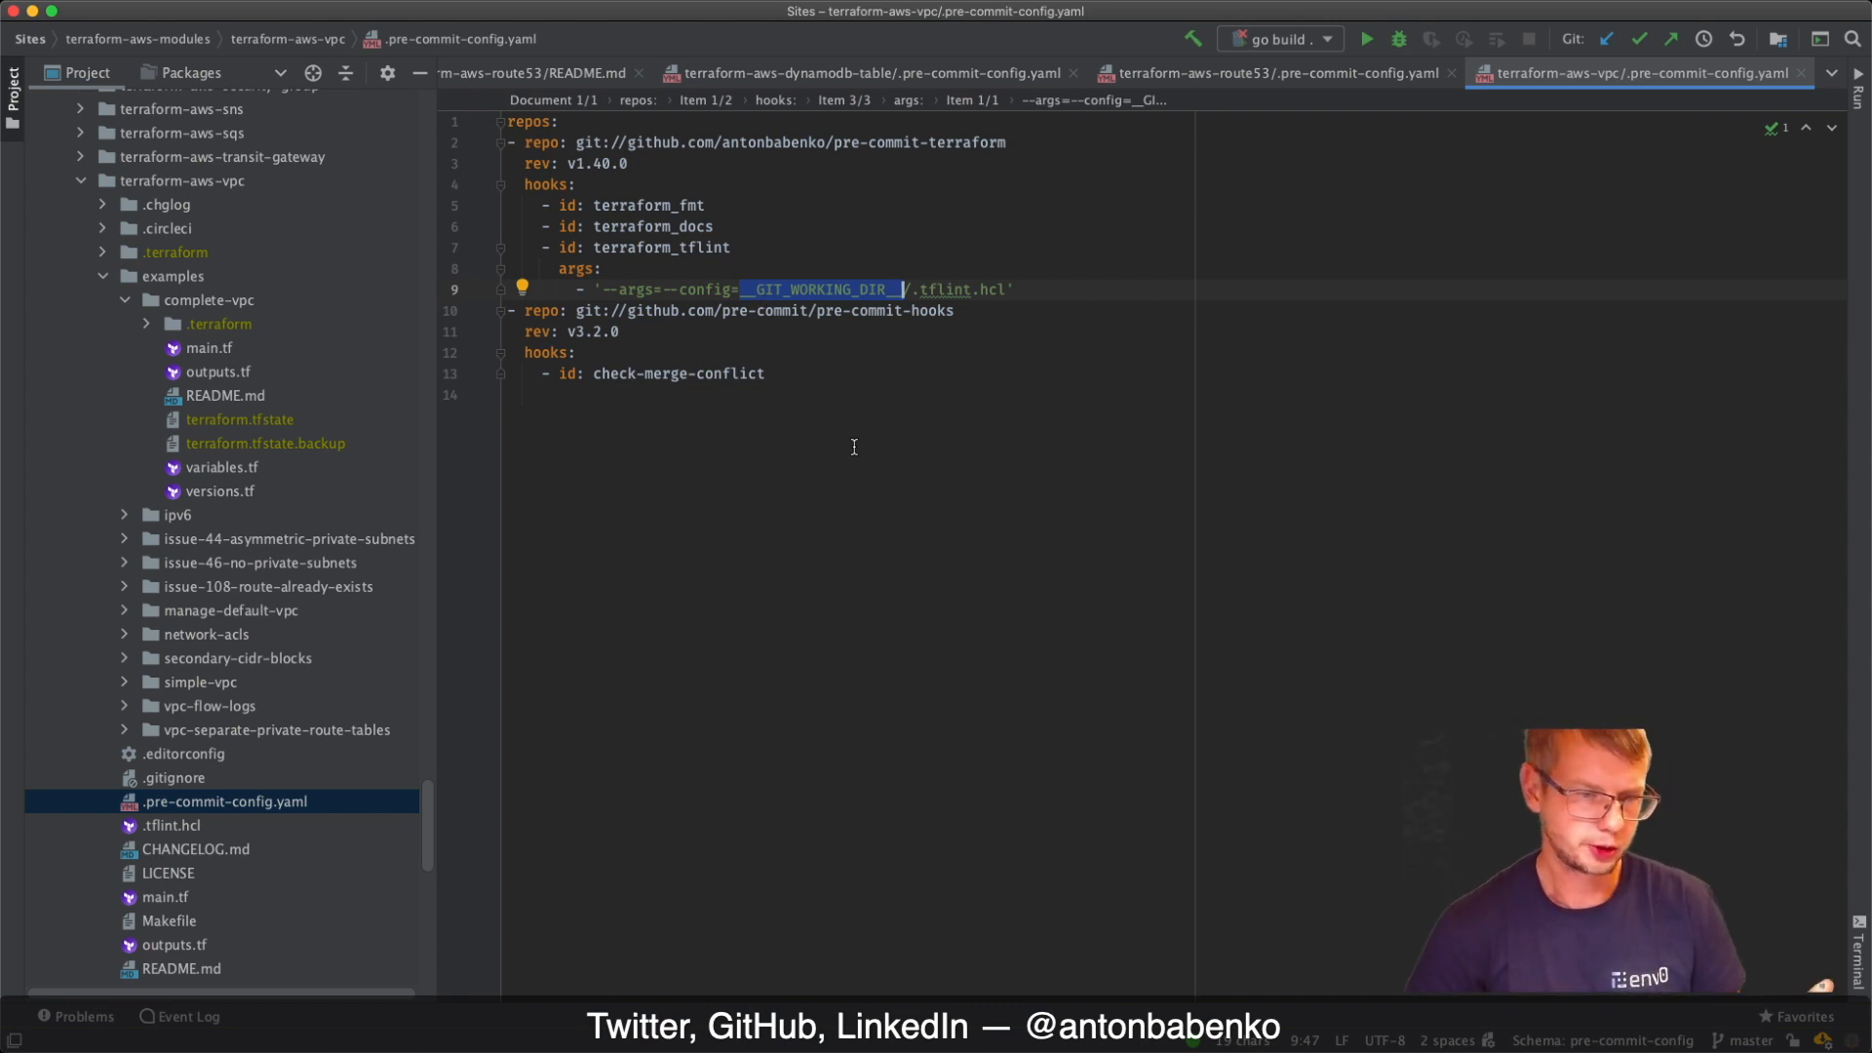
pyautogui.moveTo(837, 452)
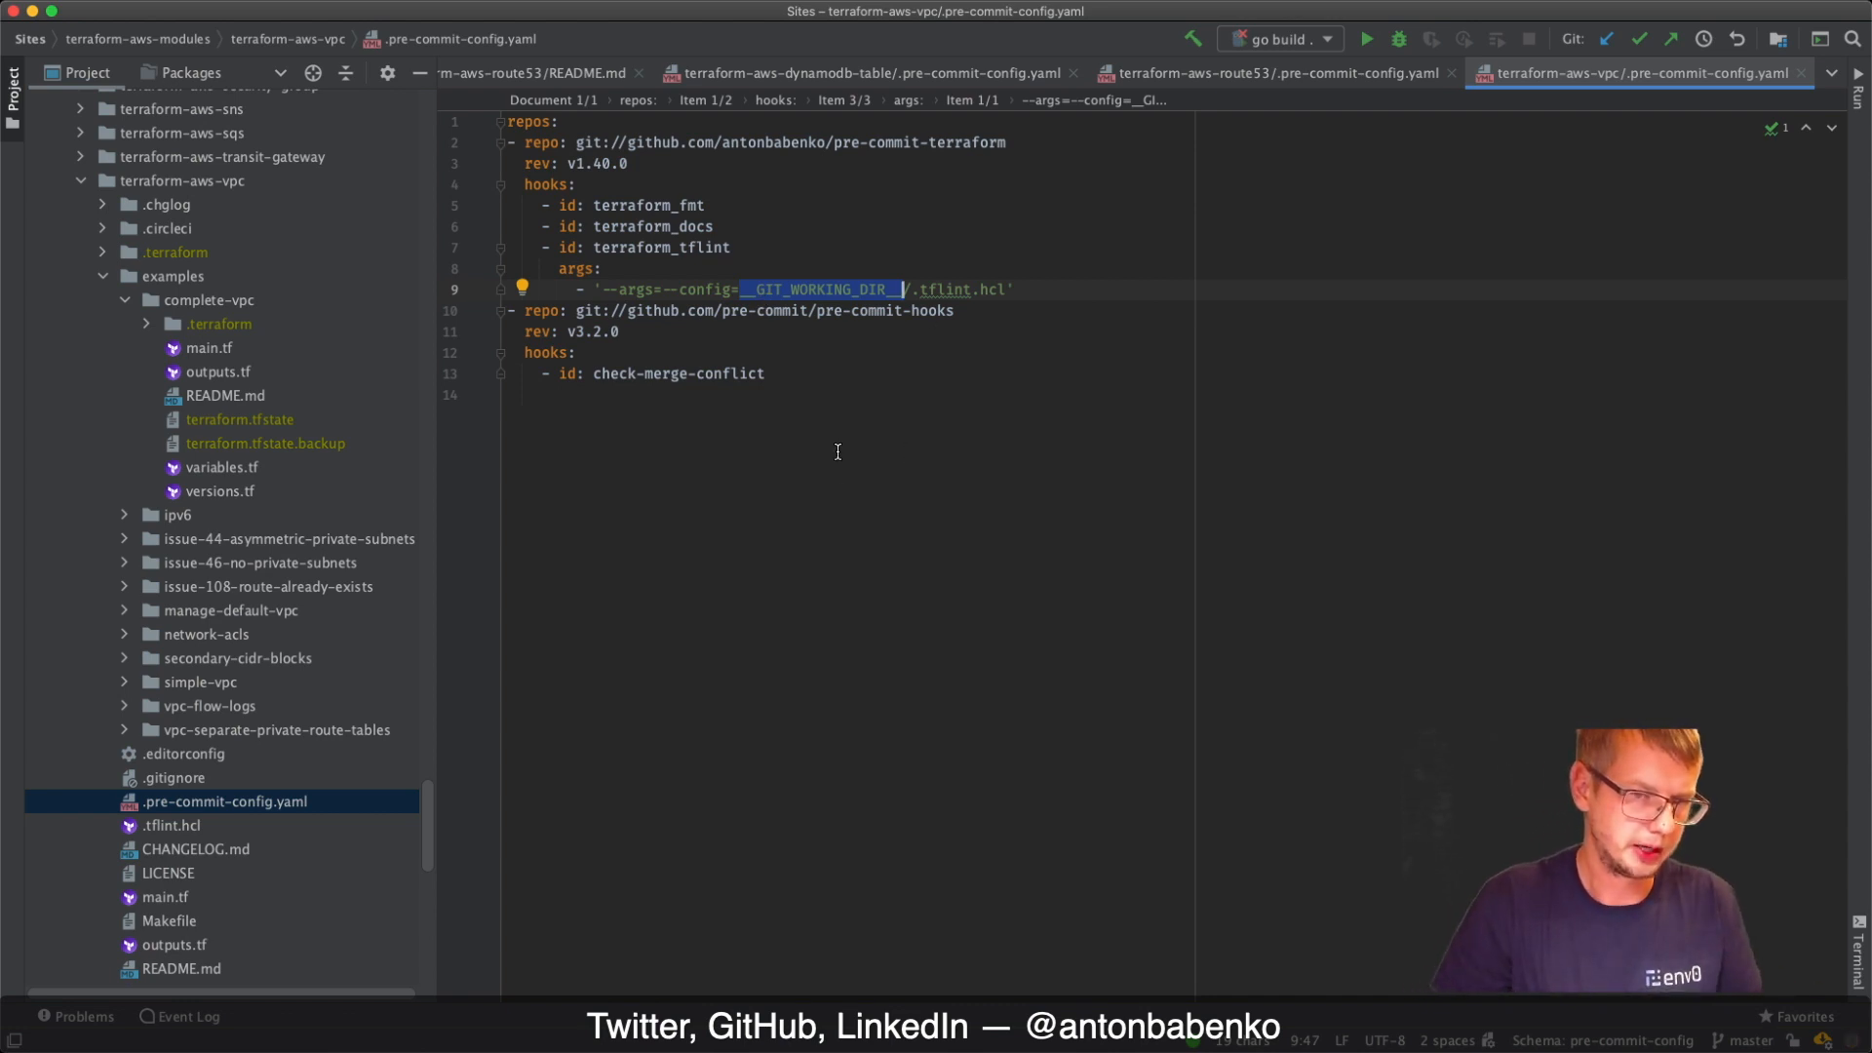
pyautogui.moveTo(648, 627)
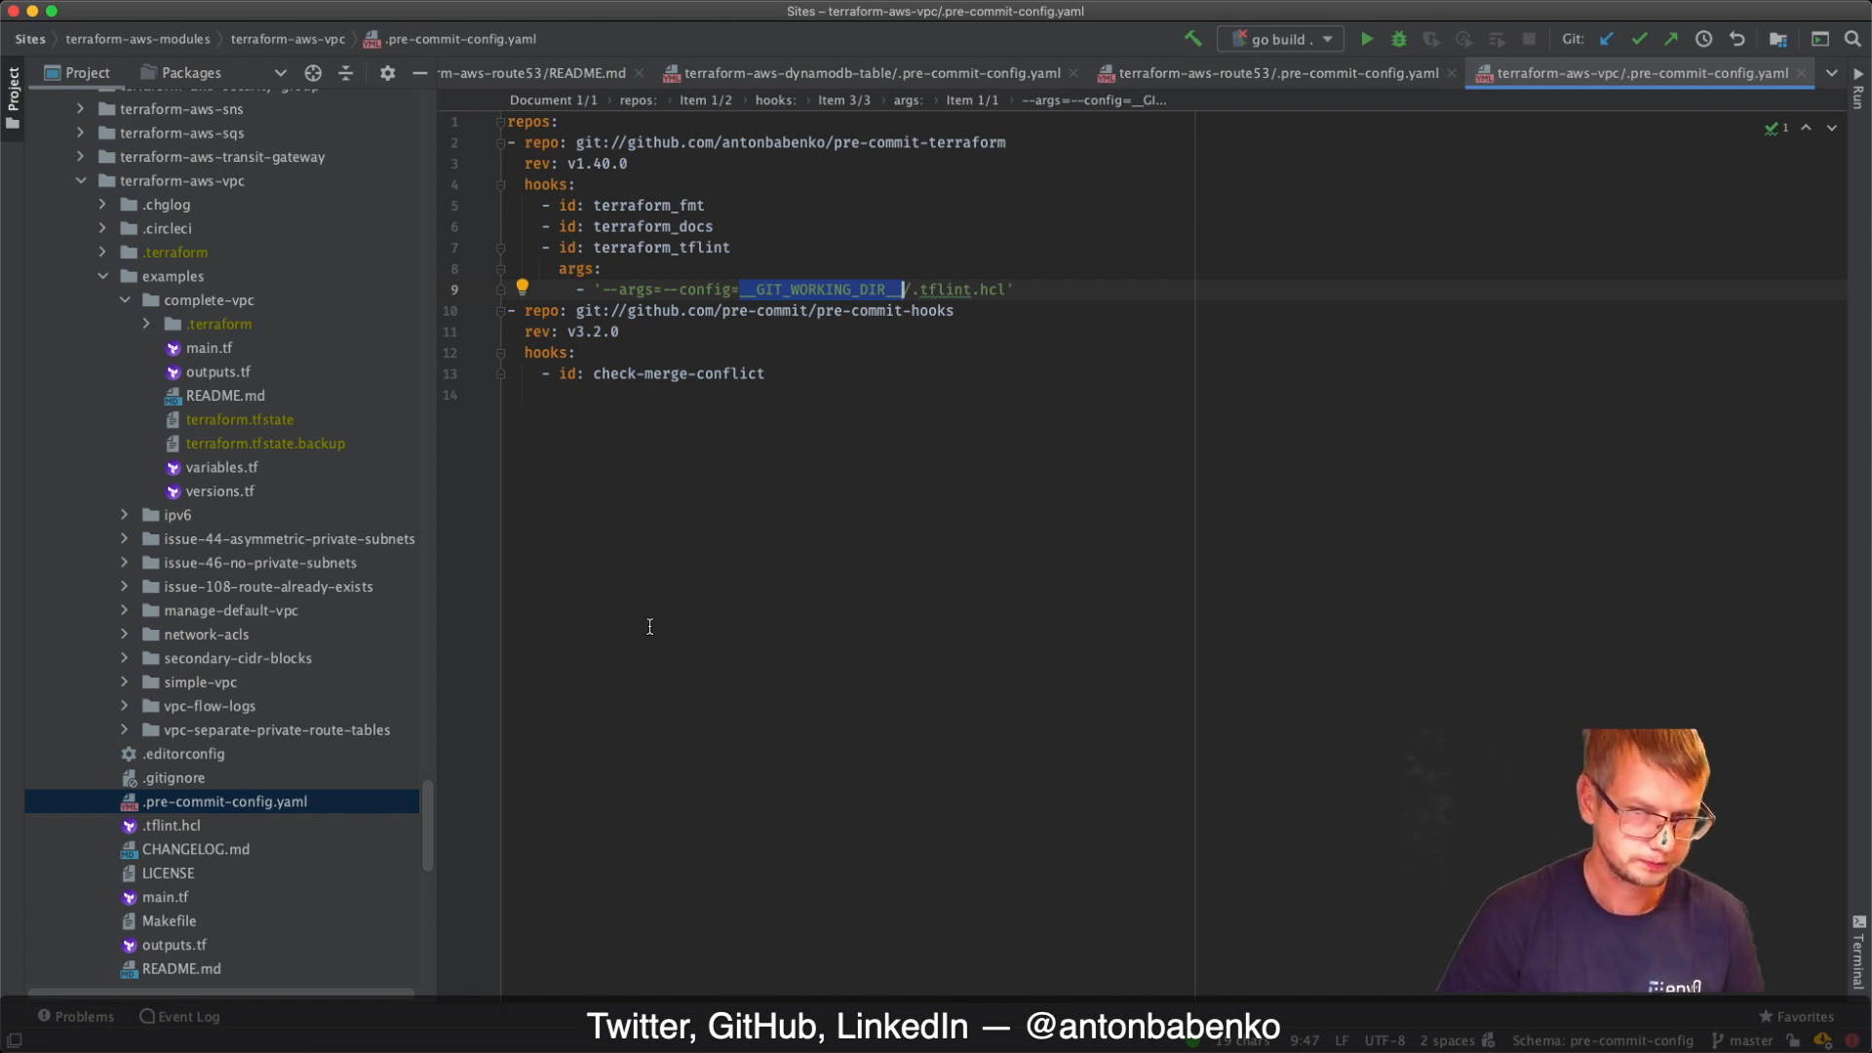
pyautogui.moveTo(788, 314)
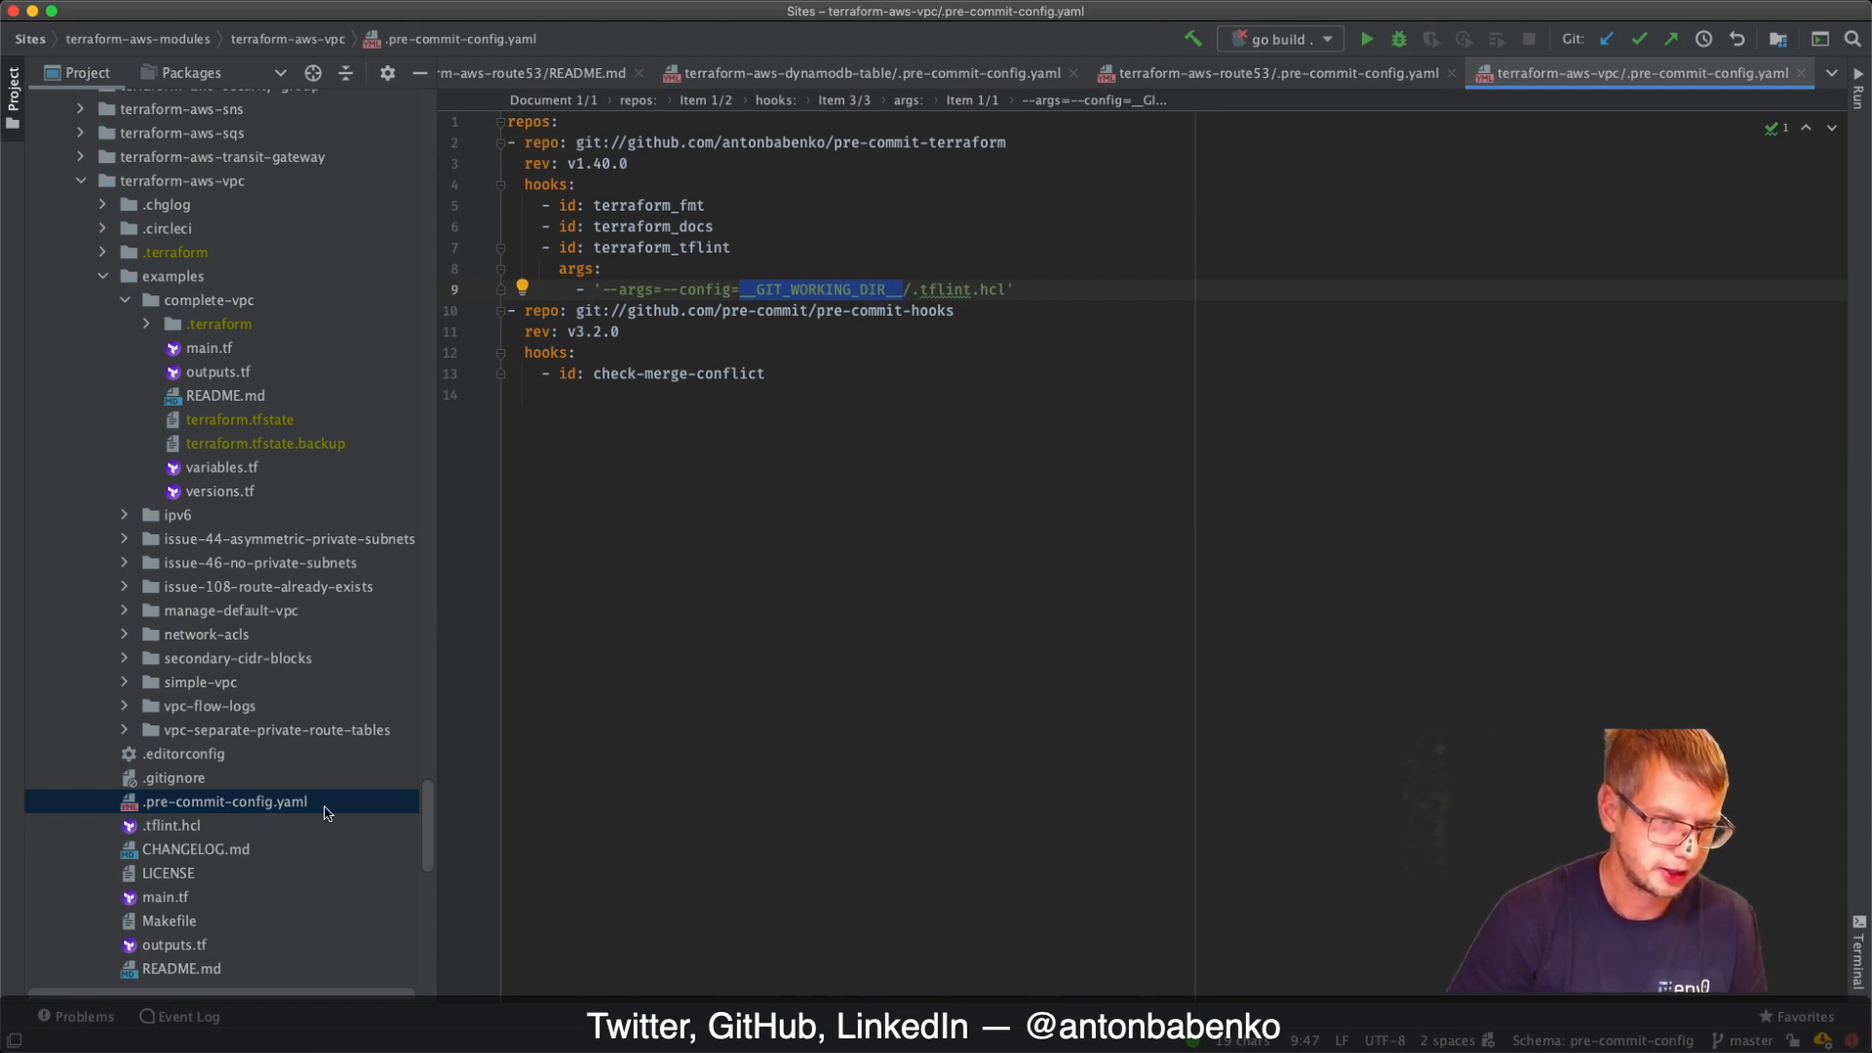
pyautogui.moveTo(227, 784)
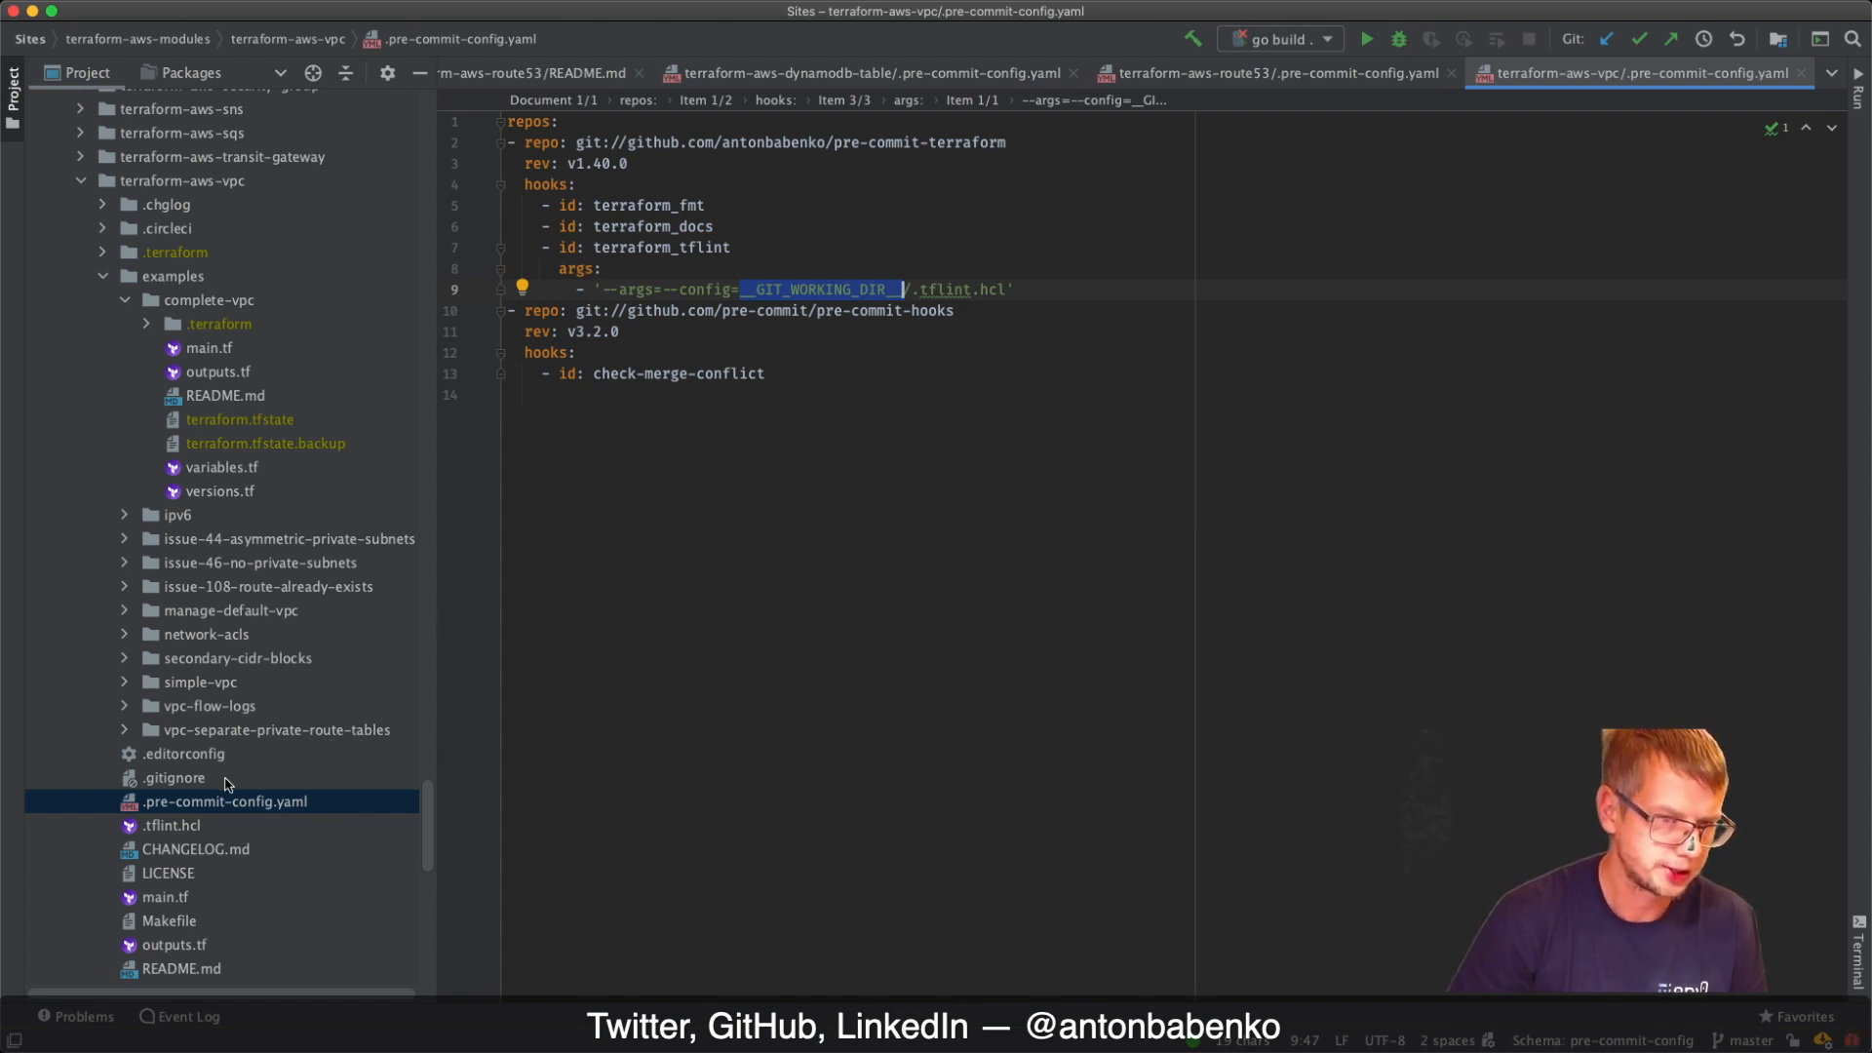
pyautogui.moveTo(150, 463)
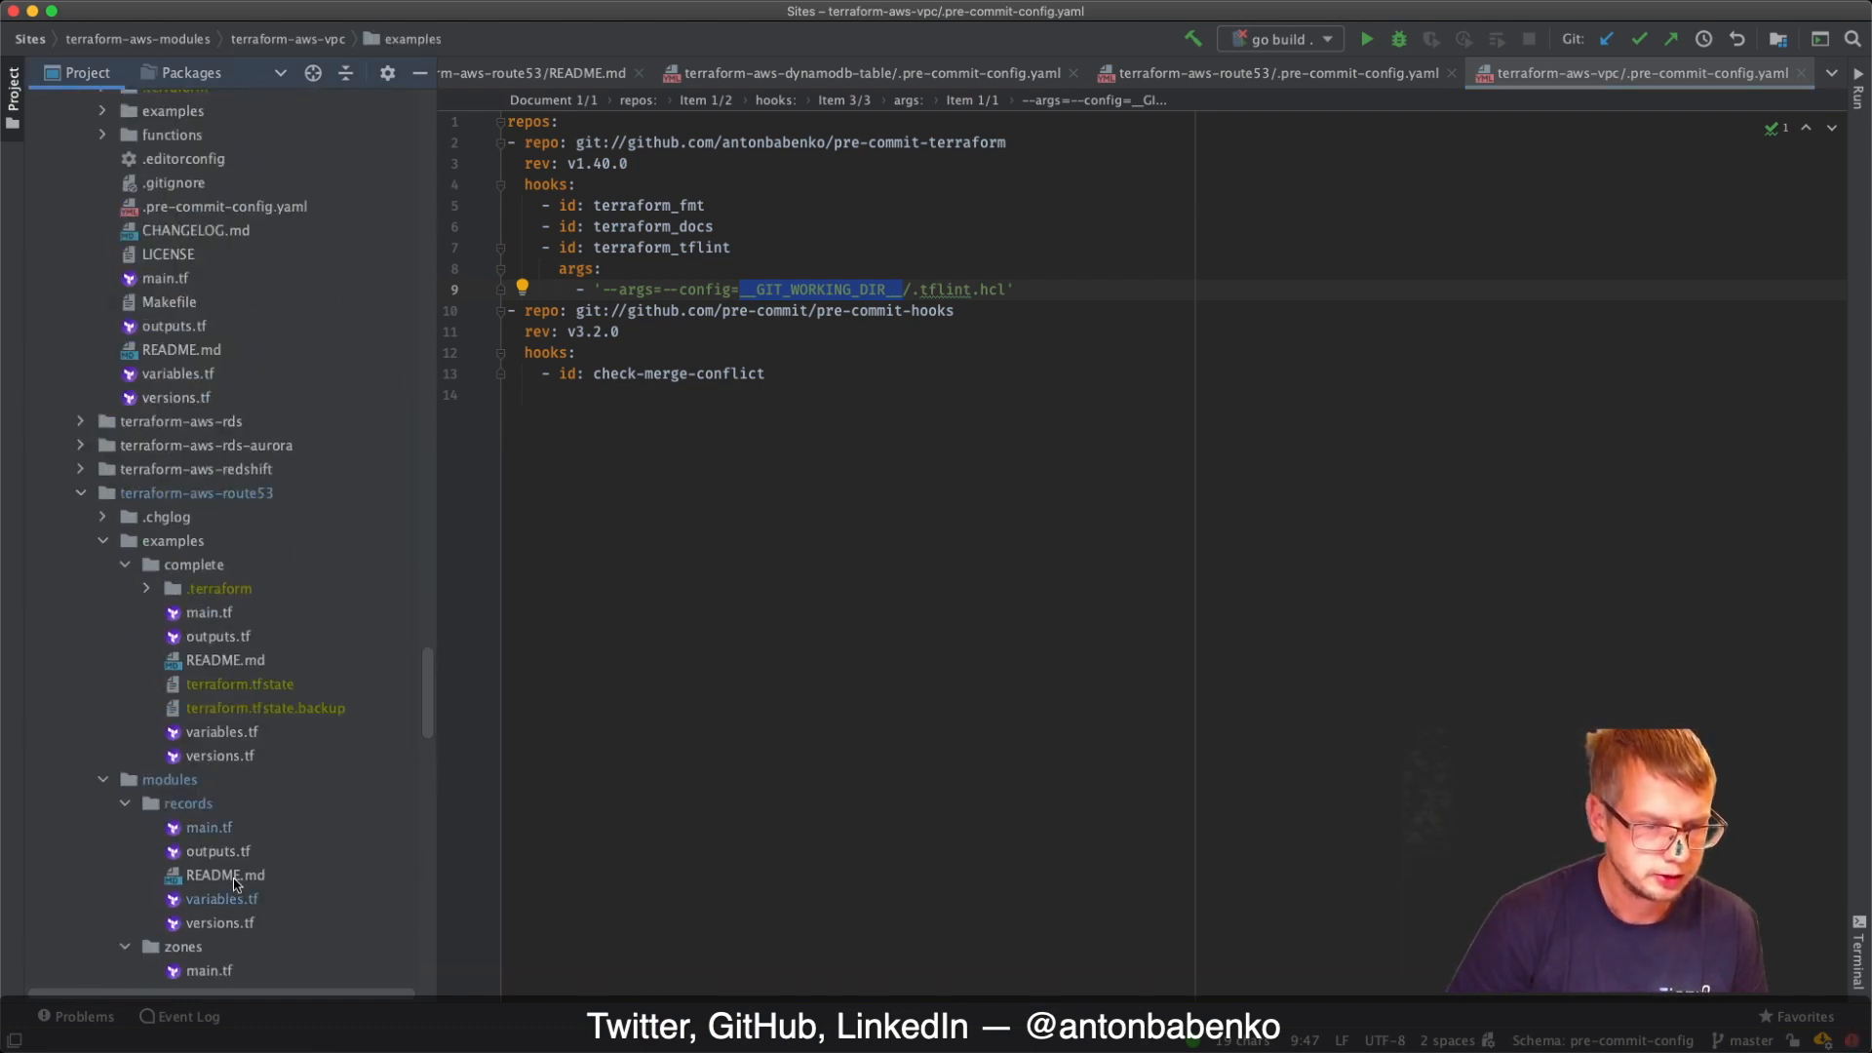
# Collapse terraform-aws-notify-slack and view terraform-aws-lambda's tflint hook with 13 --only rules
pyautogui.scroll(3)
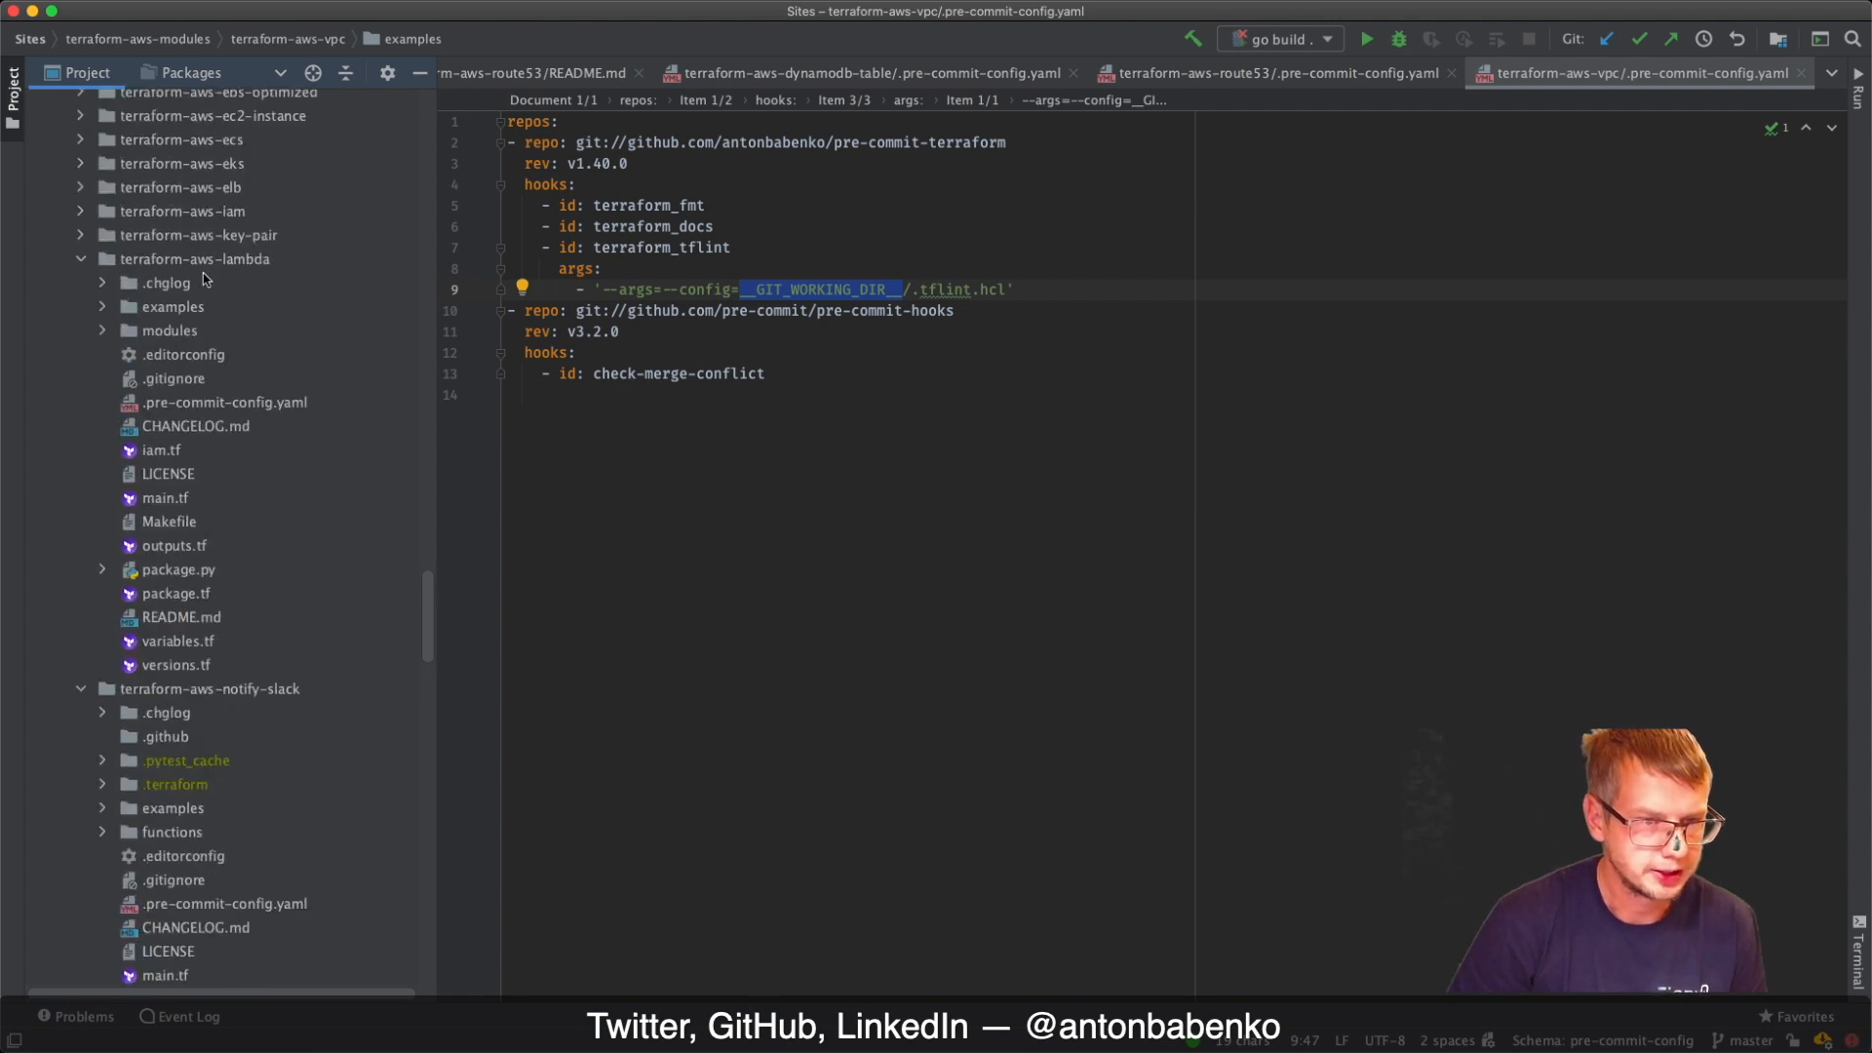
pyautogui.click(210, 690)
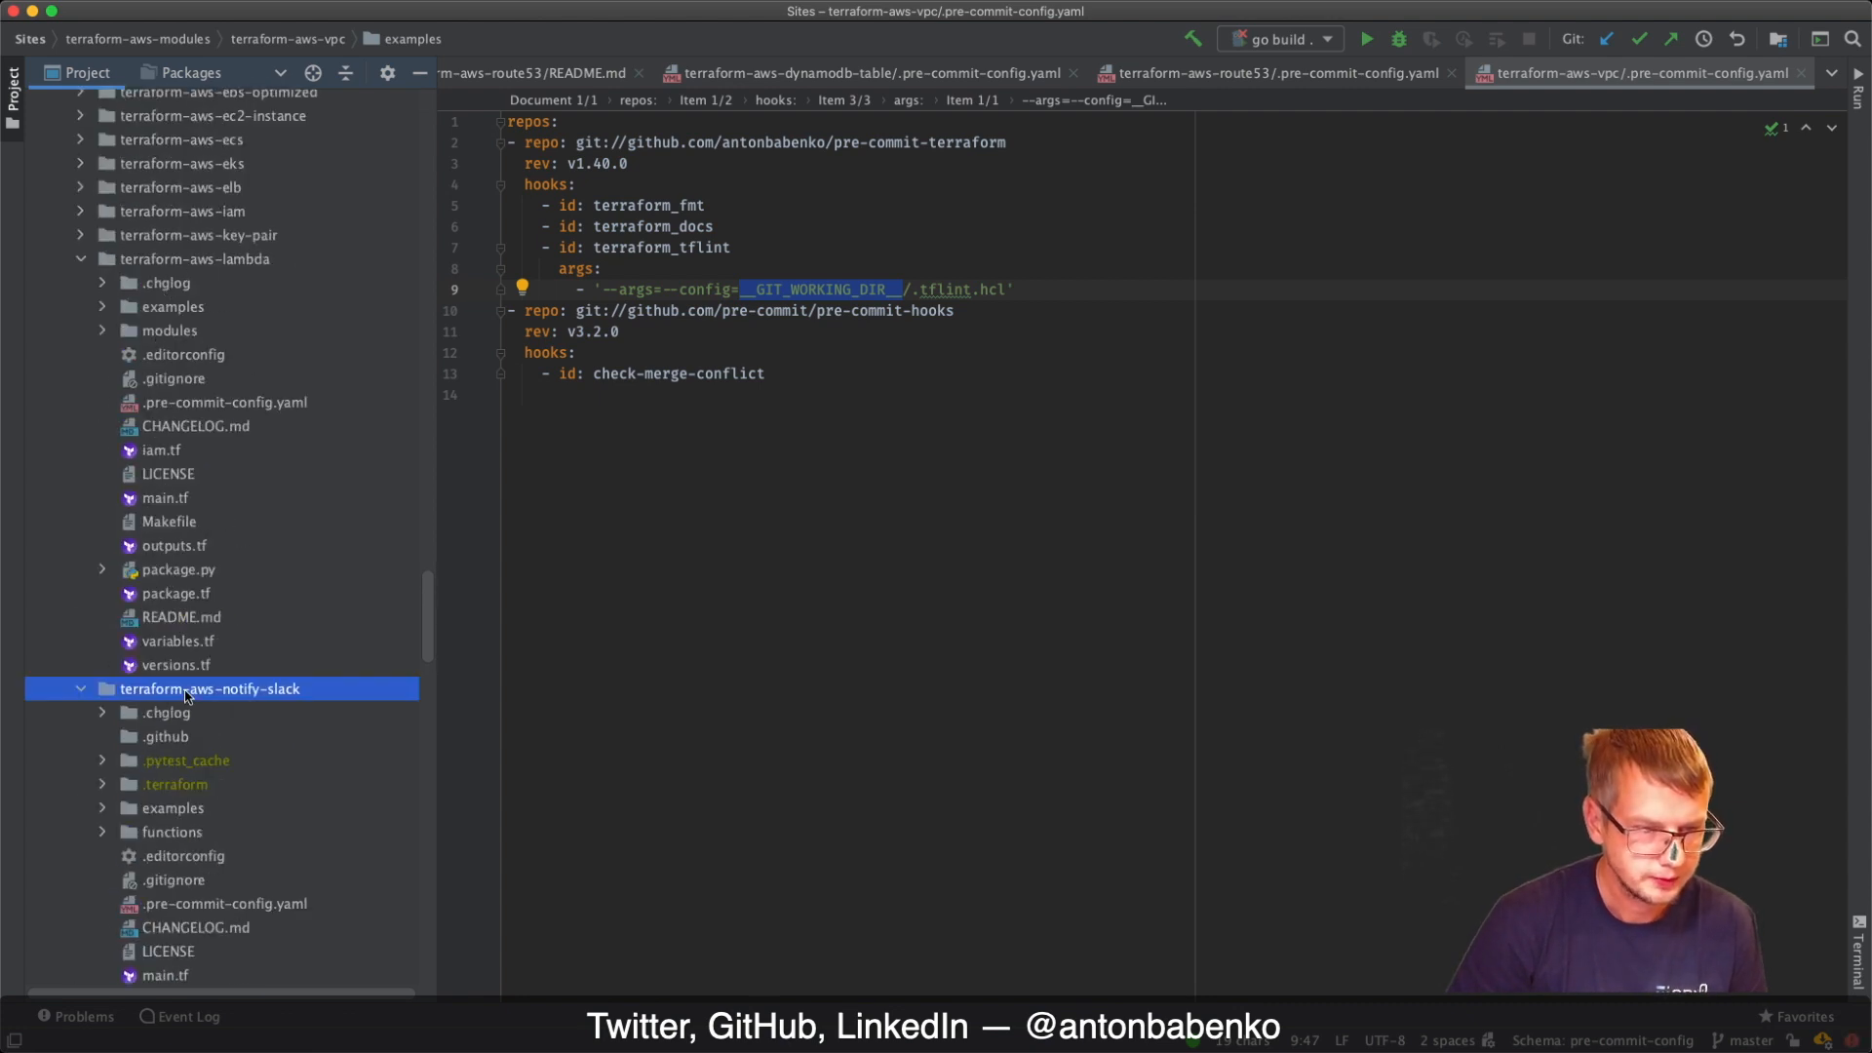
pyautogui.click(79, 689)
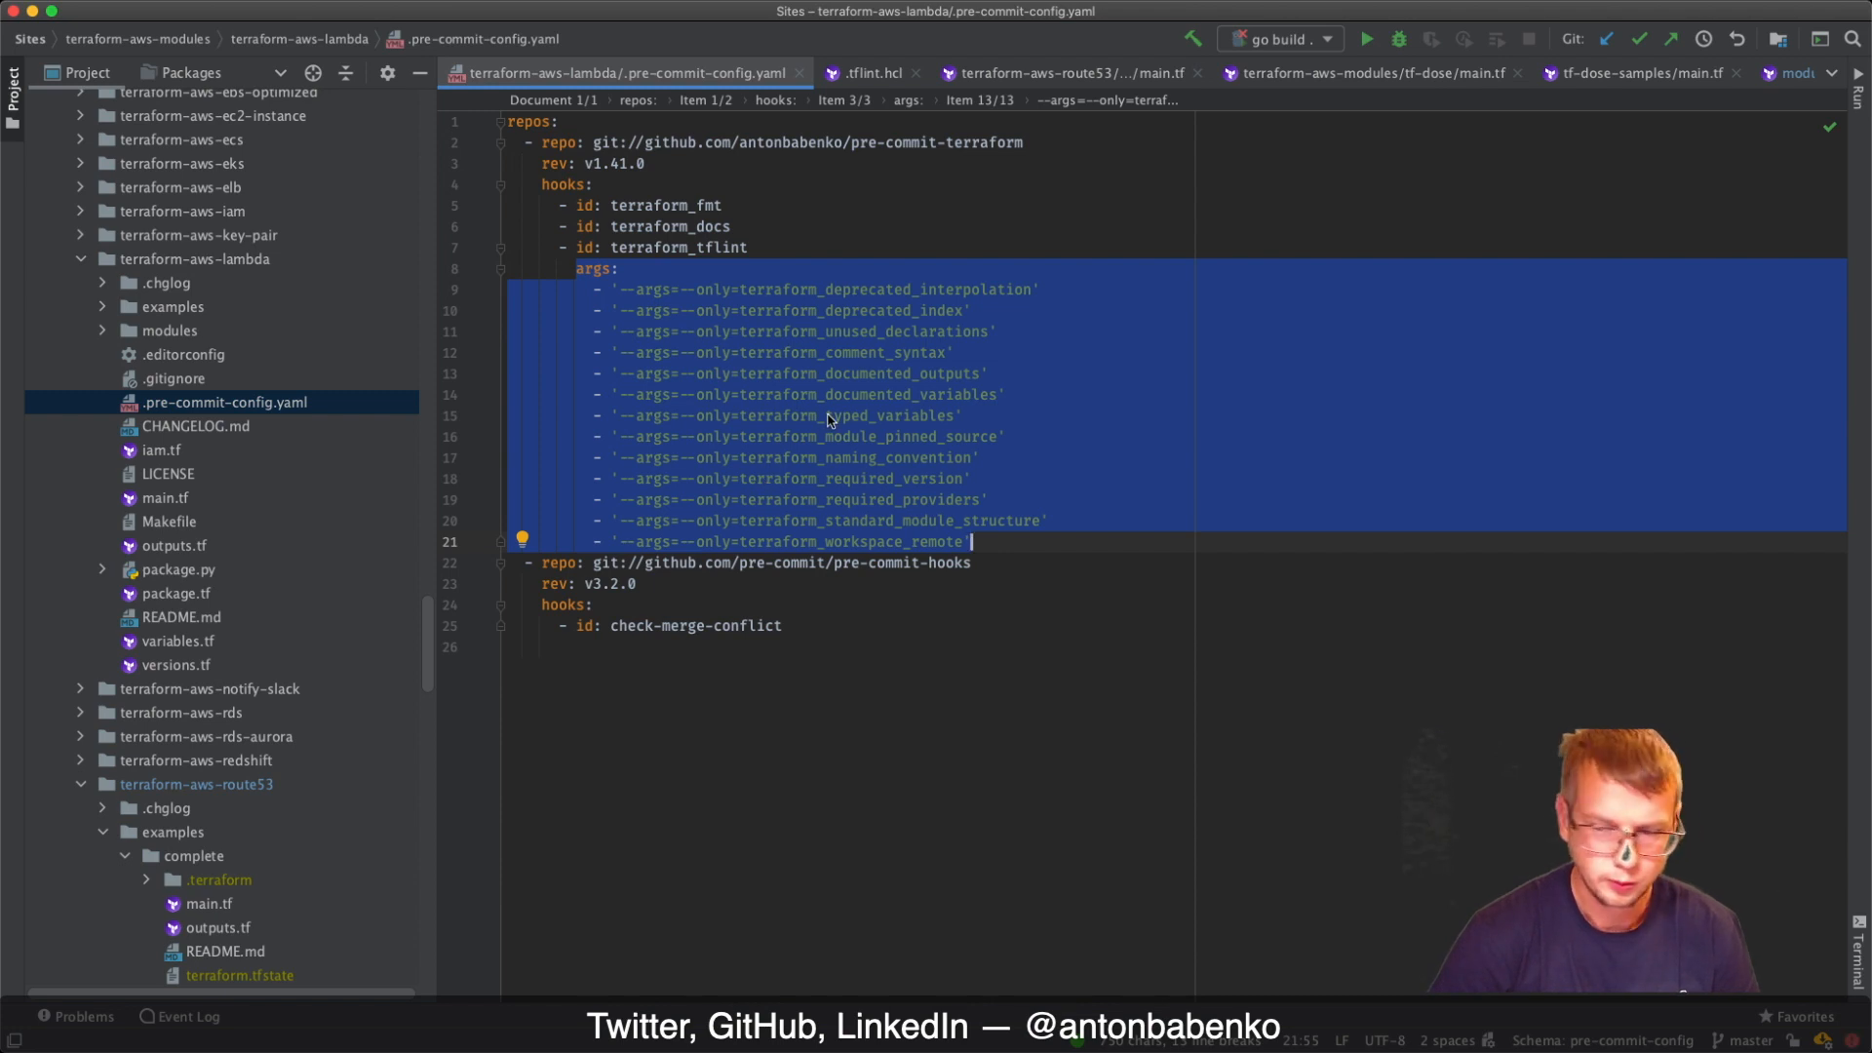
pyautogui.click(829, 416)
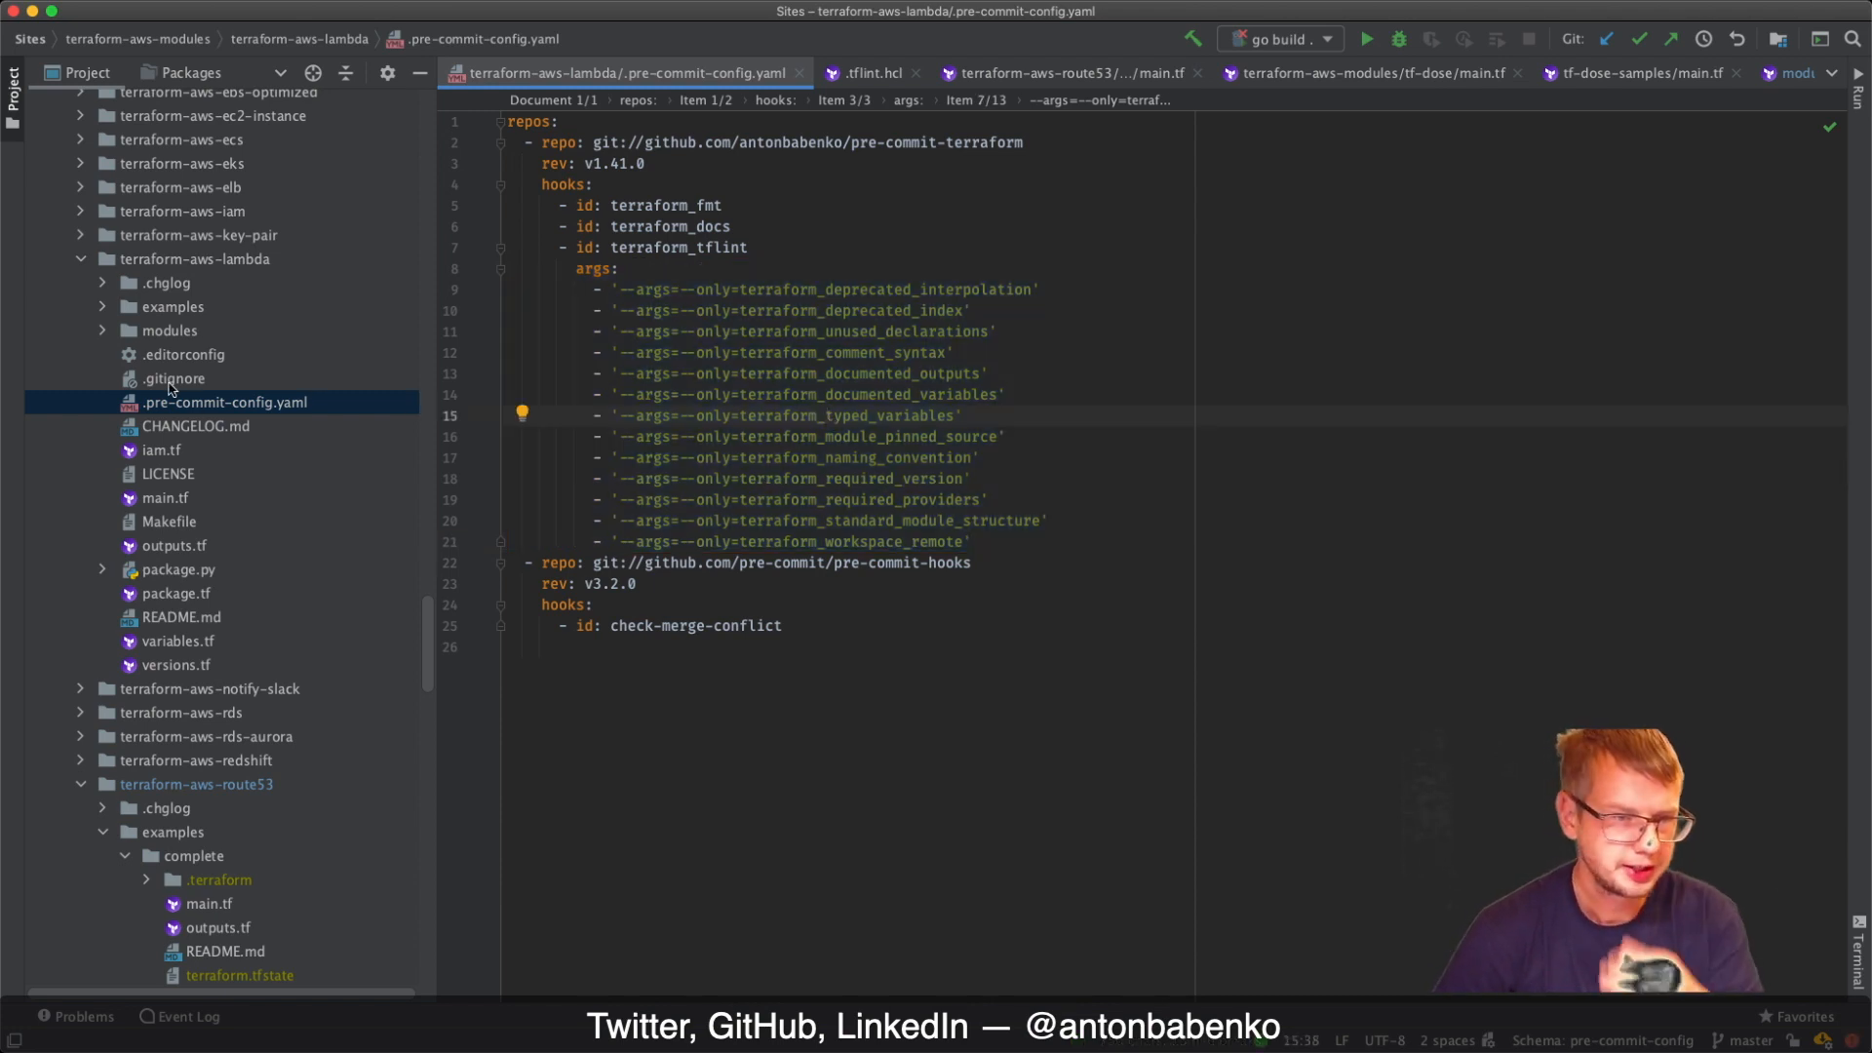
pyautogui.moveTo(190, 498)
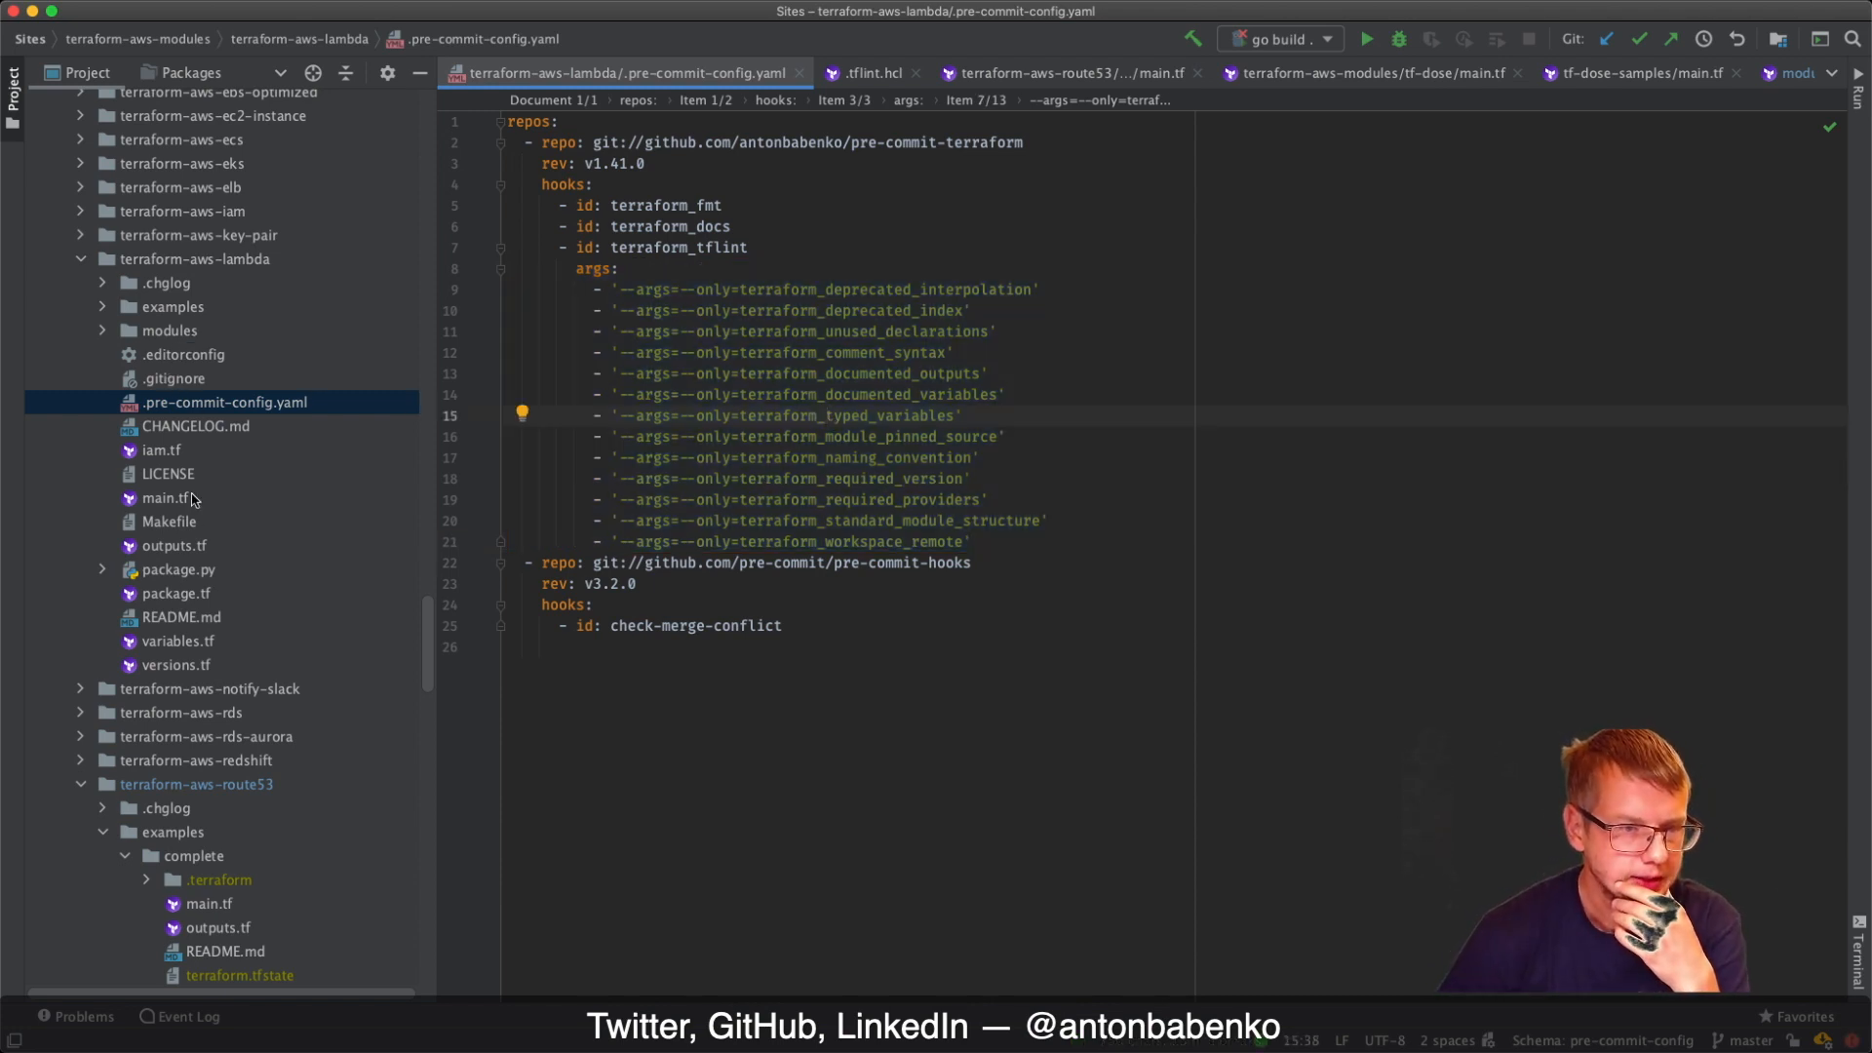
pyautogui.click(161, 498)
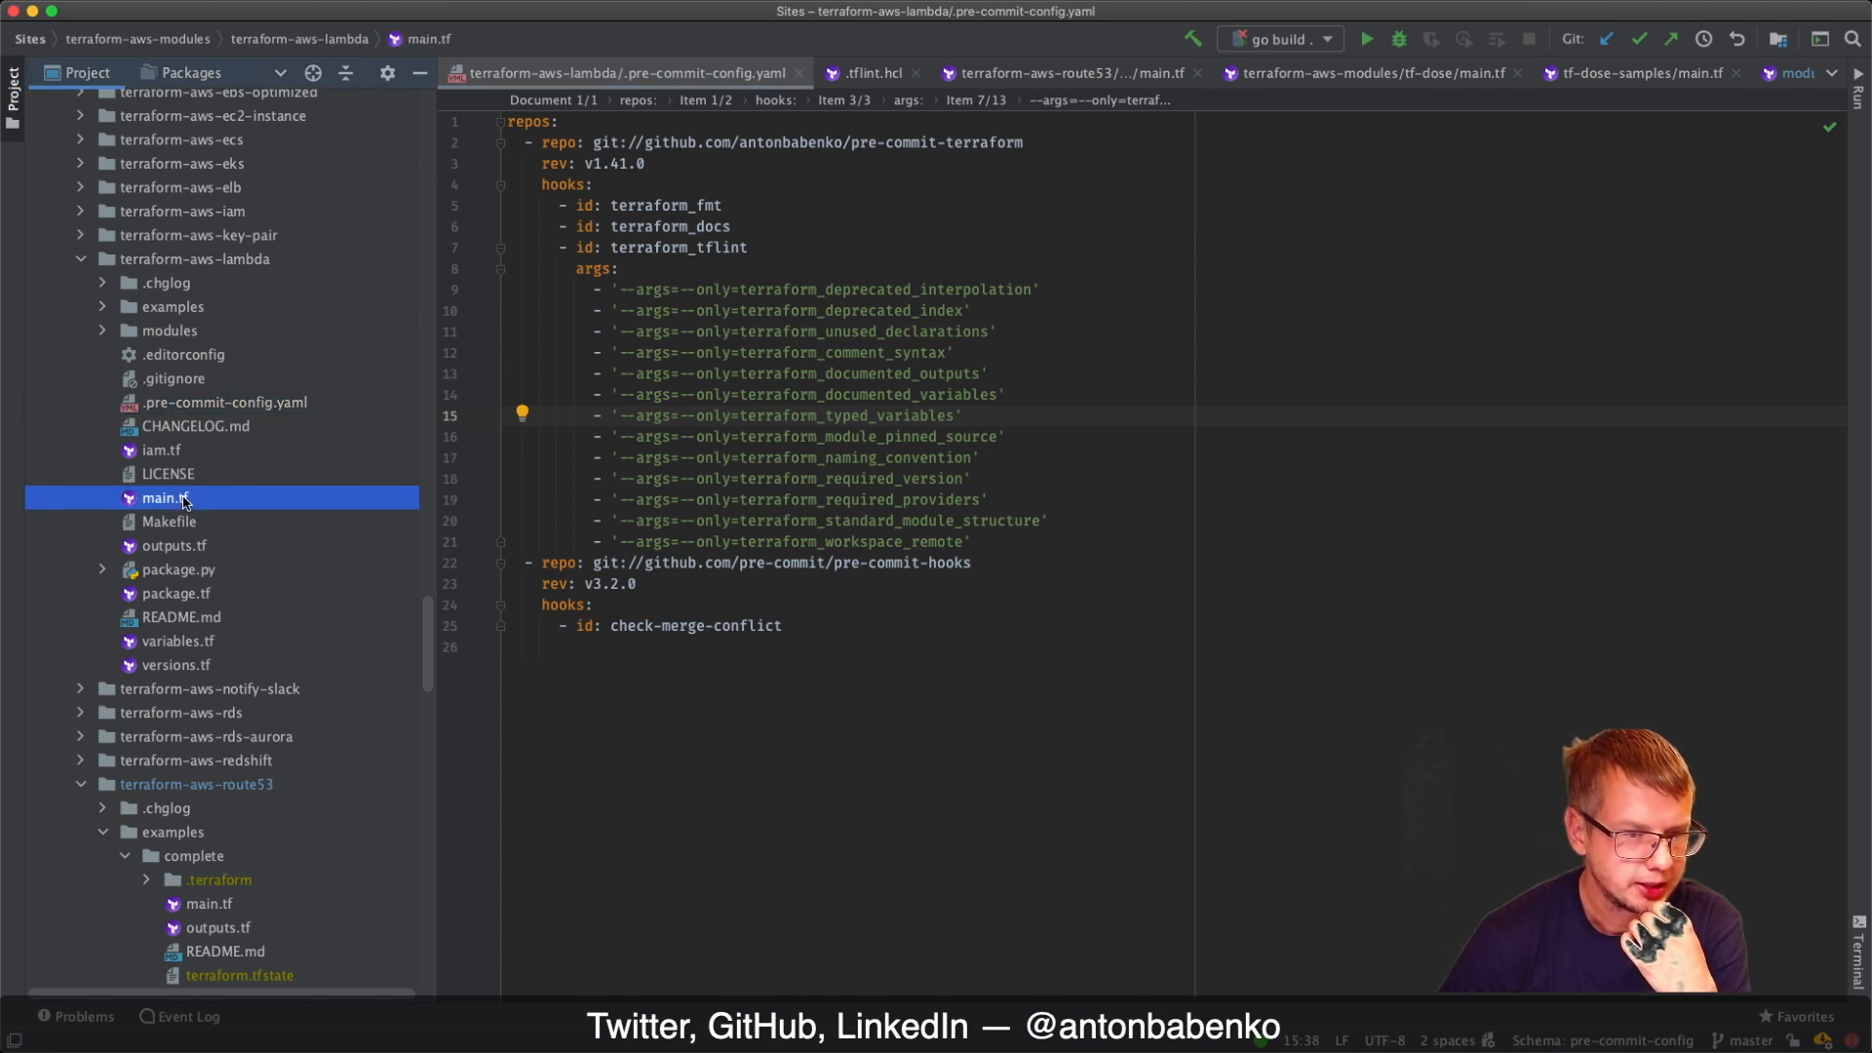
# Open terraform-aws-lambda's main.tf and select function_name to read its invalid-pattern warning
pyautogui.click(165, 498)
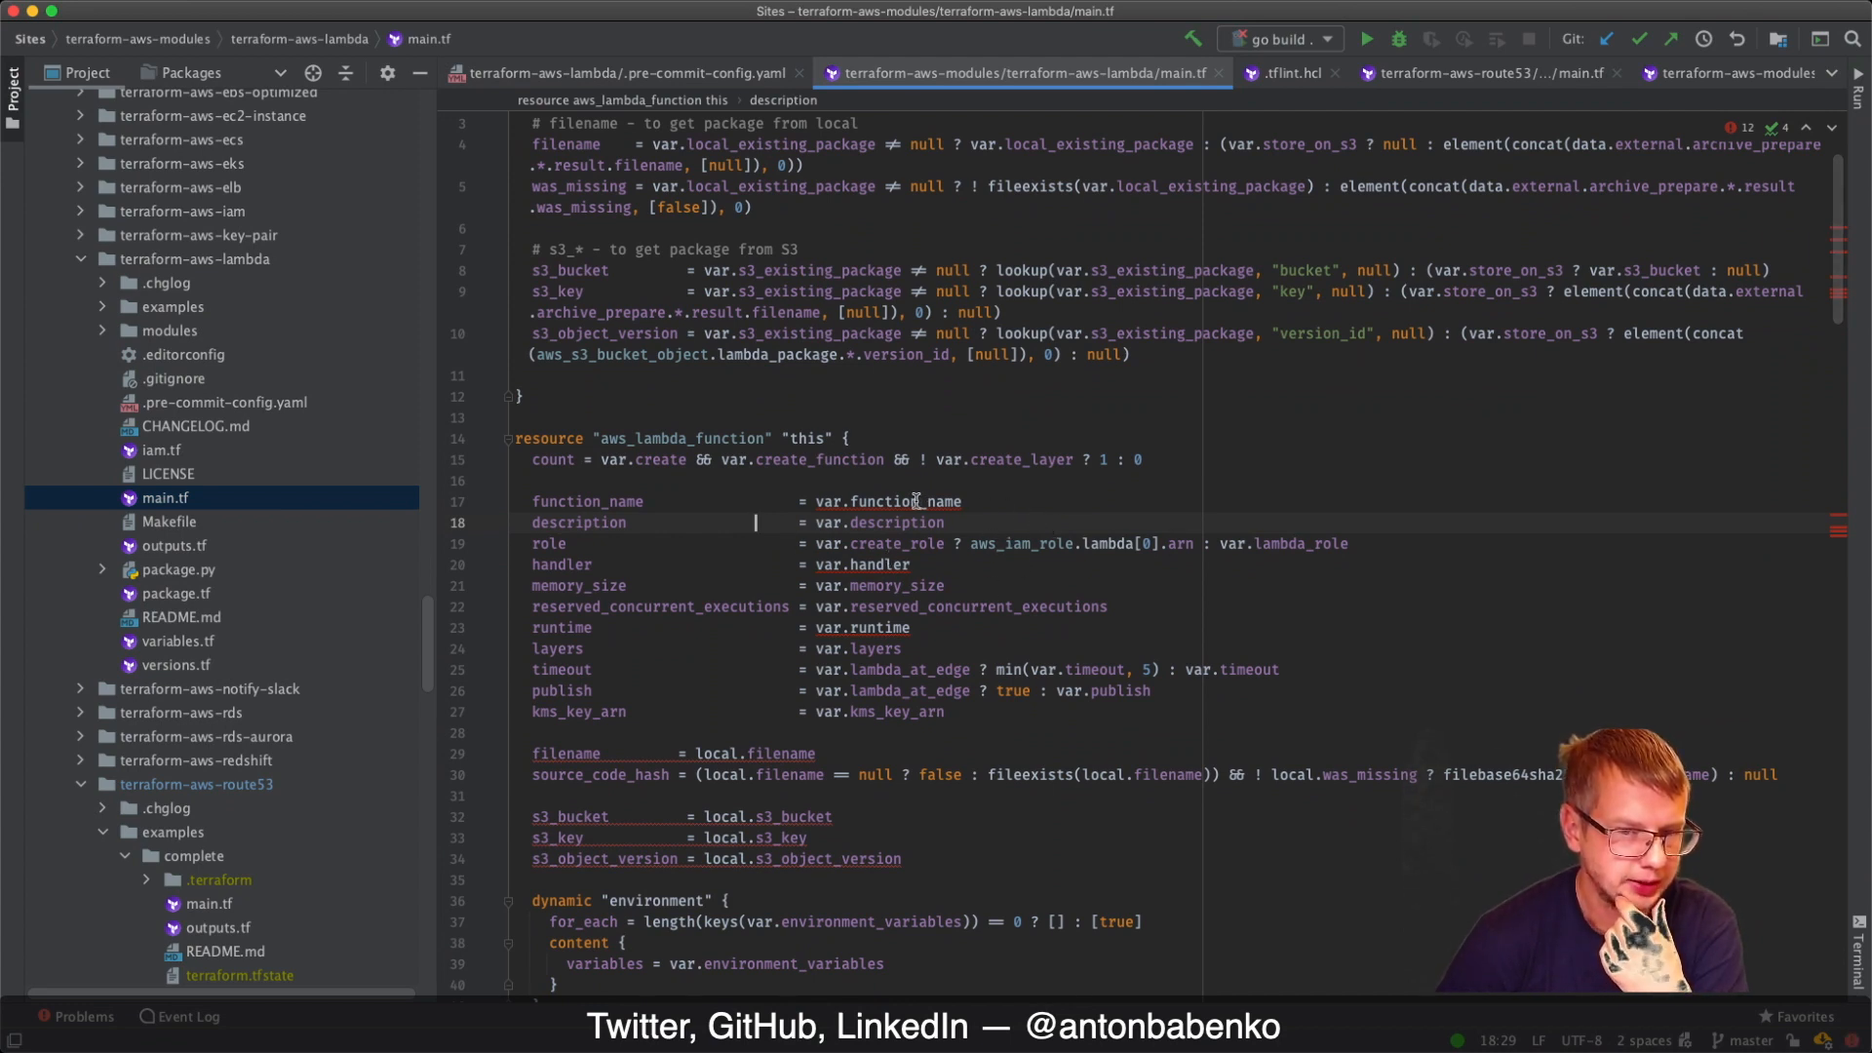
pyautogui.moveTo(913, 501)
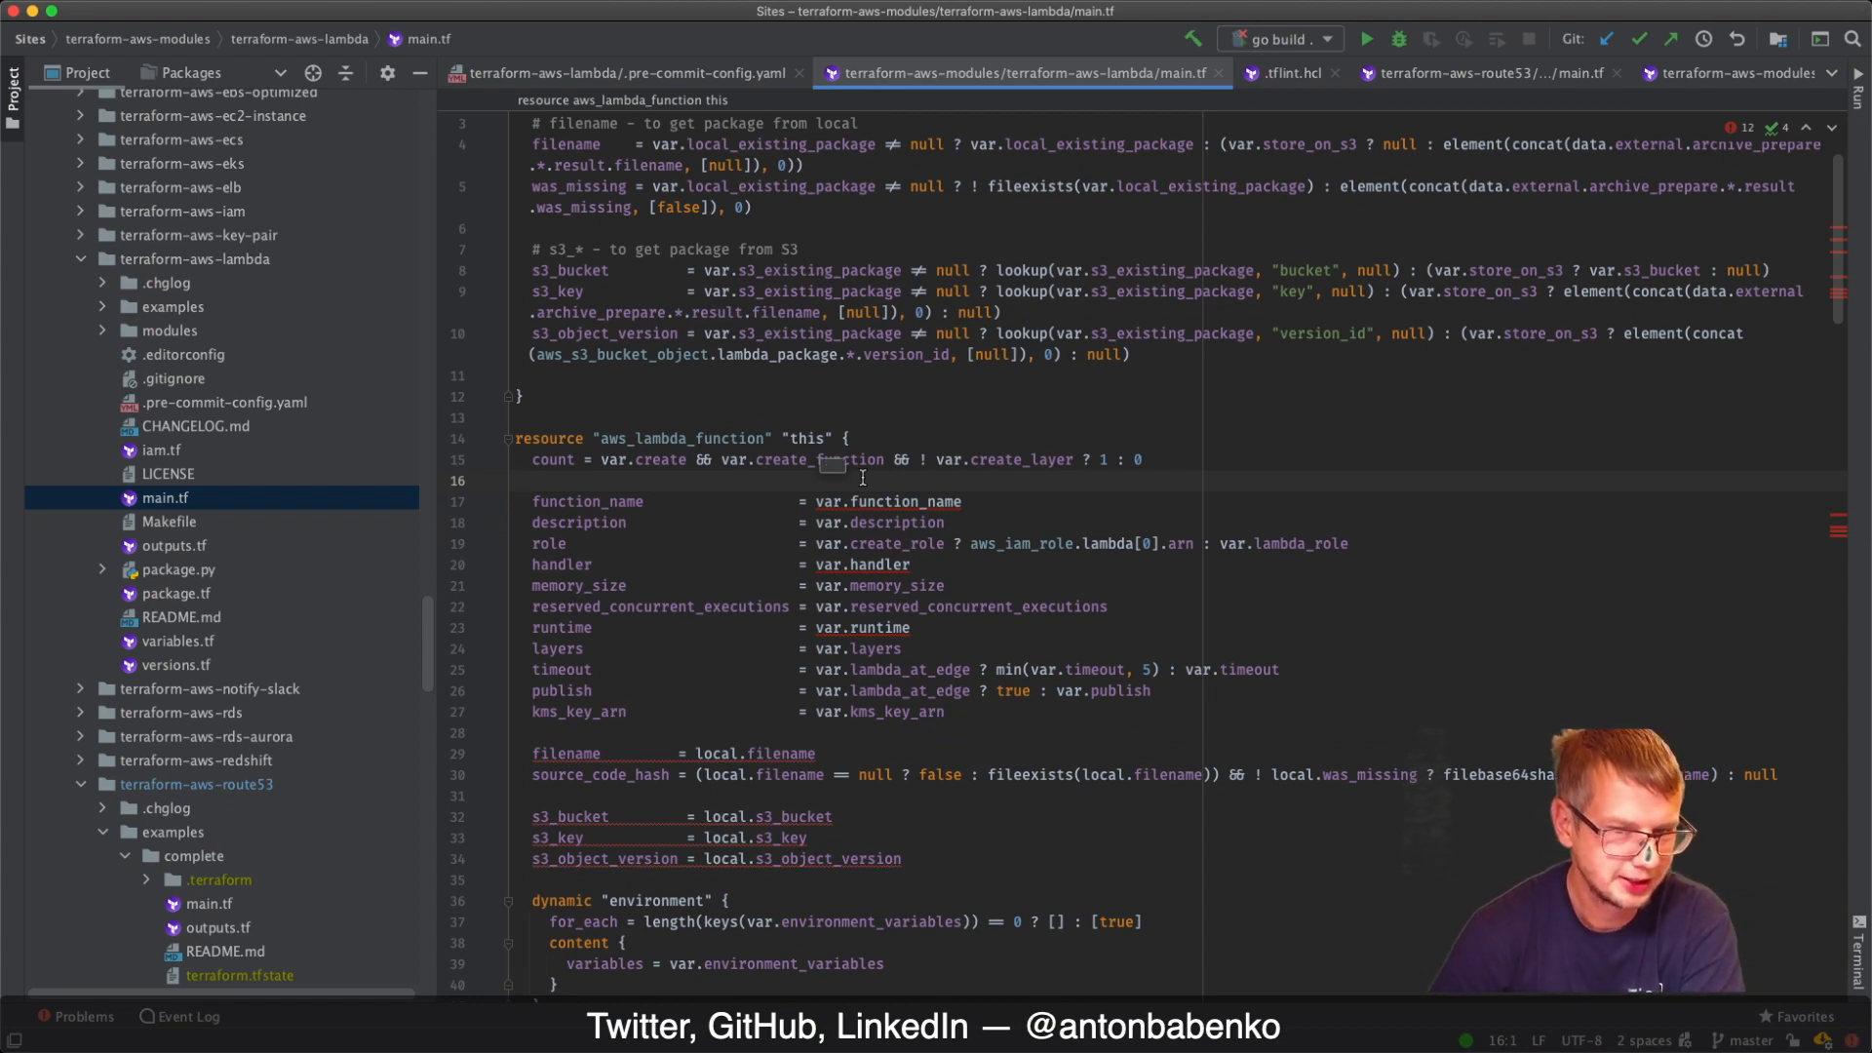
pyautogui.doubleClick(904, 500)
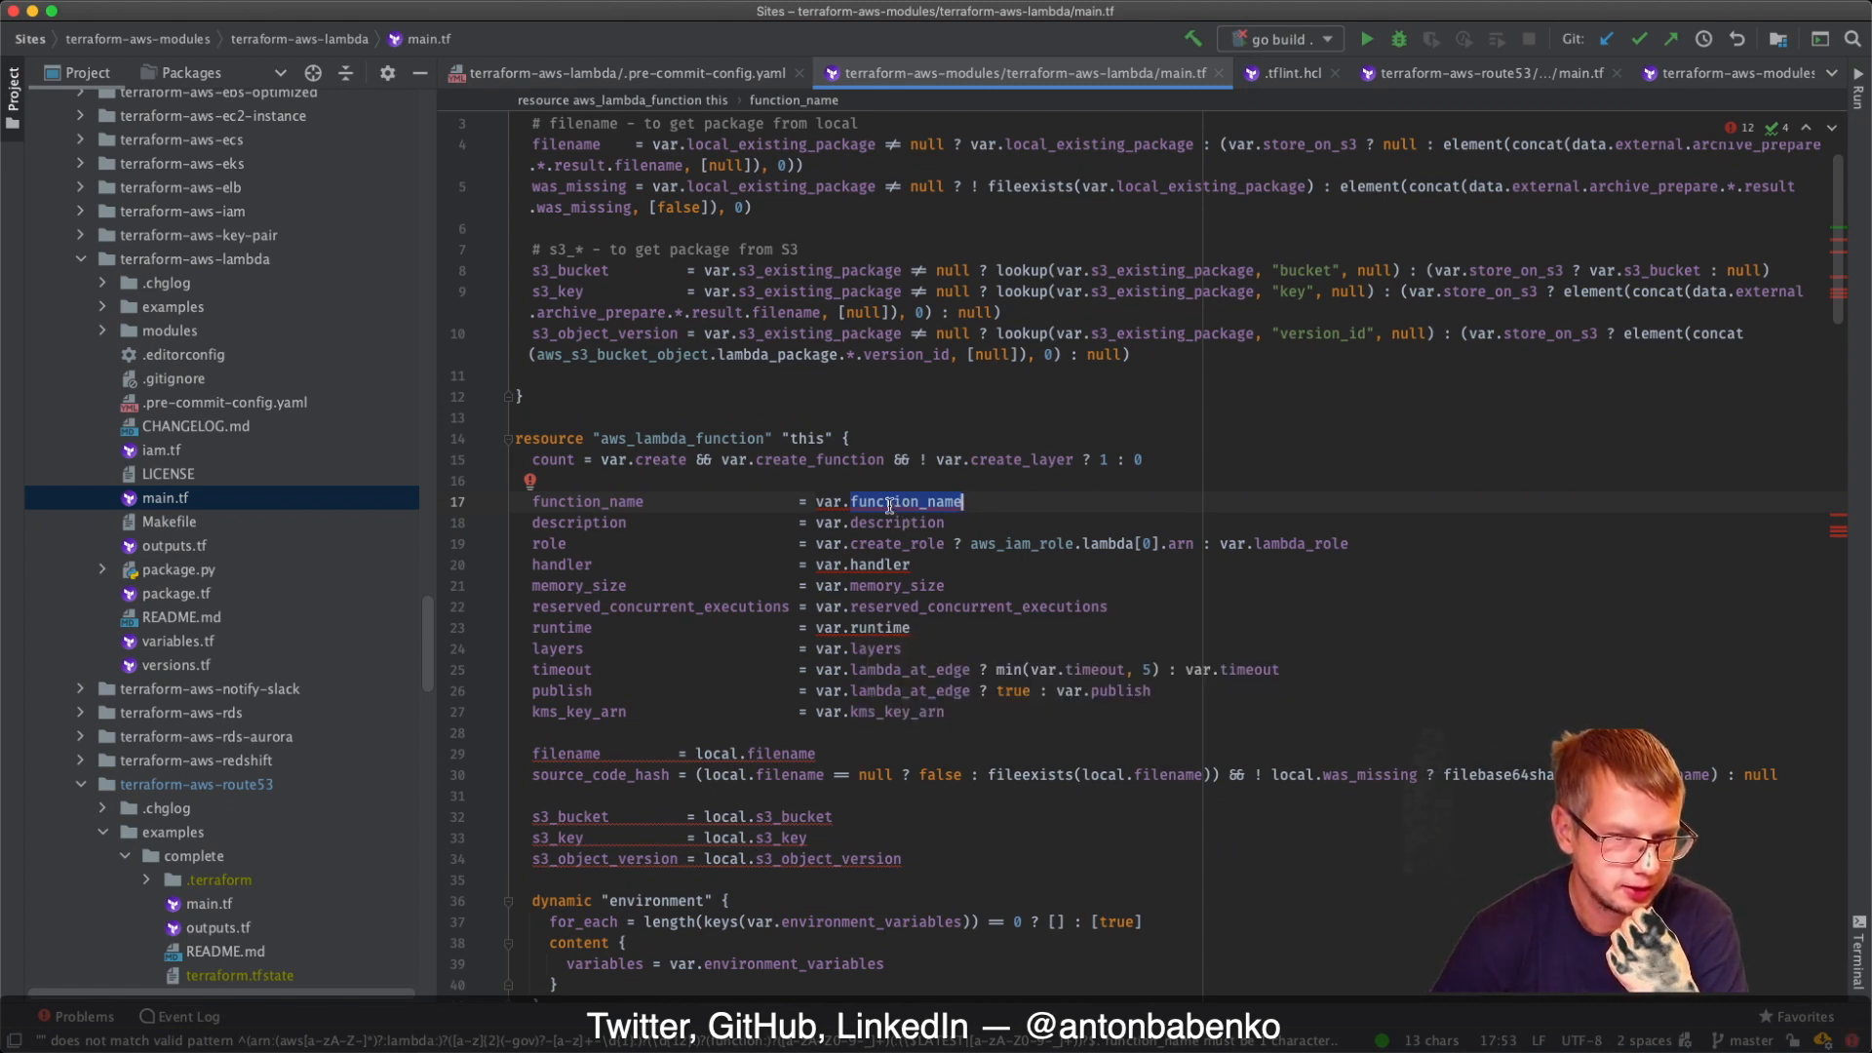
pyautogui.moveTo(905, 501)
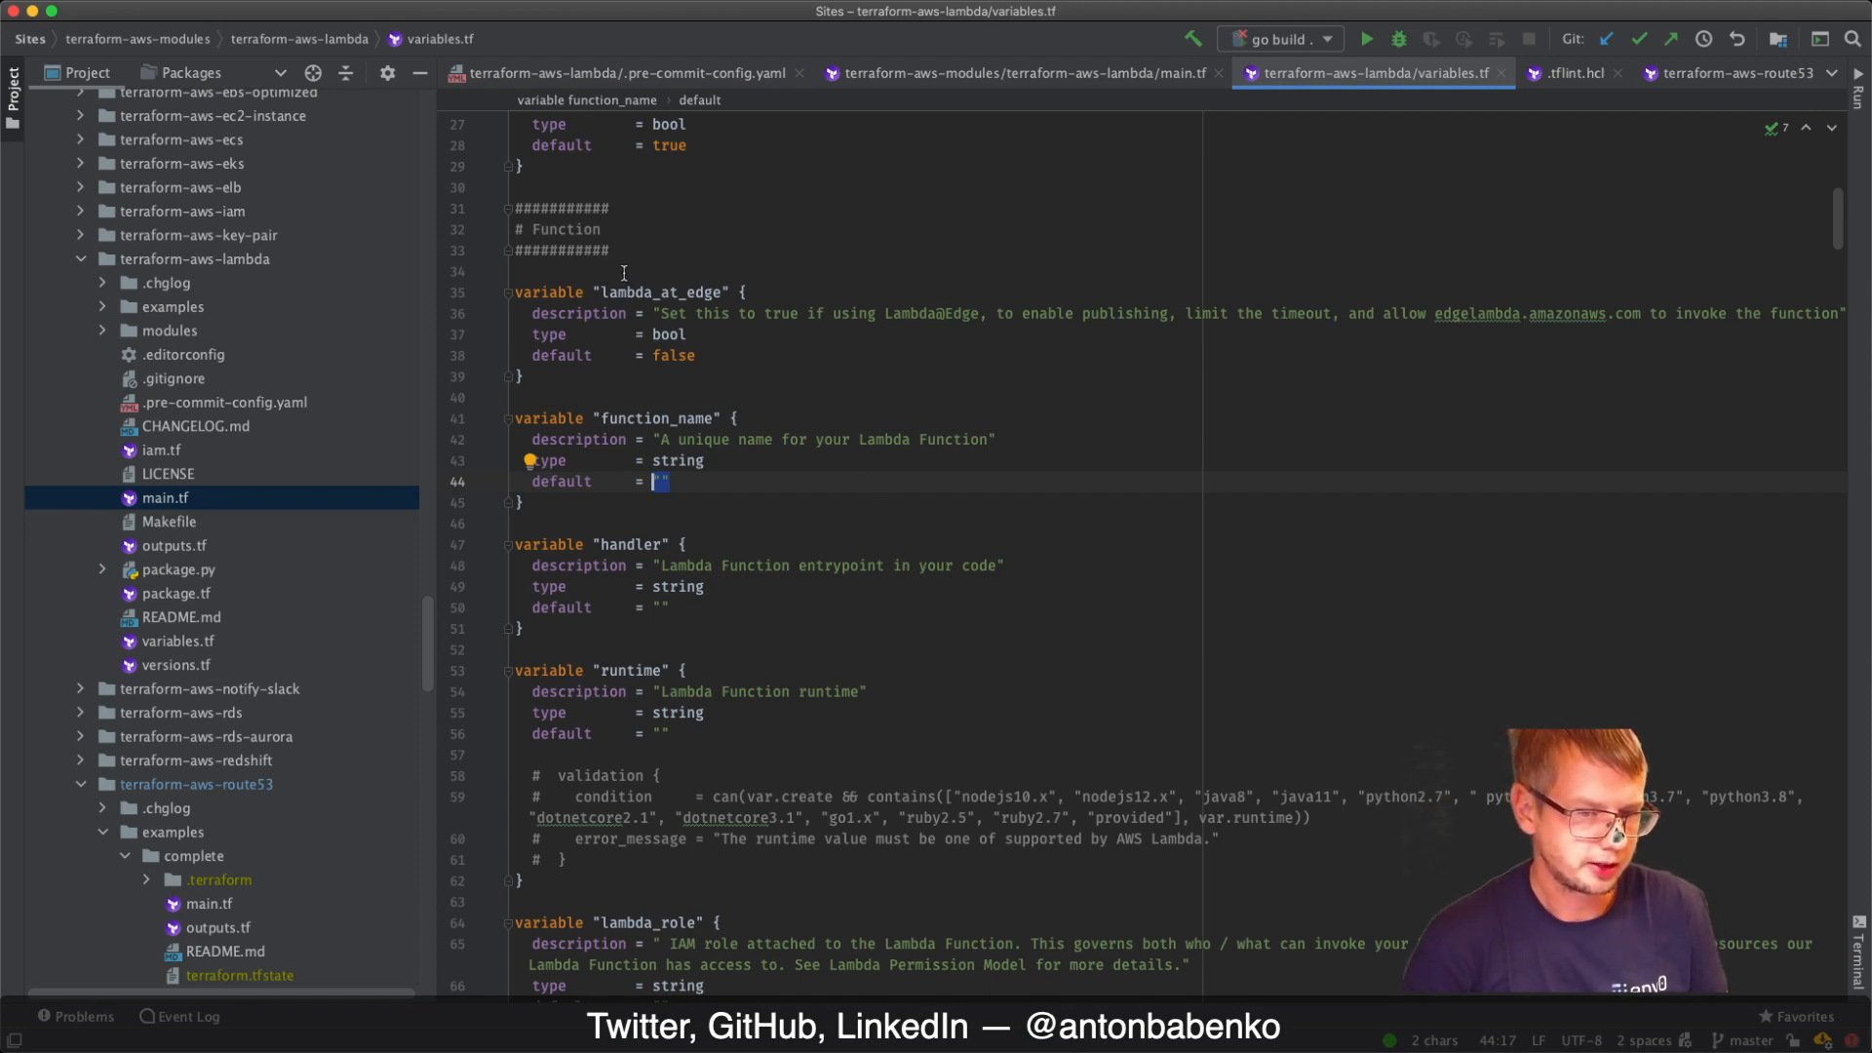
# Scroll to the top of variables.tf, where function_name defaults to an empty string, then return to main.tf
pyautogui.scroll(3)
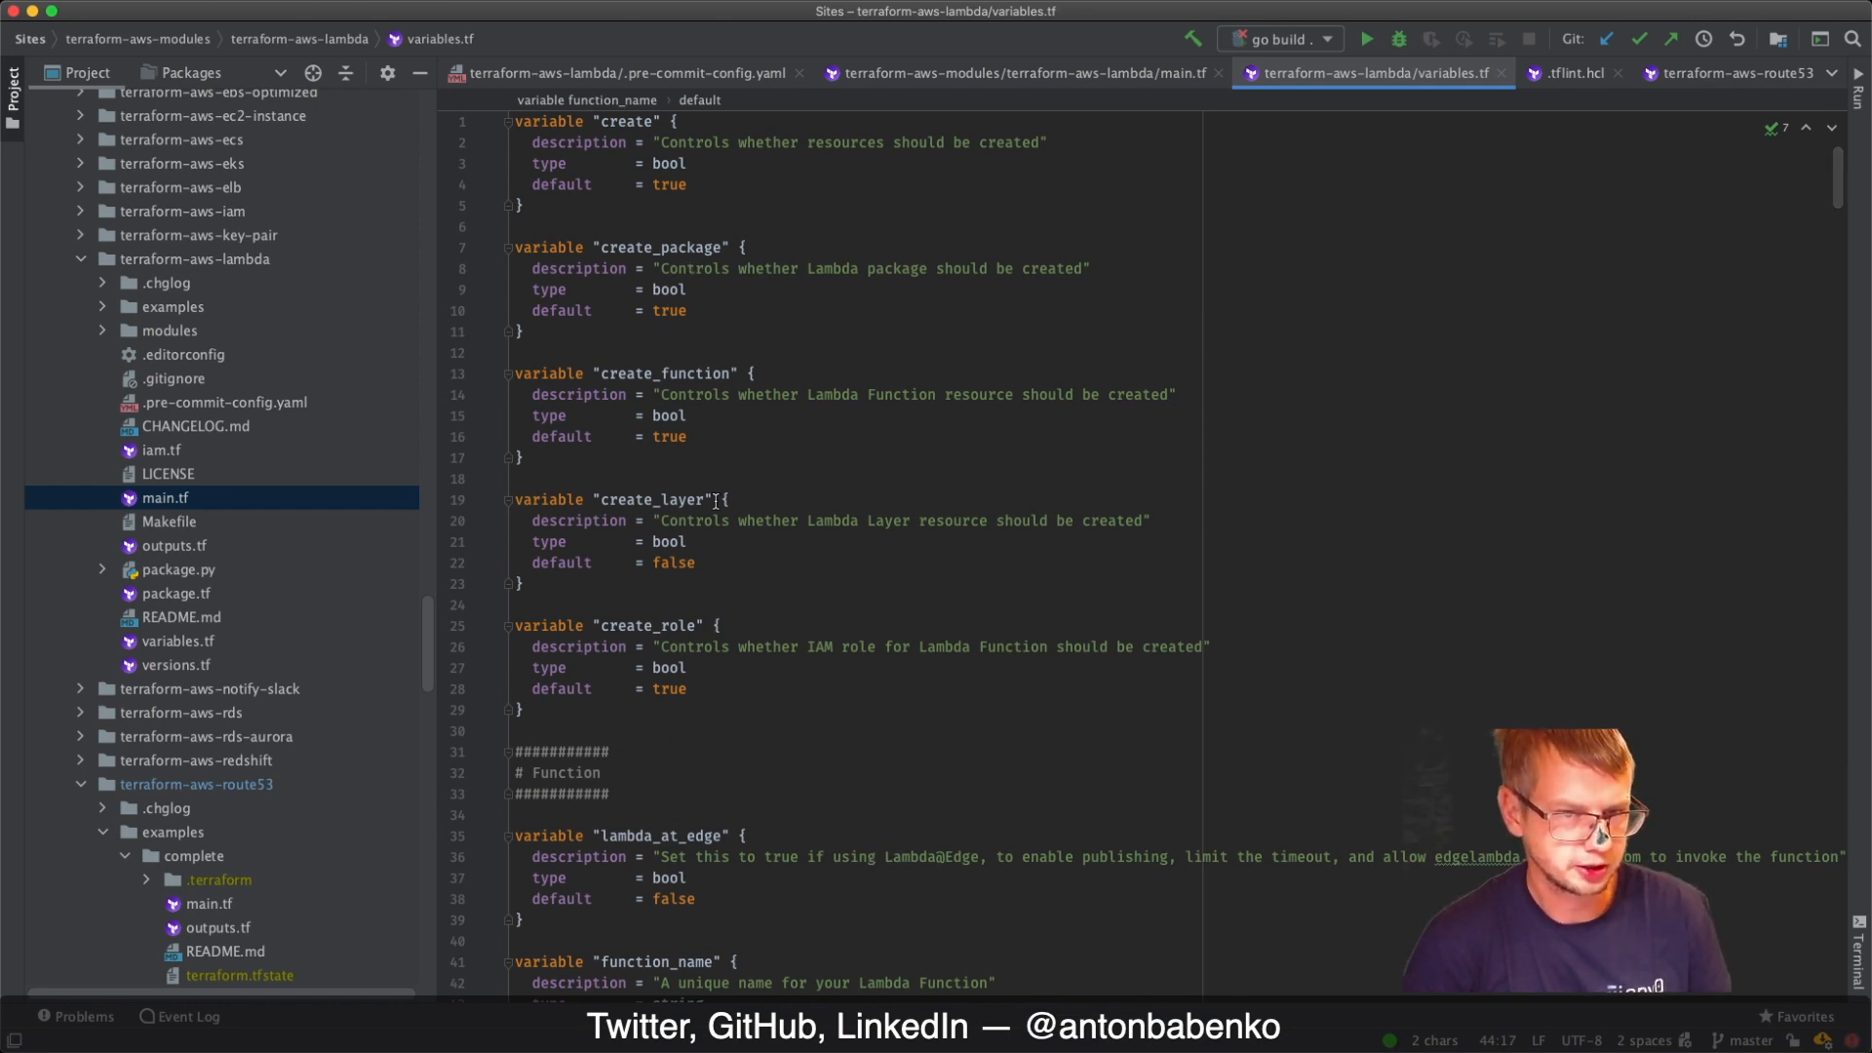
pyautogui.moveTo(654, 184)
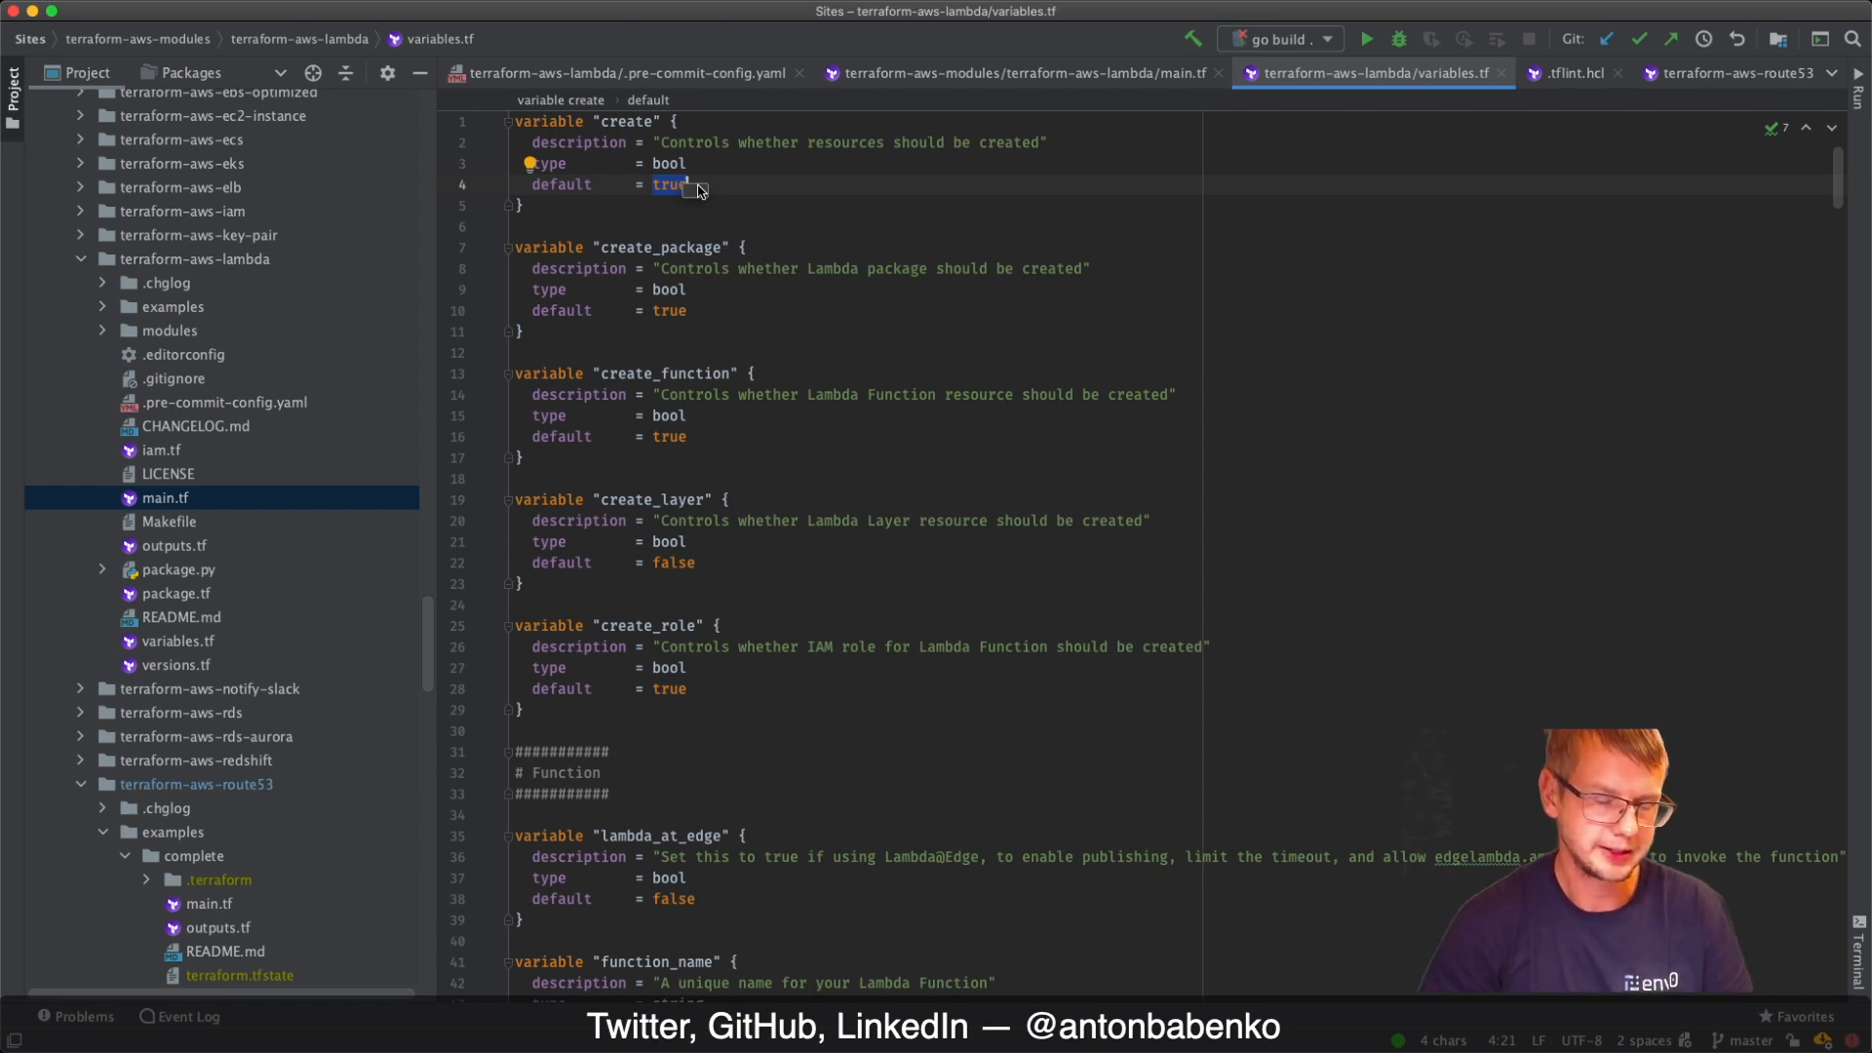
pyautogui.click(1015, 73)
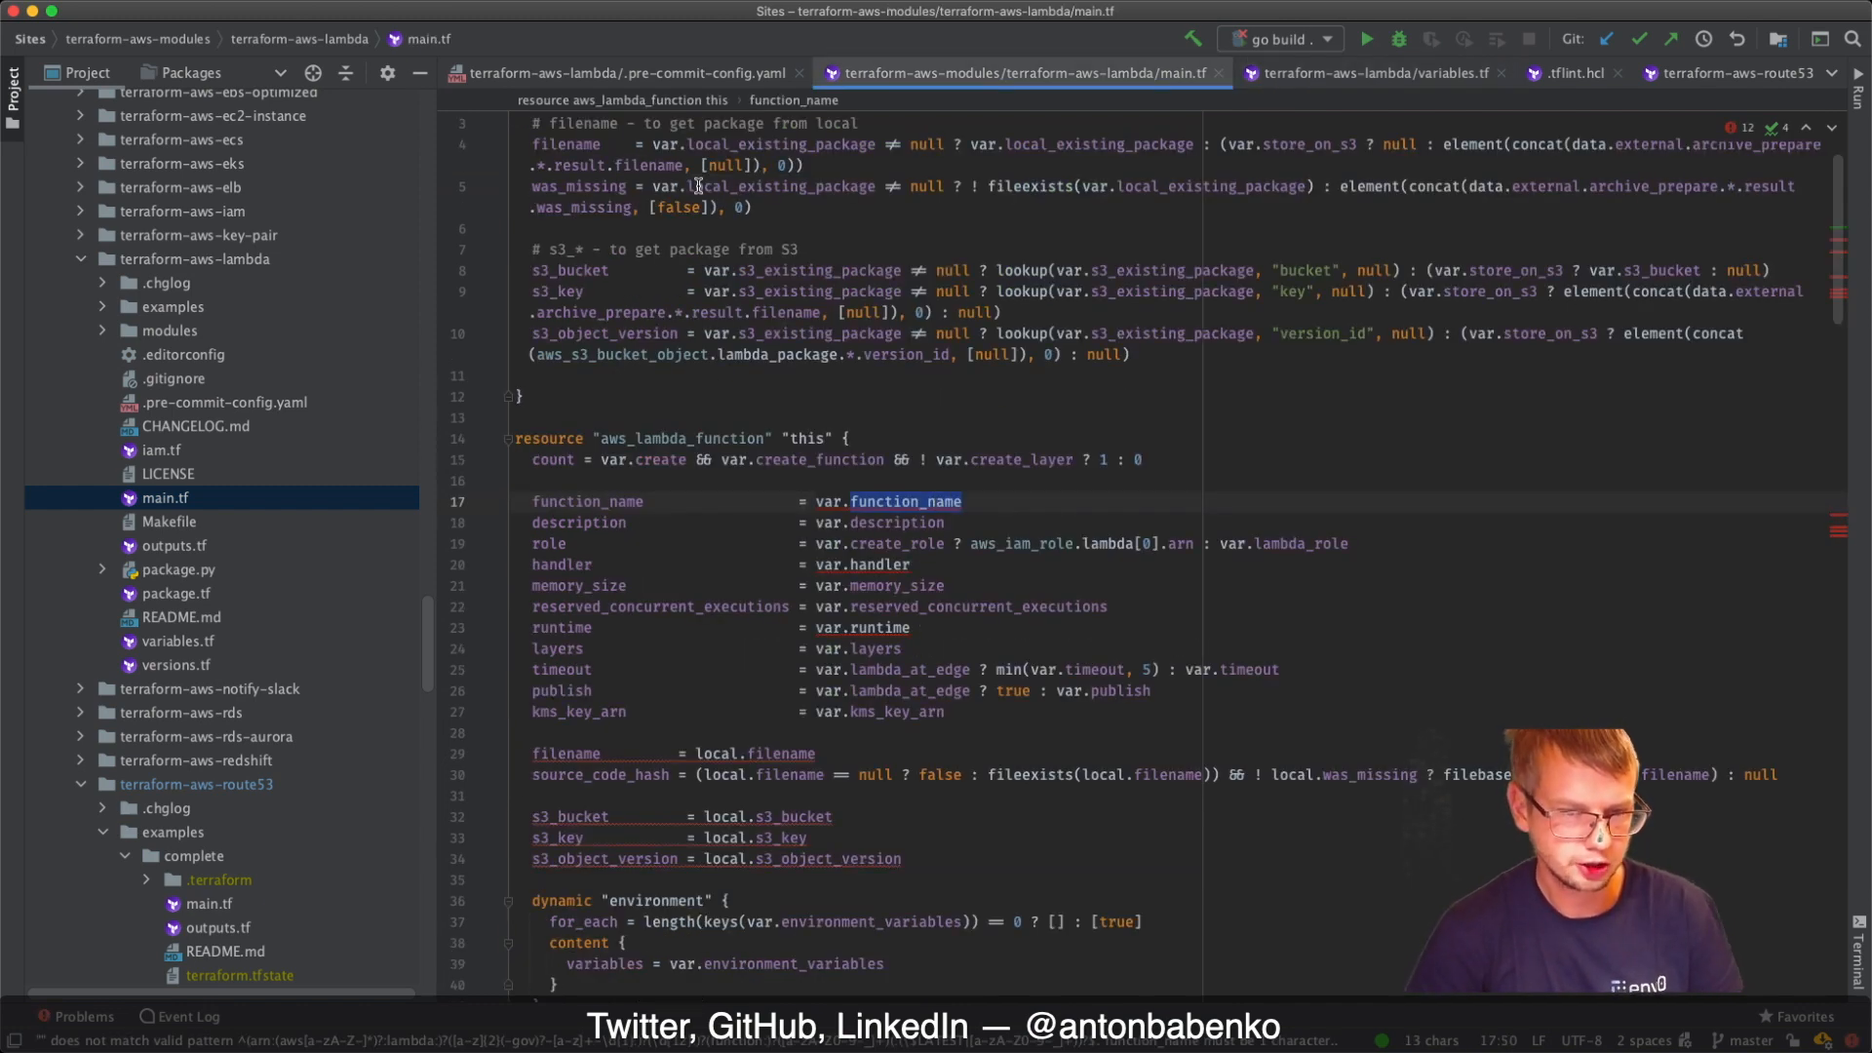
pyautogui.moveTo(881, 706)
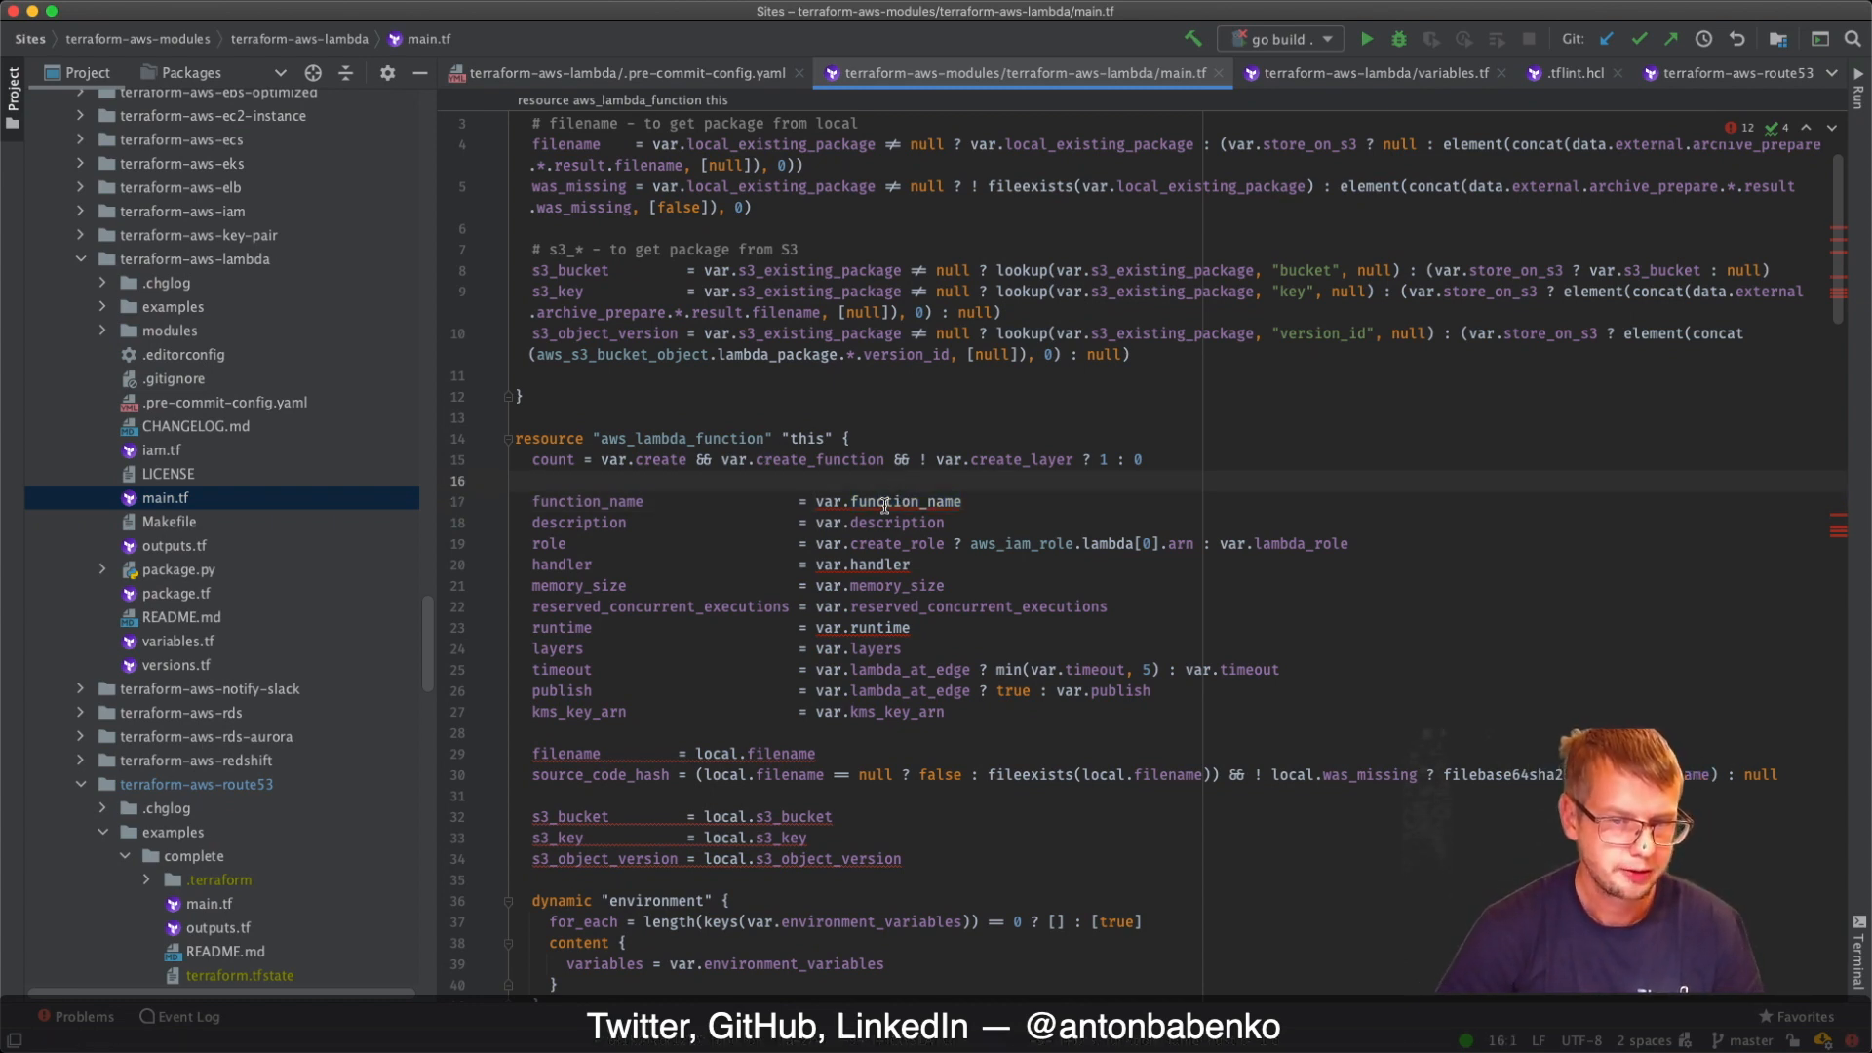
pyautogui.moveTo(881, 501)
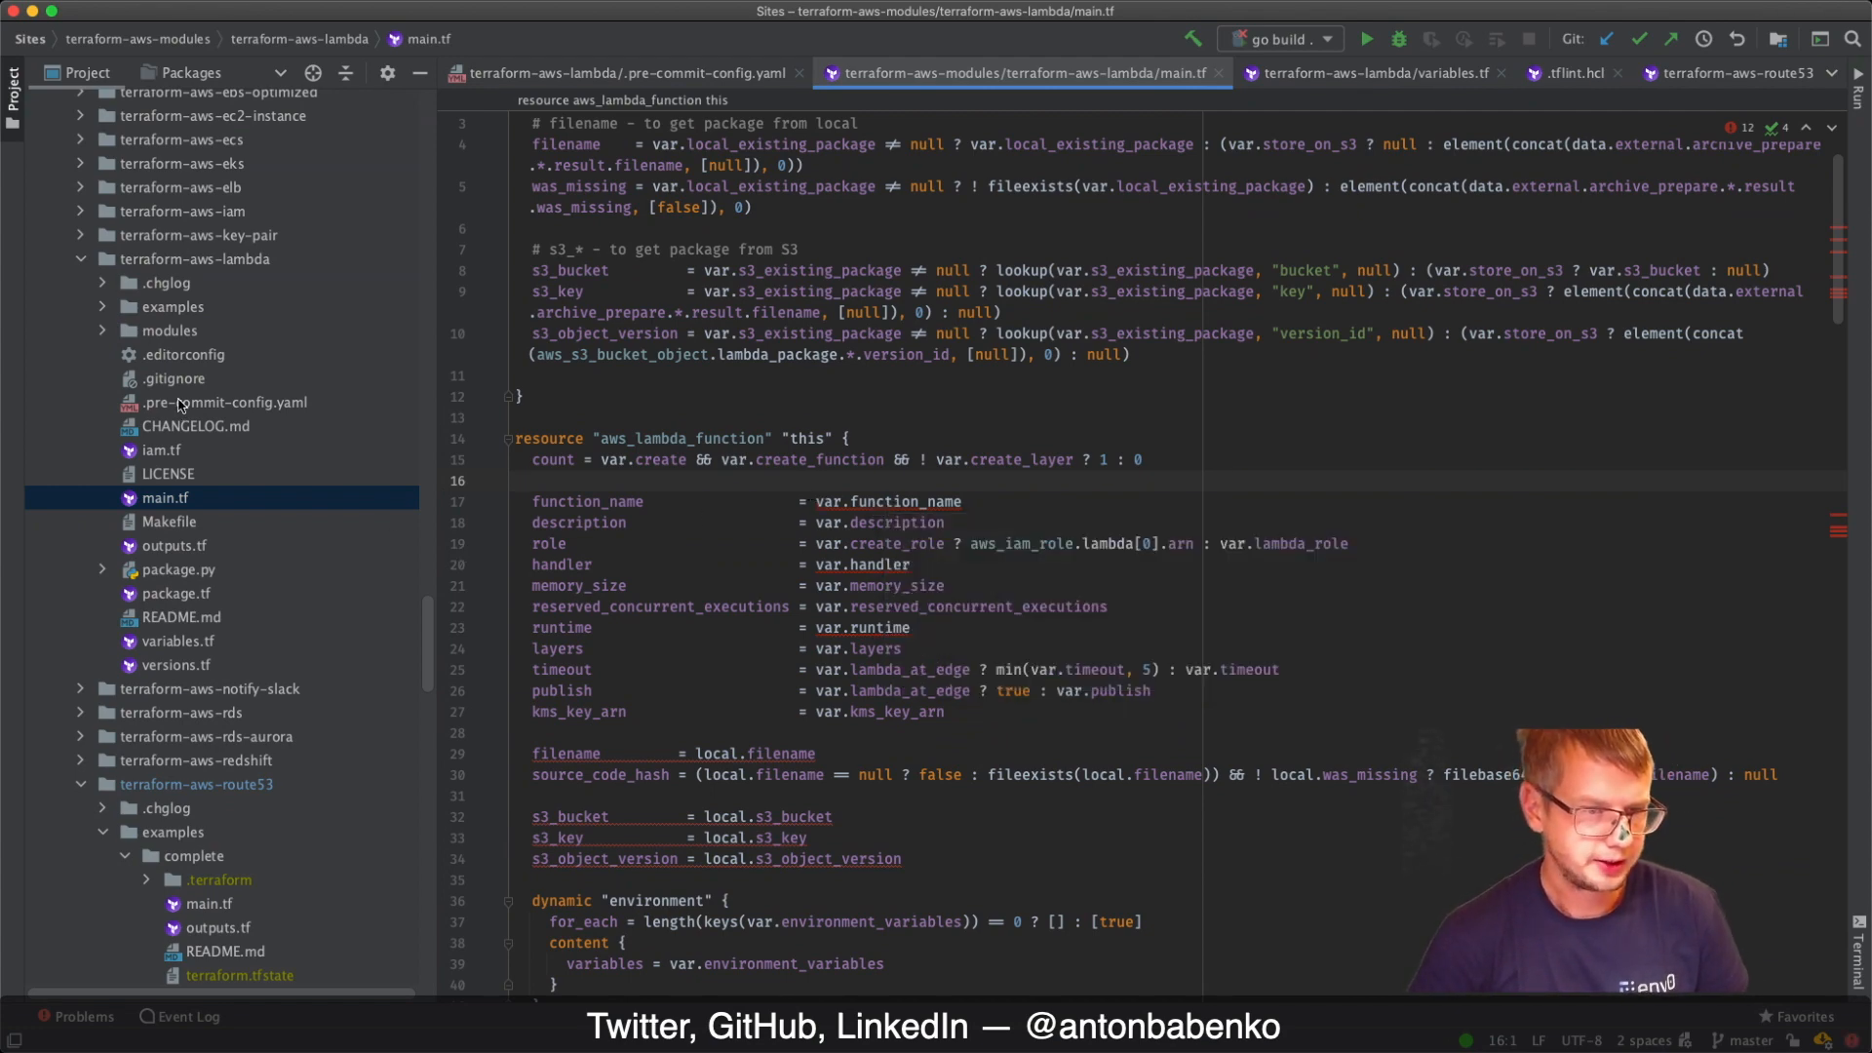
# Reopen terraform-aws-lambda's .pre-commit-config.yaml from the Project tree
pyautogui.click(225, 401)
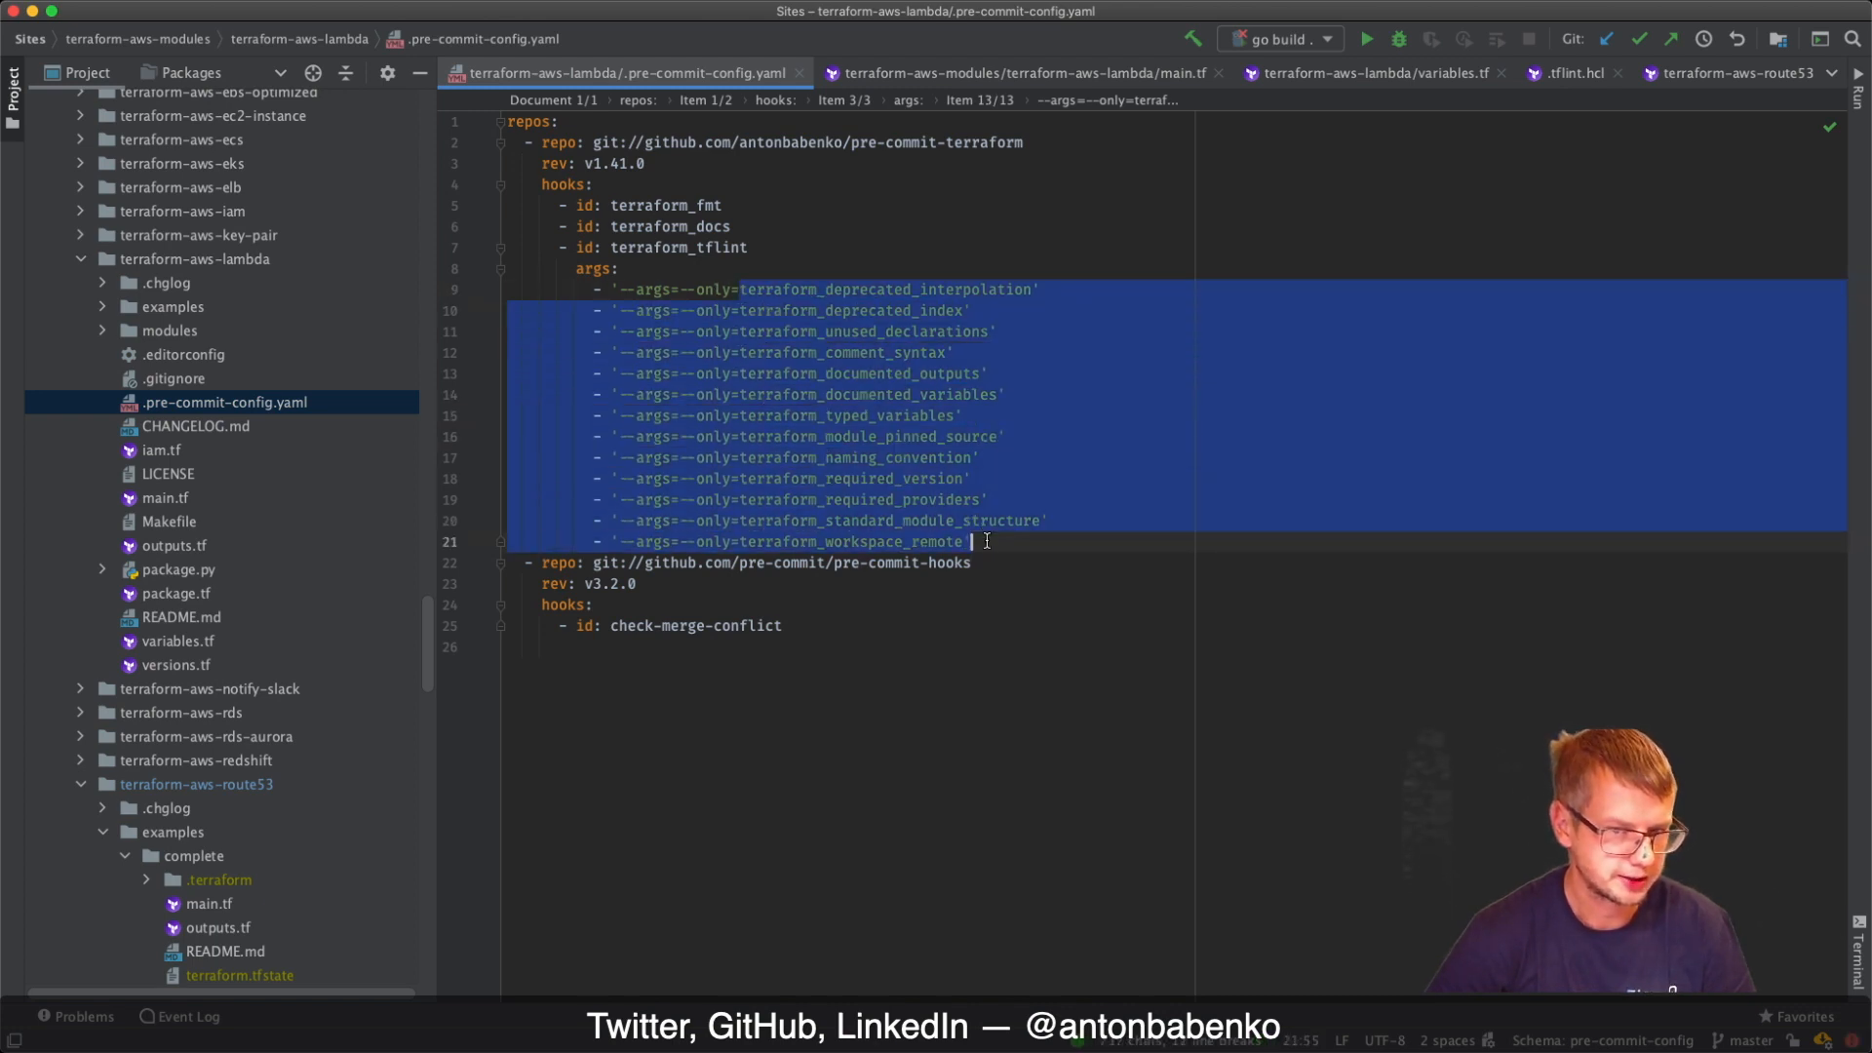
# Try adding an aws_lambda_function --only rule after the last rule line, leaving 13 rules
pyautogui.click(962, 542)
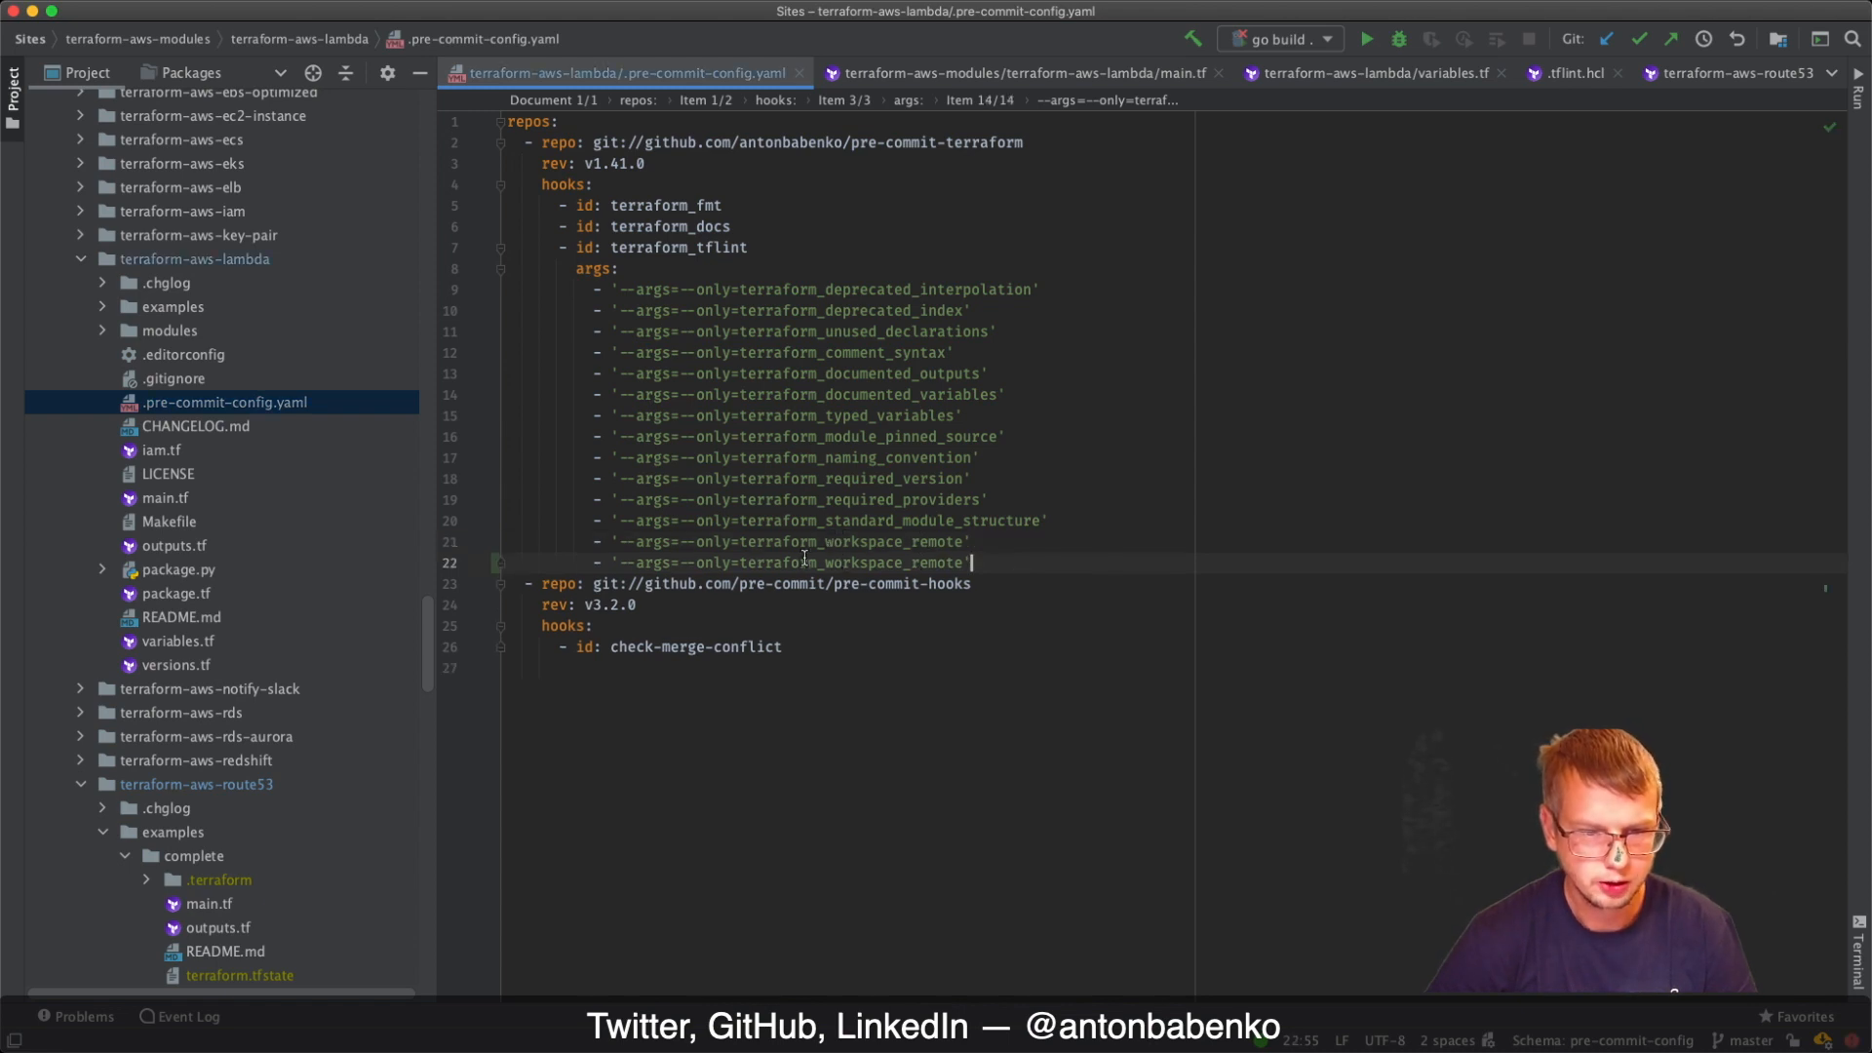
pyautogui.write('aws_lambda_function_na')
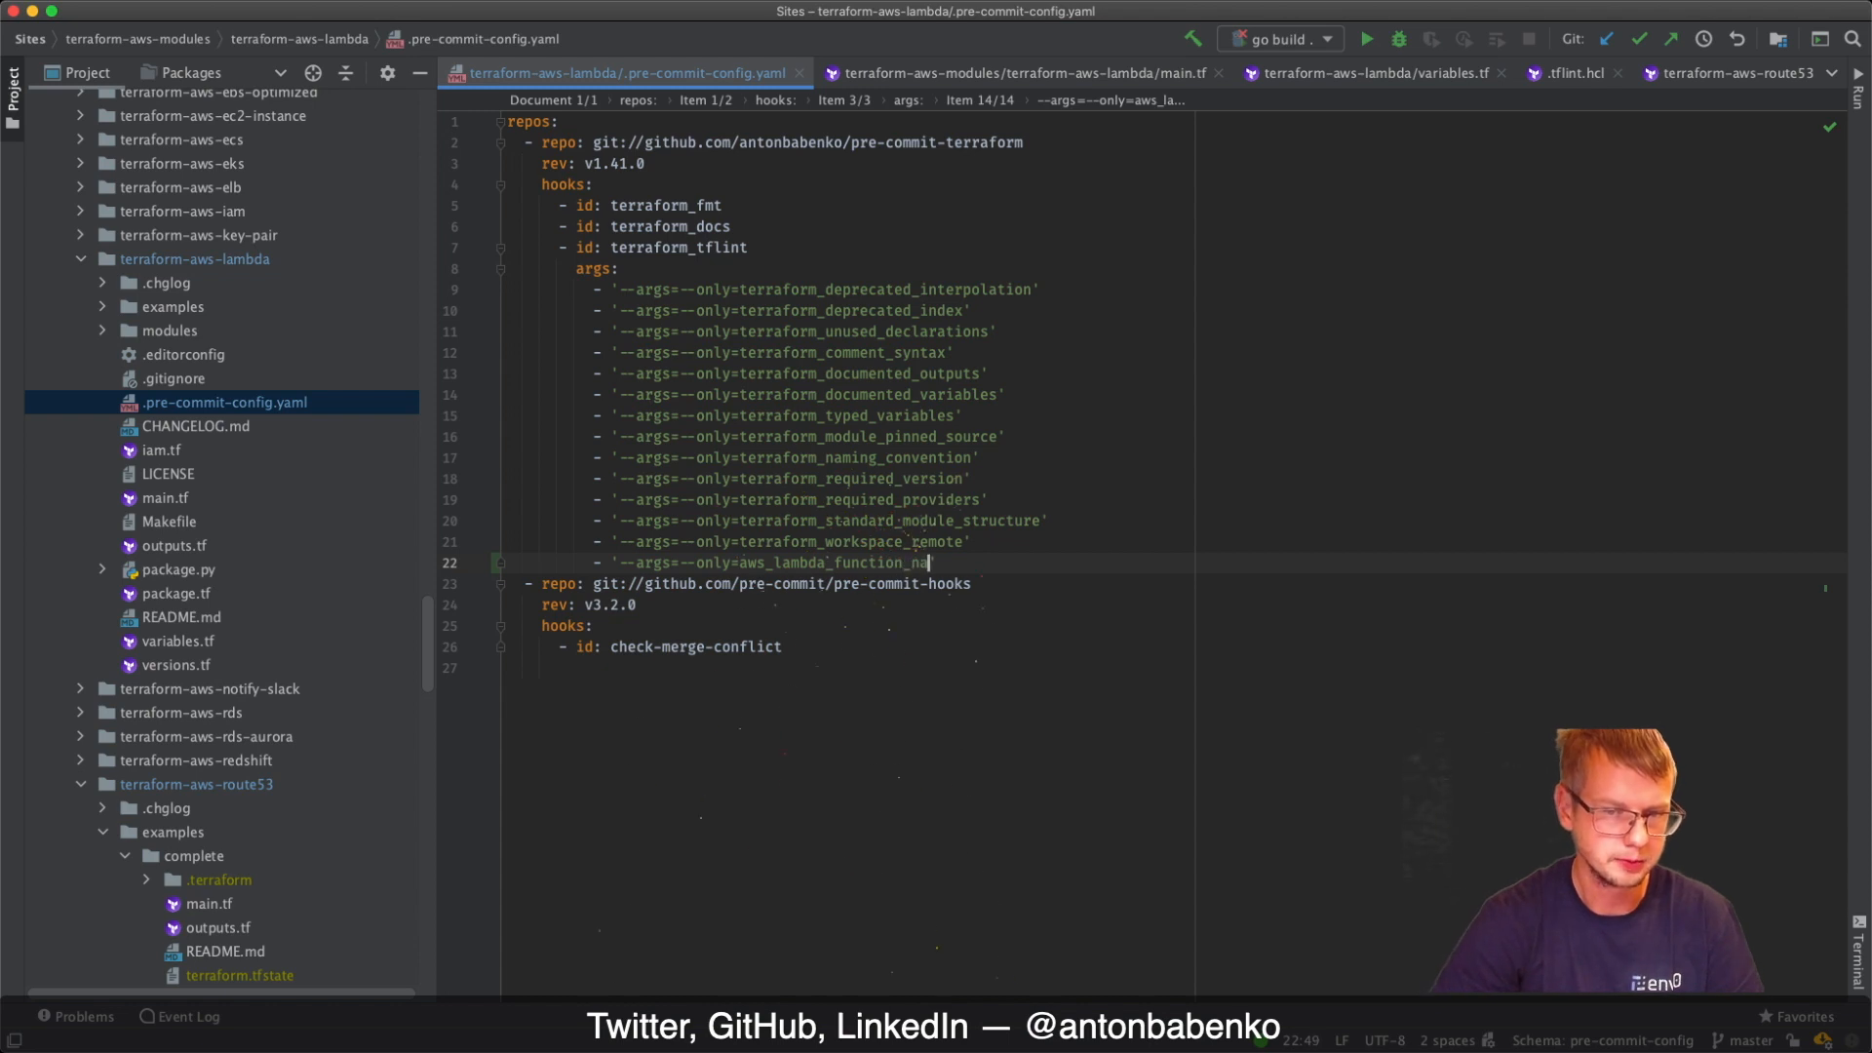
pyautogui.write('me')
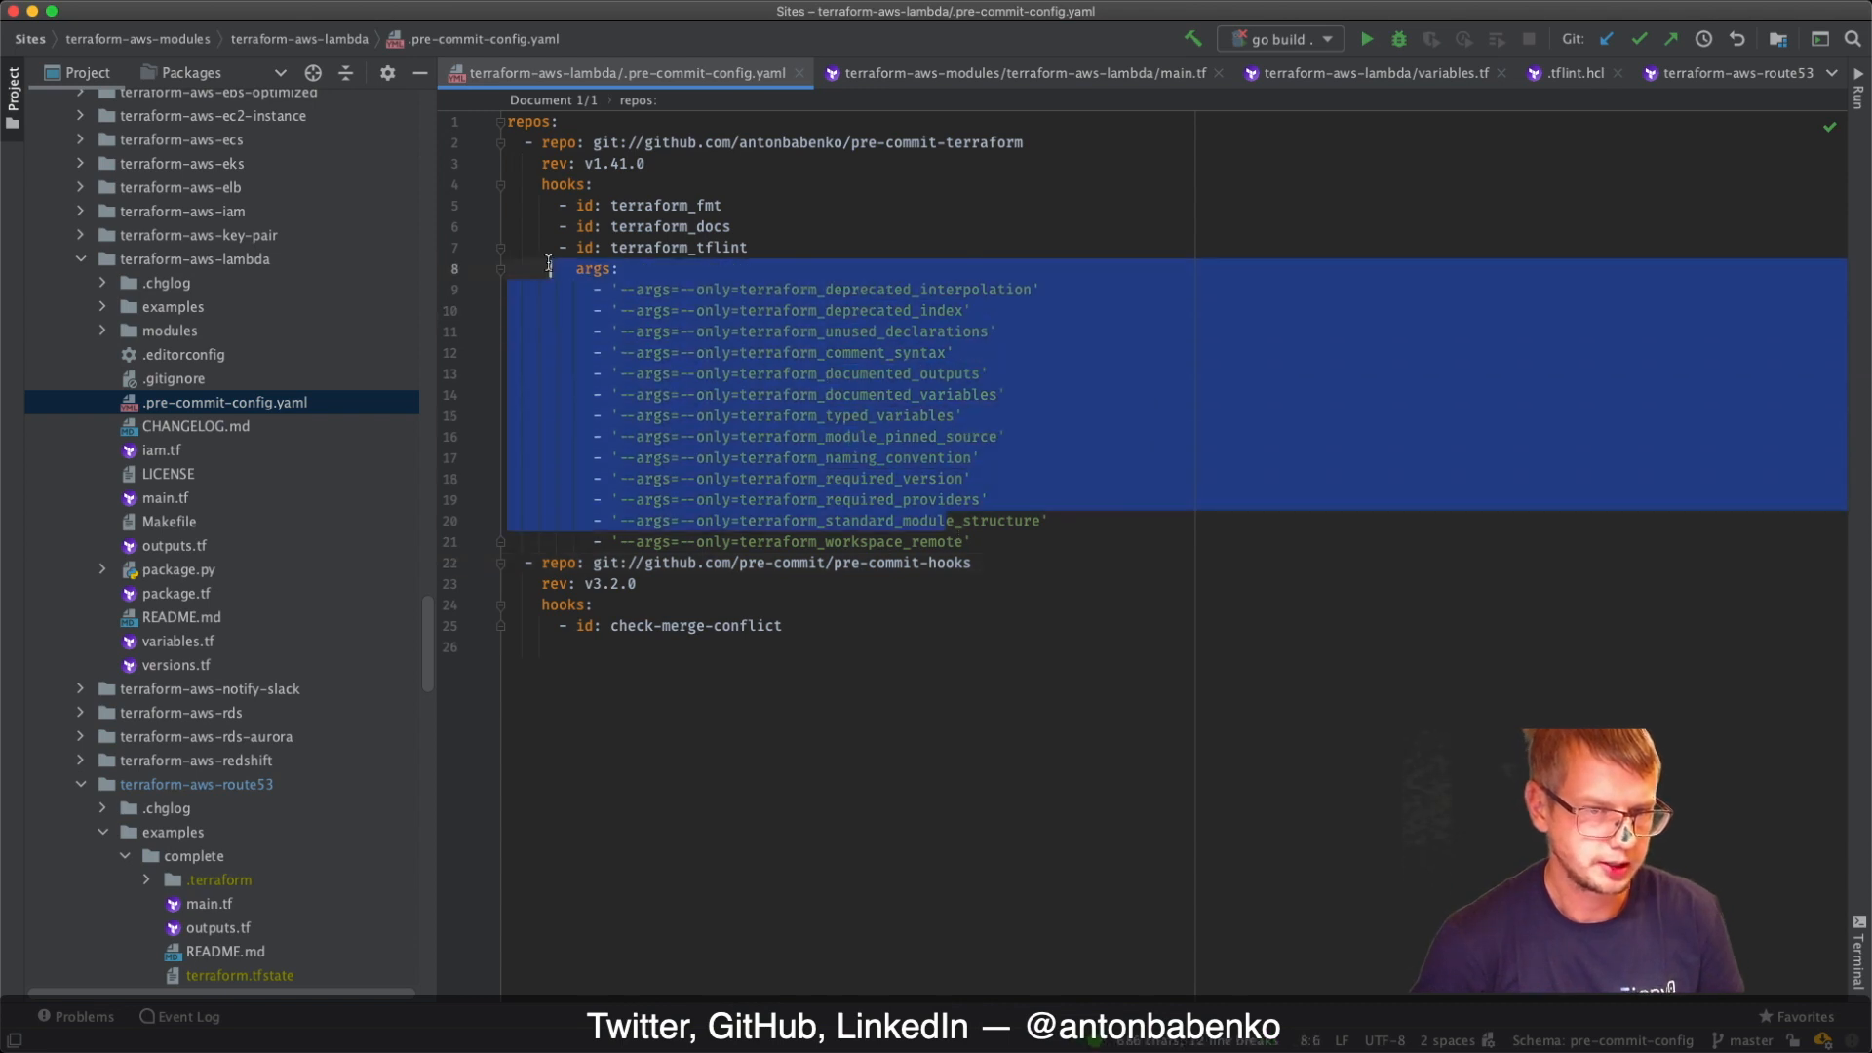
# Switch back to terraform-aws-lambda's main.tf showing the aws_lambda_function function_name argument
pyautogui.click(795, 311)
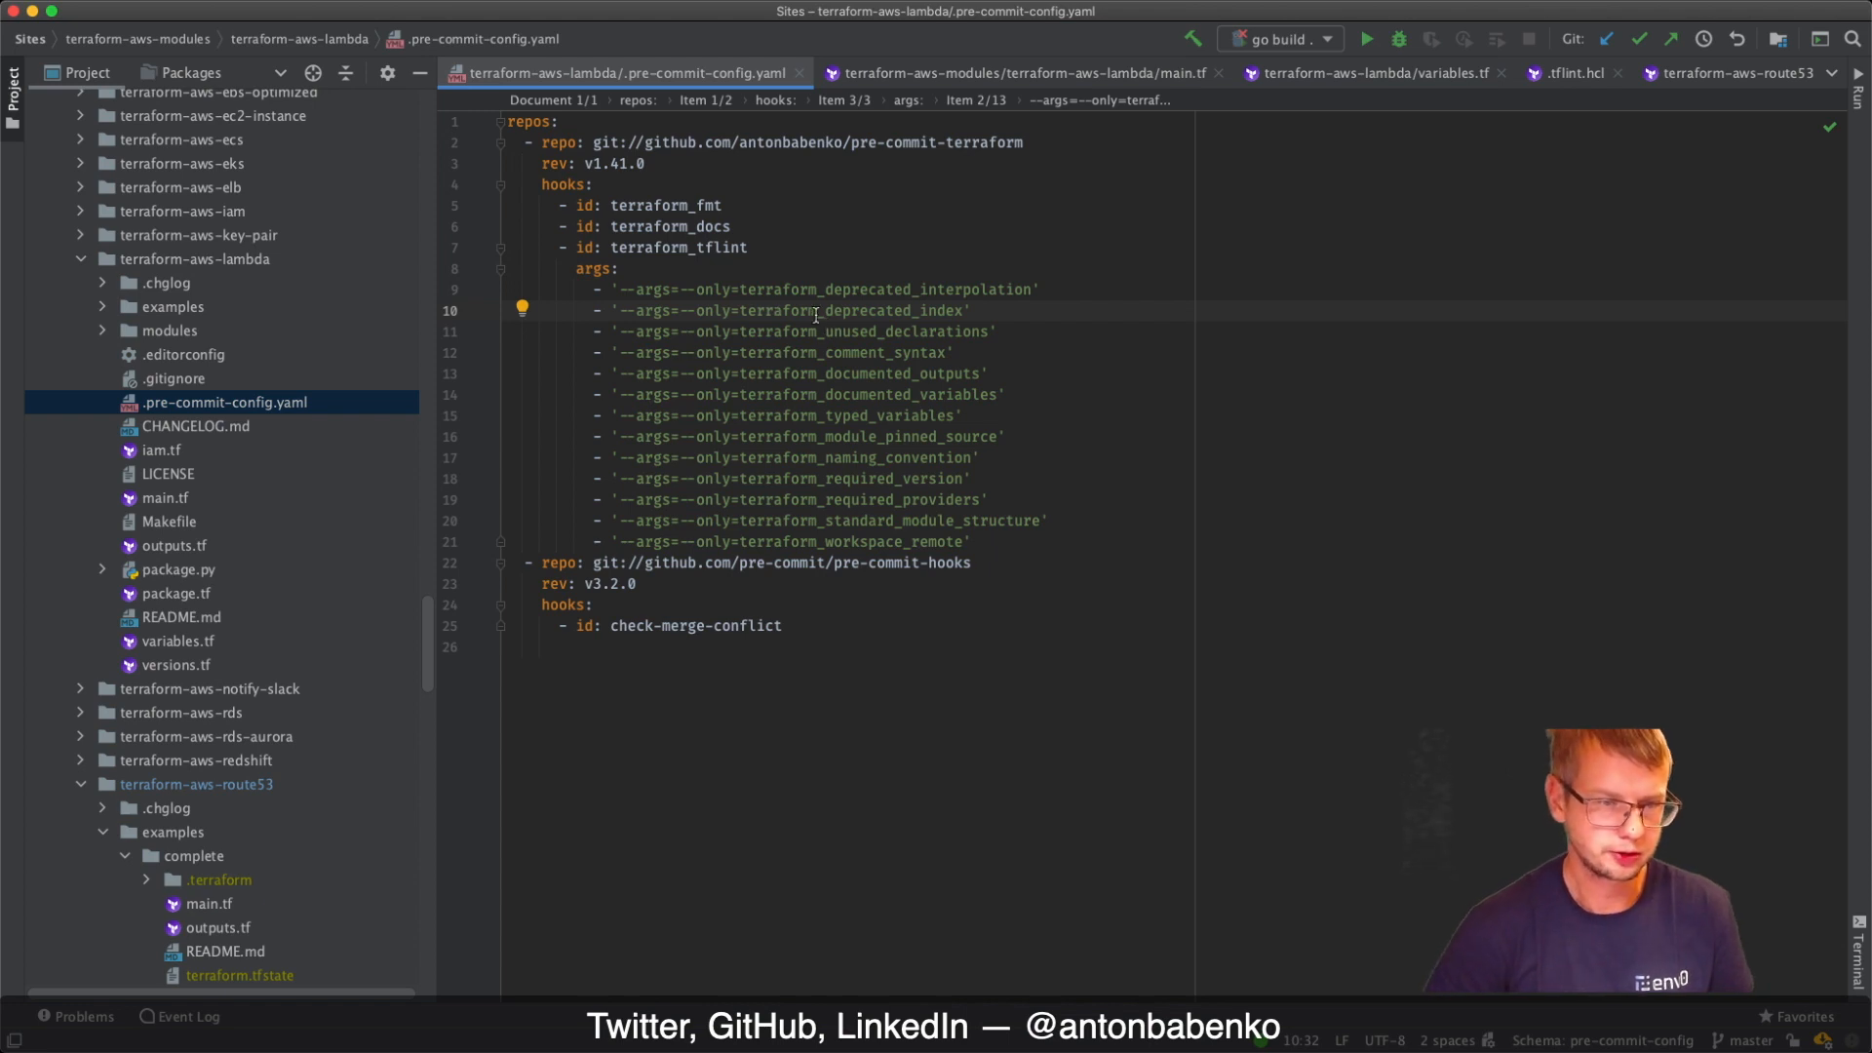
pyautogui.click(1017, 73)
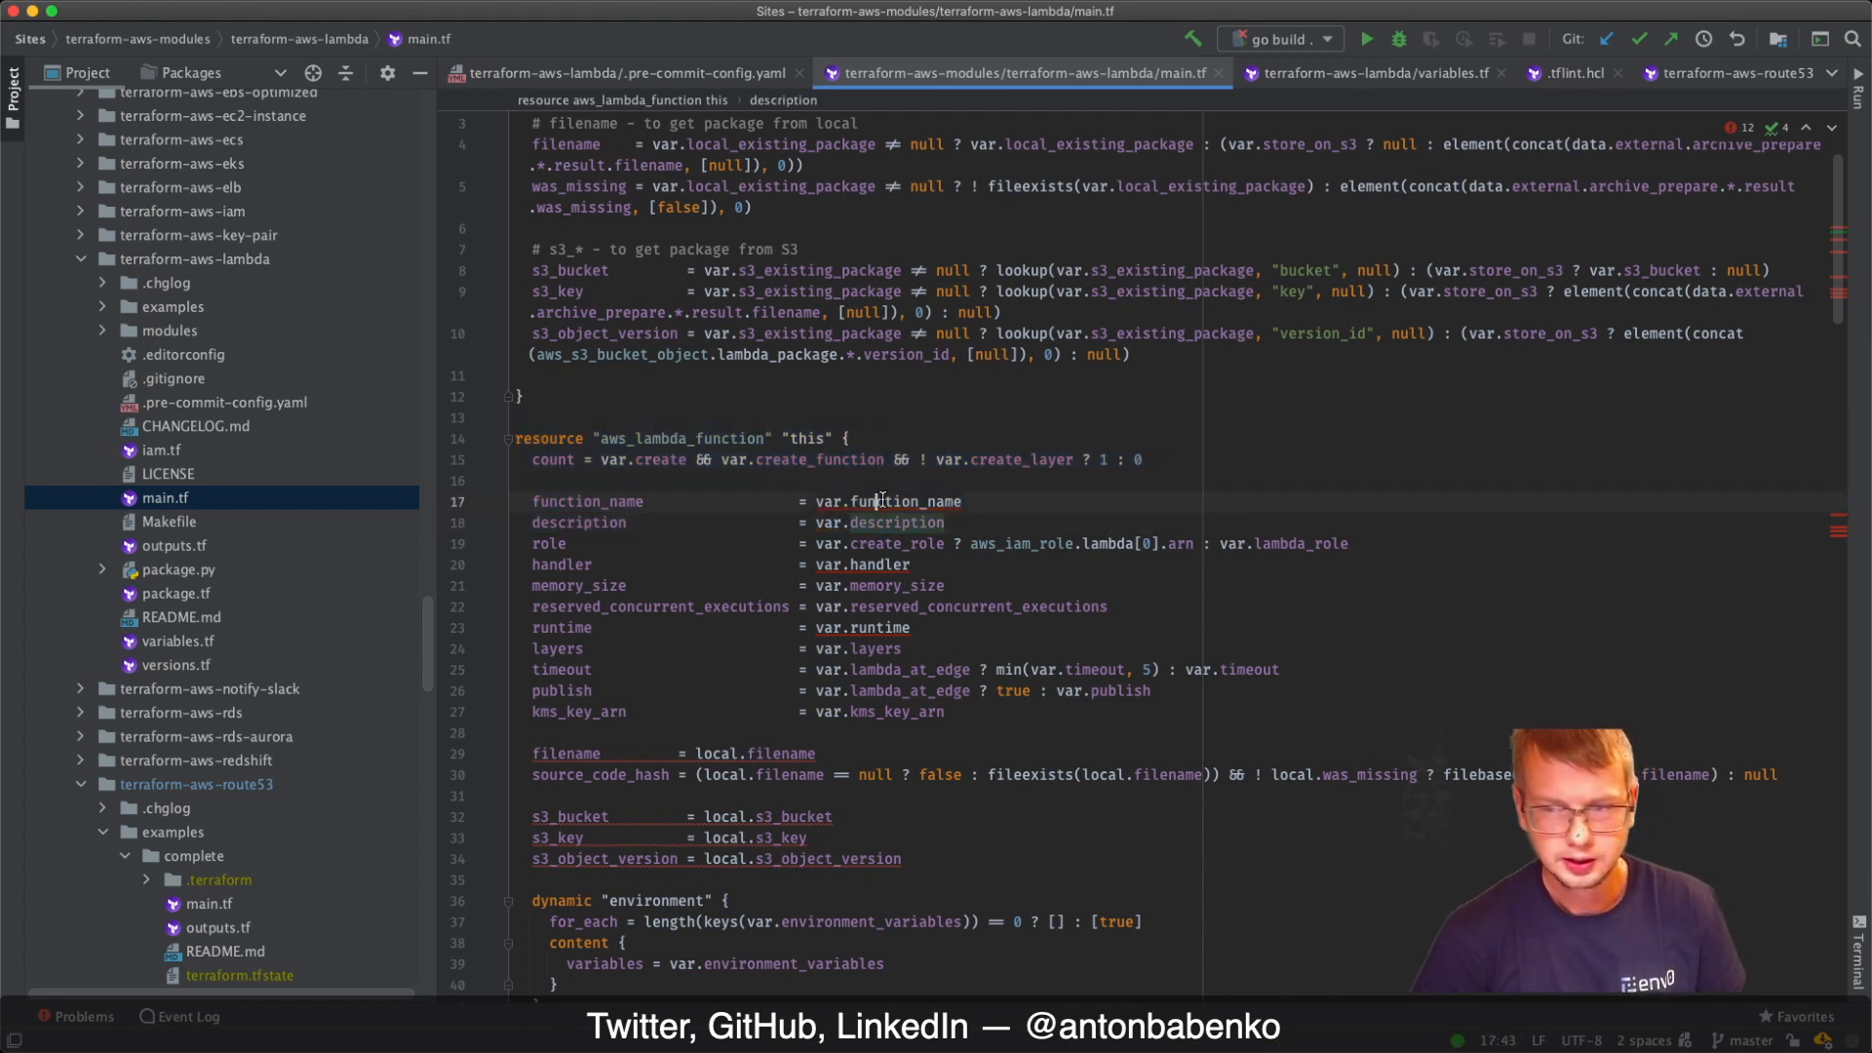
pyautogui.click(878, 502)
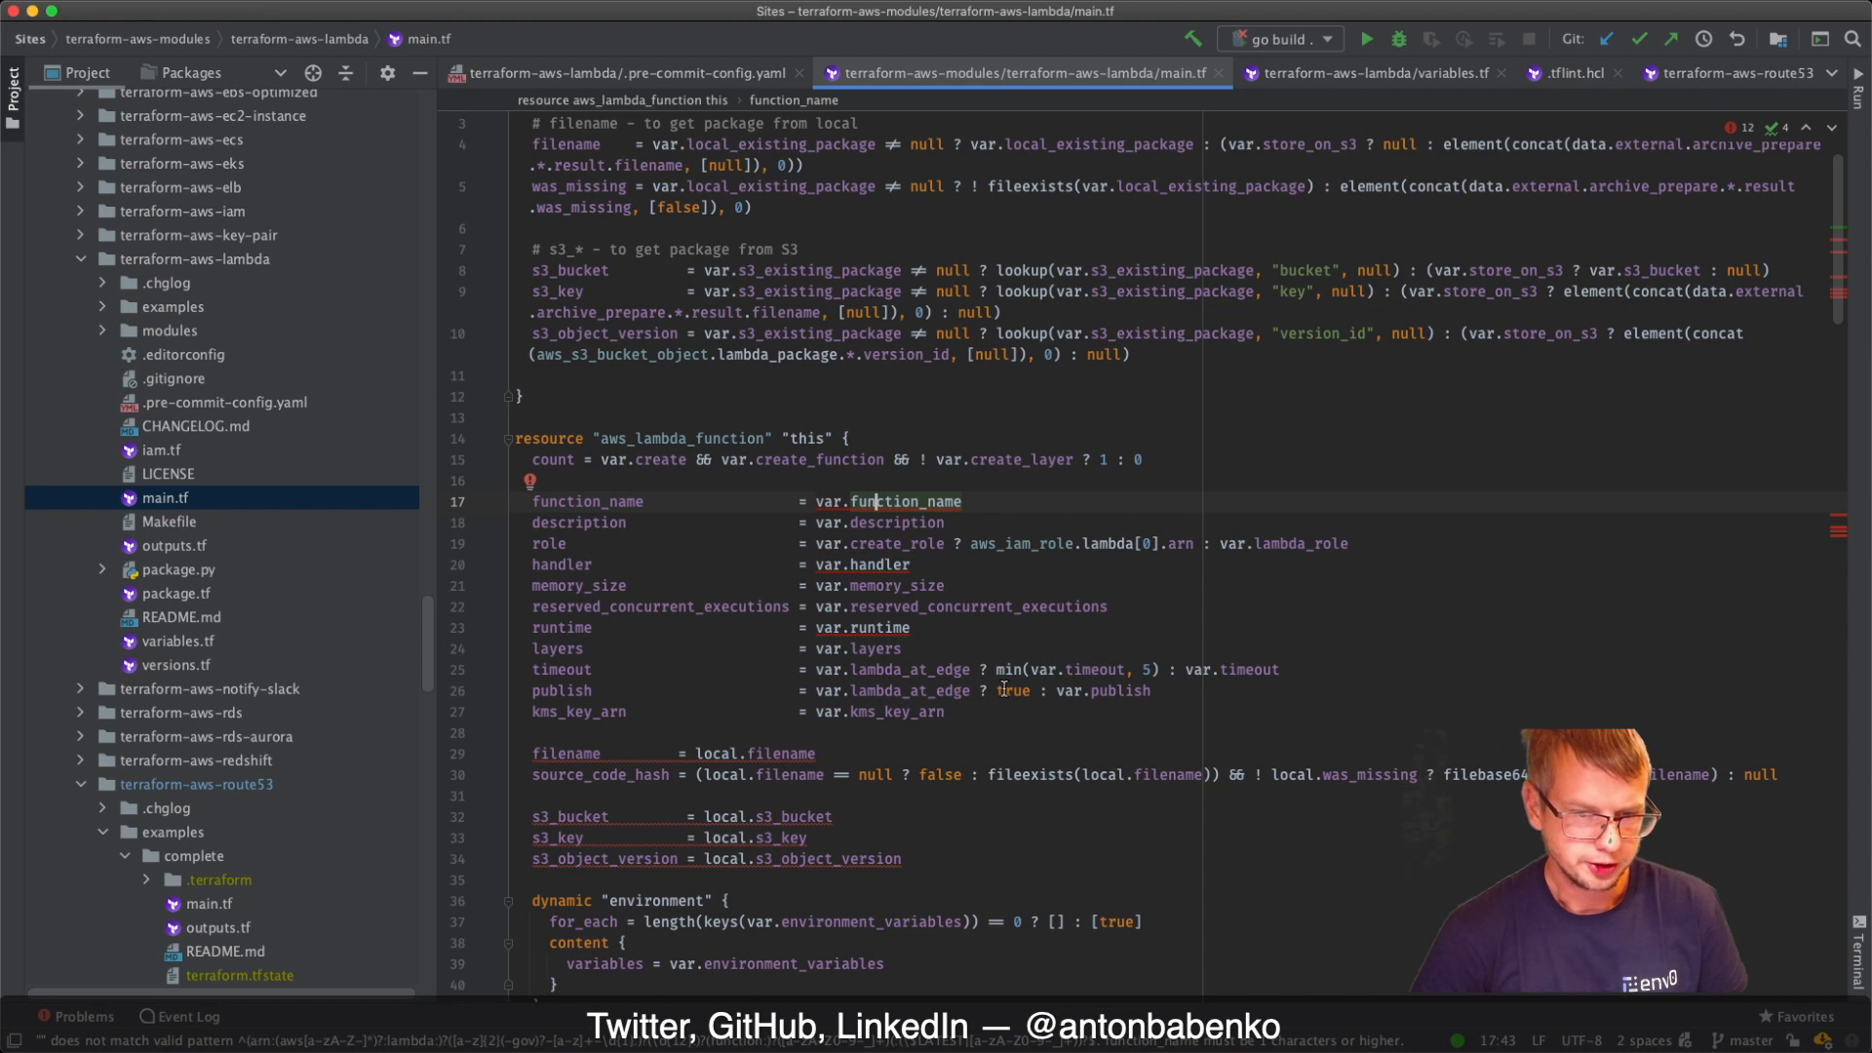
pyautogui.moveTo(1797, 865)
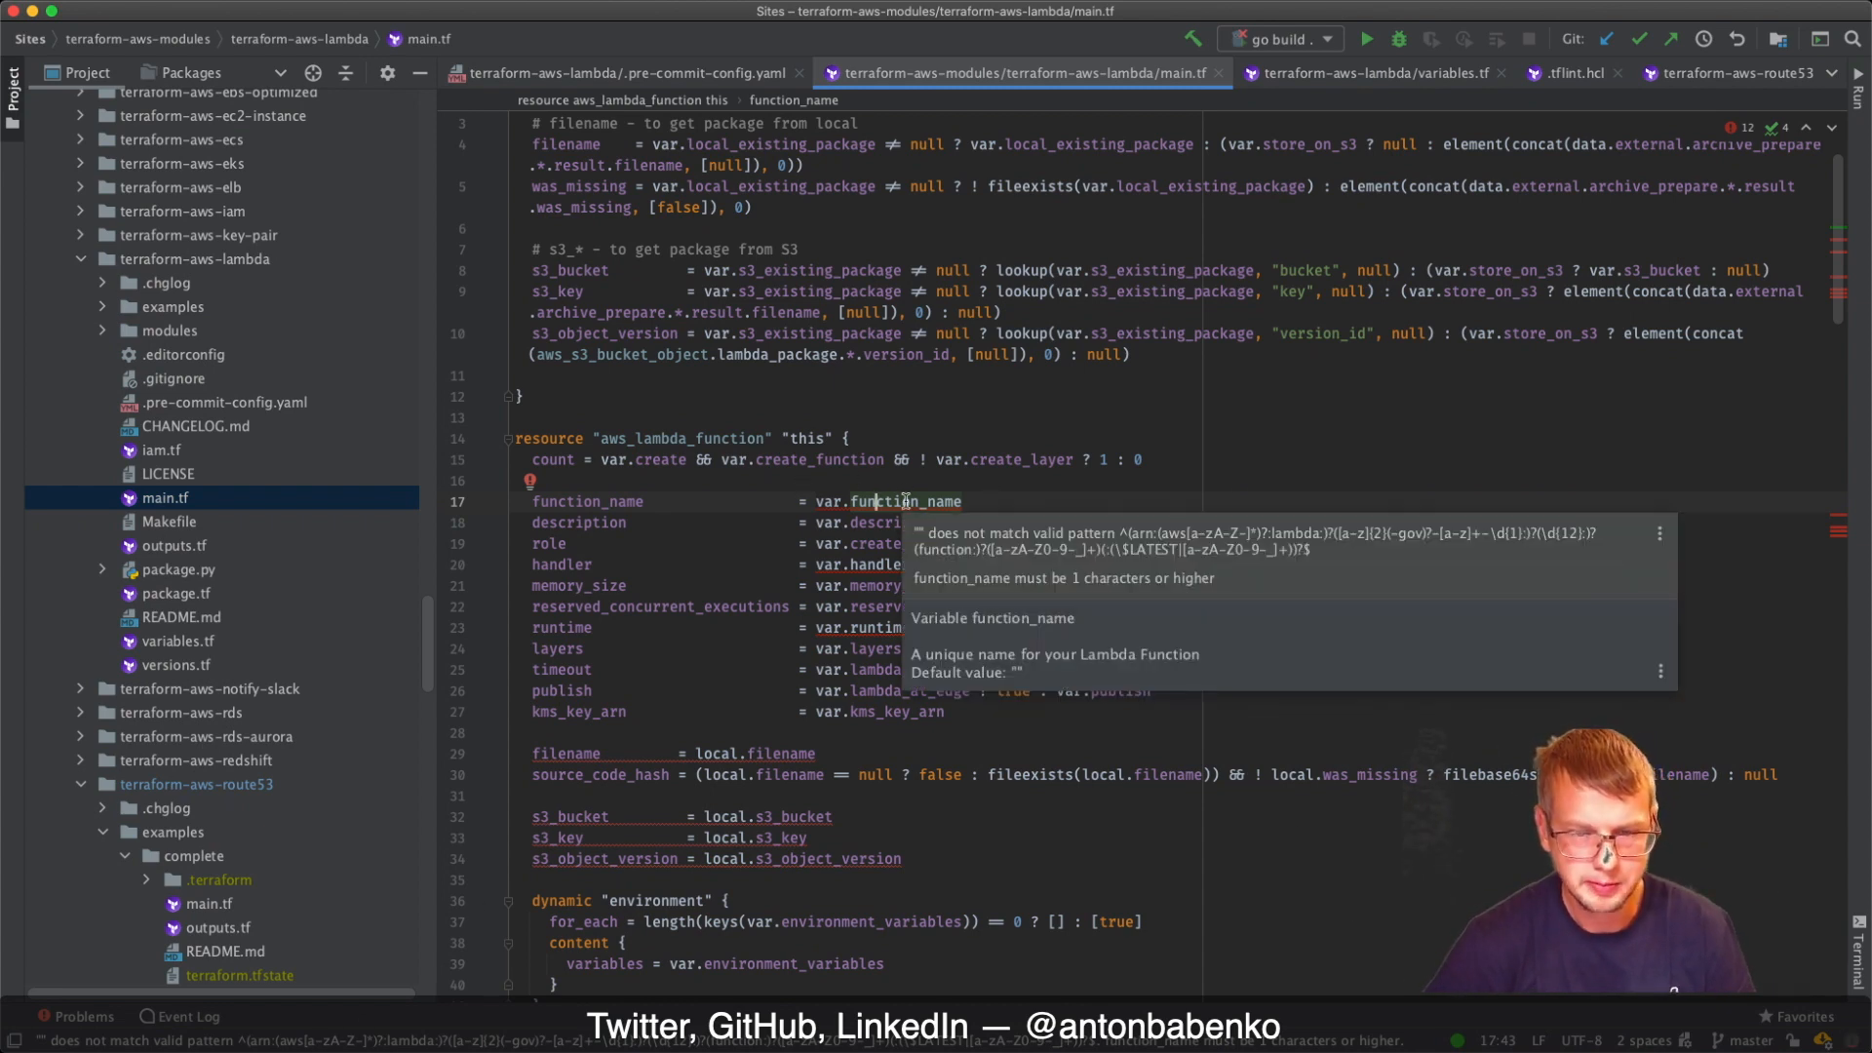
pyautogui.moveTo(1161, 541)
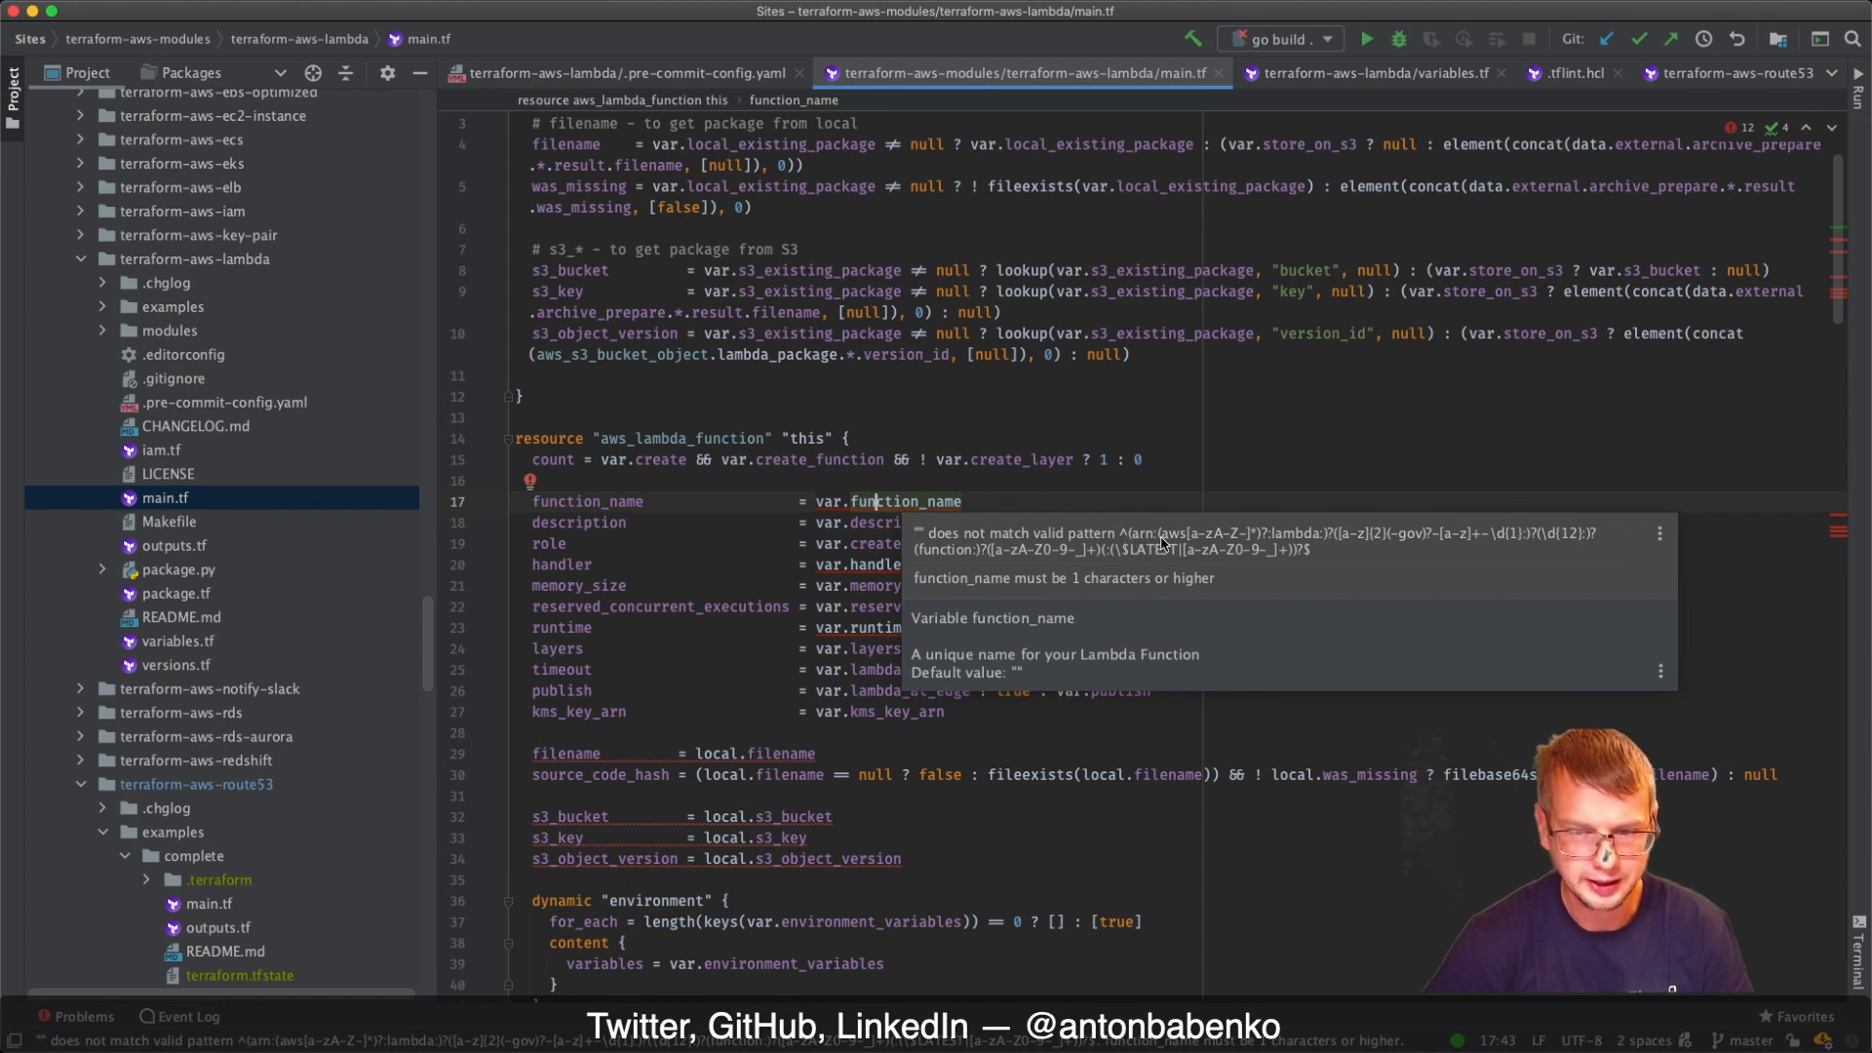
pyautogui.moveTo(1362, 555)
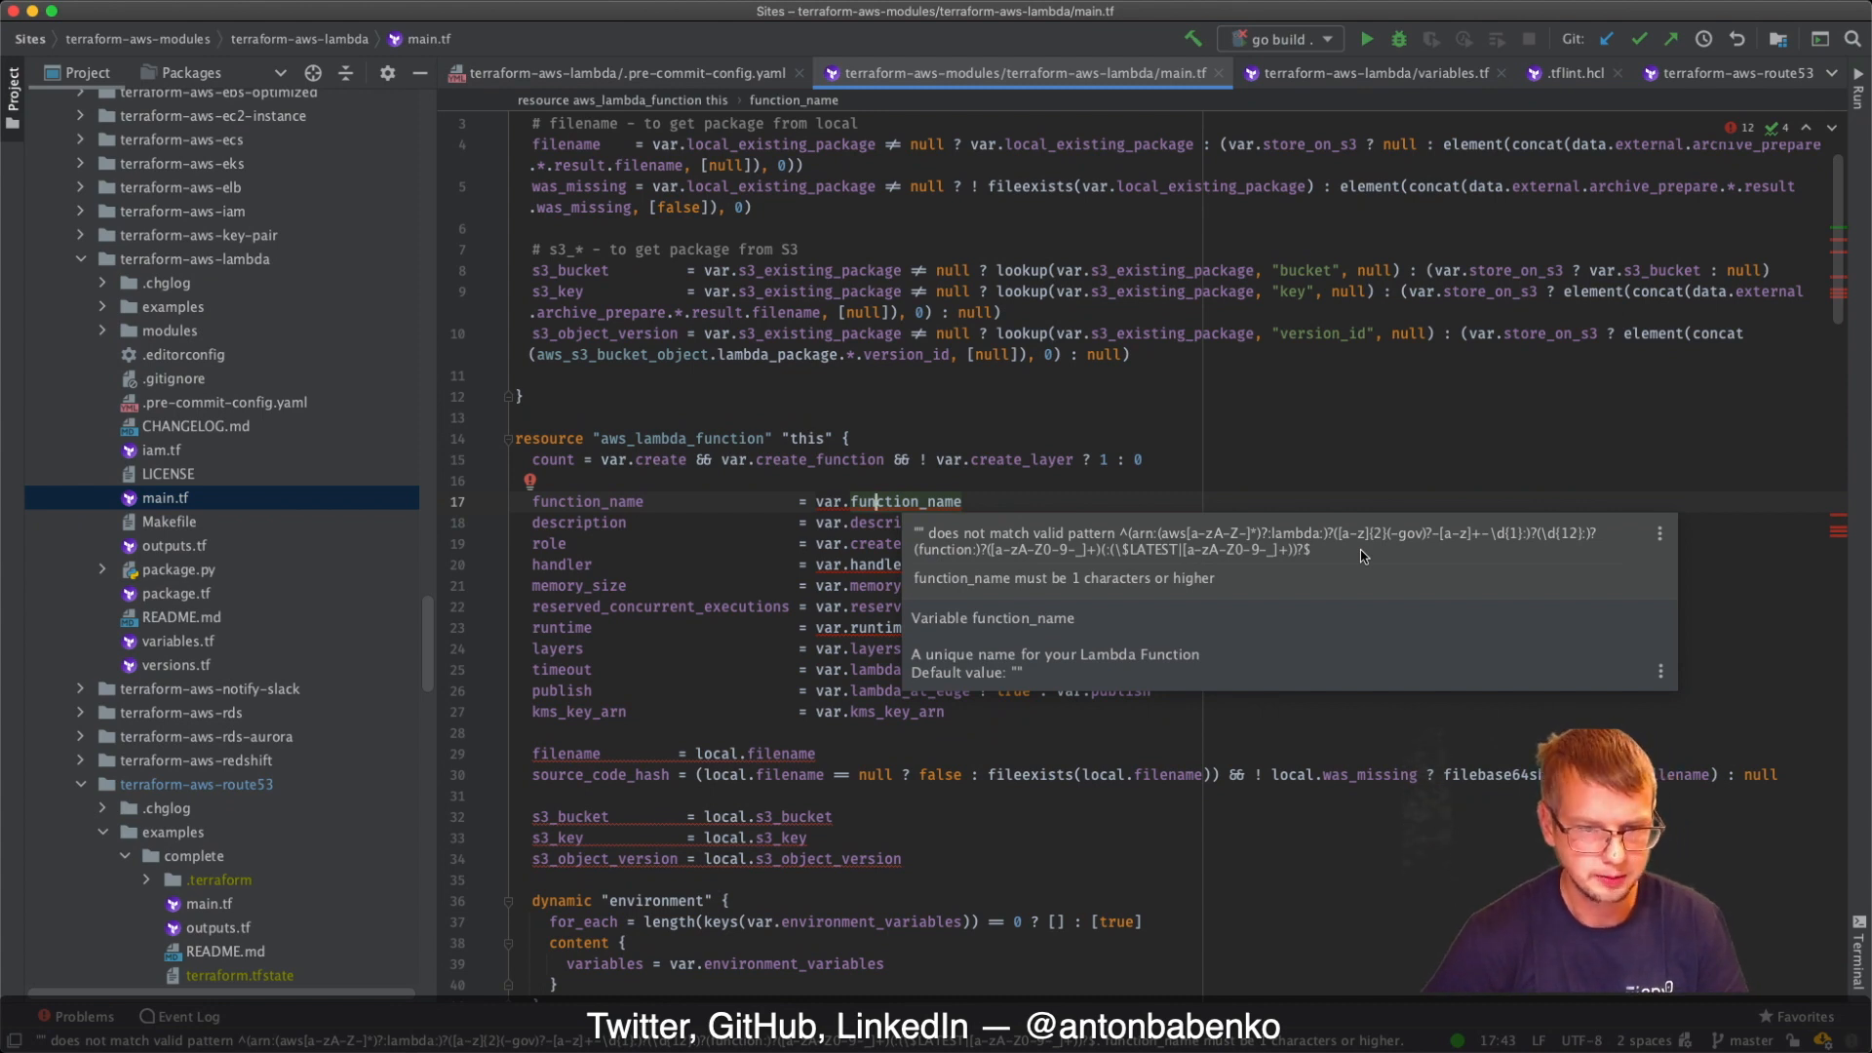
pyautogui.moveTo(1051, 711)
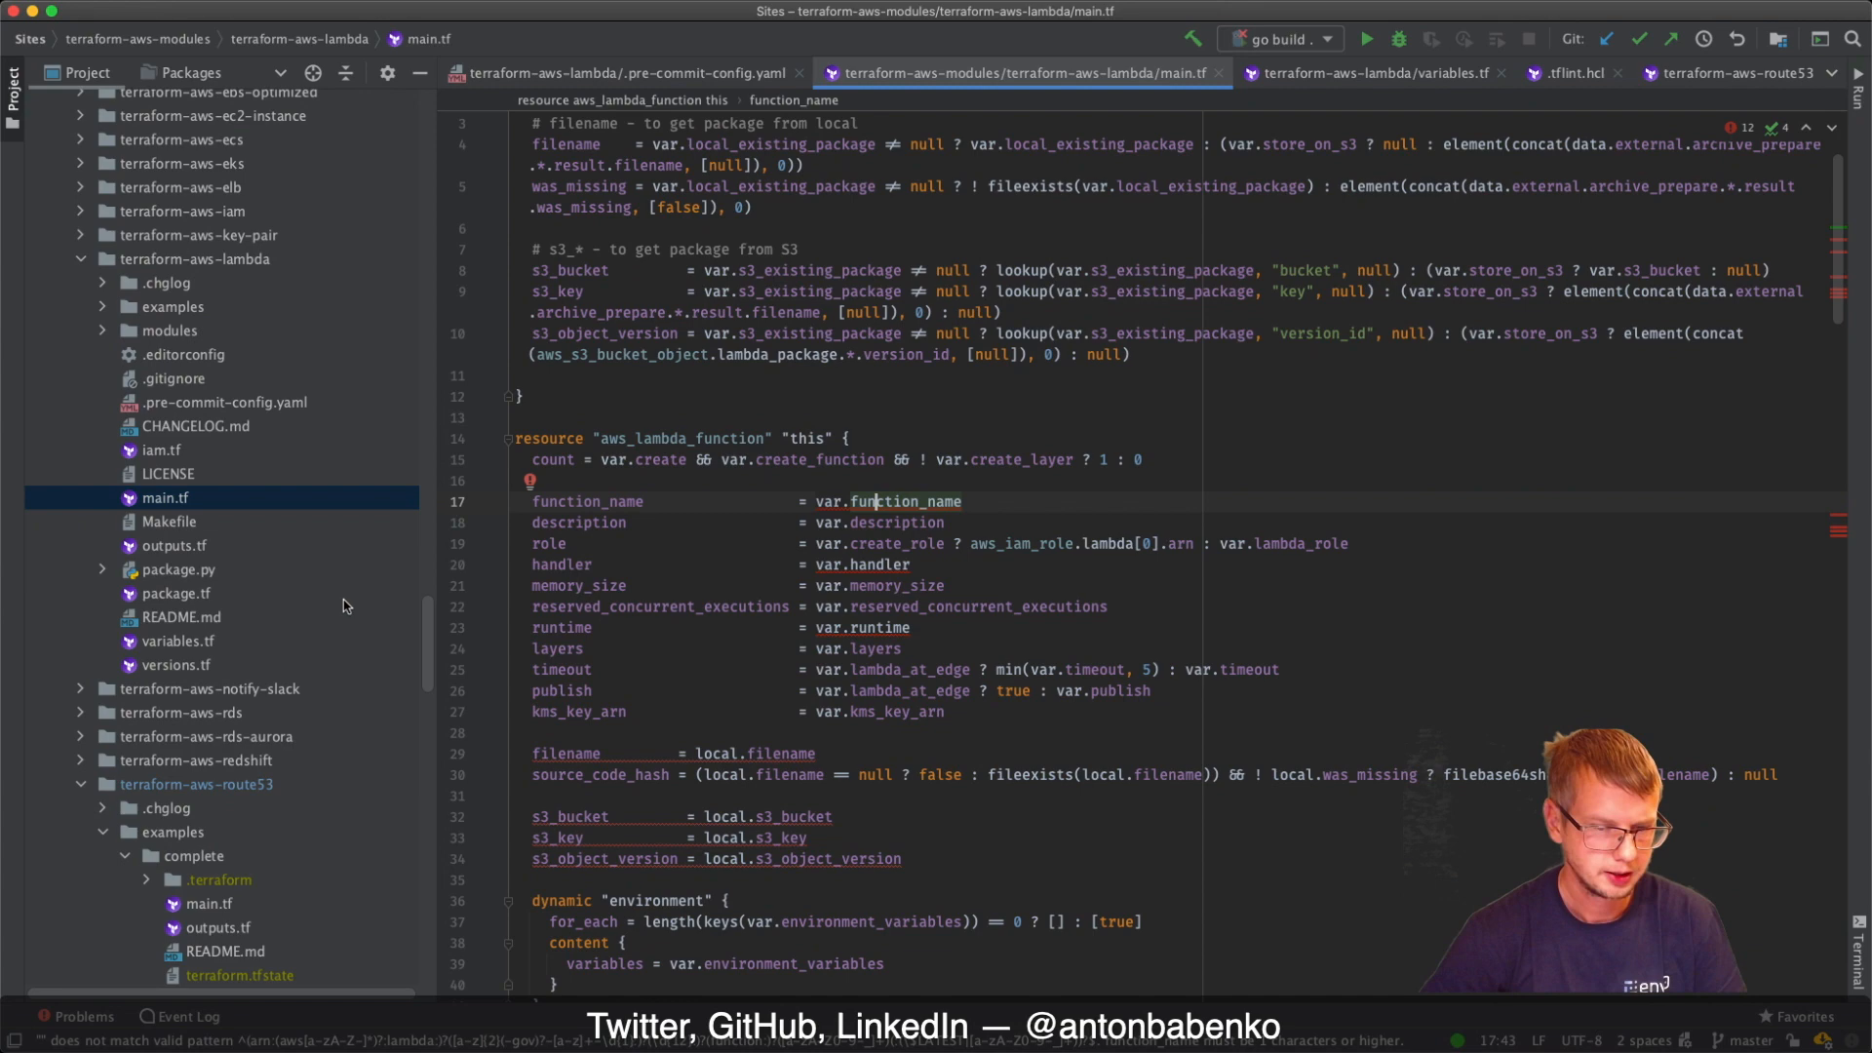
pyautogui.moveTo(232, 574)
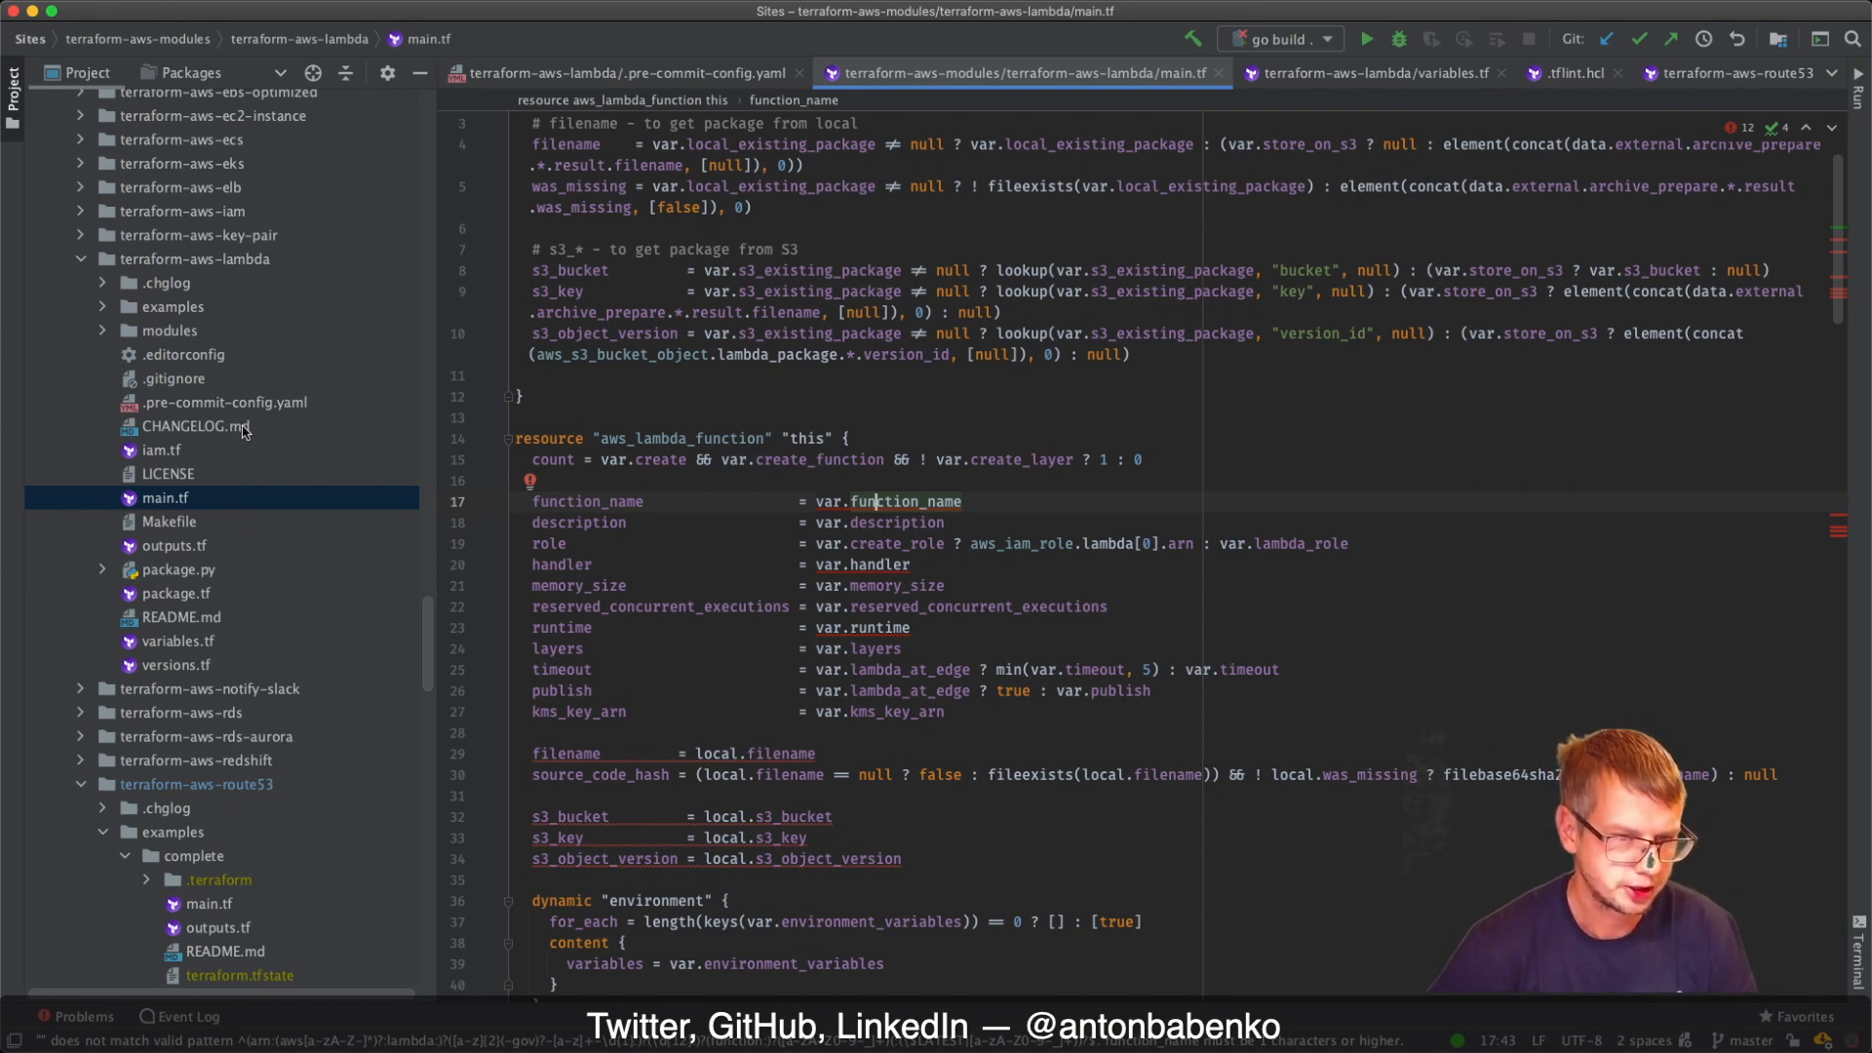
# Switch back to terraform-aws-lambda's .pre-commit-config.yaml showing the terraform_tflint --only rules
pyautogui.click(225, 403)
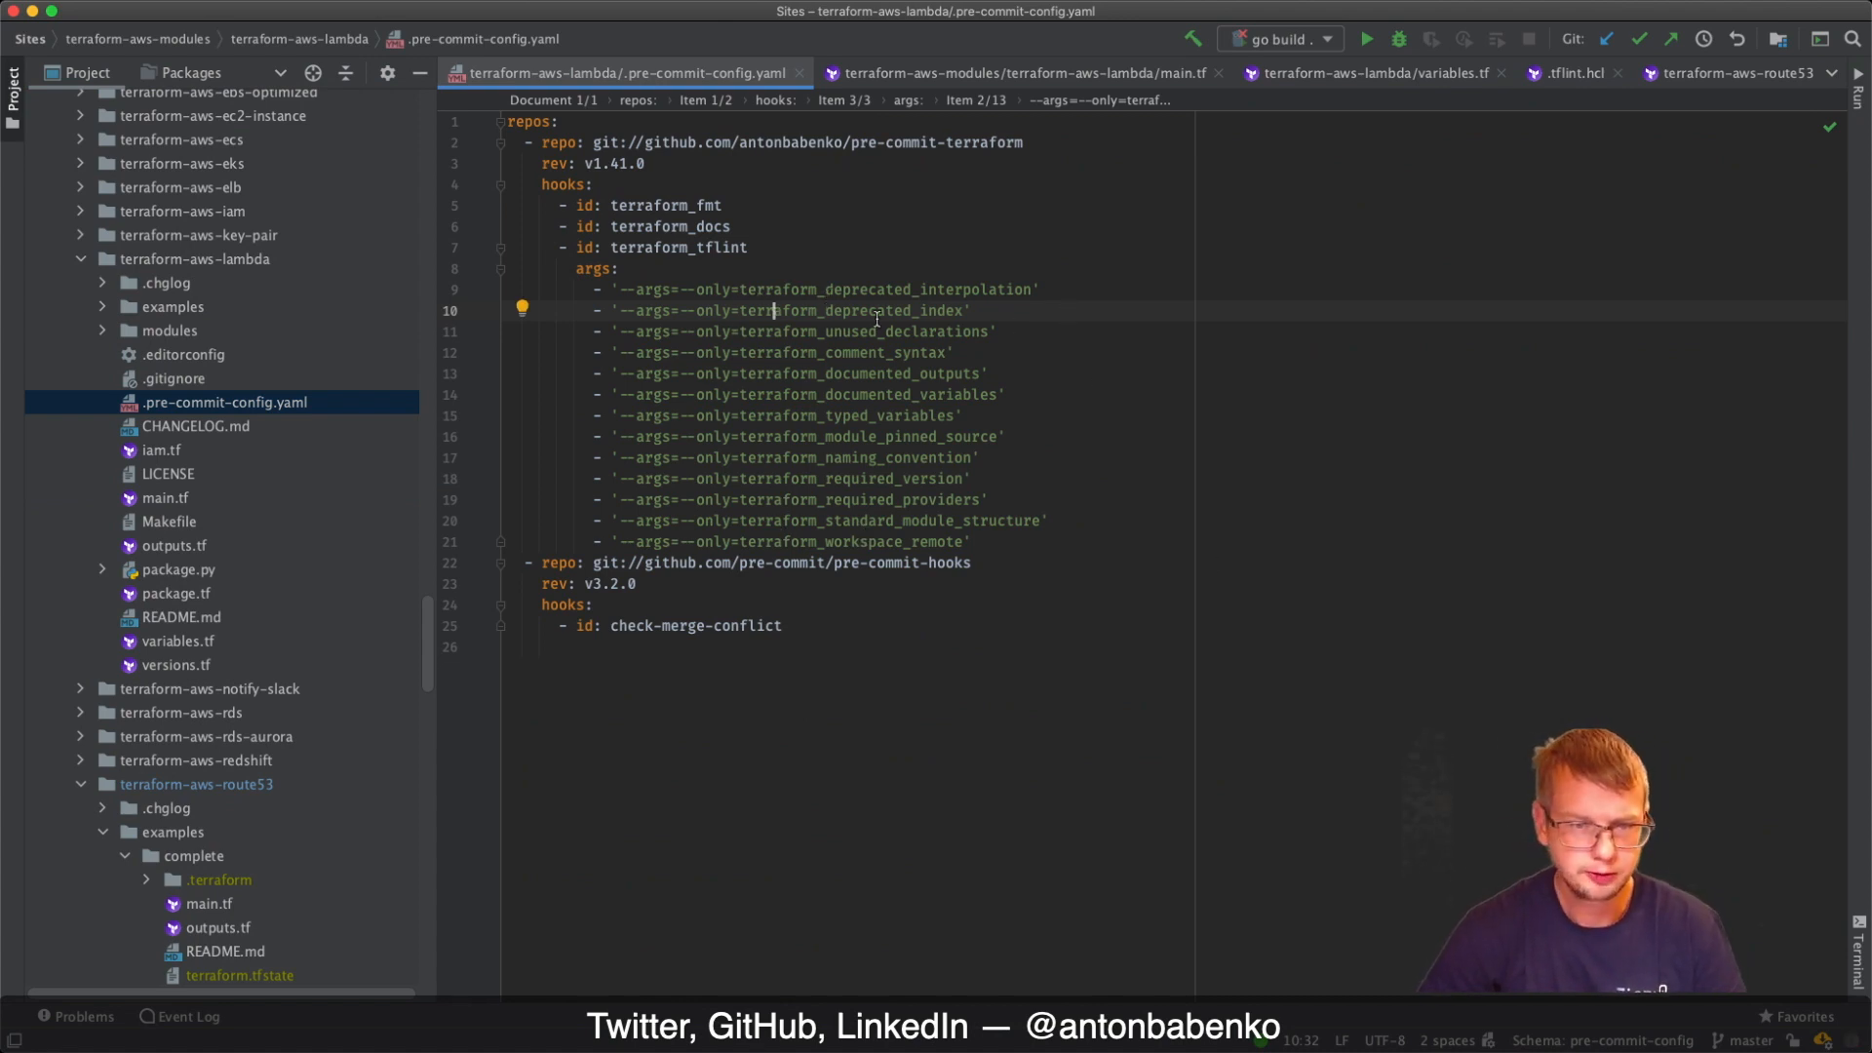
pyautogui.moveTo(1151, 486)
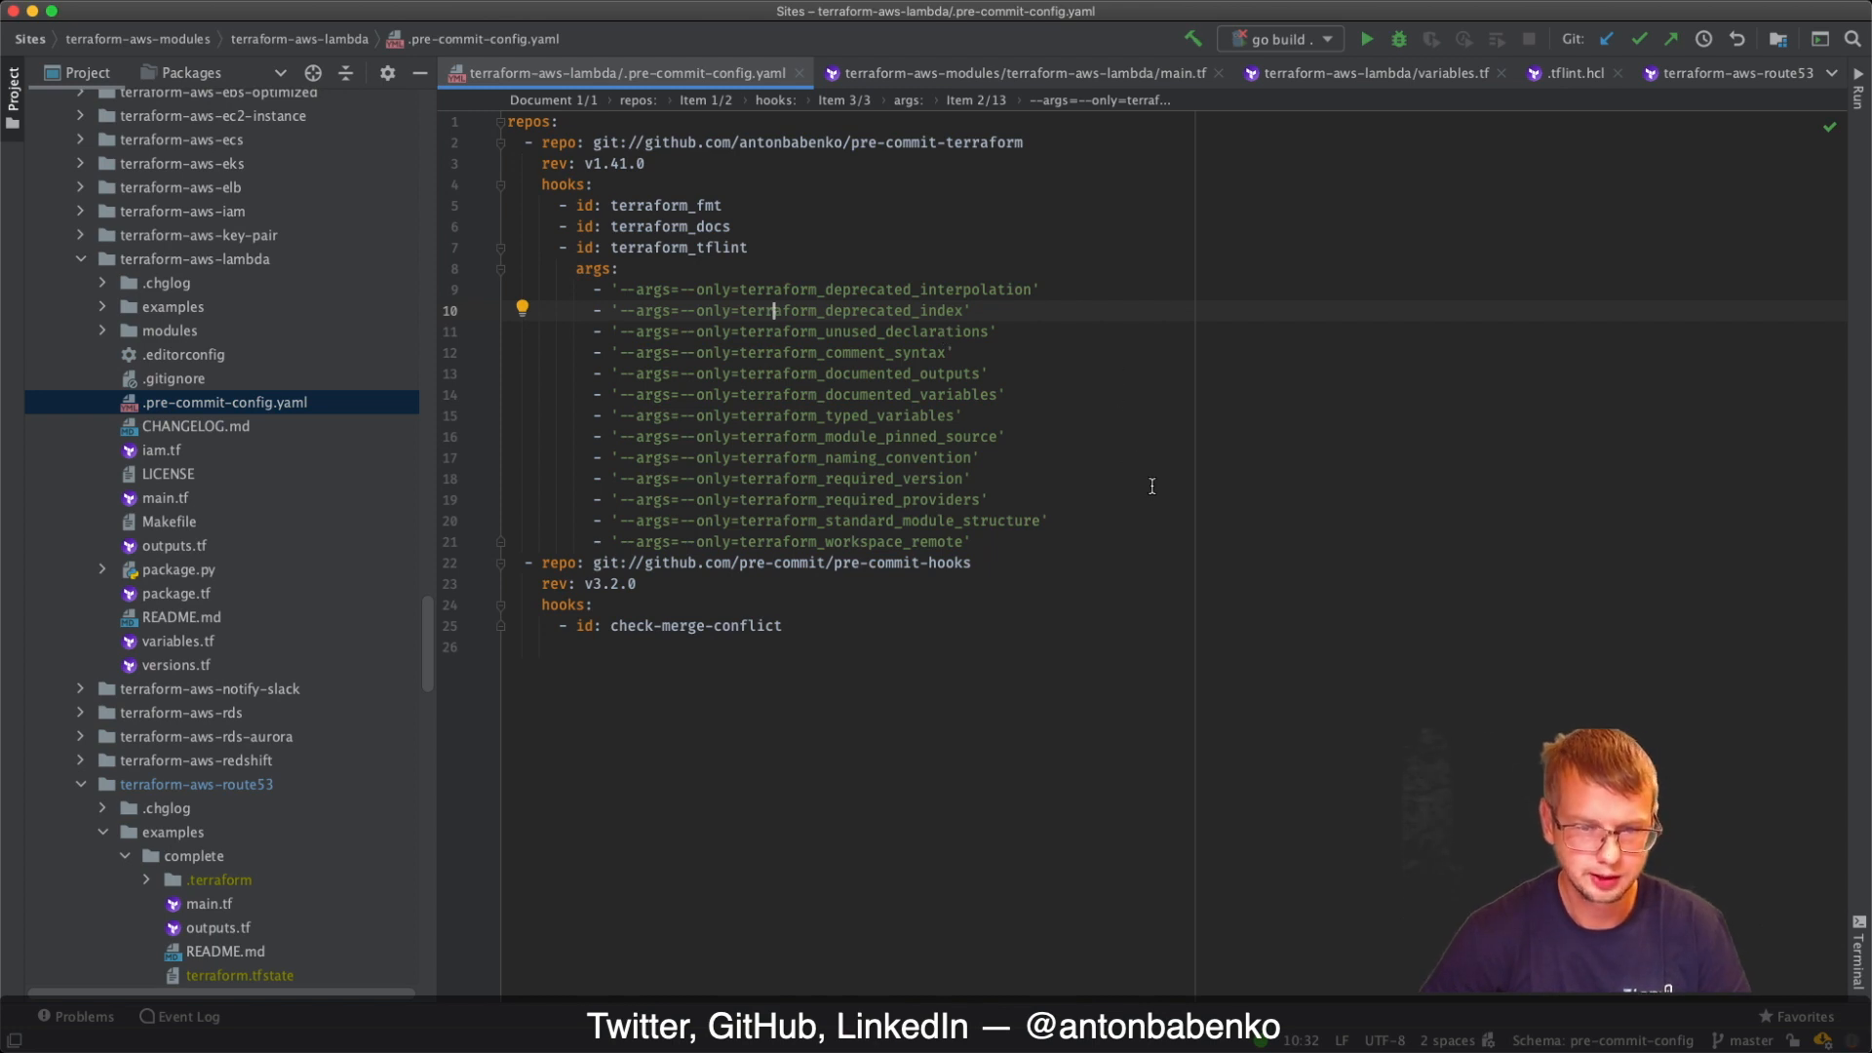
pyautogui.moveTo(995, 564)
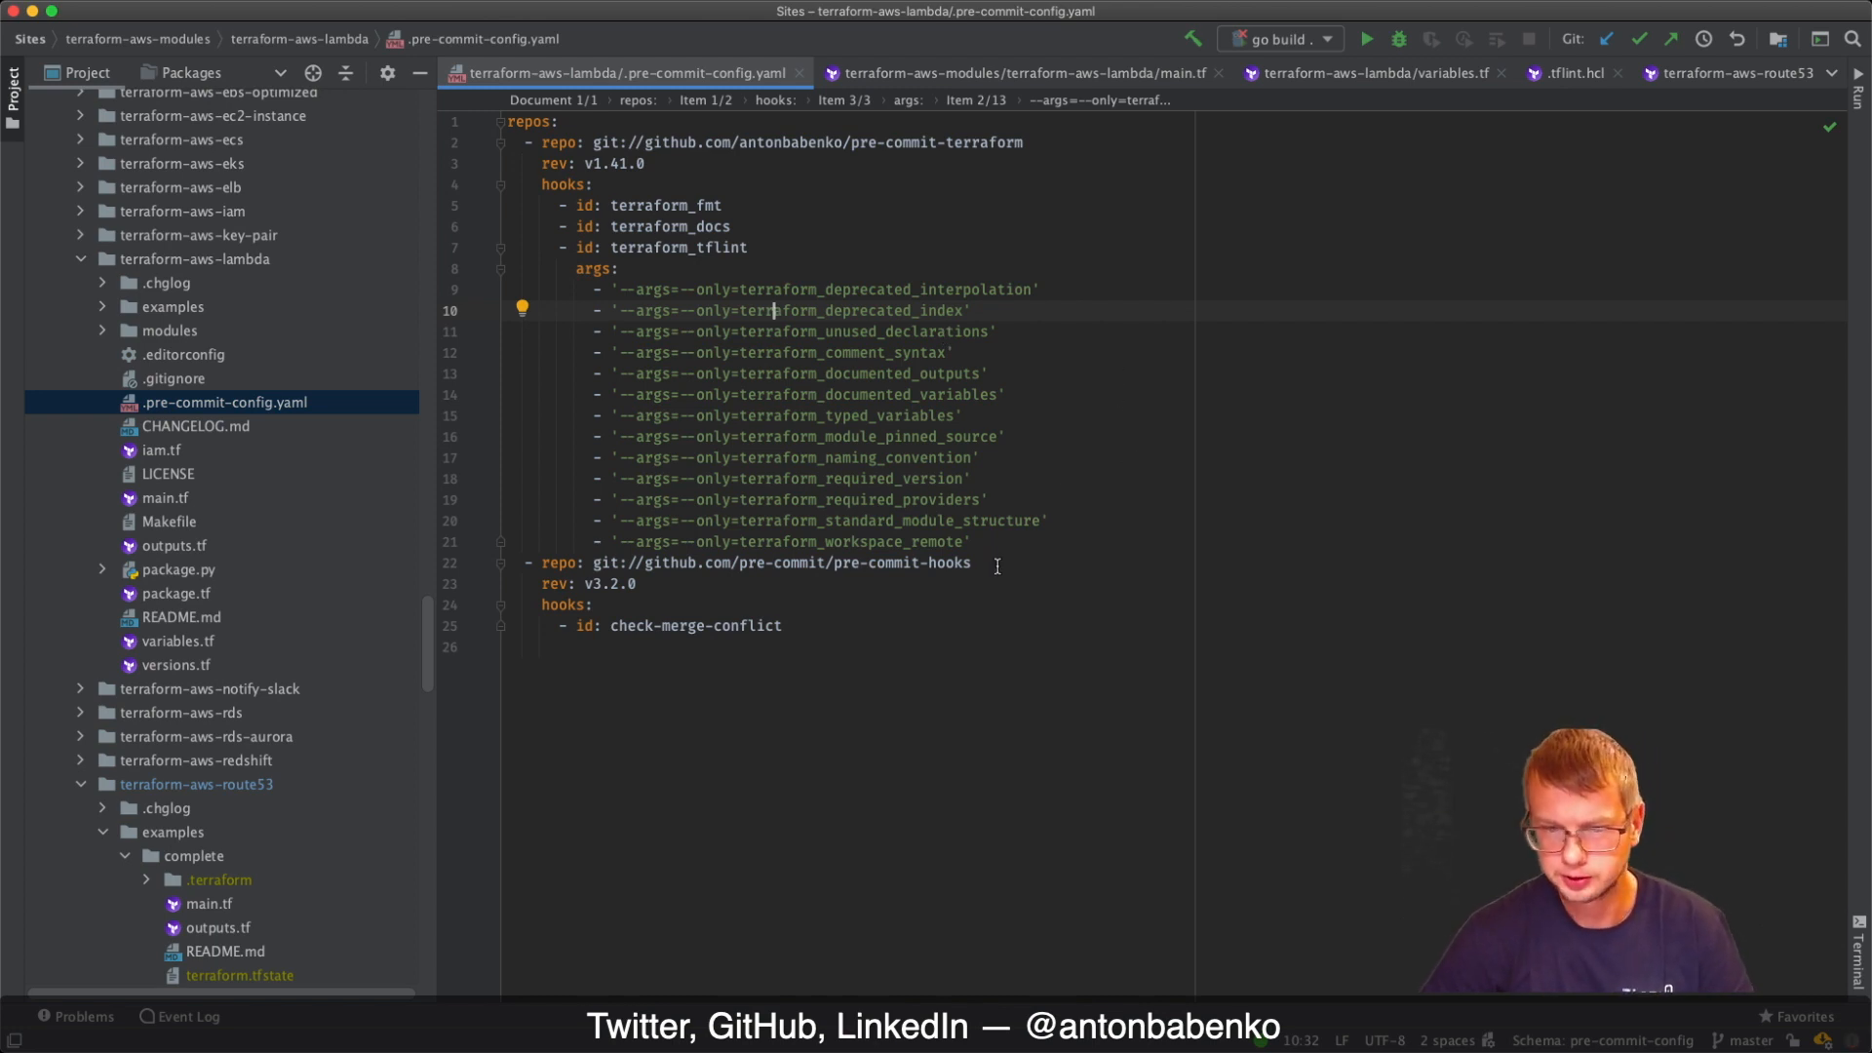
pyautogui.moveTo(1085, 526)
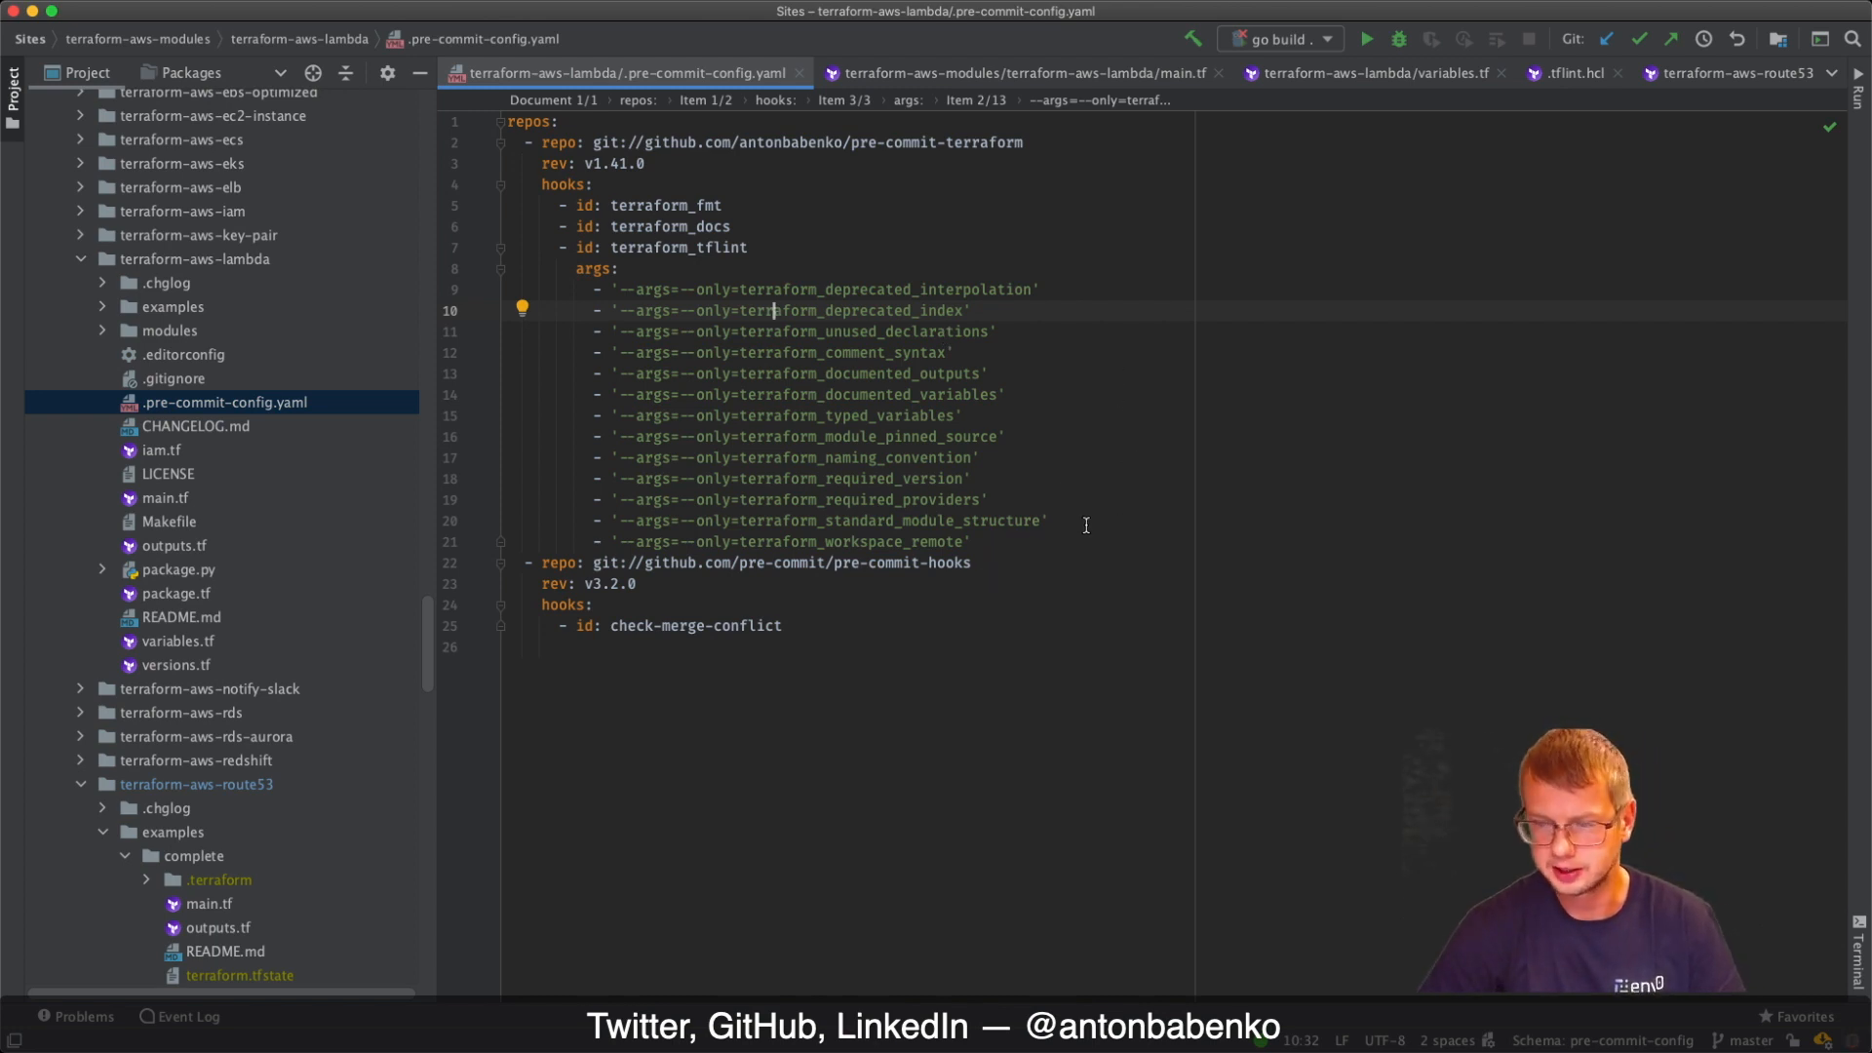
pyautogui.moveTo(1505, 638)
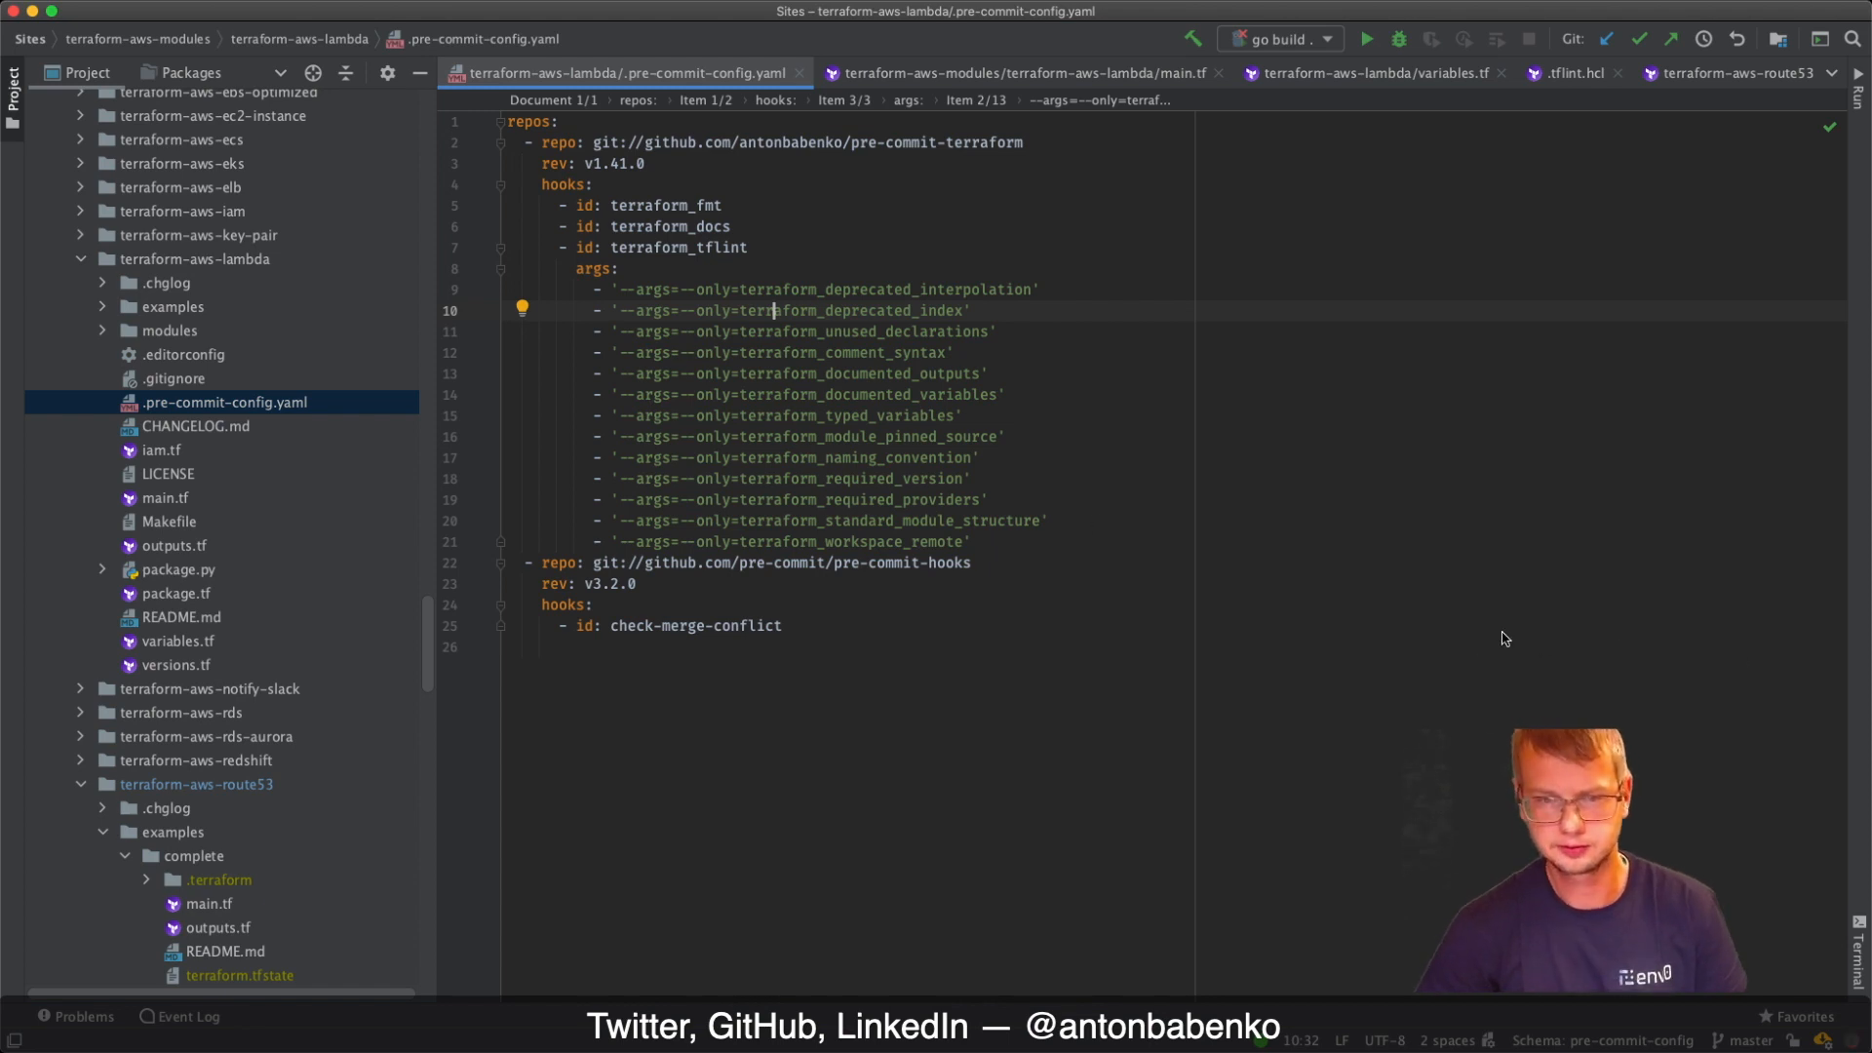
pyautogui.moveTo(1165, 552)
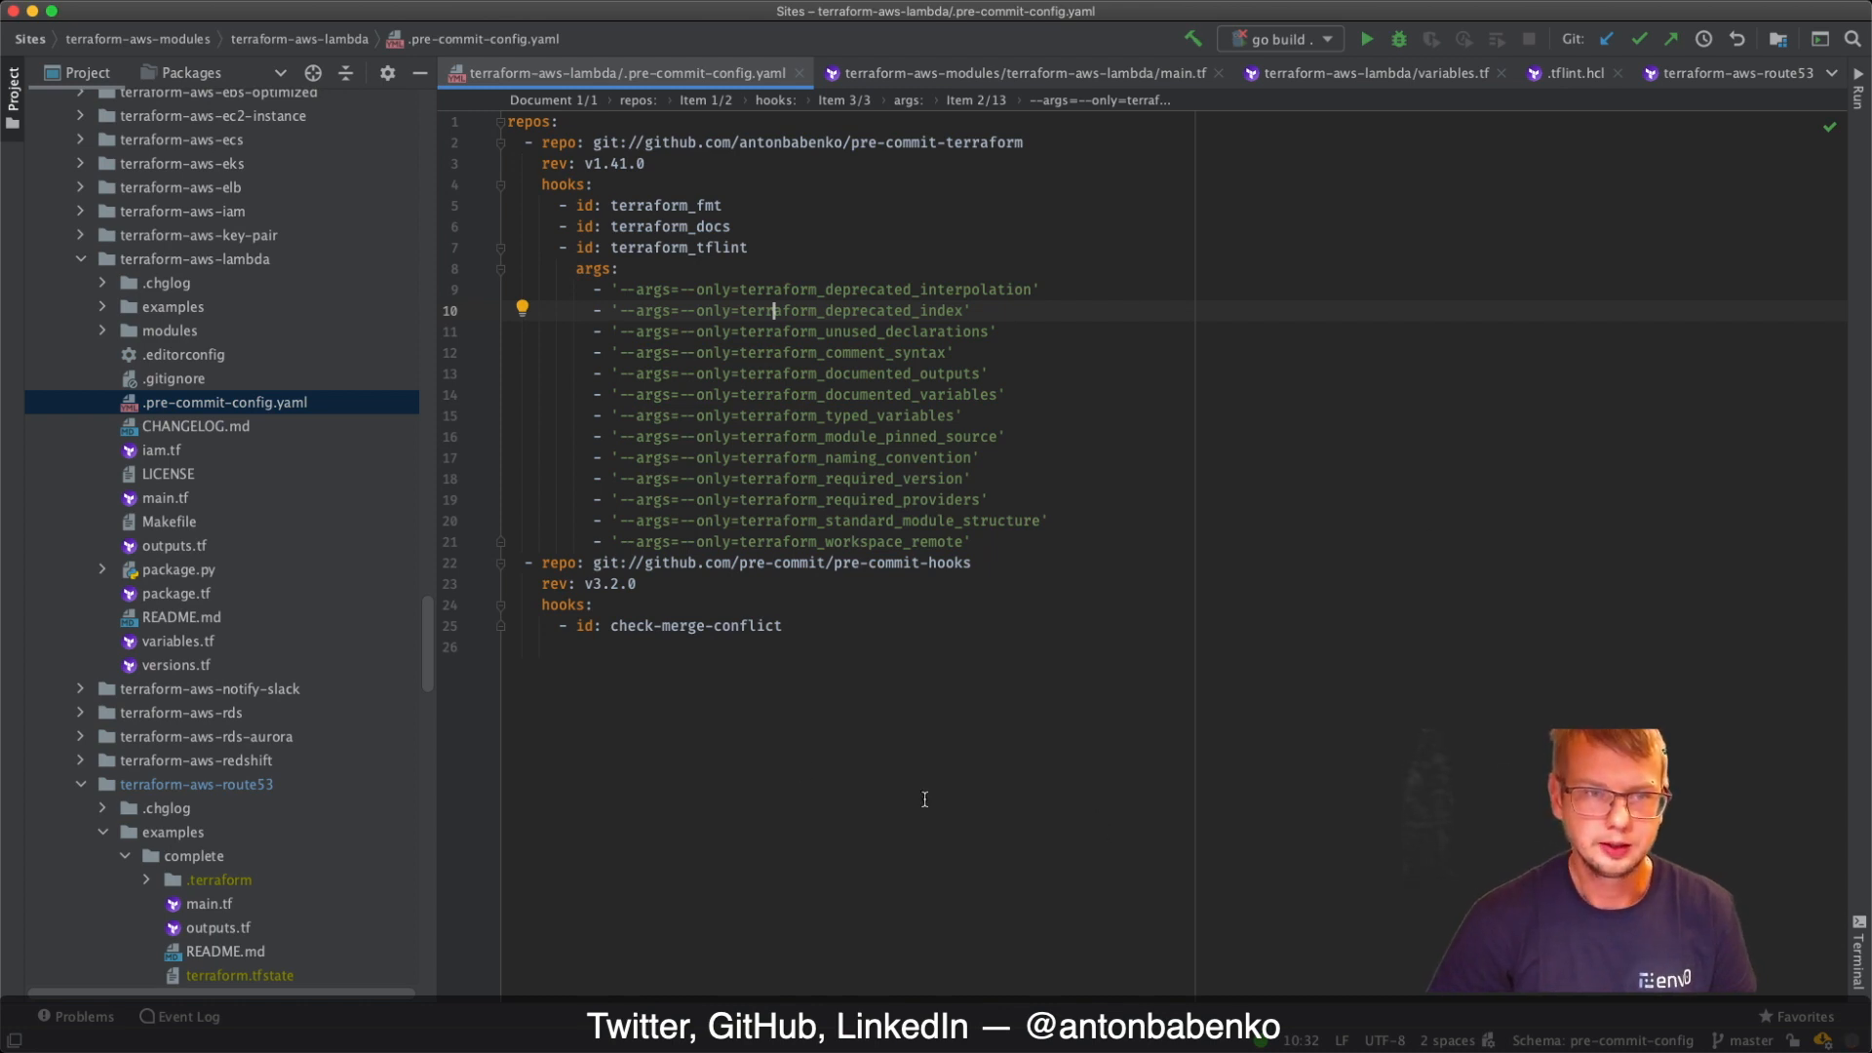
pyautogui.moveTo(924, 798)
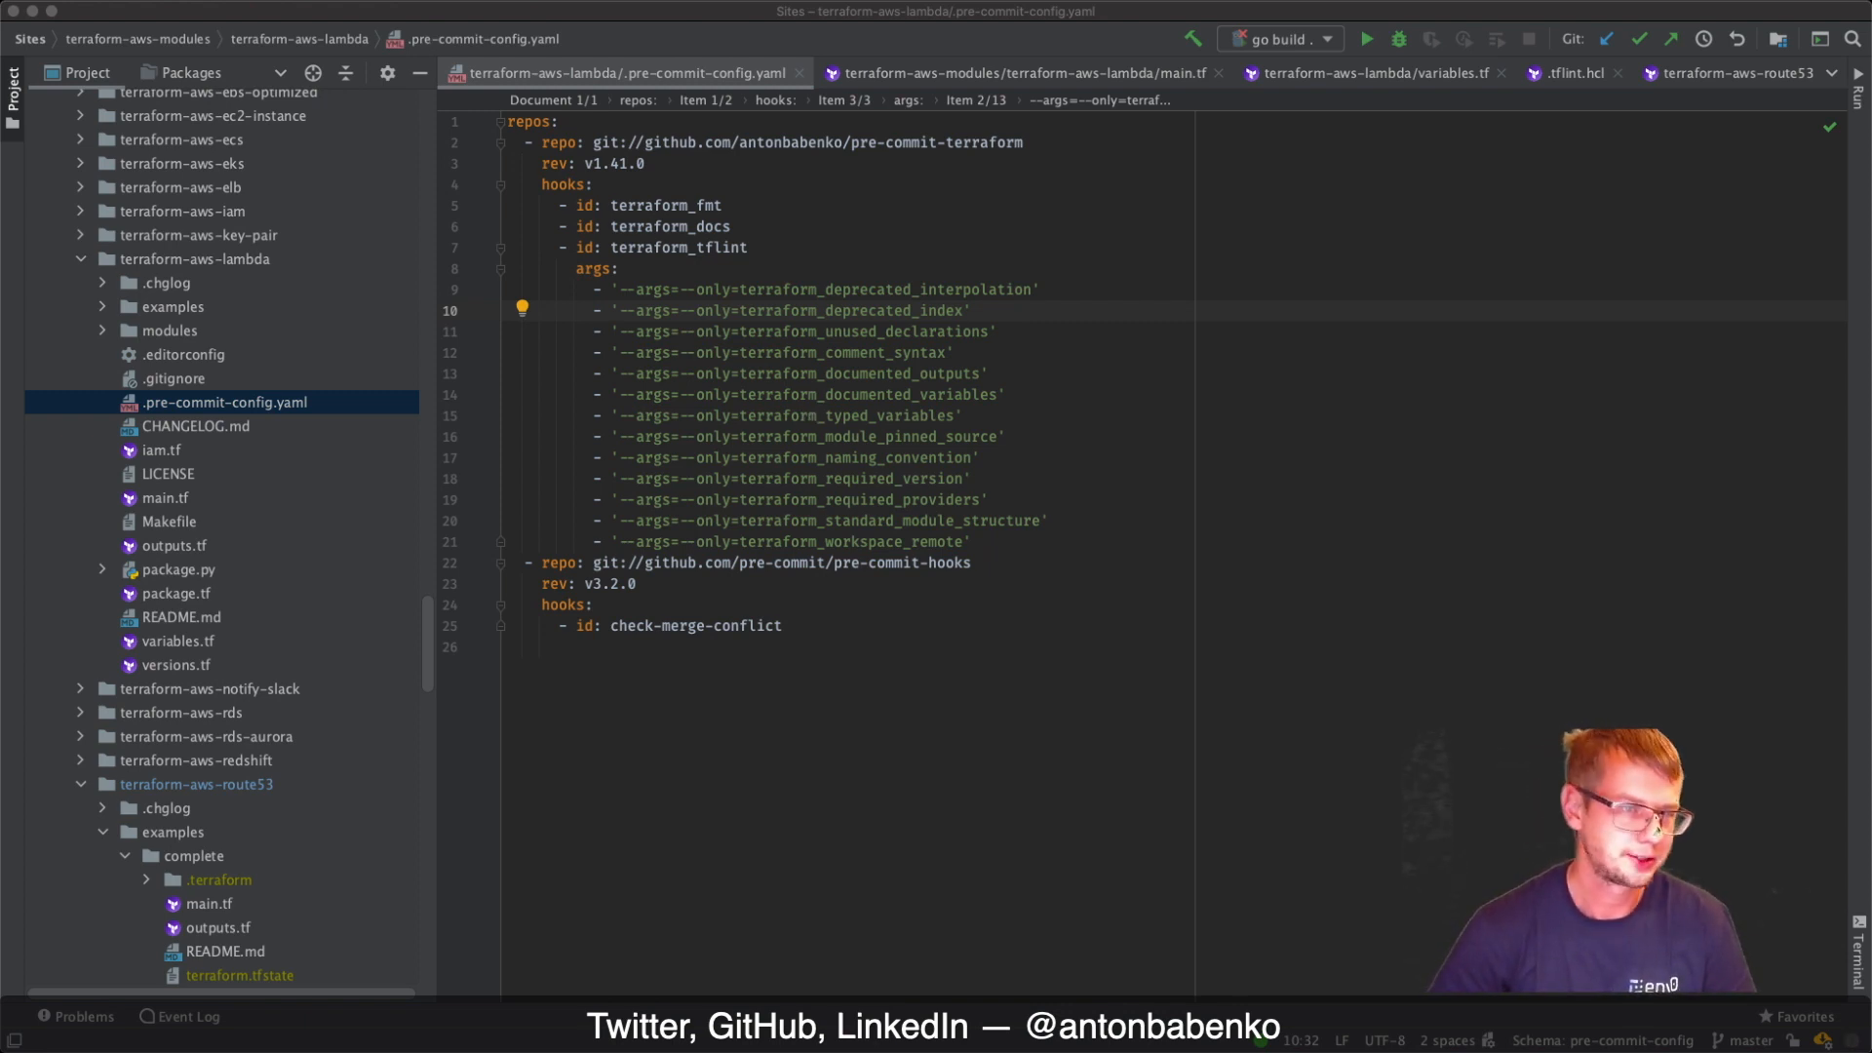
pyautogui.moveTo(1065, 320)
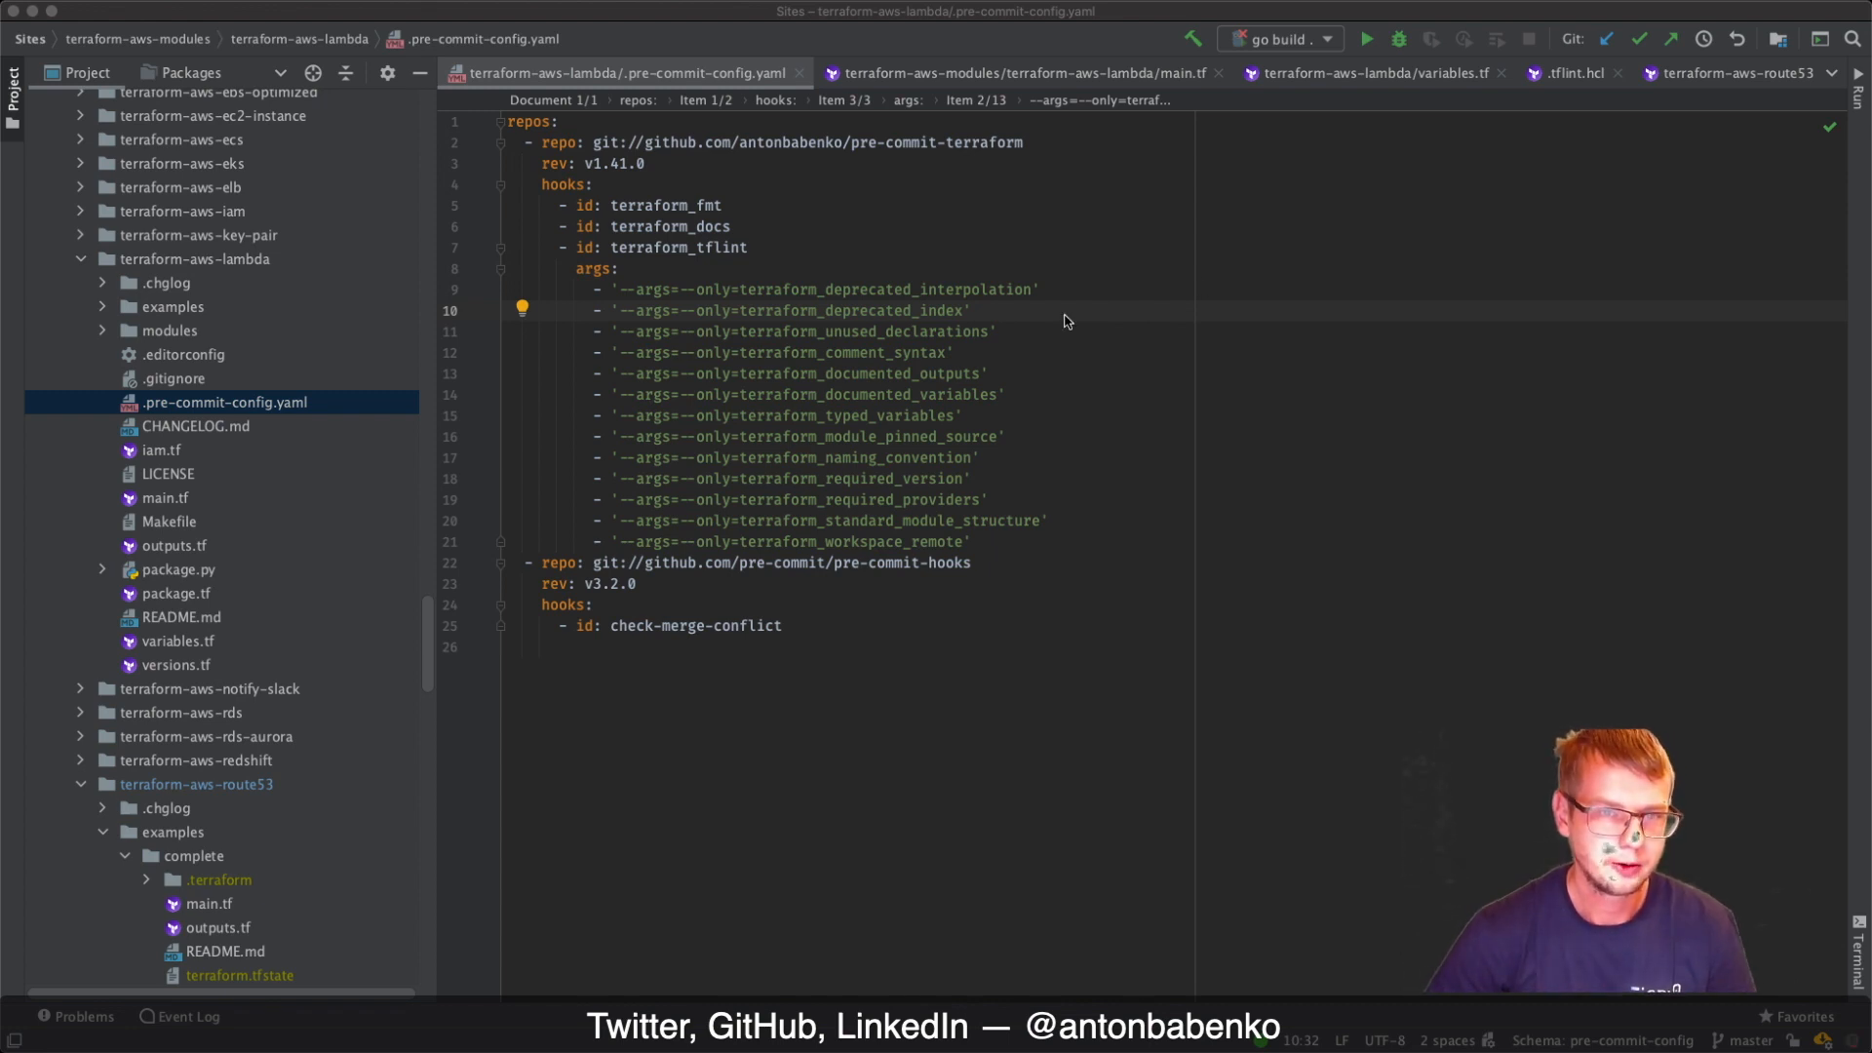
pyautogui.moveTo(1223, 363)
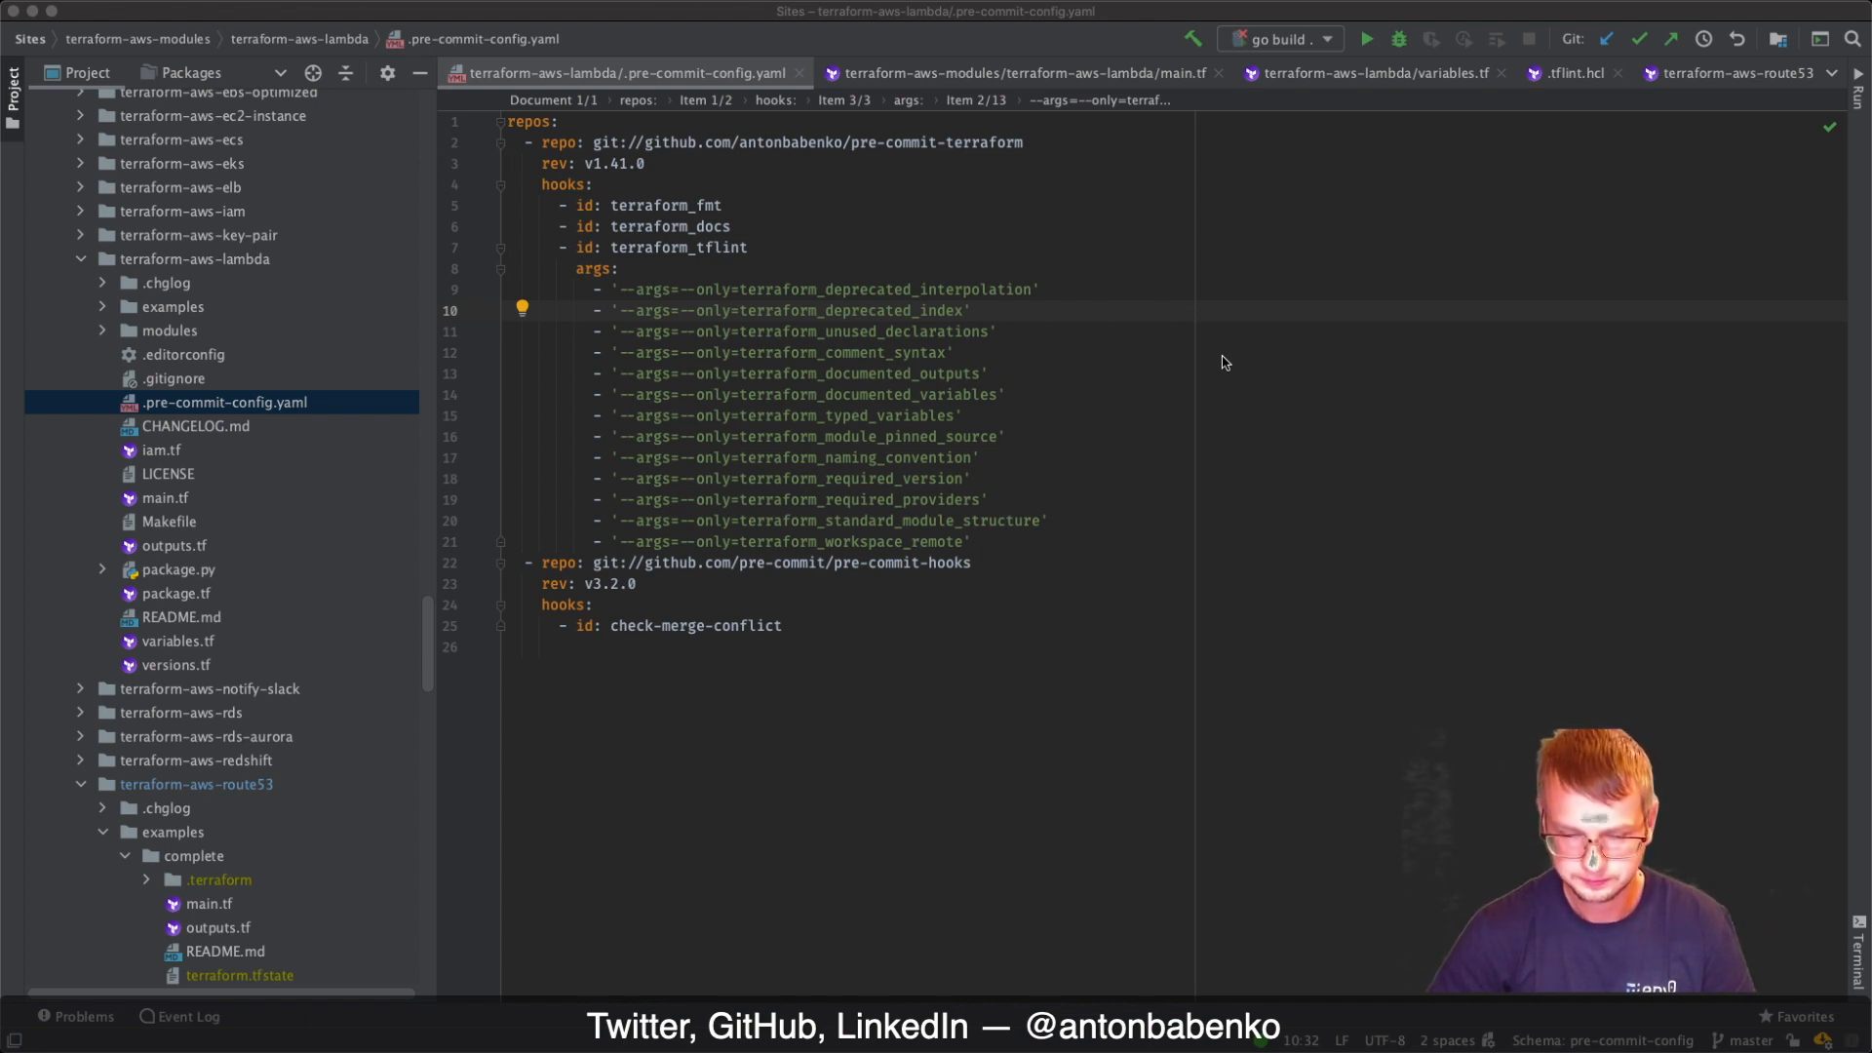
pyautogui.moveTo(1108, 590)
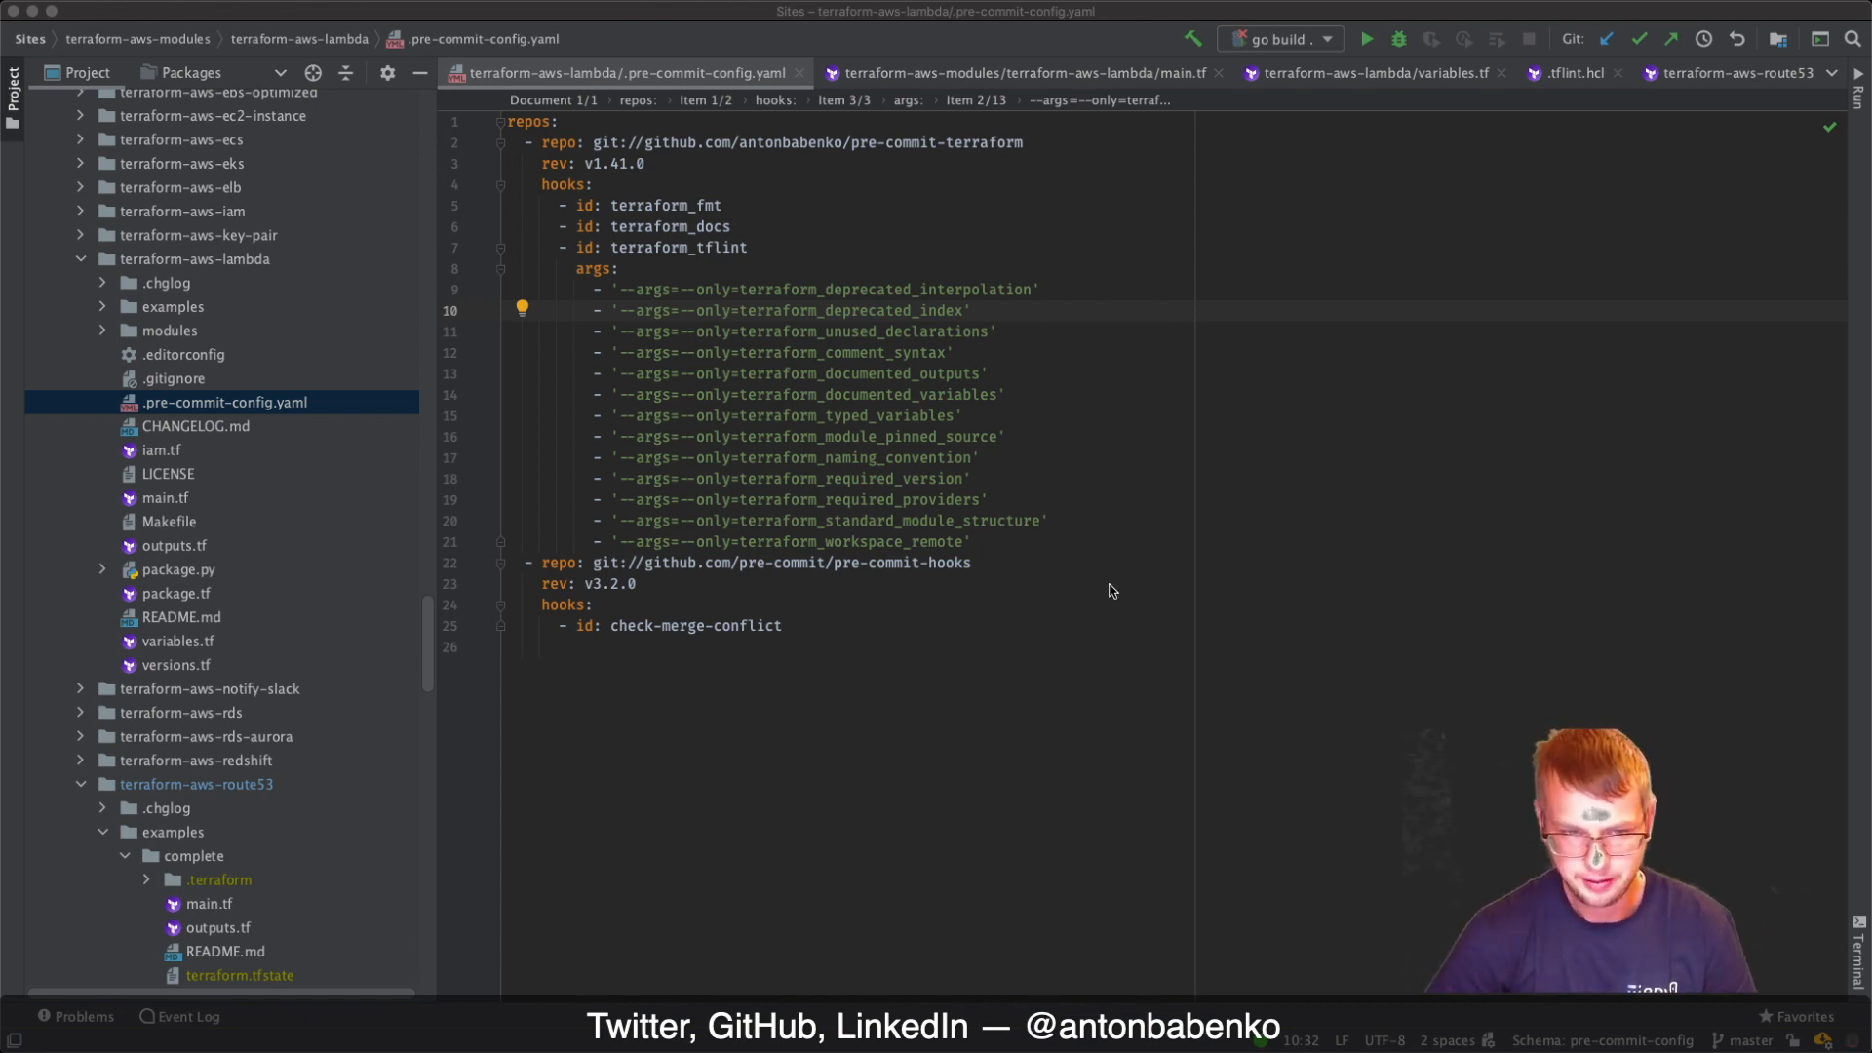
pyautogui.moveTo(414, 629)
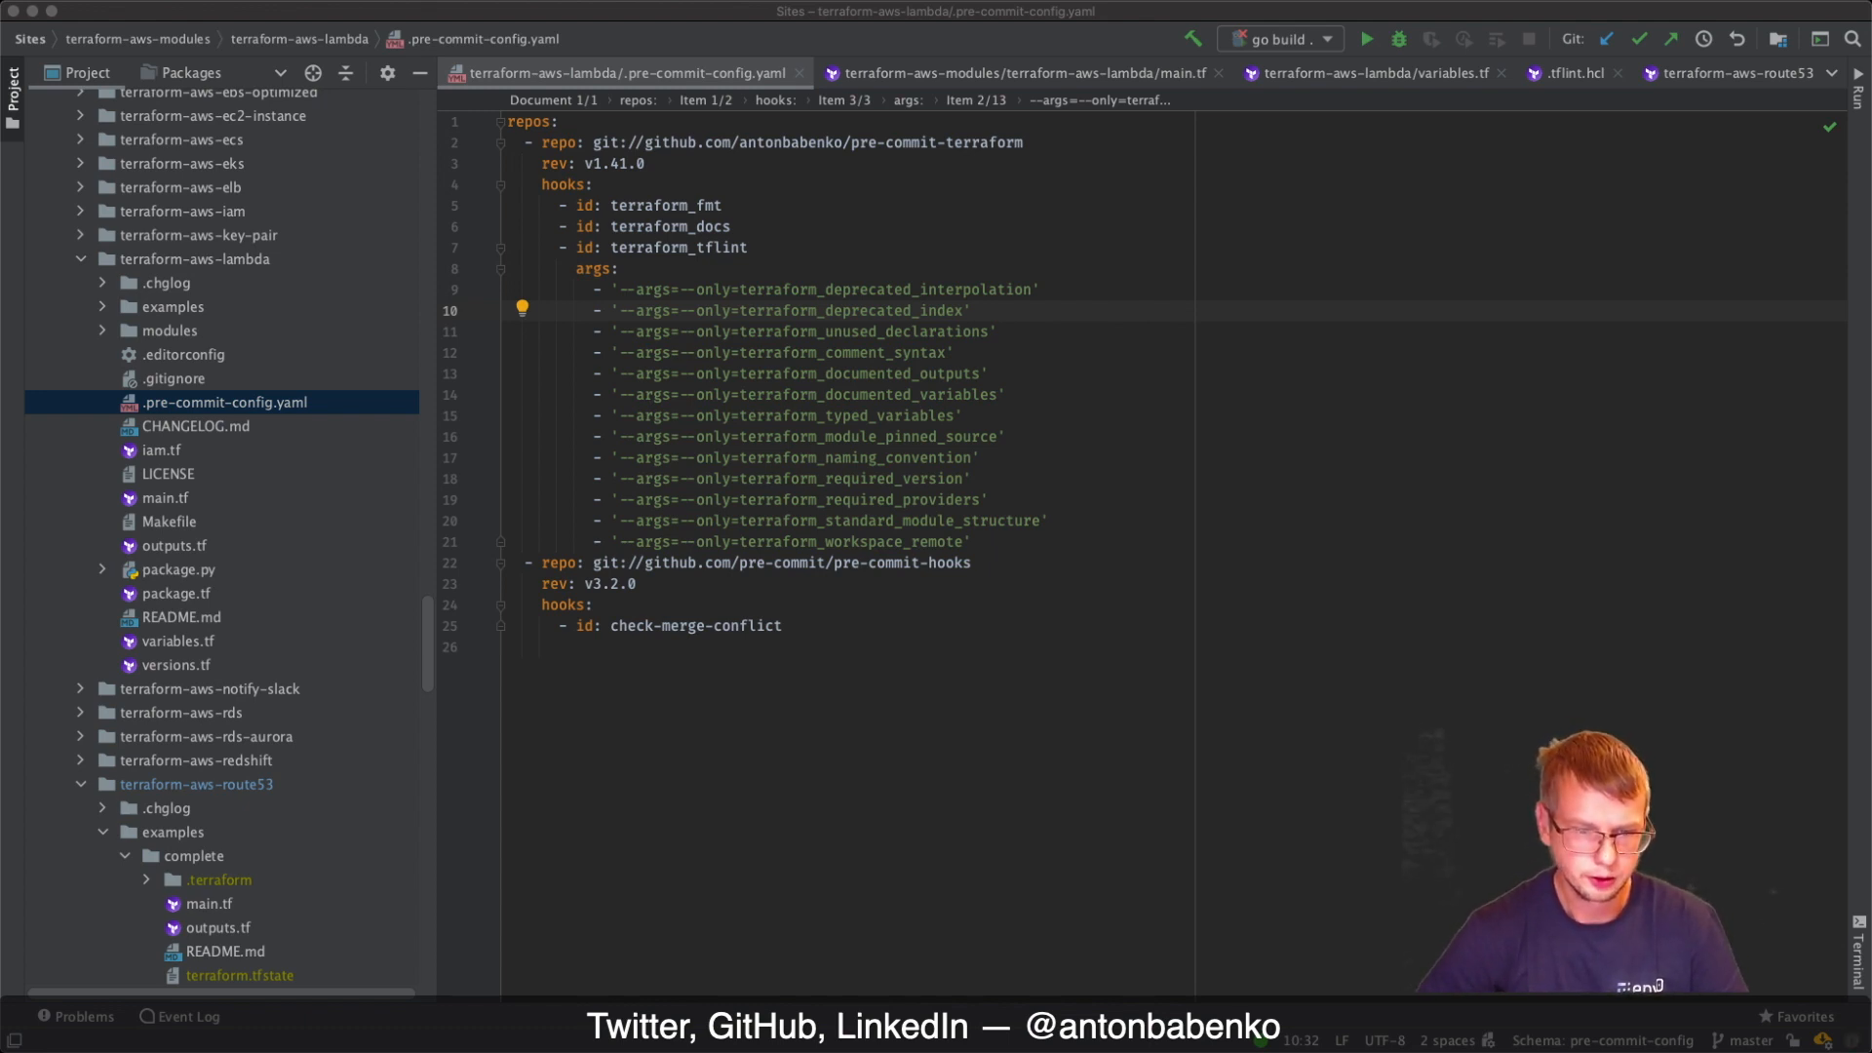
pyautogui.moveTo(642, 516)
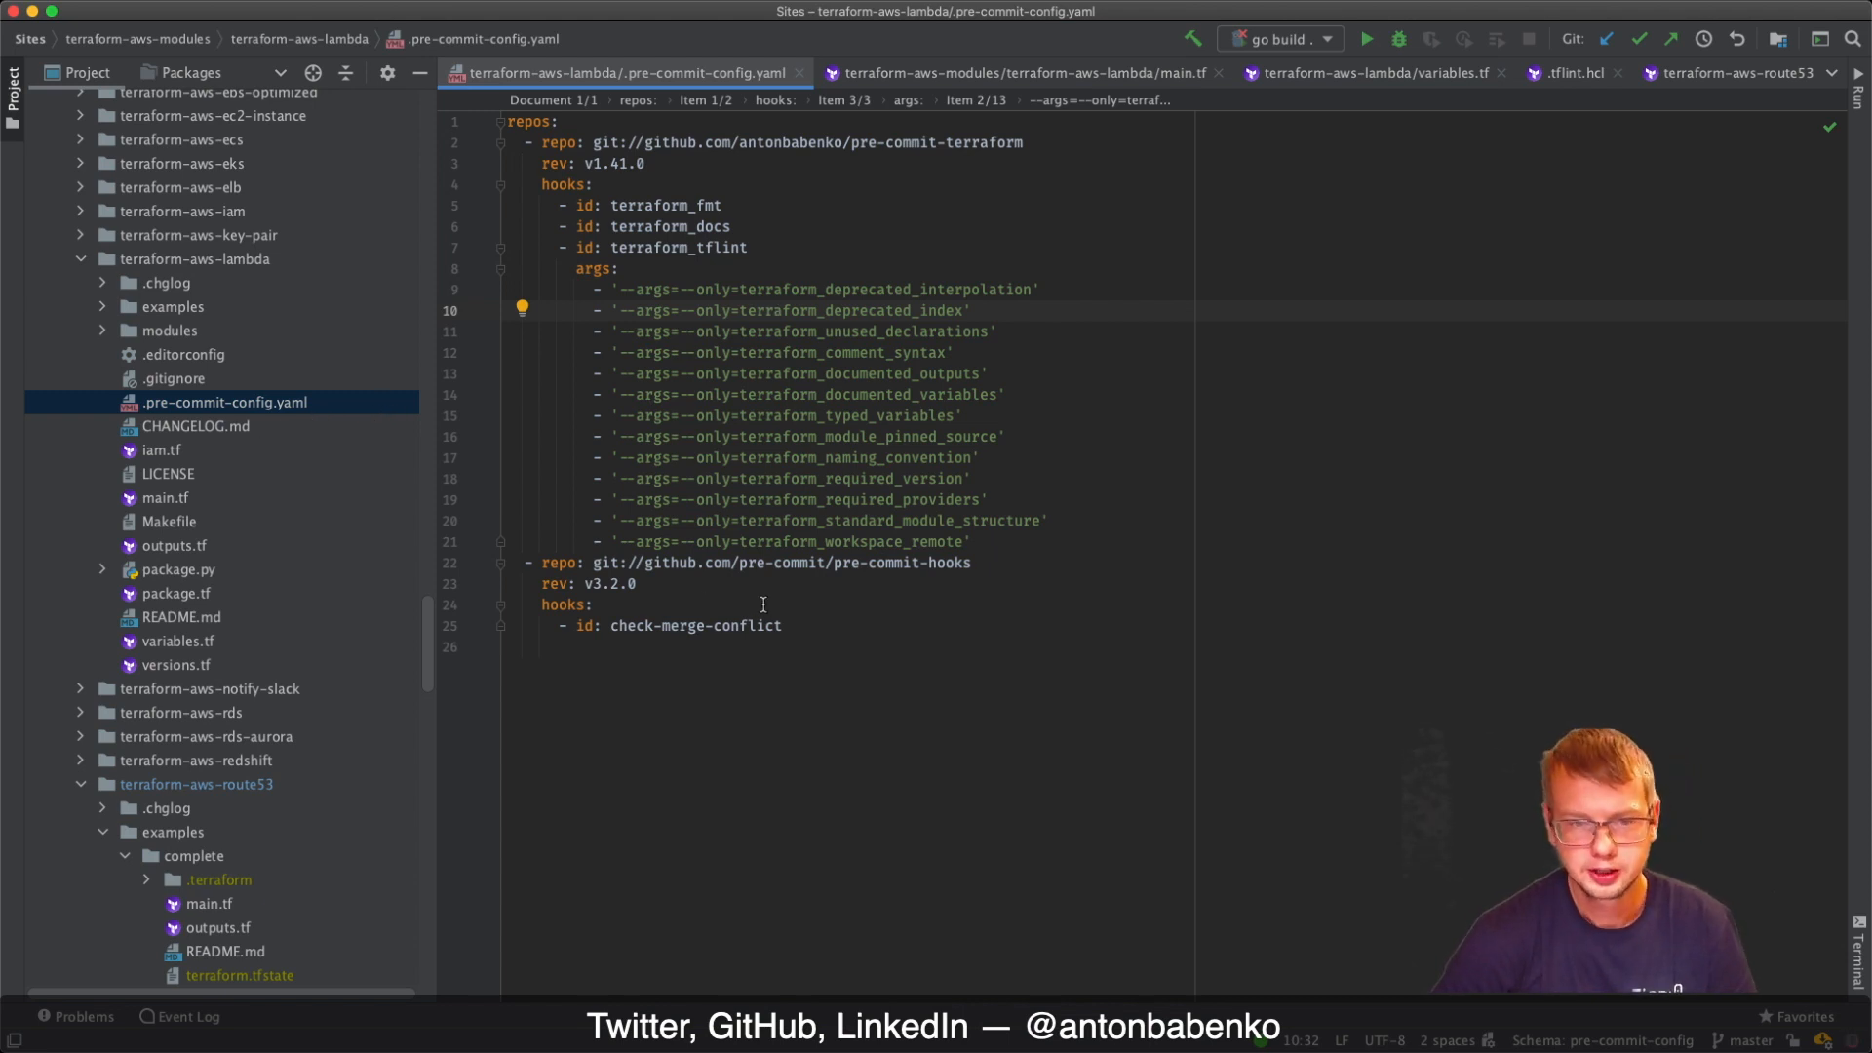
pyautogui.moveTo(734, 597)
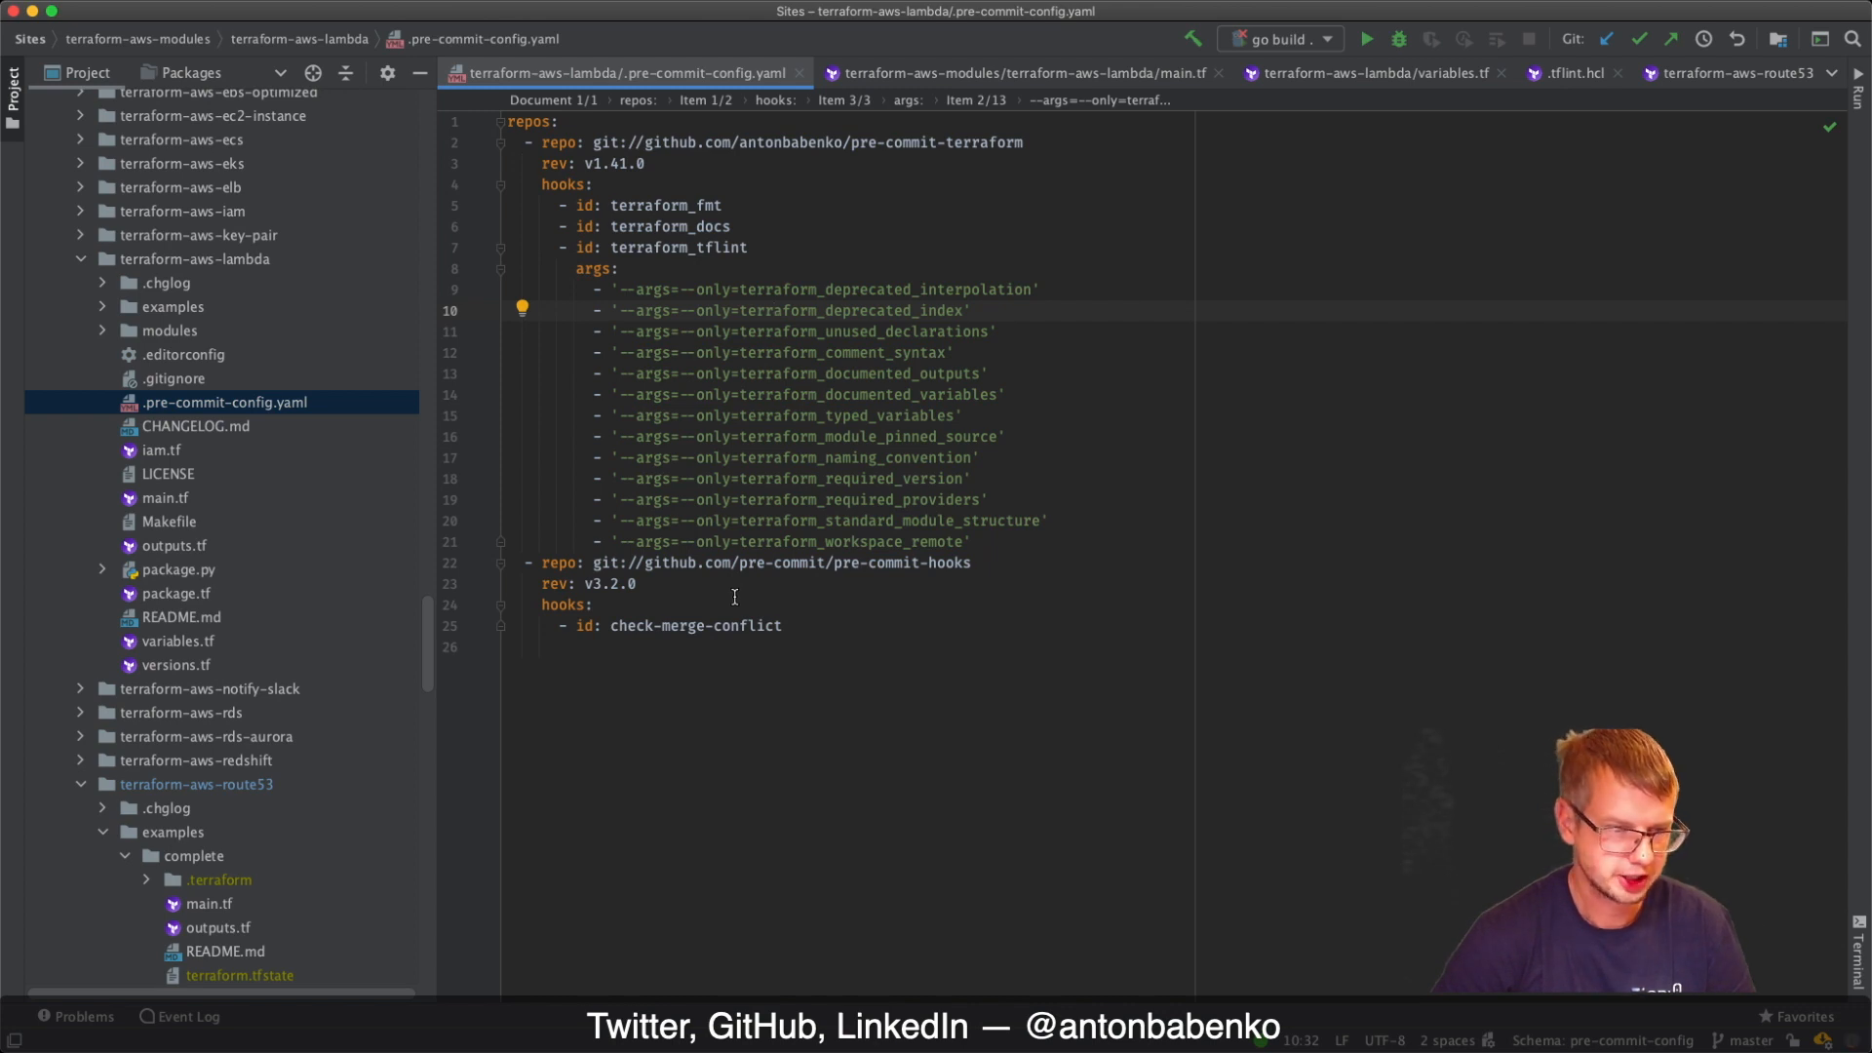
pyautogui.moveTo(697, 597)
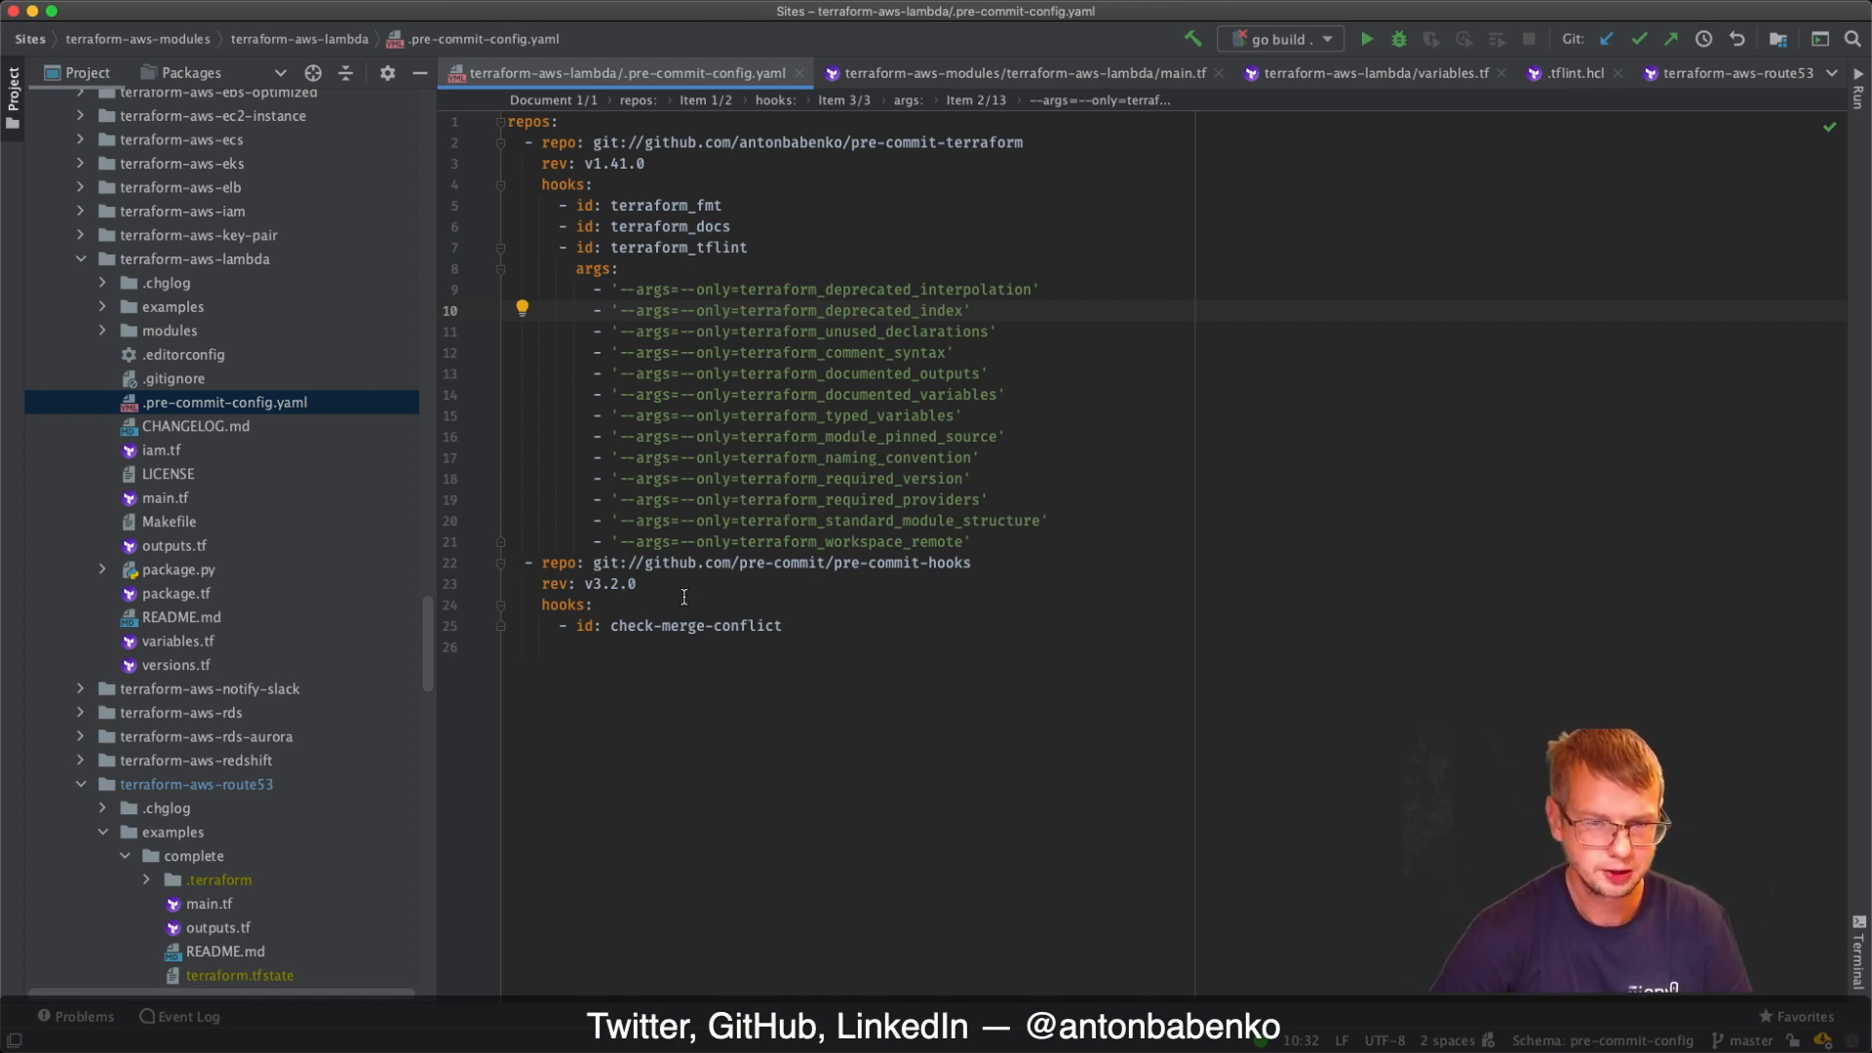
pyautogui.moveTo(1159, 442)
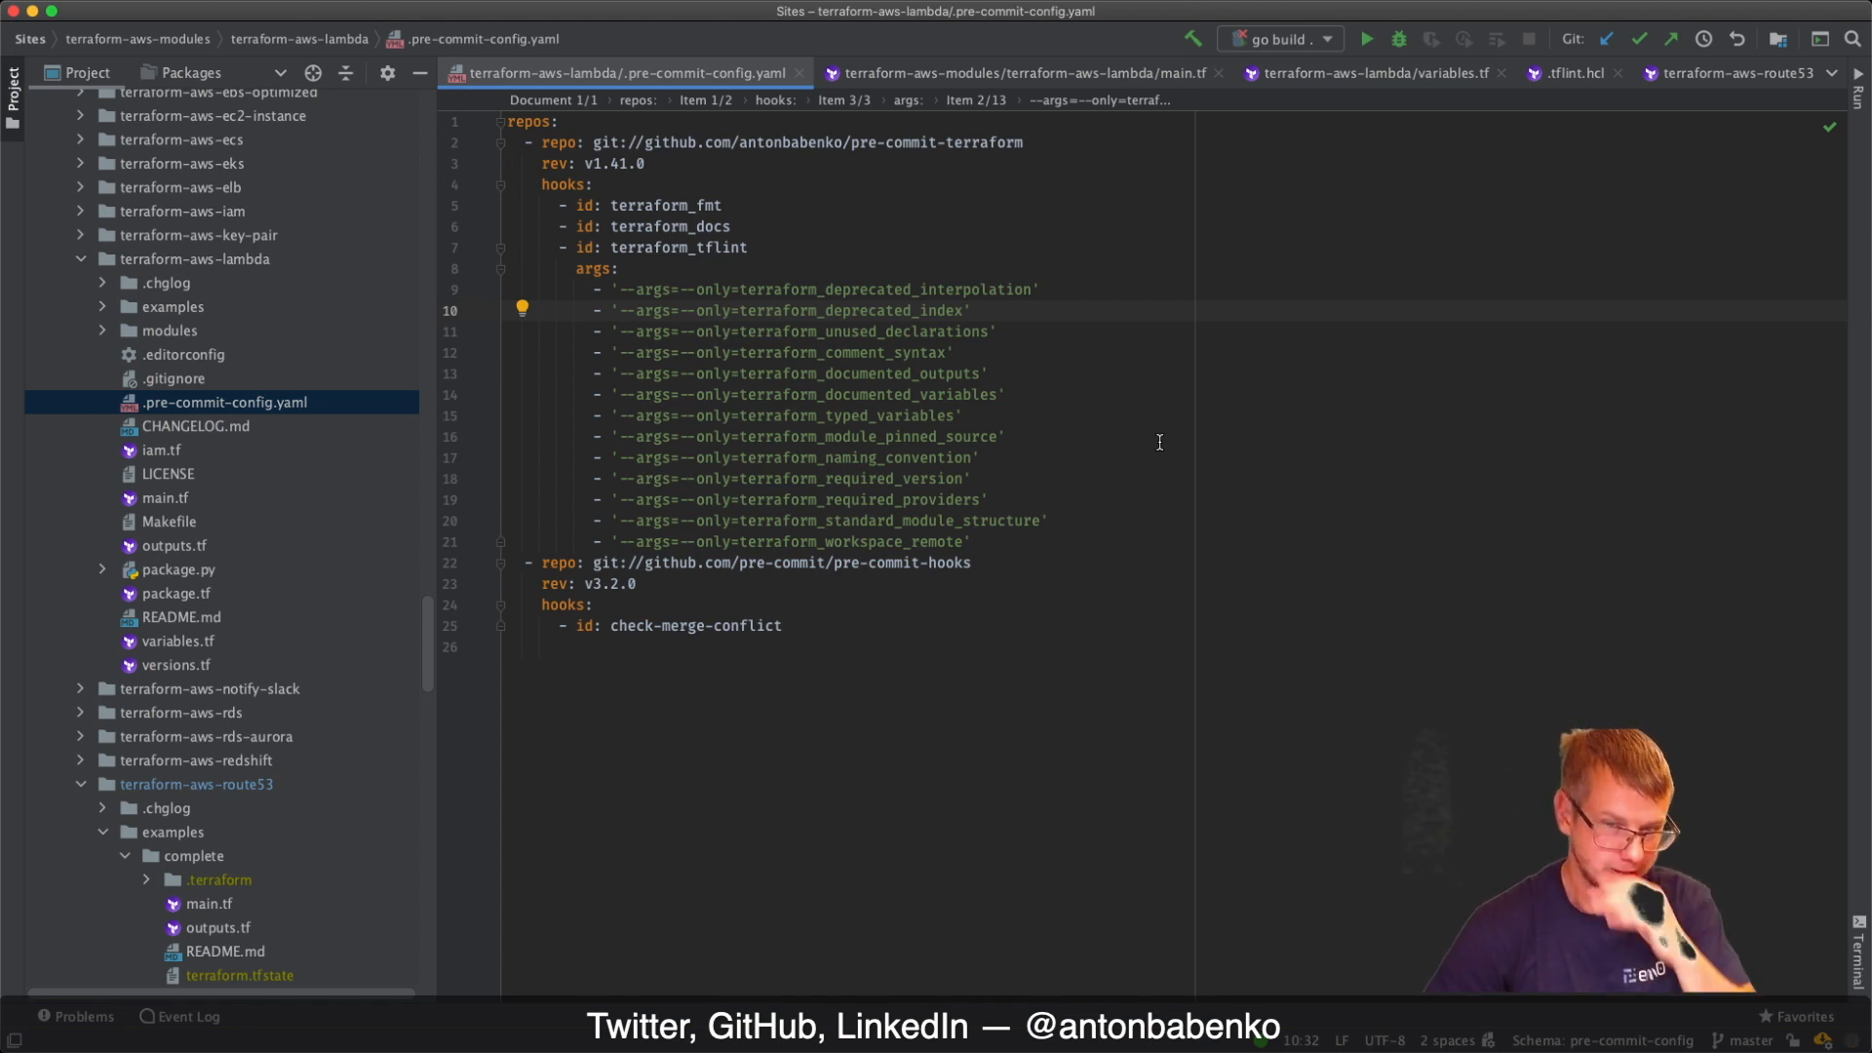
pyautogui.moveTo(1081, 356)
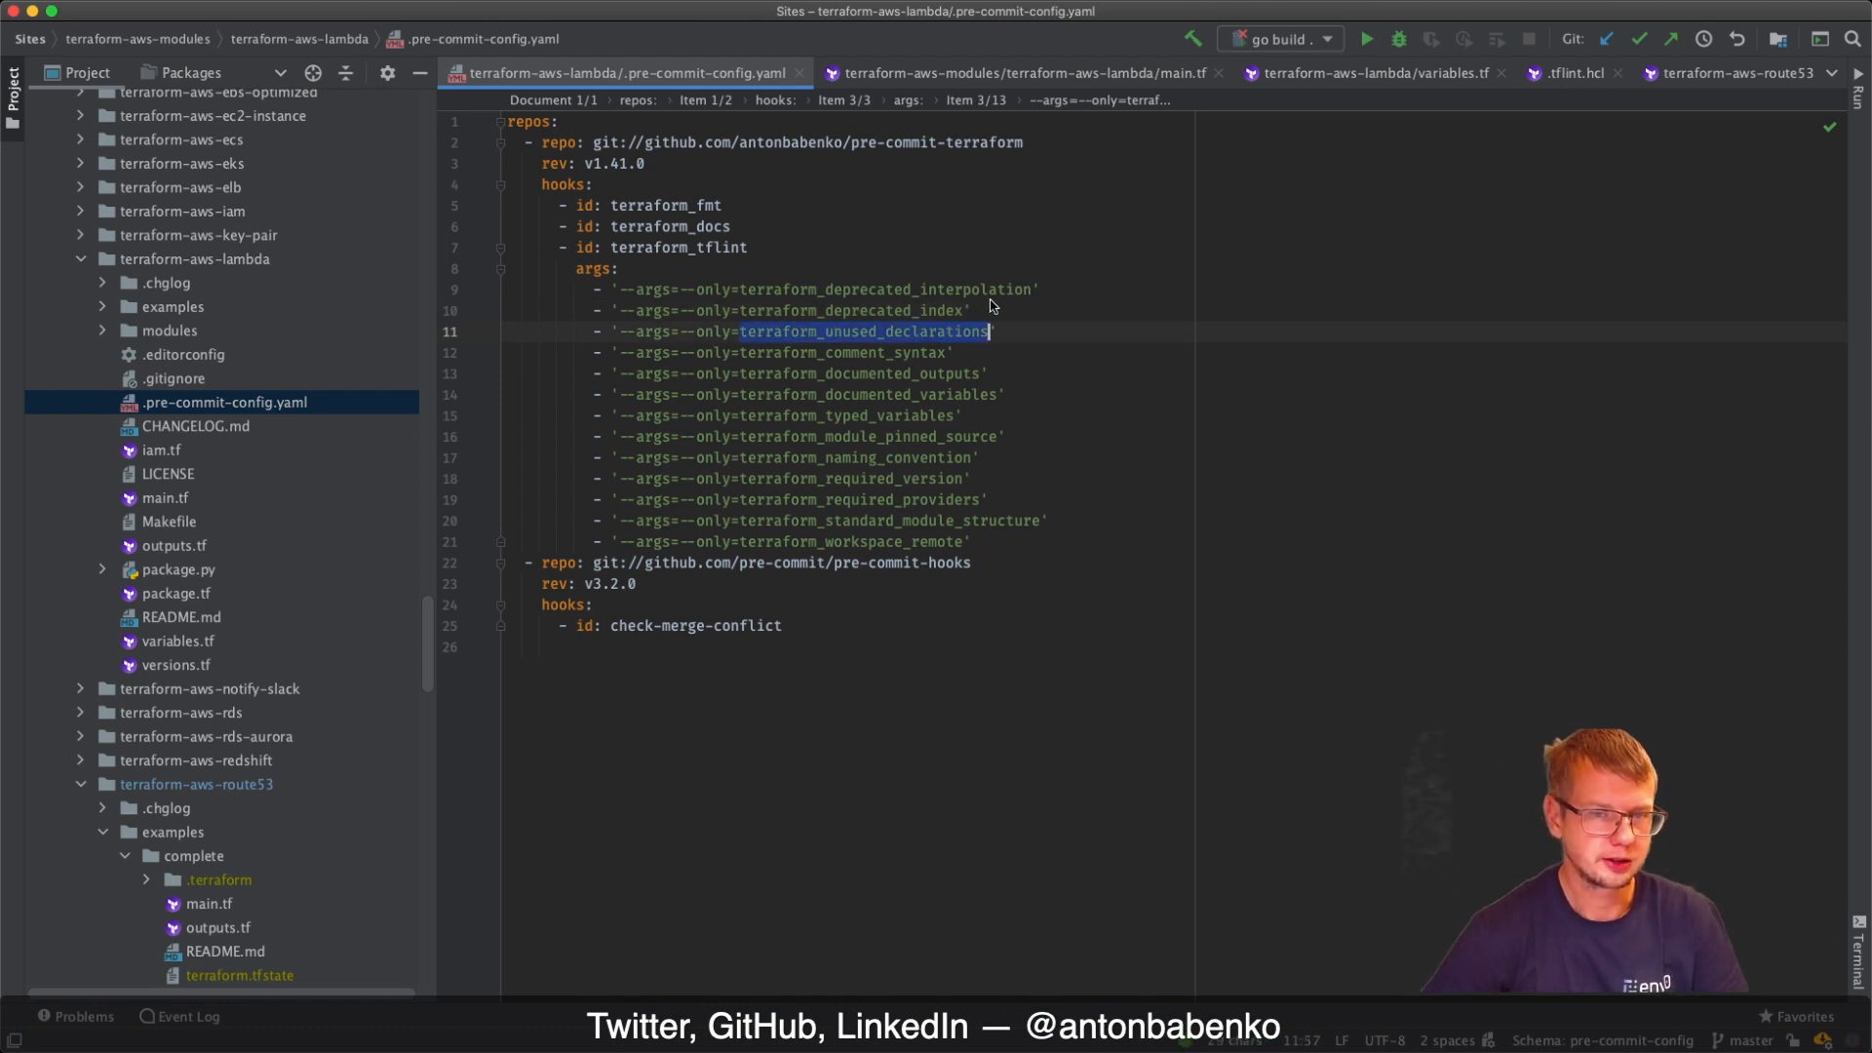
pyautogui.moveTo(1116, 411)
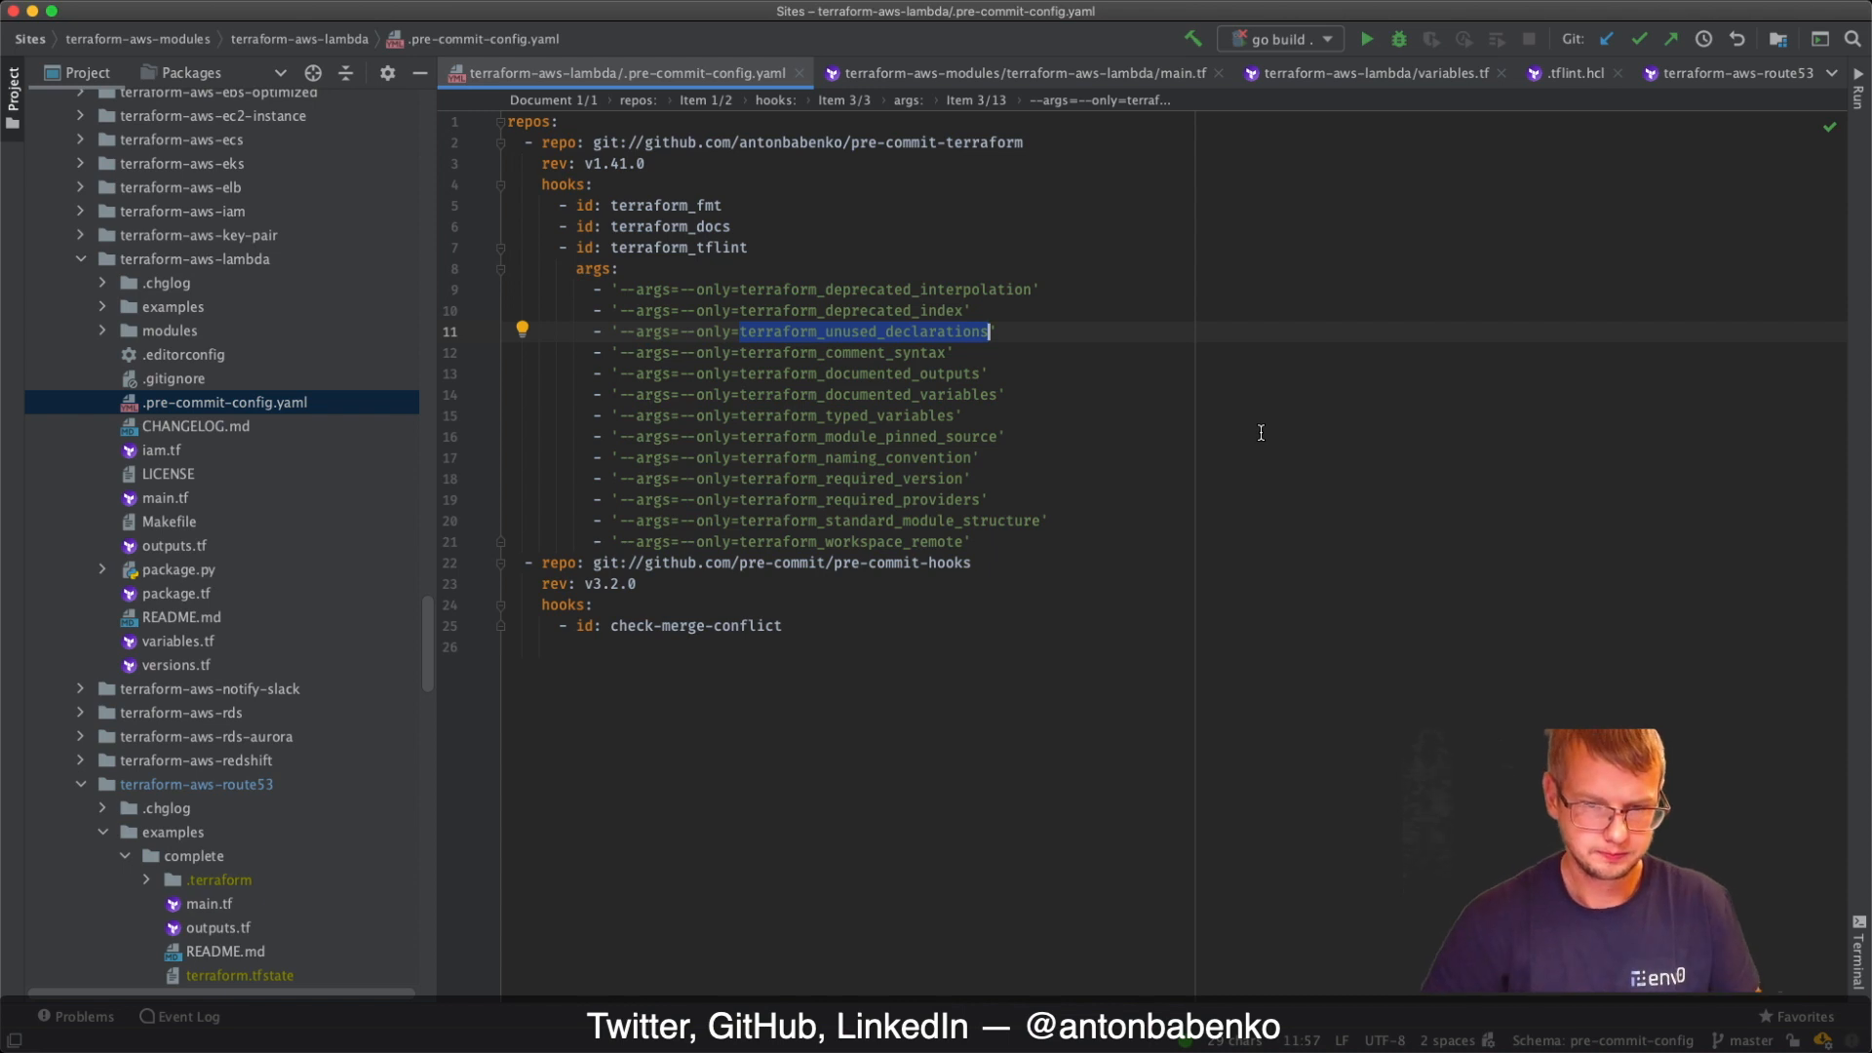
pyautogui.moveTo(1271, 533)
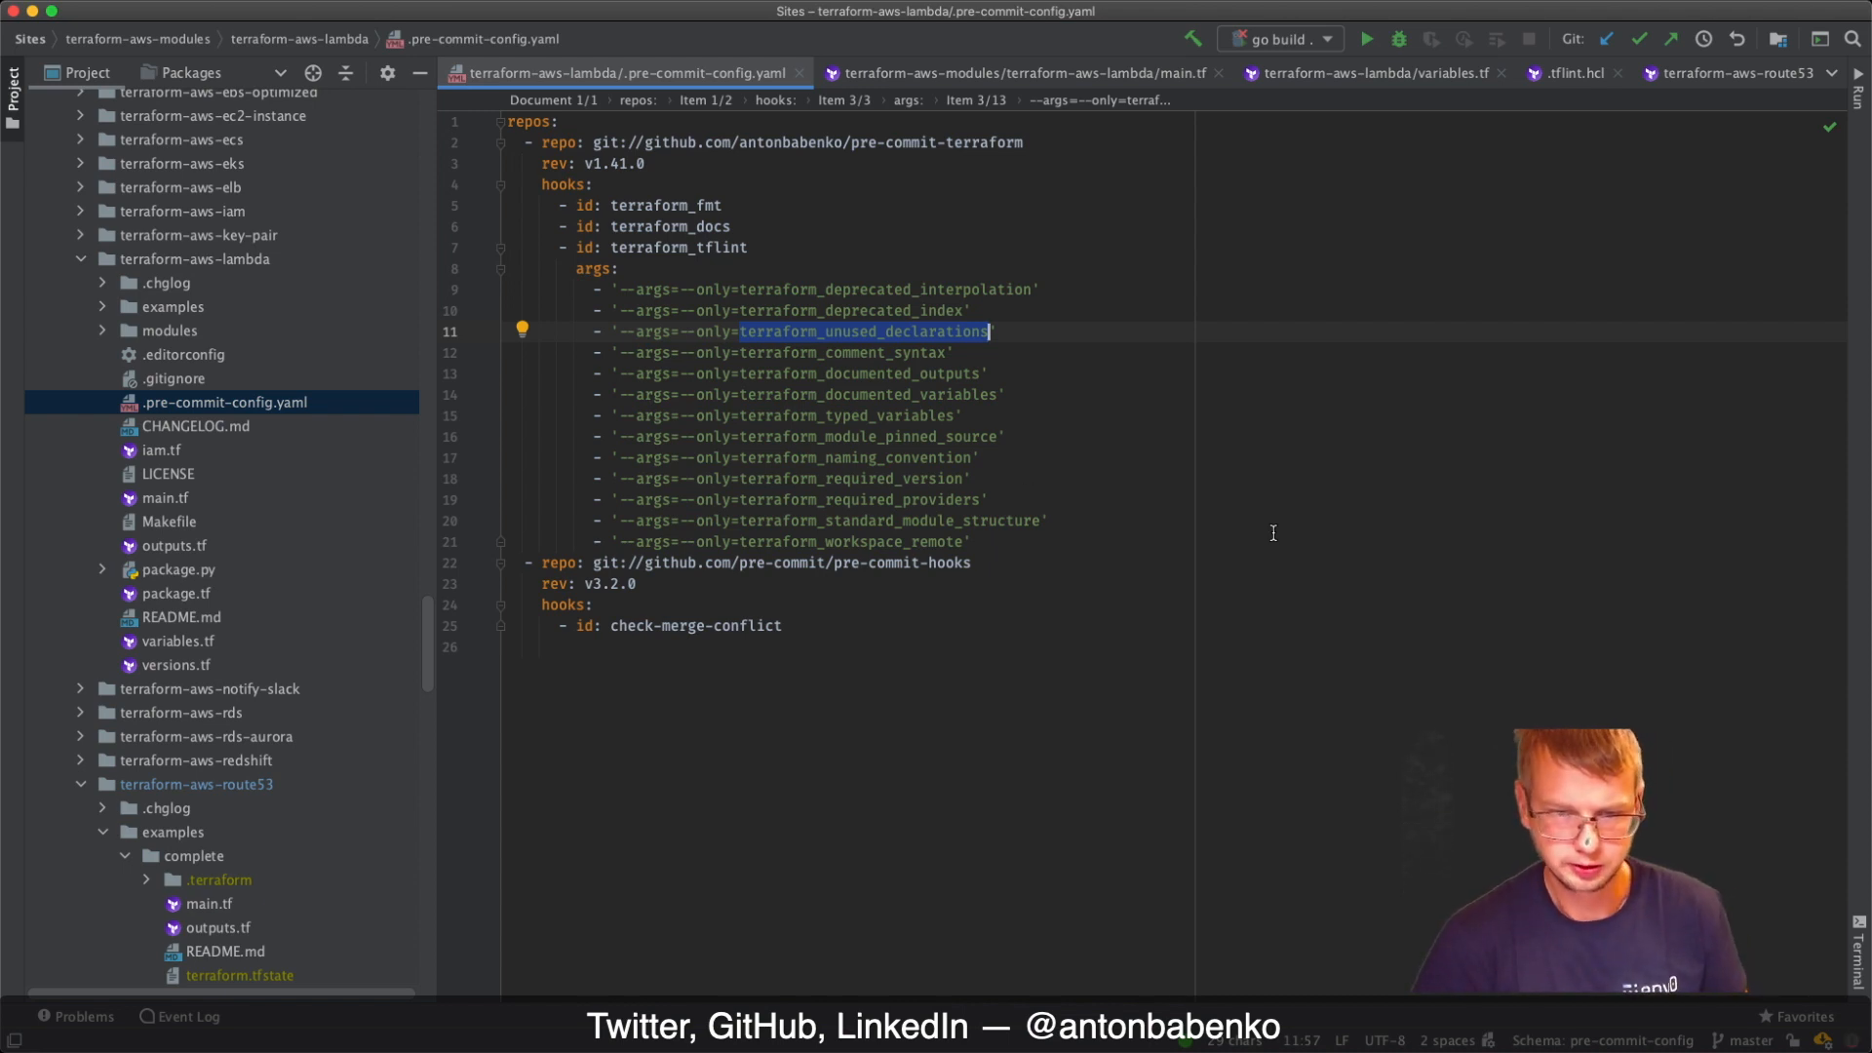
pyautogui.moveTo(1273, 533)
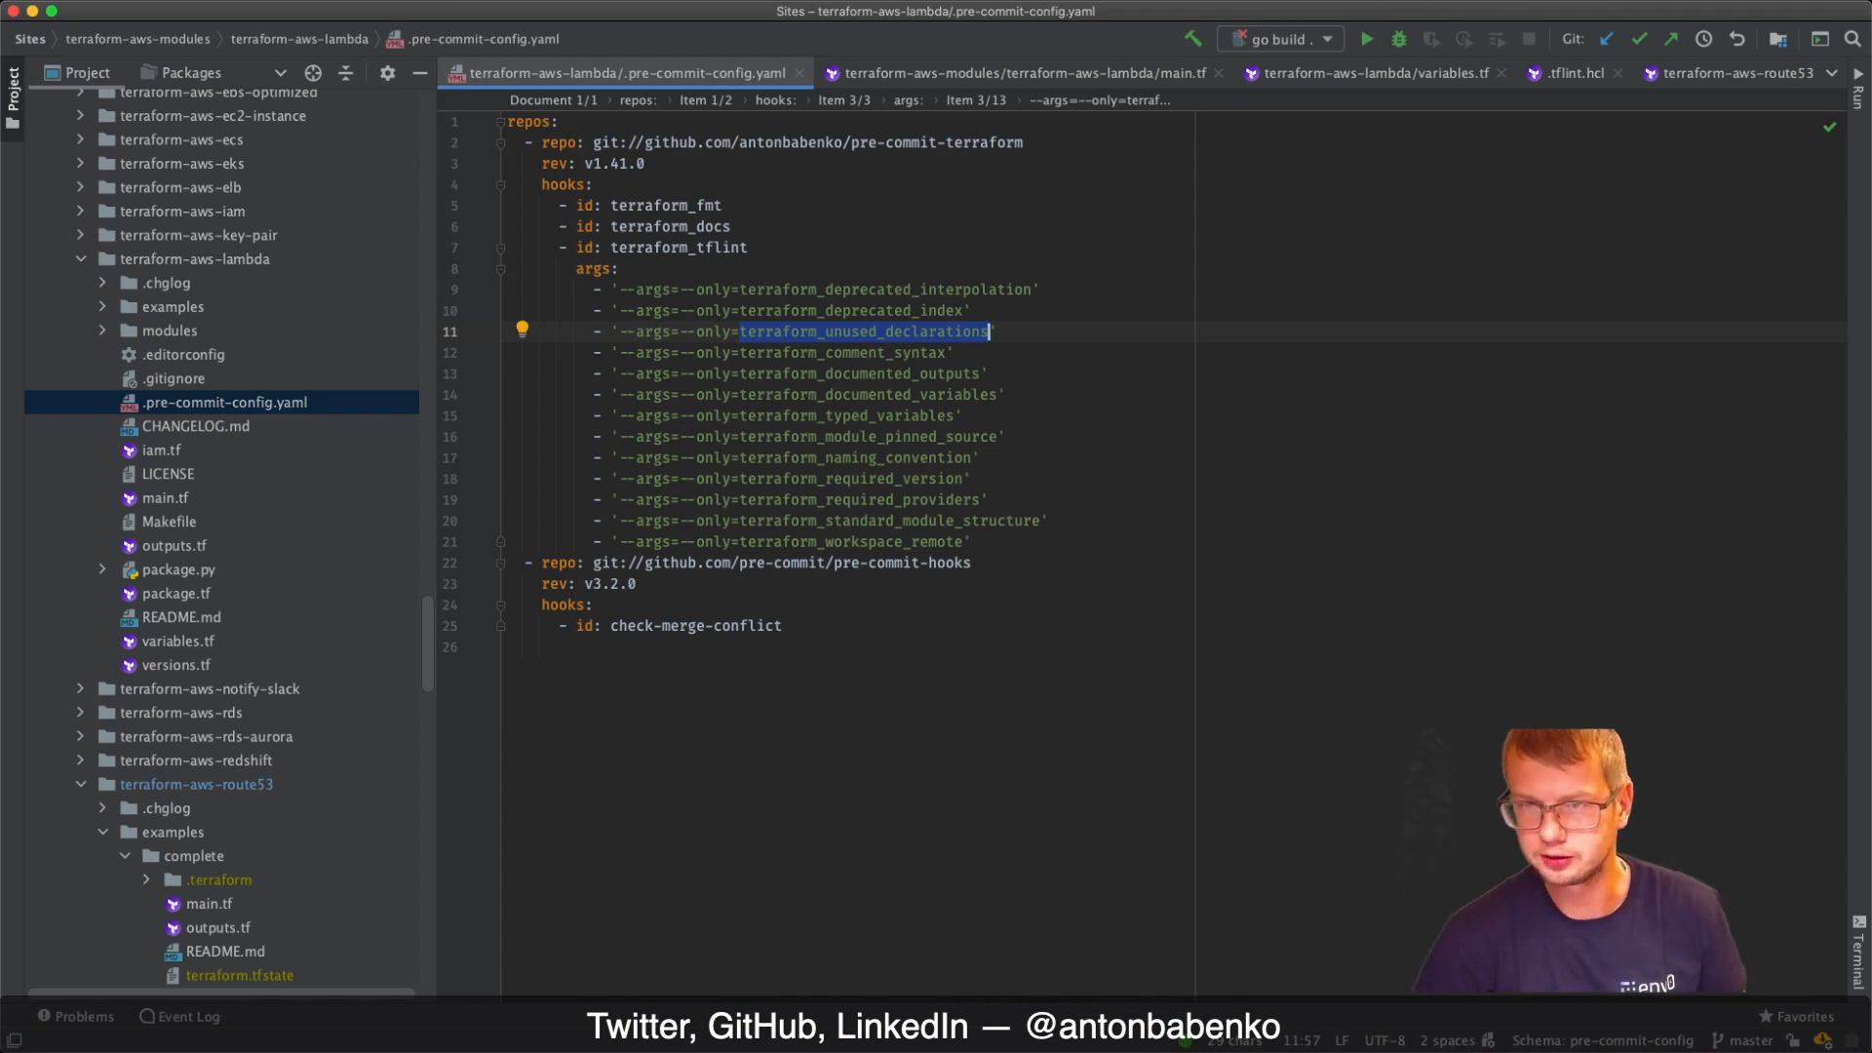